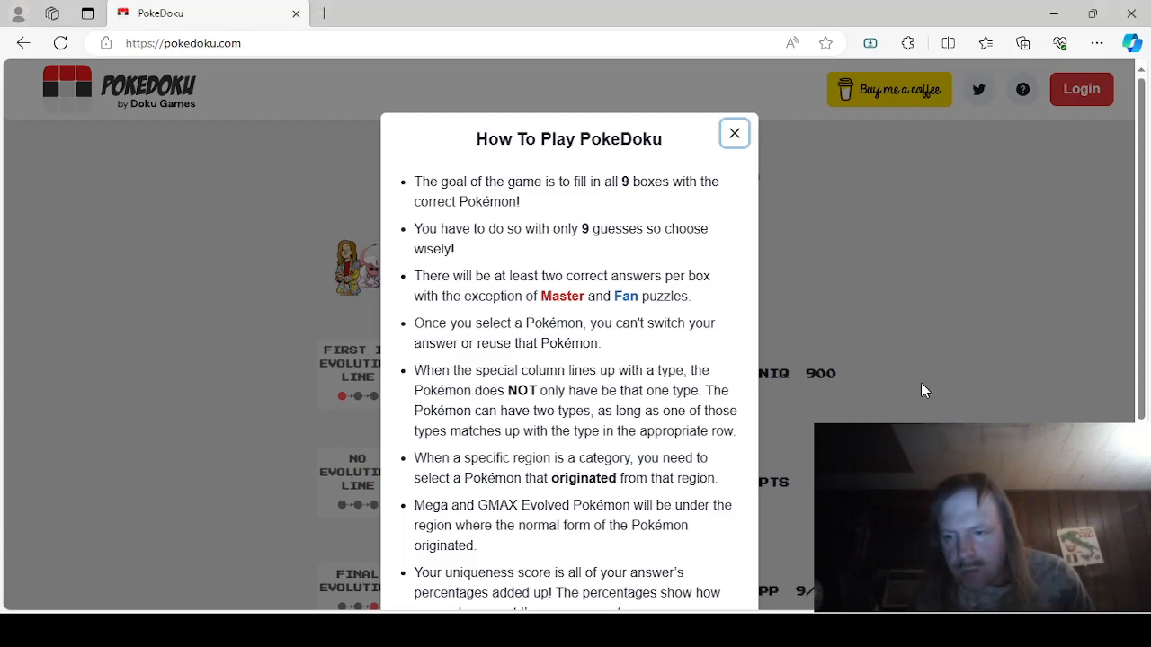
mouse_move(921, 399)
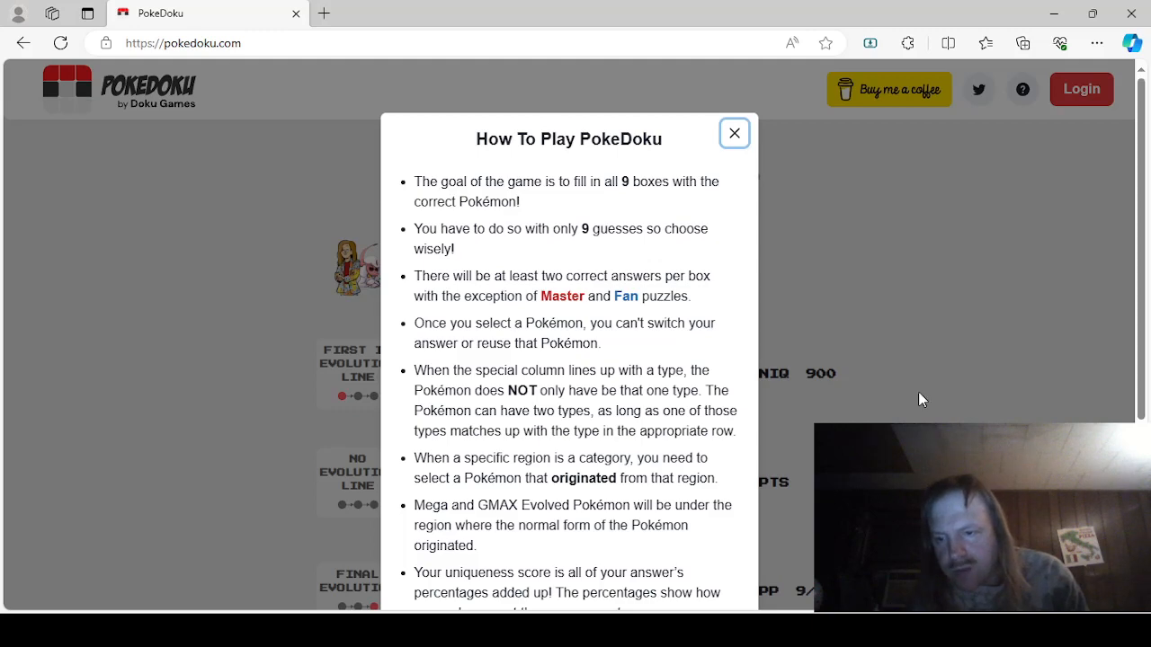
Step: Close the How To Play PokeDoku rules to reveal the empty Master Puzzle grid
left_click(734, 133)
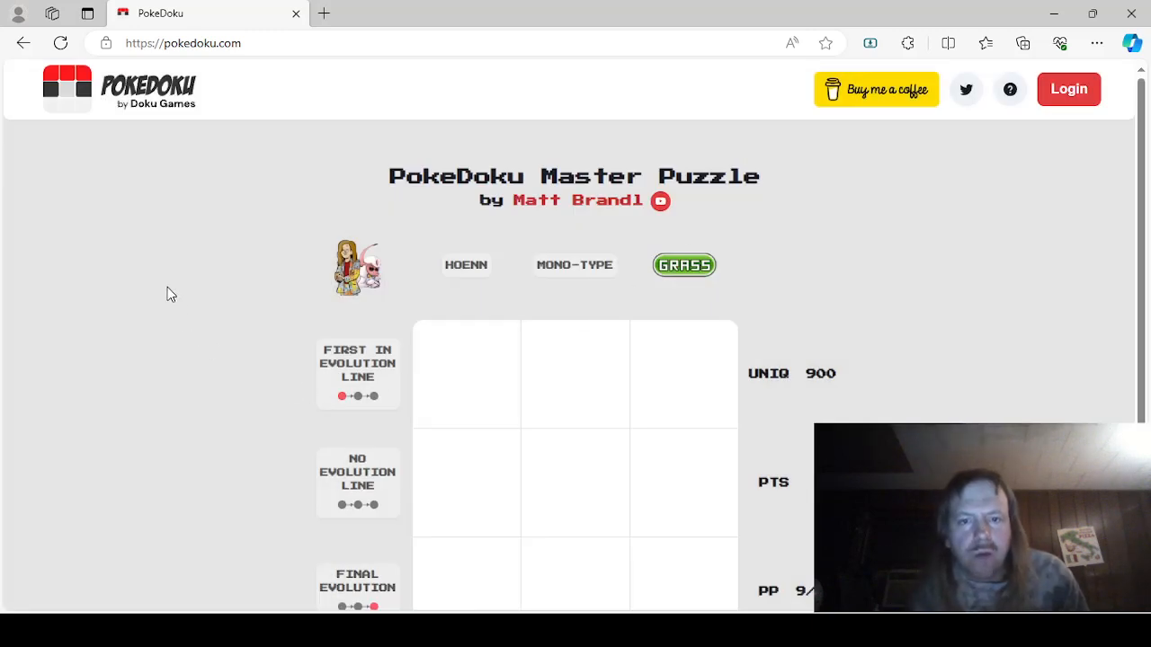
mouse_move(176, 266)
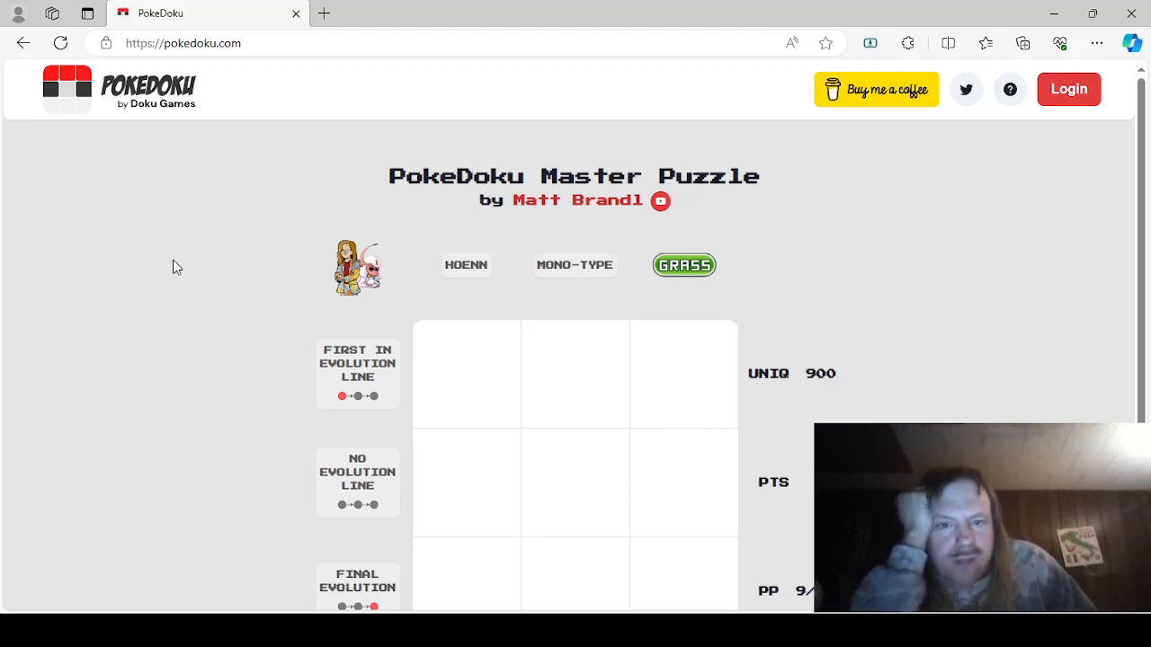
mouse_move(627, 216)
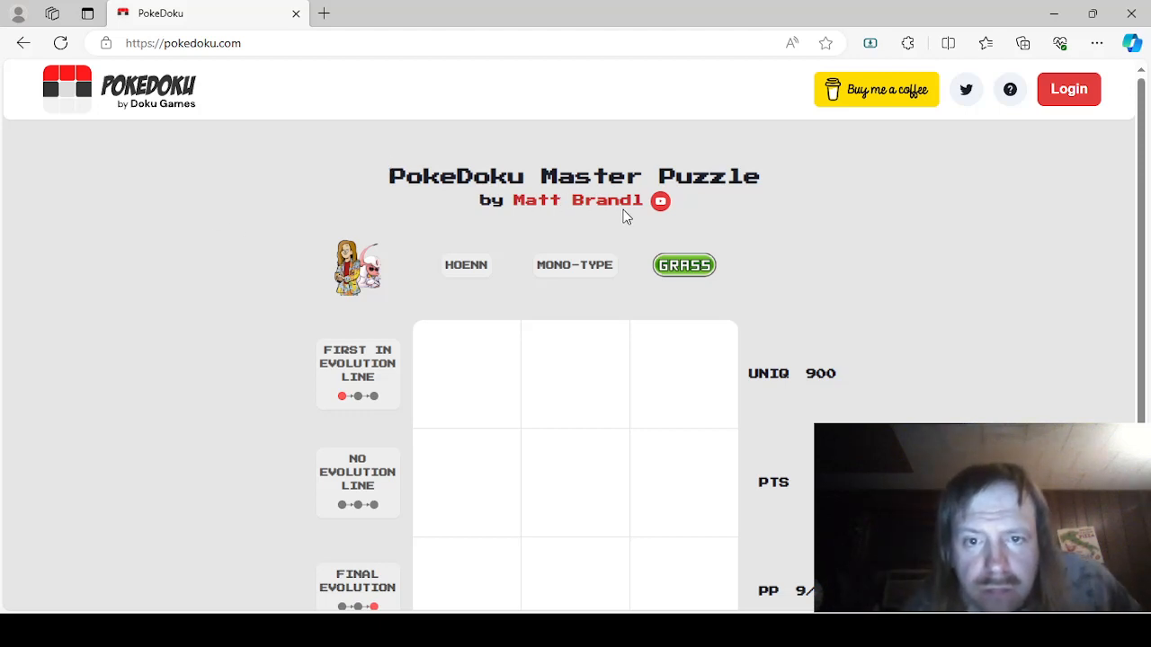
mouse_move(907, 235)
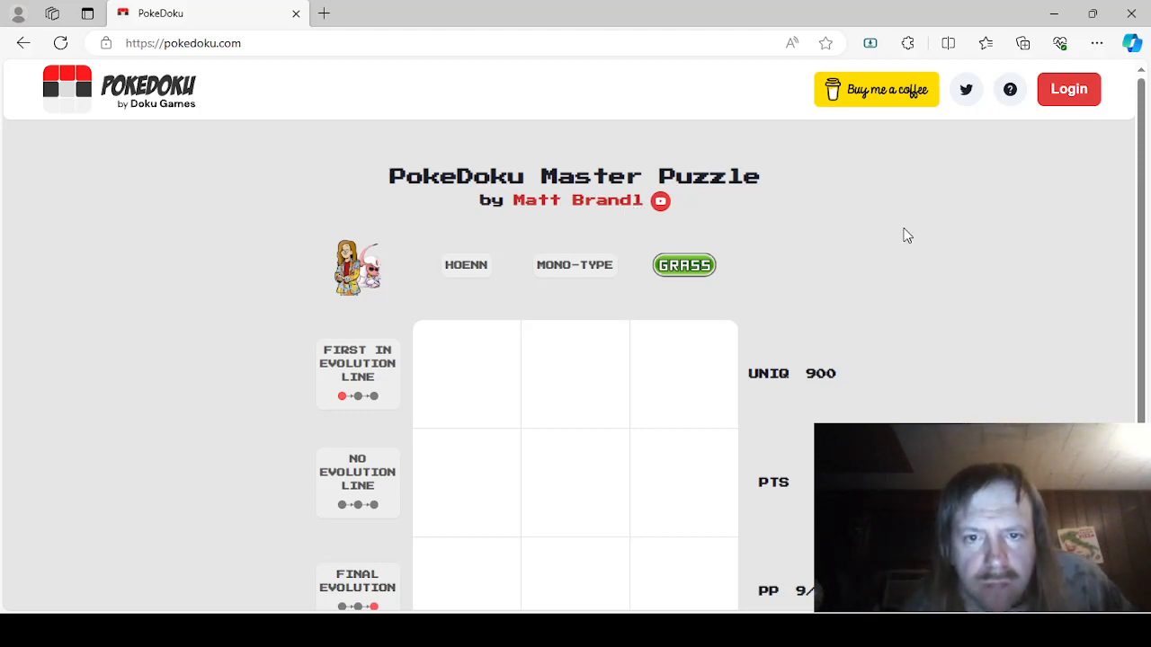
mouse_move(948, 248)
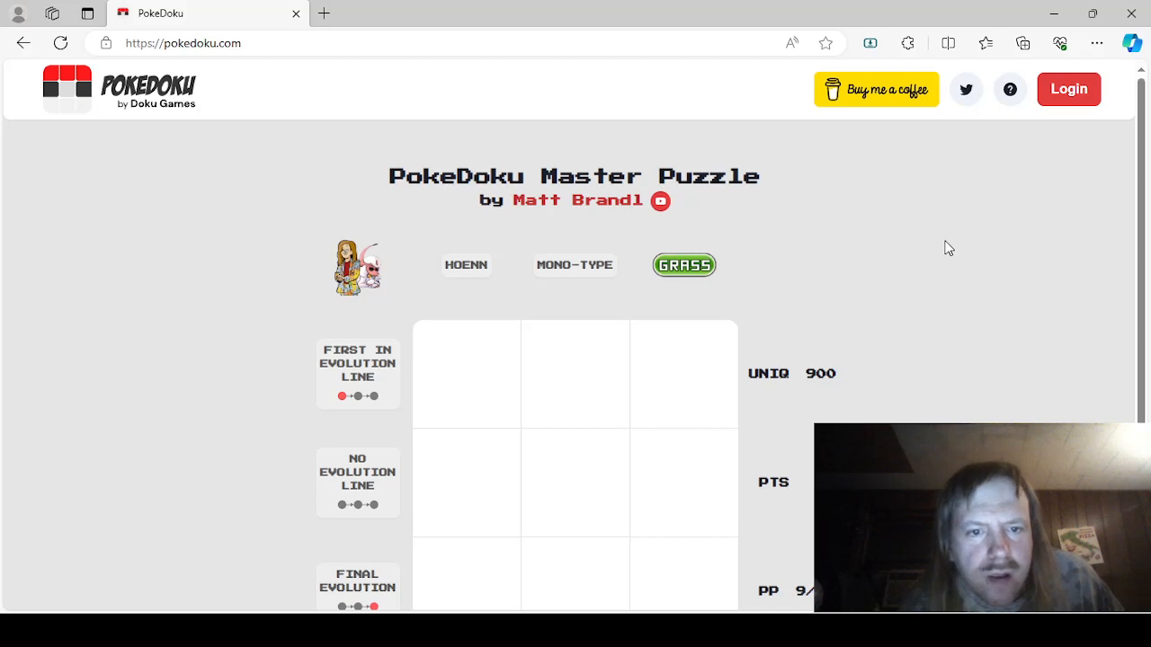
mouse_move(373, 286)
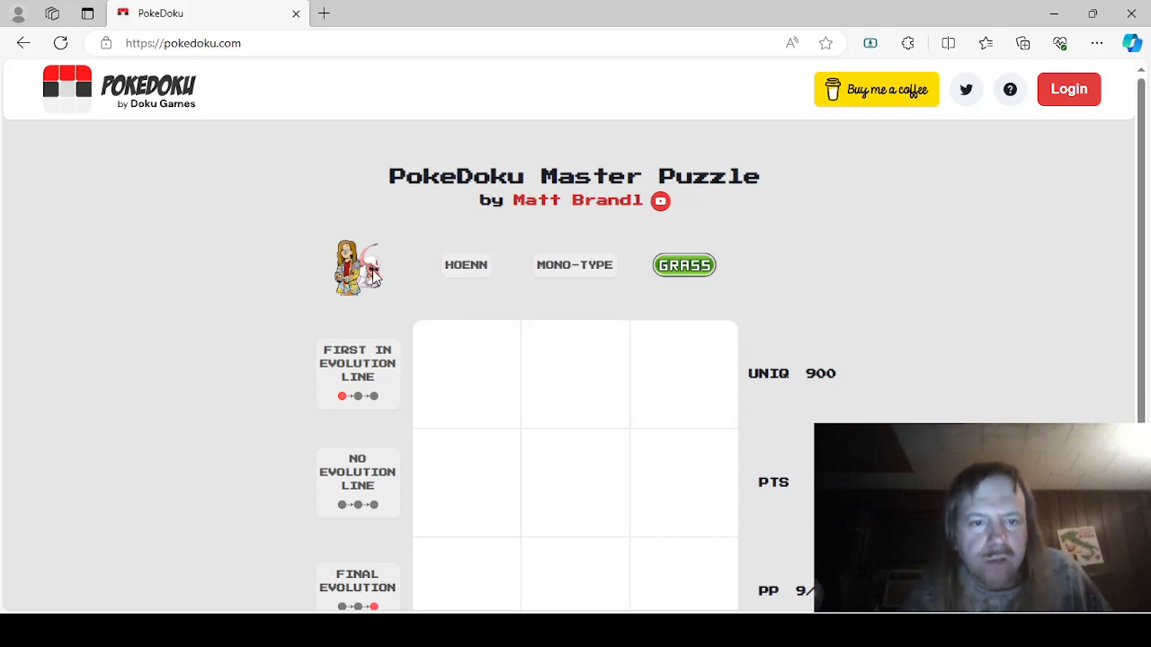
scroll("down", 3)
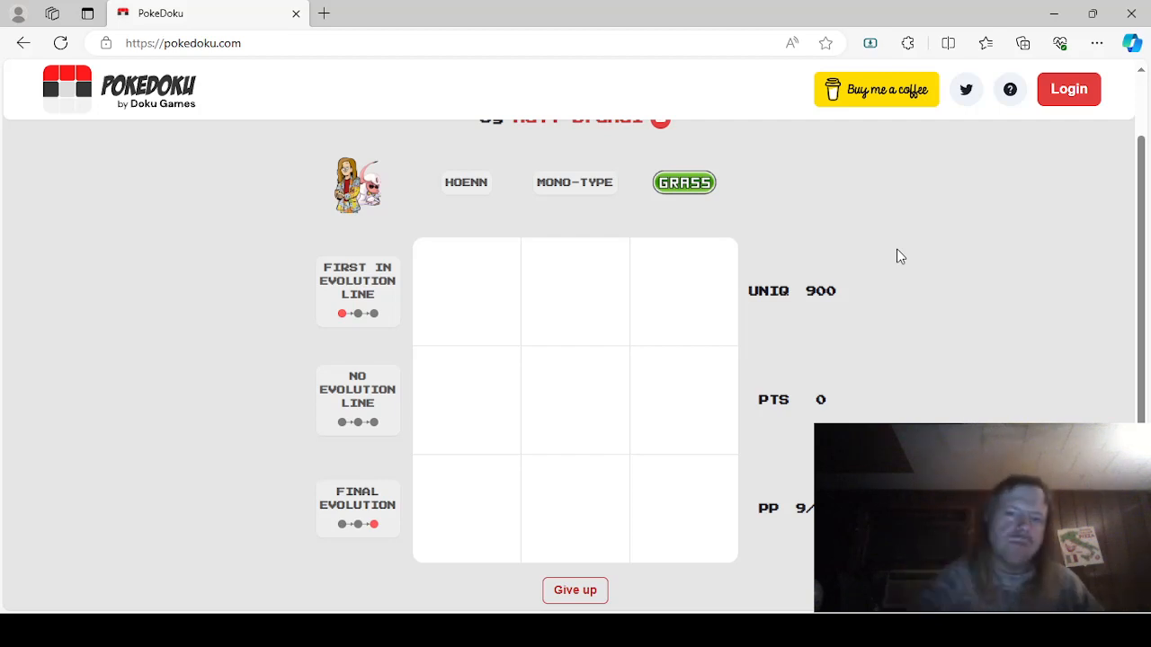
mouse_move(897, 224)
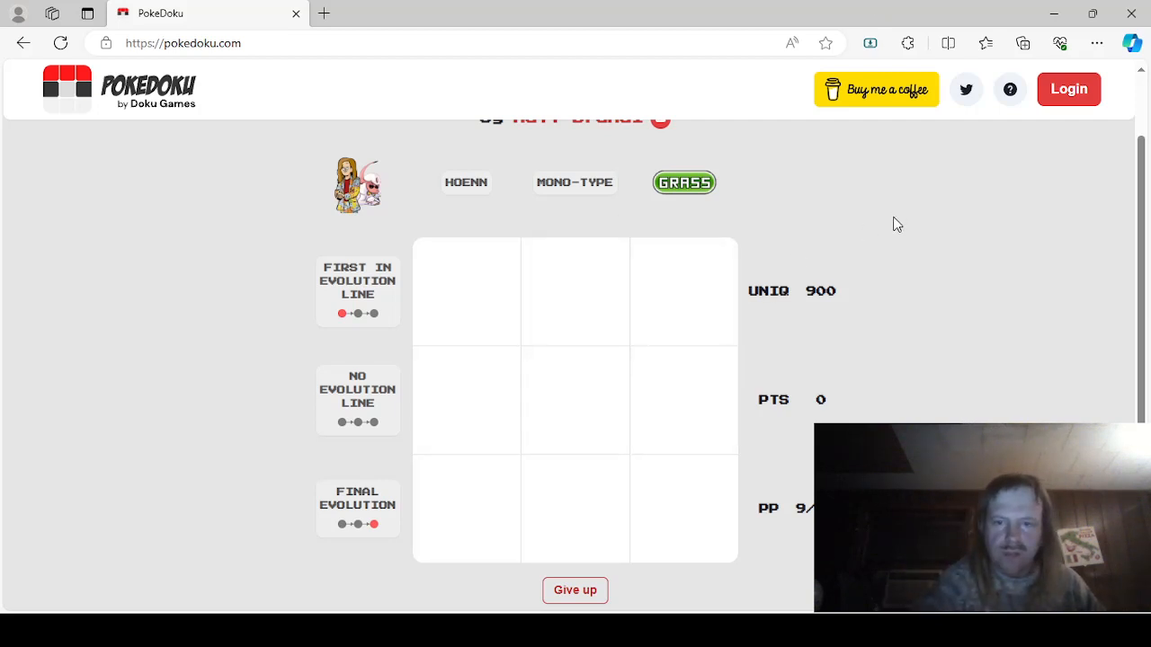
mouse_move(1007, 239)
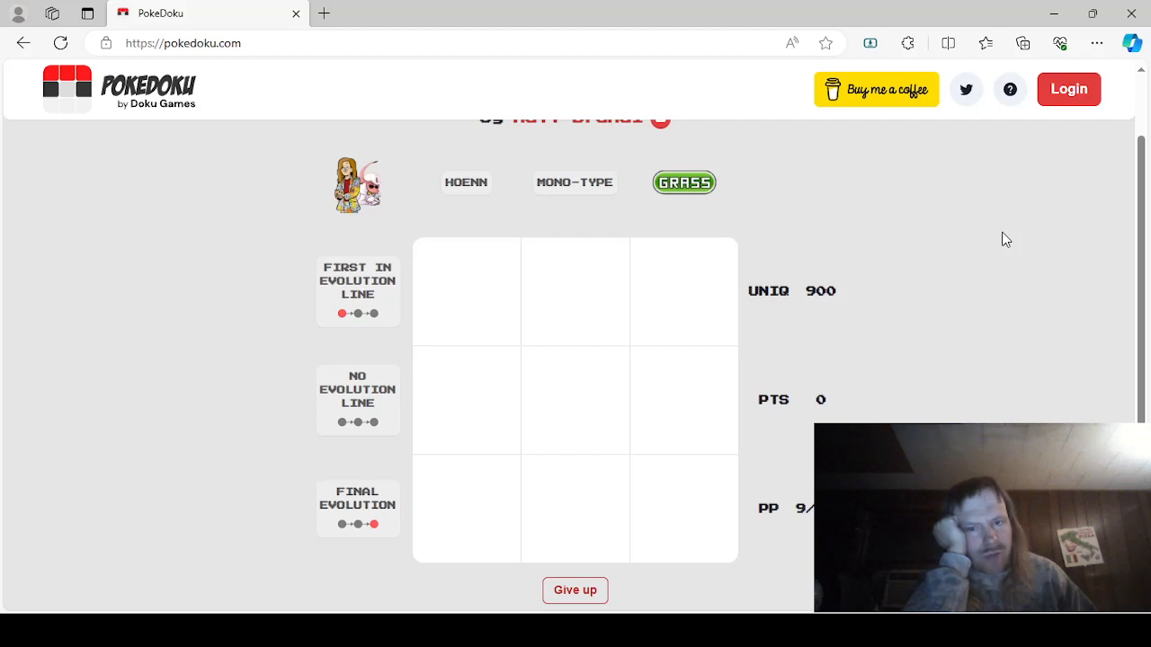
mouse_move(831, 390)
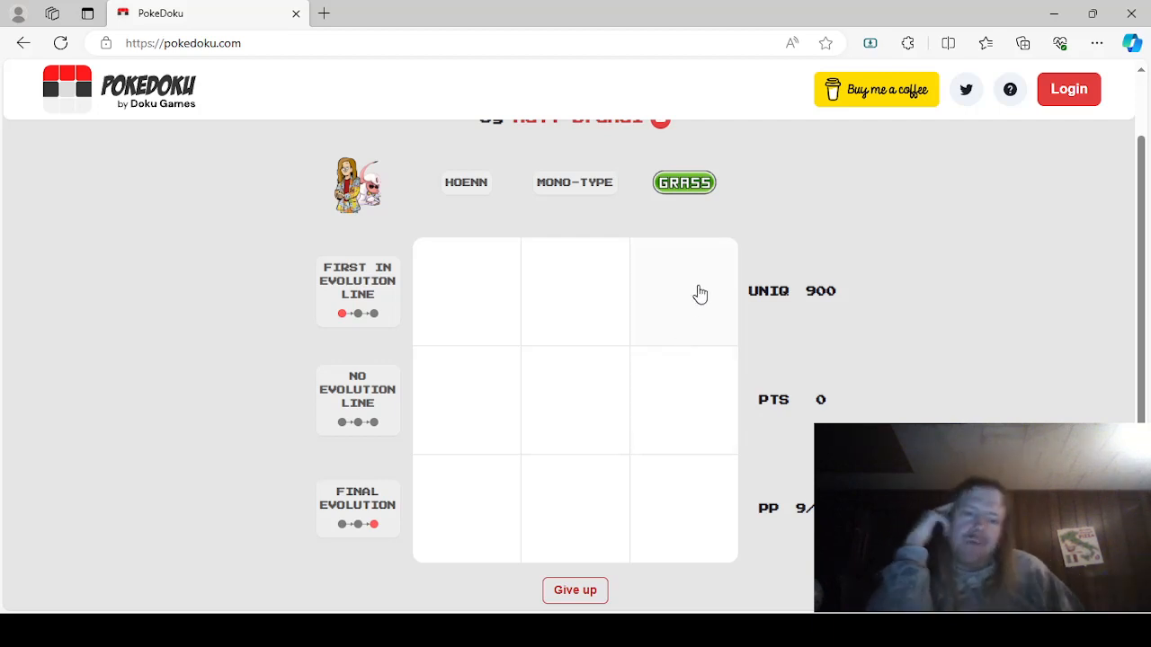
mouse_move(715, 512)
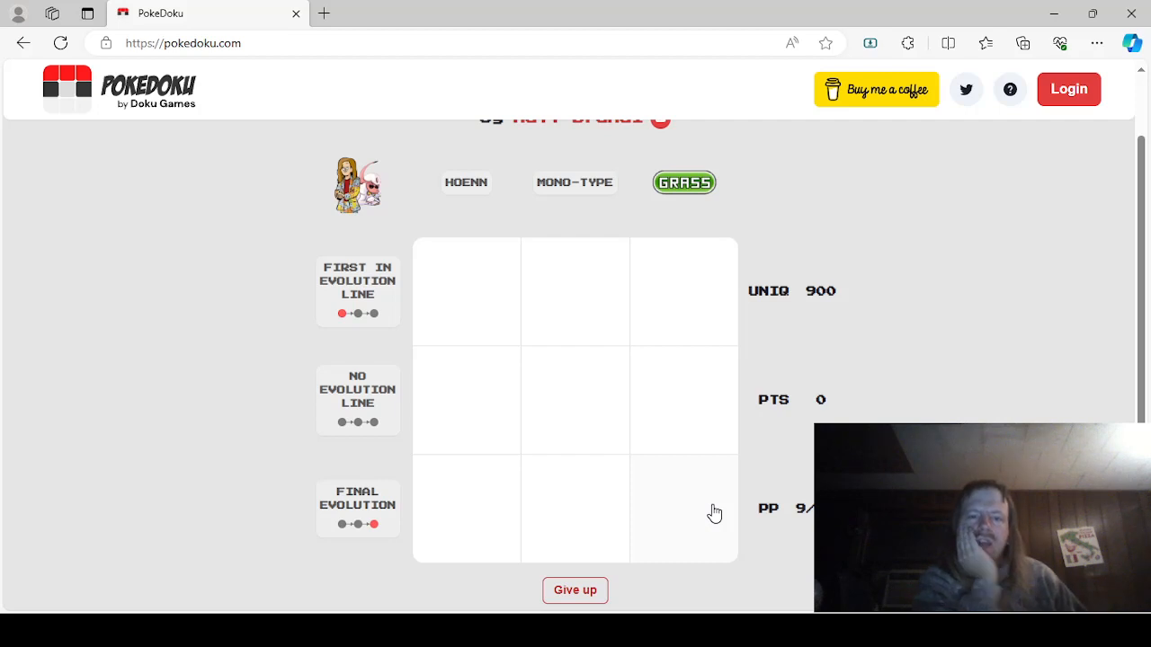
mouse_move(580, 299)
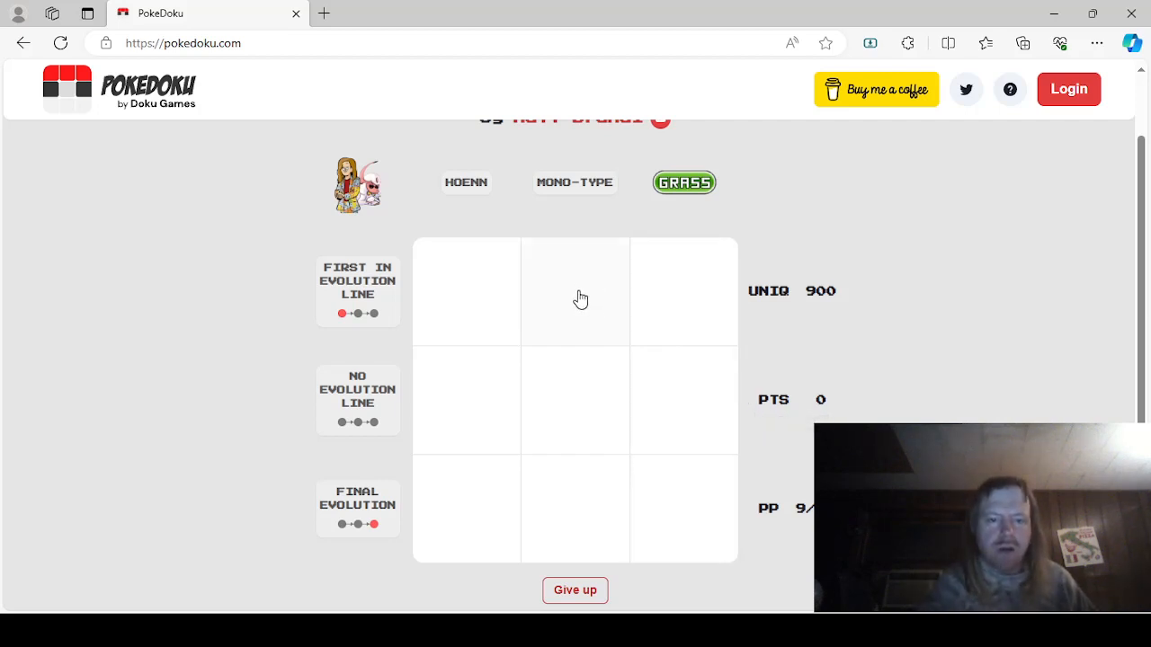
mouse_move(579, 434)
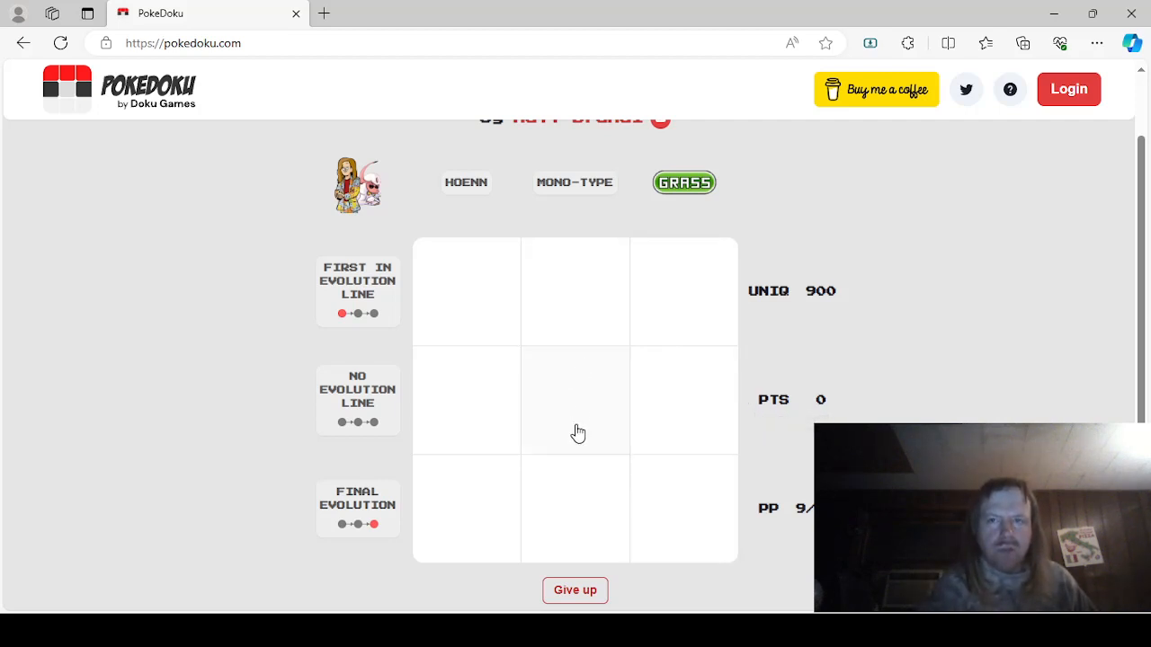
mouse_move(585, 424)
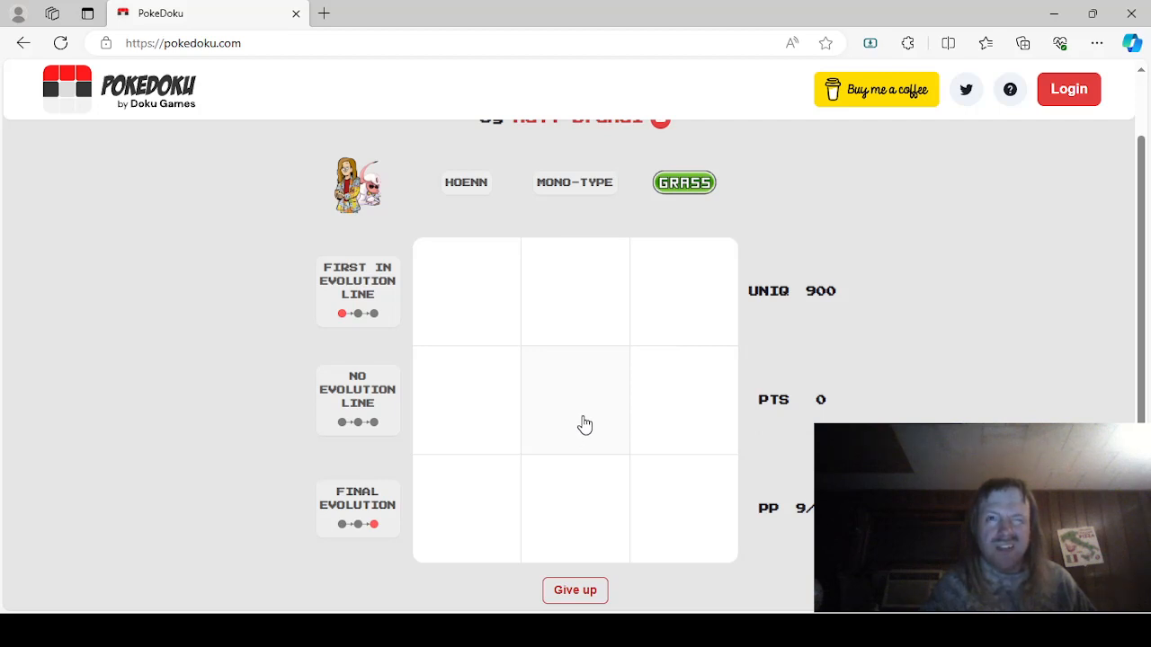
mouse_move(580, 301)
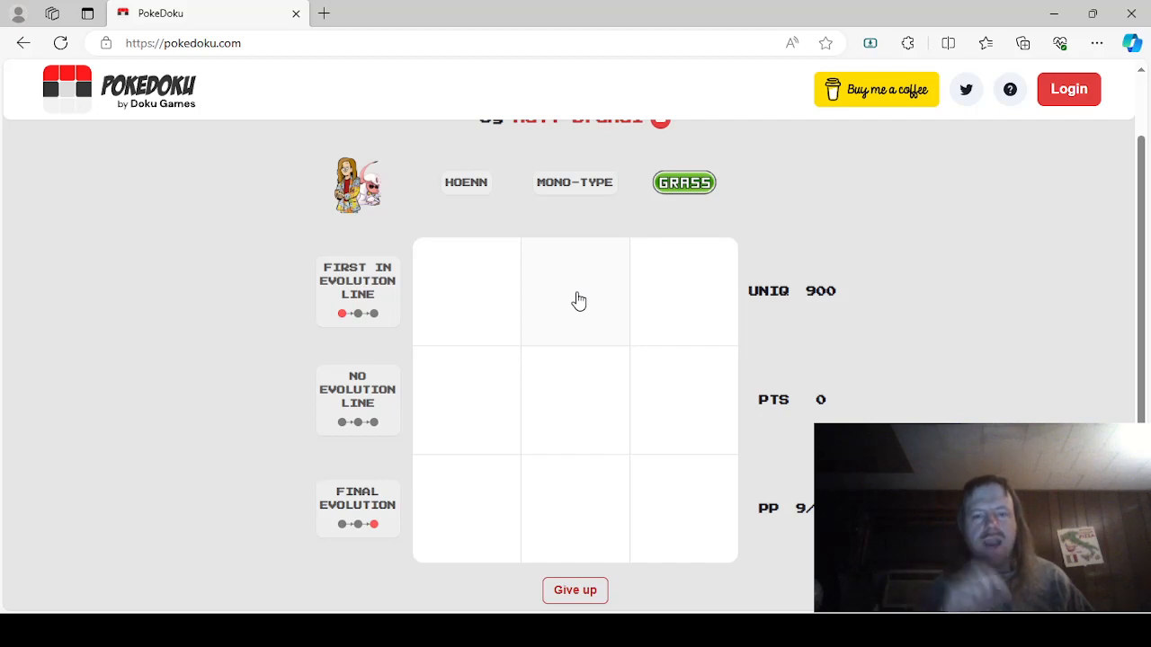
mouse_move(599, 518)
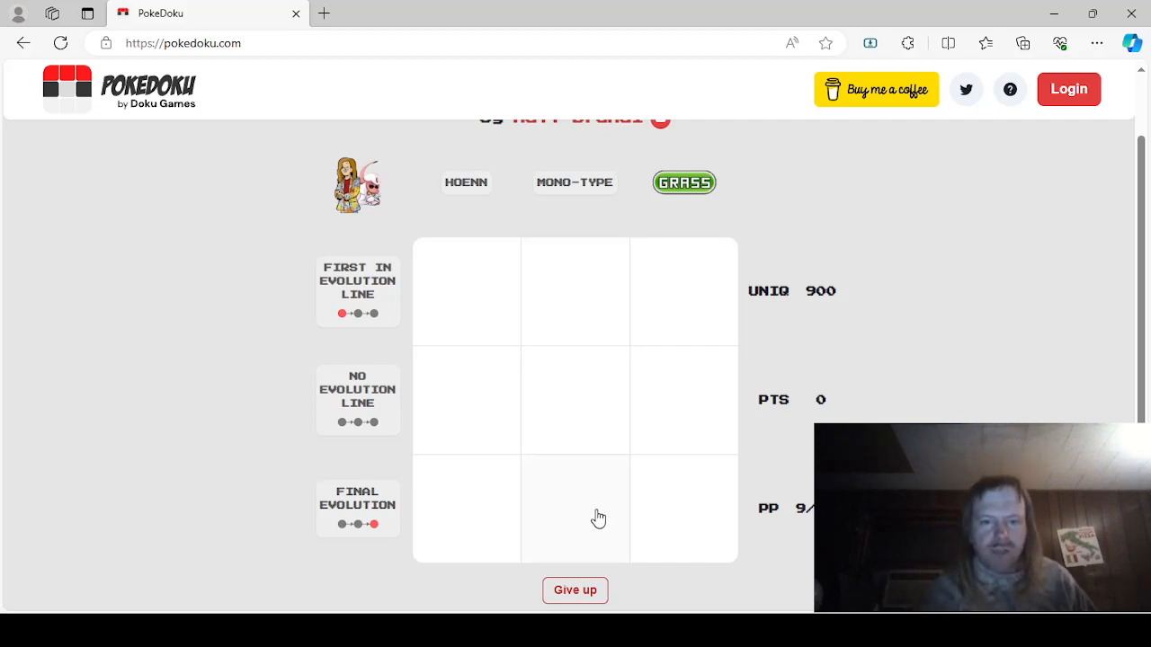
mouse_move(593, 516)
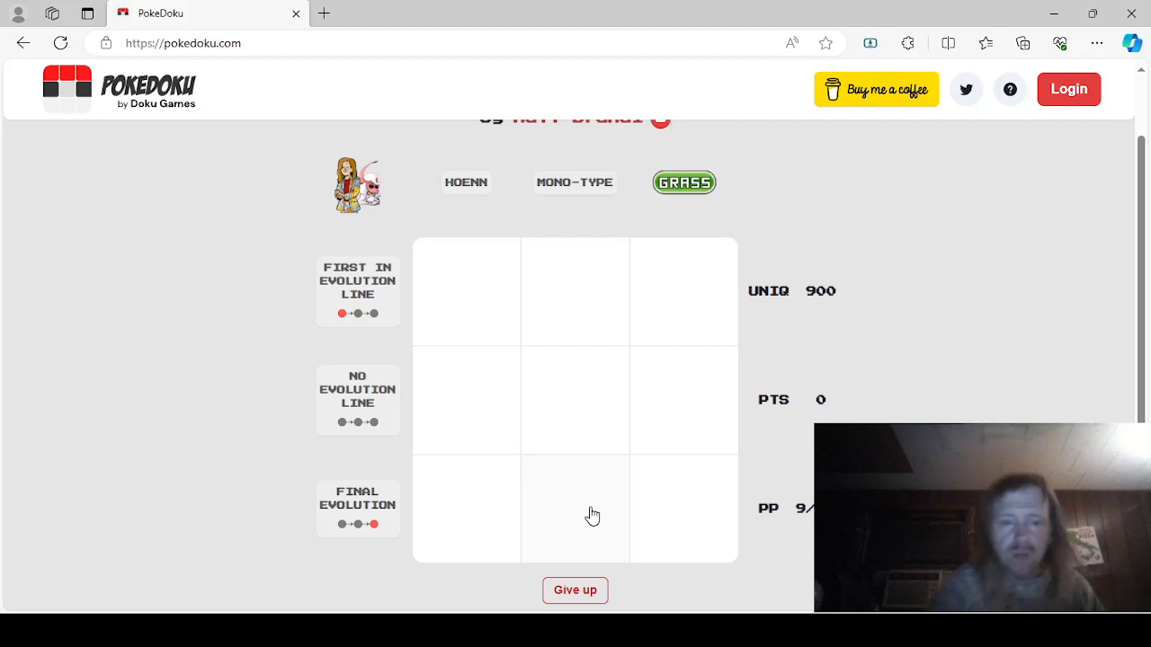
Step: Answer Rayquaza for the No Evolution Line / Hoenn cell
left_click(466, 400)
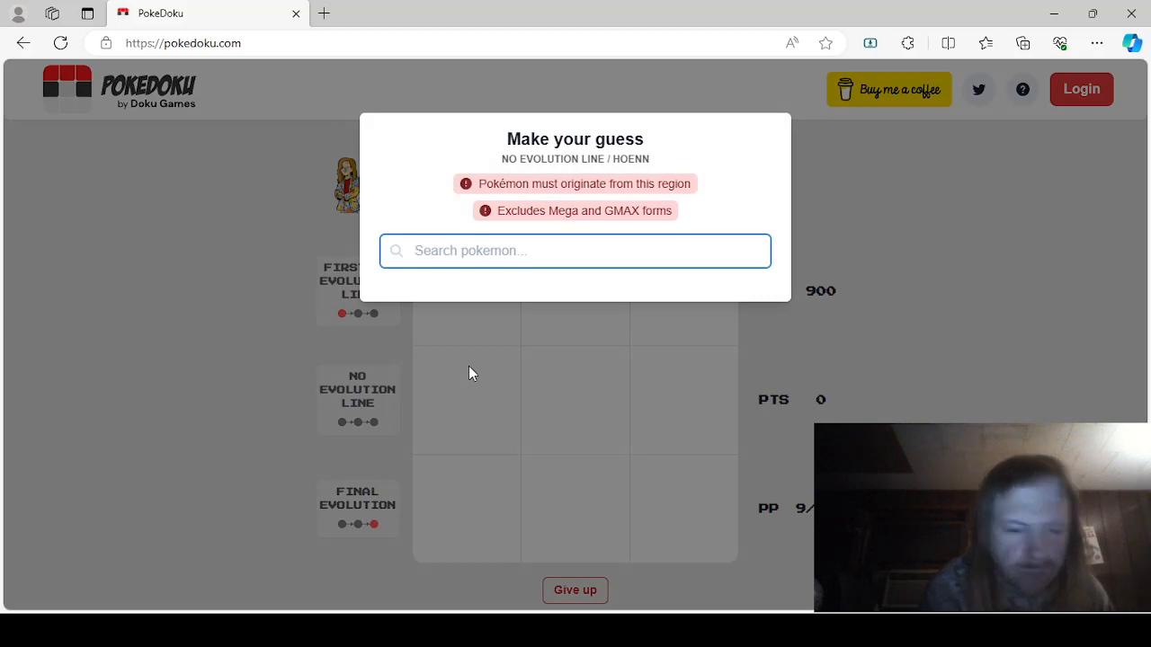
type("Ray")
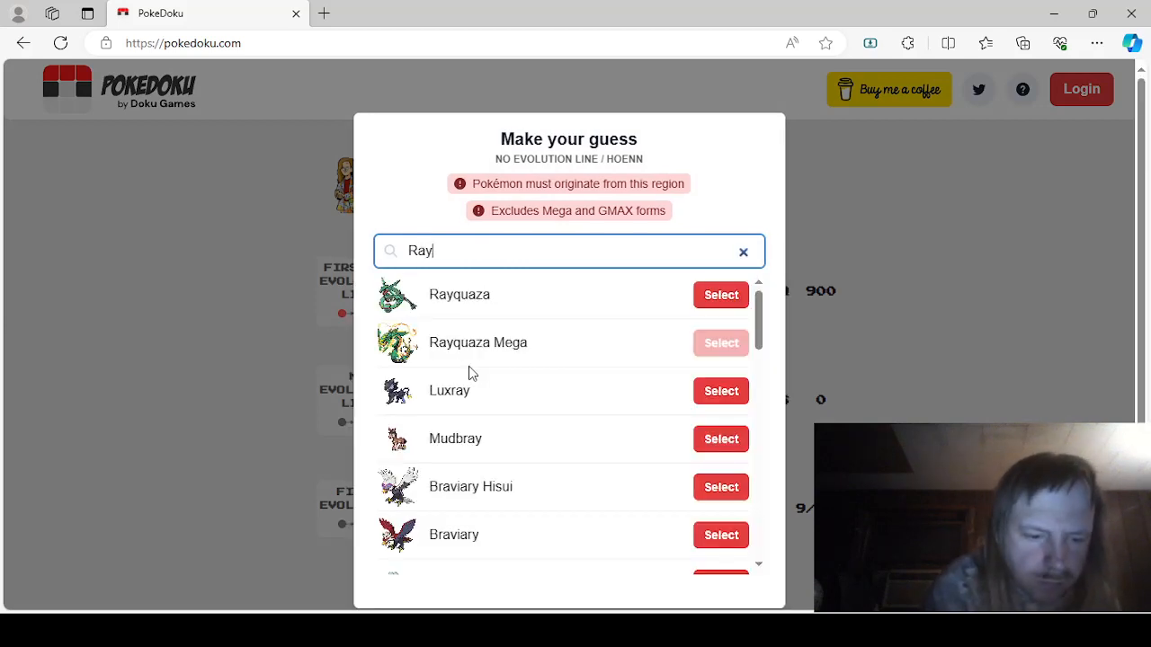
type("q")
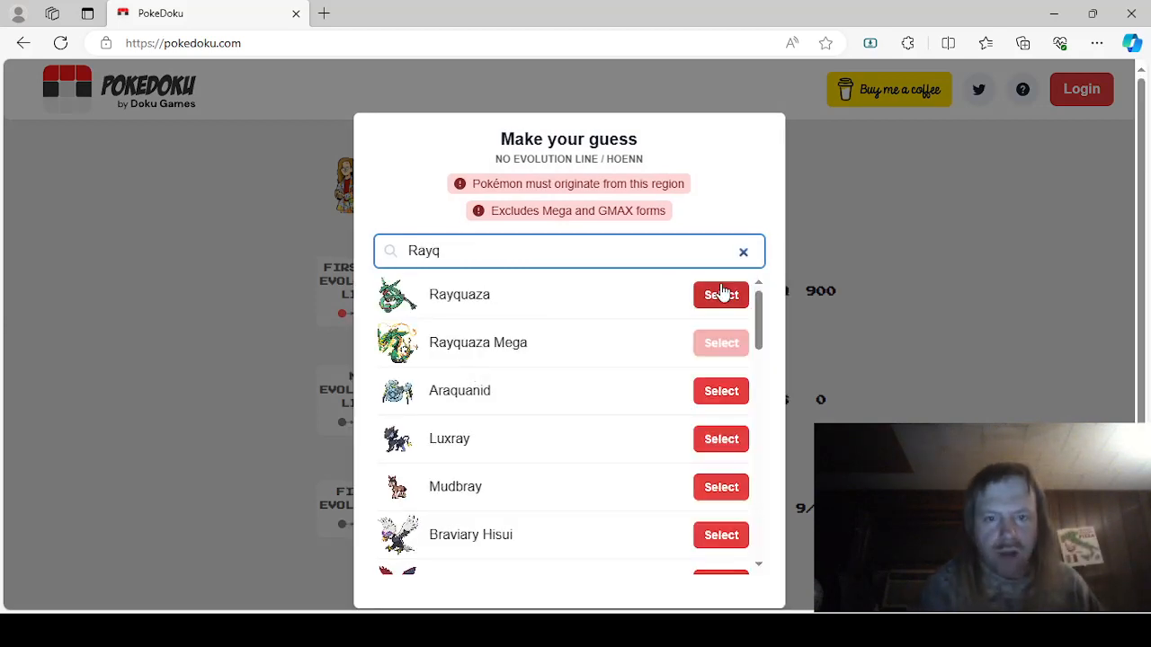
left_click(720, 294)
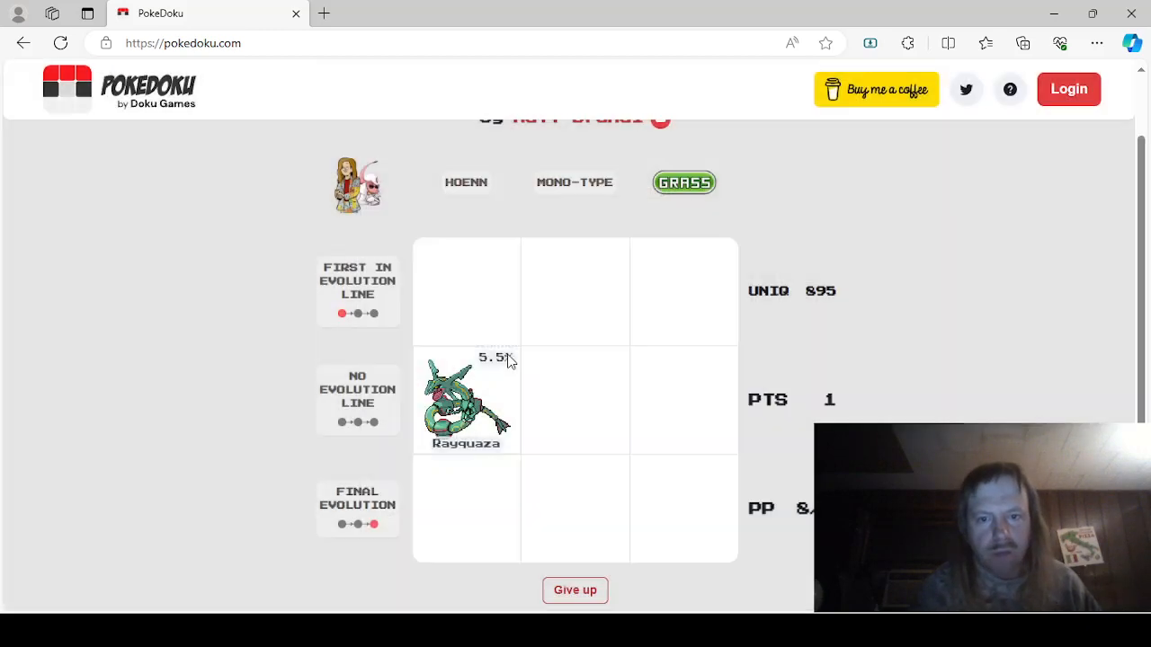
mouse_move(206, 436)
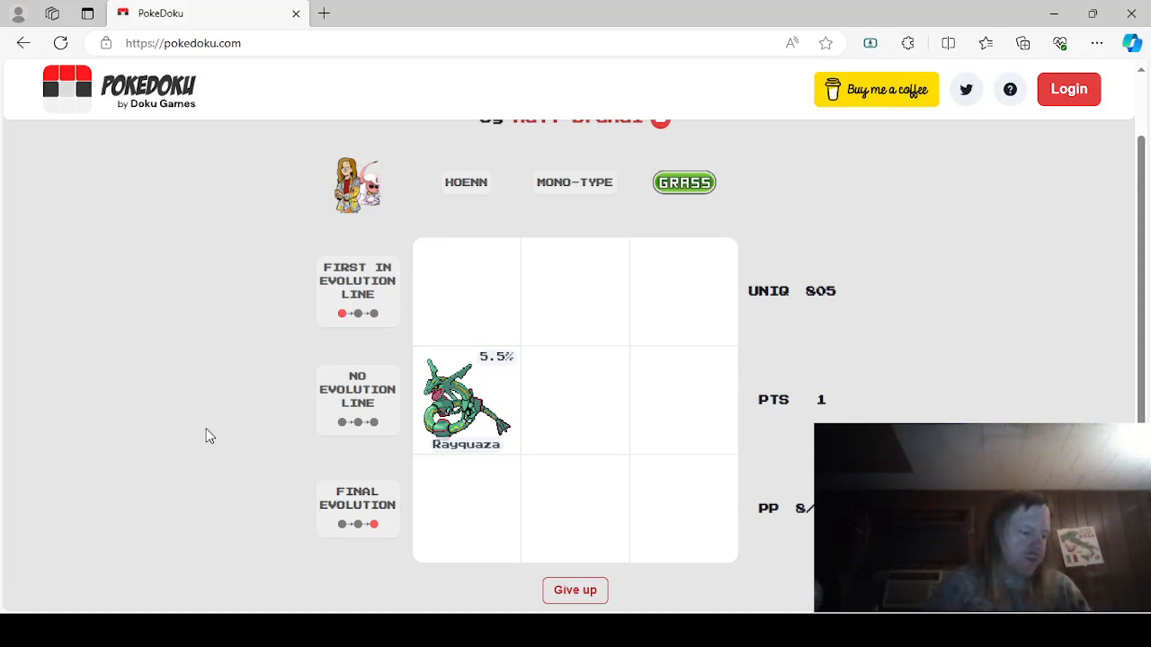
mouse_move(216, 212)
type("y")
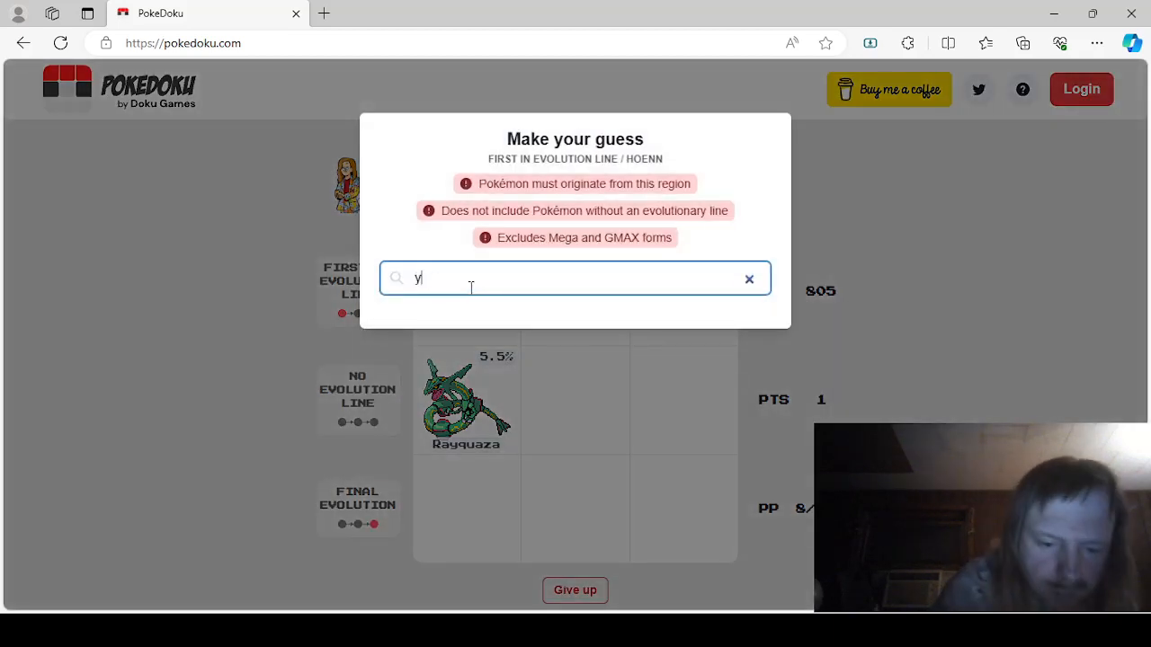
Step: Answer Torchic for first-in-line Hoenn and Blaziken for final-evolution Hoenn
type("t")
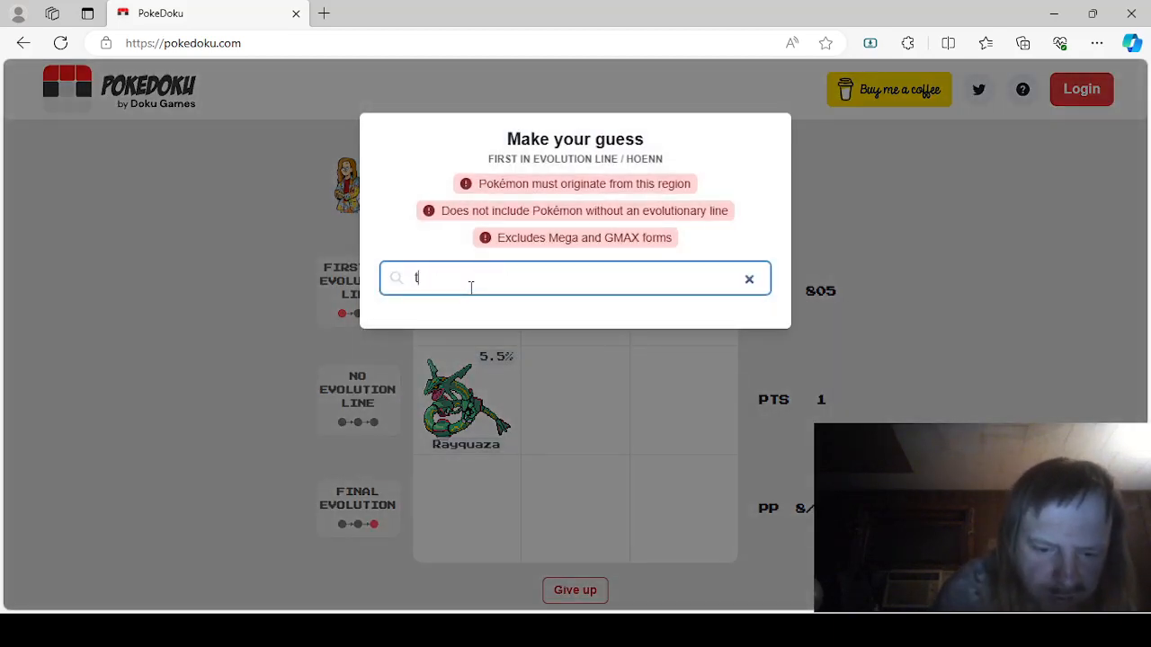
type("orchi")
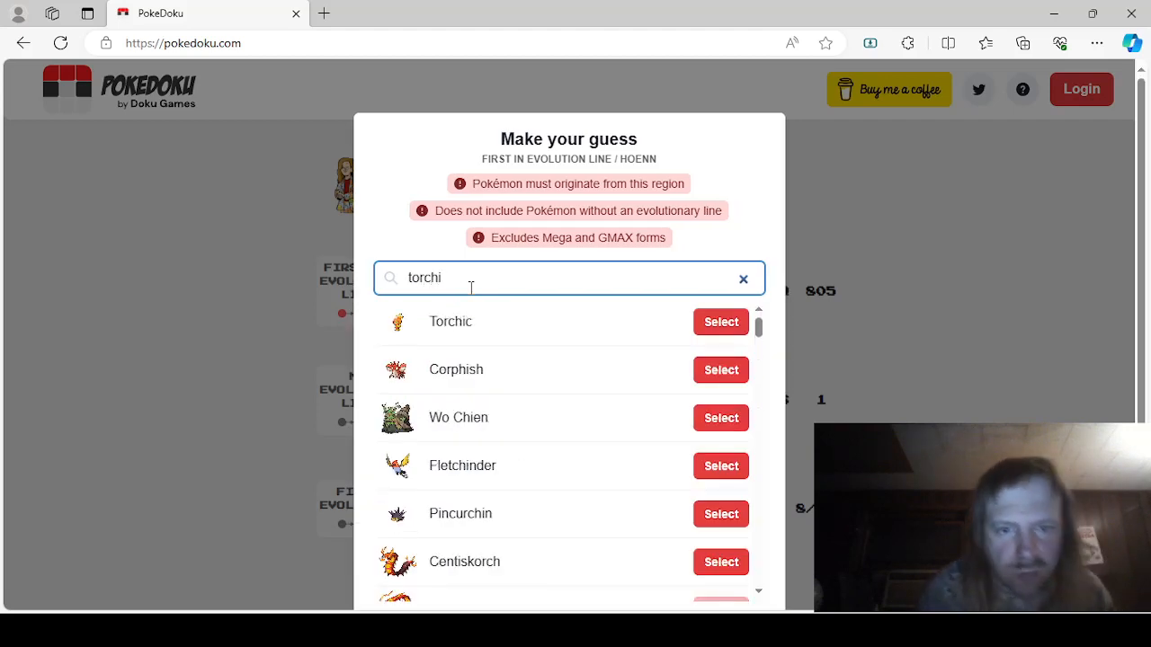
left_click(720, 322)
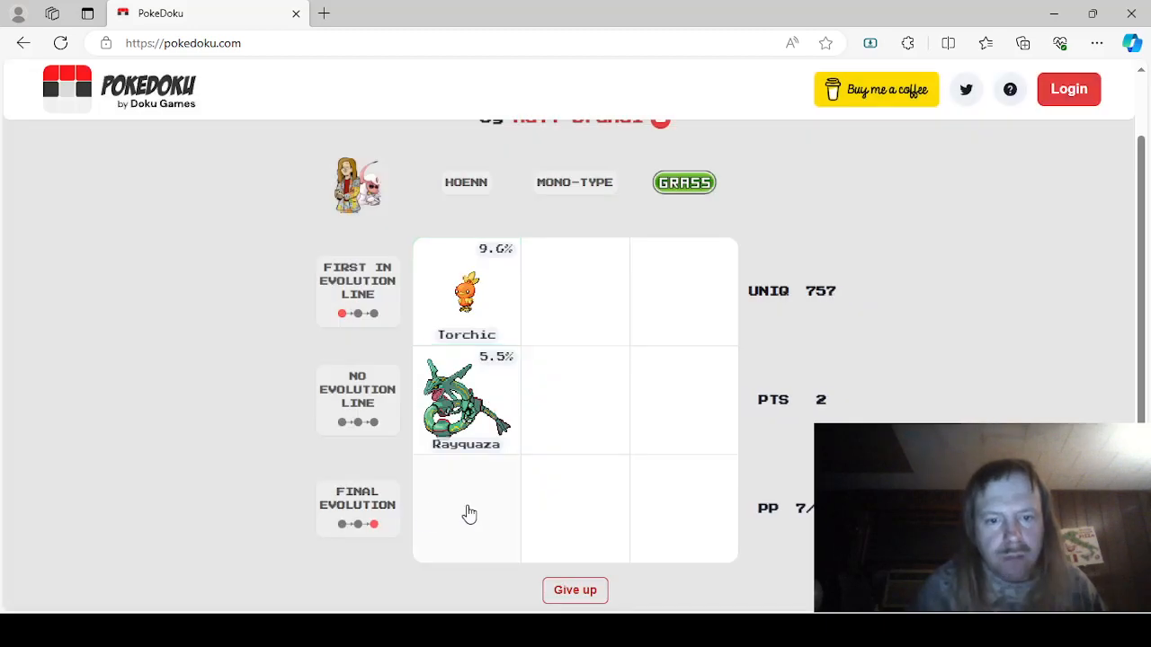
left_click(466, 510)
type("blaz")
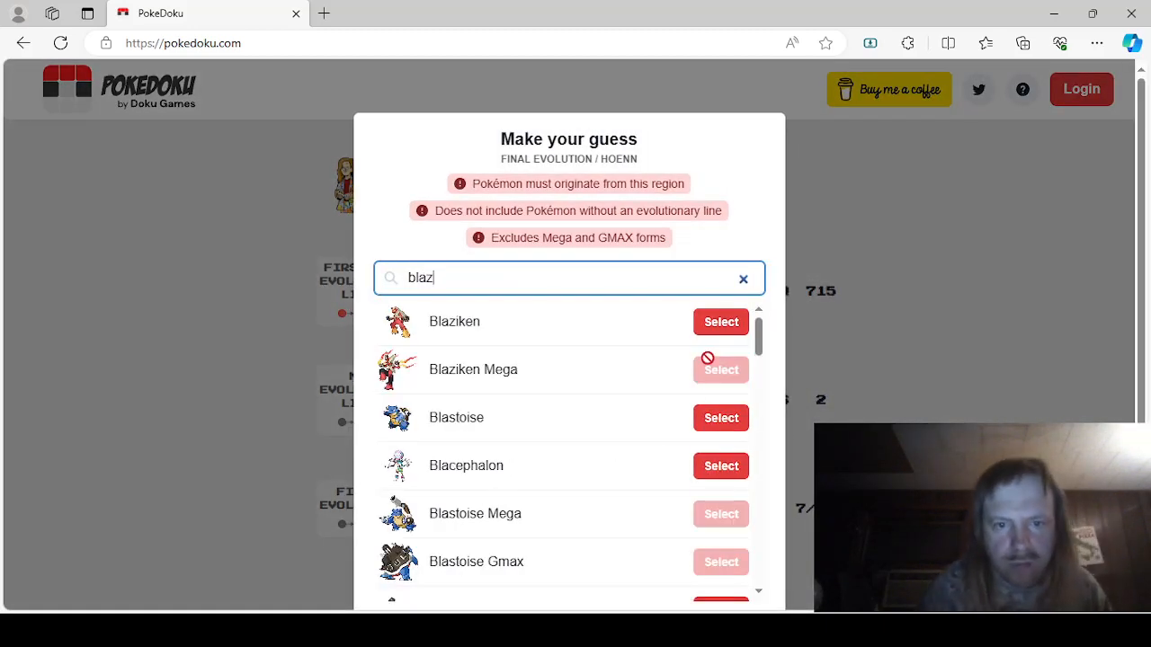
left_click(720, 321)
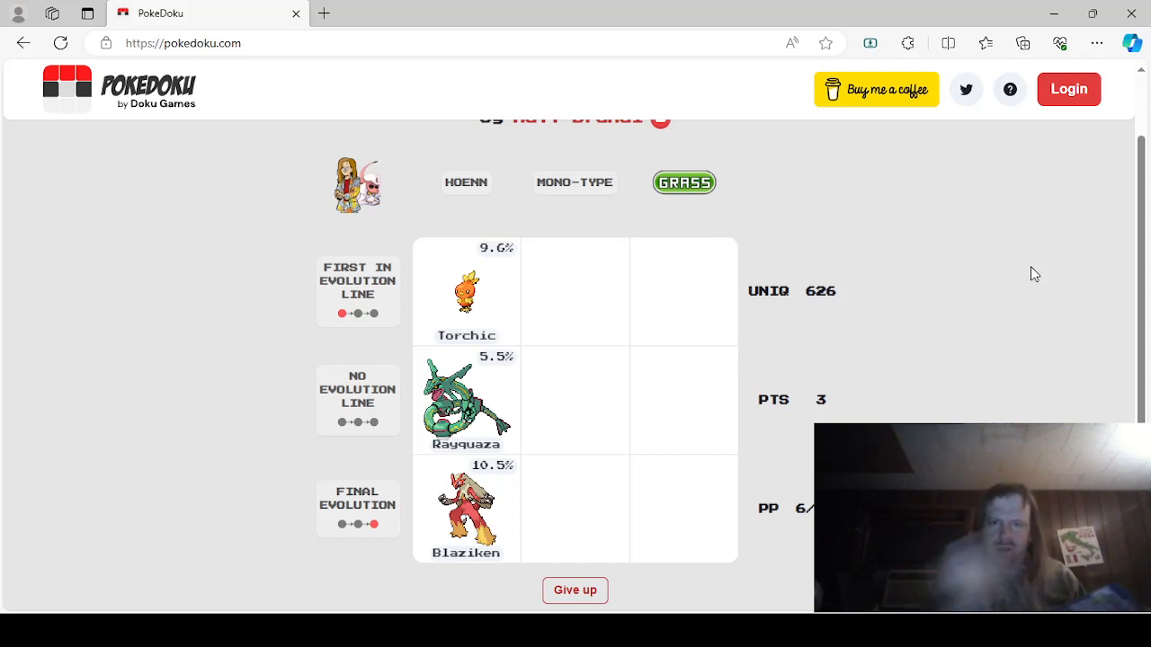
mouse_move(573, 301)
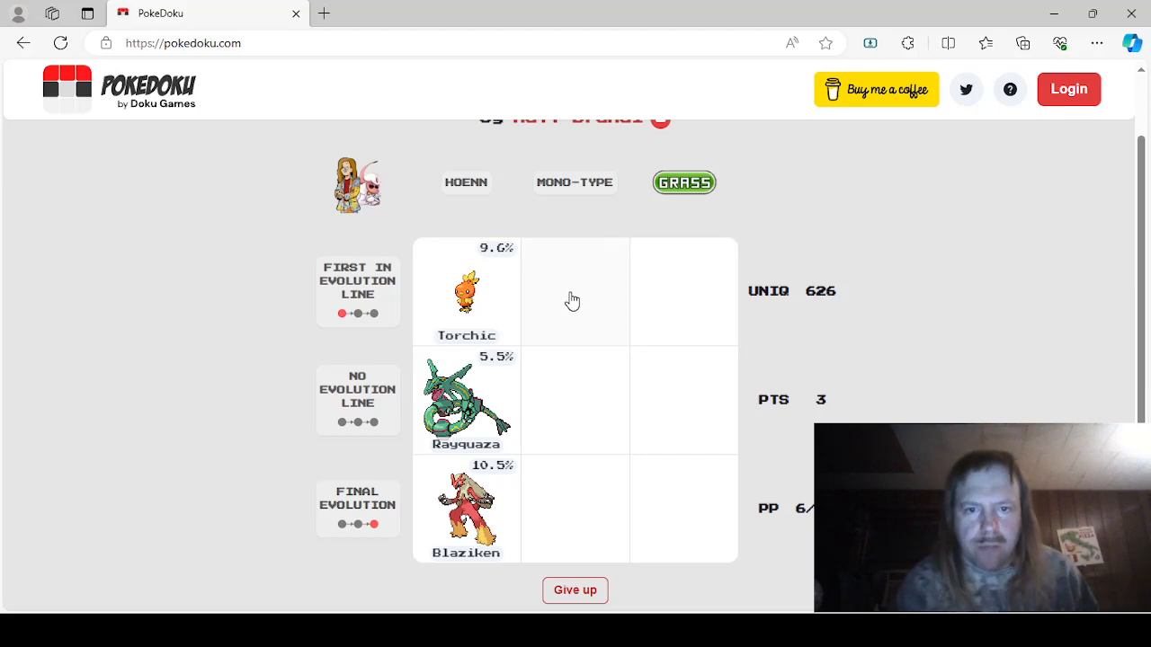
Step: Place Magby in the first-in-line Mono-Type cell
left_click(574, 290)
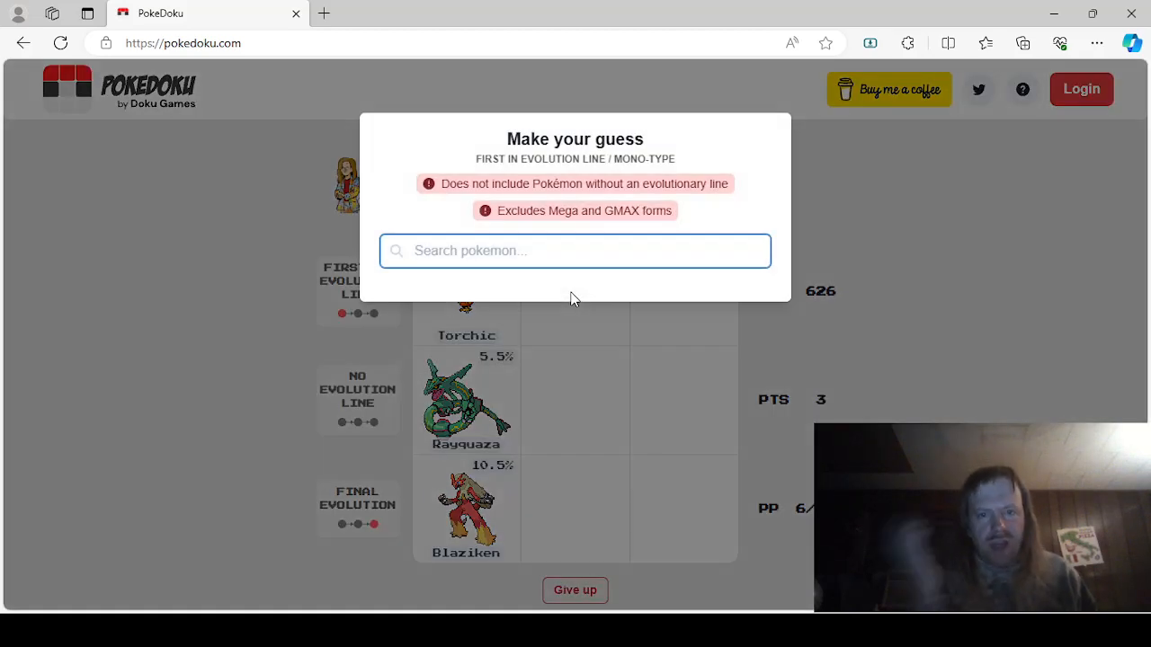
type("magby")
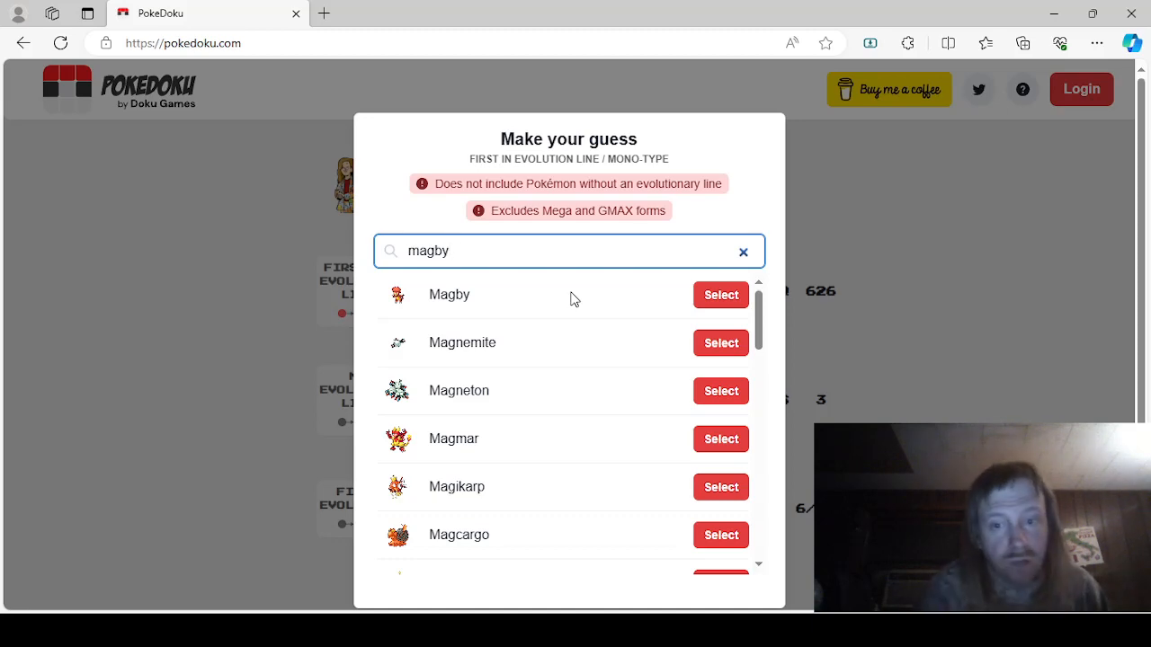
left_click(720, 294)
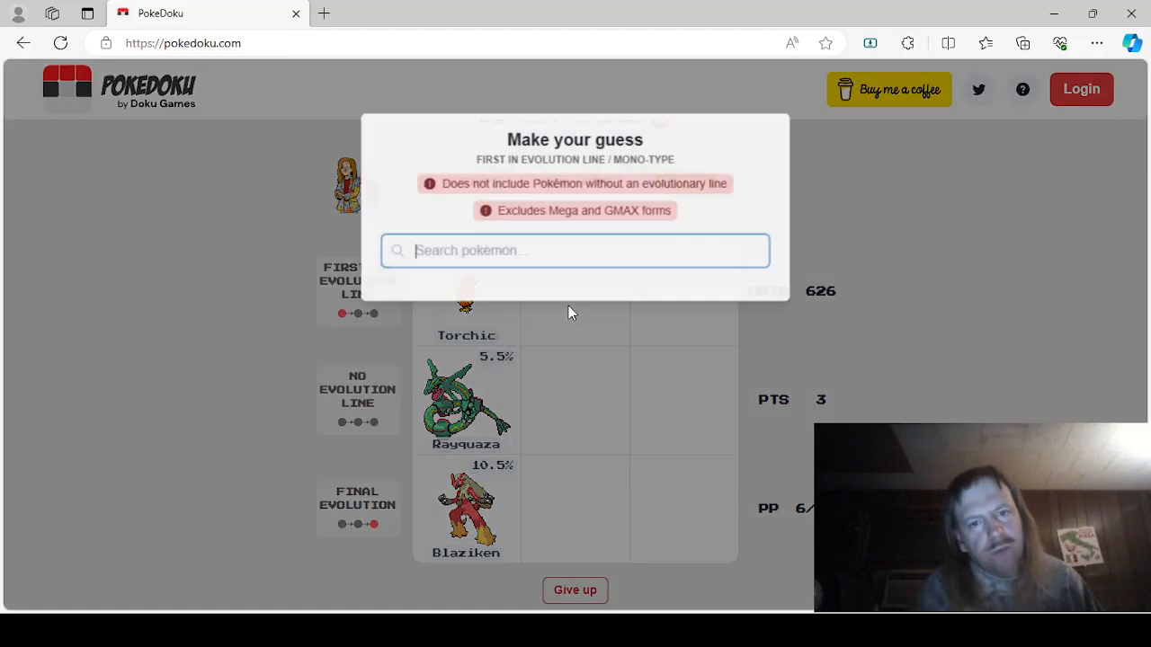
type("magby")
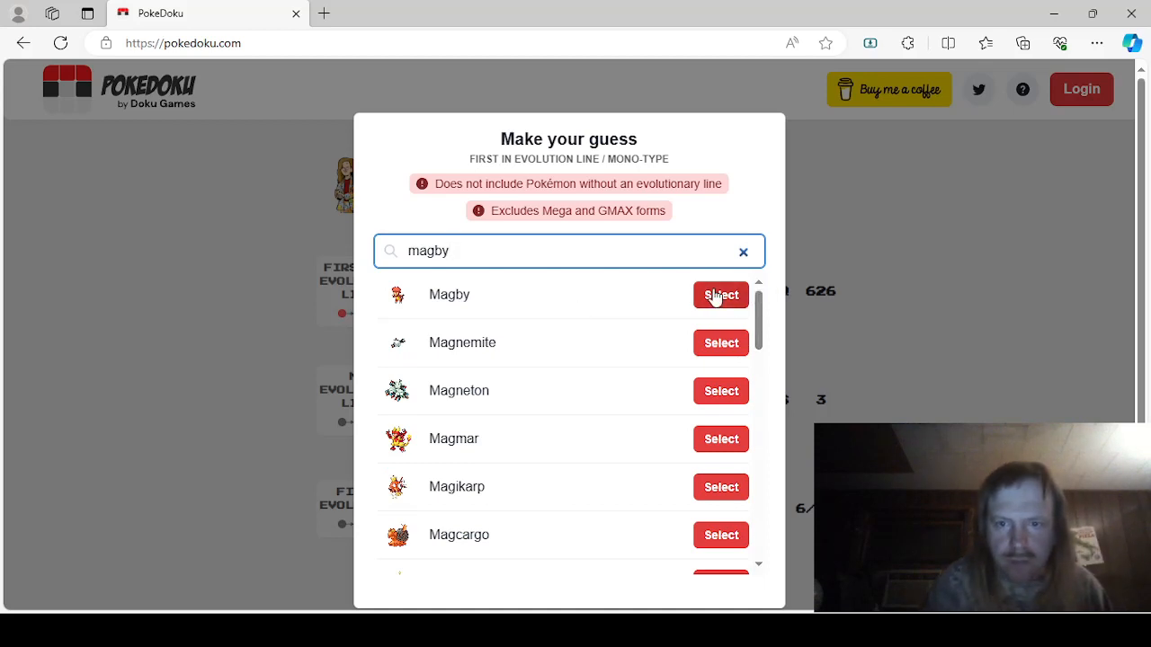
left_click(719, 295)
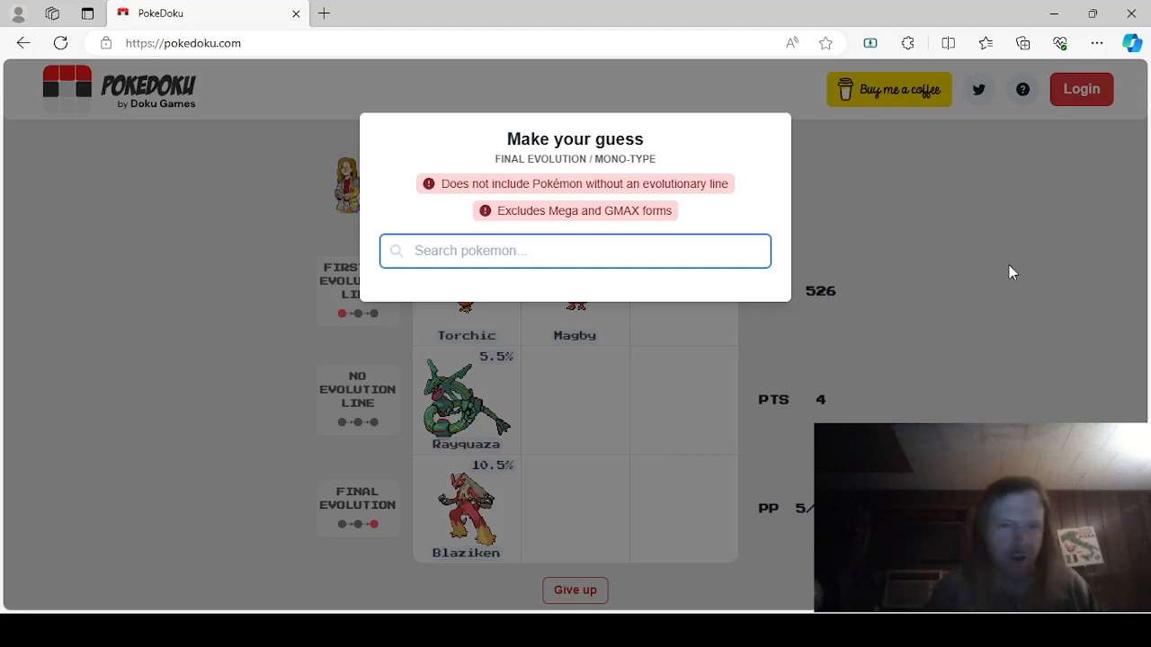
mouse_move(540, 290)
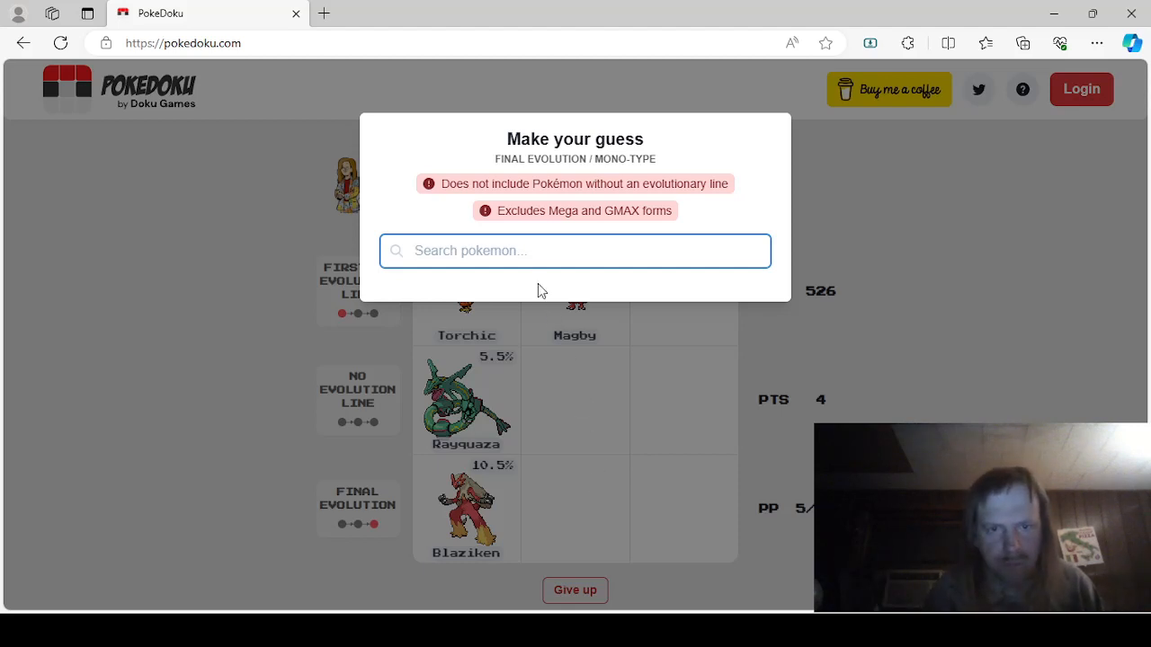
Step: Place Magmortar in final-evolution Mono-Type and Mew in no-evolution Mono-Type
type("magmort")
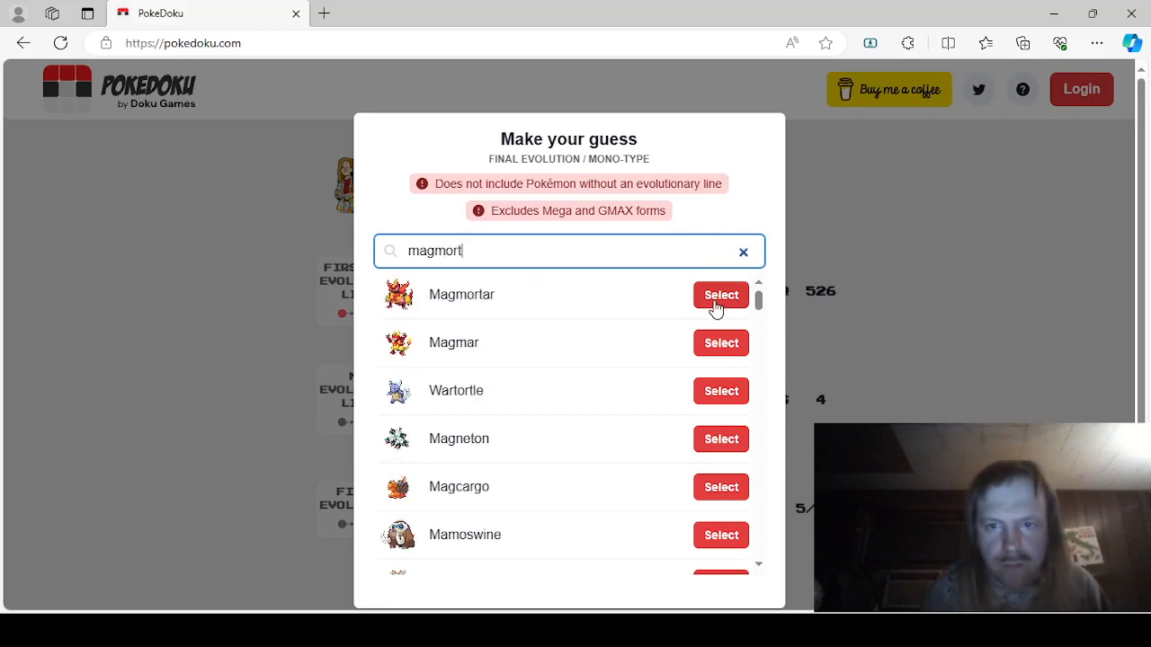
left_click(721, 294)
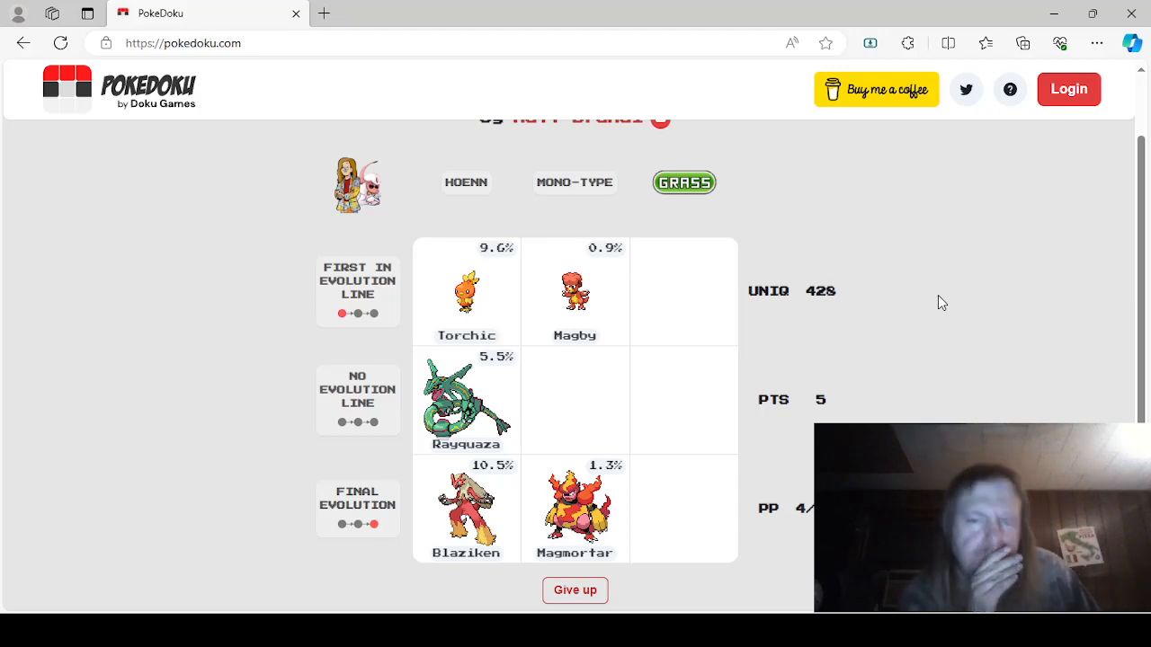
mouse_move(576, 384)
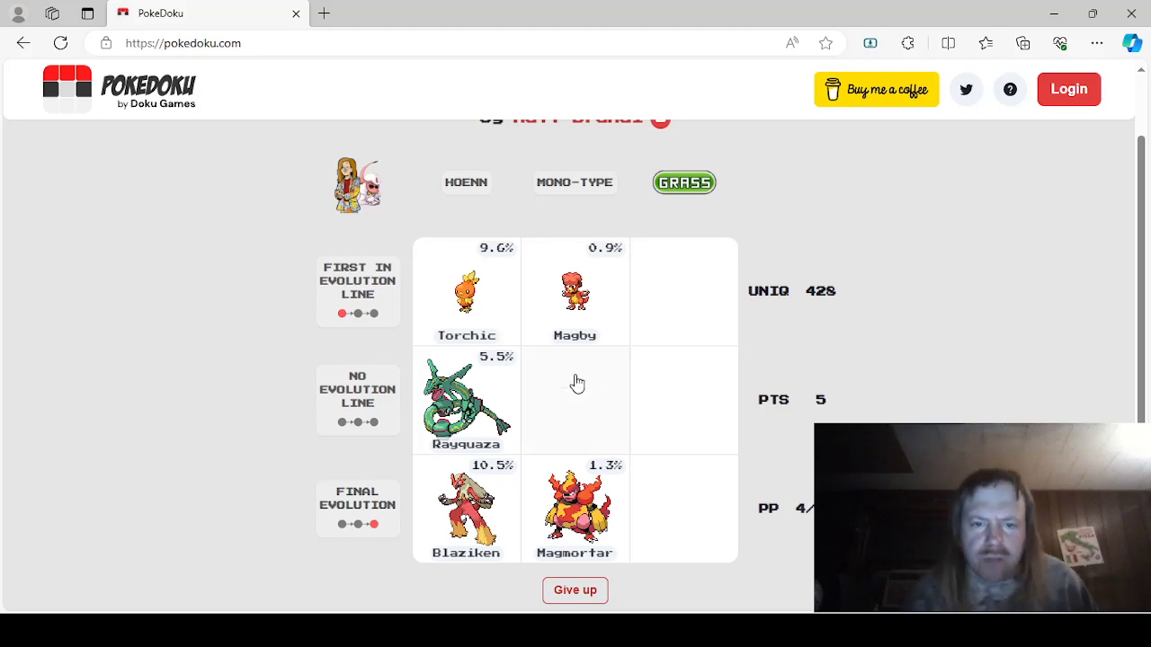
left_click(575, 400)
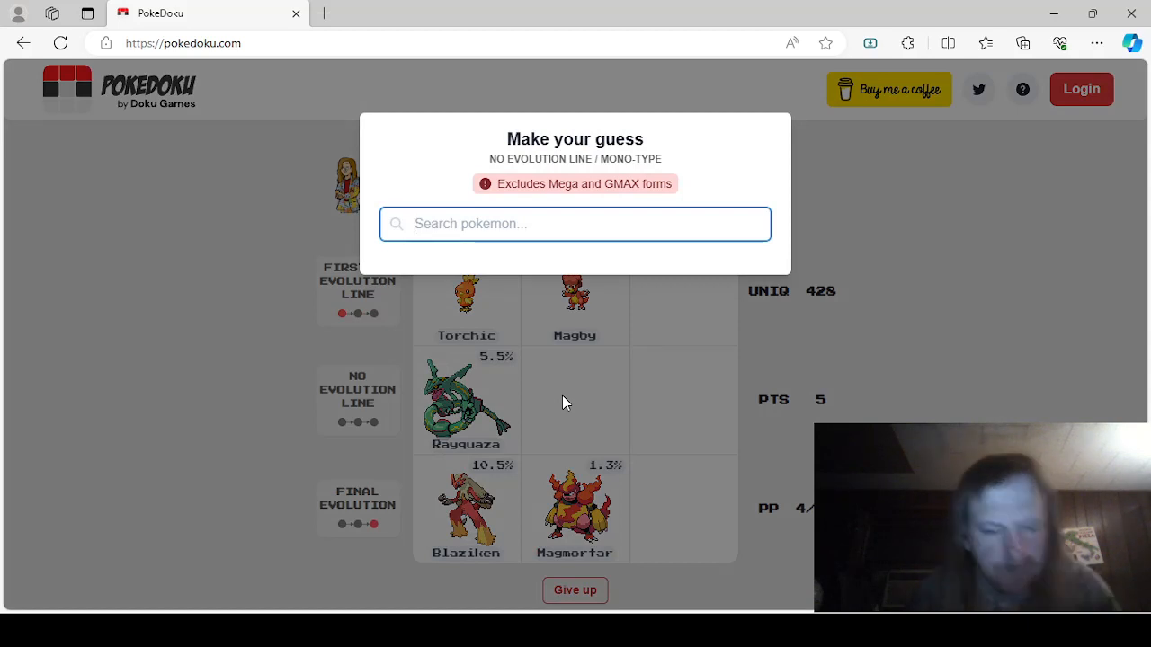
type("mew")
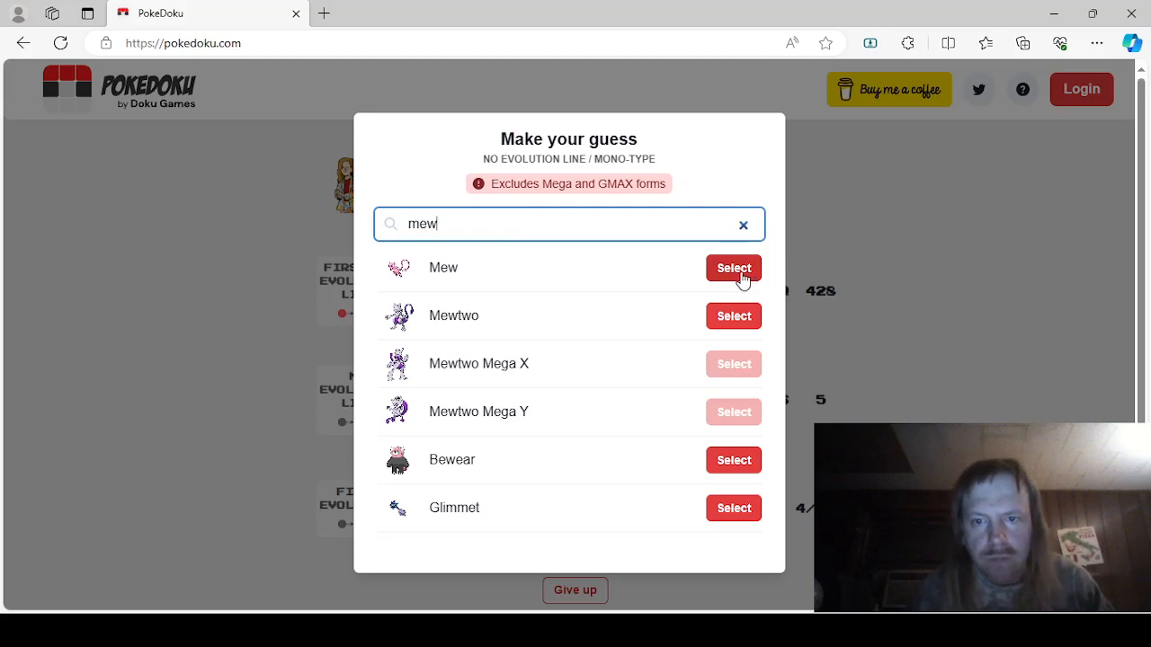
left_click(732, 268)
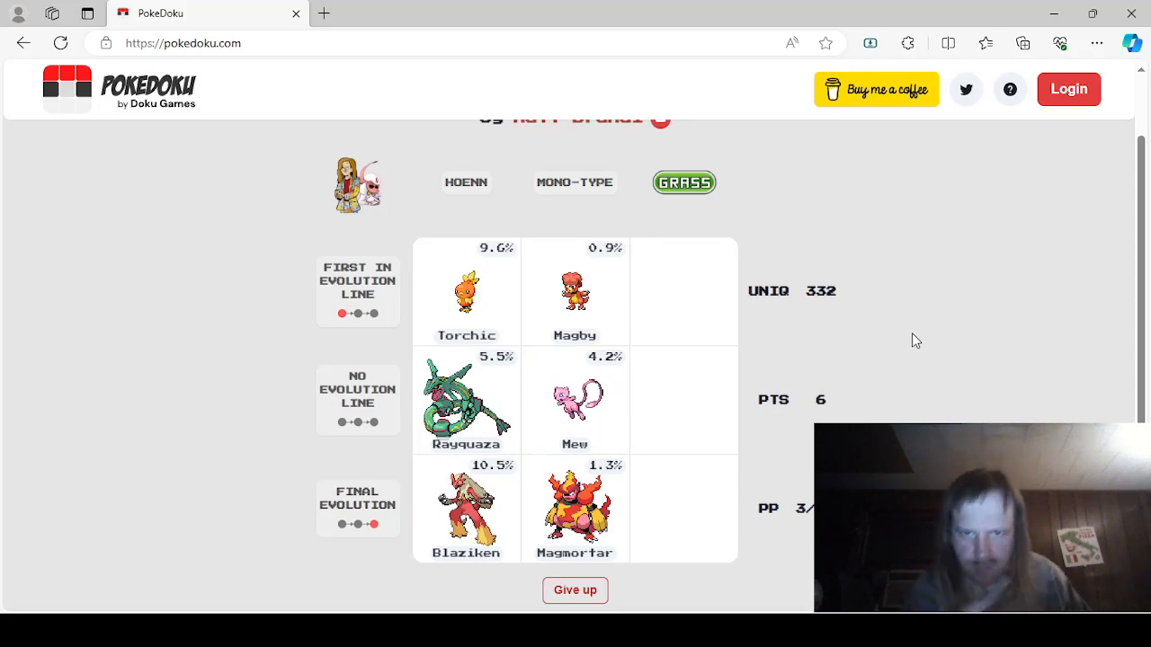
mouse_move(681, 297)
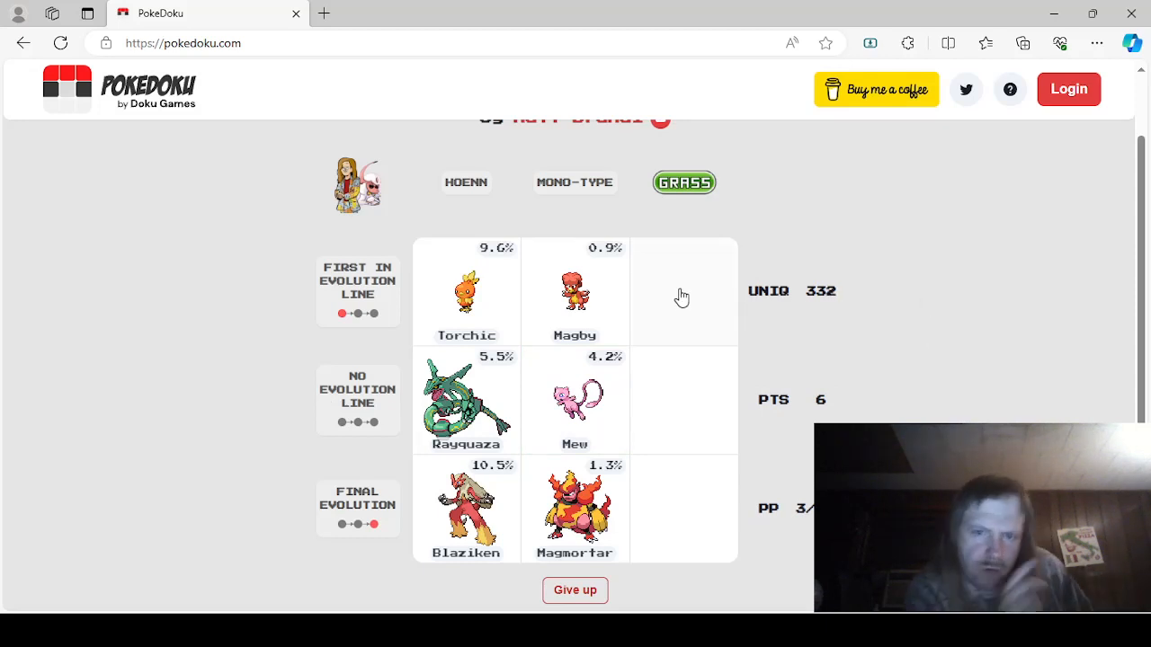
Step: Enter Bulbasaur, Venusaur and Celebi in the first-in-line, final-evolution and no-evolution Grass cells
left_click(683, 292)
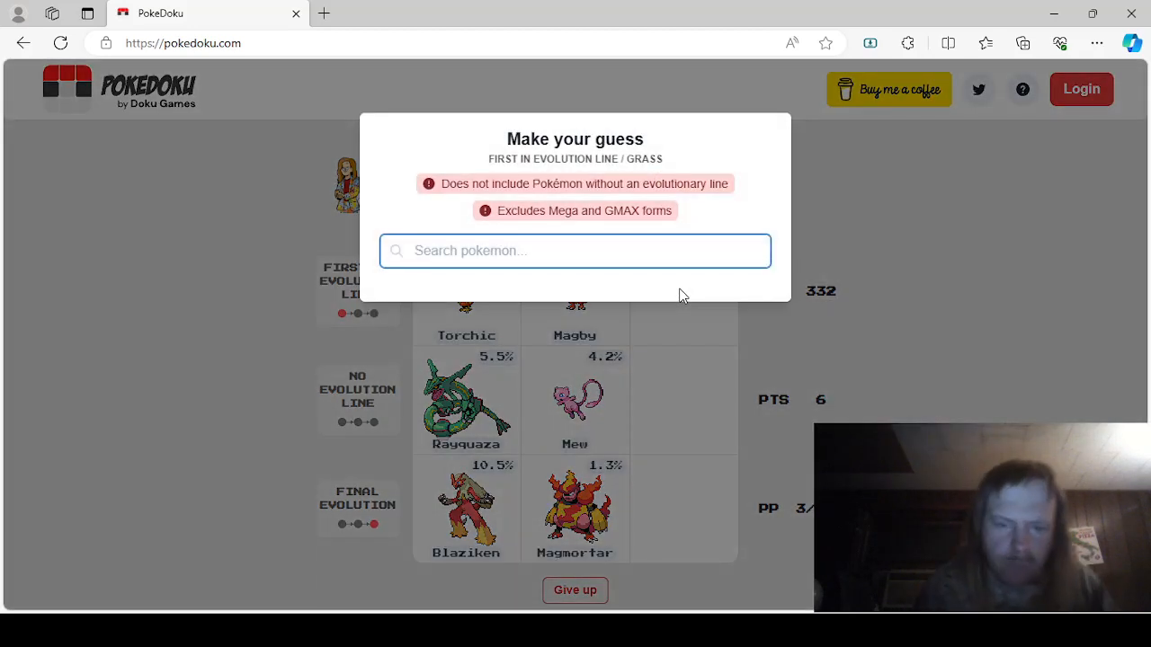
type("bulba")
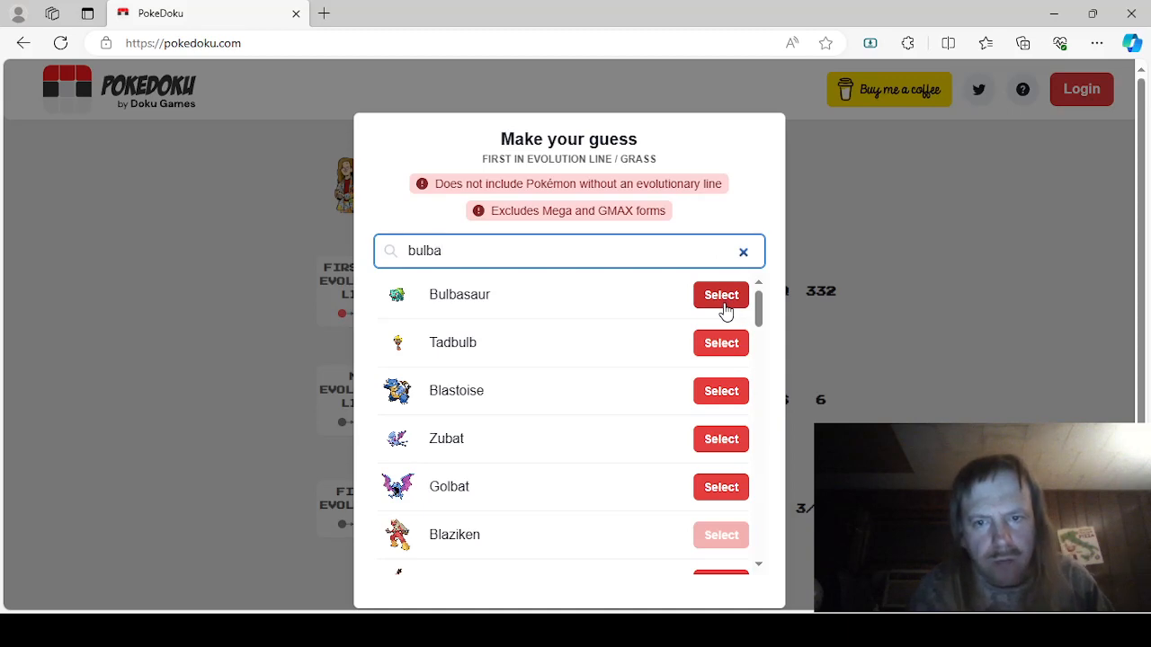
left_click(720, 294)
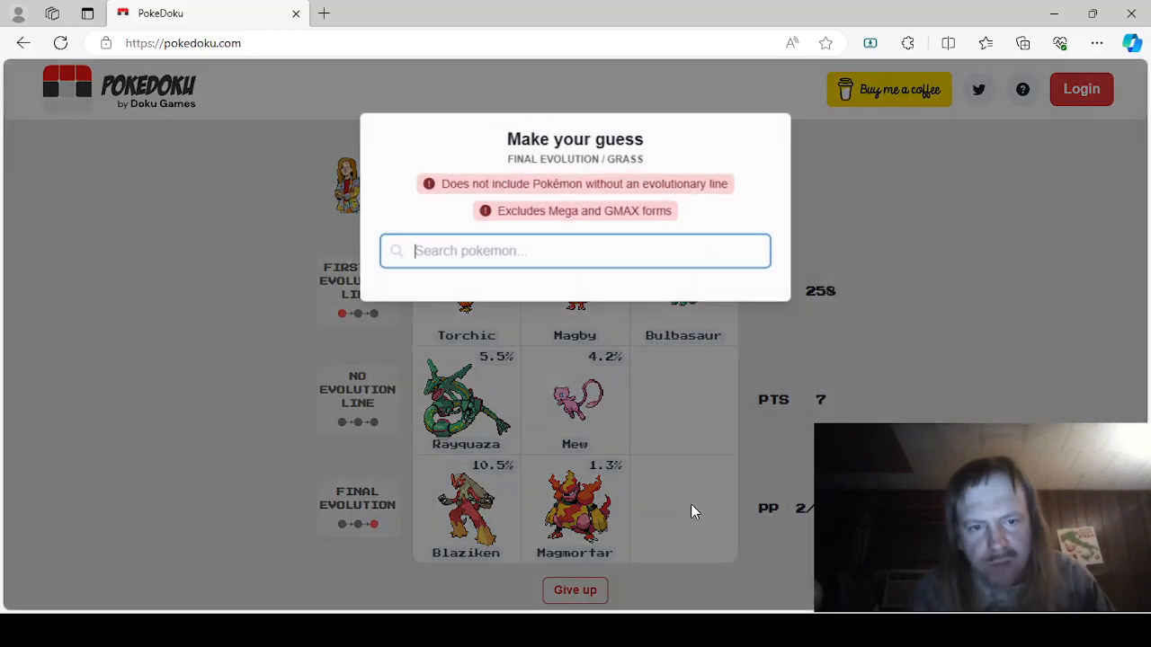
type("venu")
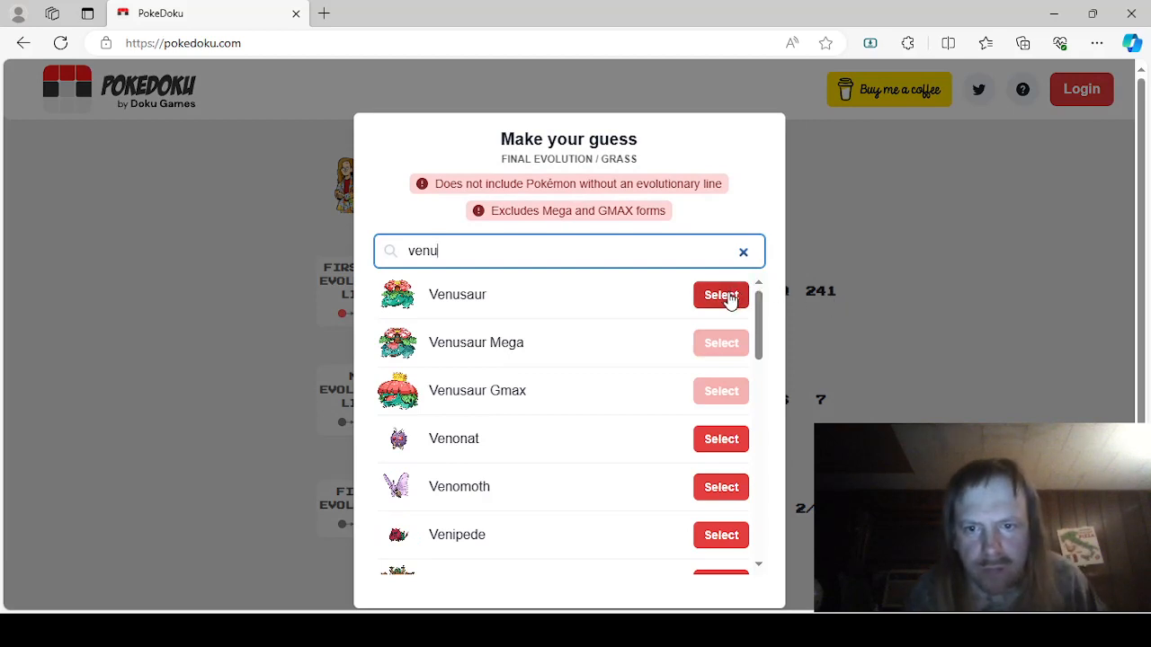
left_click(720, 294)
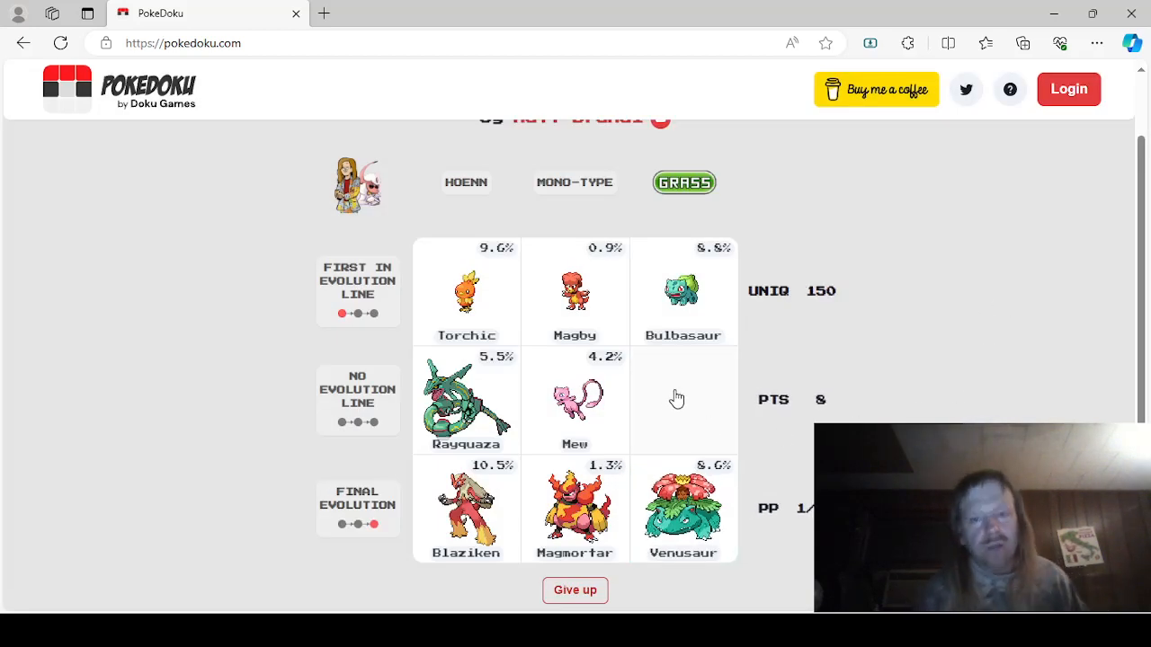
left_click(682, 400)
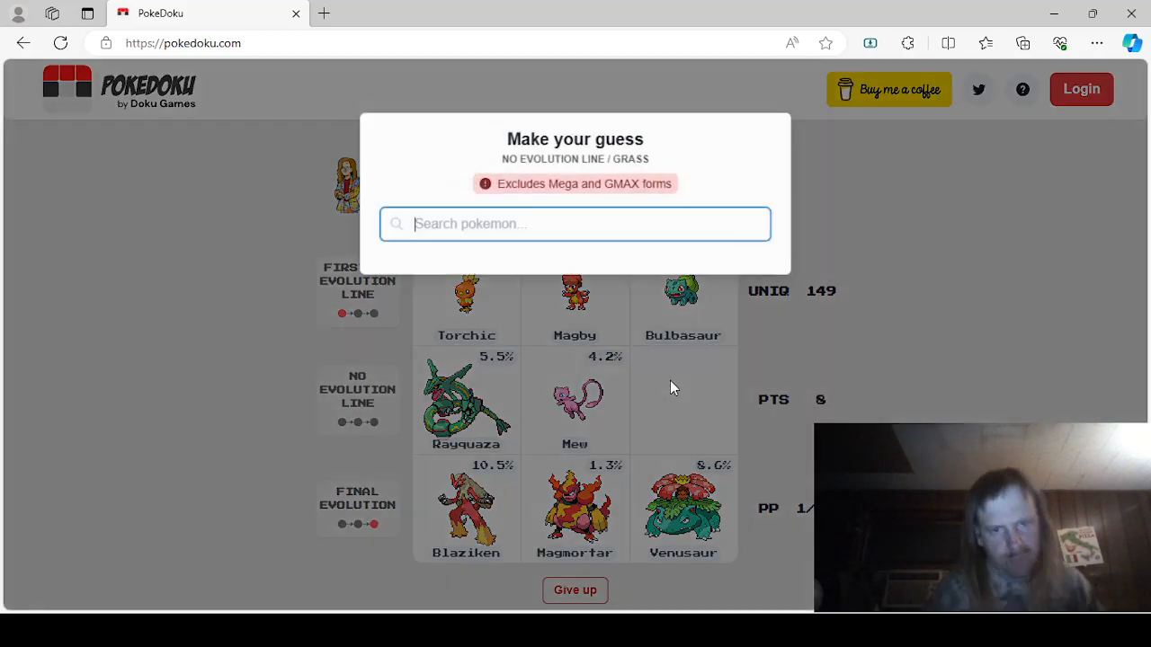
type("cel")
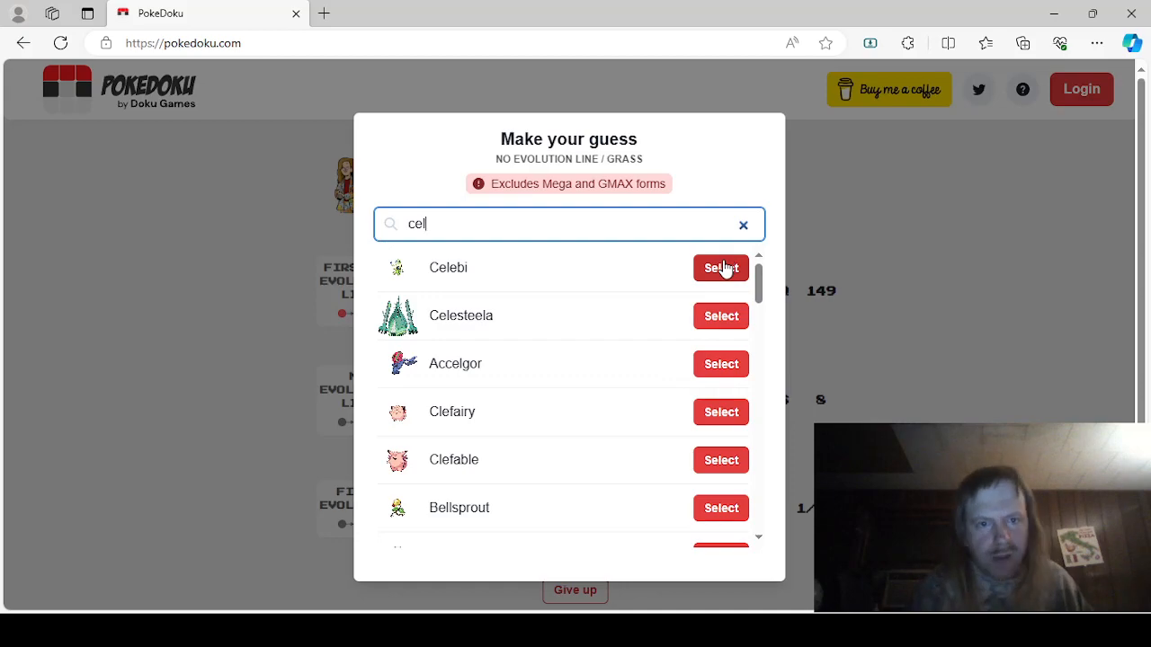
left_click(720, 268)
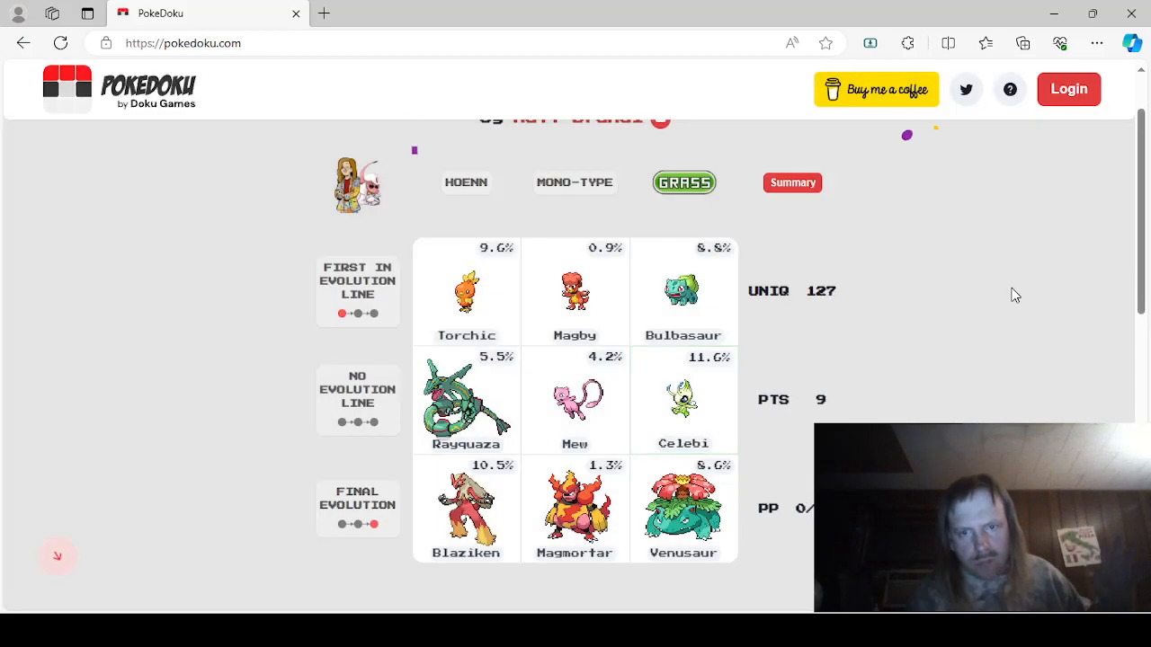
left_click(791, 183)
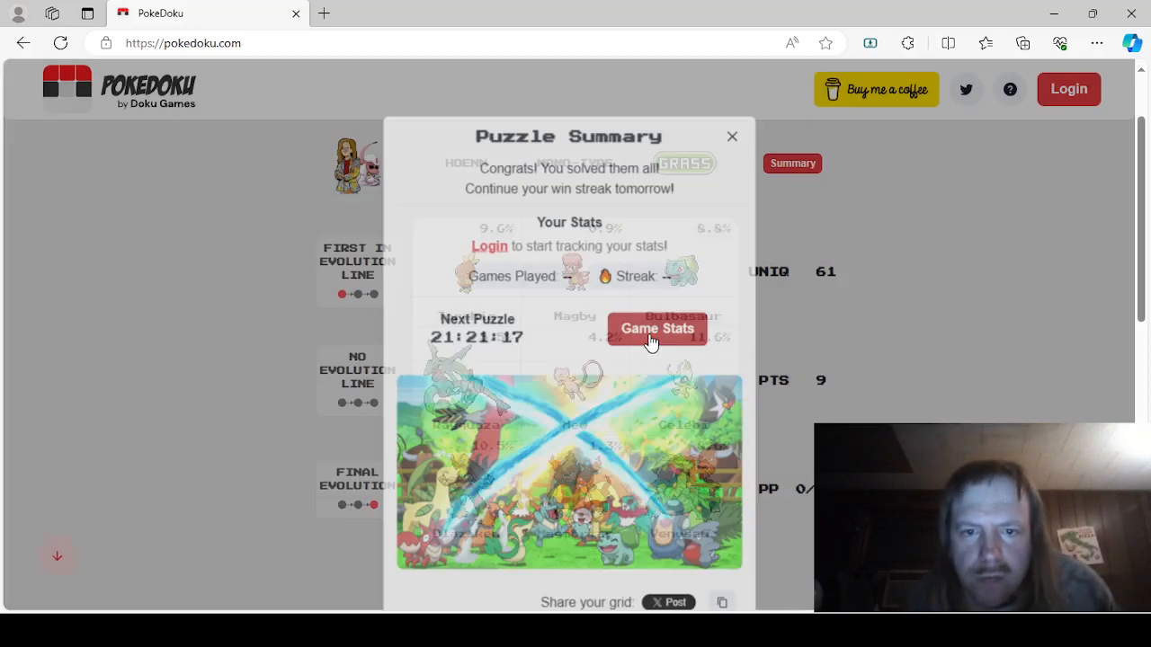
left_click(658, 328)
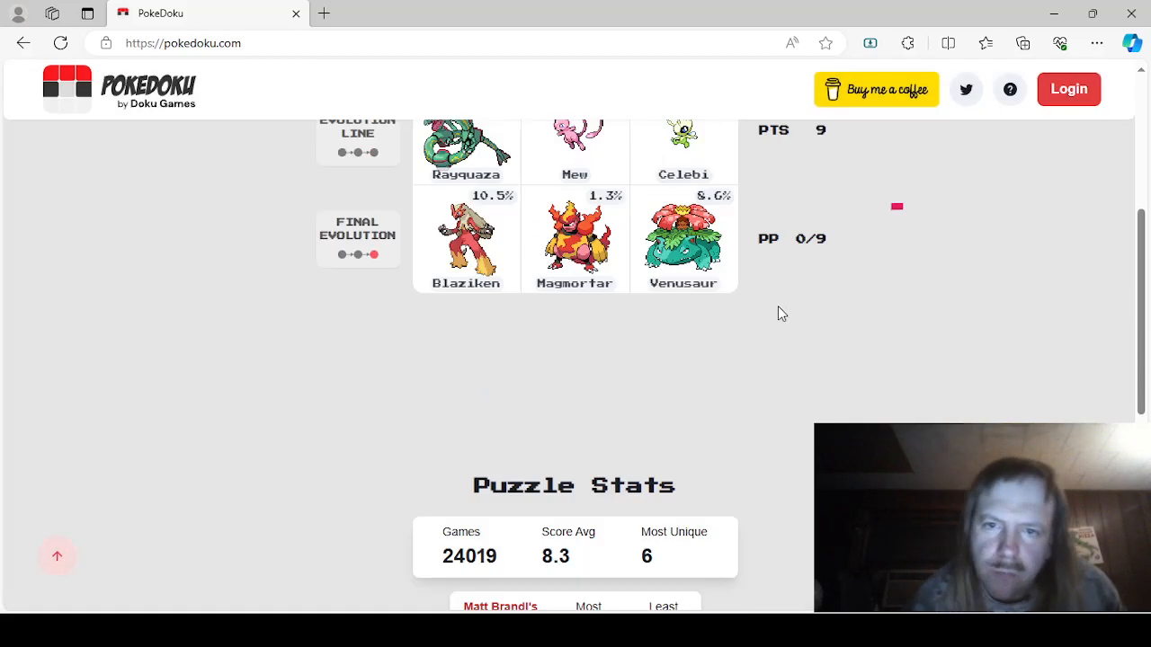
scroll("down", 3)
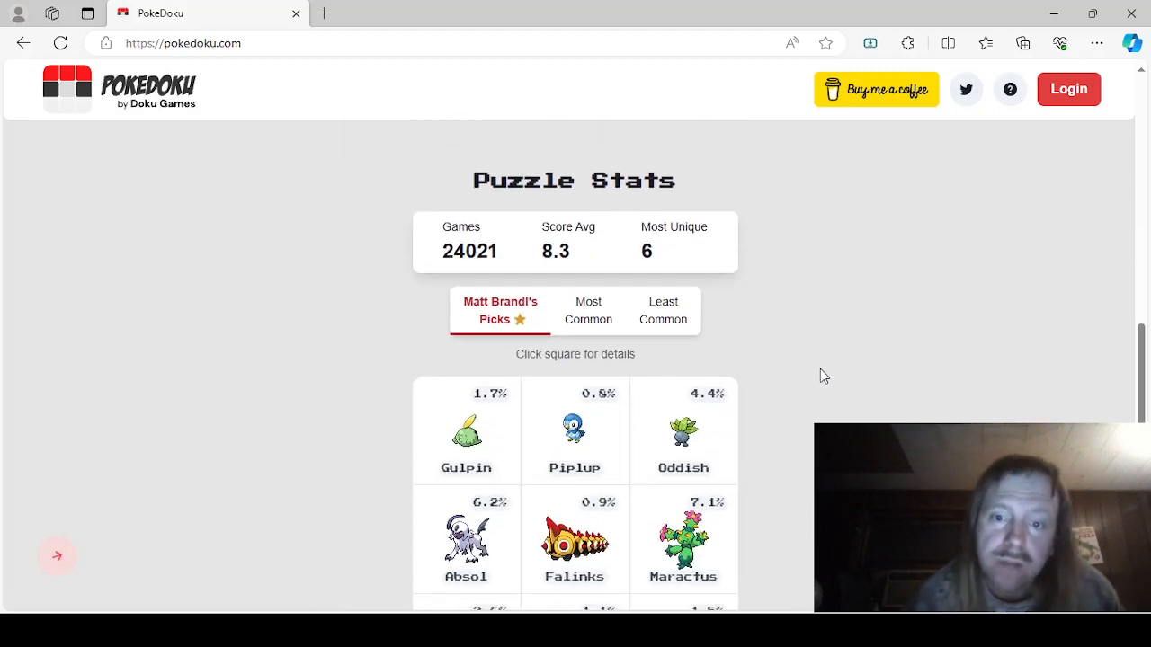
scroll("down", 3)
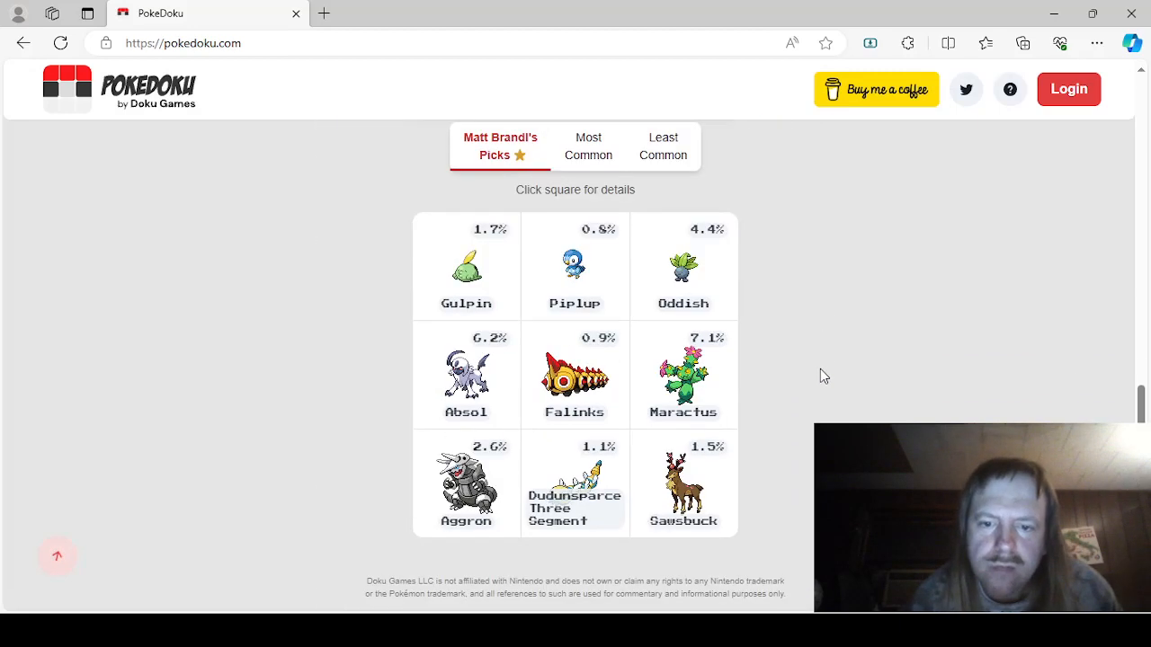
mouse_move(906, 324)
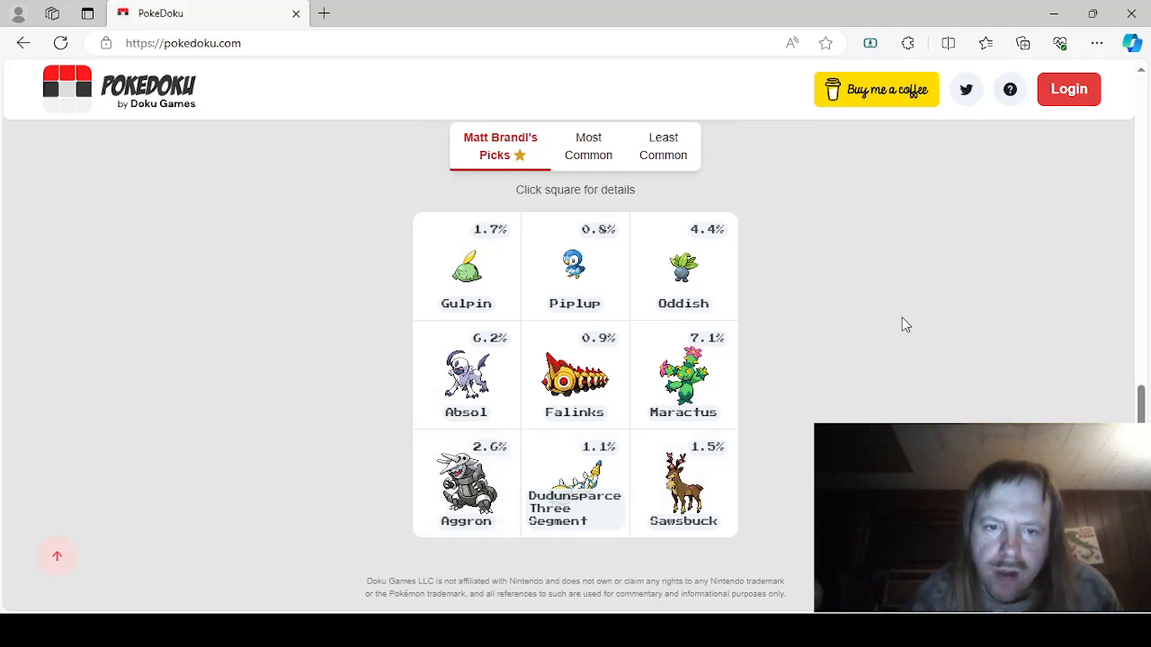
mouse_move(897, 328)
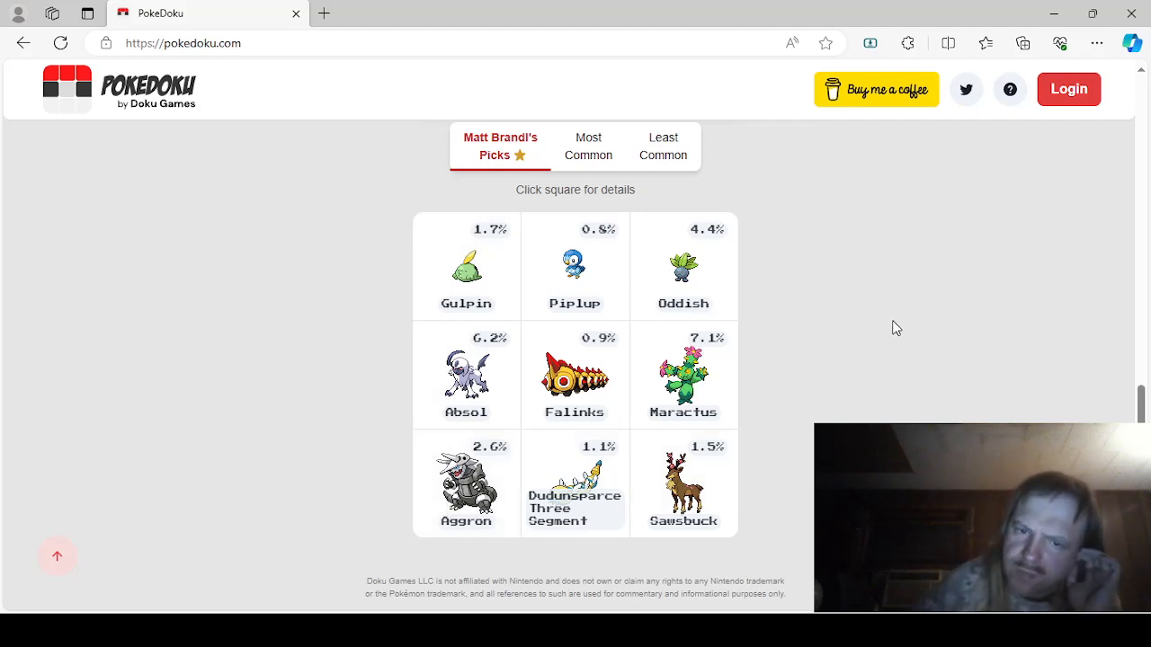
scroll("up", 3)
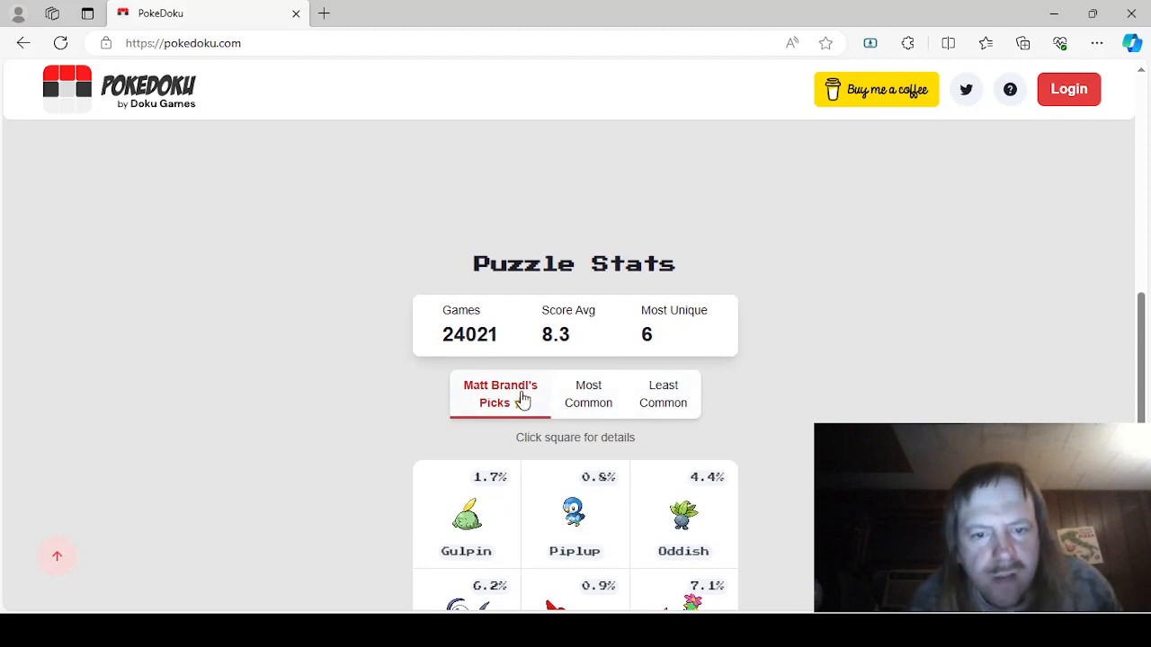
scroll("up", 3)
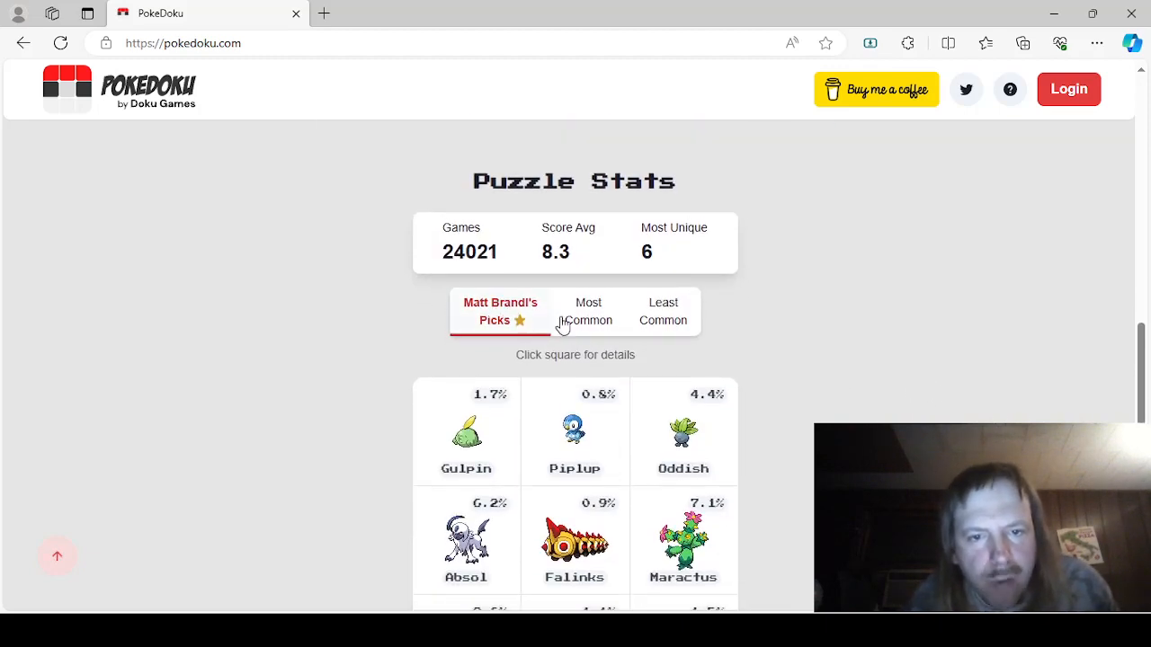
scroll("down", 3)
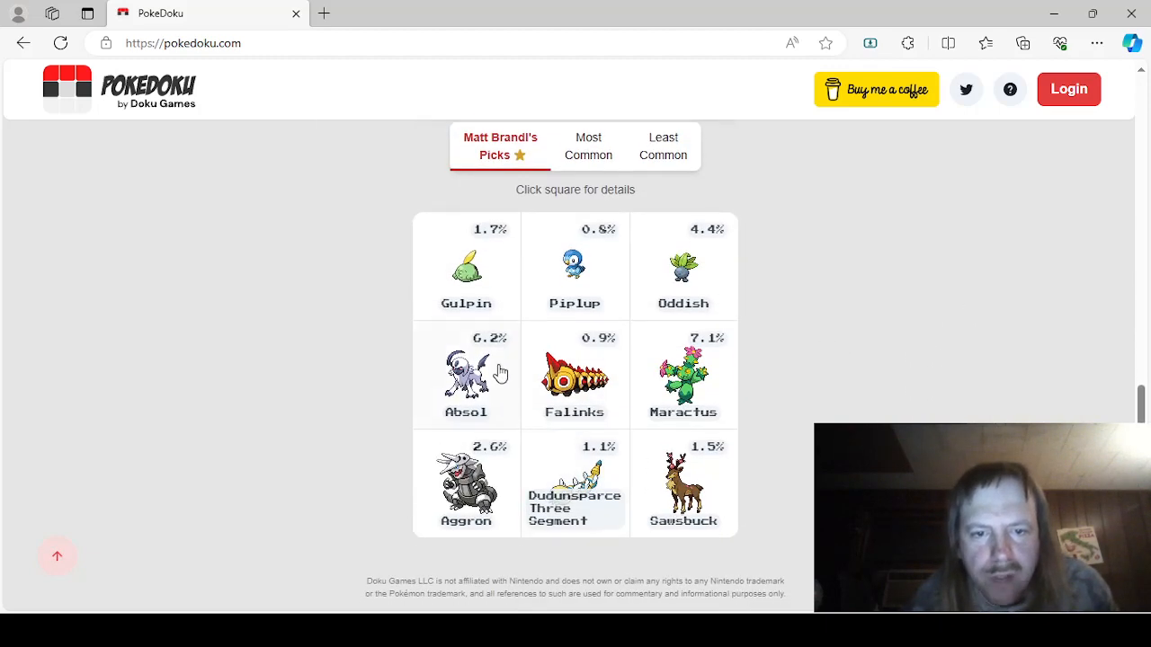
mouse_move(477, 458)
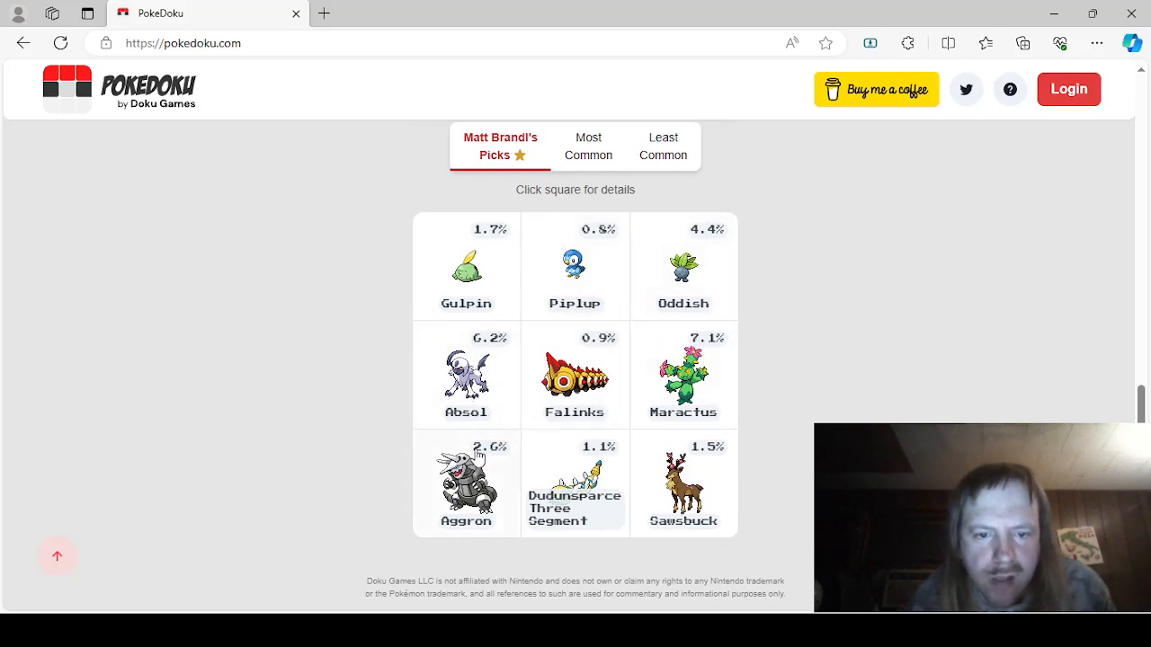
mouse_move(372, 405)
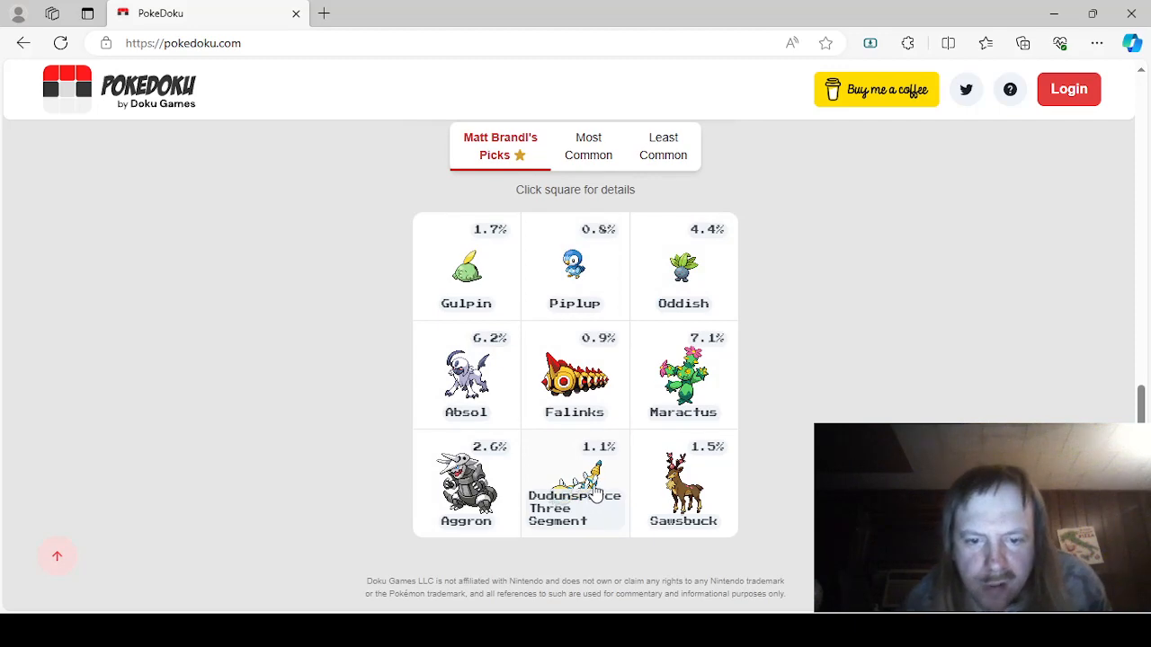
mouse_move(679, 409)
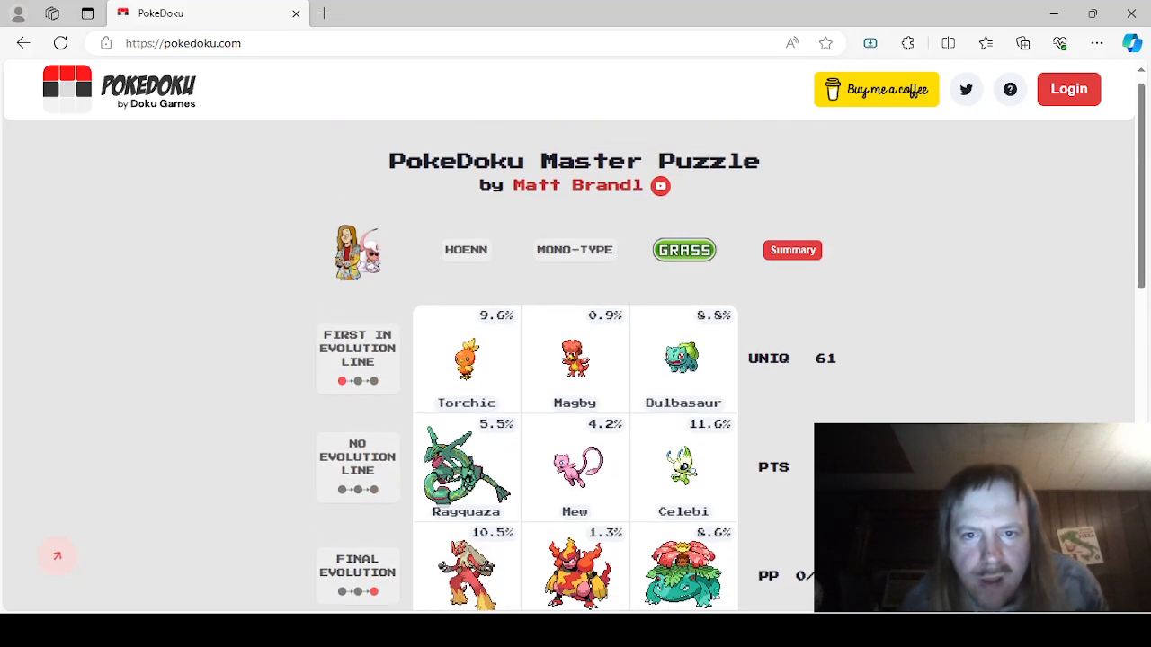
scroll("down", 3)
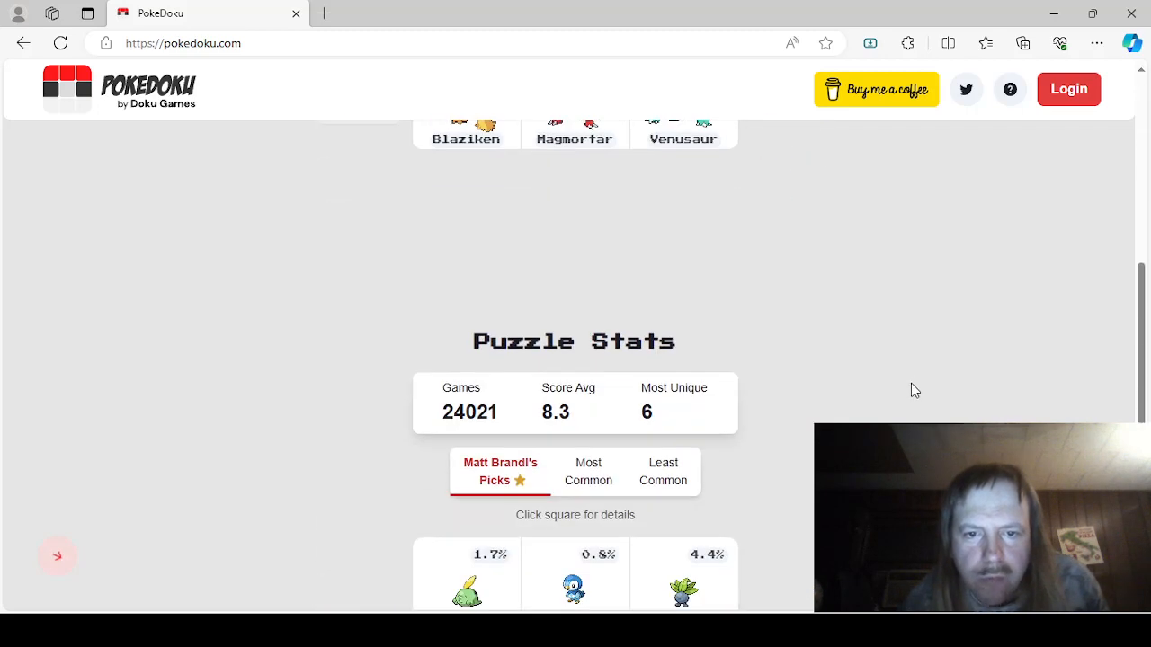
Step: Open the Gulpin square's Community Answers and scroll to the bottom of the list
left_click(466, 585)
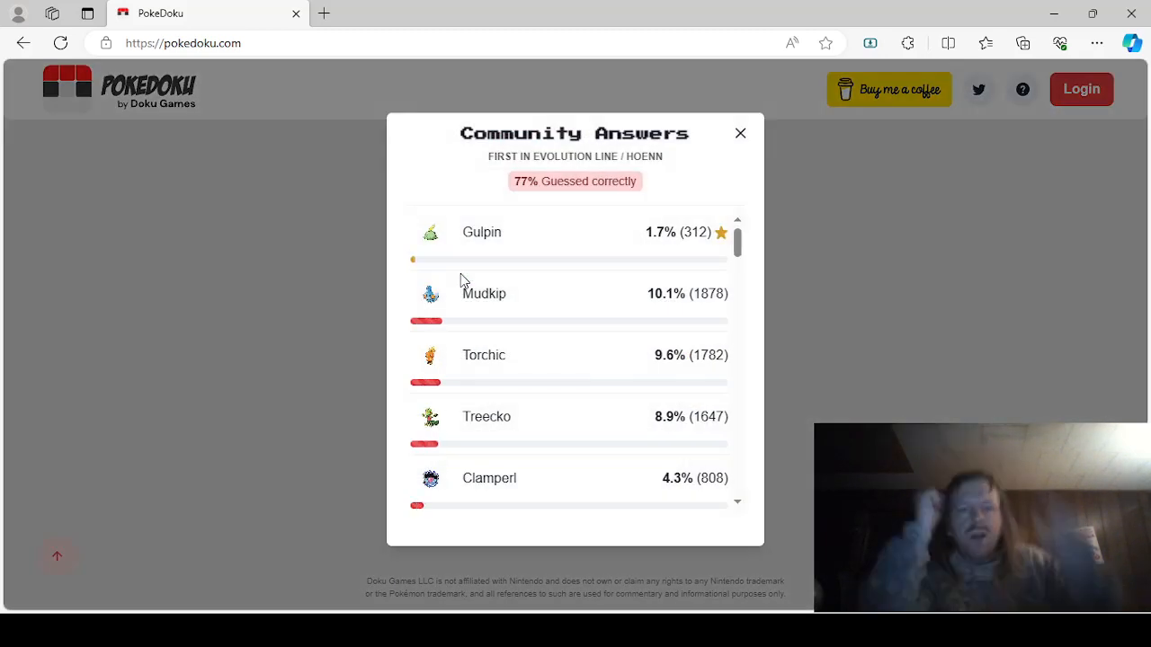
mouse_move(538, 301)
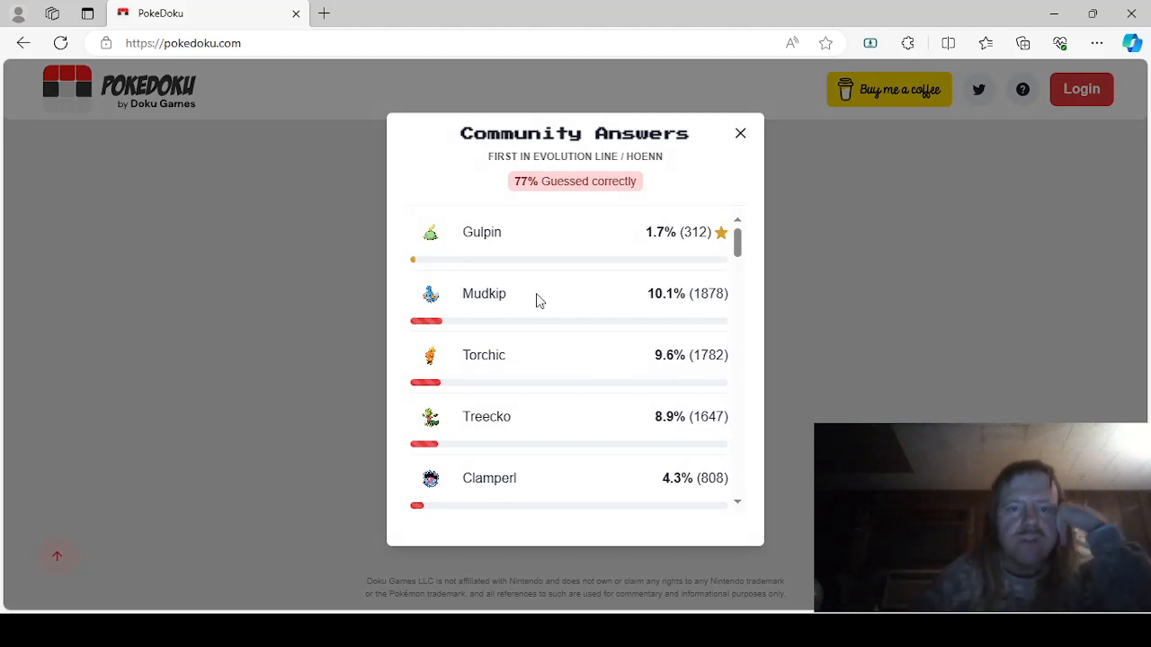
mouse_move(567, 289)
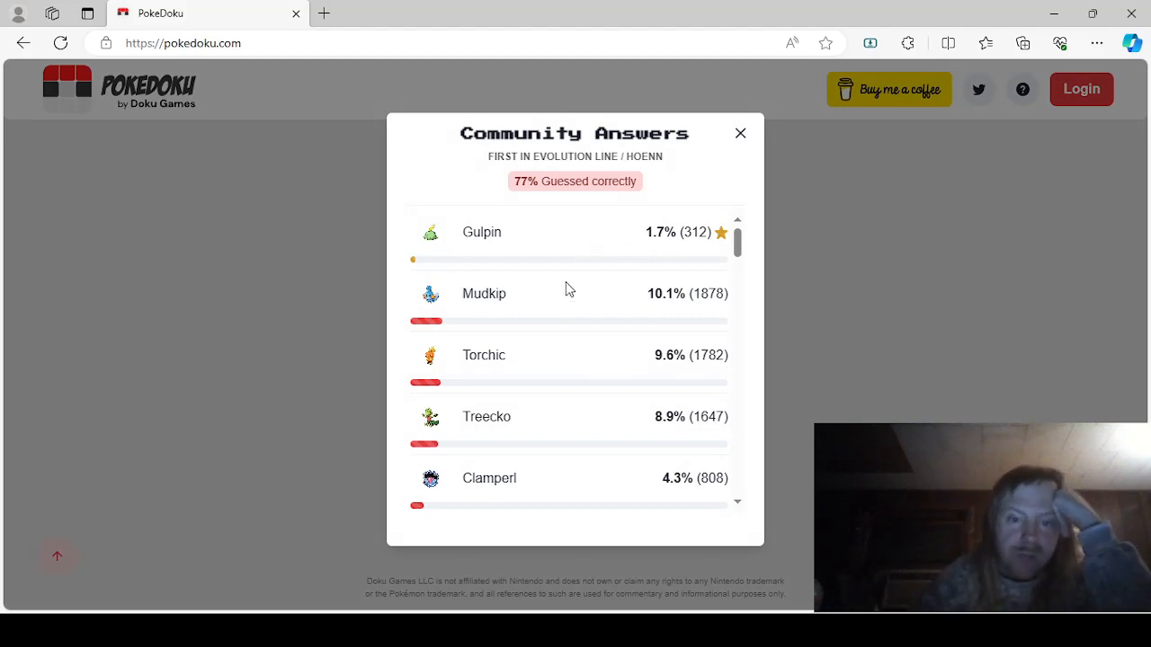
scroll("down", 3)
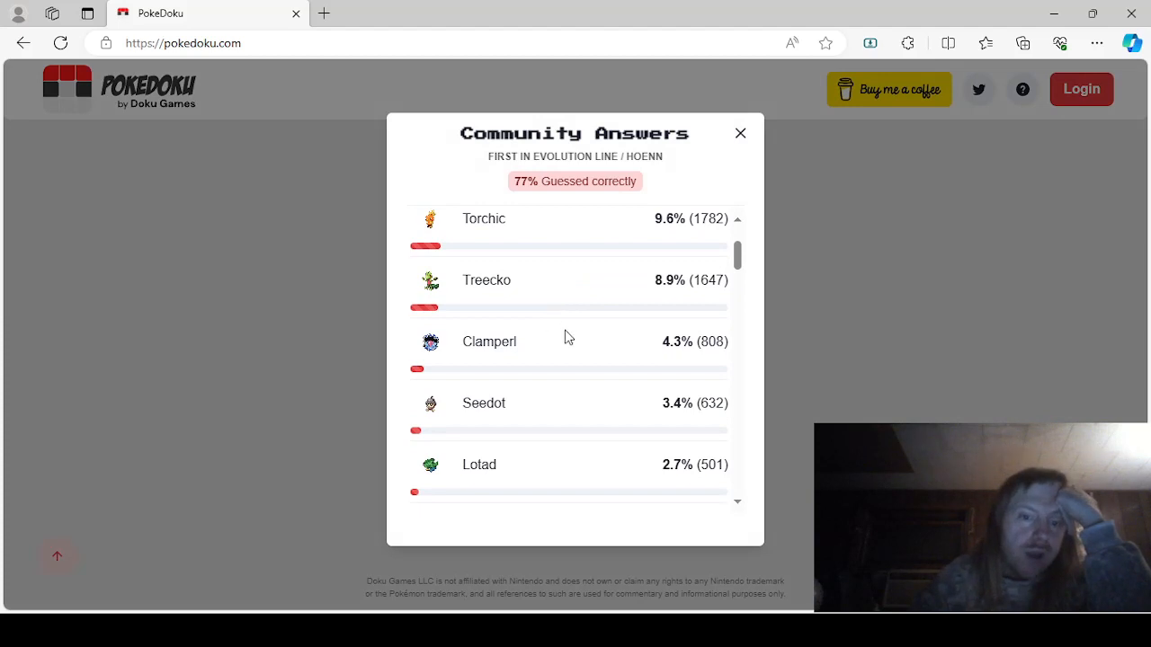
scroll("down", 3)
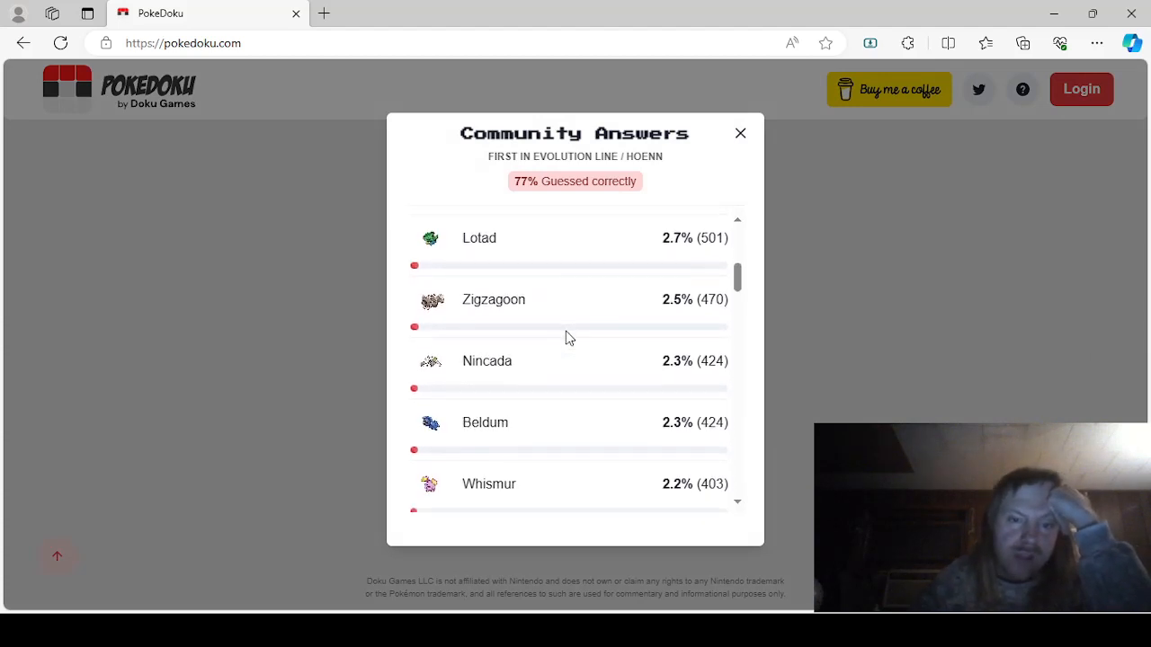
scroll("down", 3)
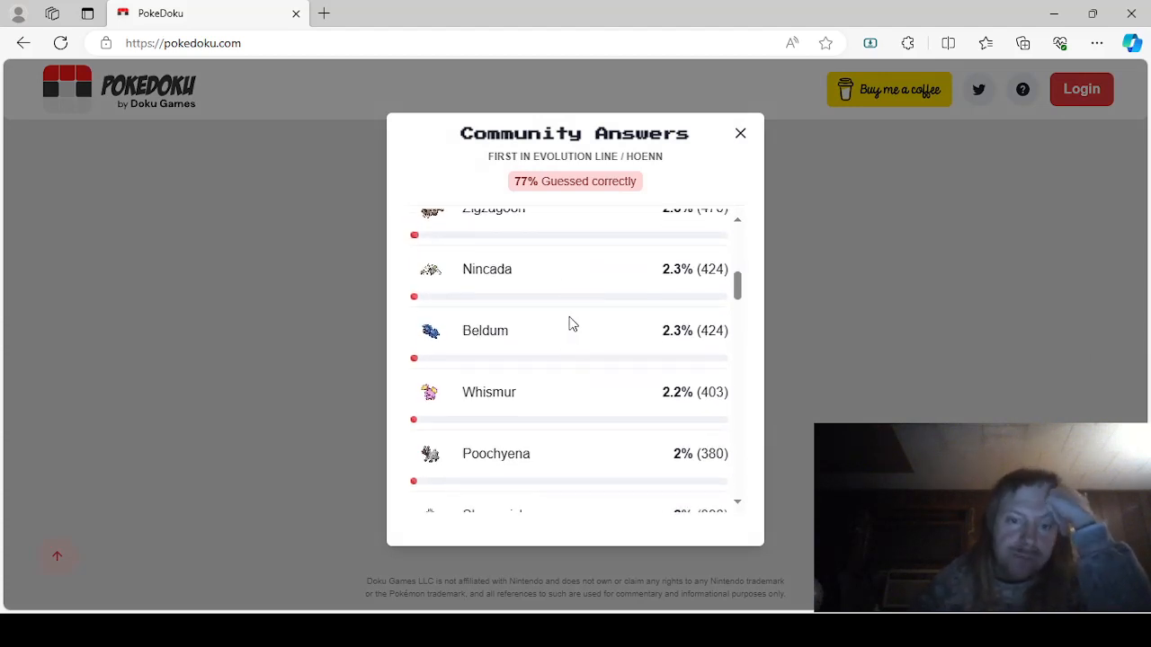
scroll("down", 3)
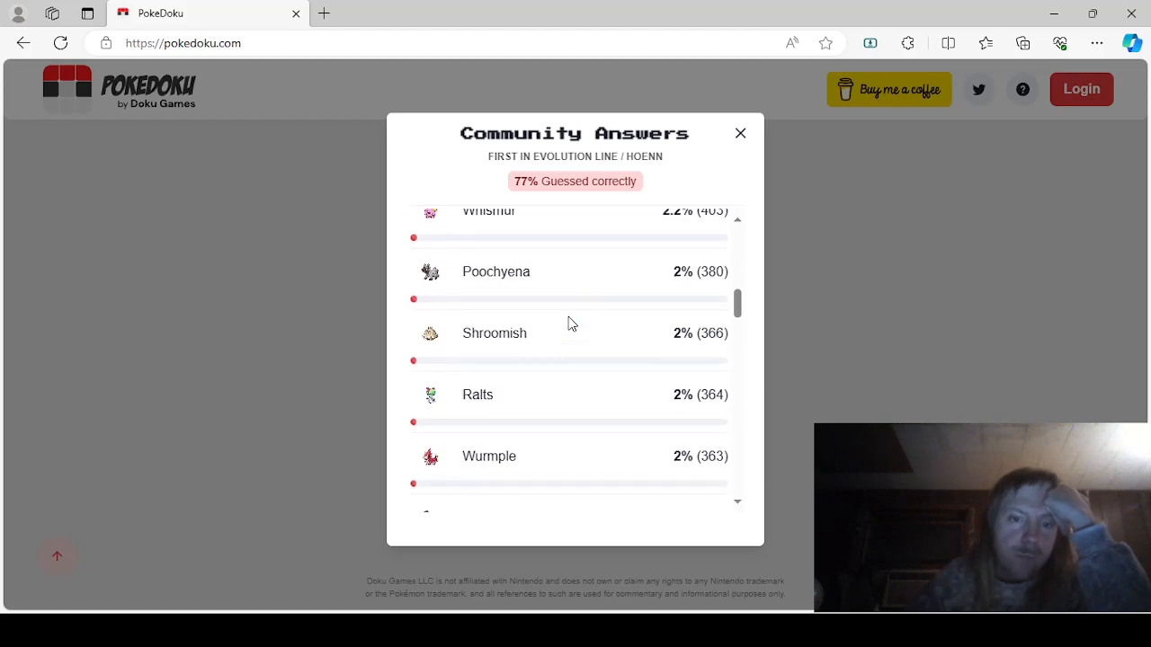
scroll("down", 3)
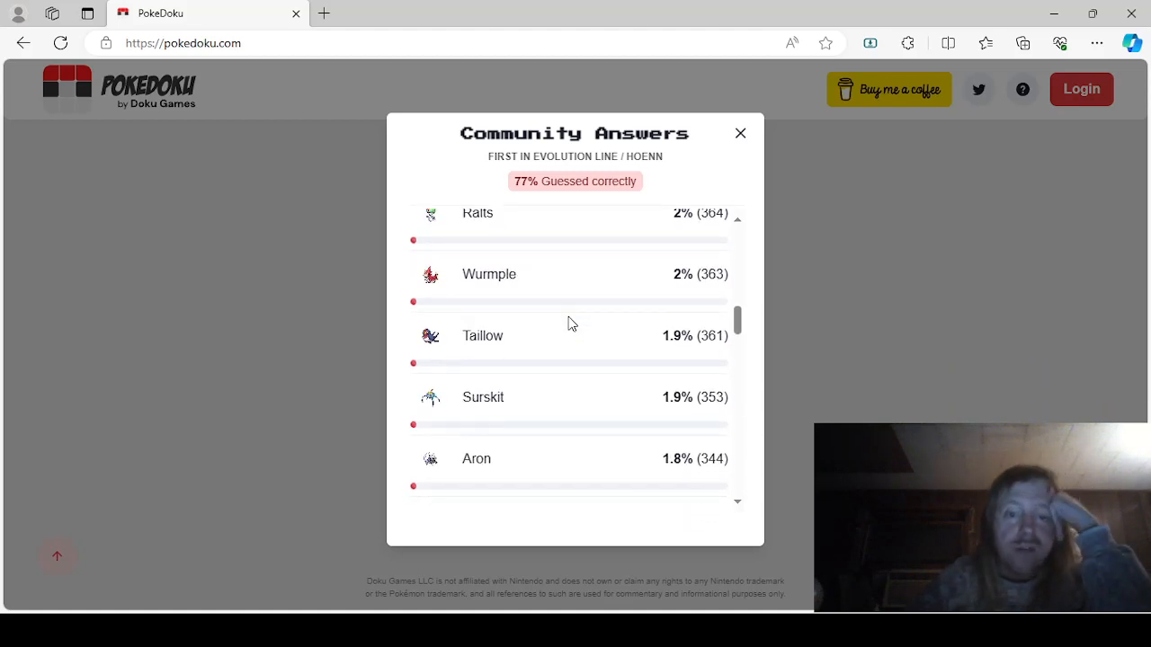
scroll("down", 3)
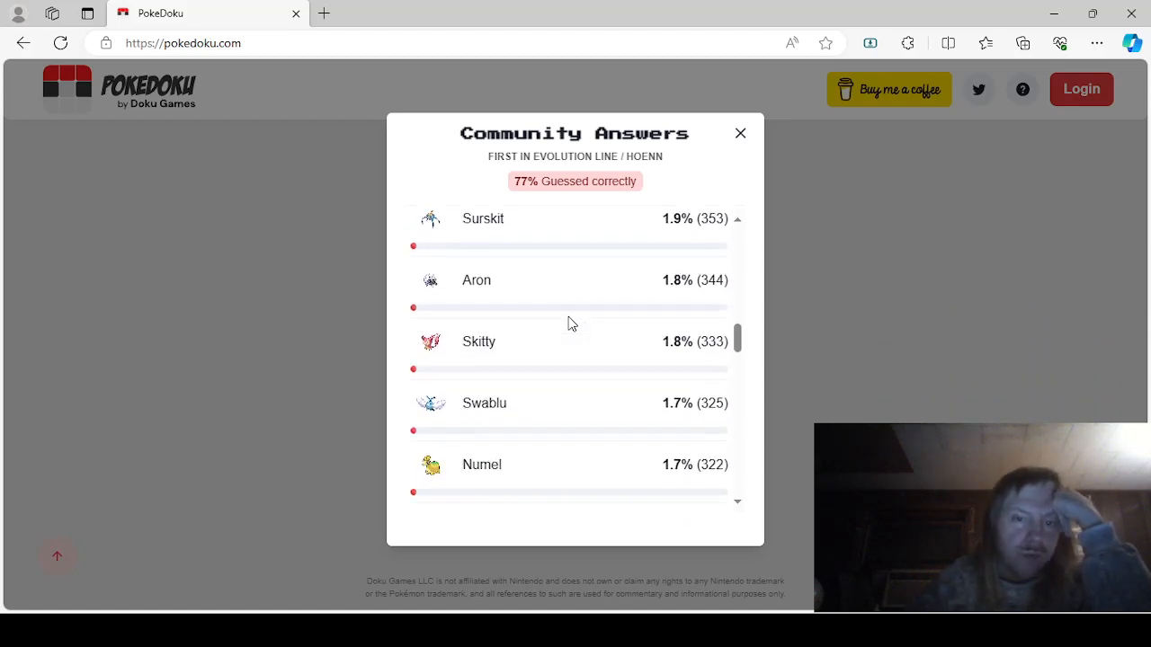
scroll("down", 3)
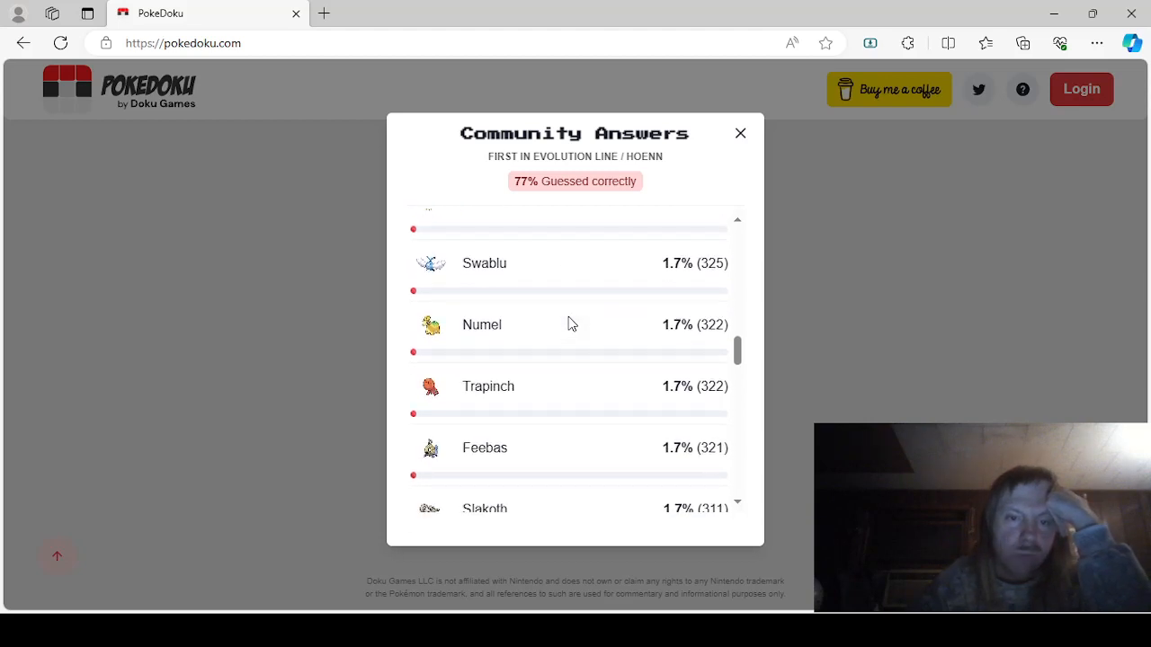
scroll("down", 3)
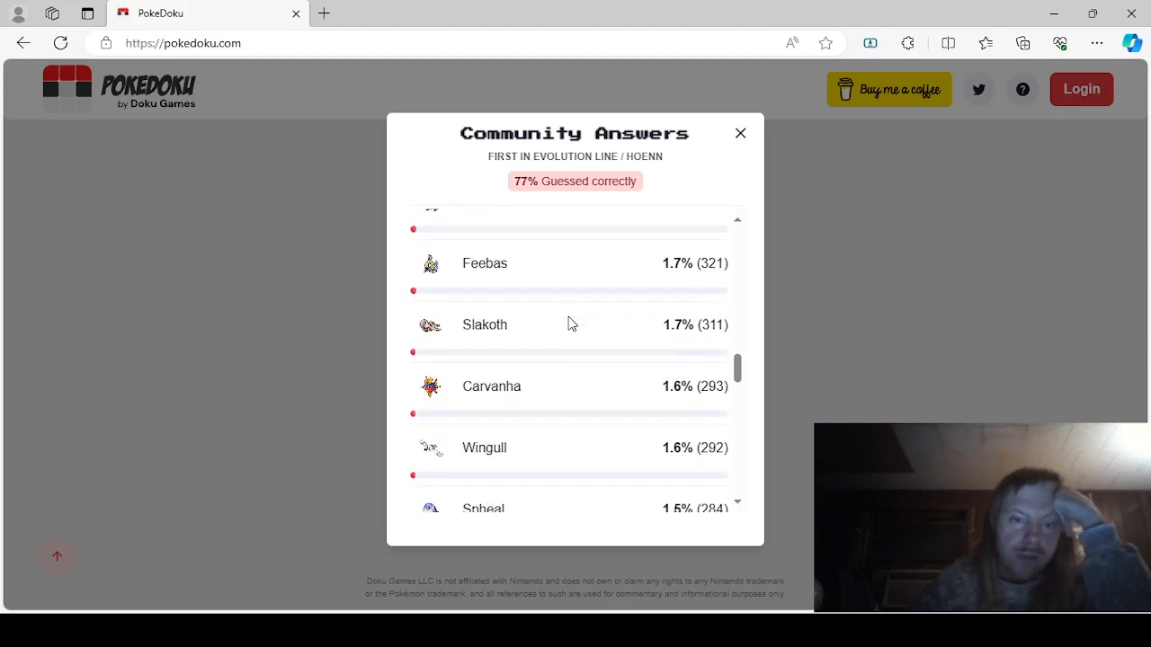
scroll("down", 3)
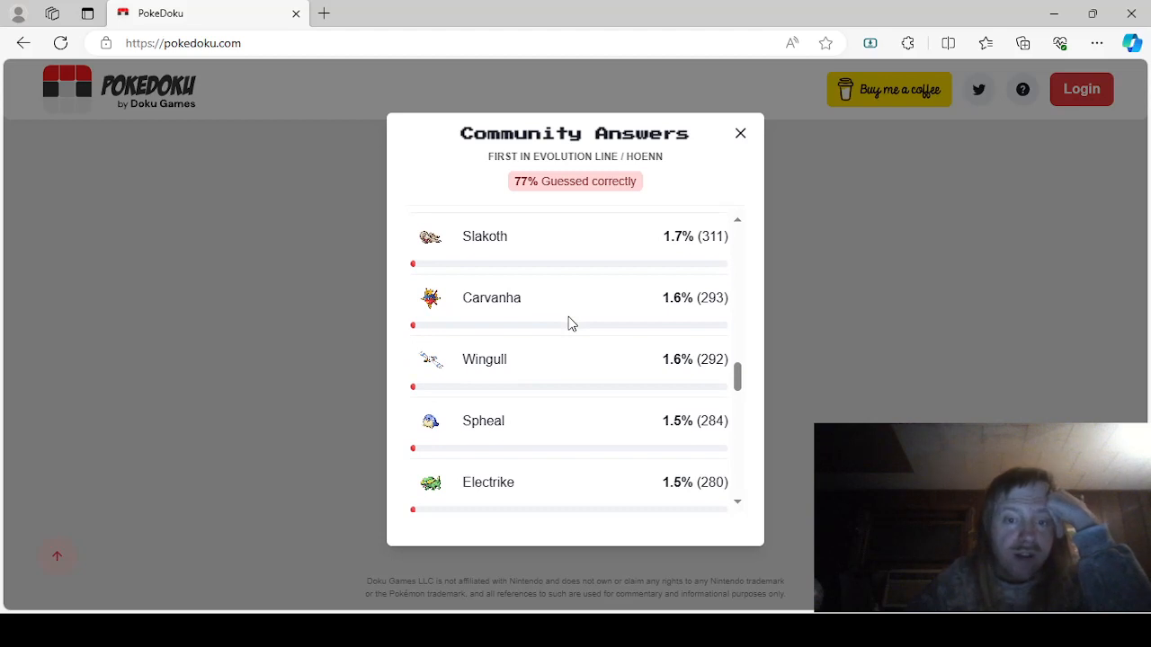
scroll("down", 3)
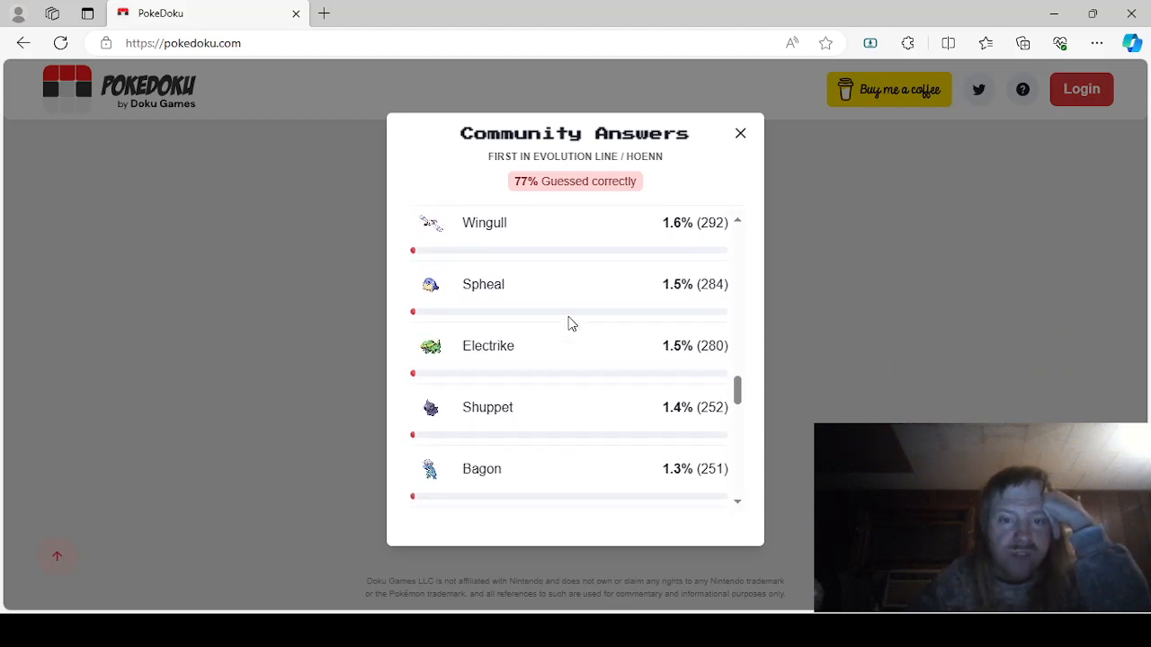
scroll("down", 3)
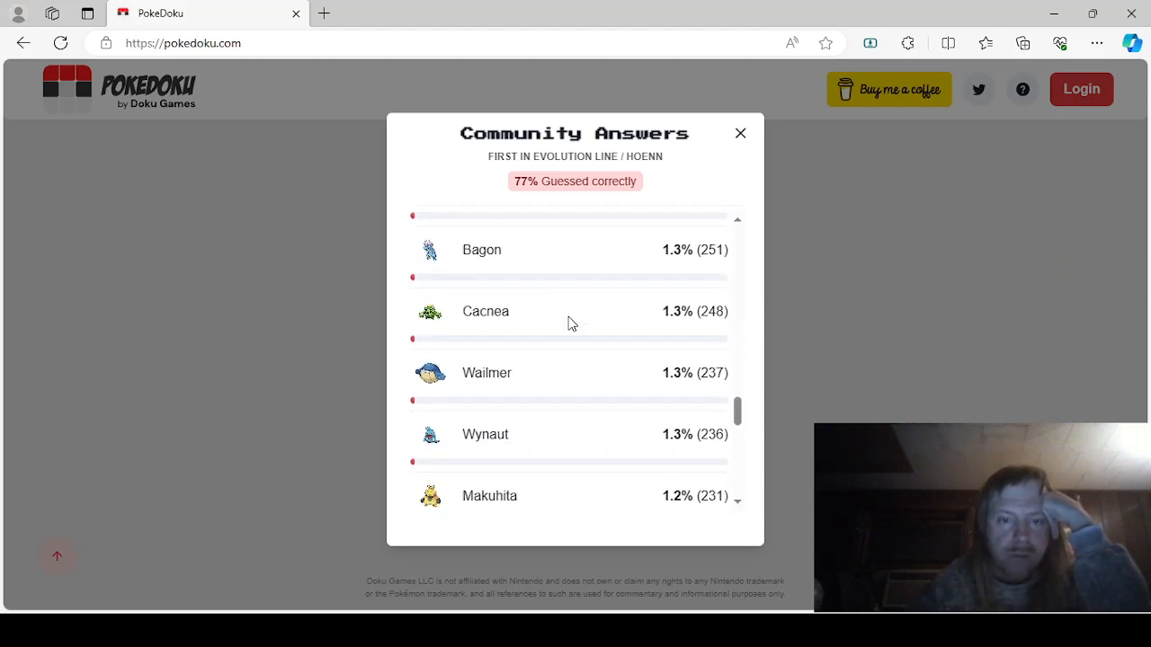
scroll("down", 3)
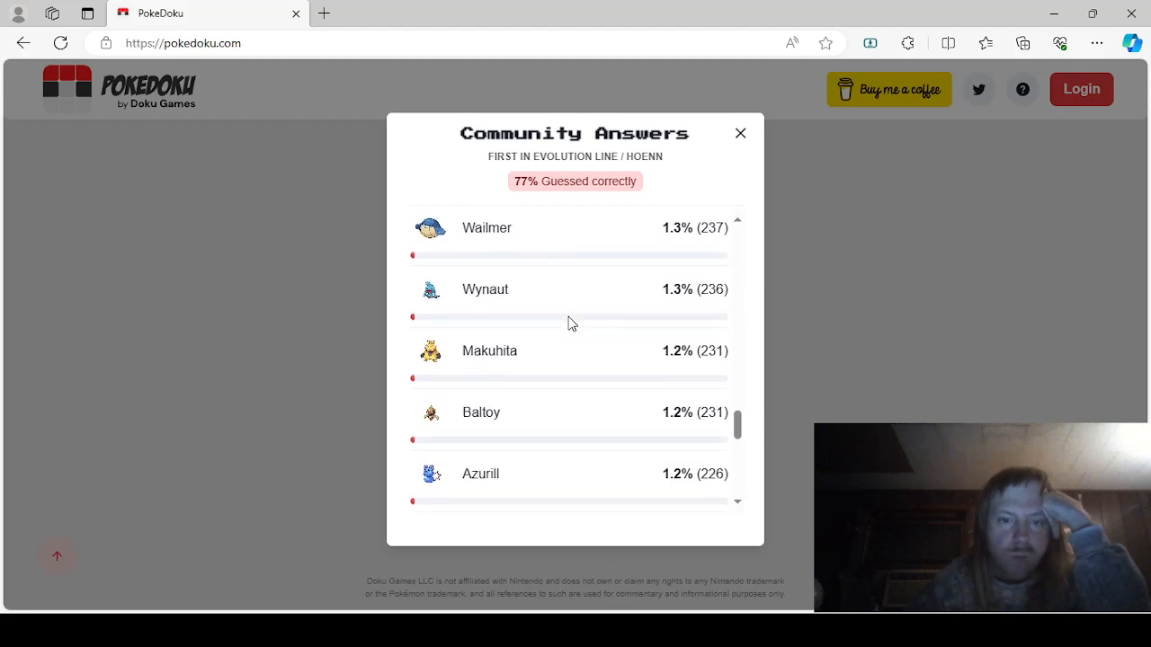
scroll("down", 3)
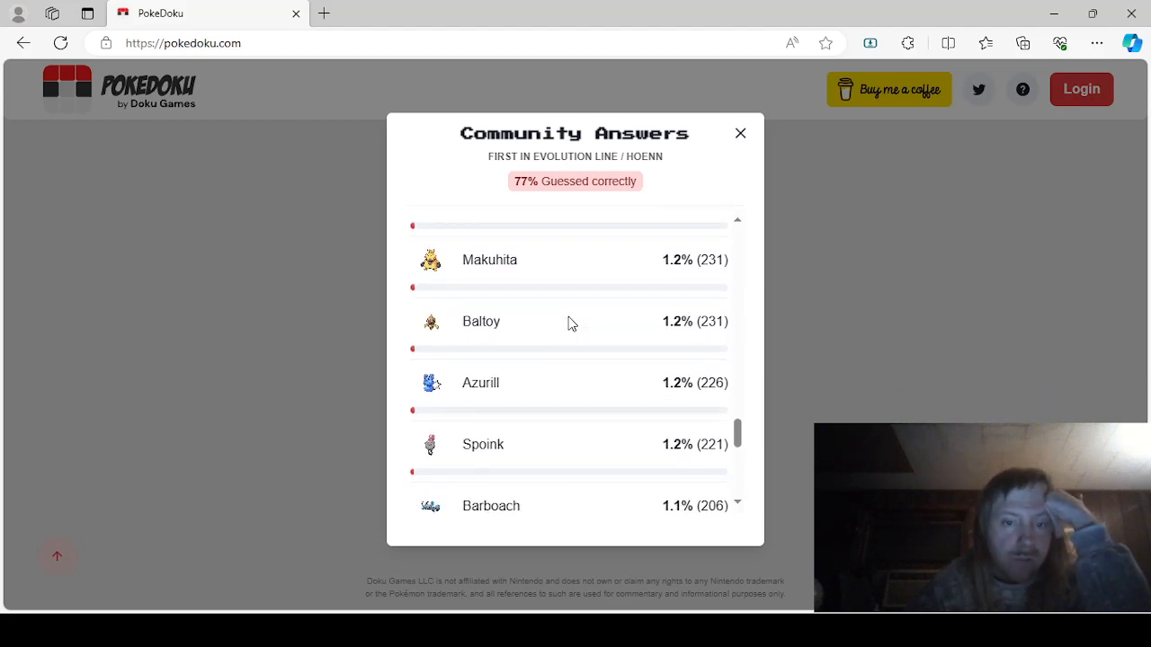
scroll("down", 3)
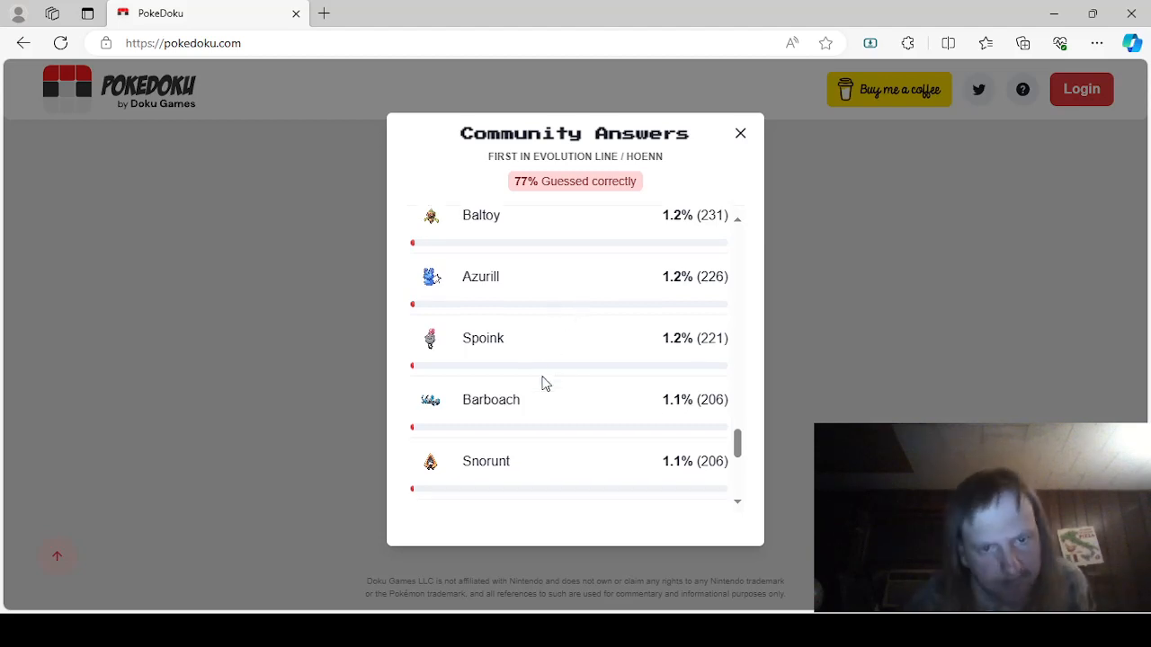
scroll("down", 3)
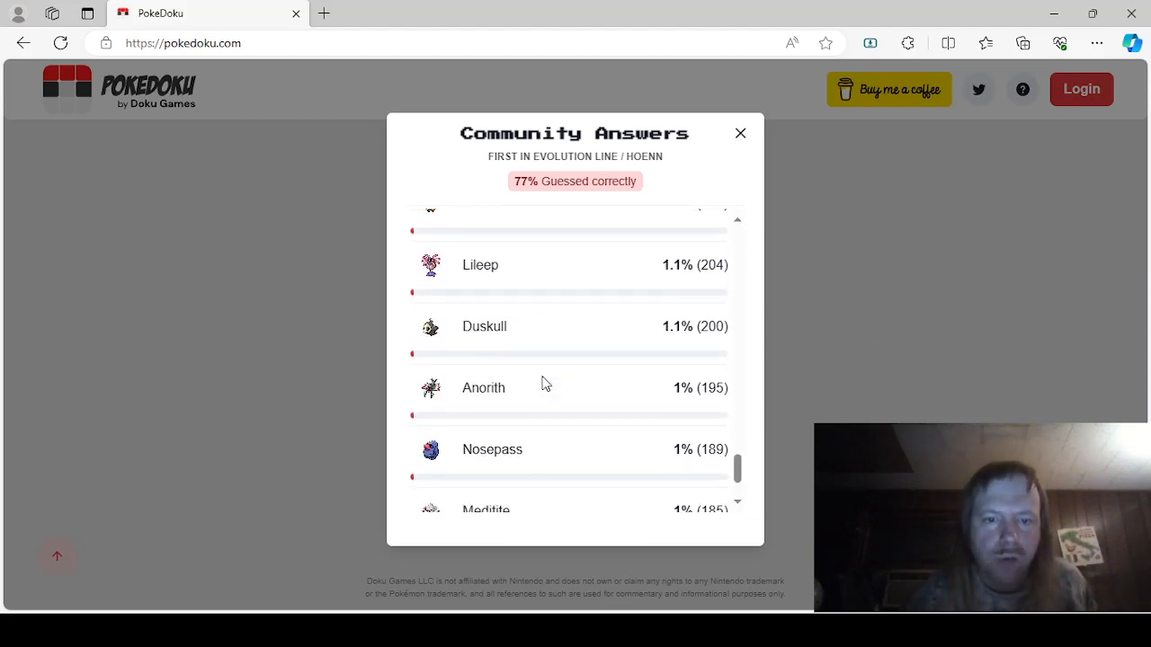
scroll("down", 3)
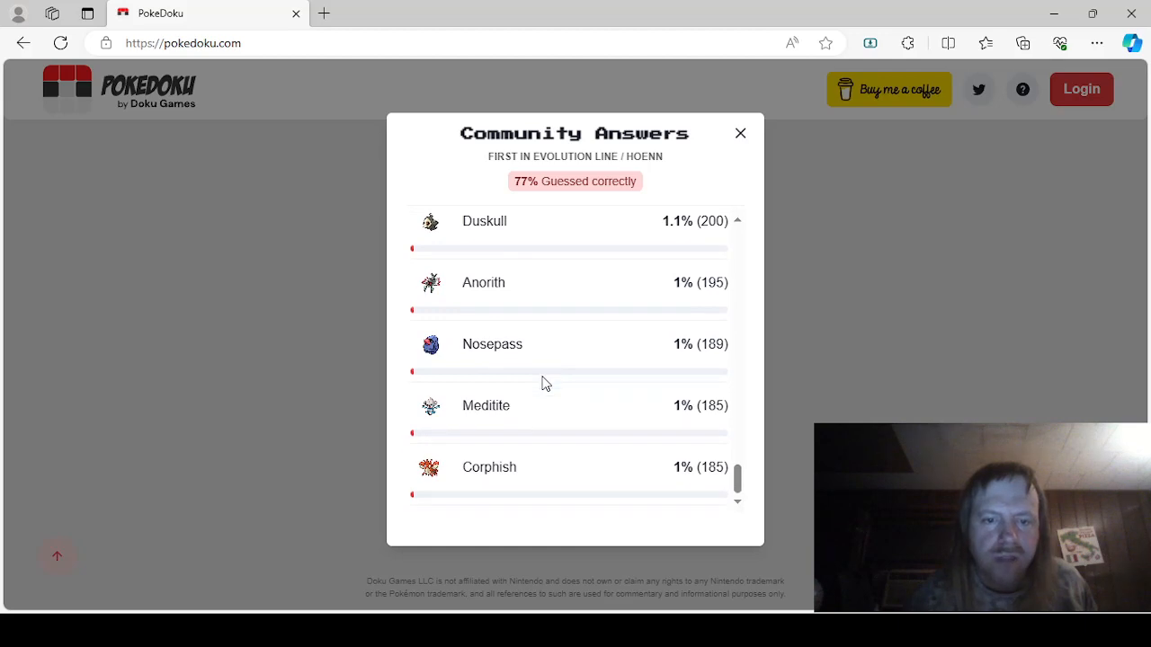
mouse_move(312, 418)
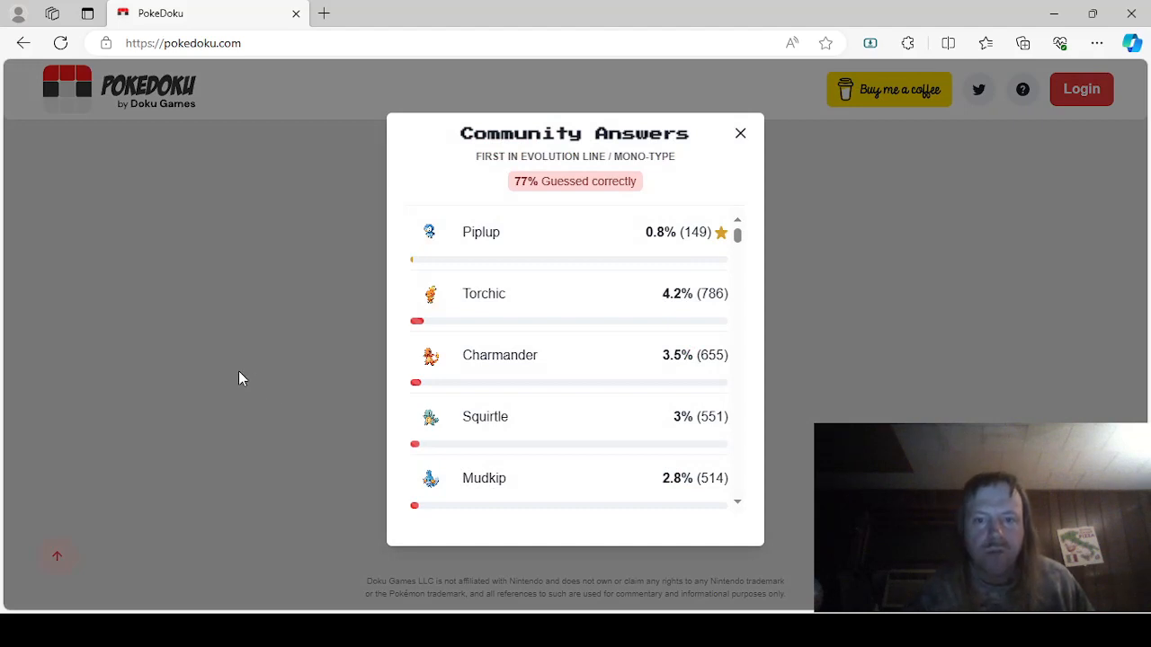
mouse_move(235, 368)
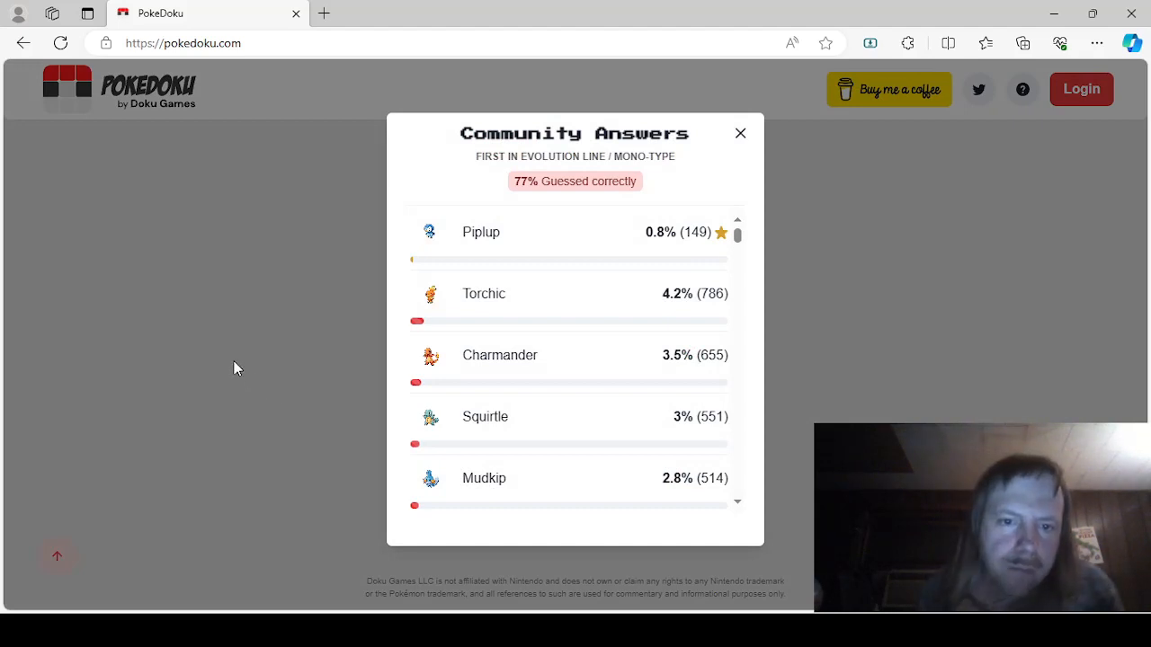
scroll("down", 3)
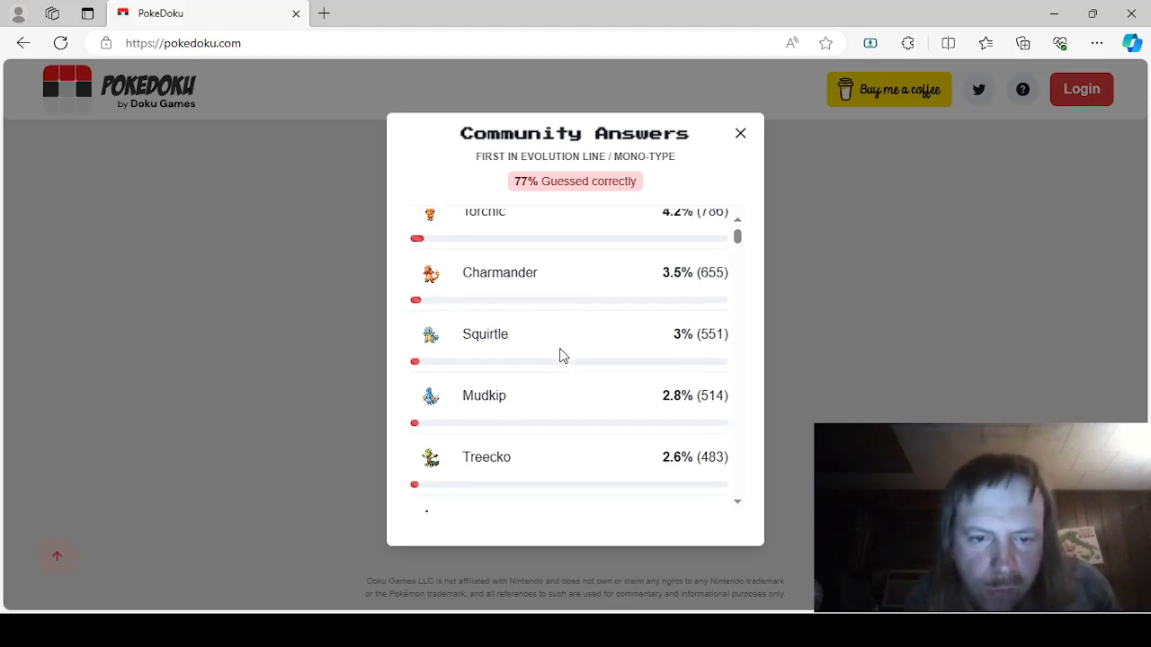
scroll("down", 3)
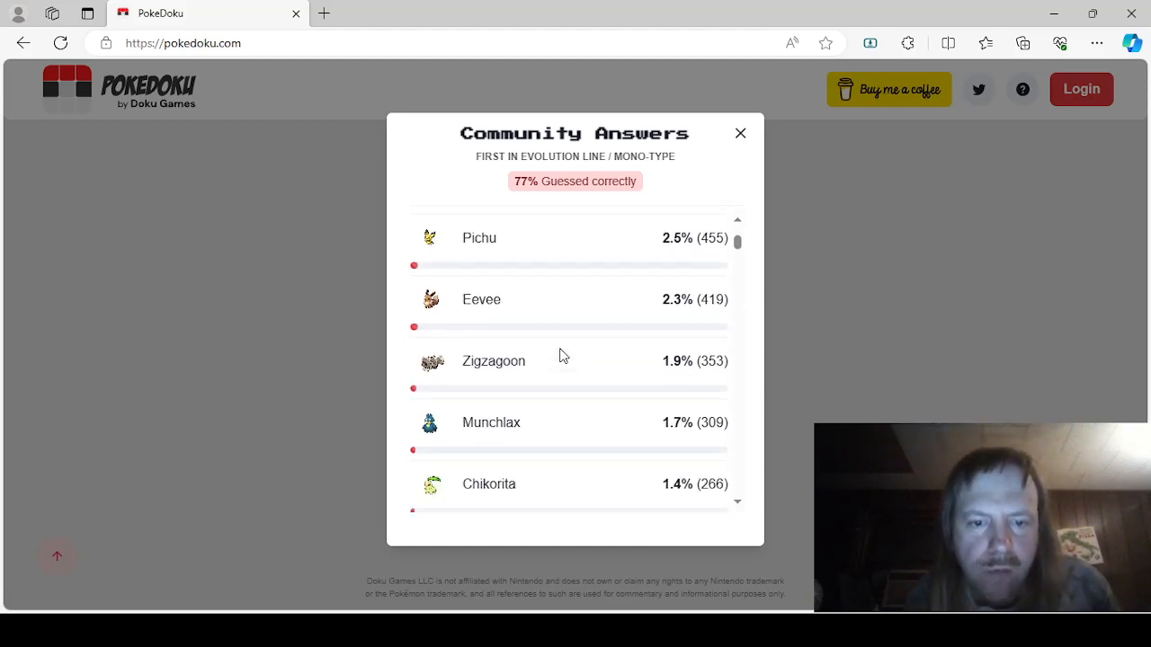
scroll("down", 3)
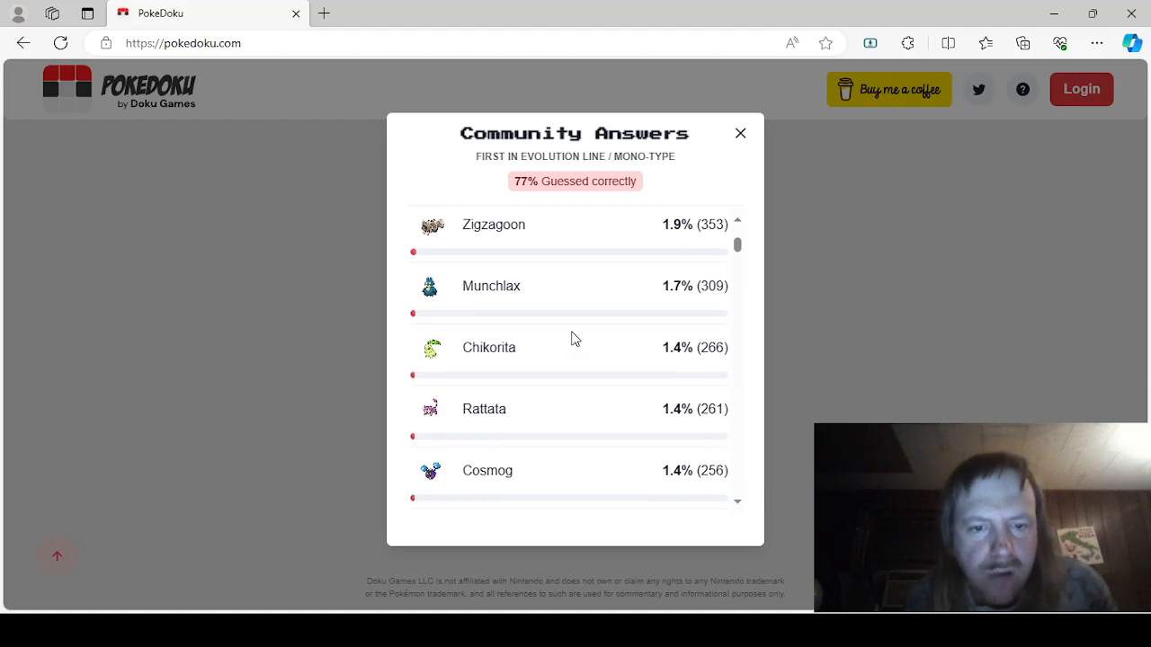
scroll("down", 3)
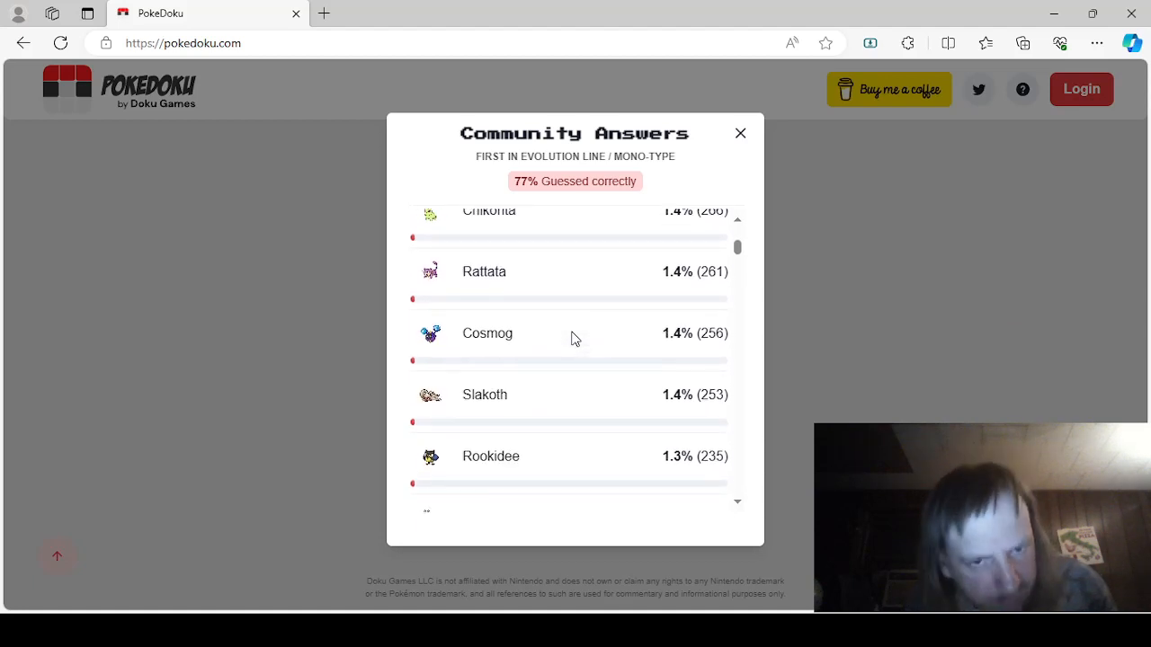
scroll("down", 3)
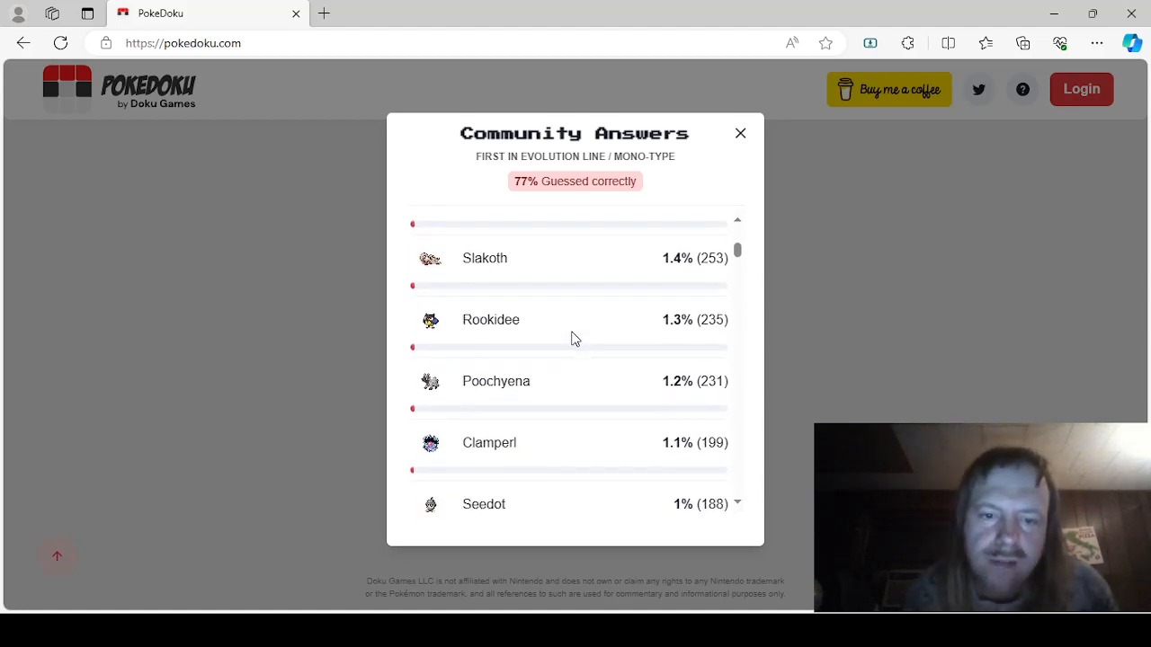
scroll("down", 3)
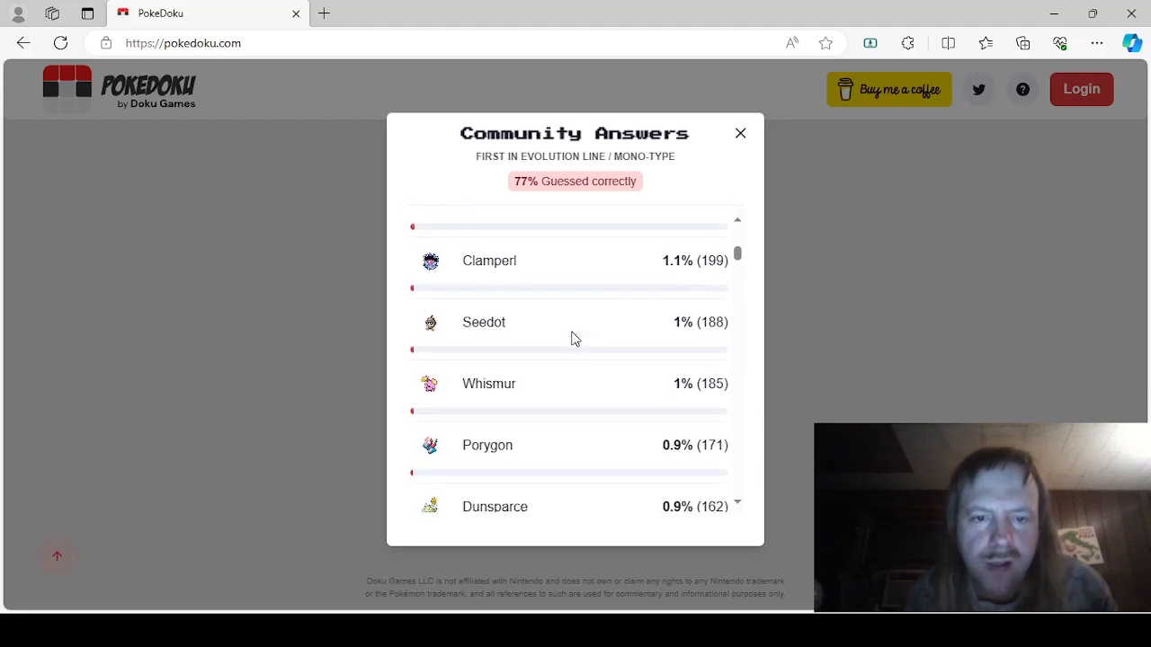
scroll("down", 3)
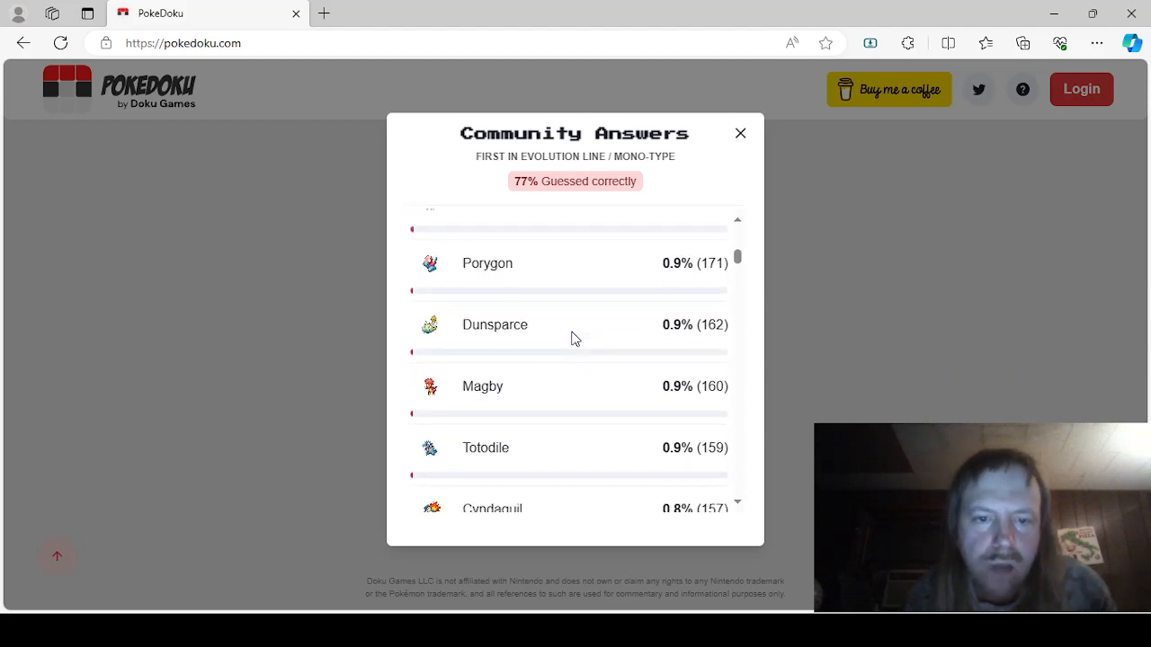
scroll("up", 3)
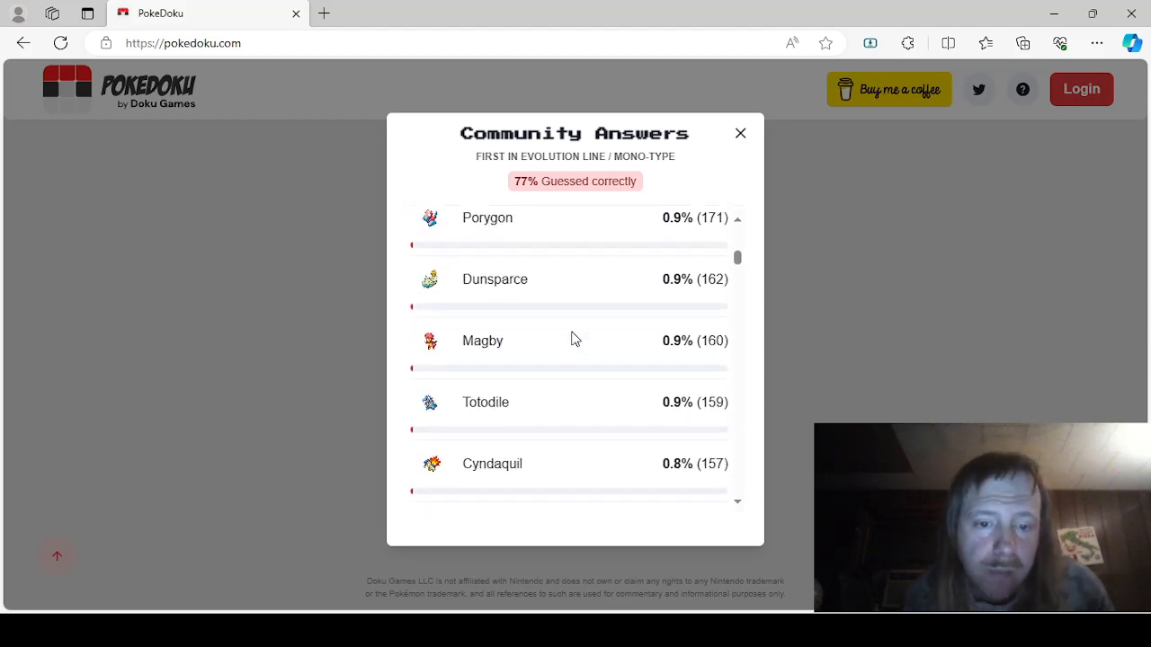
scroll("down", 3)
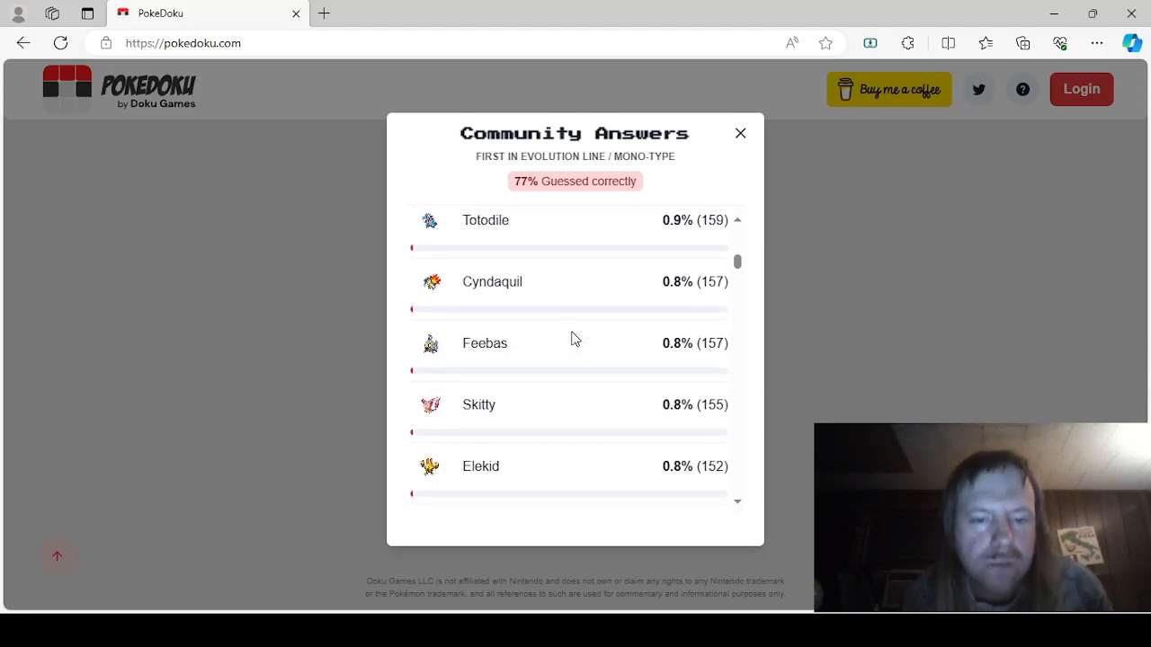
scroll("down", 3)
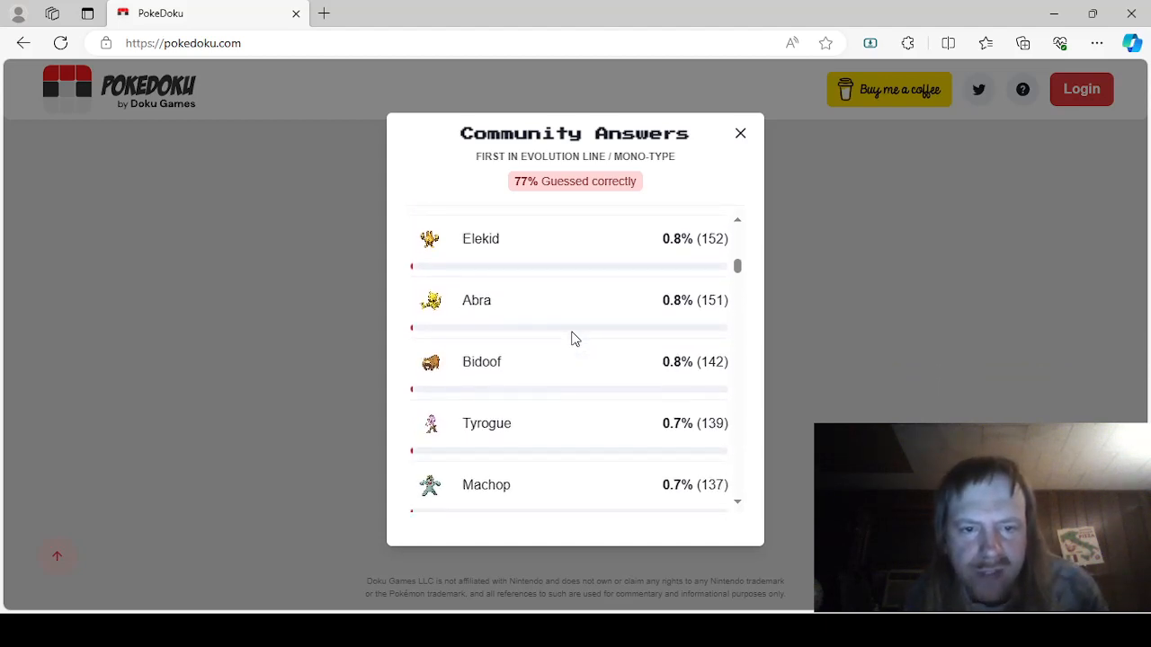
scroll("down", 3)
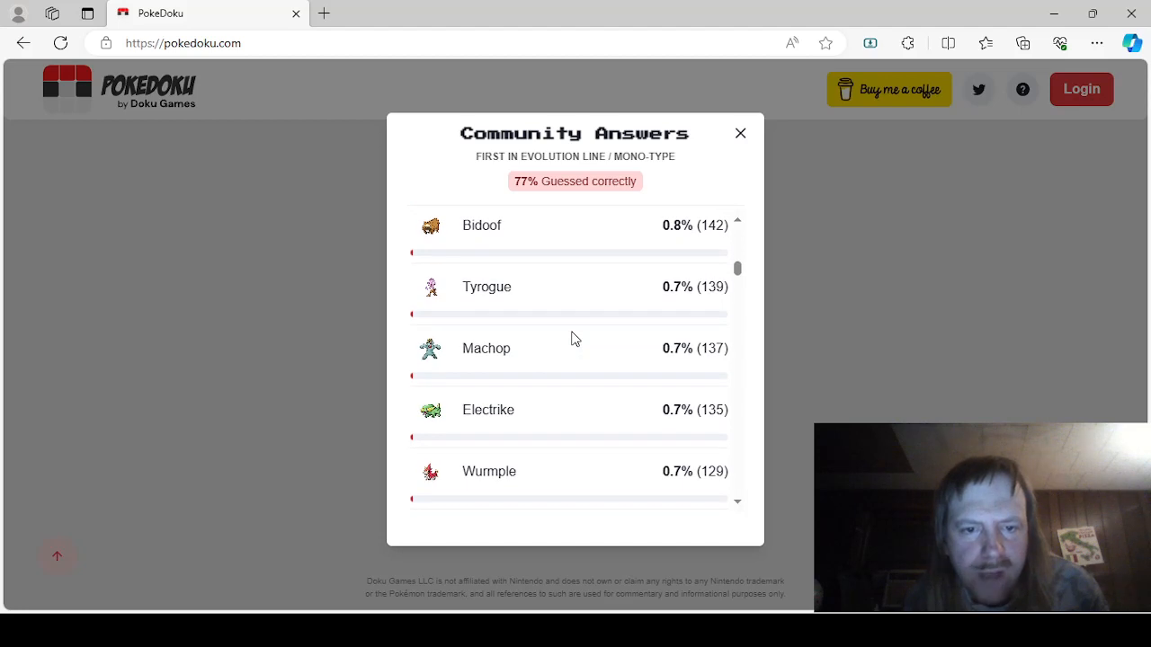
scroll("down", 3)
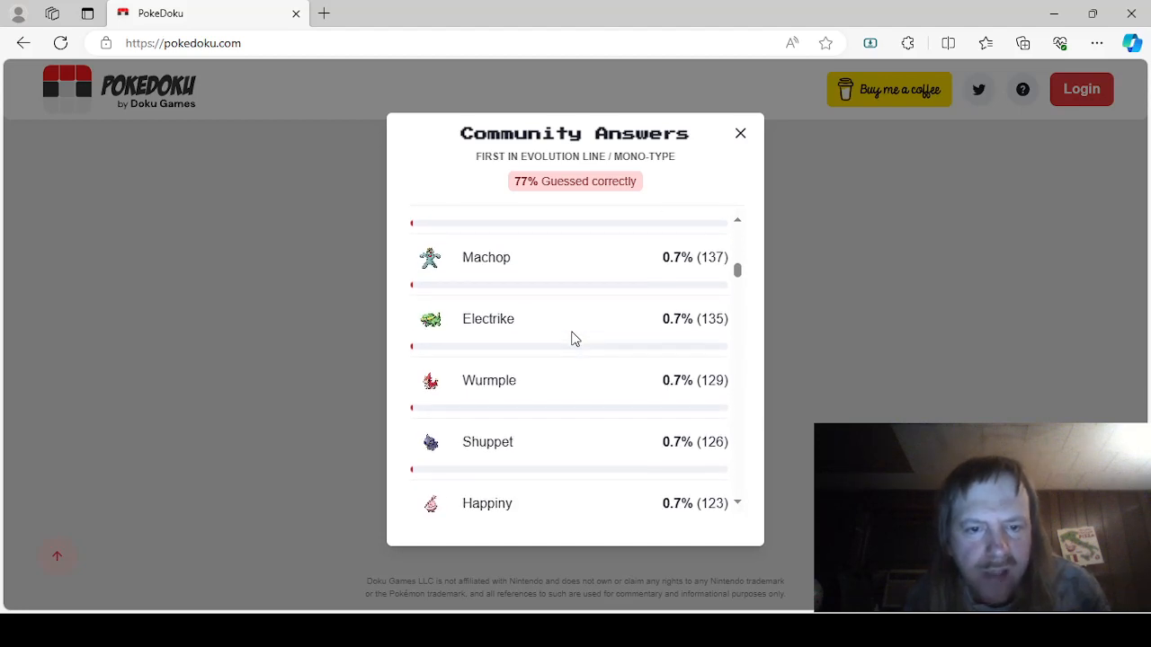
scroll("down", 3)
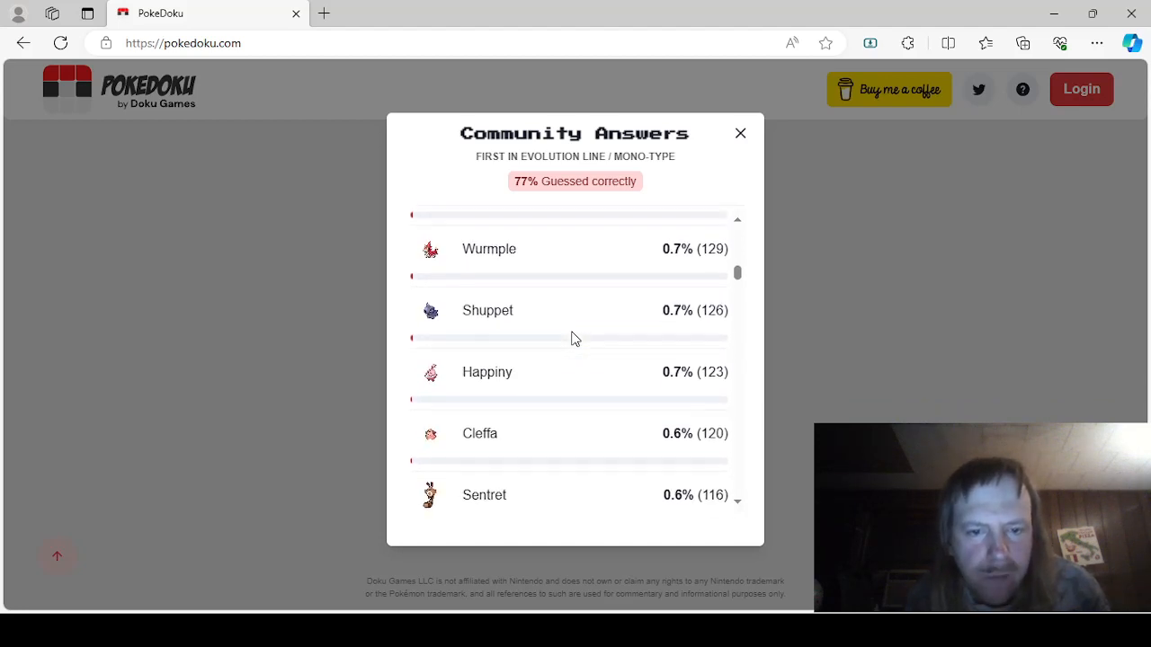
scroll("down", 3)
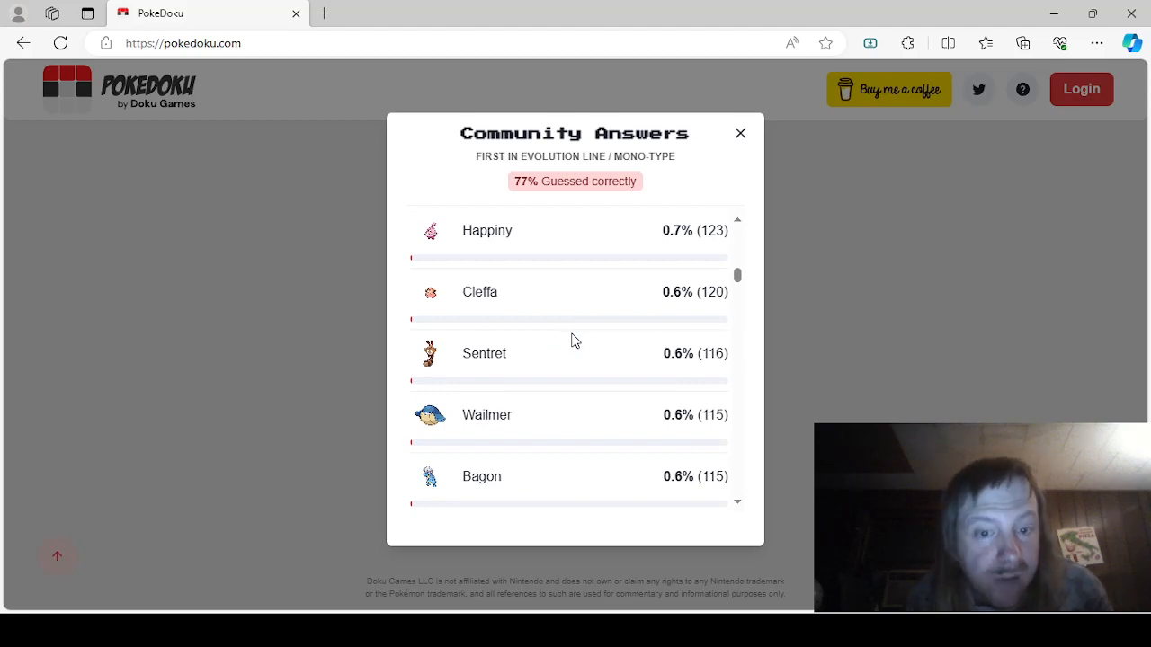
scroll("down", 3)
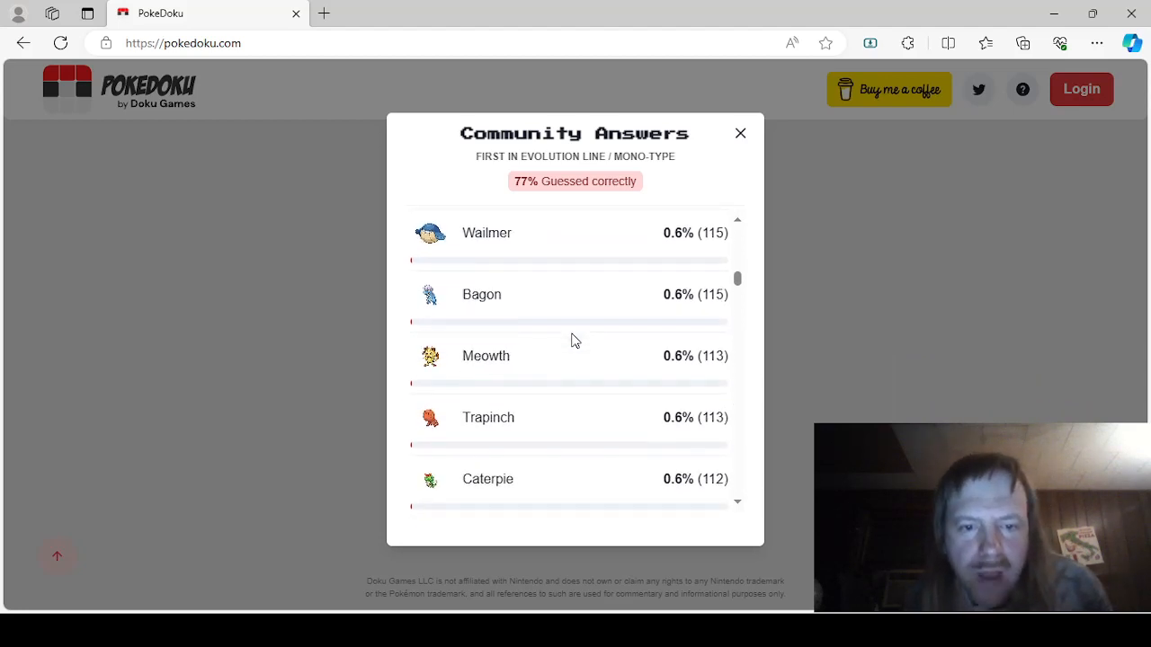
scroll("down", 3)
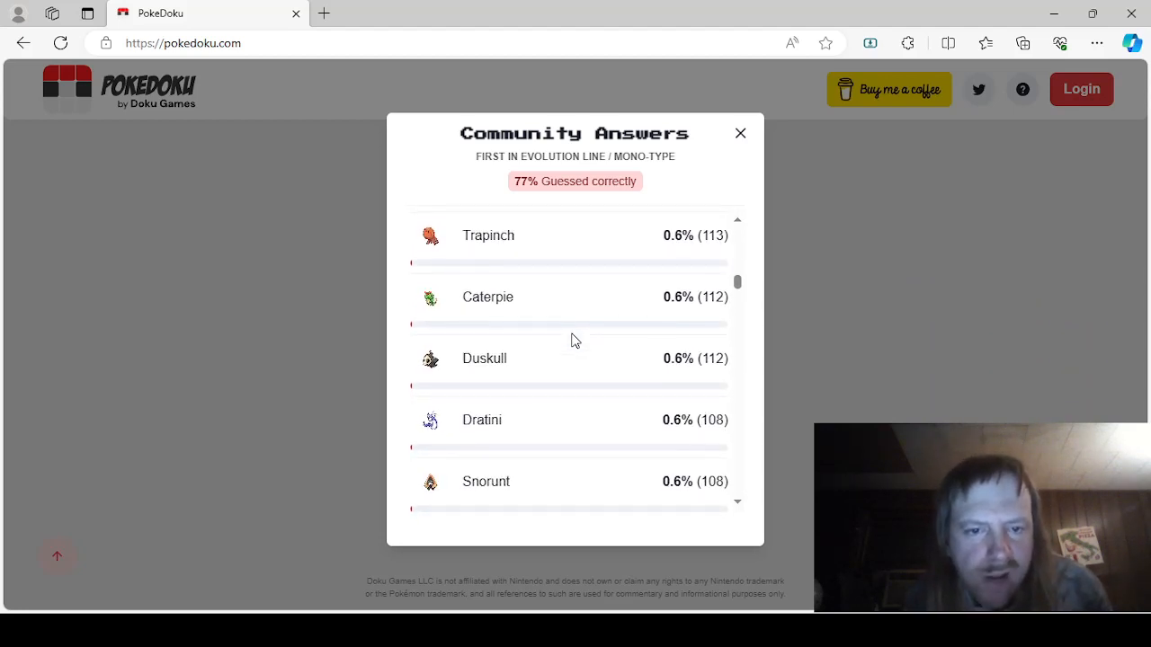
scroll("down", 3)
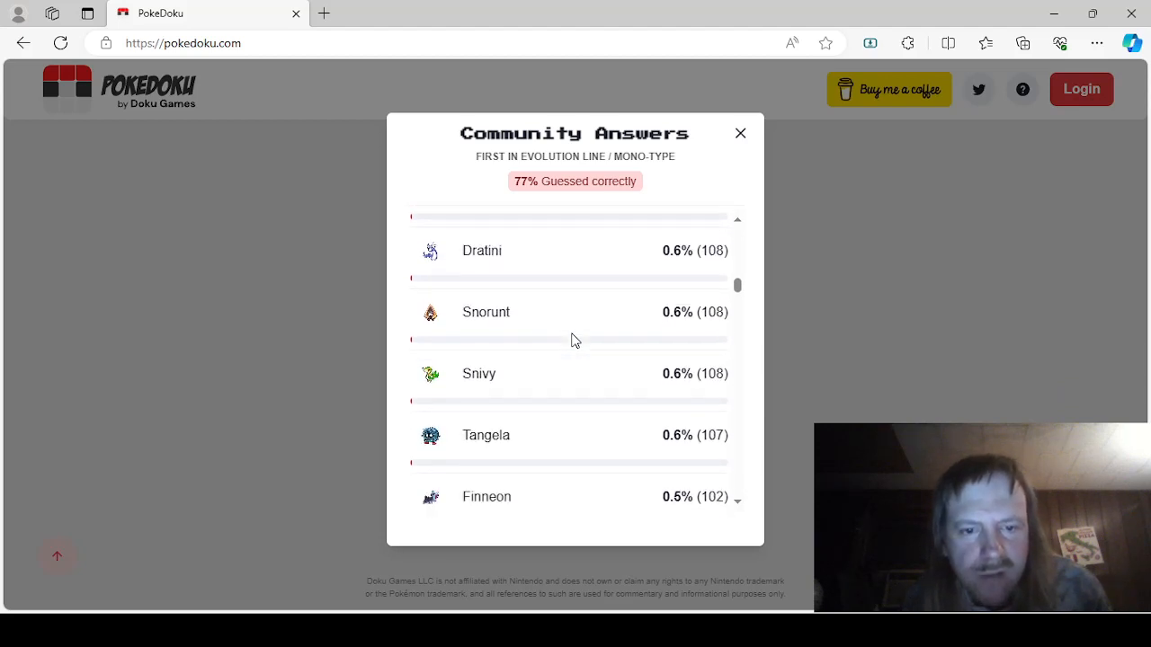
scroll("down", 3)
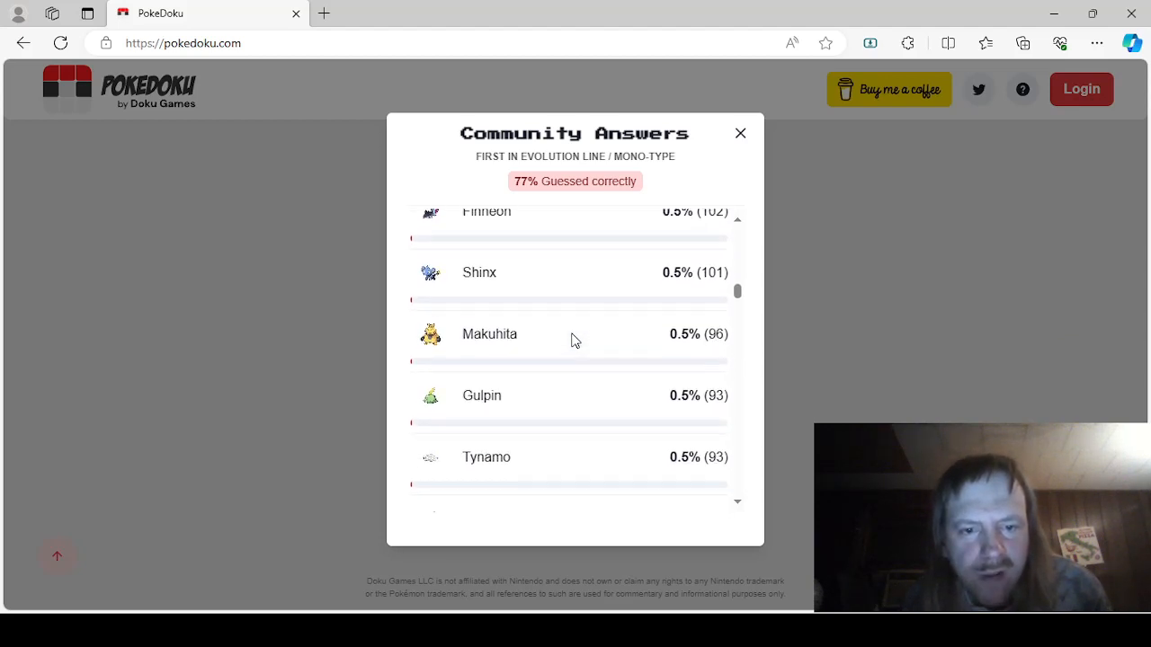
scroll("down", 3)
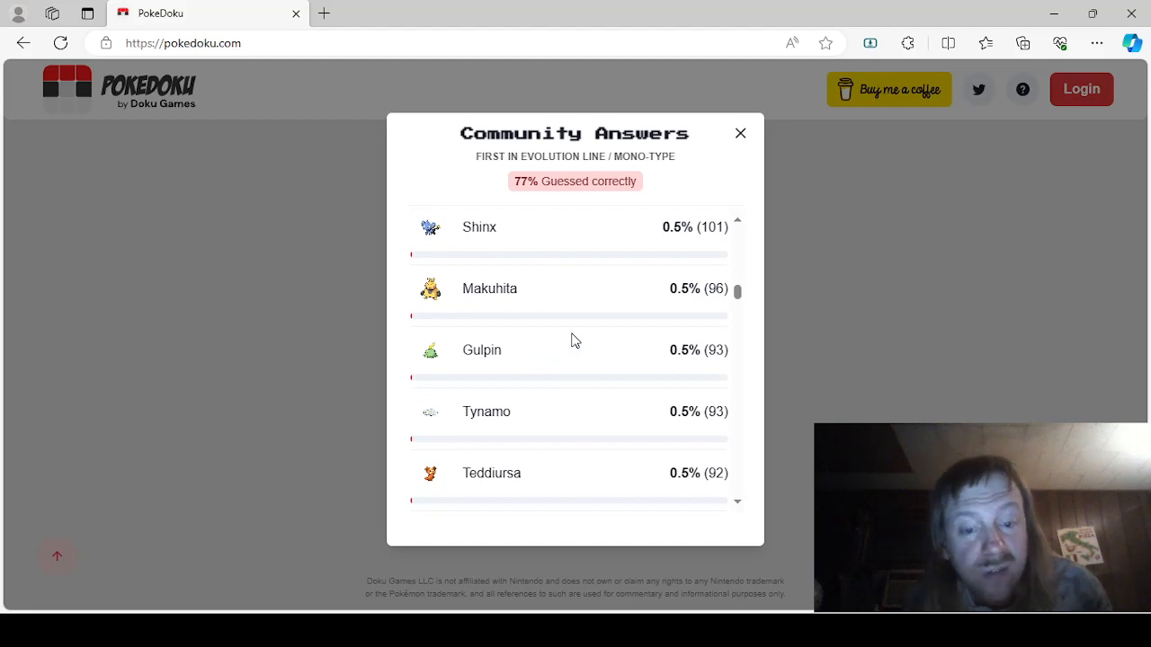
scroll("down", 3)
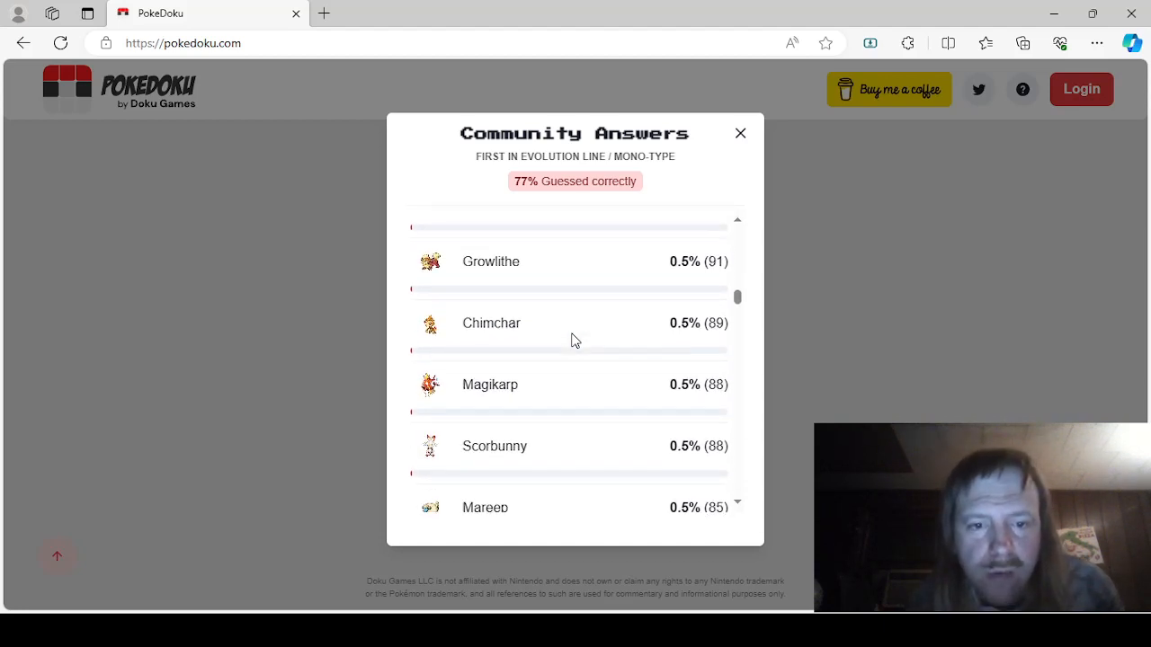
scroll("down", 3)
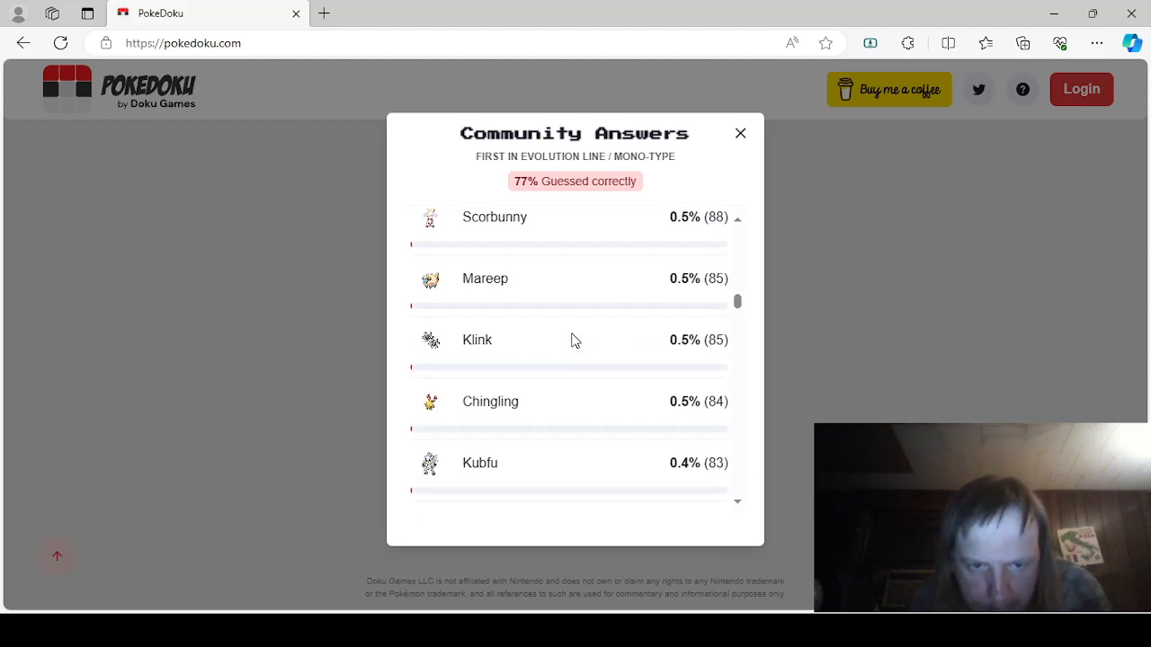
scroll("down", 3)
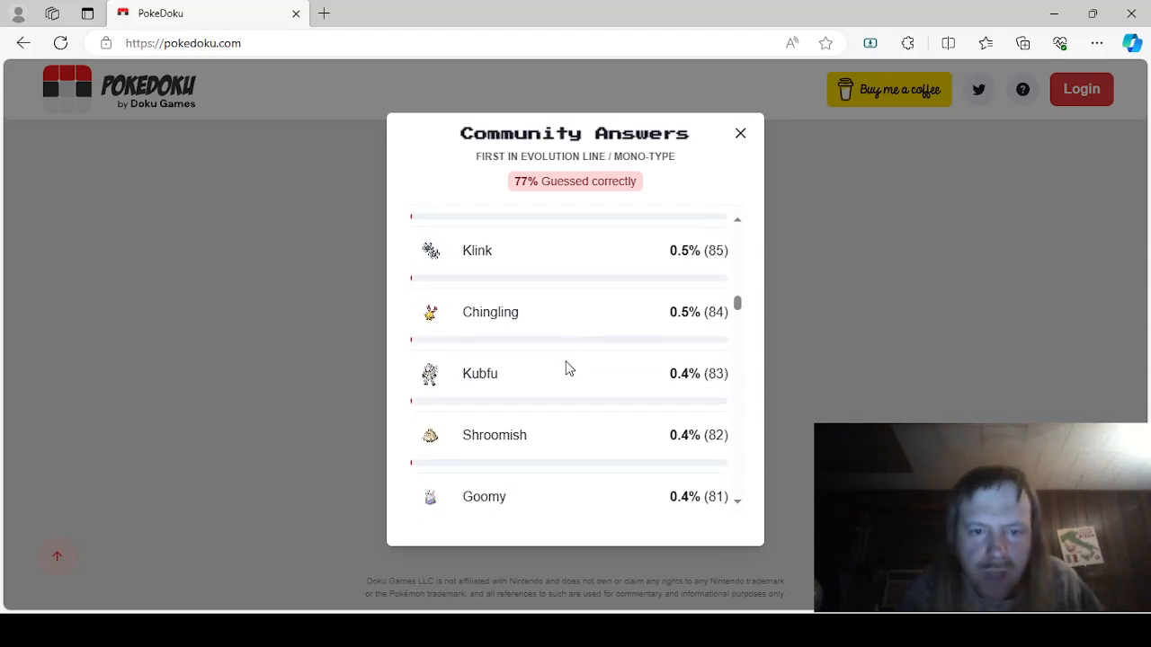
scroll("down", 3)
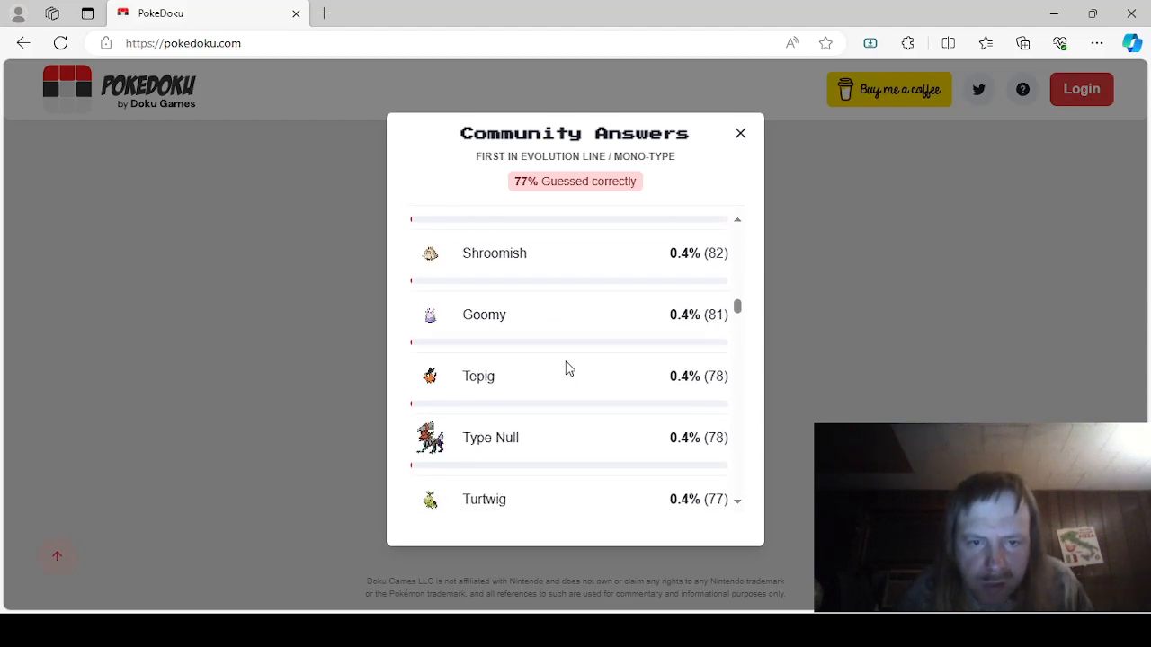
scroll("down", 3)
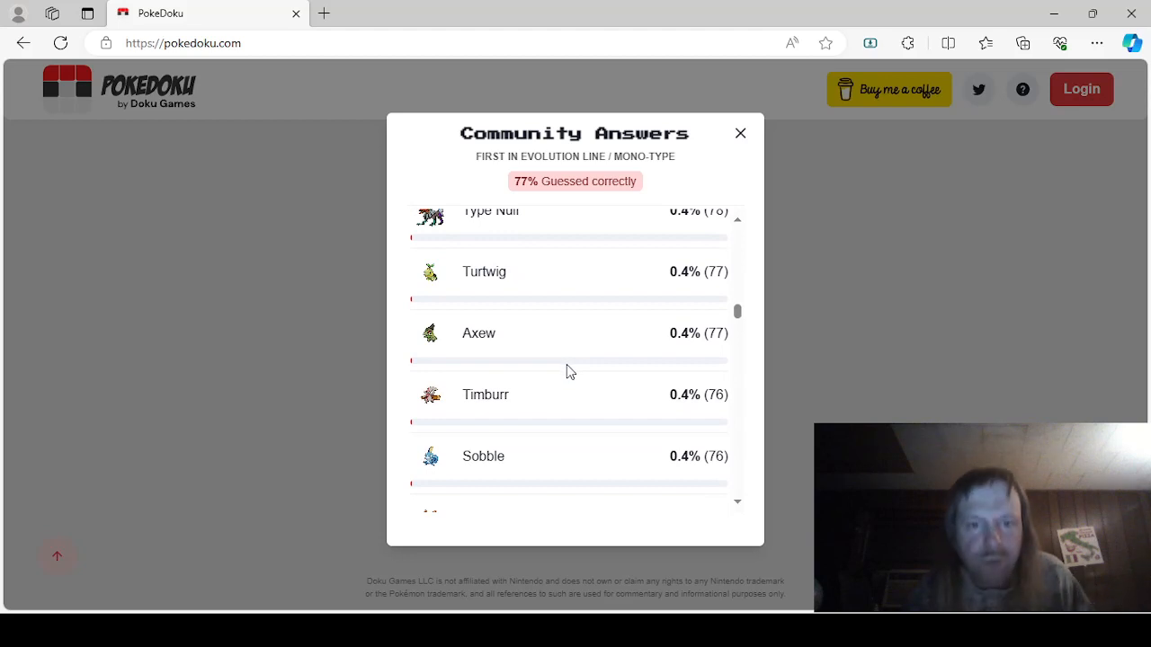
scroll("down", 3)
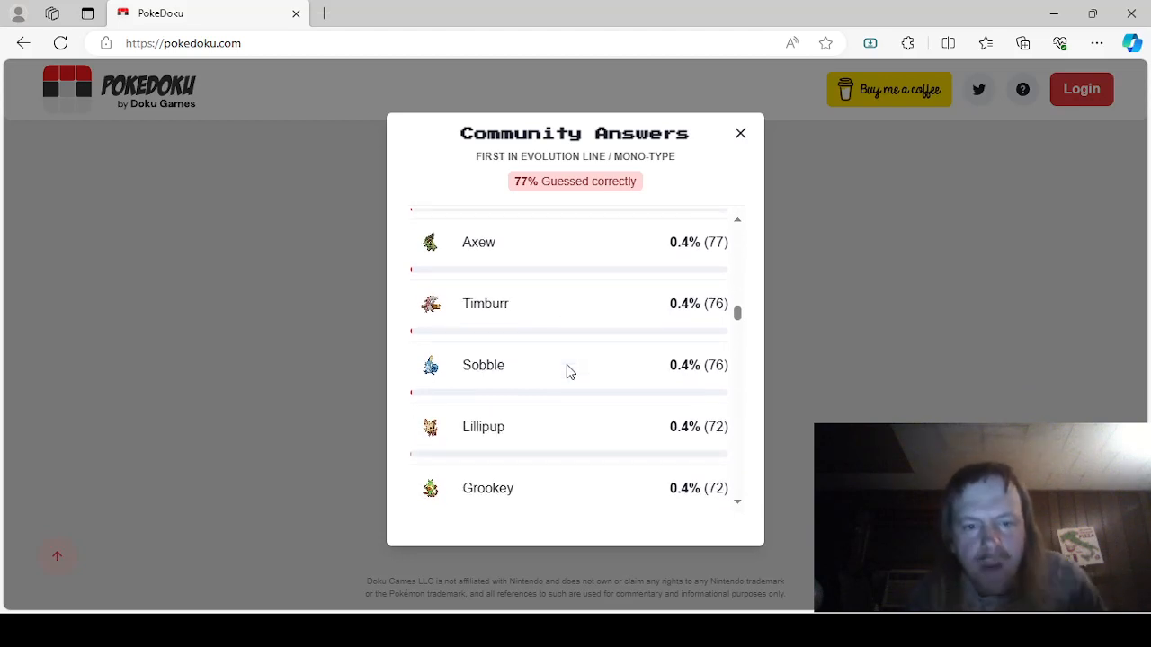
scroll("down", 3)
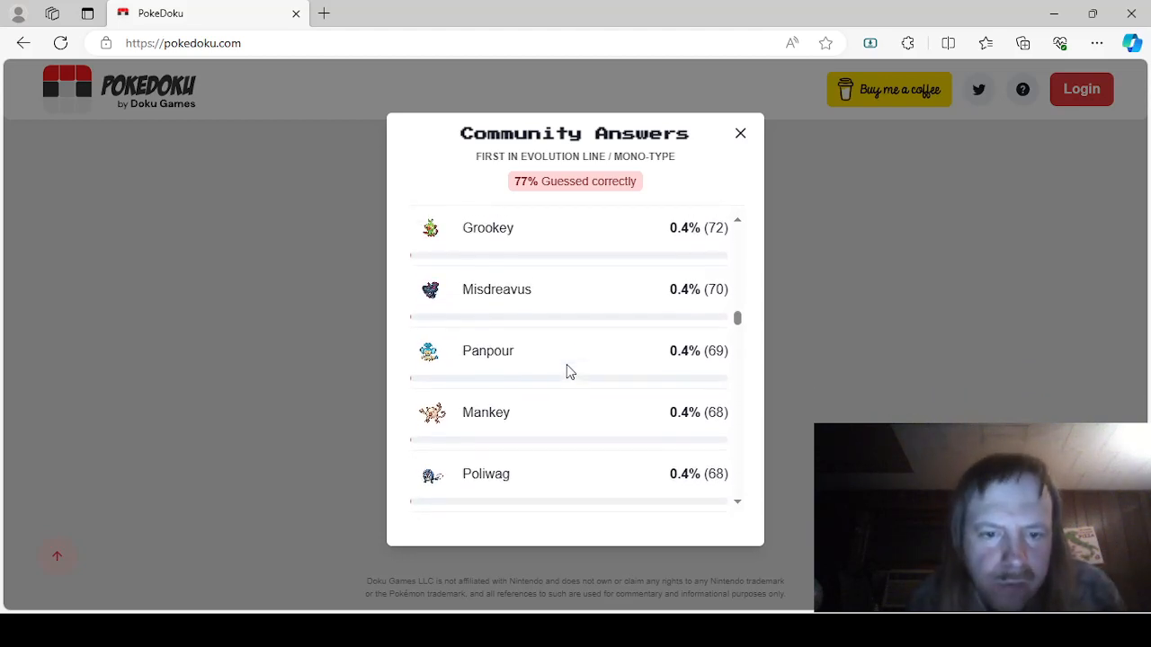
scroll("down", 3)
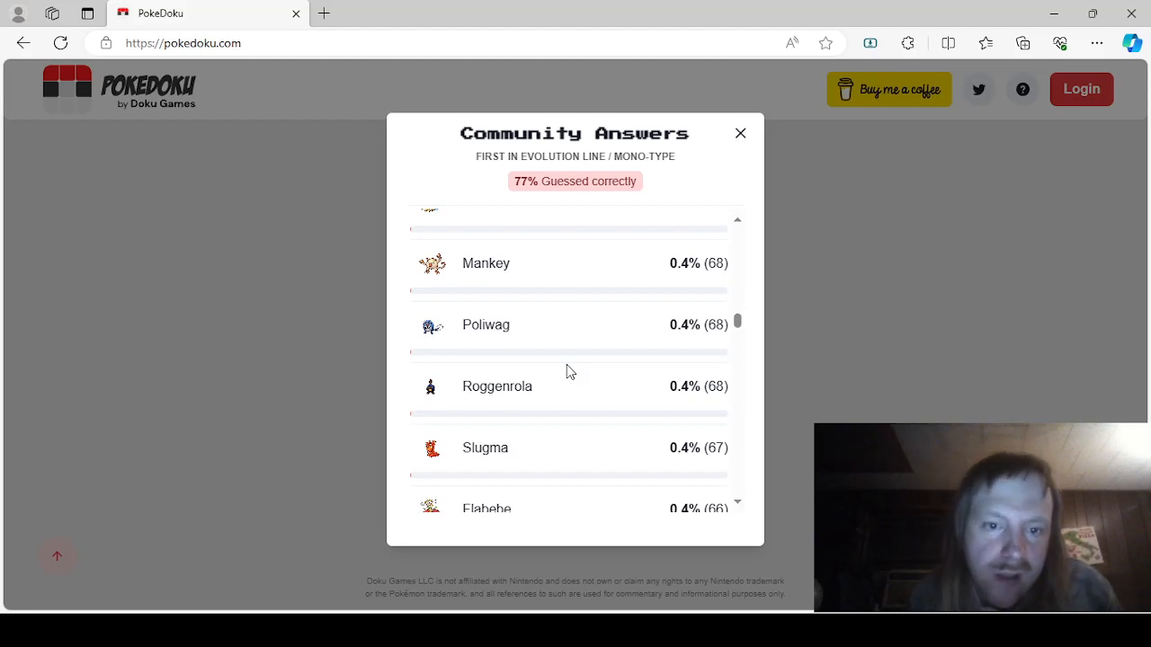
scroll("down", 3)
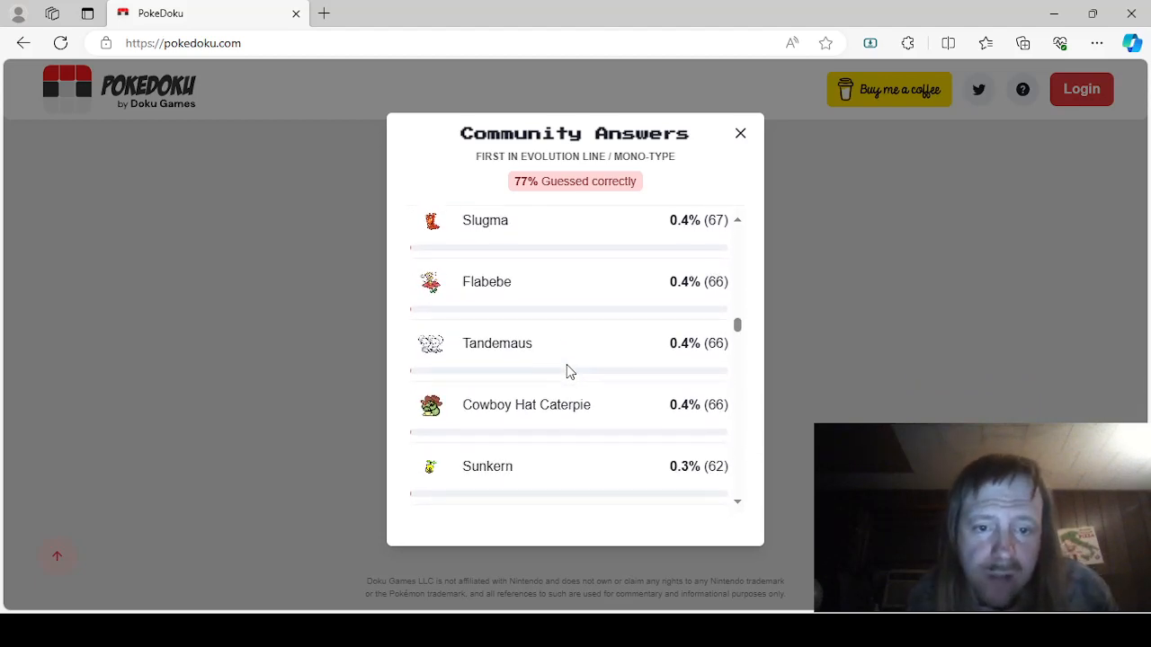
scroll("down", 3)
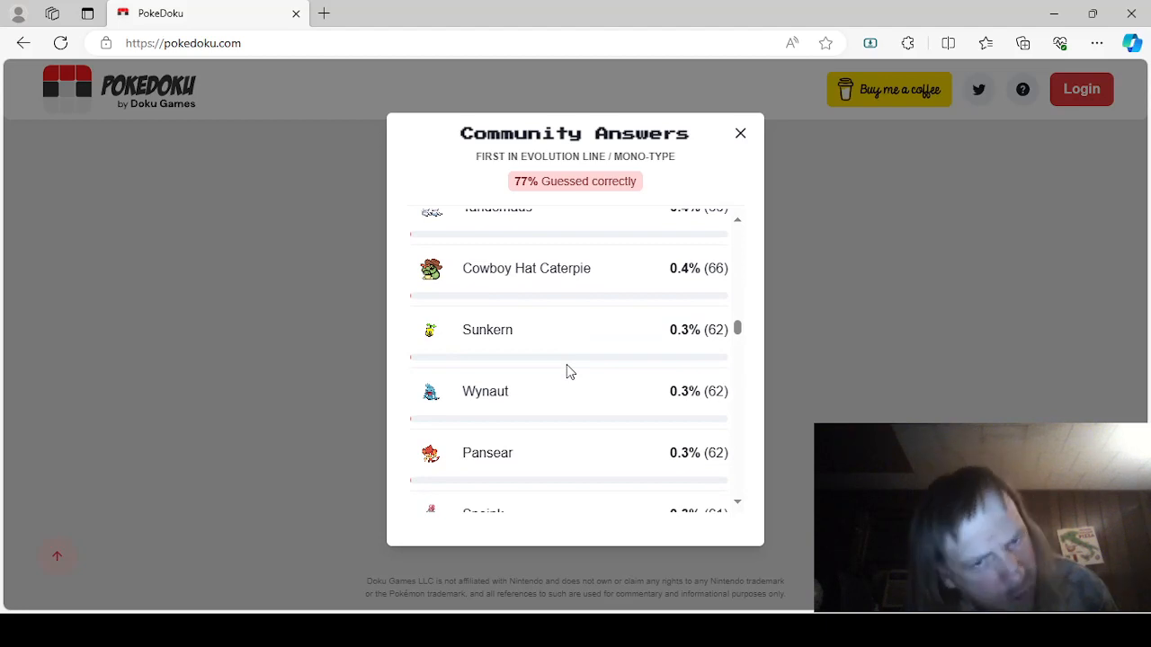
scroll("down", 3)
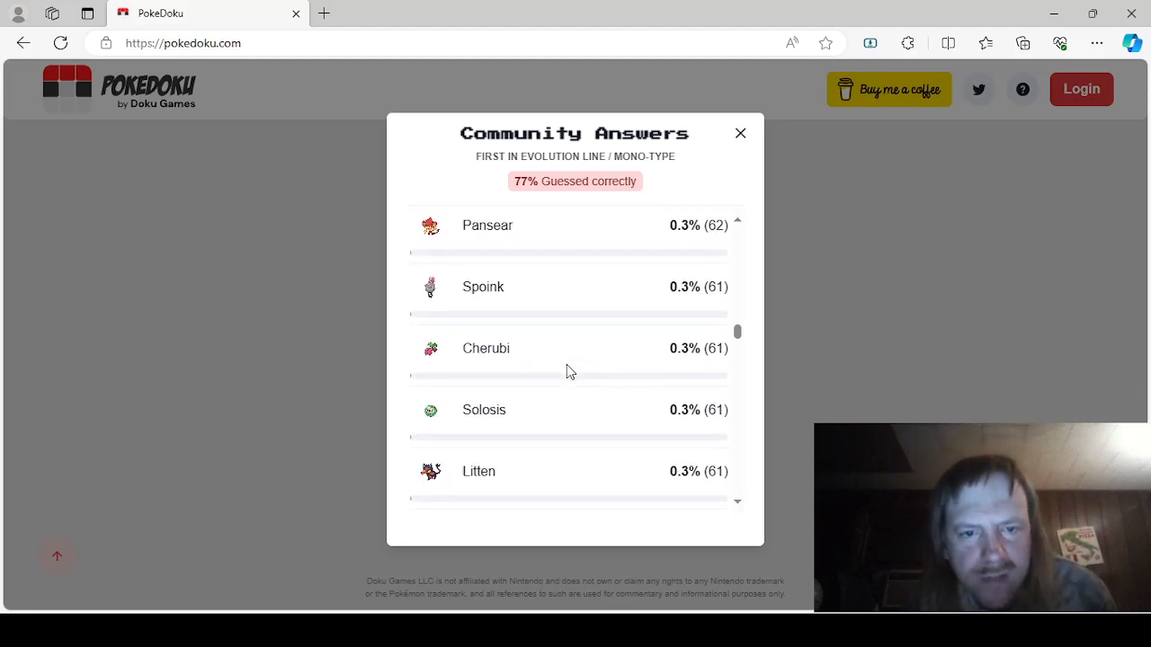
scroll("down", 3)
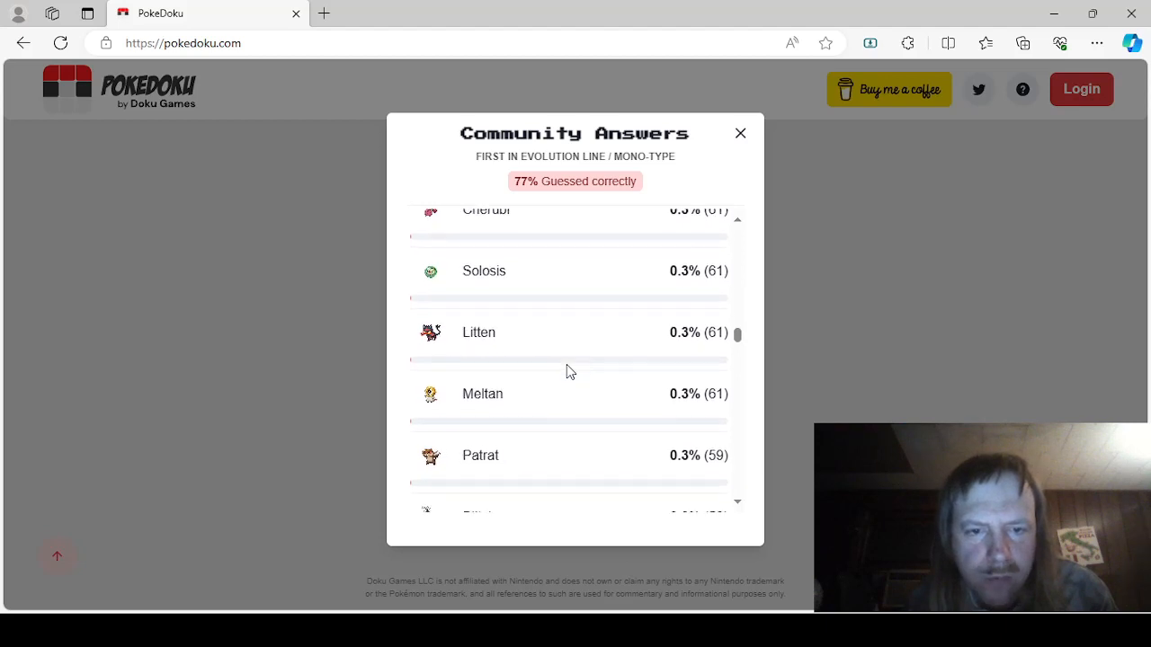
scroll("up", 3)
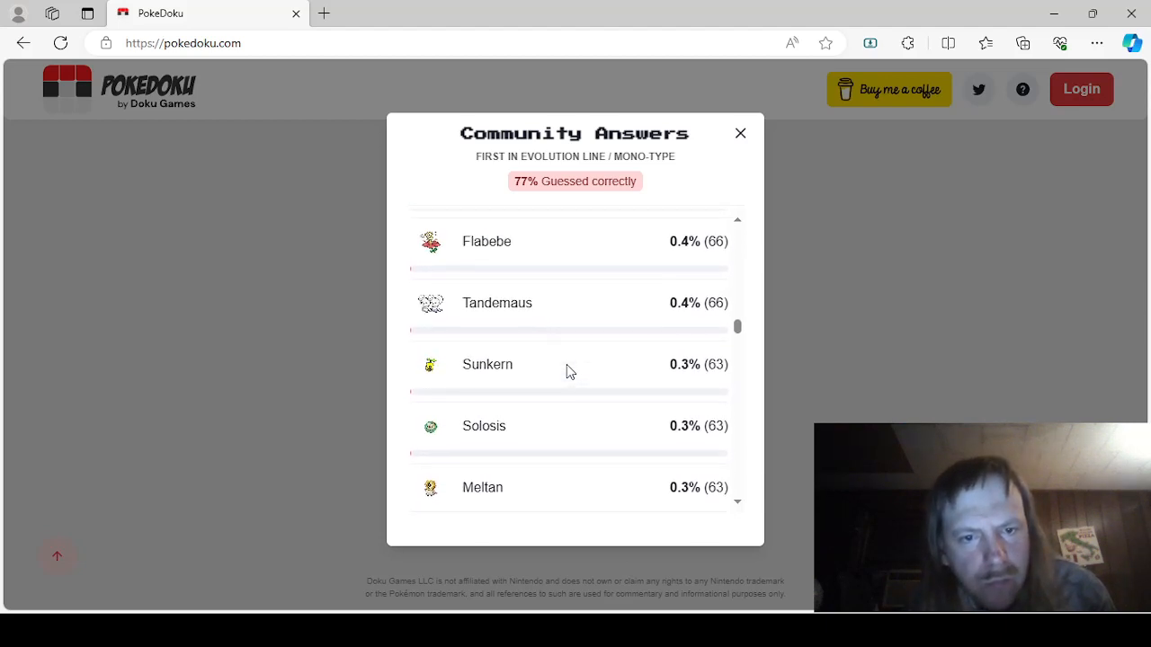
scroll("down", 3)
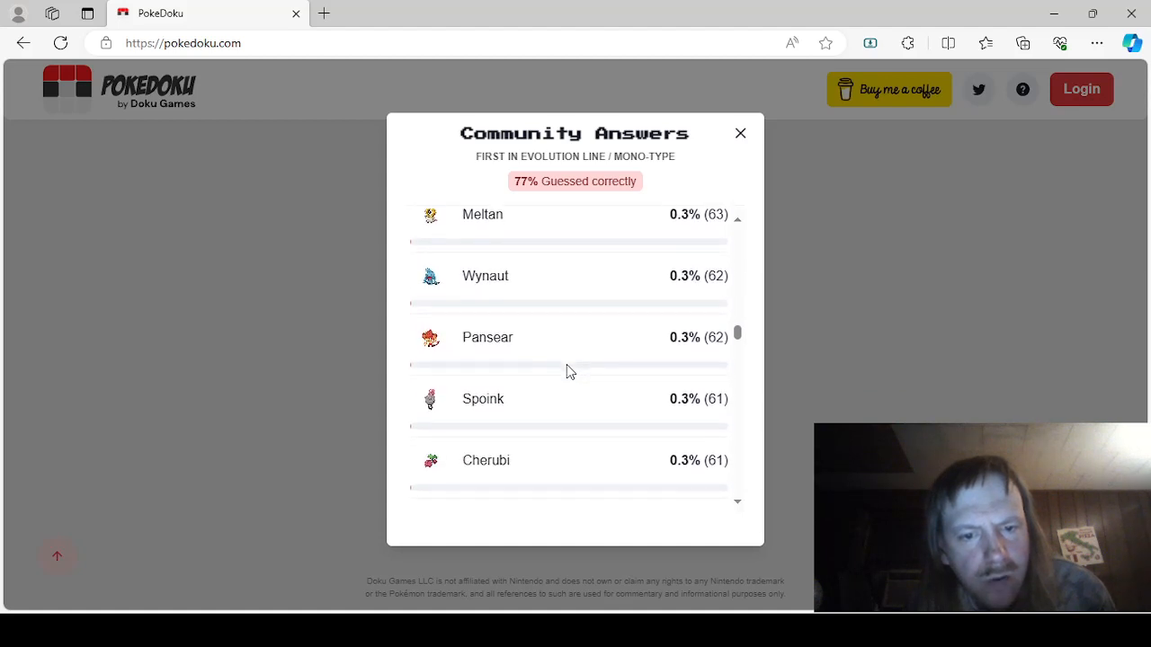
scroll("down", 3)
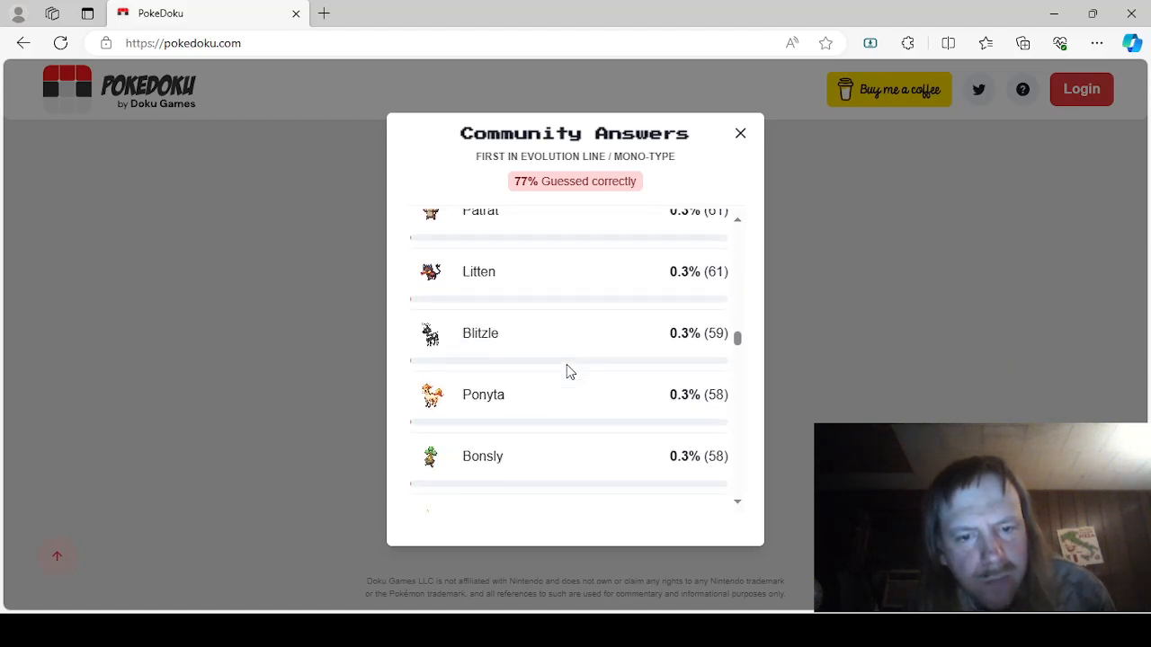
scroll("down", 3)
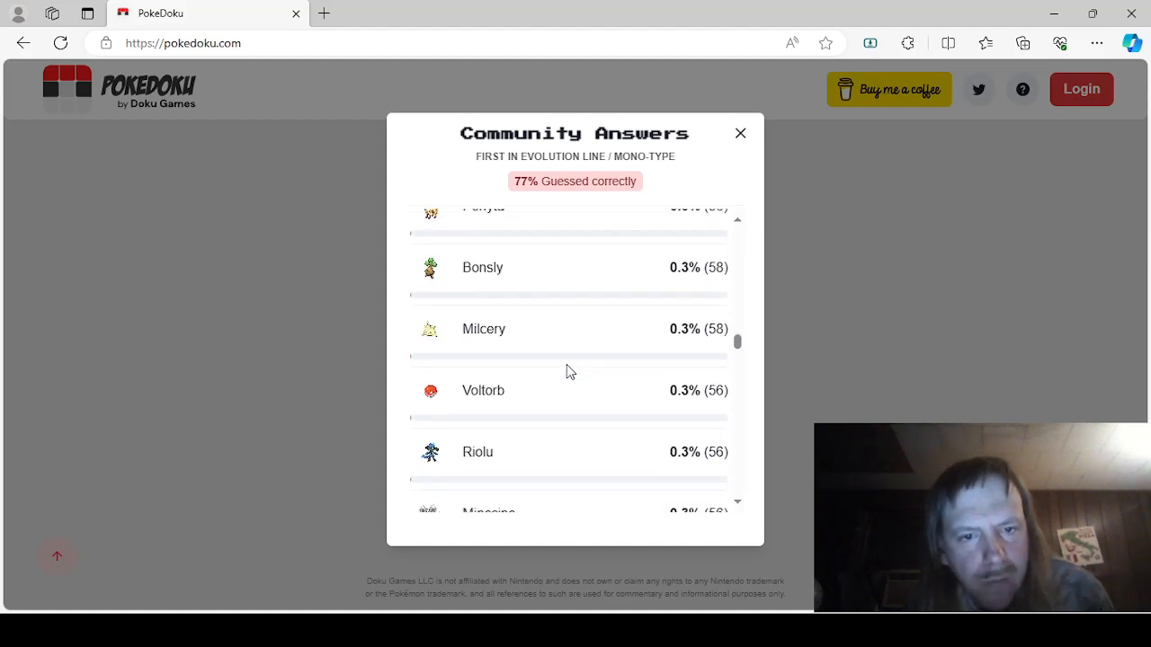
scroll("down", 3)
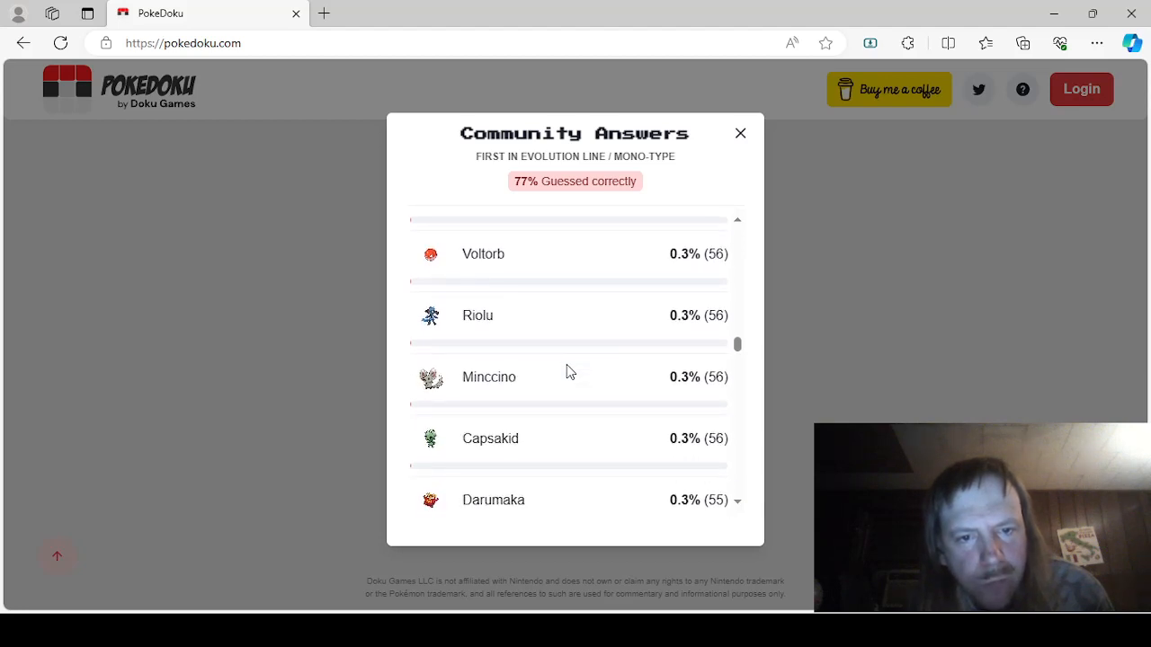
scroll("down", 3)
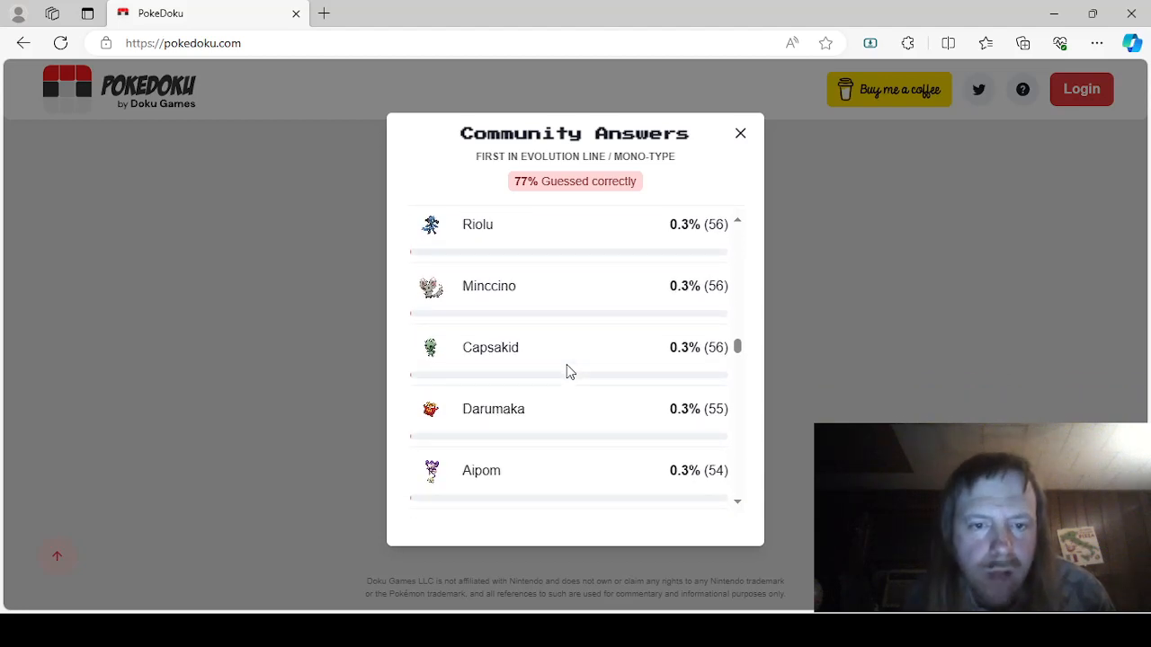
scroll("down", 3)
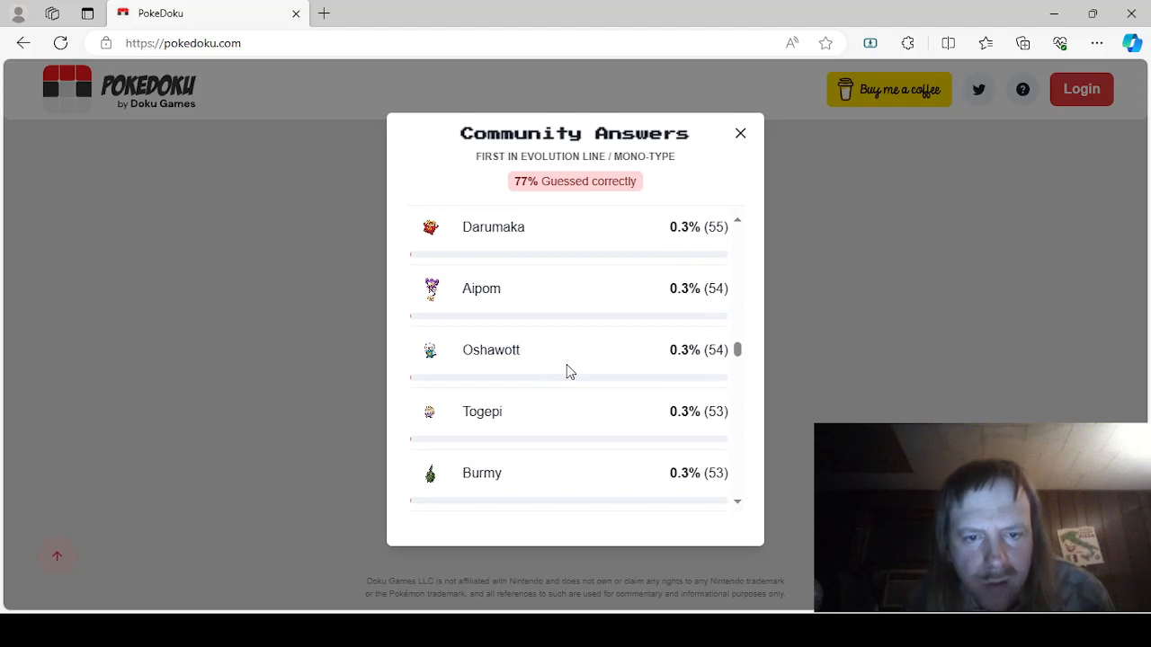
scroll("down", 3)
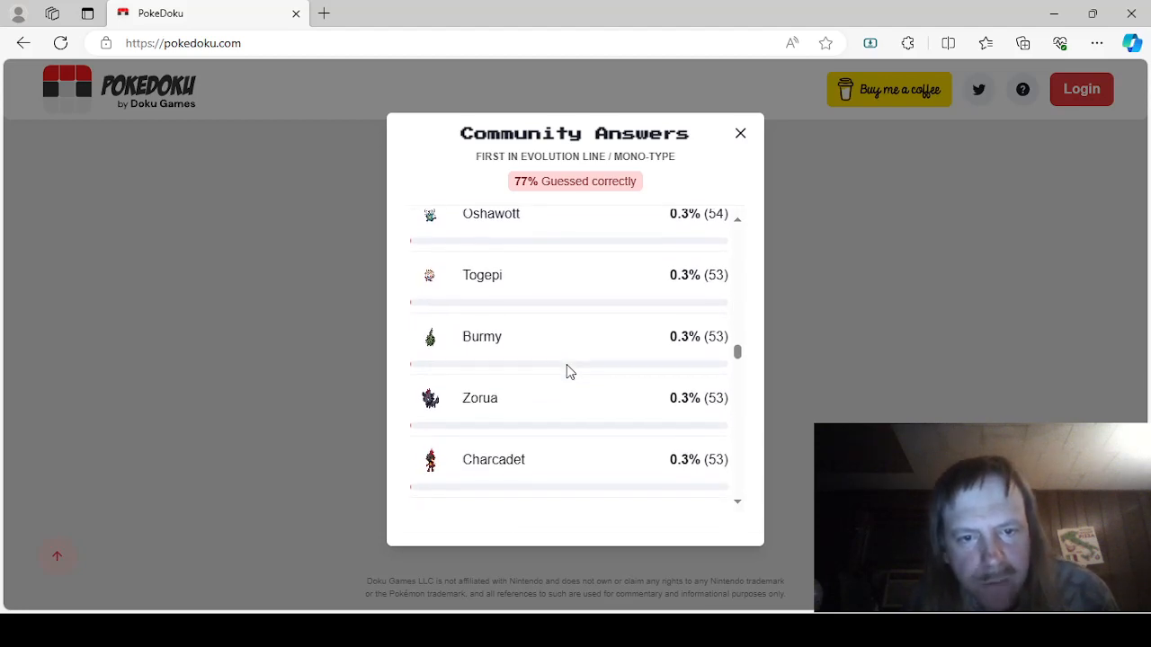
scroll("down", 3)
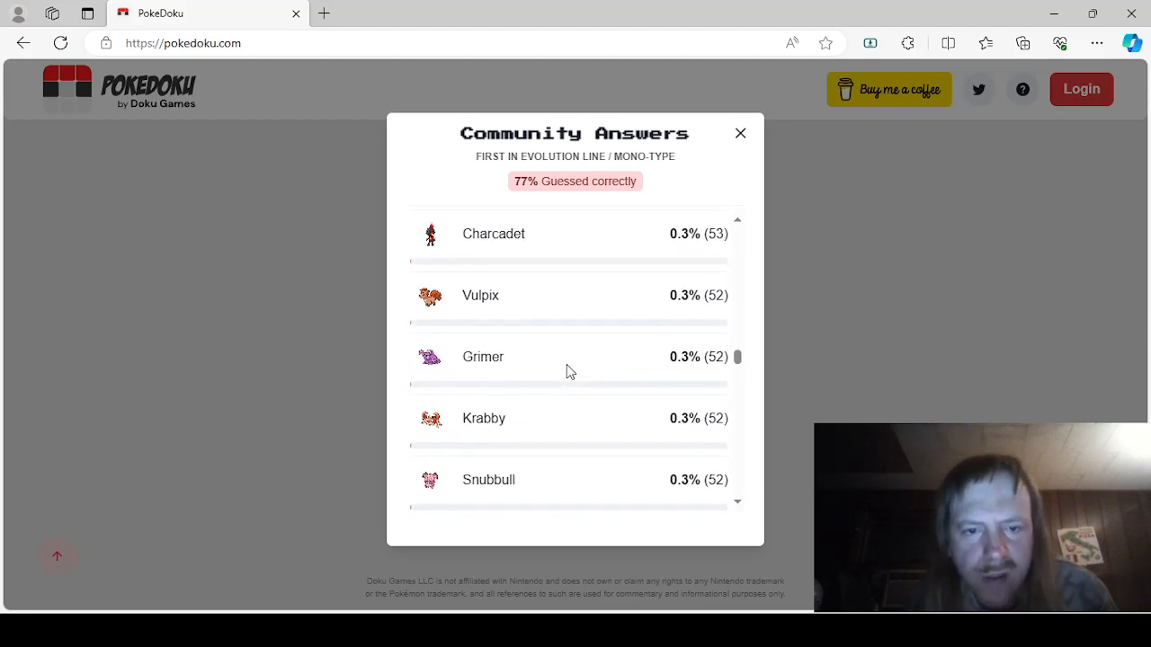
scroll("down", 3)
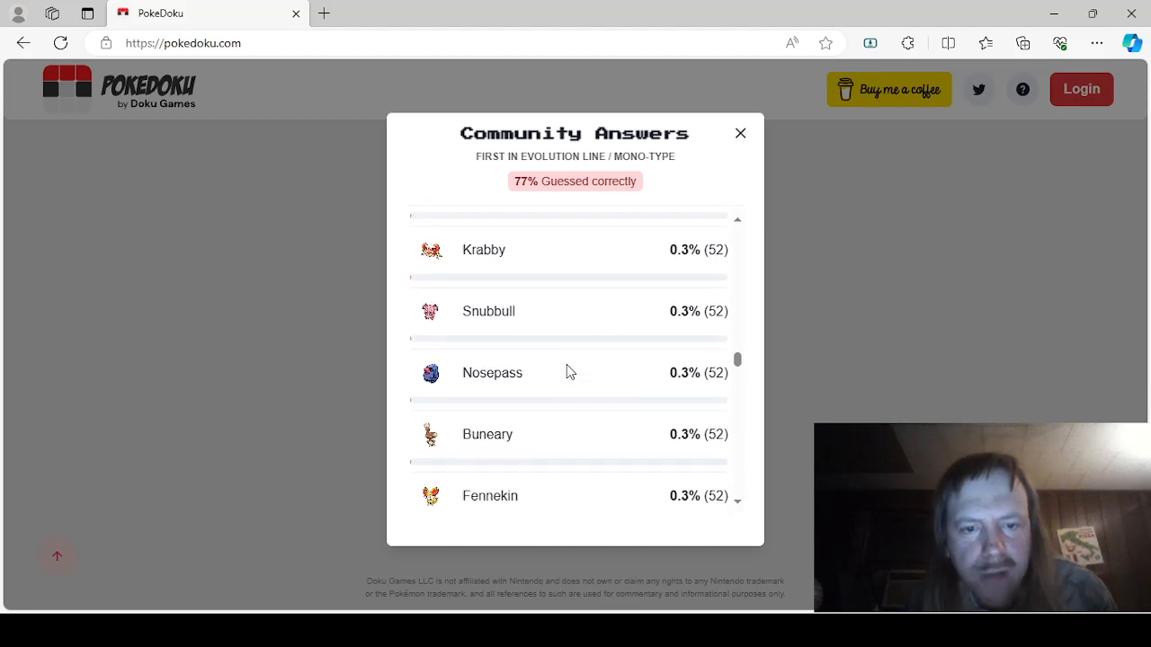
scroll("down", 3)
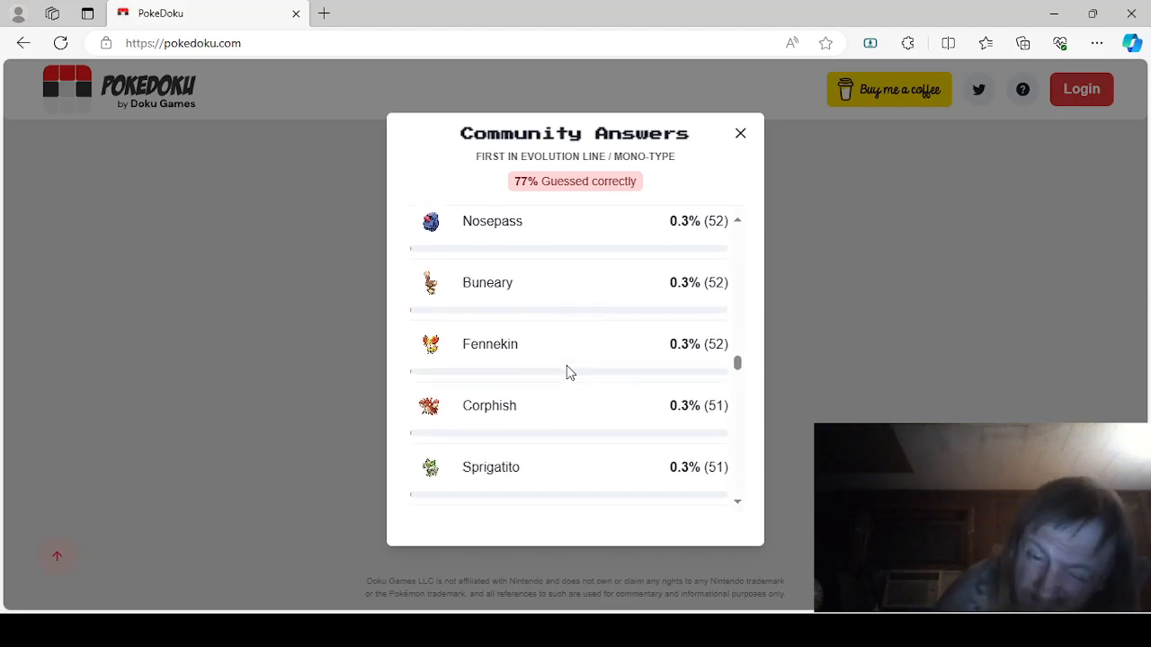
scroll("down", 3)
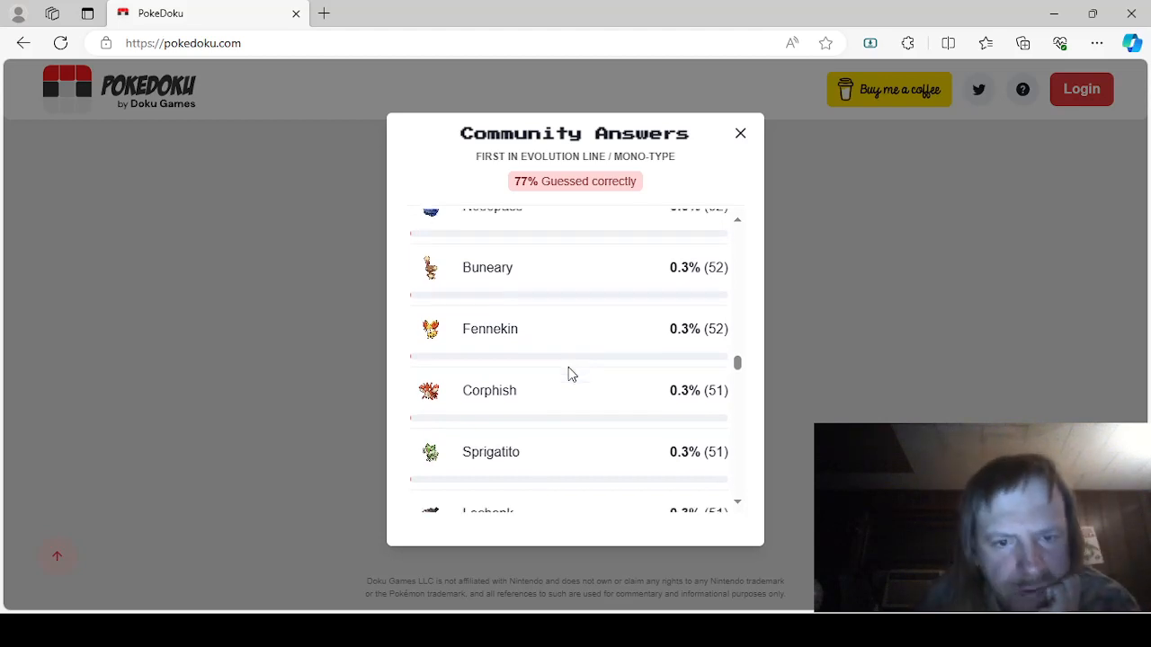
scroll("down", 3)
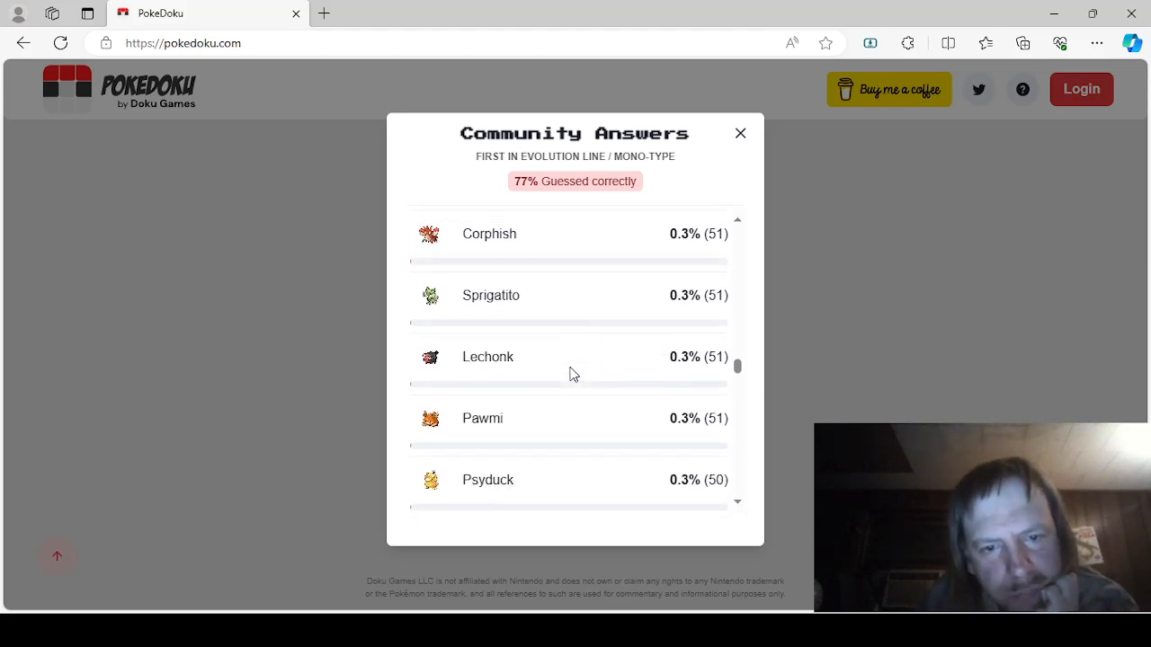
scroll("down", 3)
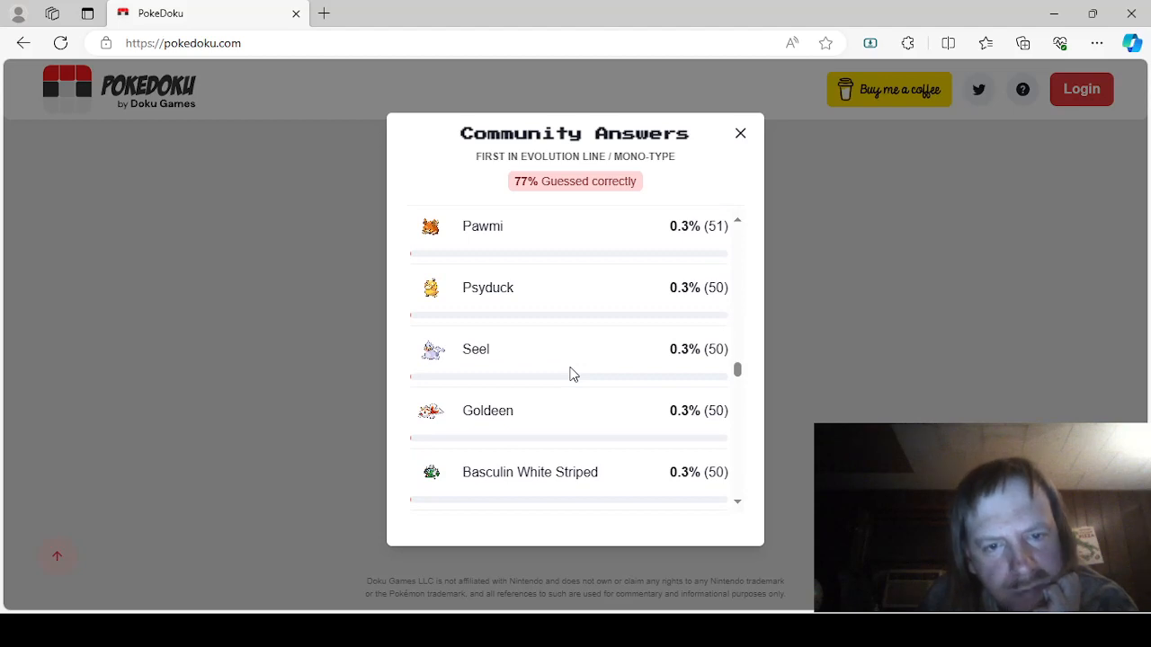
scroll("down", 3)
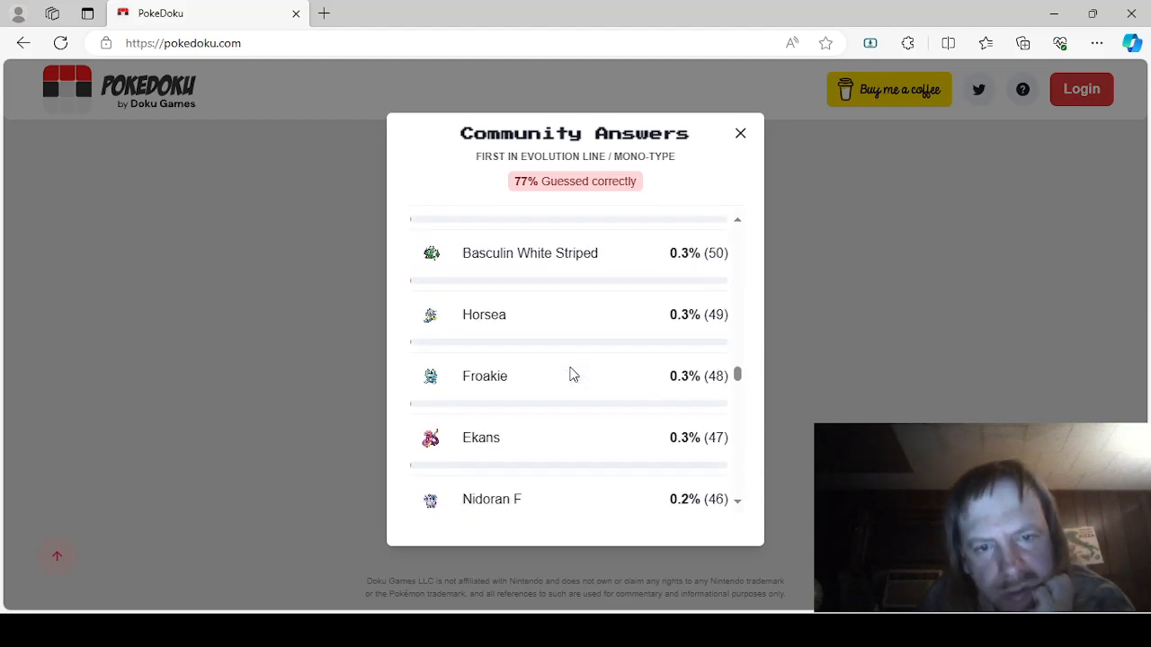
scroll("down", 3)
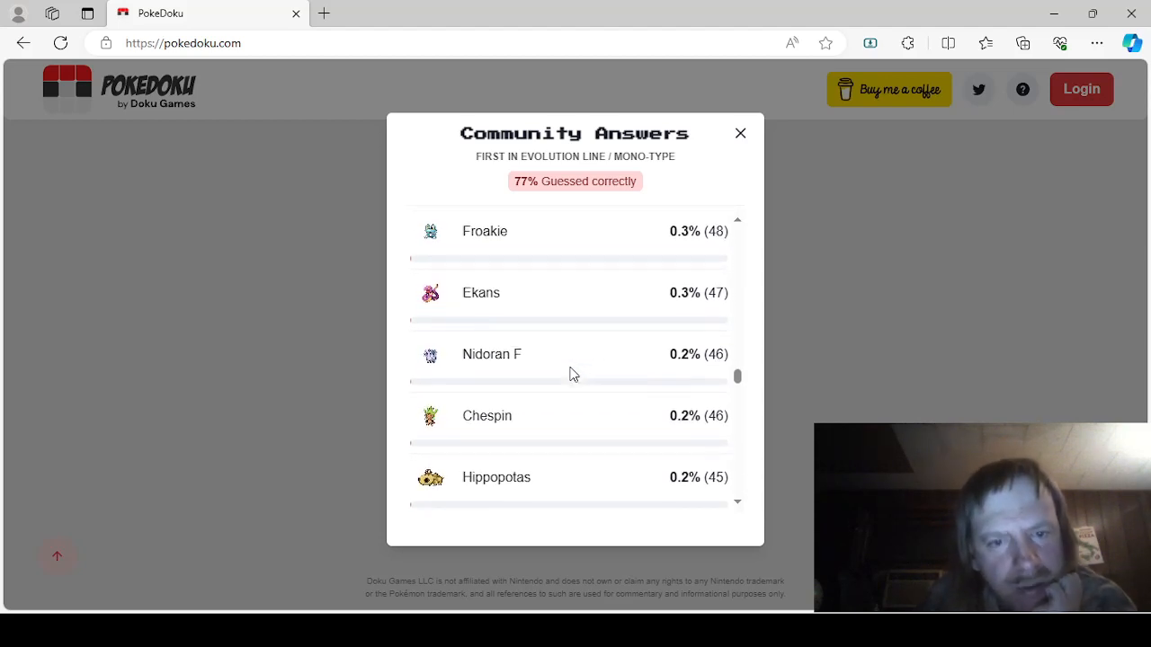
scroll("down", 3)
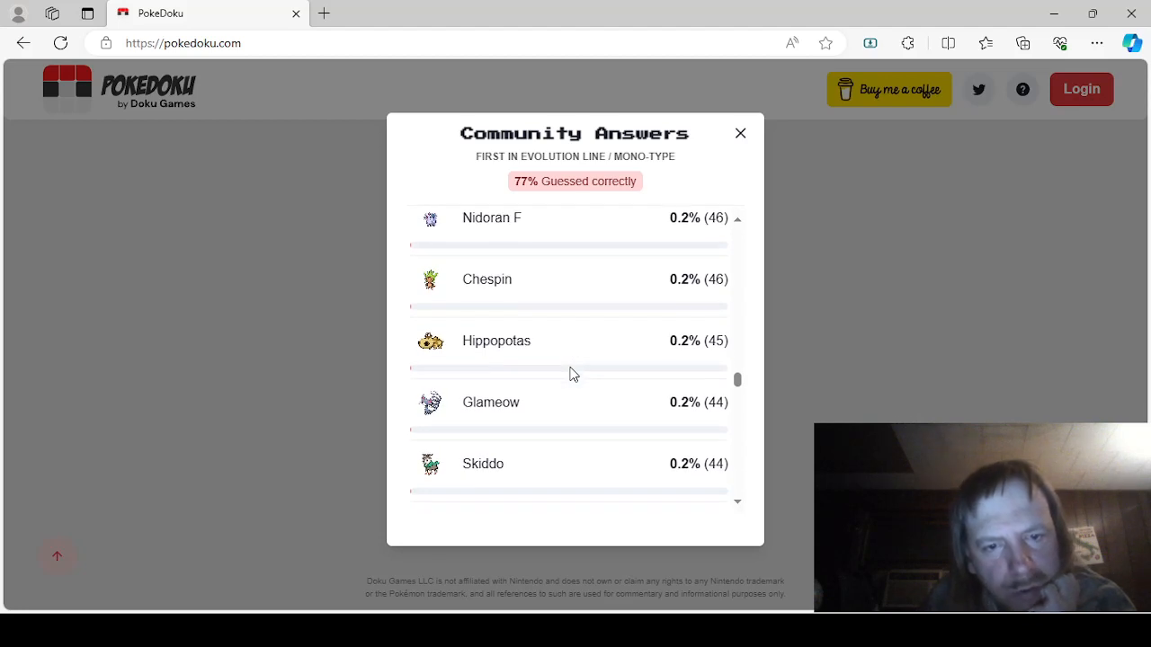
scroll("down", 3)
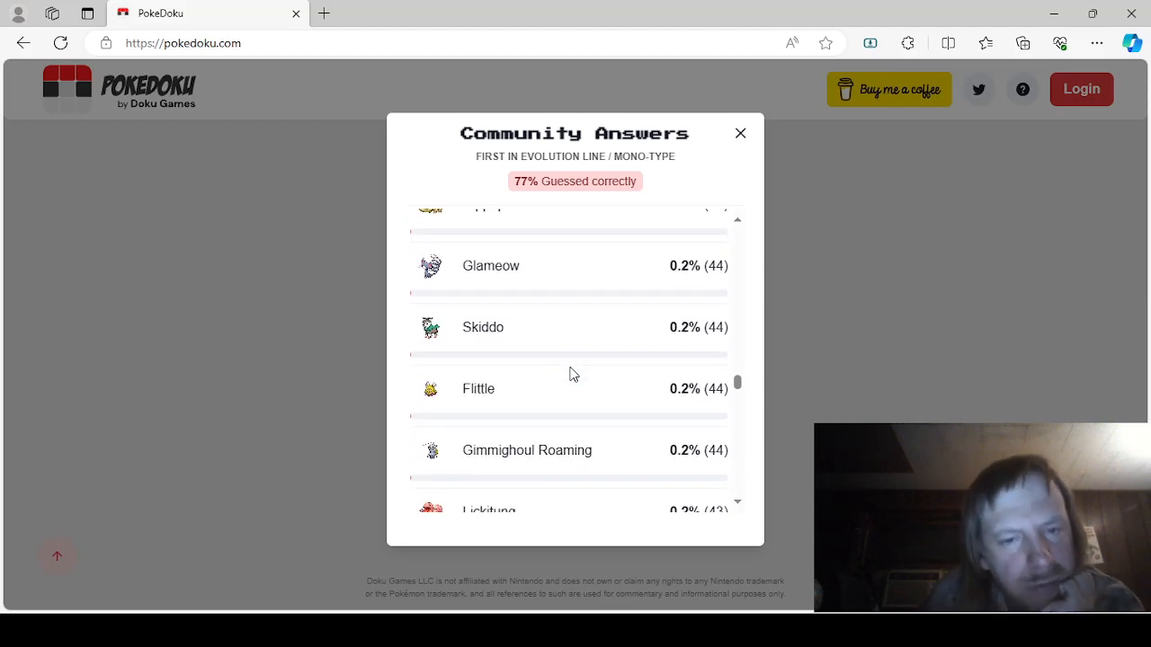
scroll("down", 3)
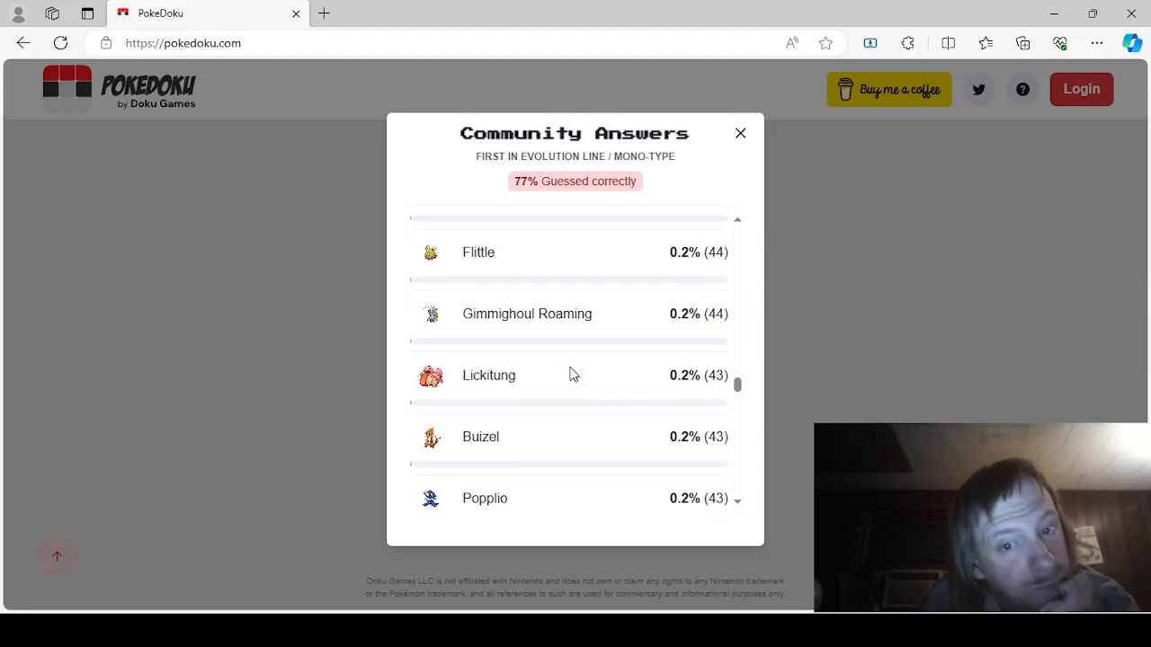
scroll("down", 3)
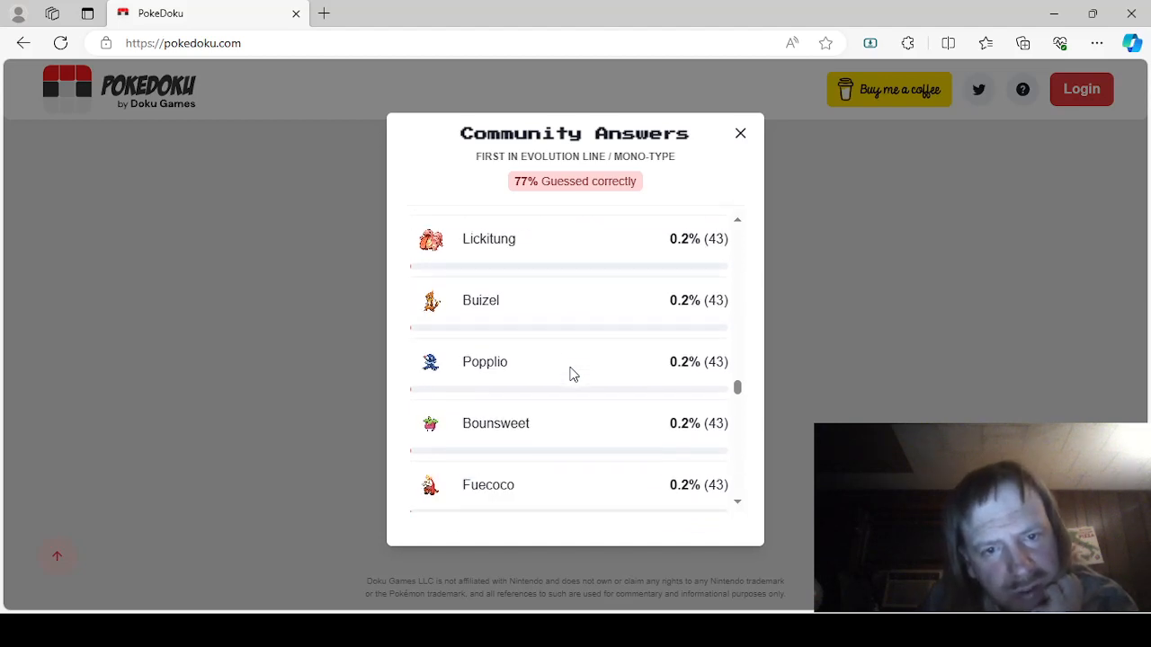
scroll("down", 3)
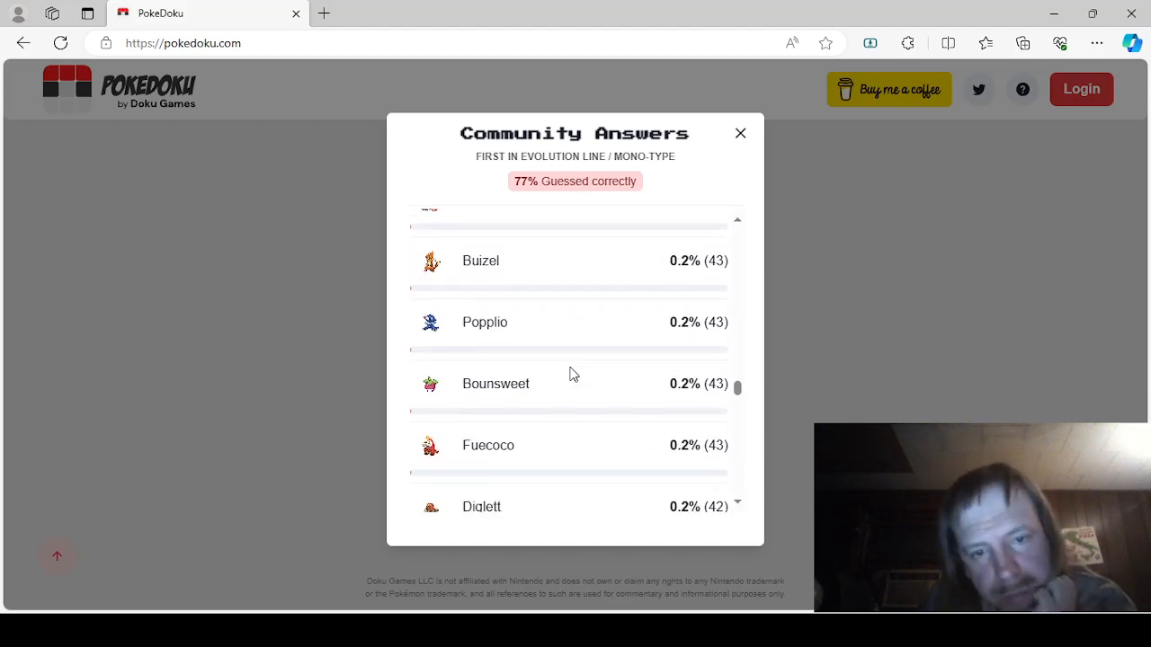
scroll("down", 3)
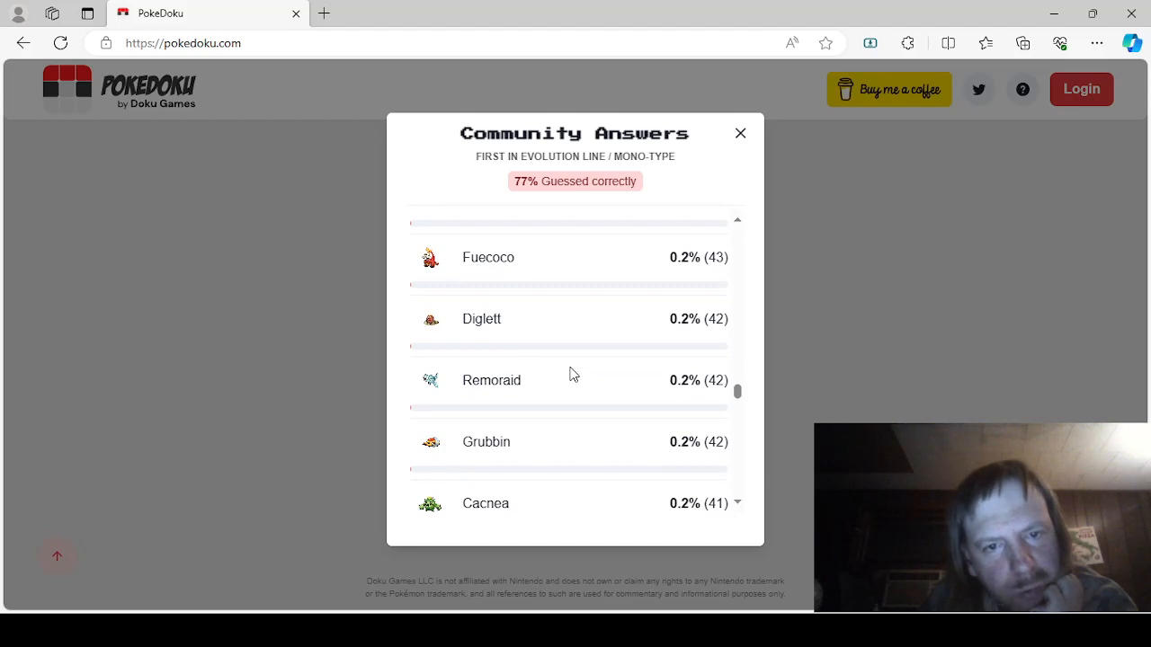
scroll("down", 3)
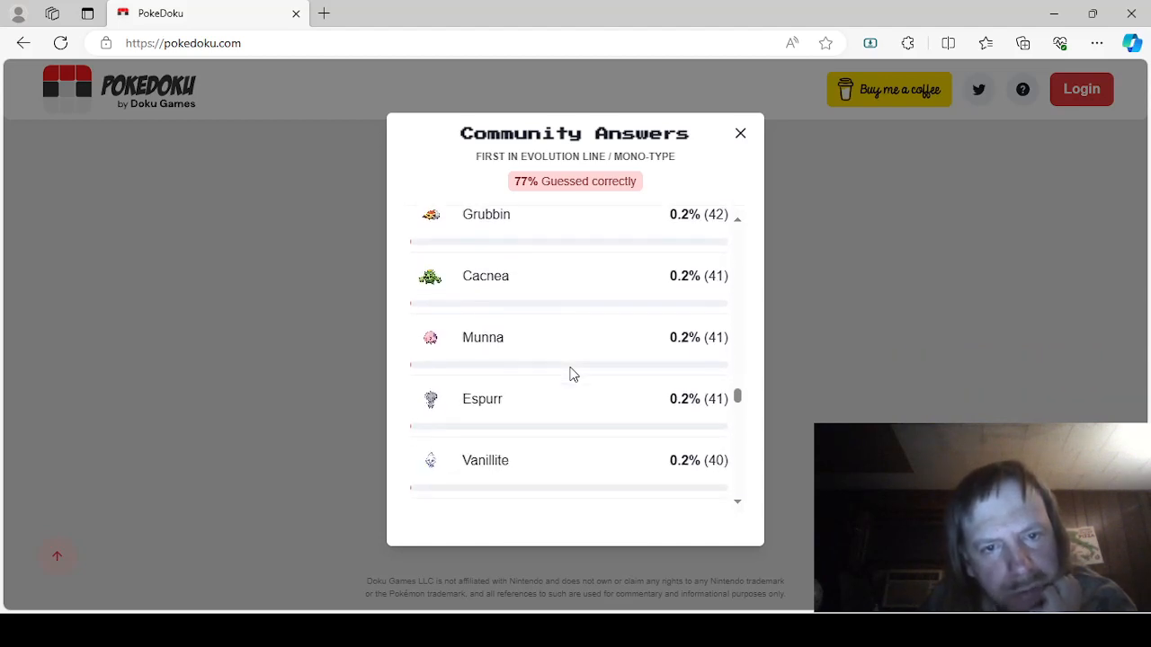
scroll("down", 3)
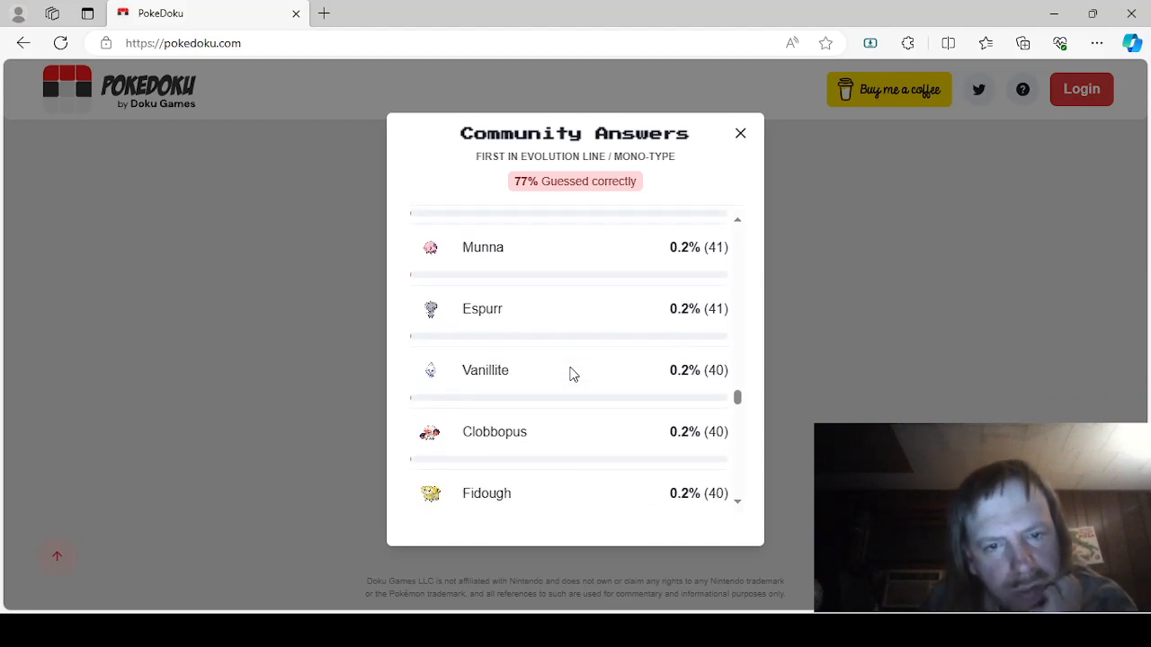
scroll("down", 3)
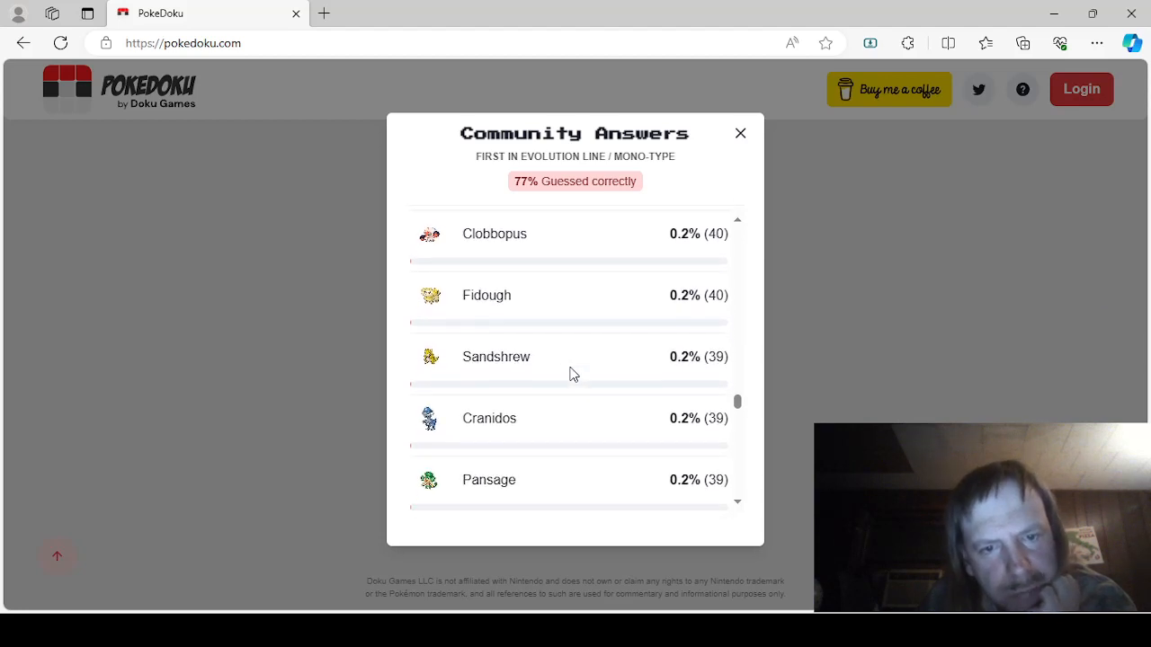
scroll("down", 3)
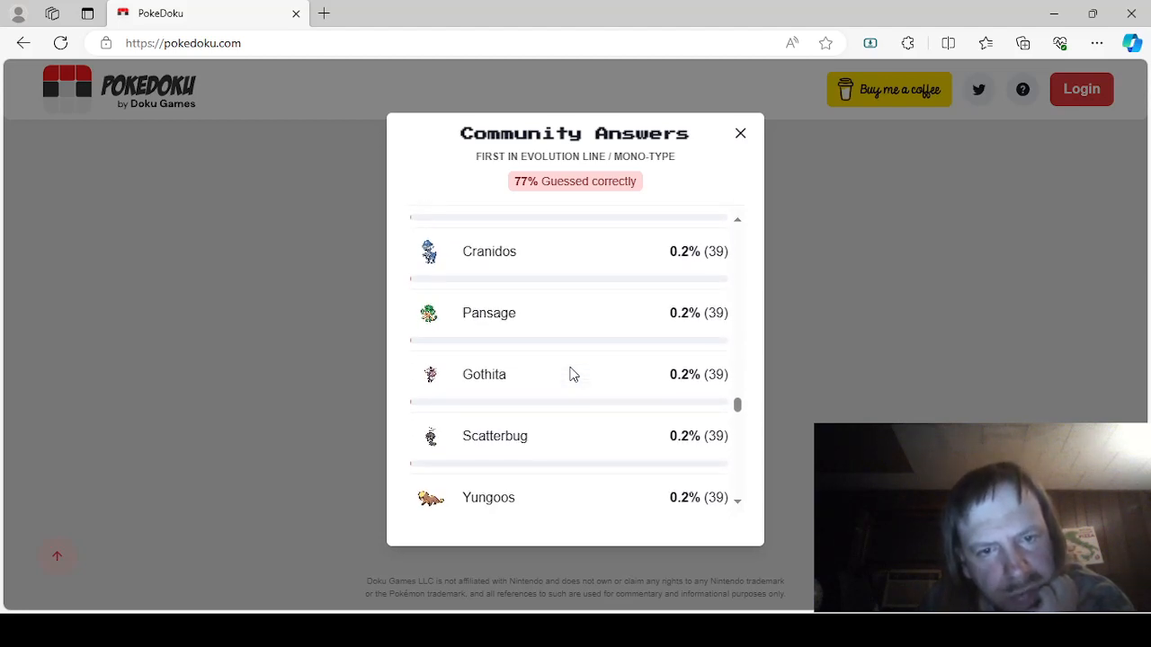
scroll("down", 3)
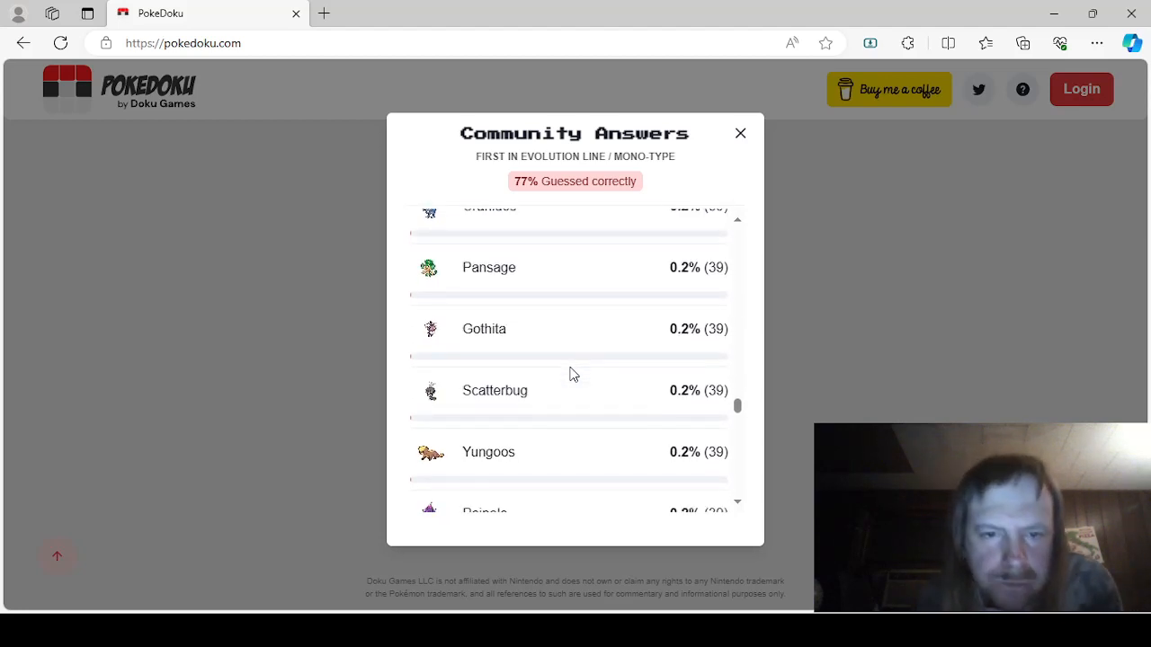
mouse_move(562, 250)
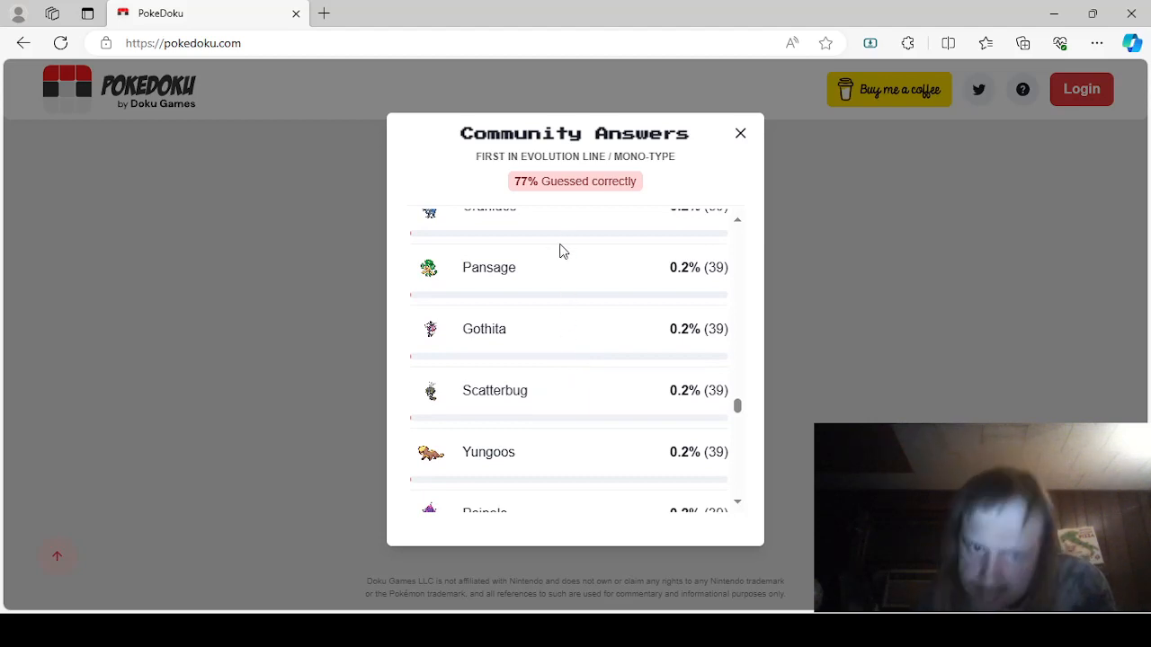
scroll("down", 3)
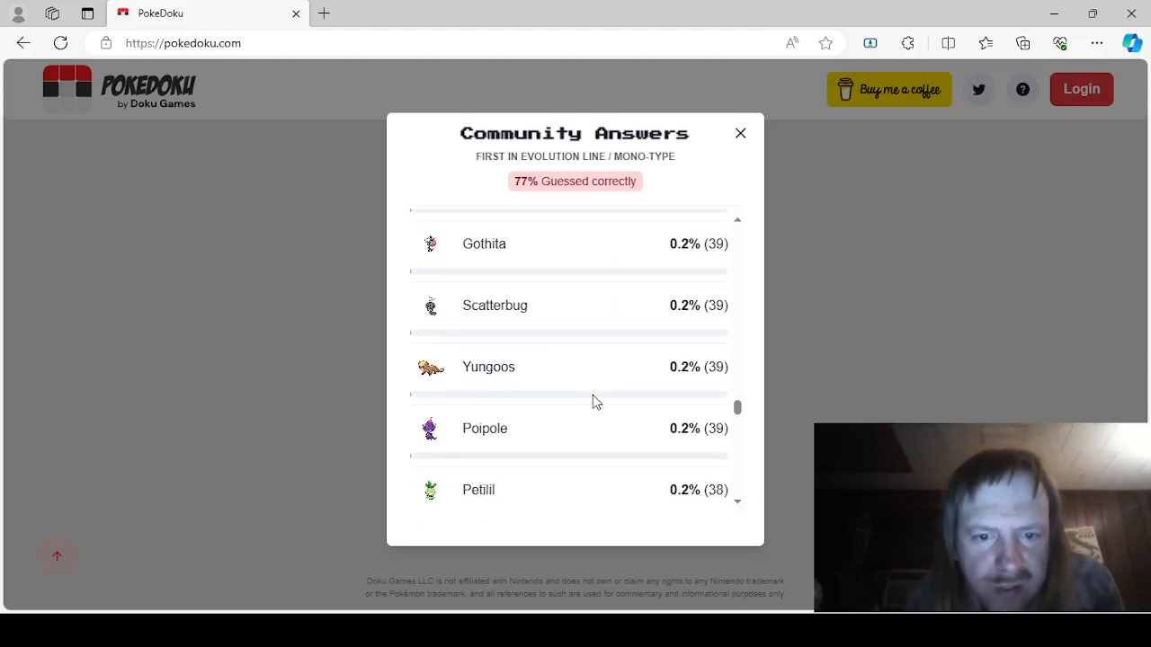
scroll("down", 3)
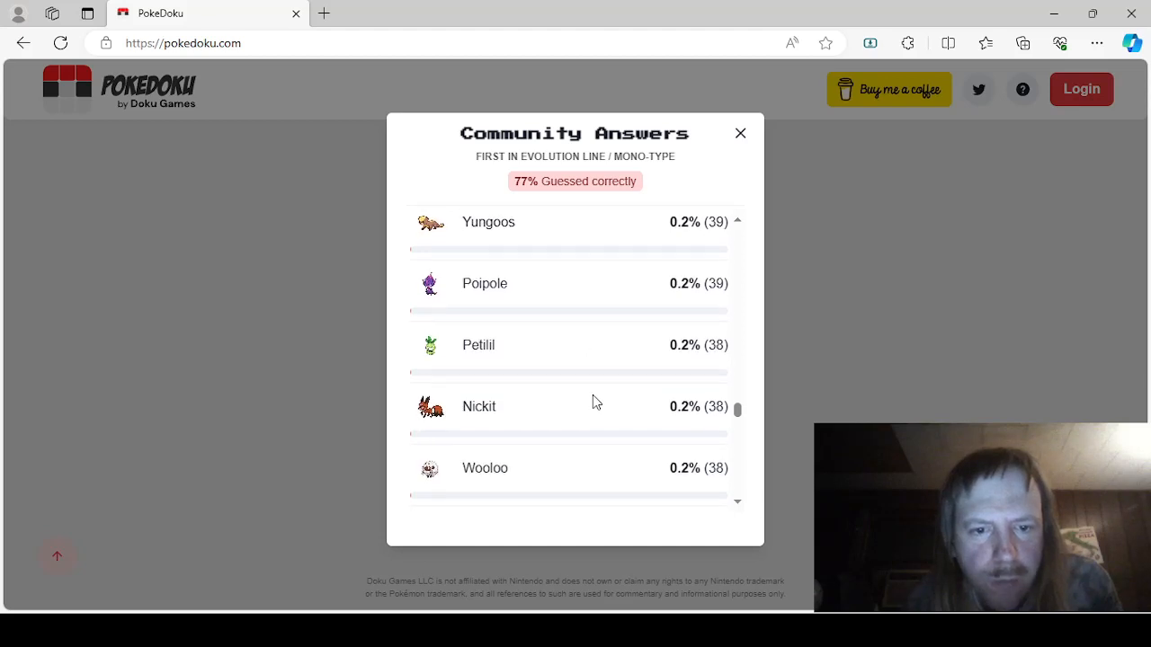
scroll("down", 3)
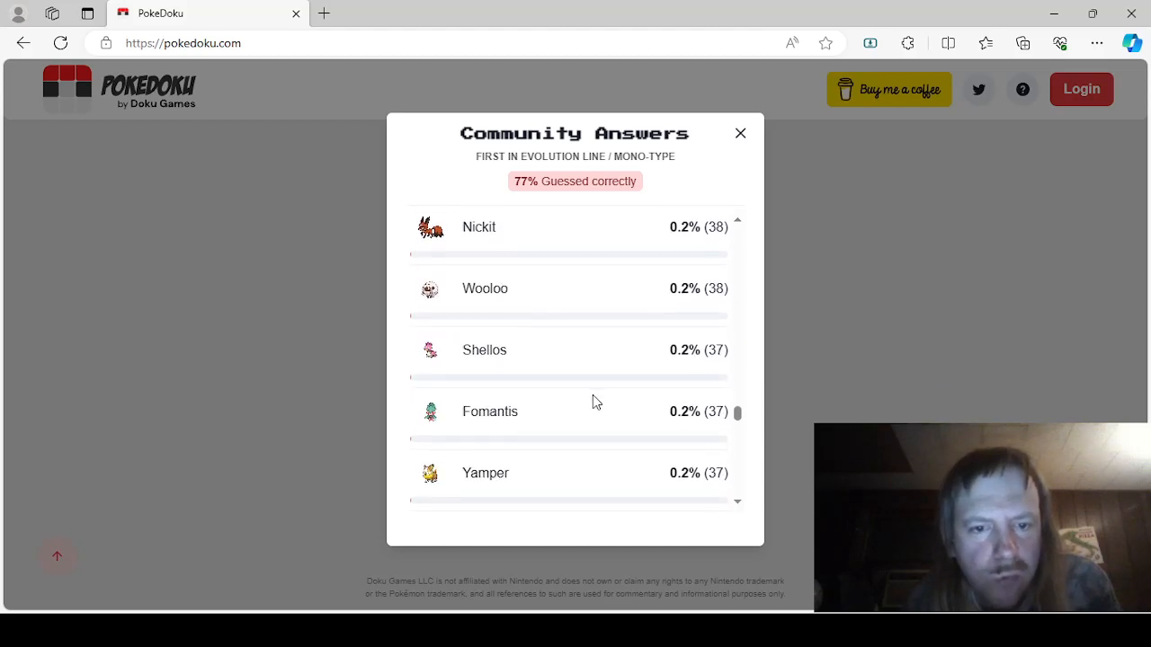
scroll("down", 3)
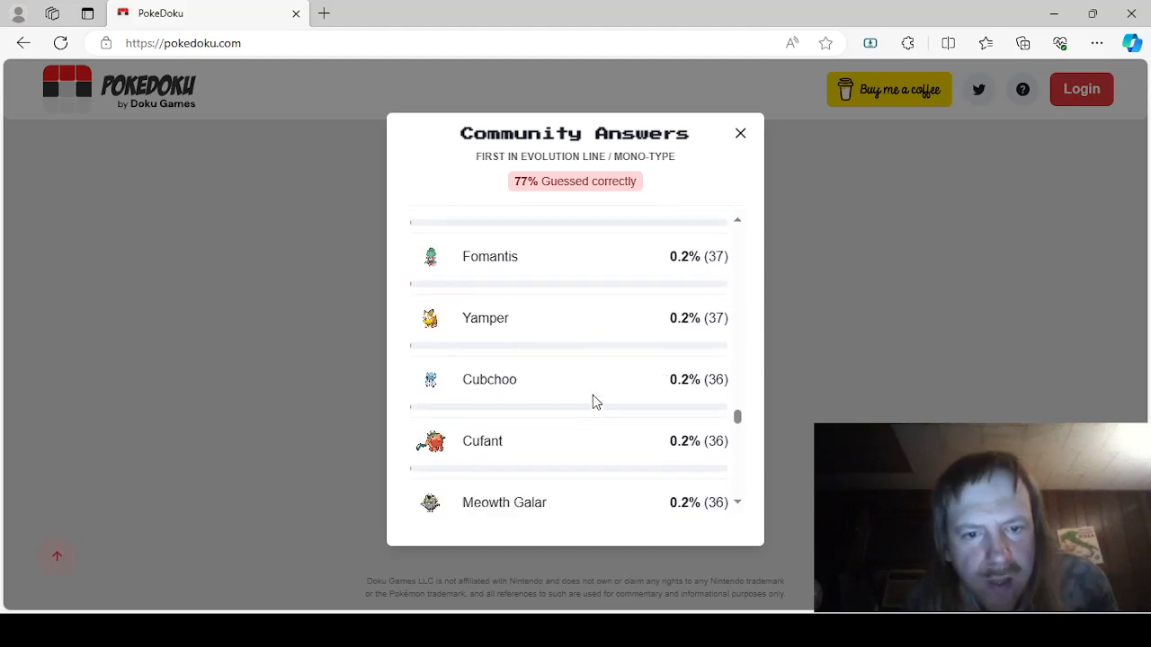
scroll("down", 3)
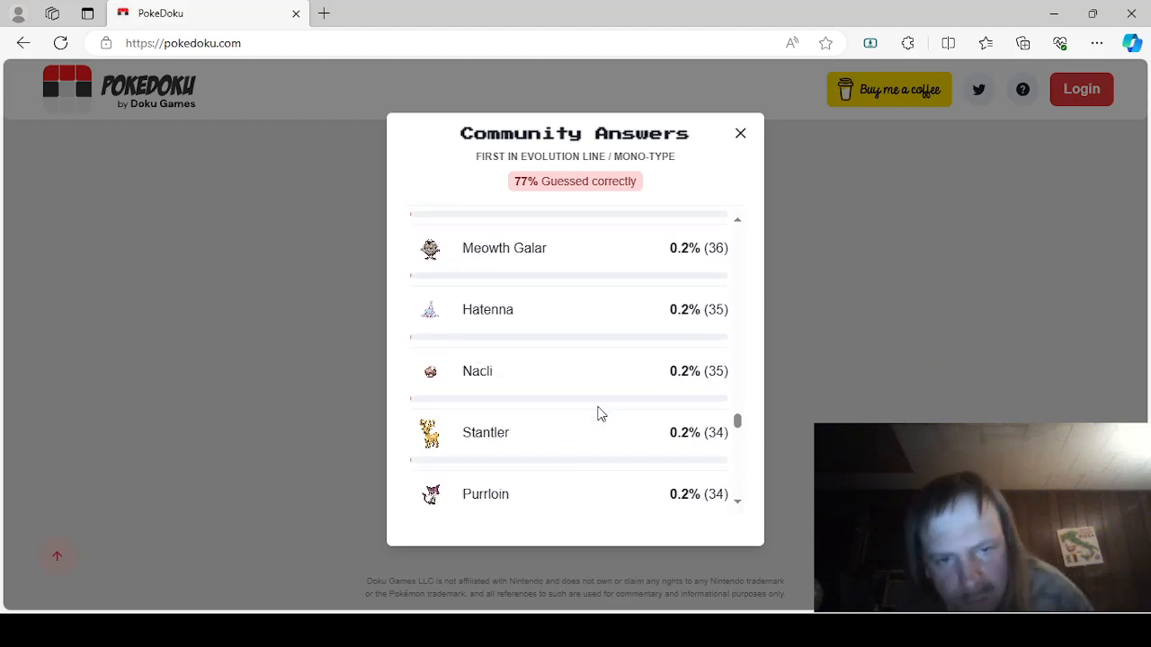
scroll("down", 3)
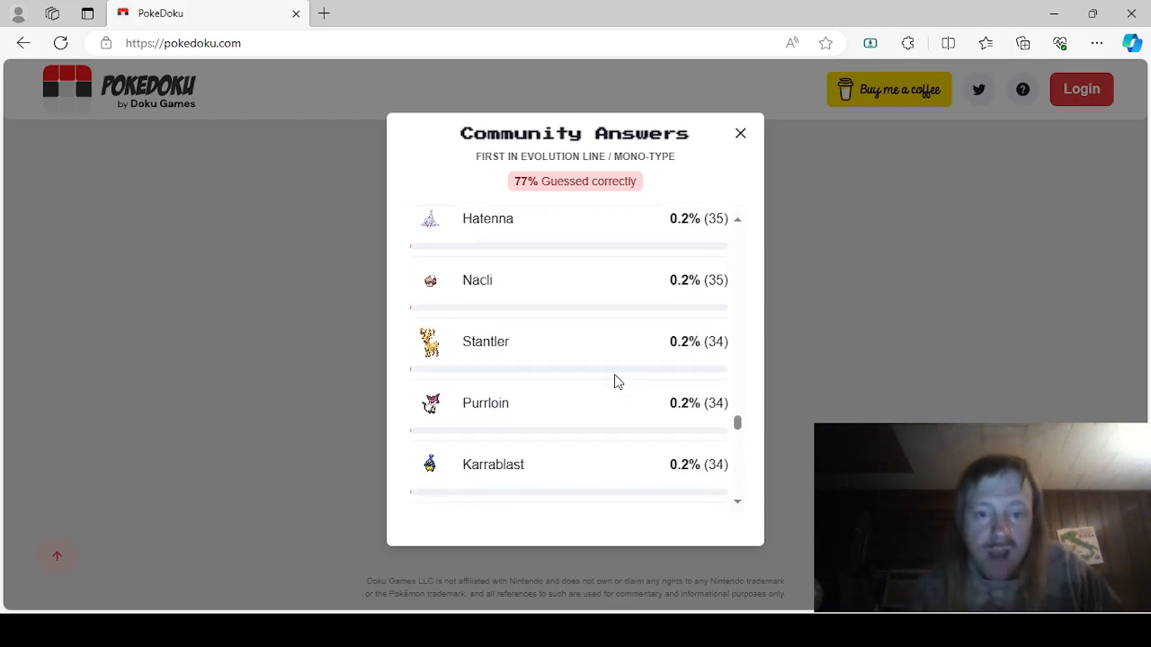
scroll("down", 3)
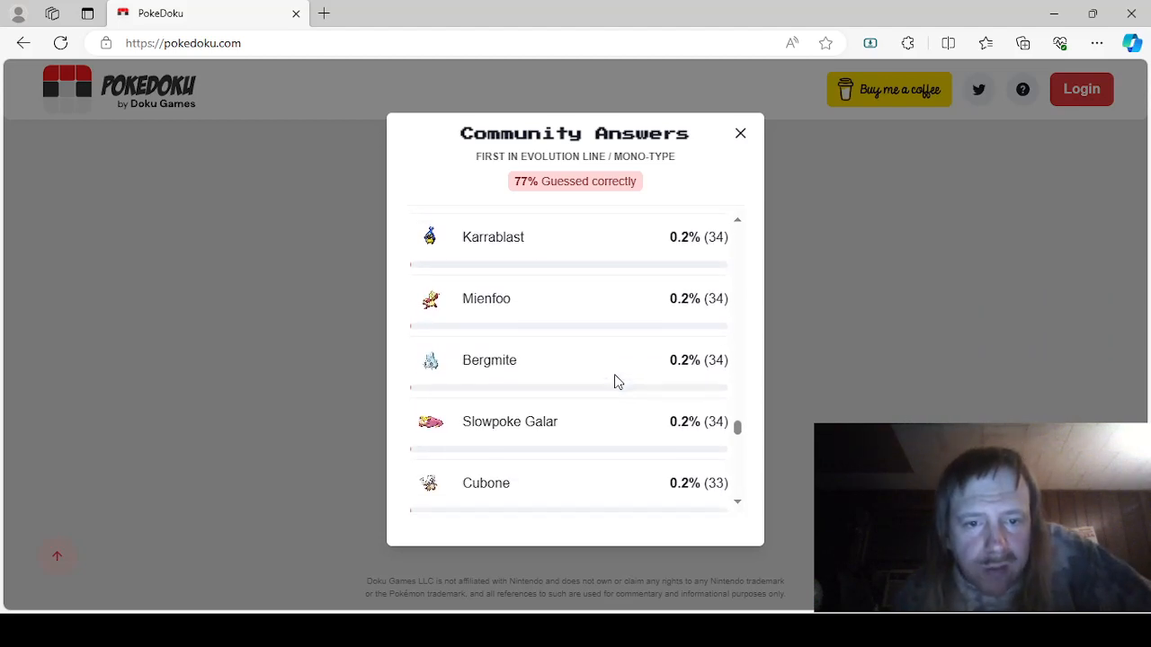
scroll("down", 3)
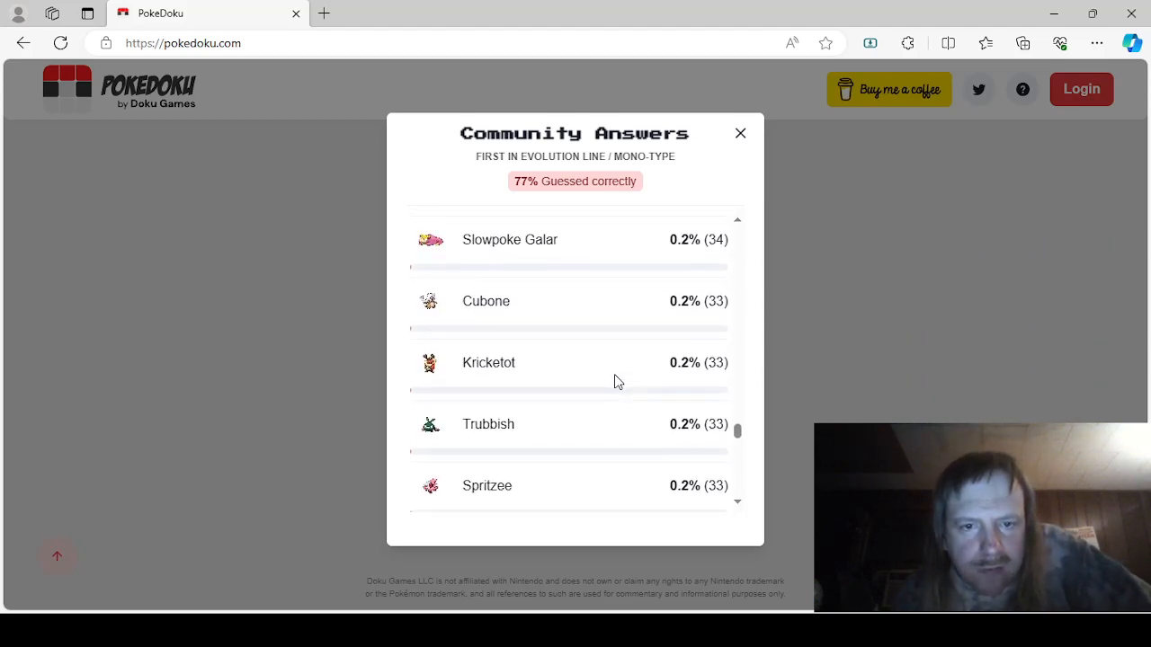
mouse_move(625, 375)
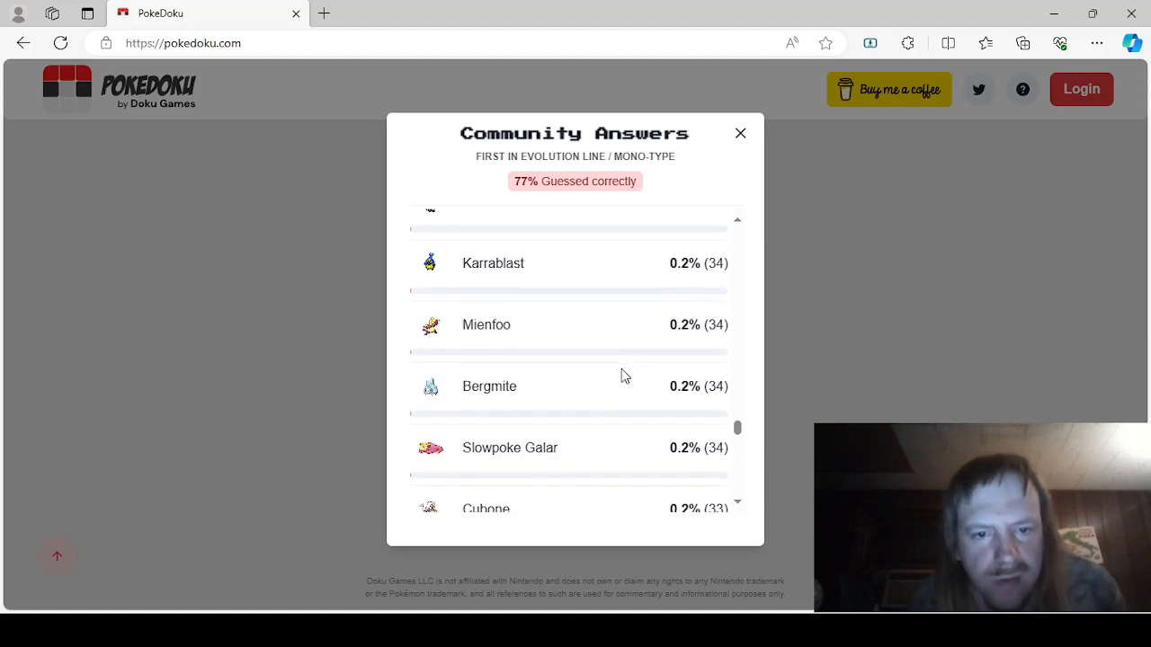
scroll("down", 3)
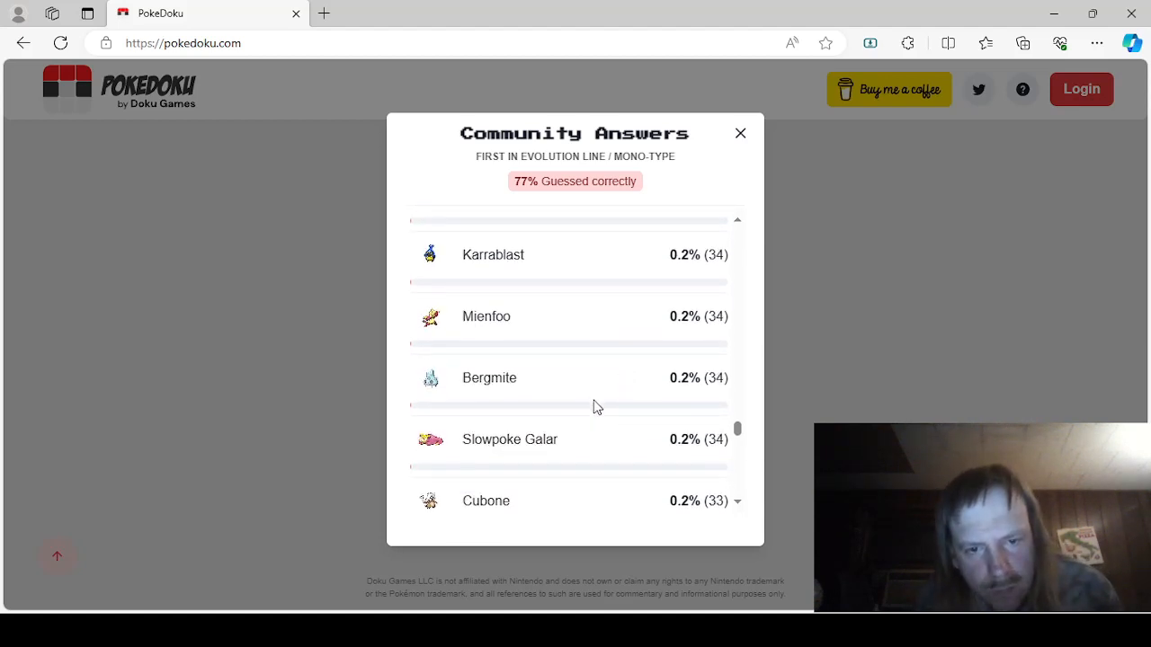
scroll("down", 3)
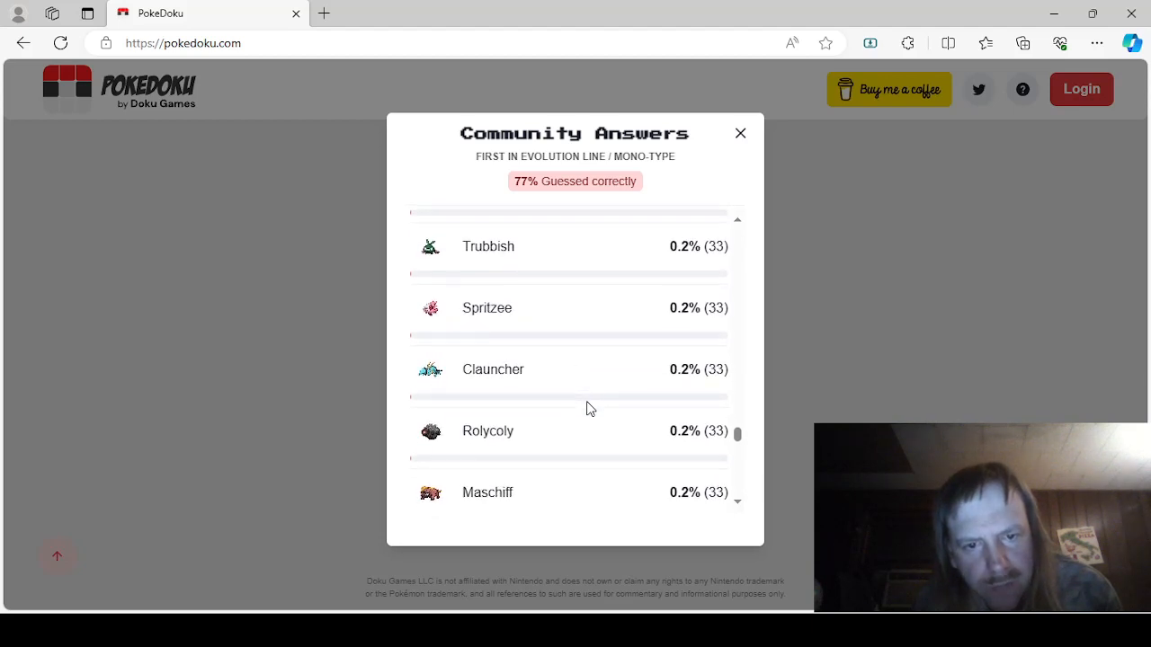
scroll("down", 3)
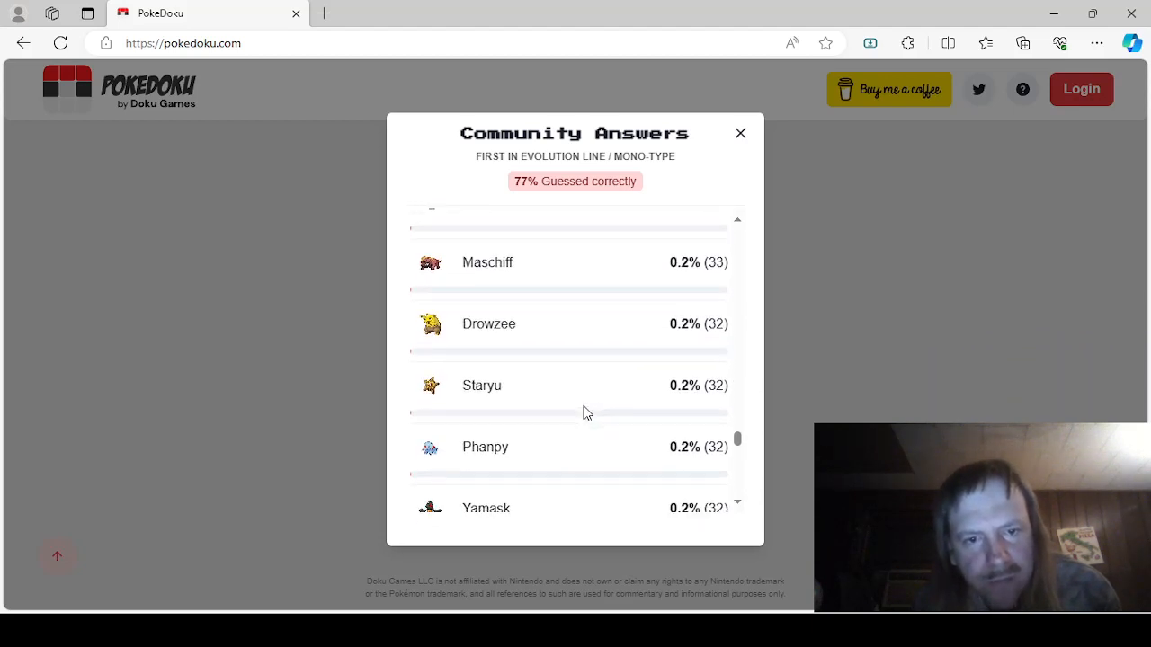
scroll("down", 3)
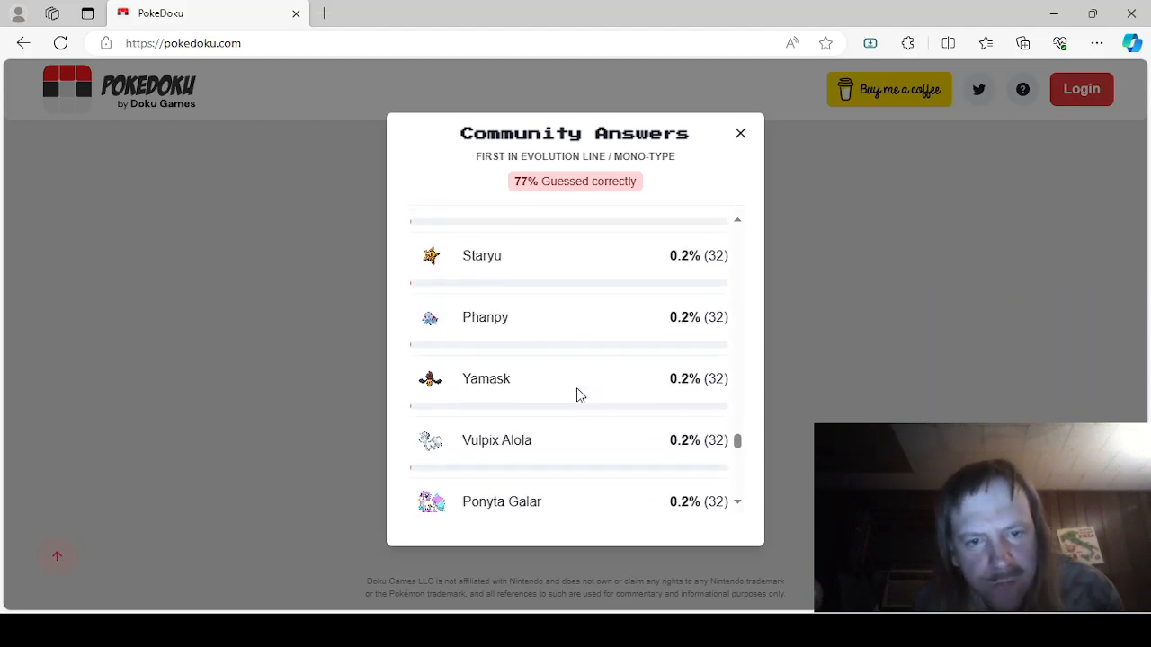
scroll("down", 3)
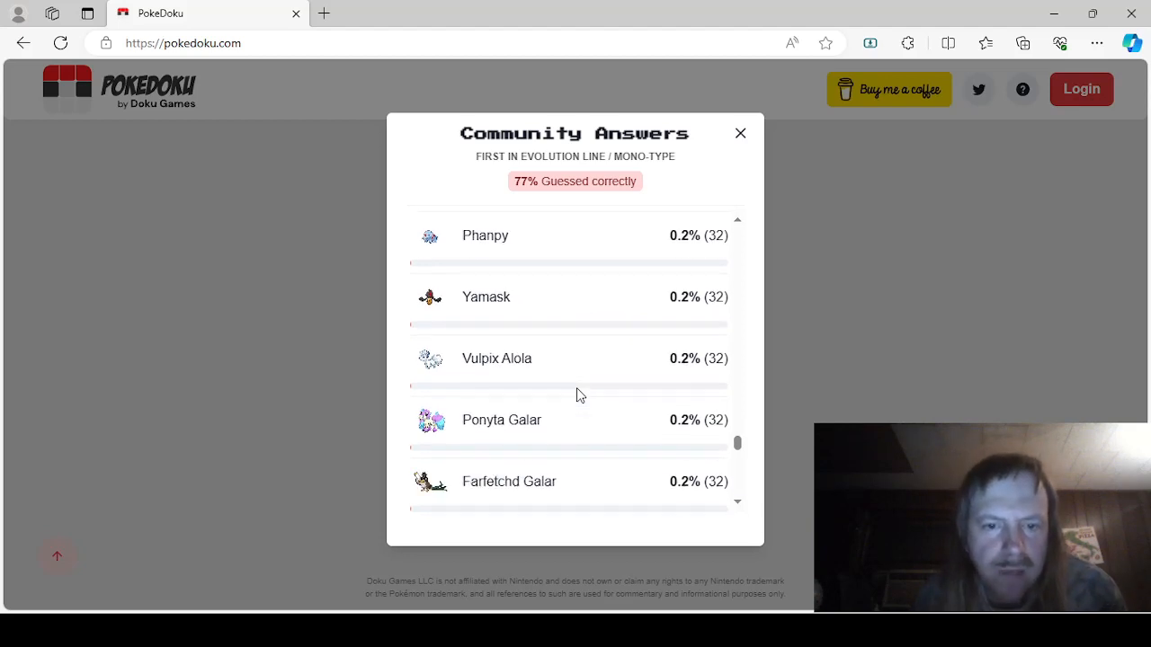
scroll("down", 3)
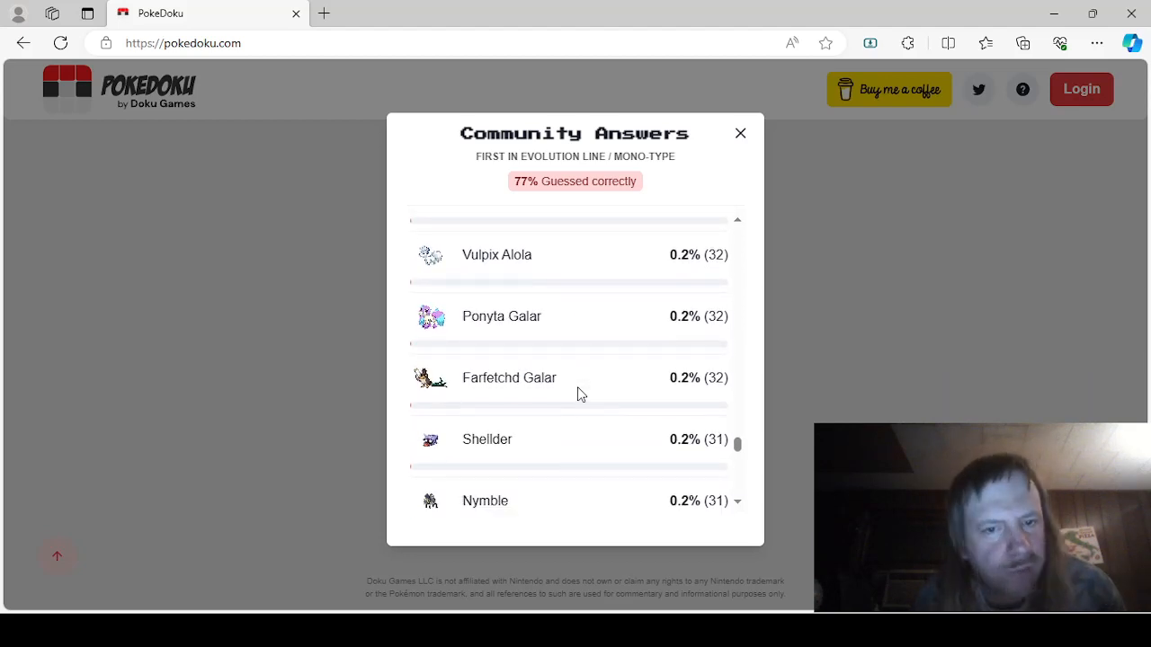
scroll("down", 3)
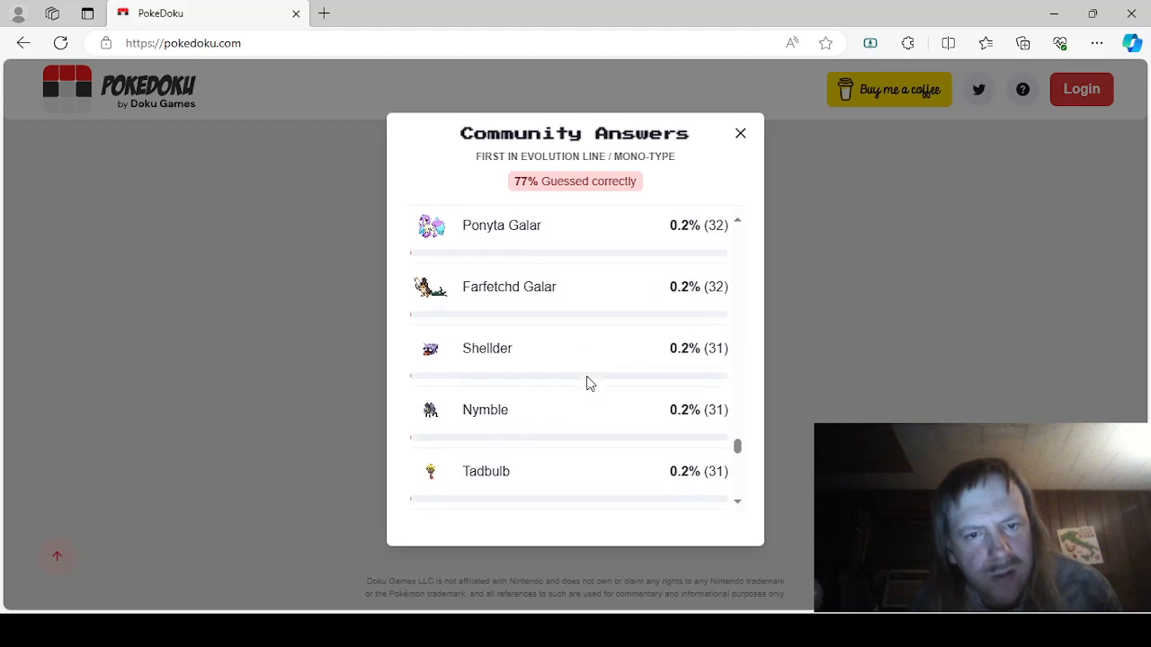
scroll("down", 3)
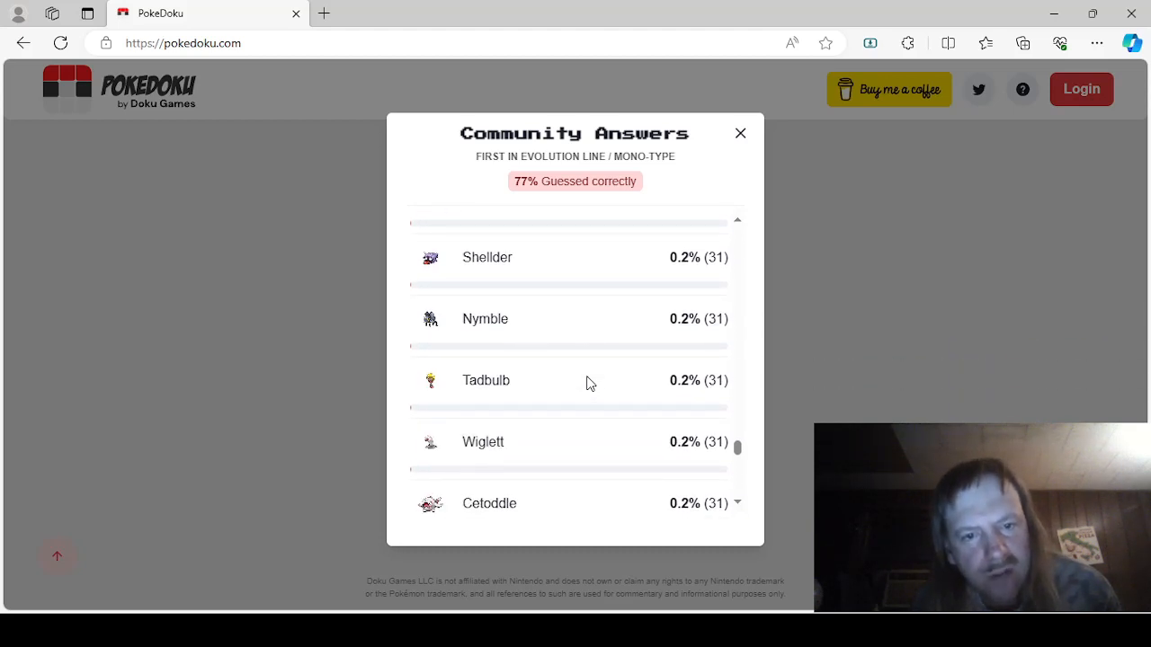
scroll("down", 3)
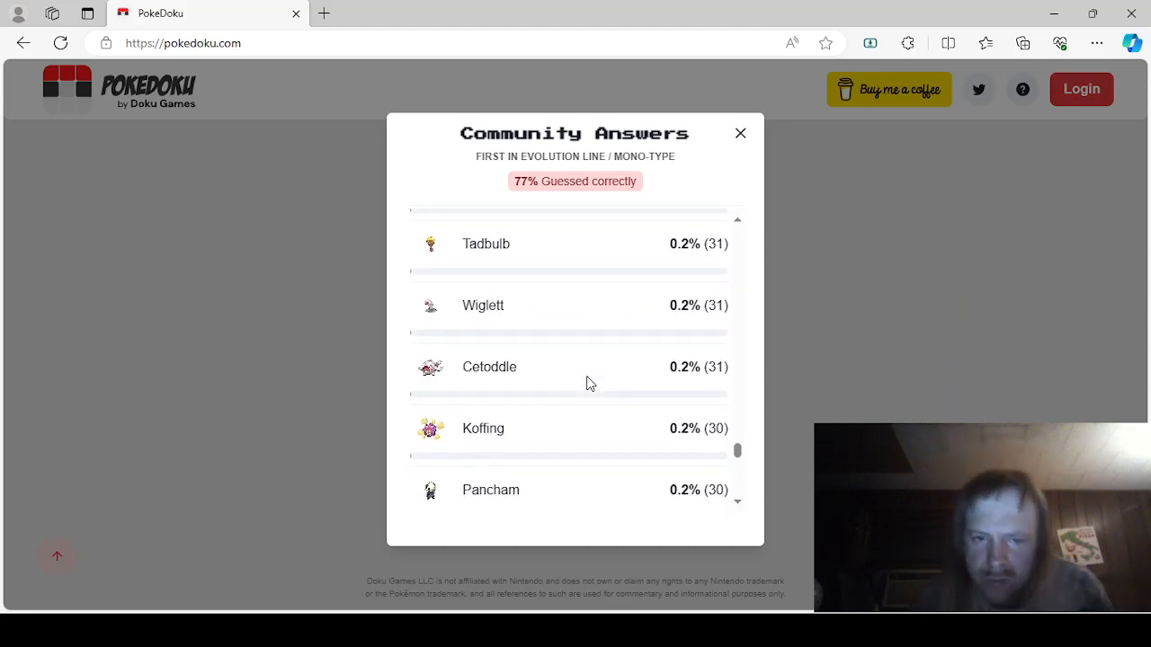
scroll("down", 3)
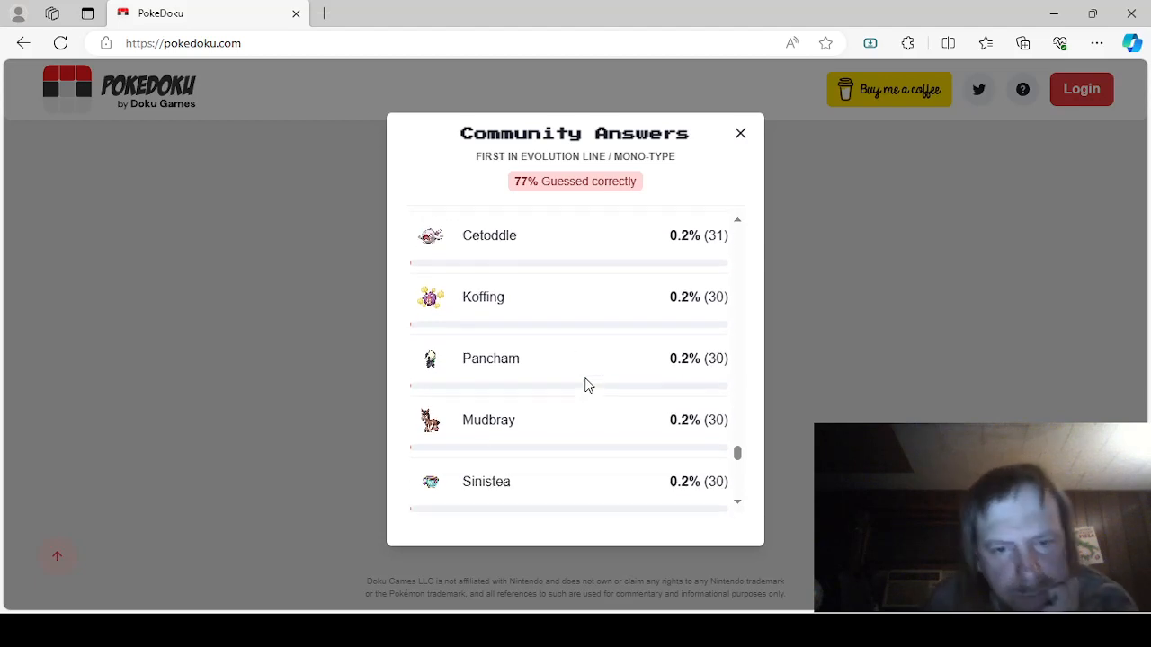
scroll("down", 3)
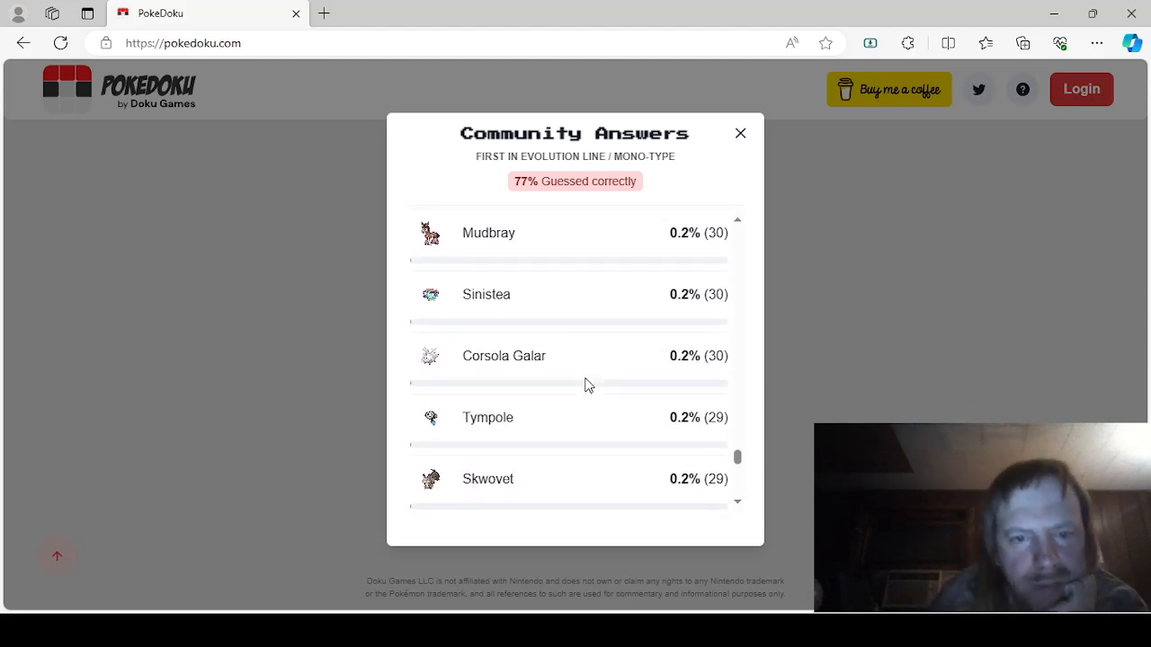
scroll("down", 3)
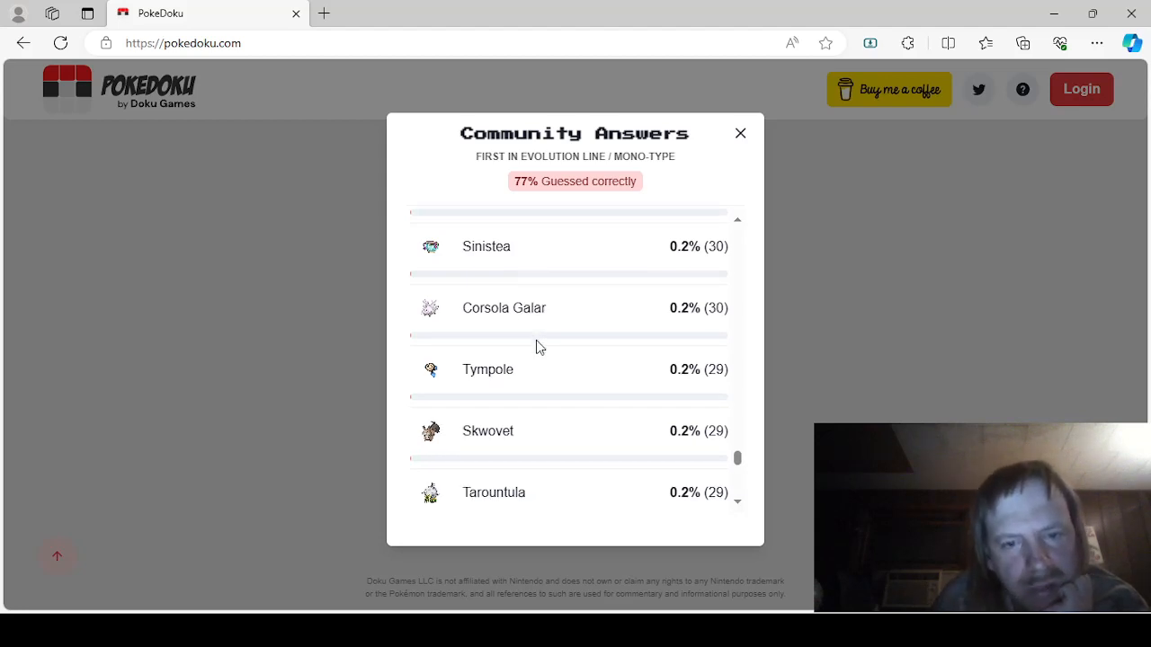
scroll("down", 3)
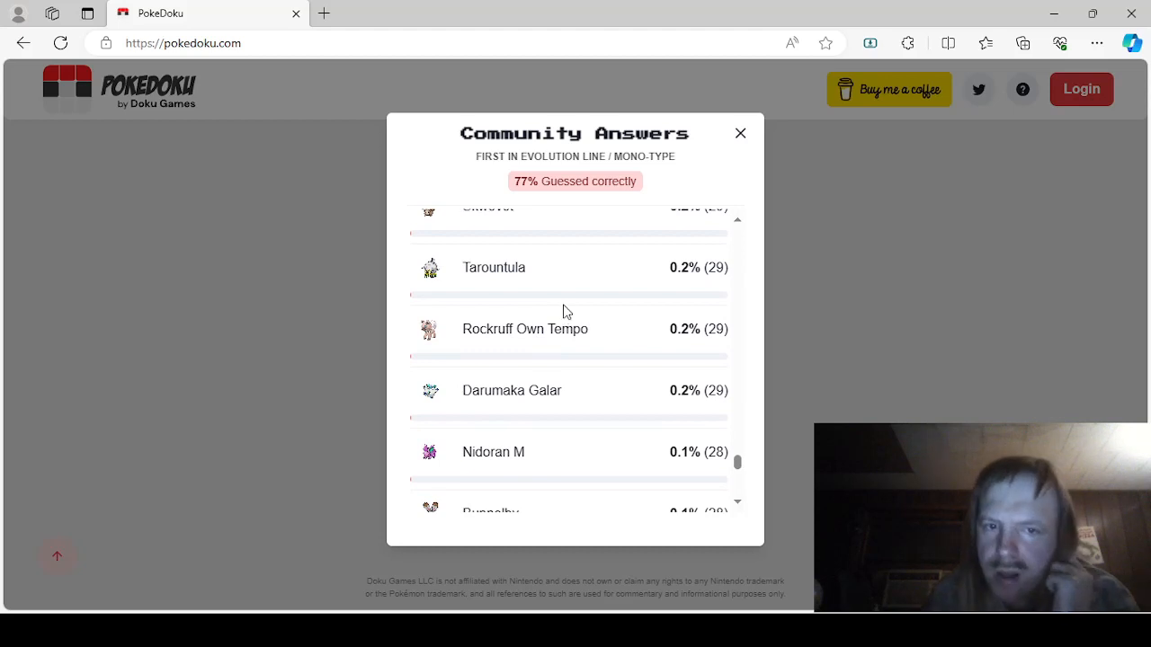
mouse_move(594, 360)
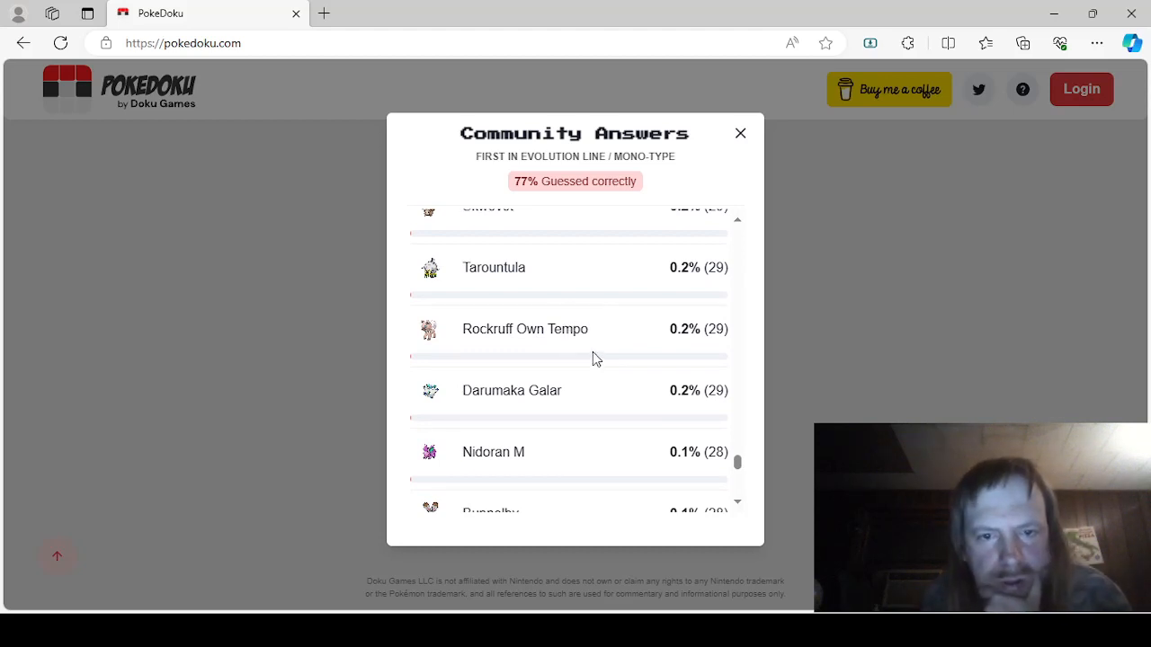
scroll("down", 3)
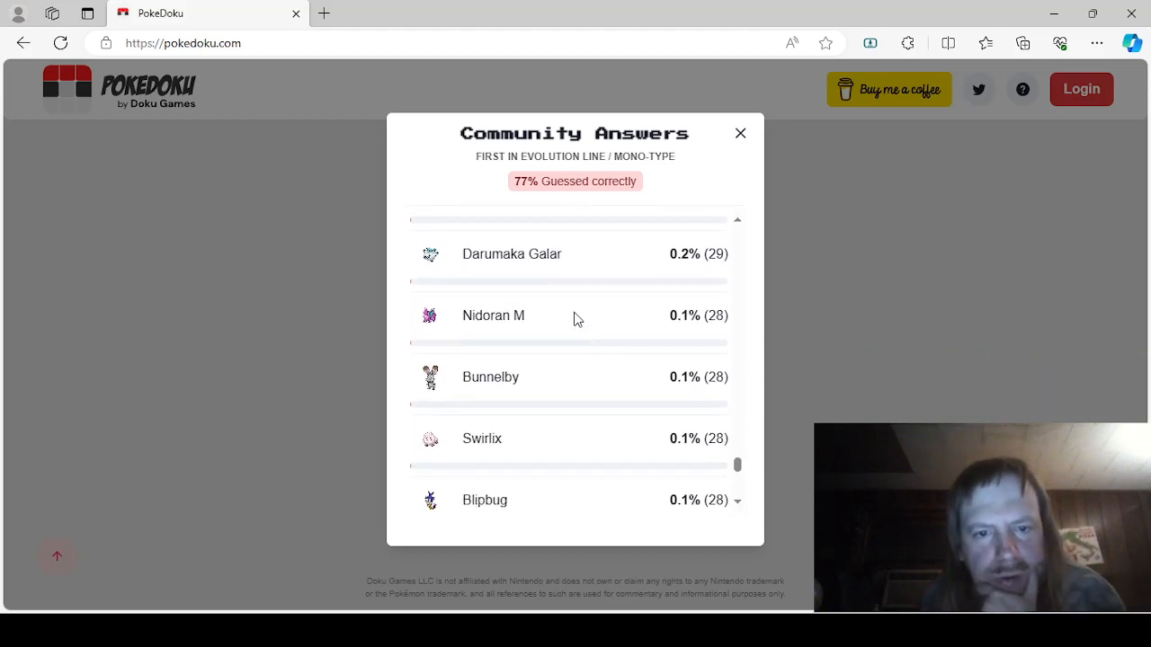
mouse_move(594, 337)
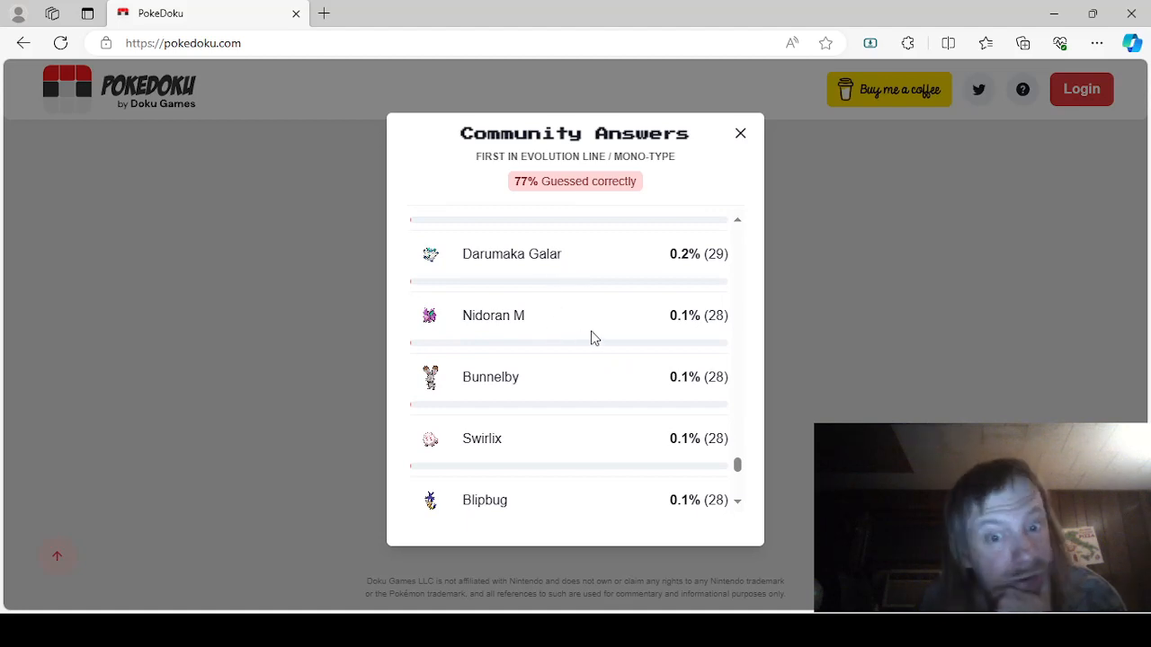
scroll("down", 3)
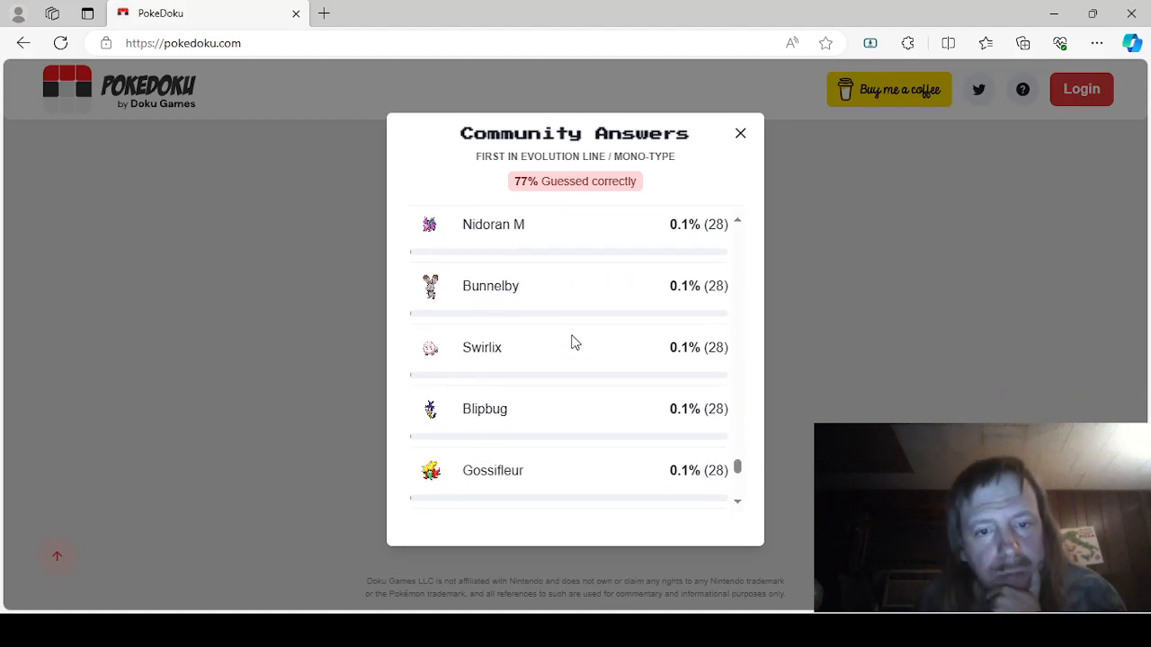
scroll("down", 3)
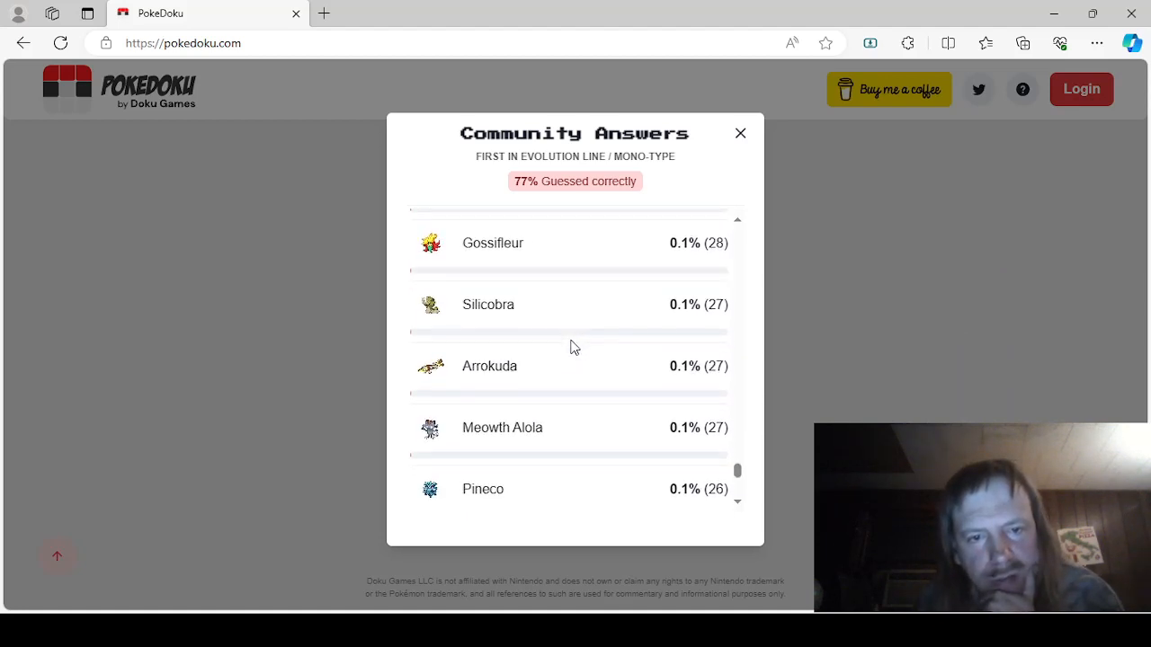
scroll("down", 3)
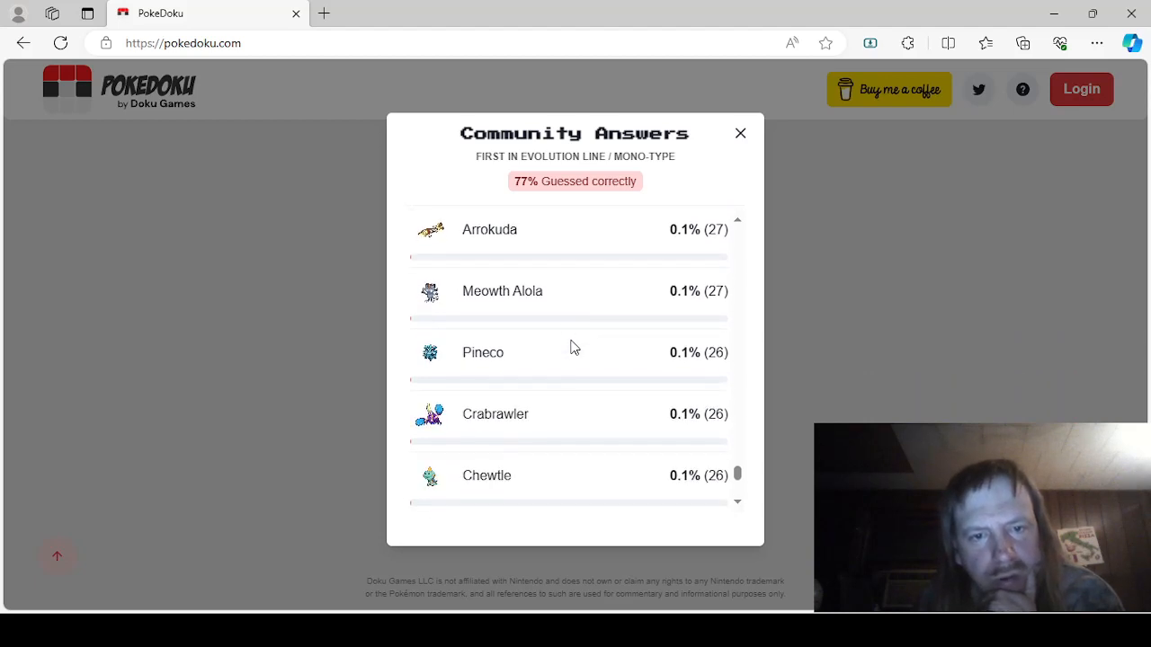
scroll("down", 3)
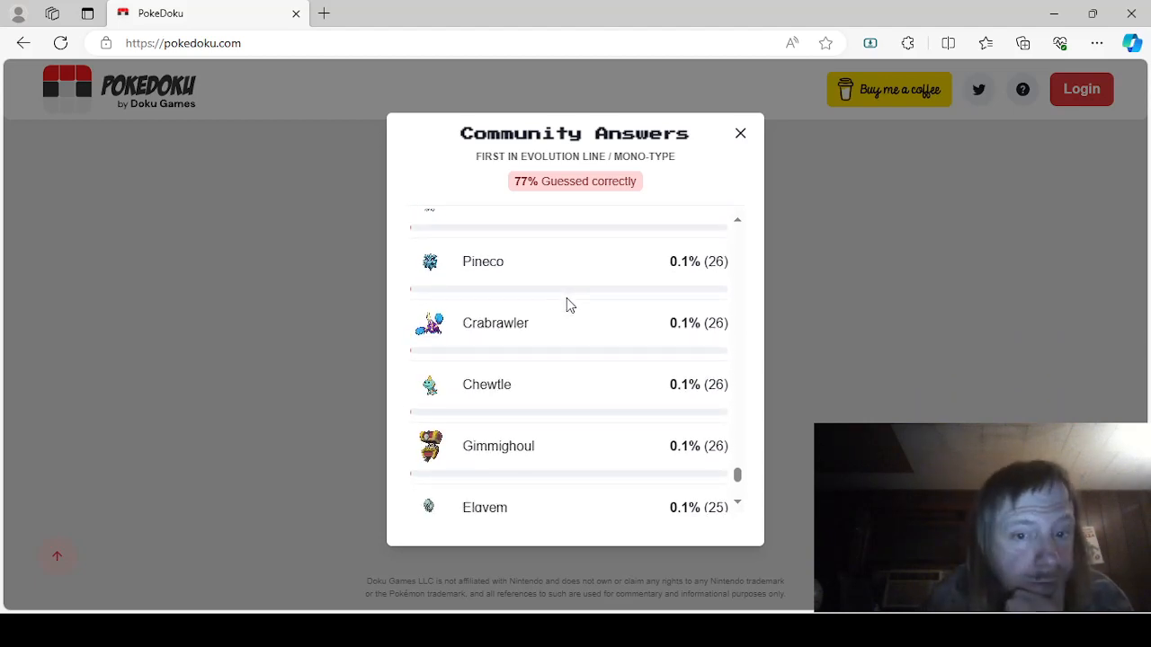
scroll("down", 3)
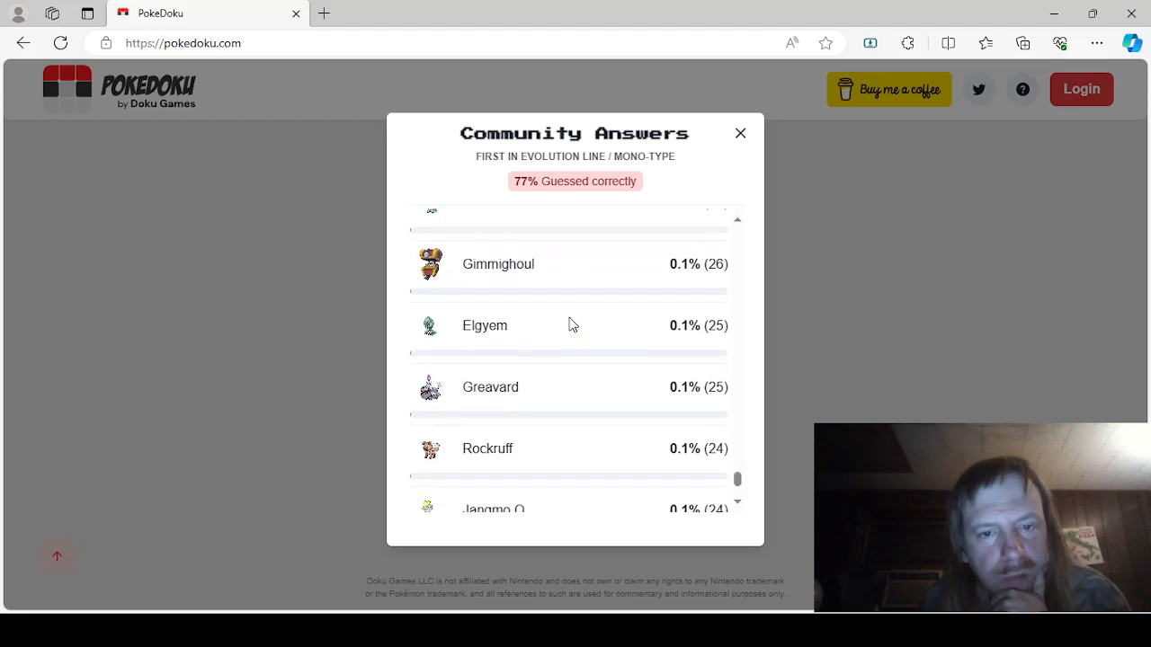
scroll("down", 3)
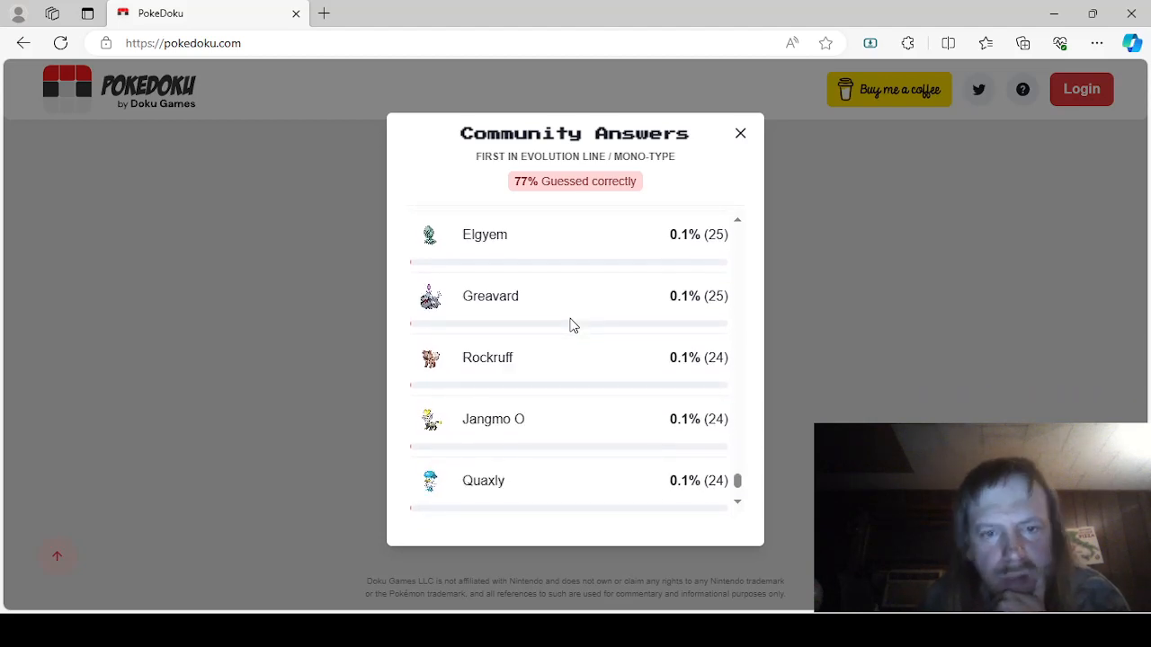
scroll("down", 3)
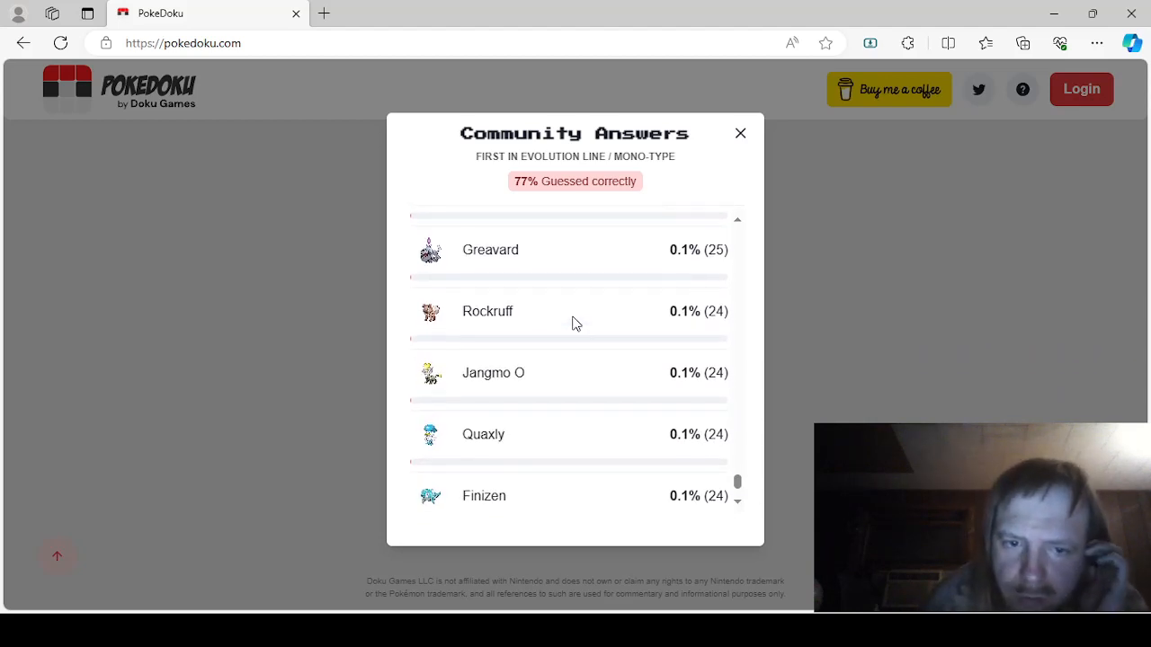
scroll("down", 3)
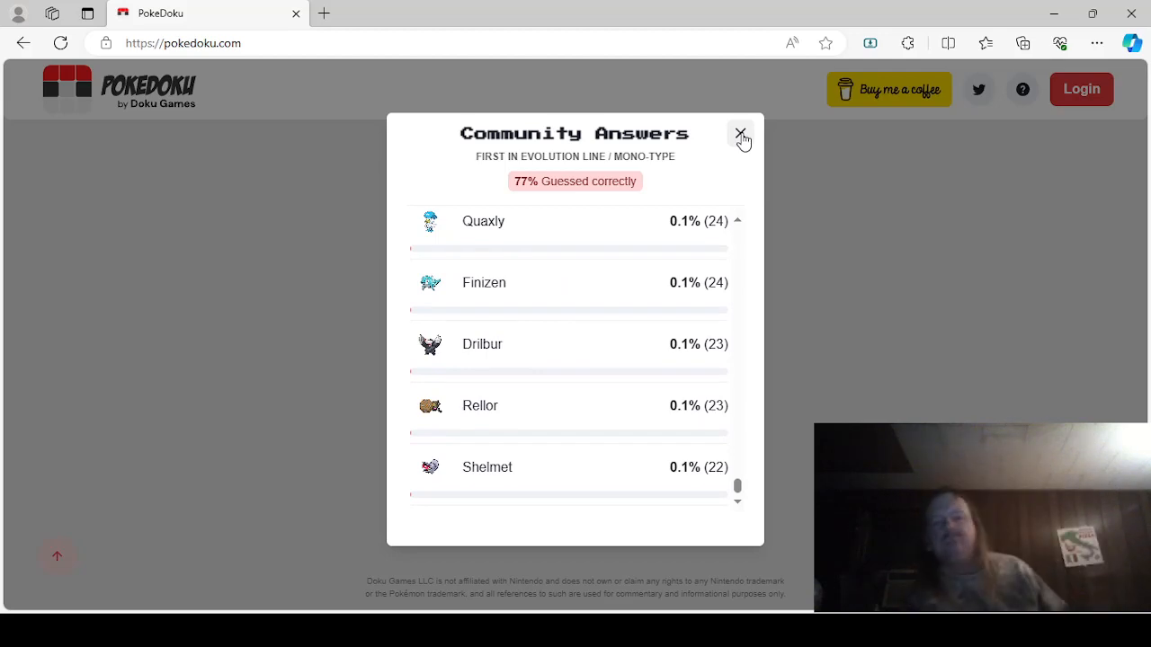
left_click(740, 135)
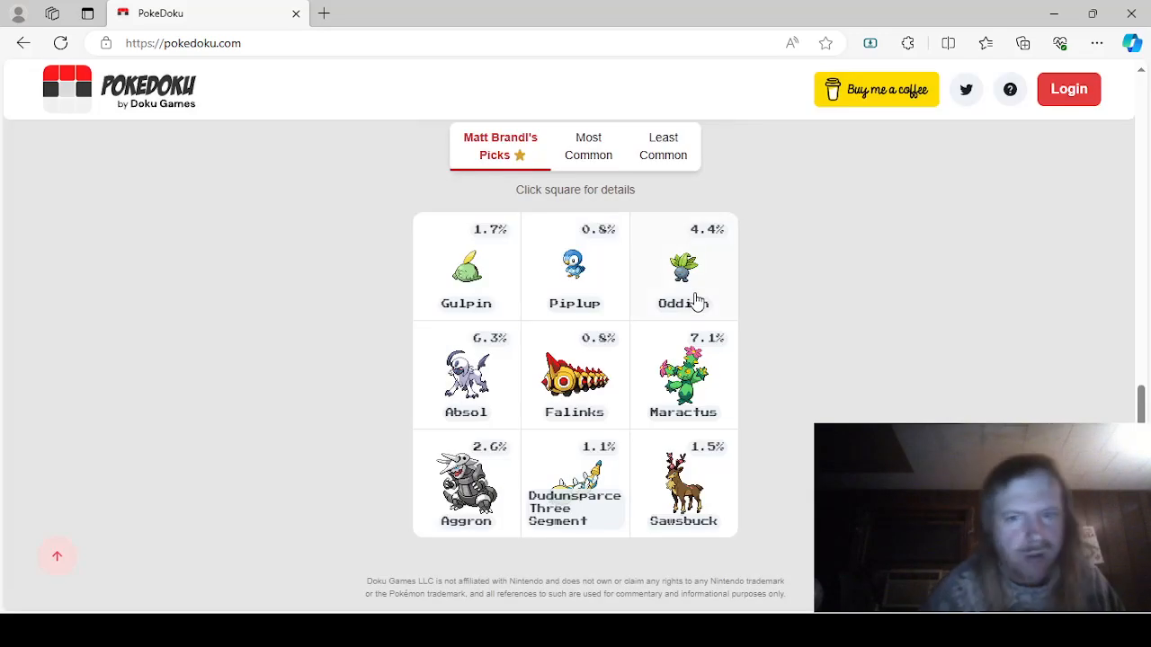
left_click(683, 270)
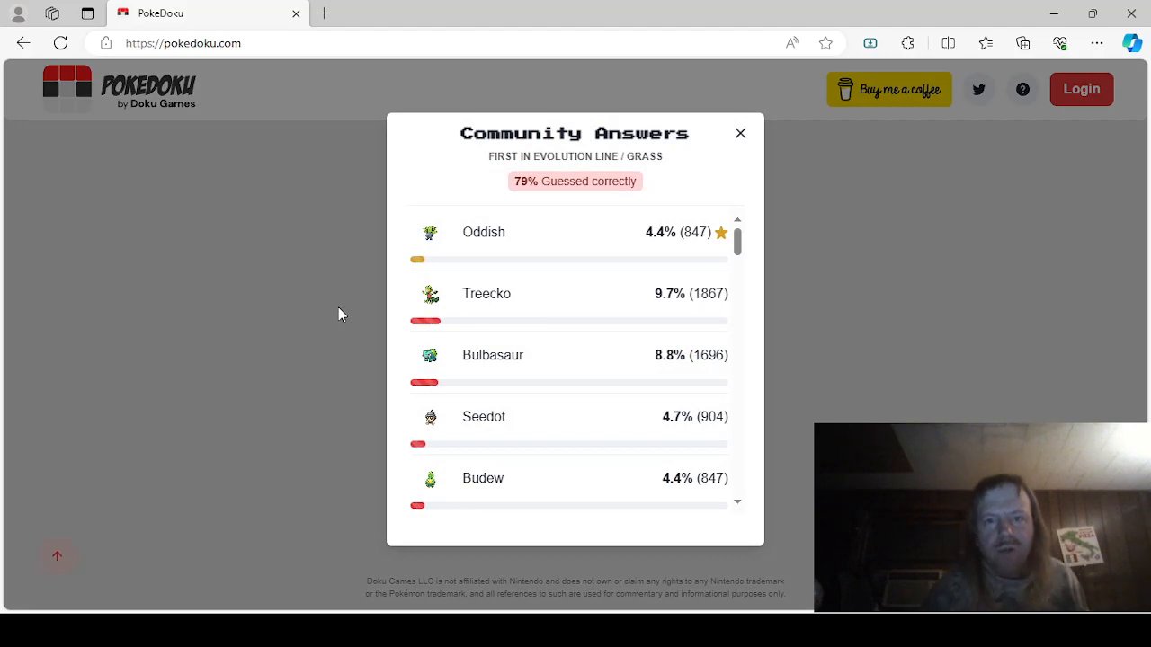
mouse_move(474, 289)
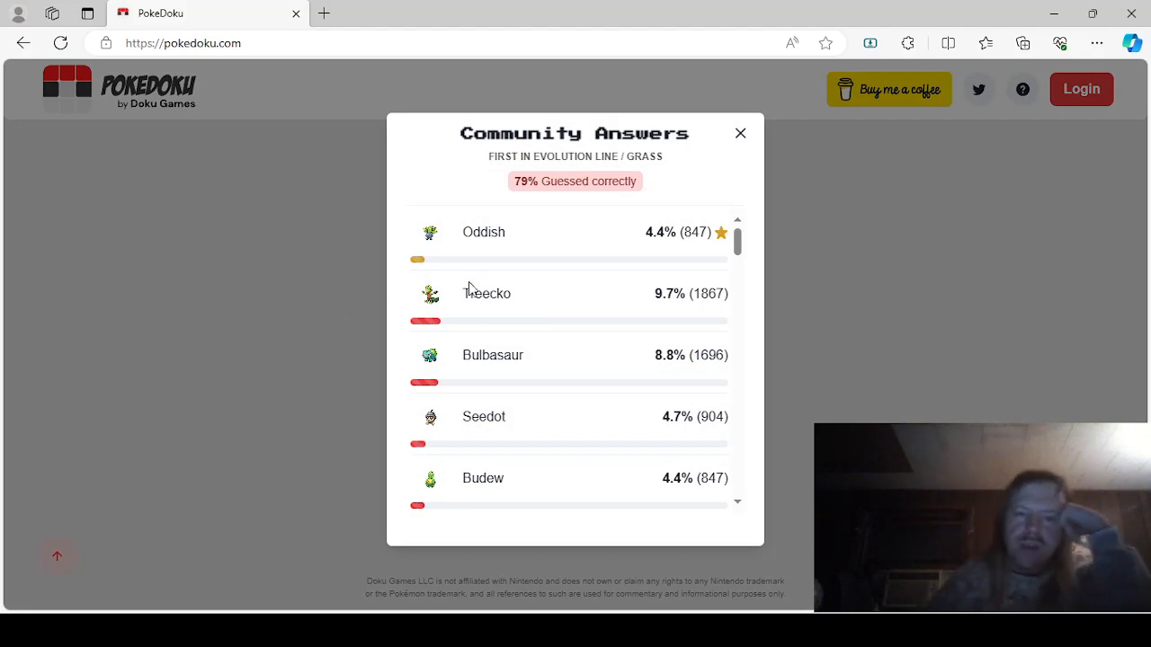
scroll("down", 3)
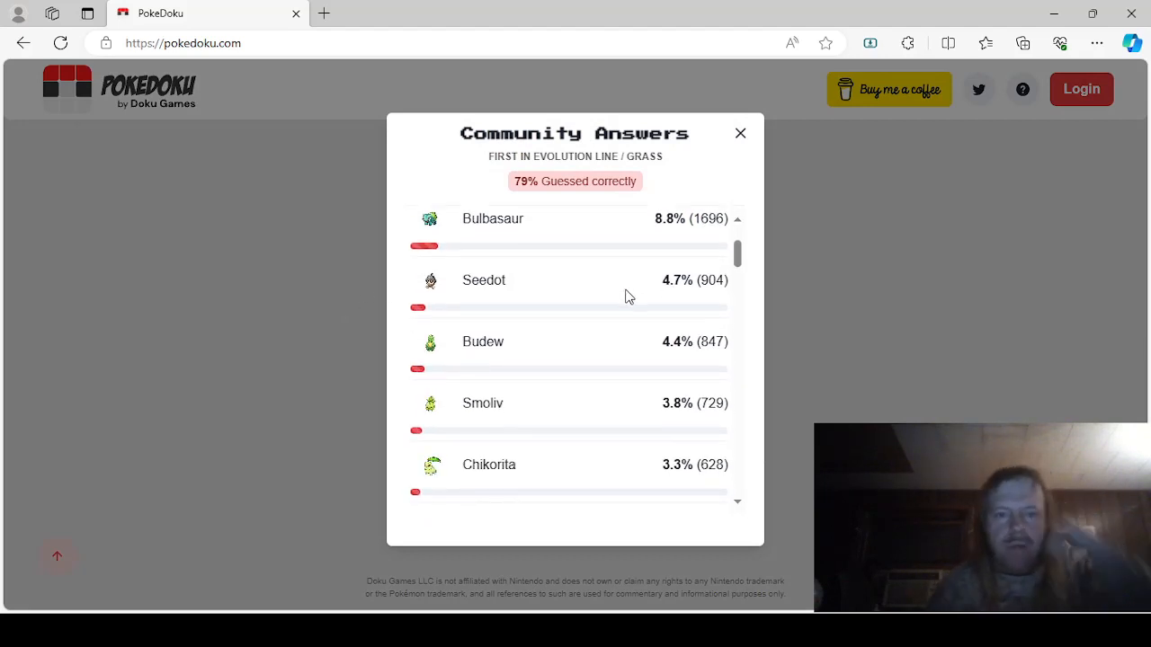
scroll("down", 3)
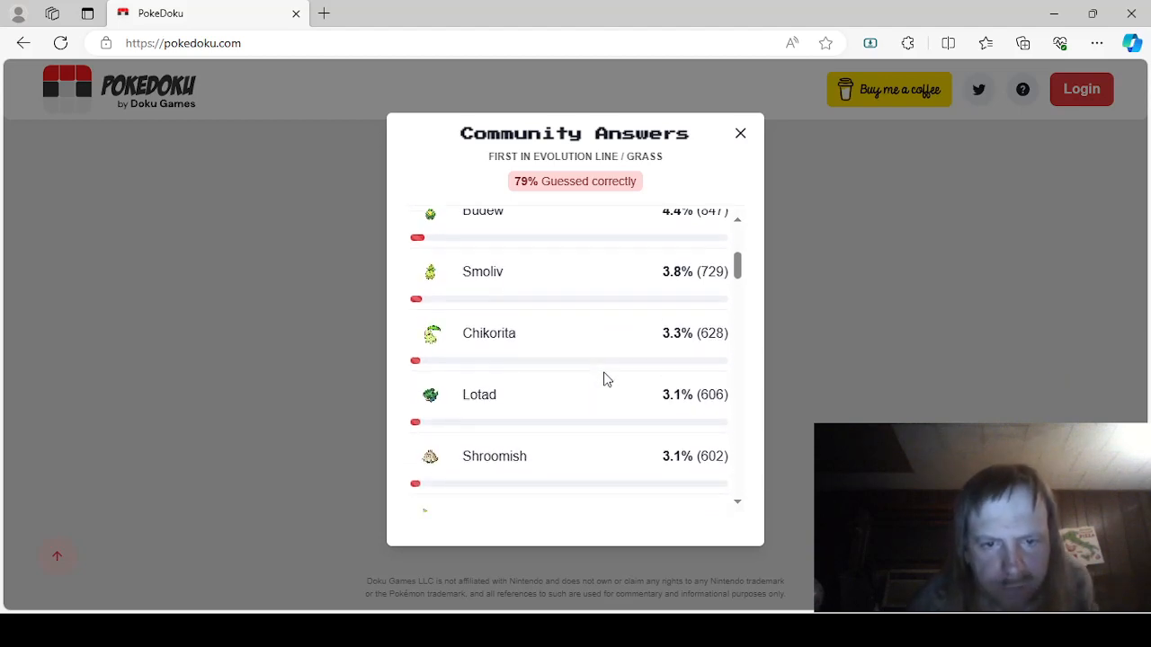
scroll("down", 3)
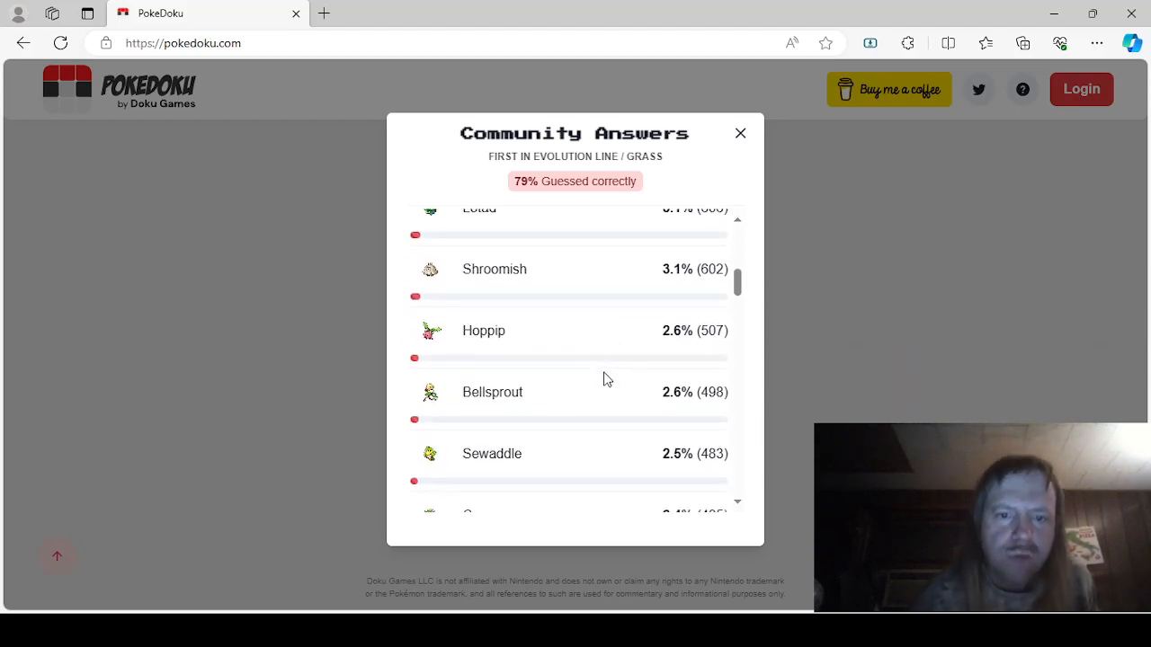
scroll("down", 3)
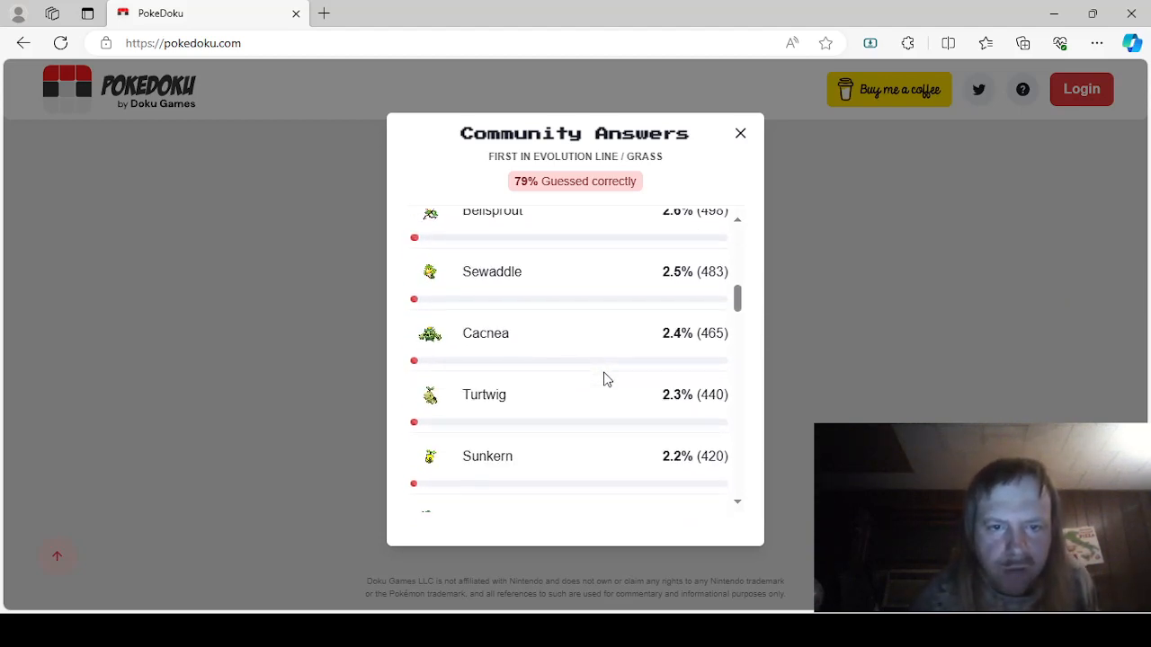
scroll("down", 3)
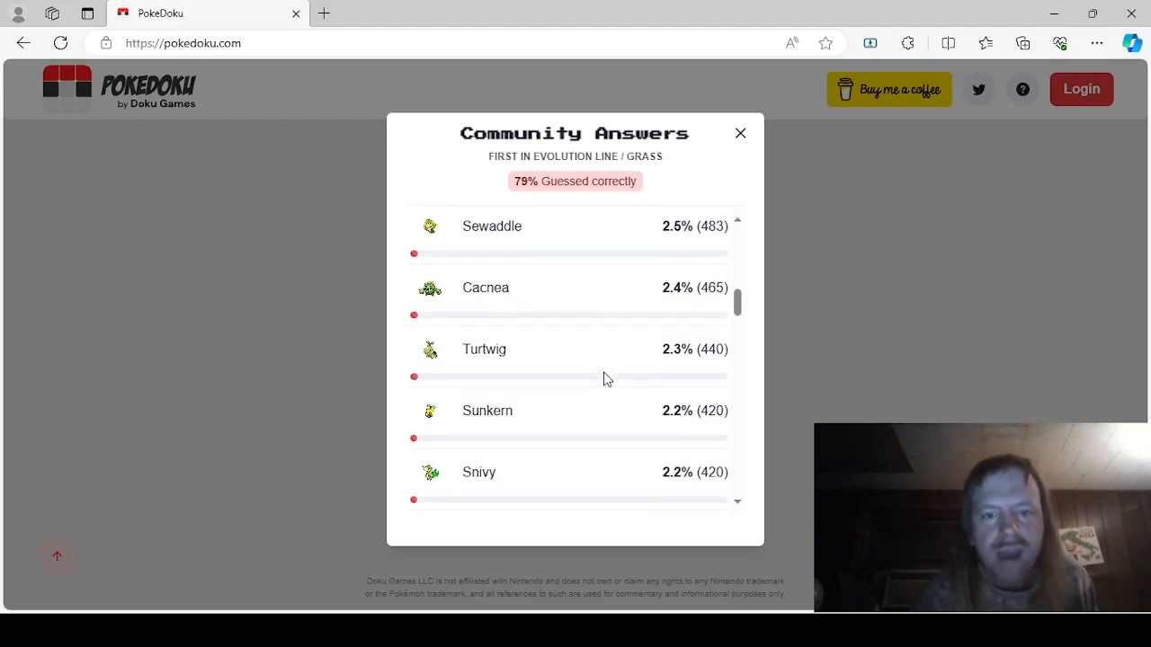
scroll("down", 3)
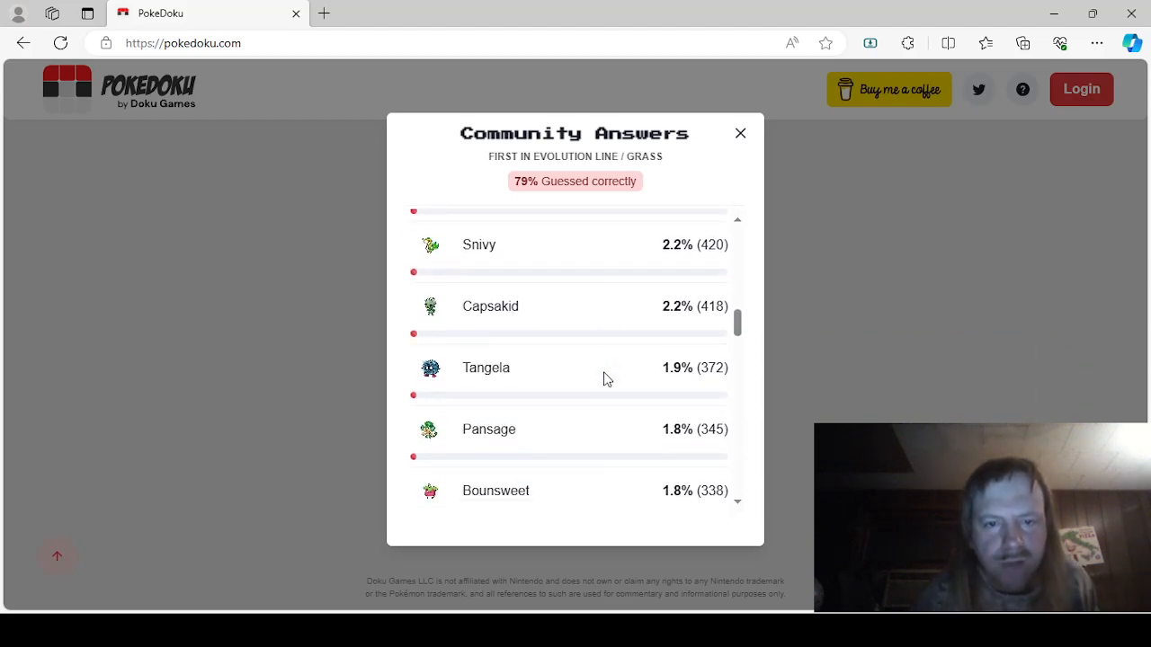
scroll("down", 3)
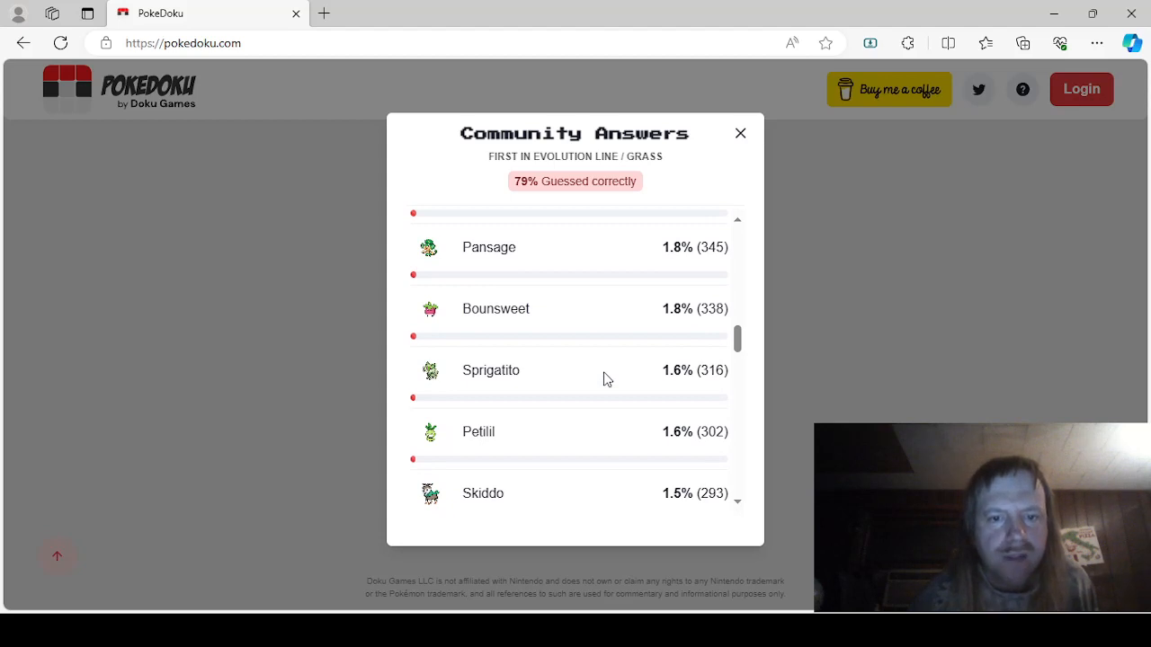
scroll("down", 3)
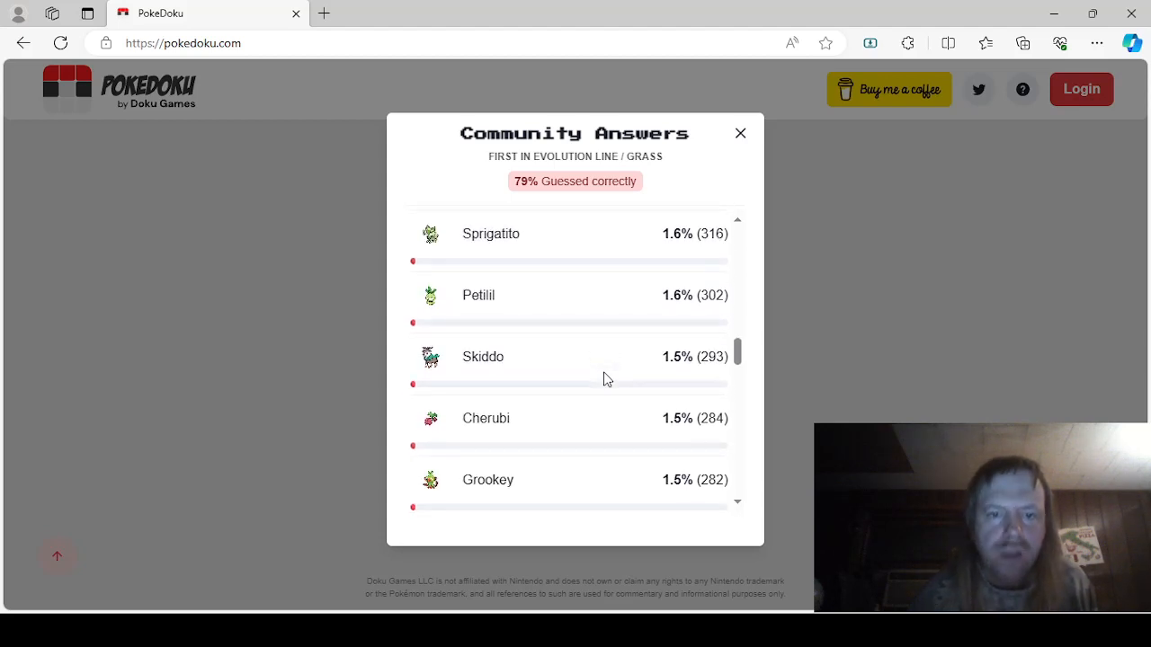
scroll("down", 3)
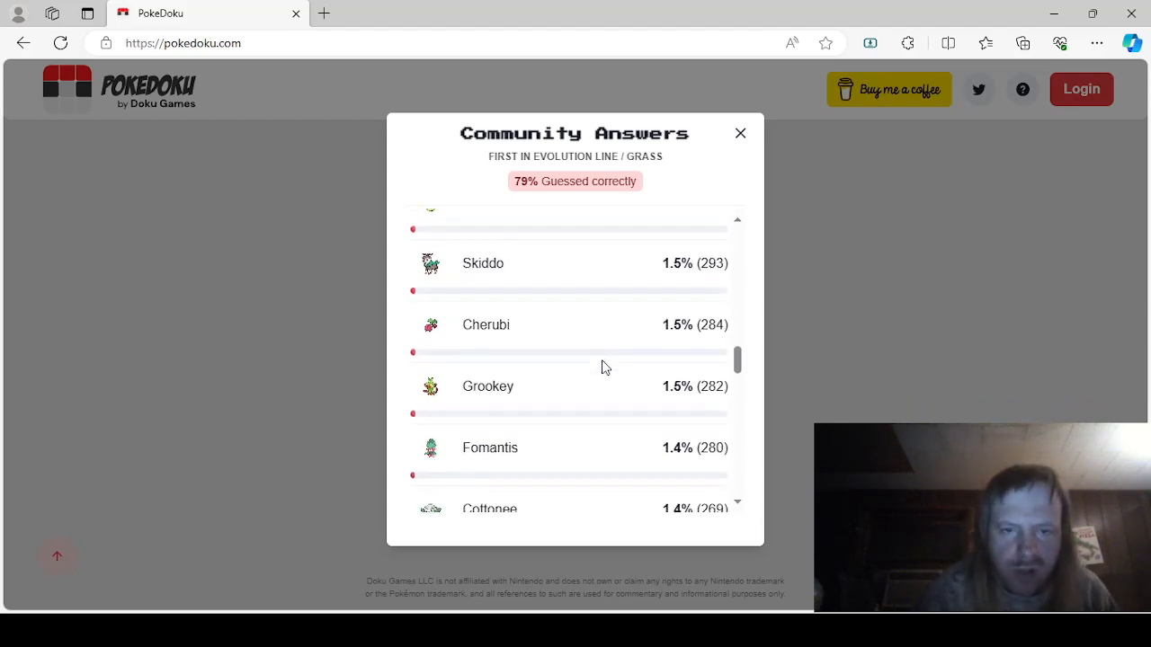
scroll("down", 3)
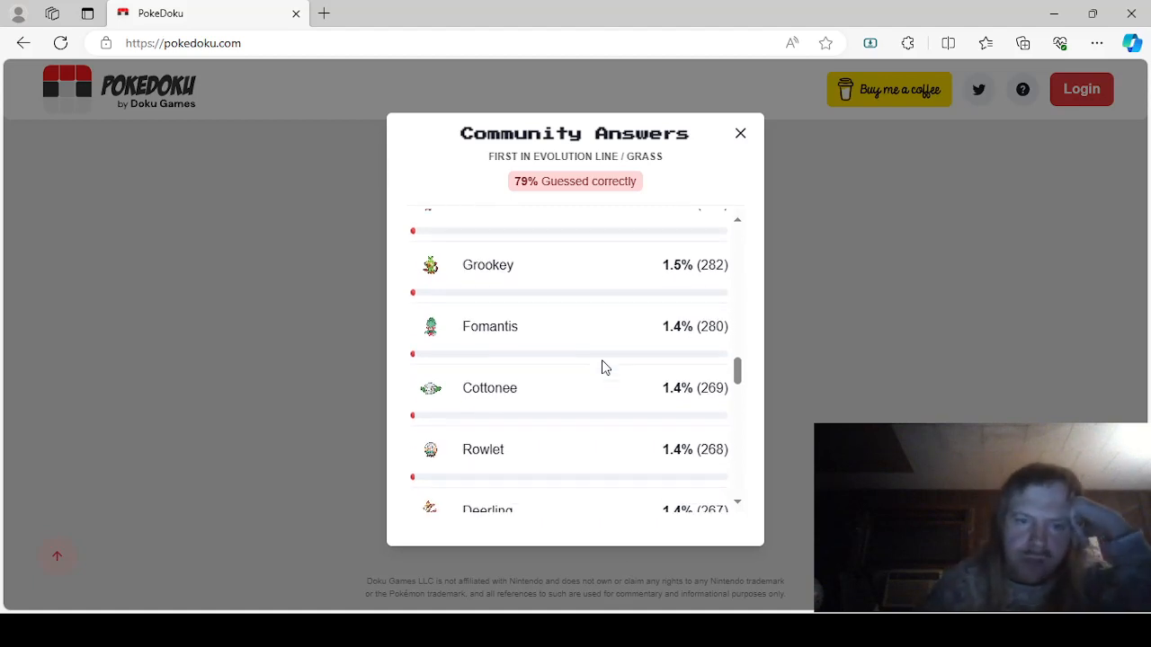
scroll("down", 3)
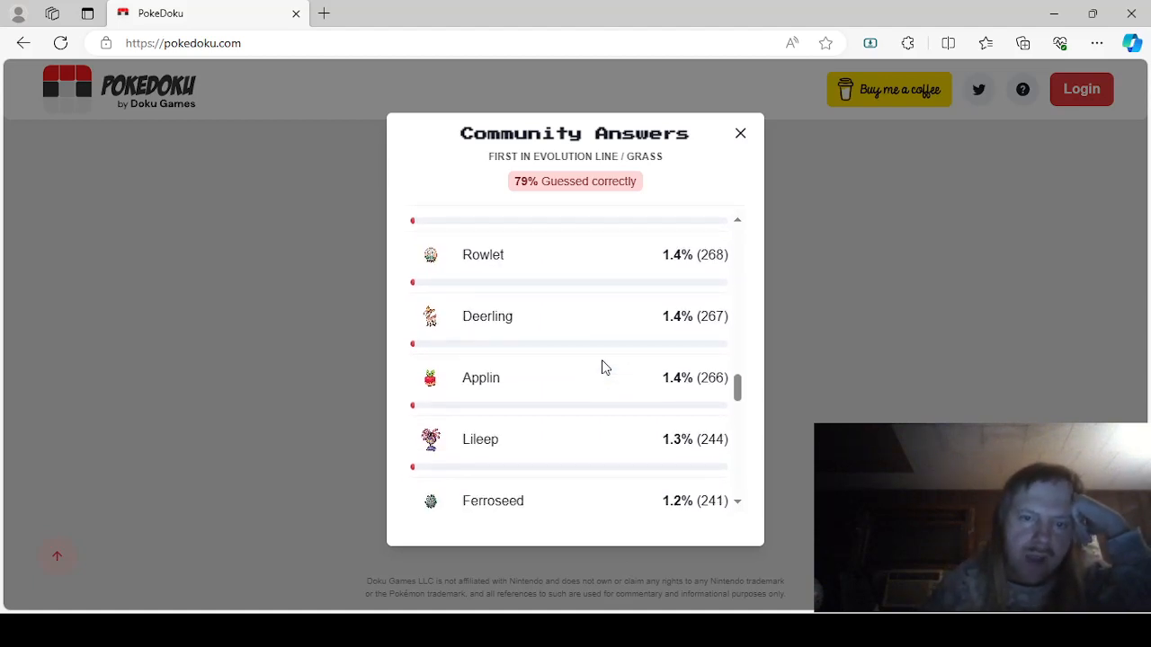
scroll("down", 3)
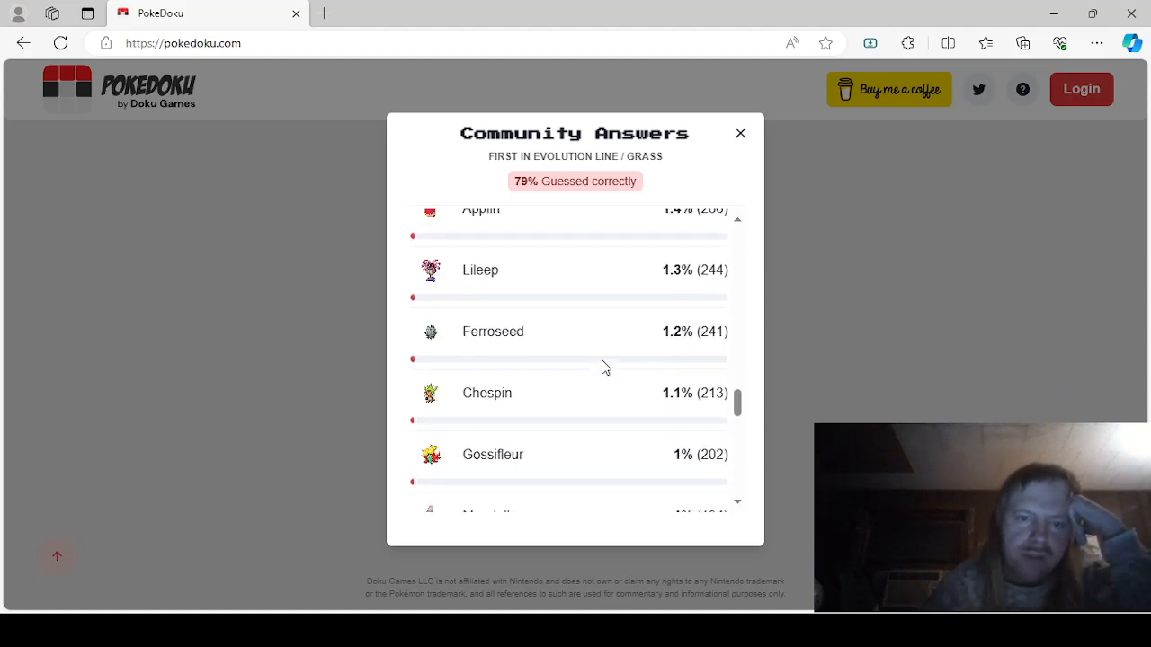
scroll("down", 3)
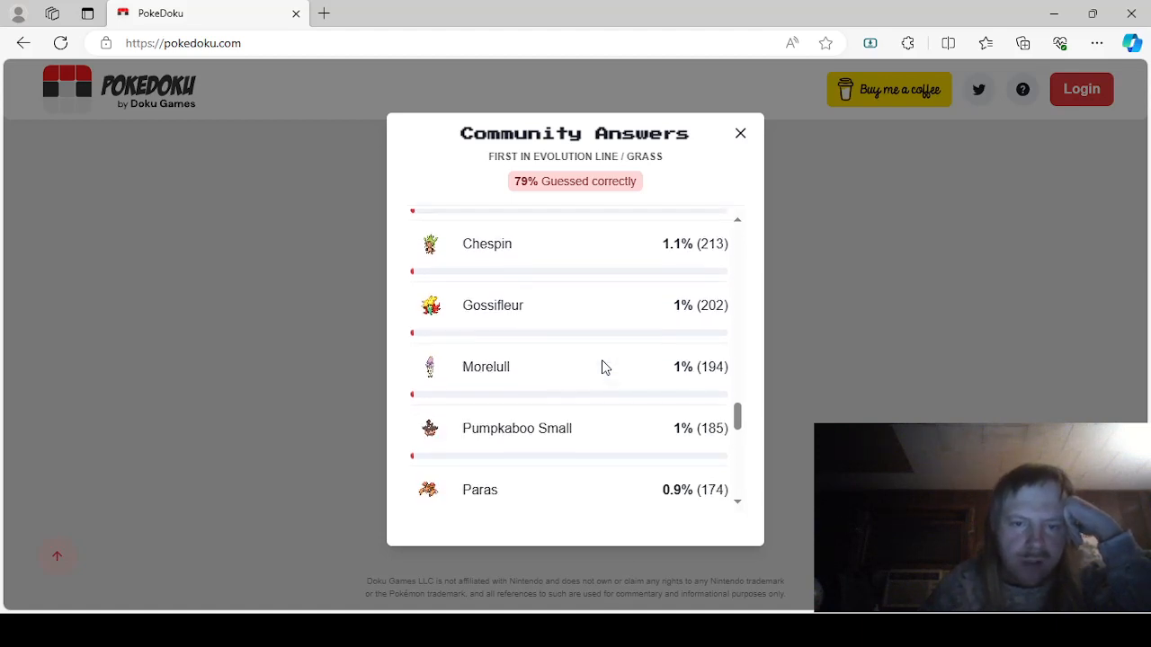
scroll("down", 3)
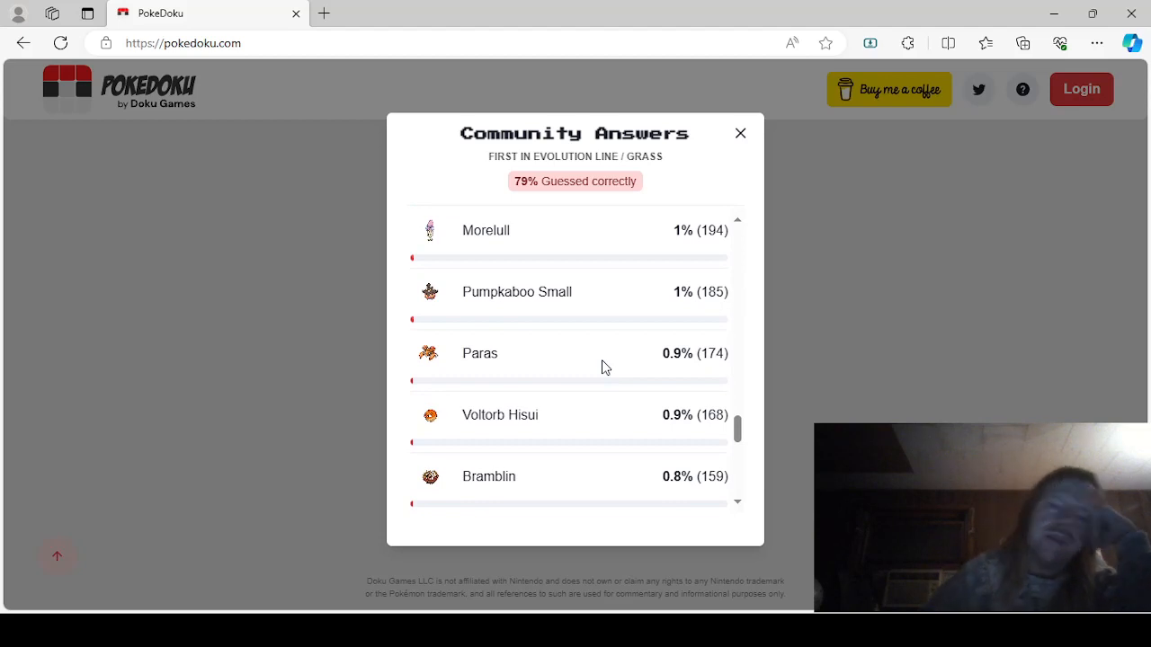
scroll("down", 3)
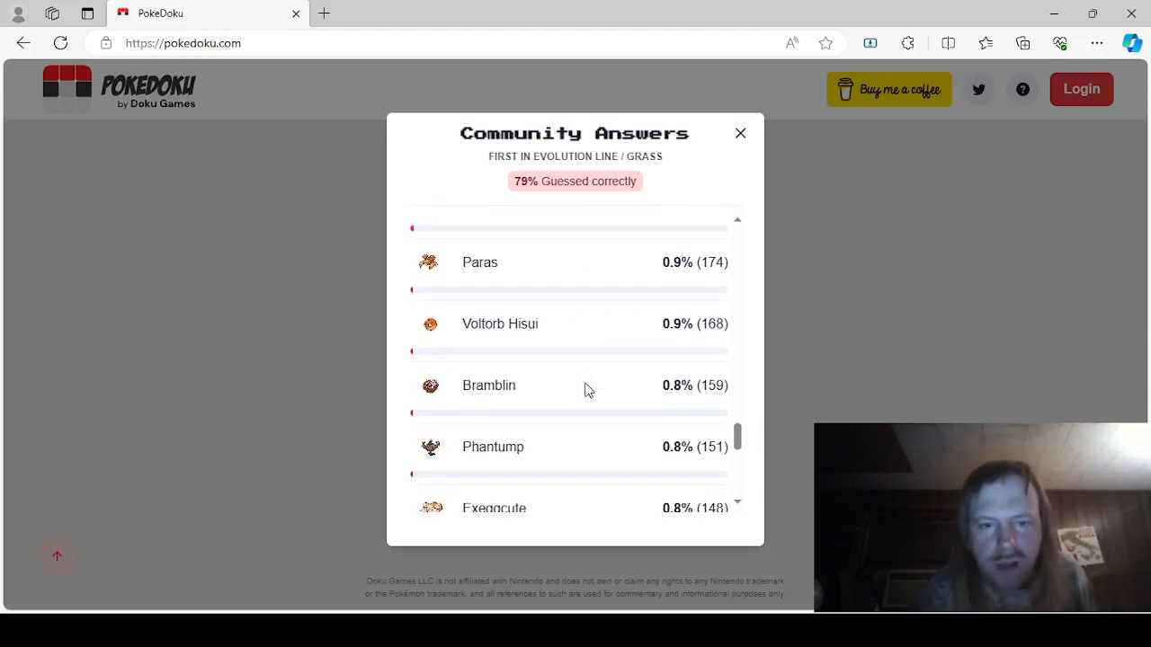
scroll("down", 3)
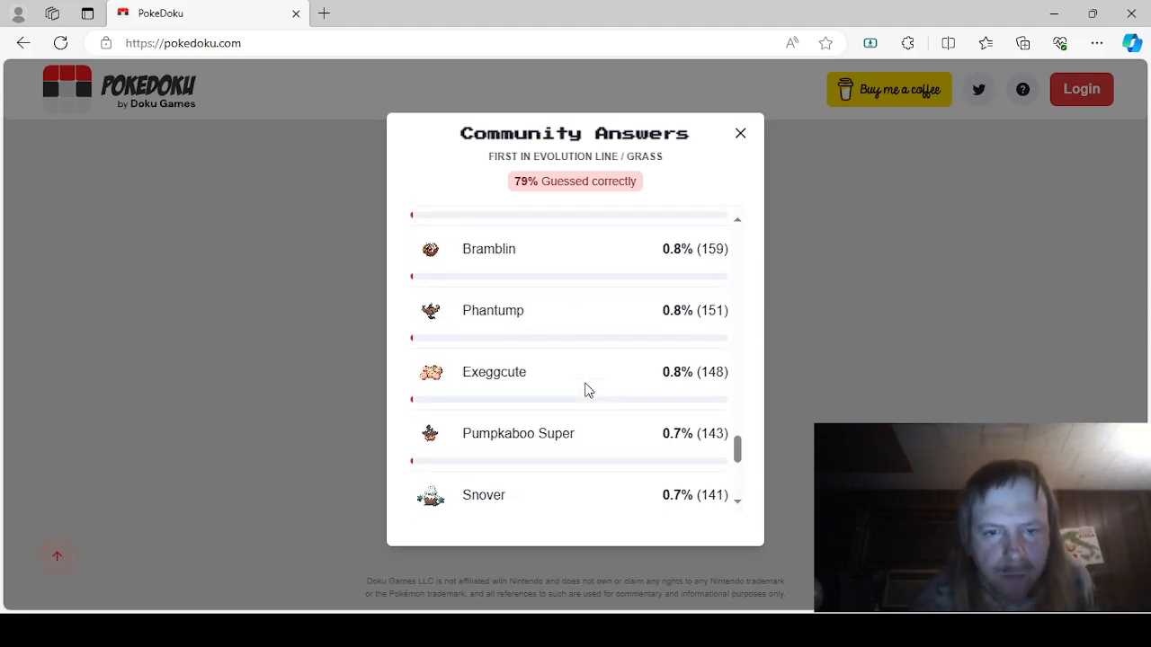
scroll("down", 3)
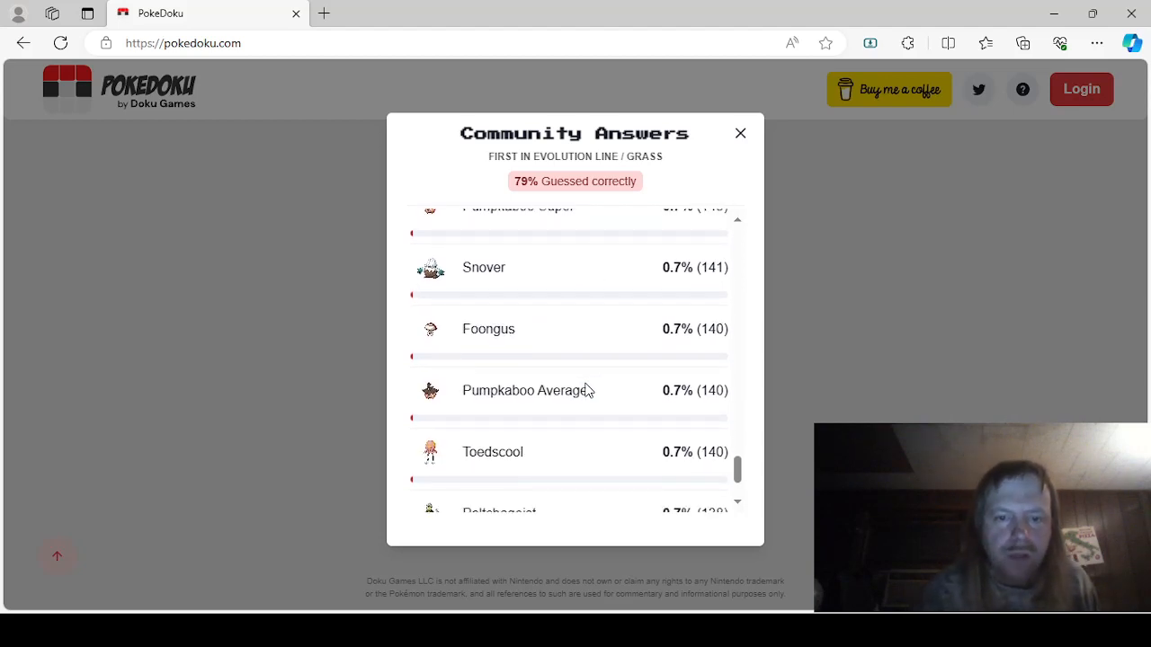
mouse_move(551, 275)
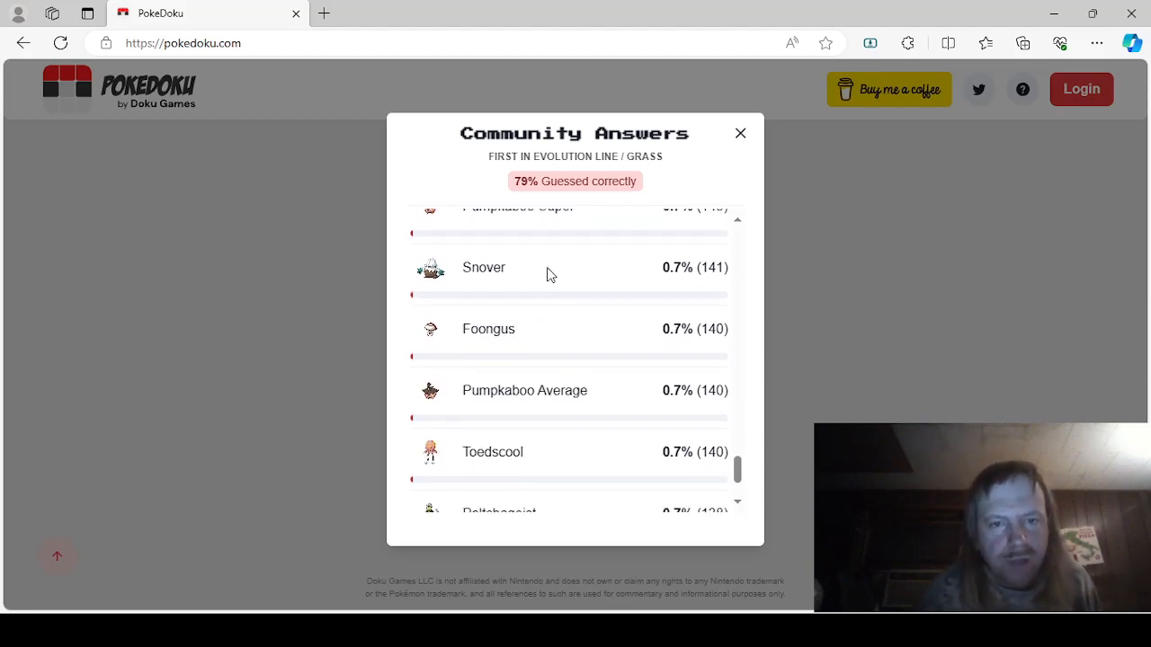
scroll("down", 3)
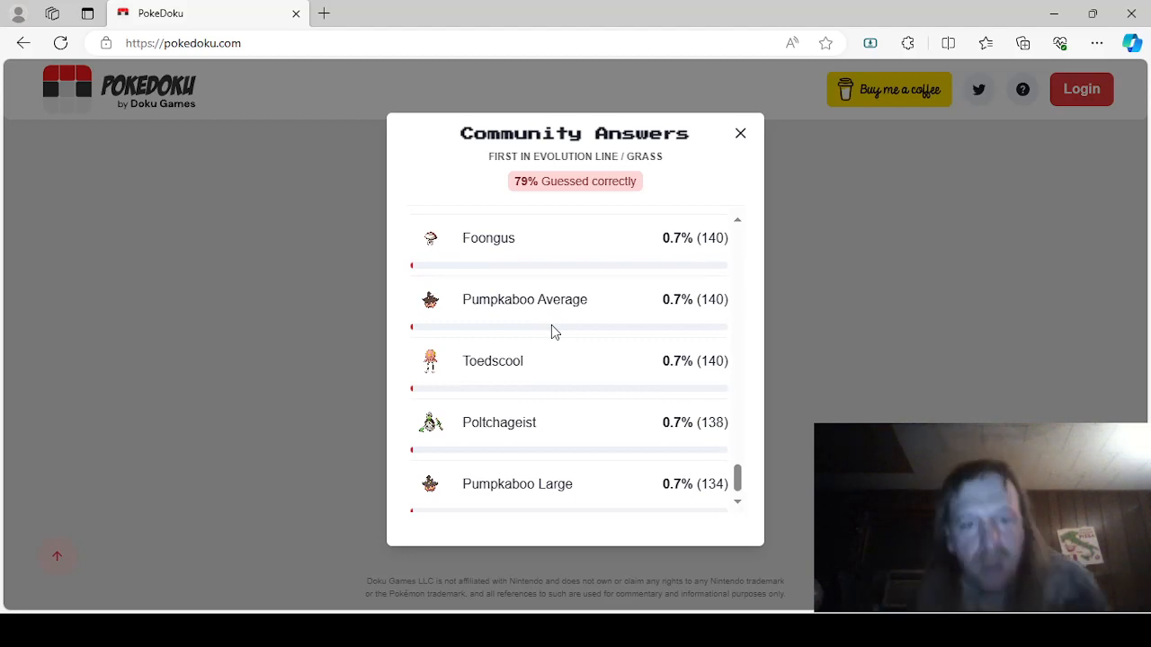
scroll("up", 3)
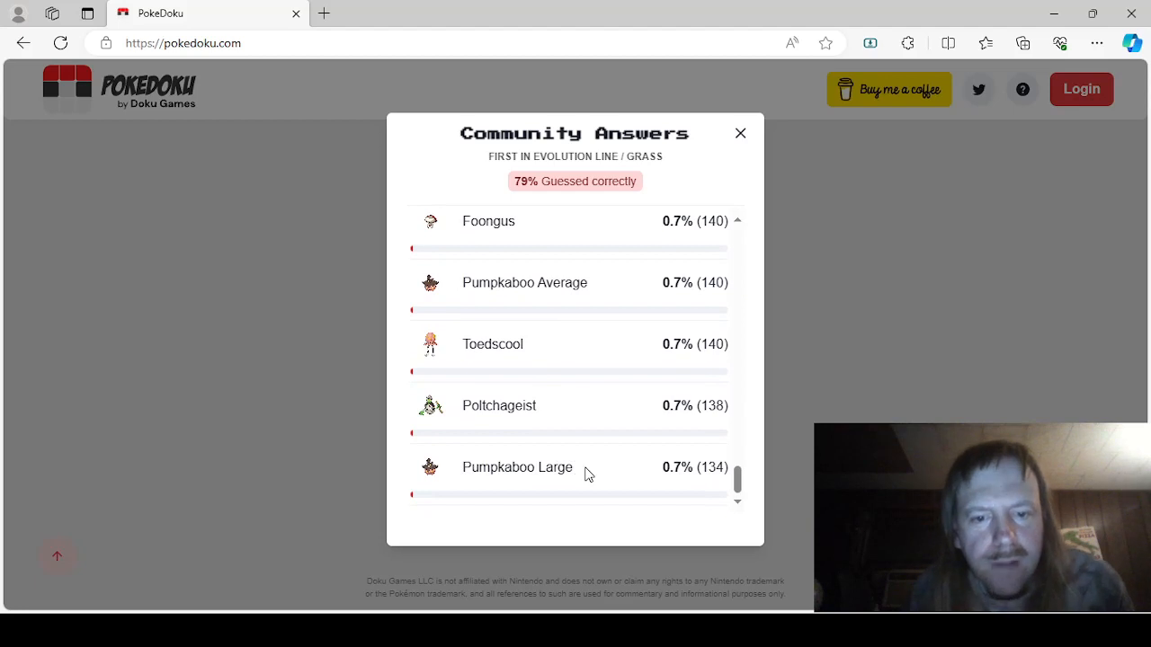
mouse_move(729, 527)
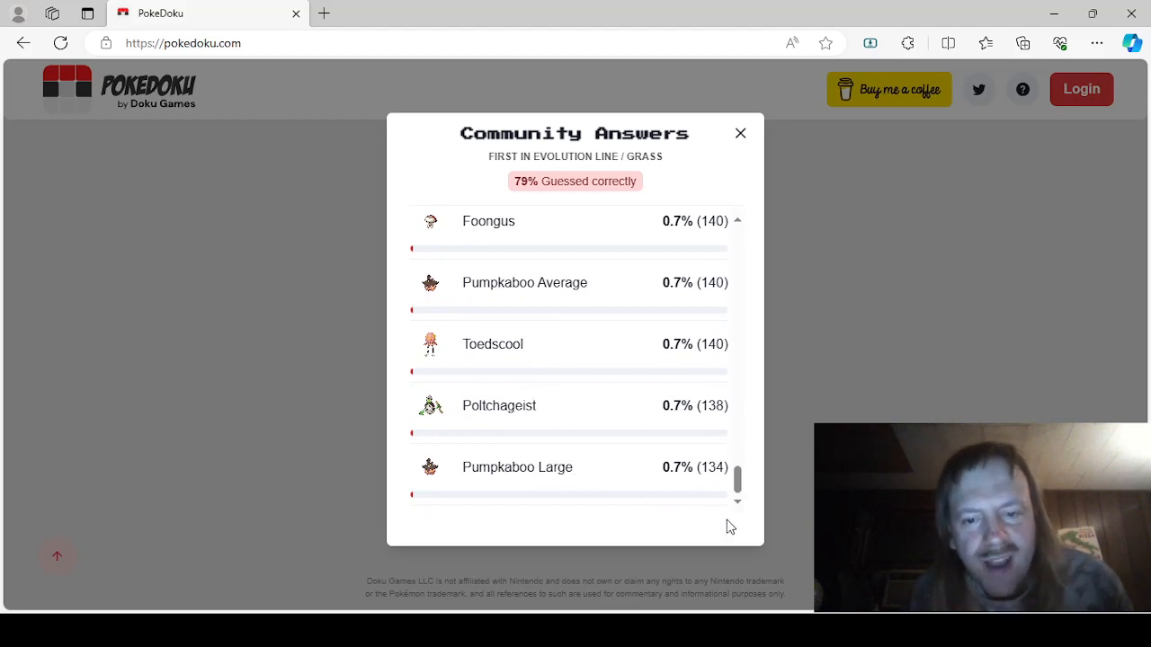
left_click(740, 133)
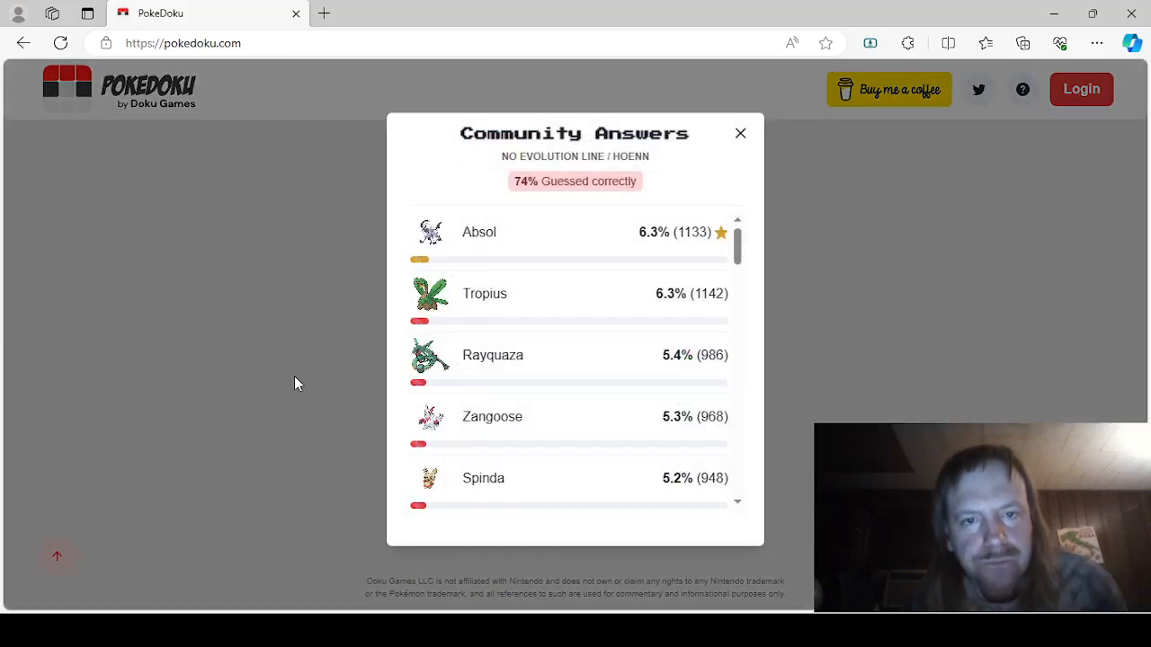
mouse_move(583, 287)
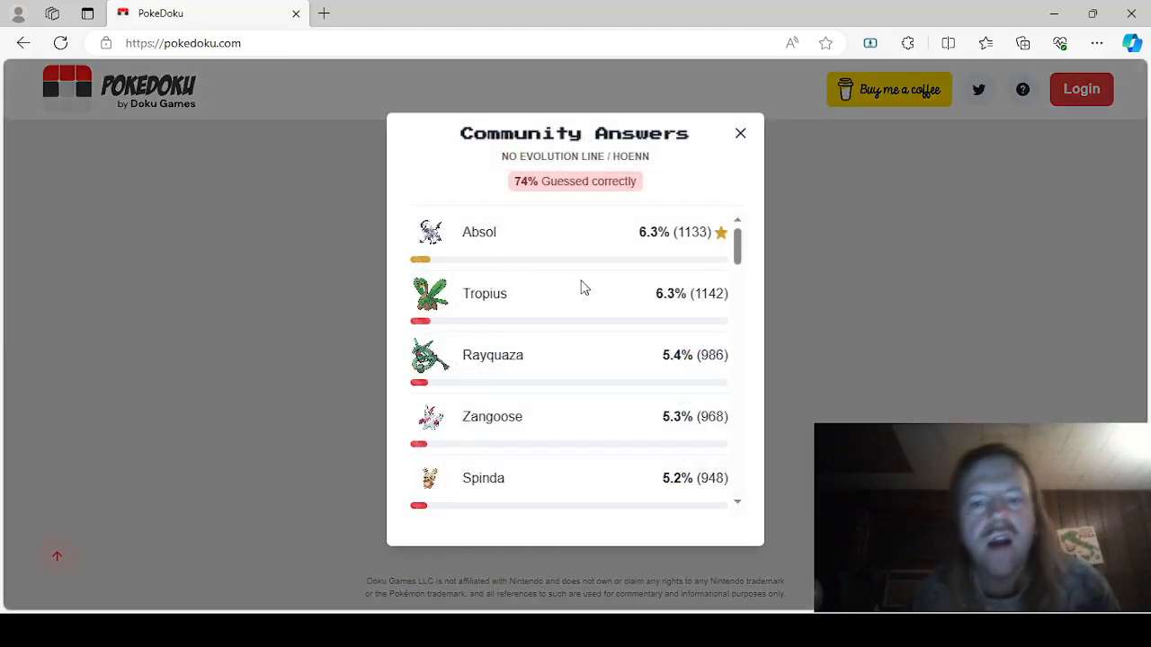
Step: Scroll to the end of the No Evolution Line / Hoenn answers, then close the popup
scroll("down", 3)
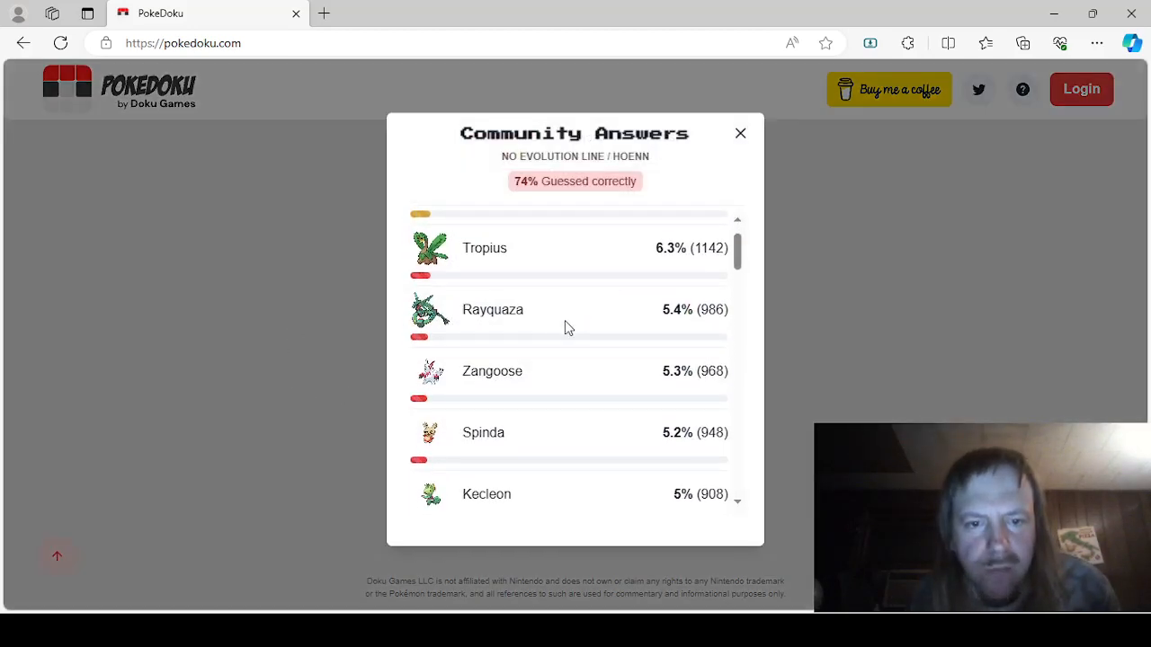
scroll("down", 3)
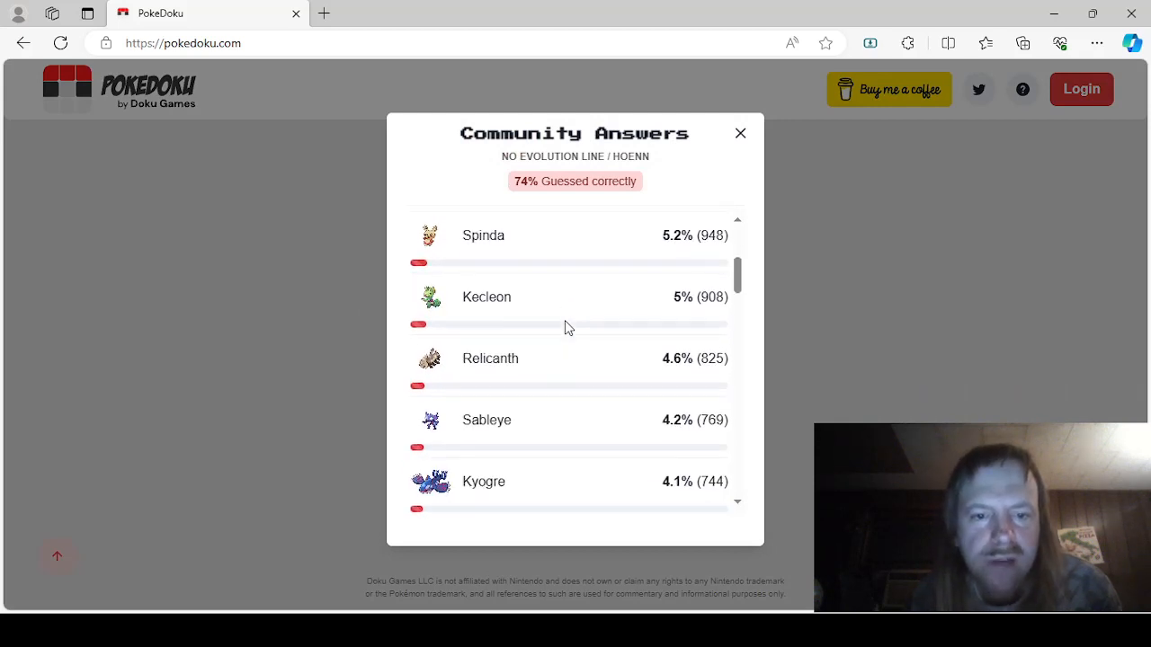
scroll("down", 3)
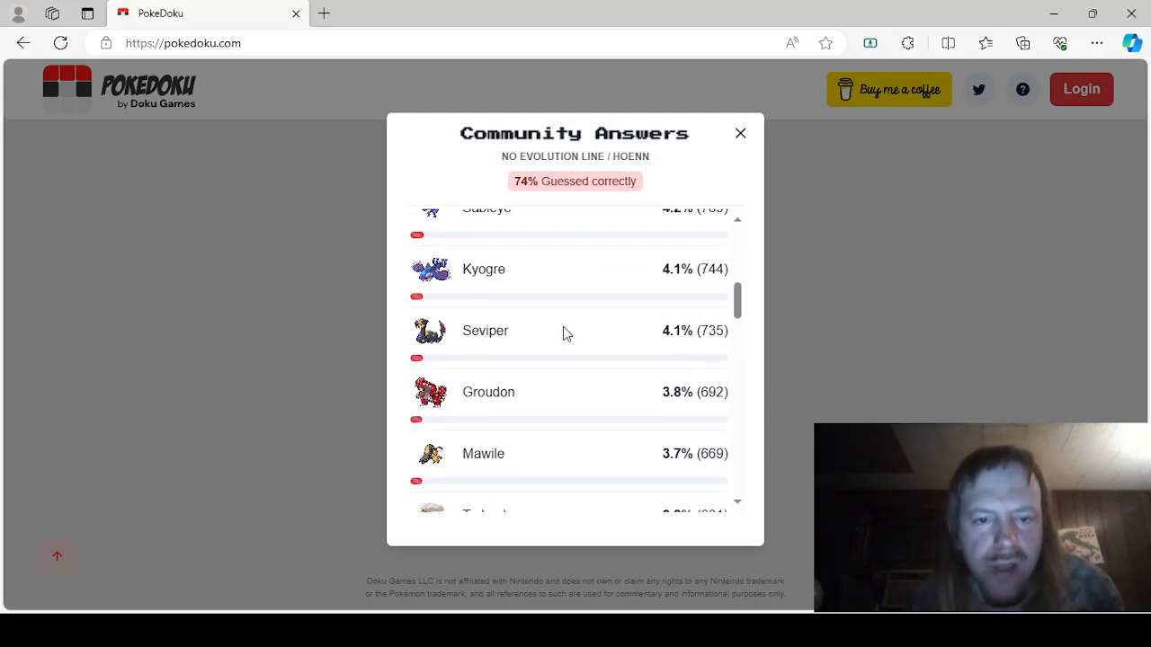
scroll("down", 3)
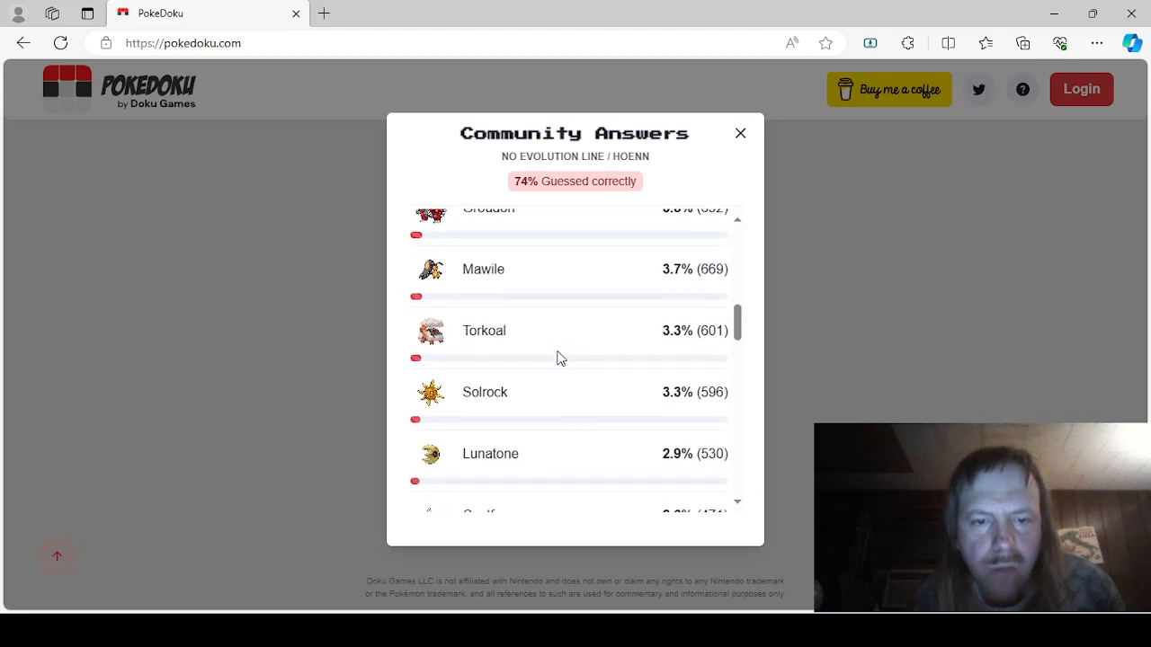
scroll("down", 3)
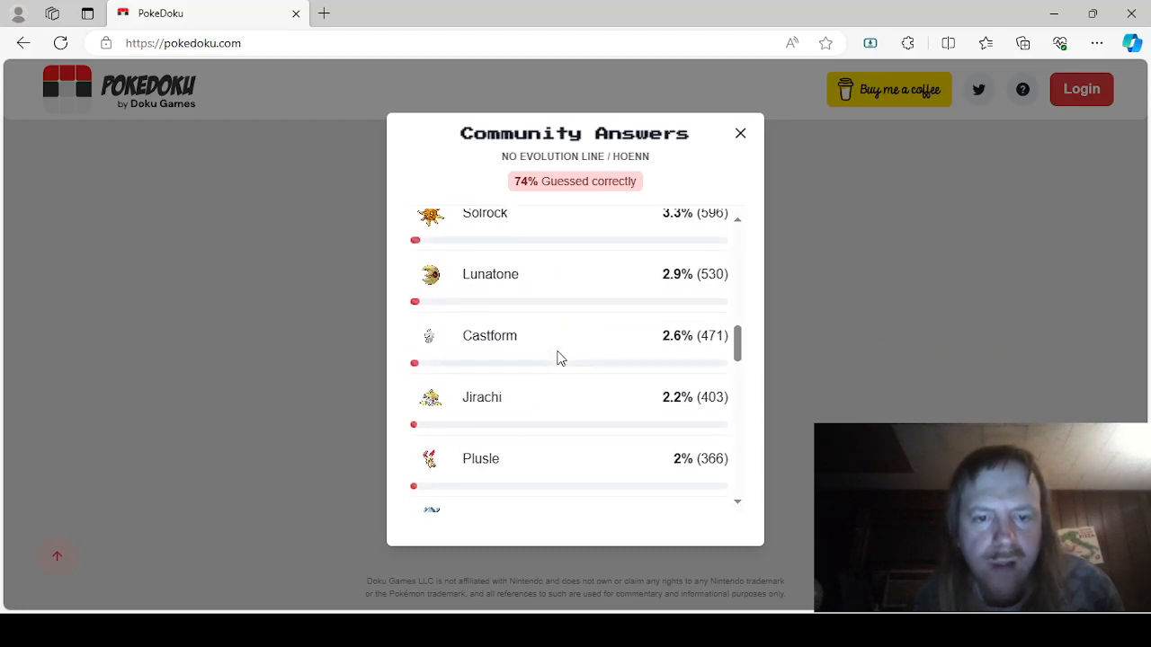
scroll("down", 3)
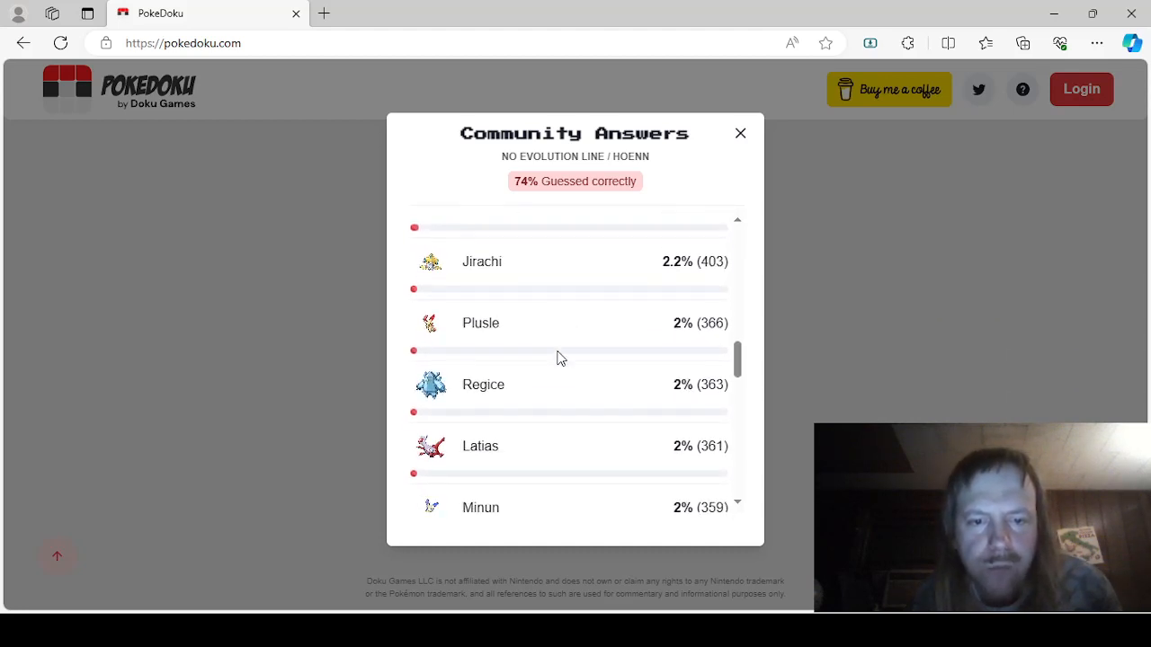
scroll("down", 3)
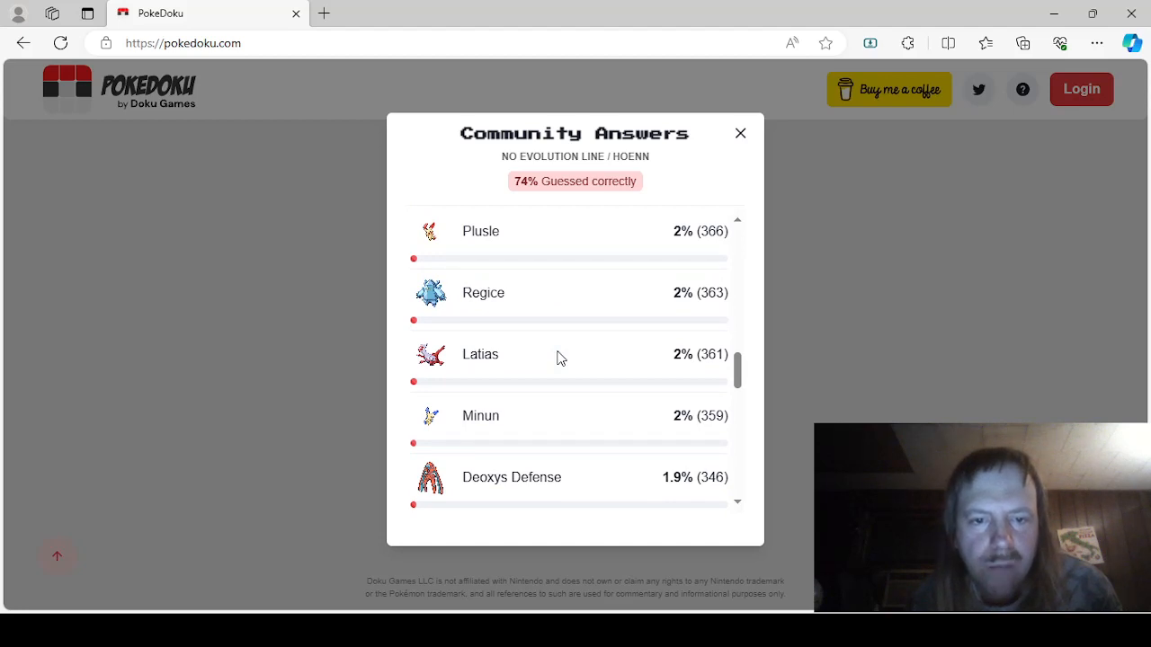
scroll("down", 3)
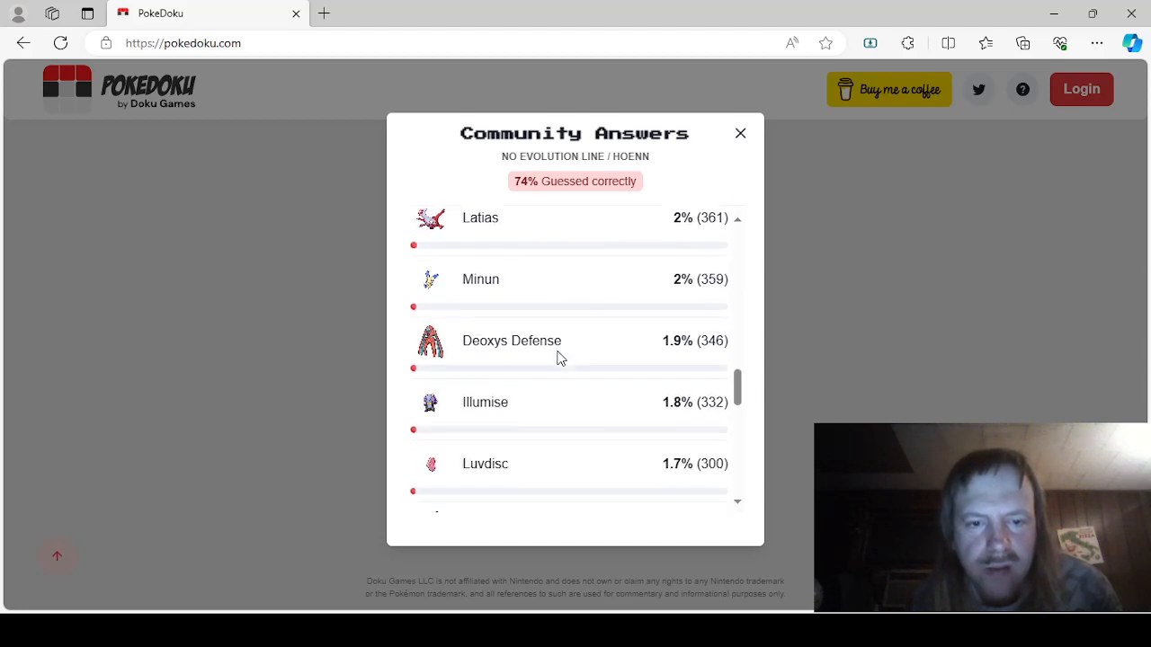
scroll("down", 3)
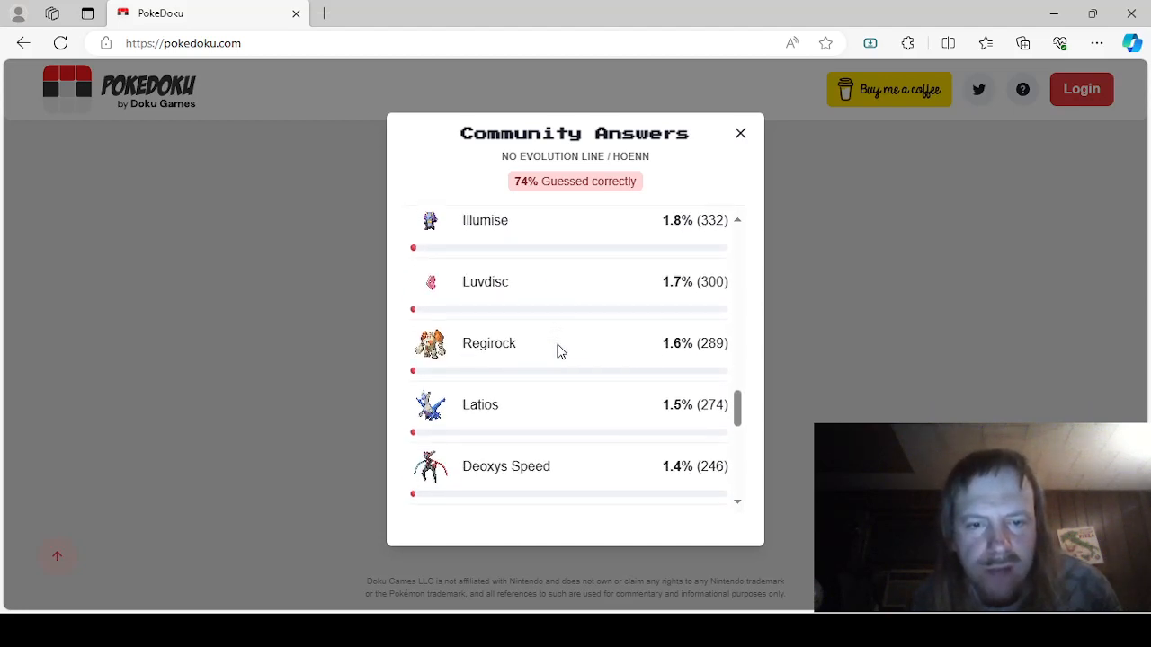
scroll("down", 3)
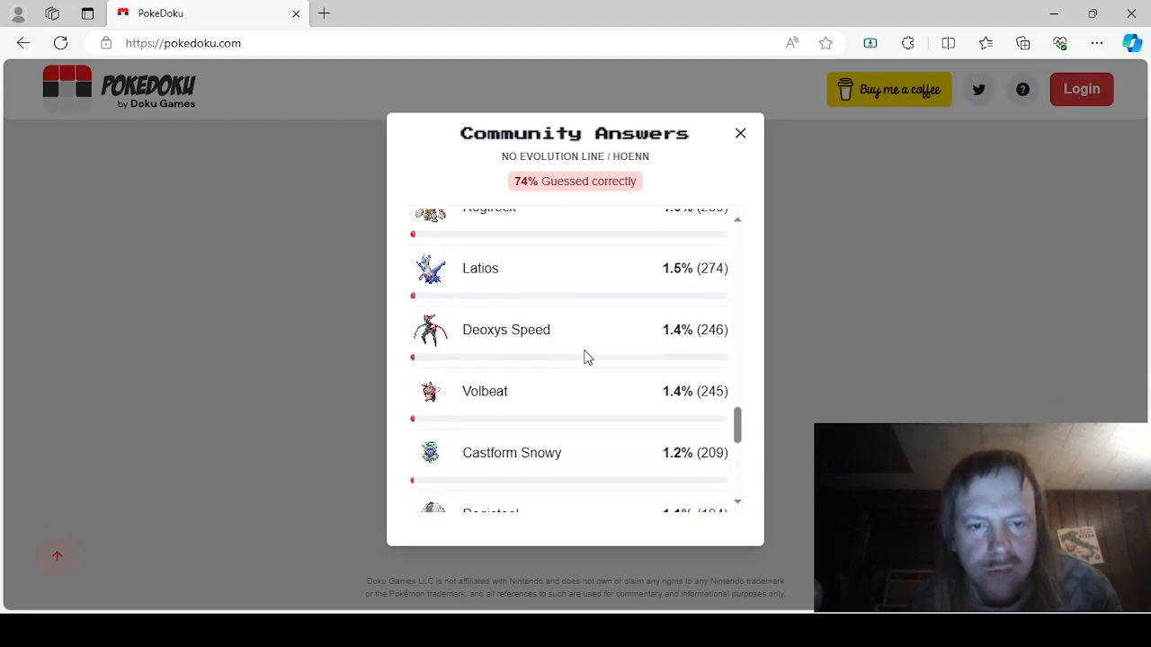
scroll("down", 3)
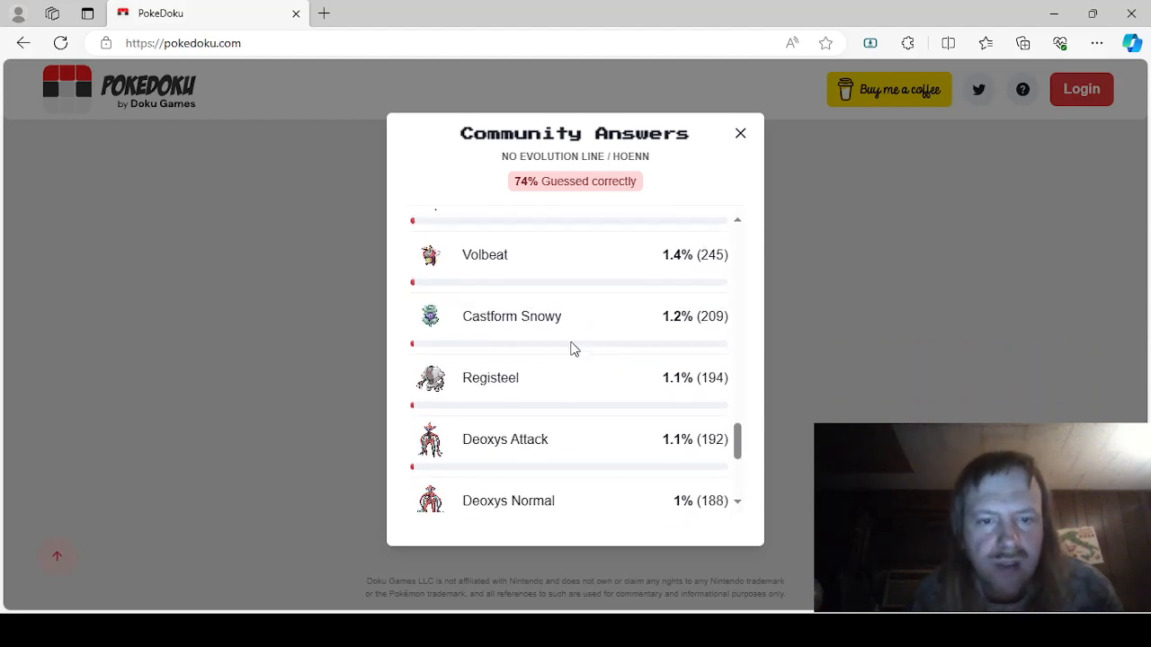
mouse_move(583, 339)
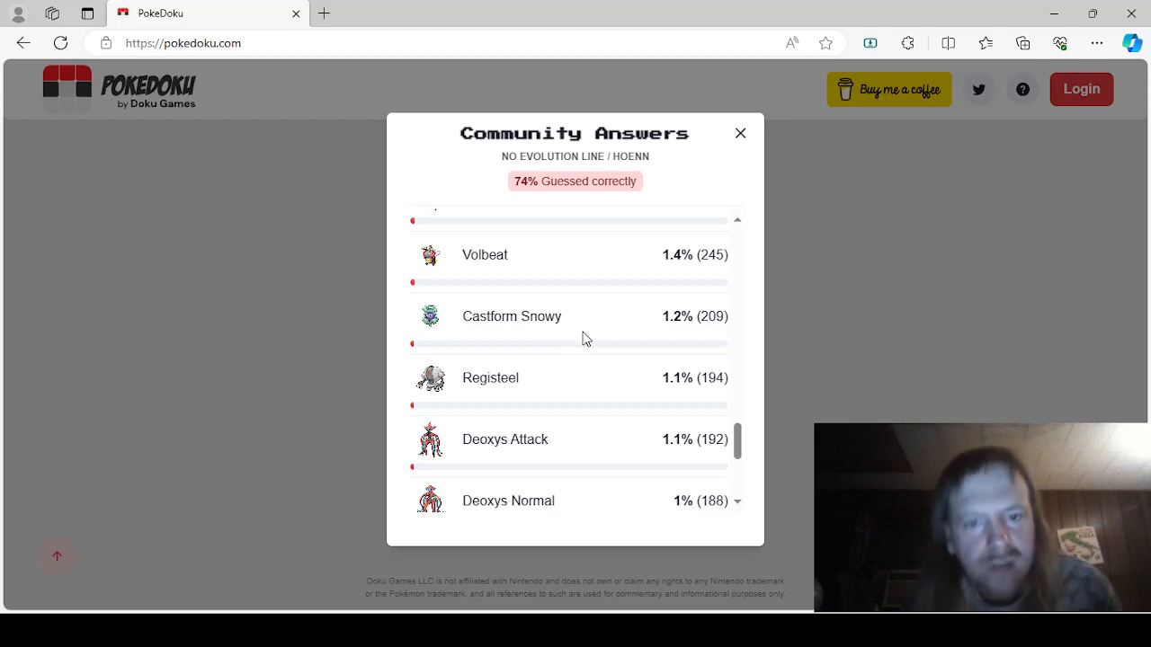
scroll("down", 3)
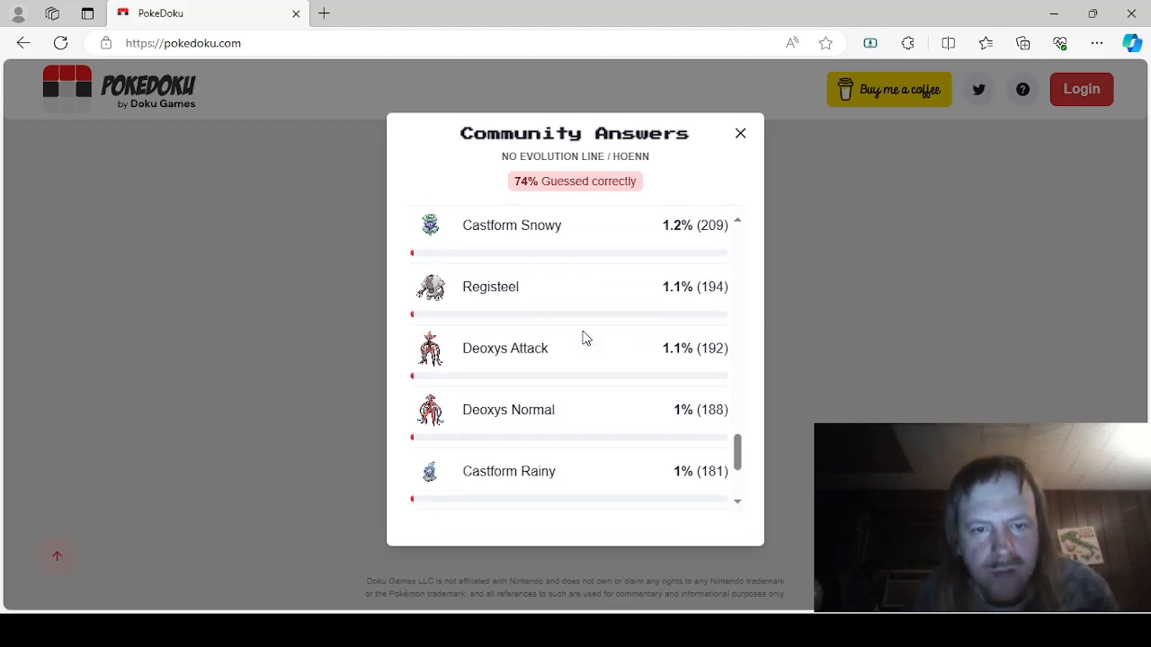
scroll("down", 3)
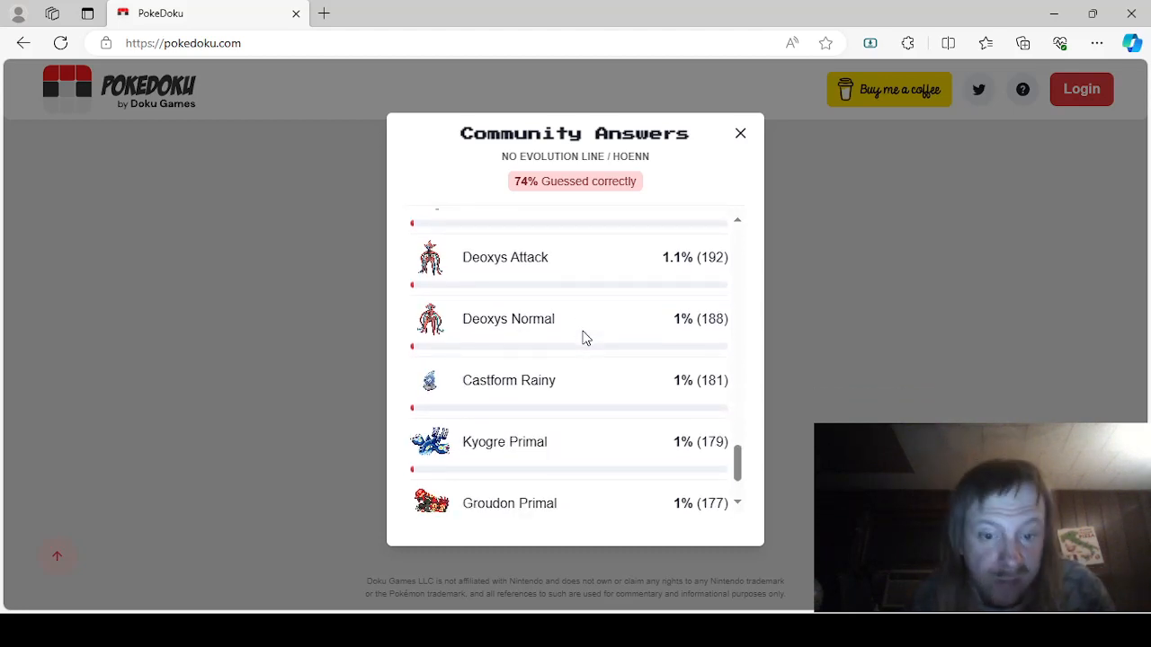
scroll("down", 3)
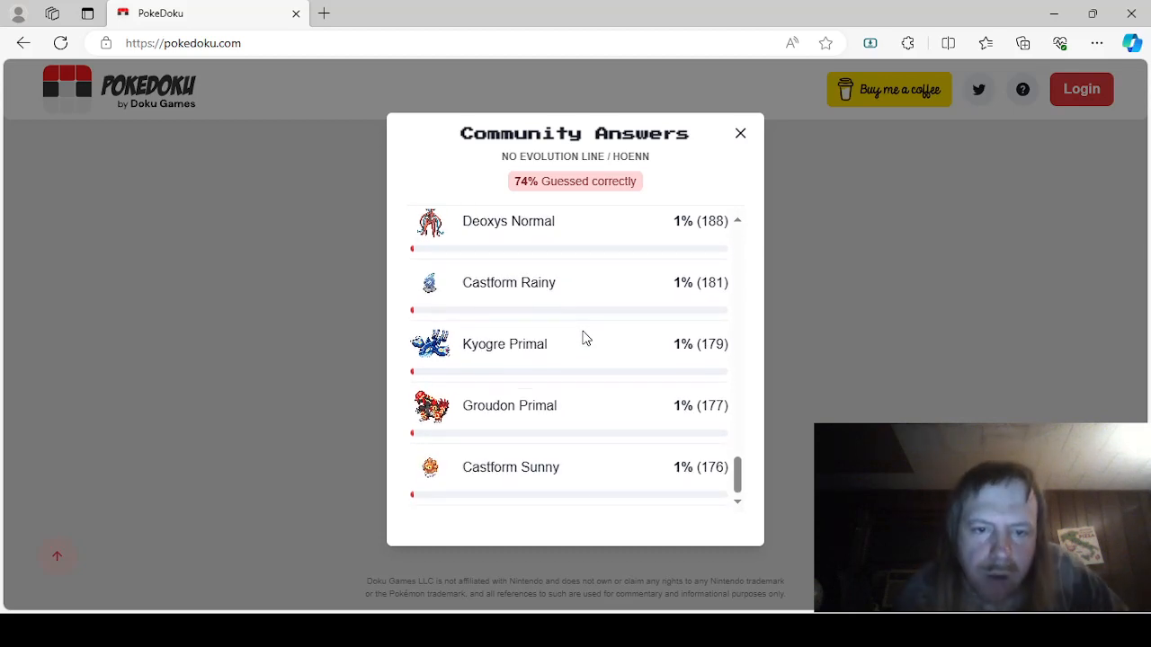
mouse_move(375, 417)
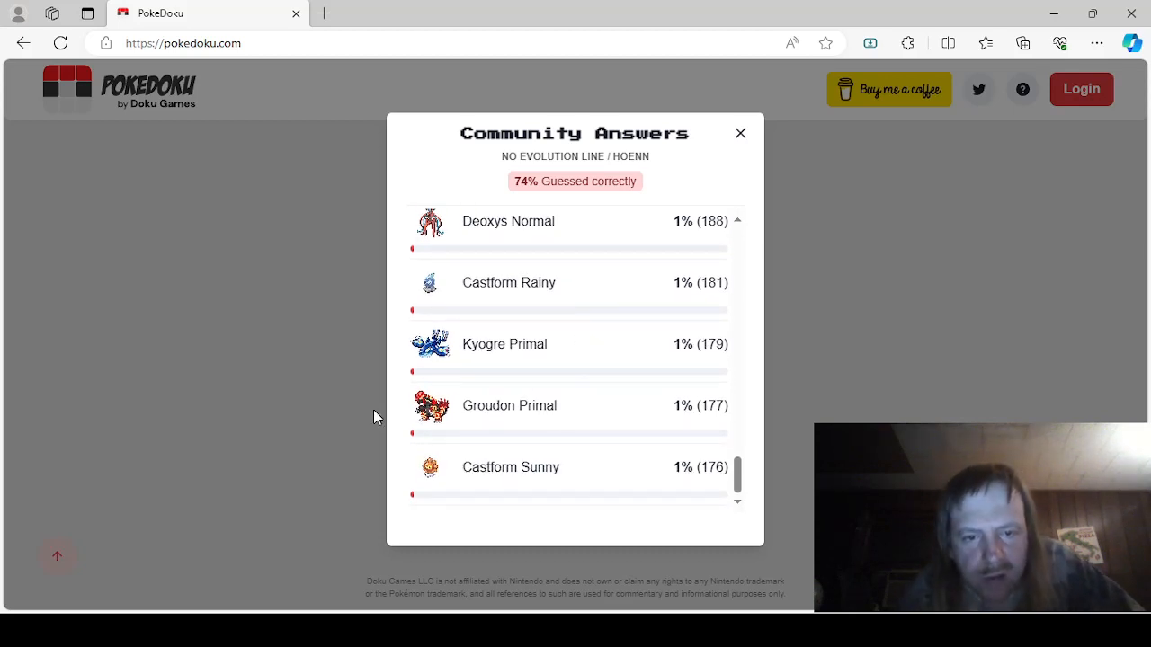
mouse_move(216, 399)
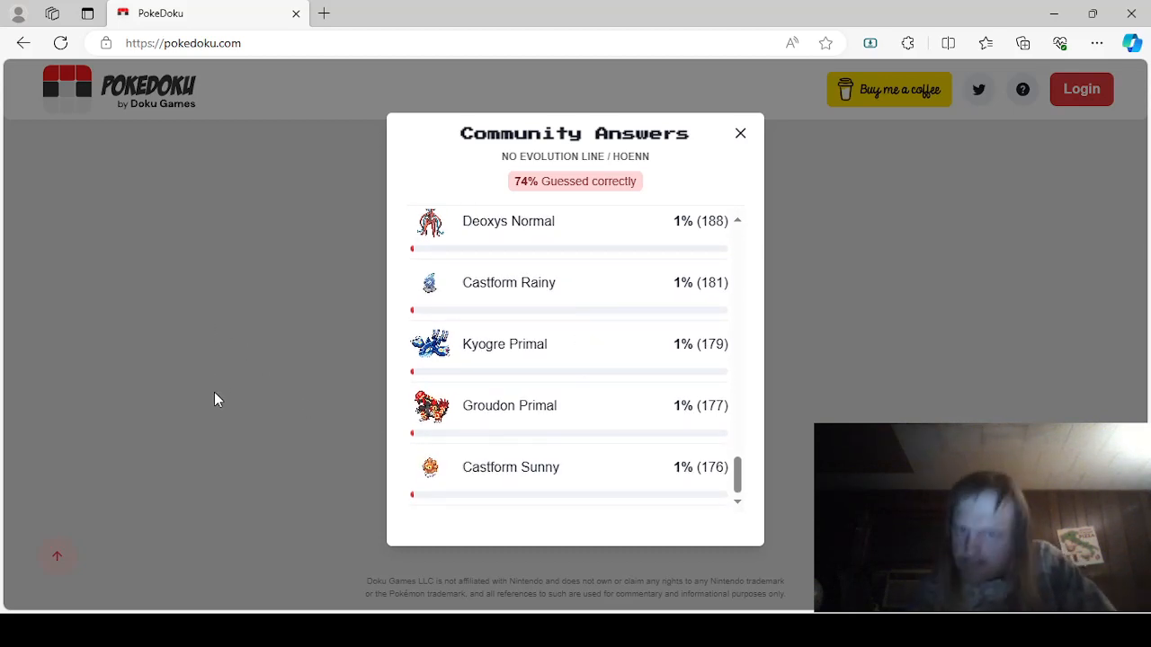
left_click(740, 133)
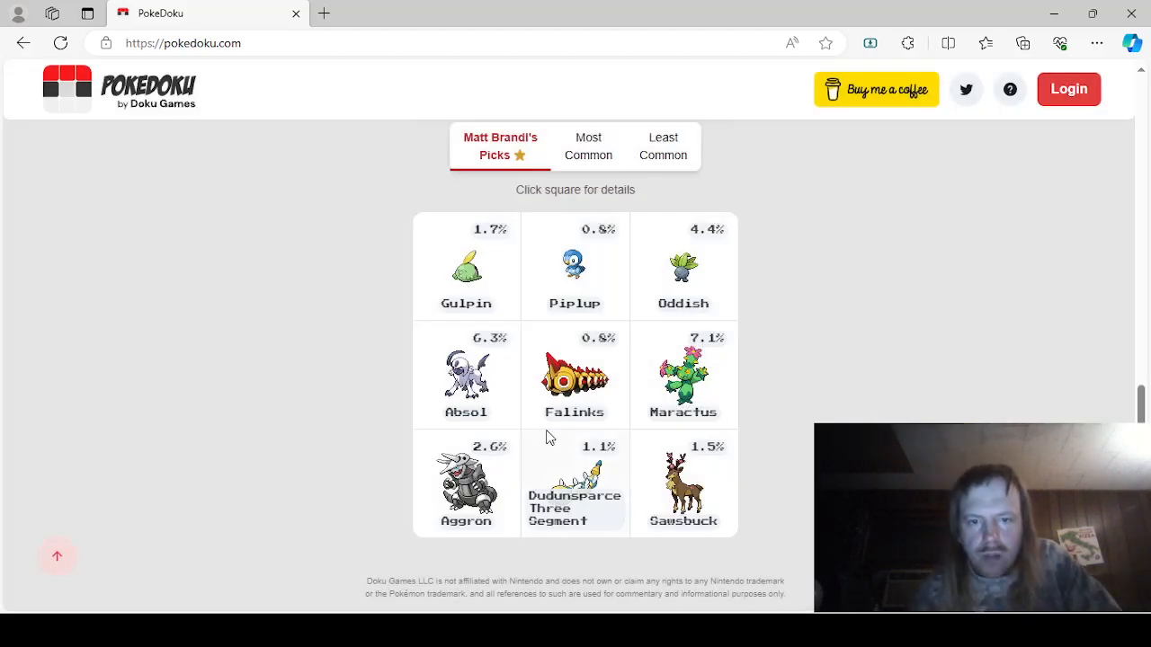
left_click(573, 375)
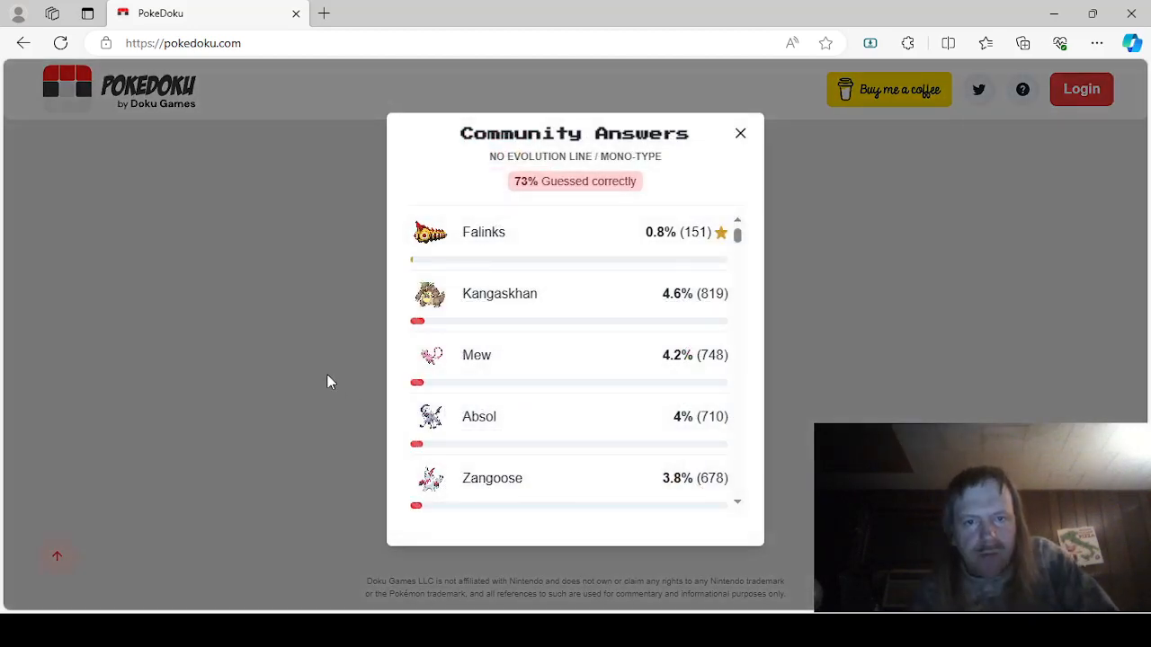
mouse_move(603, 376)
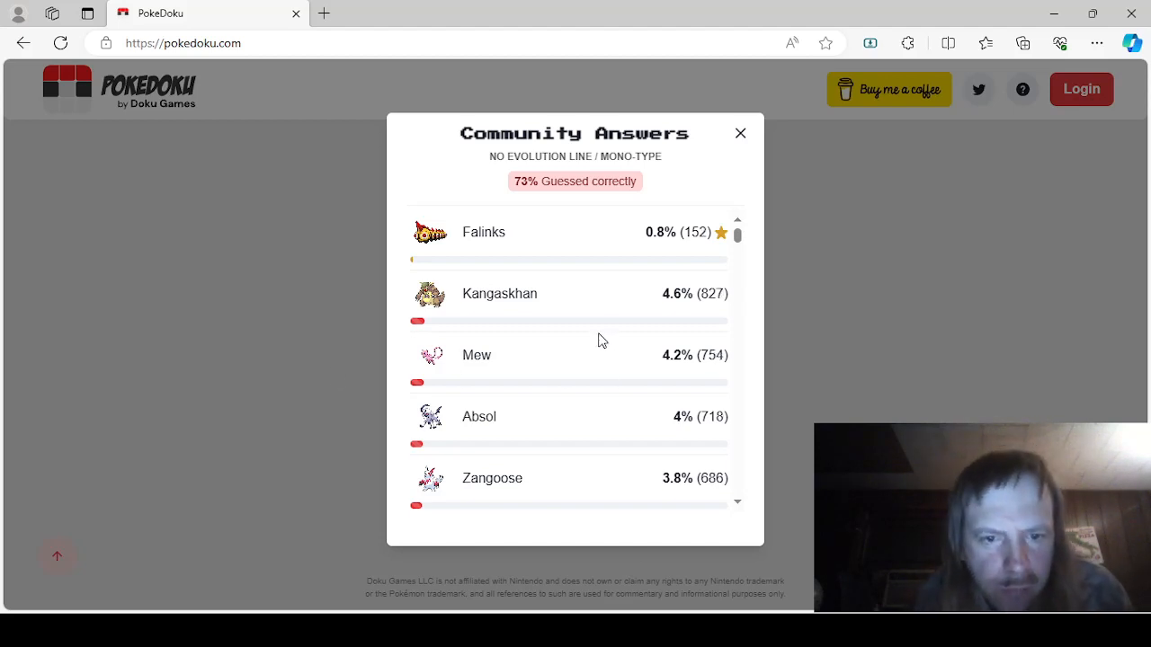
scroll("down", 3)
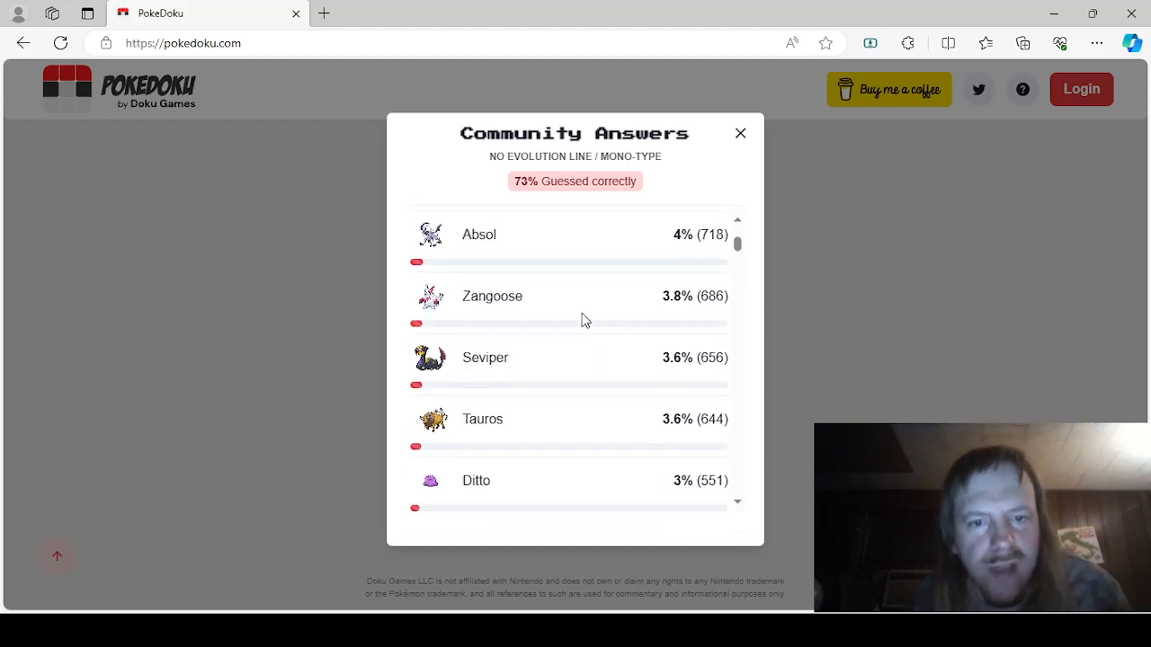
scroll("down", 3)
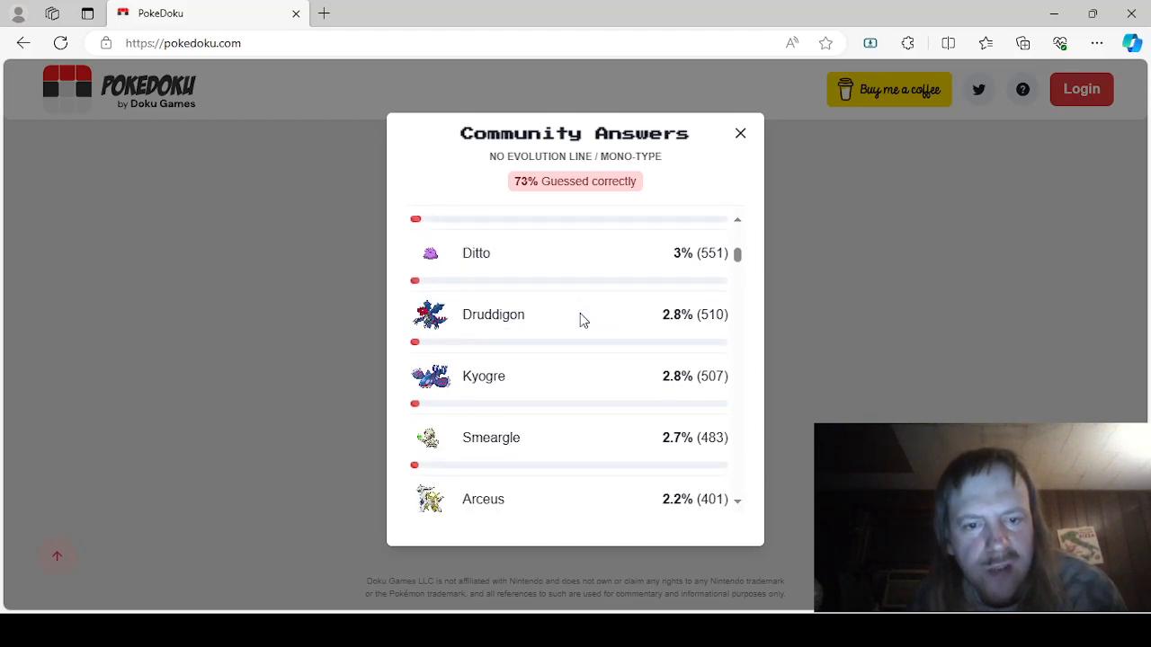
scroll("down", 3)
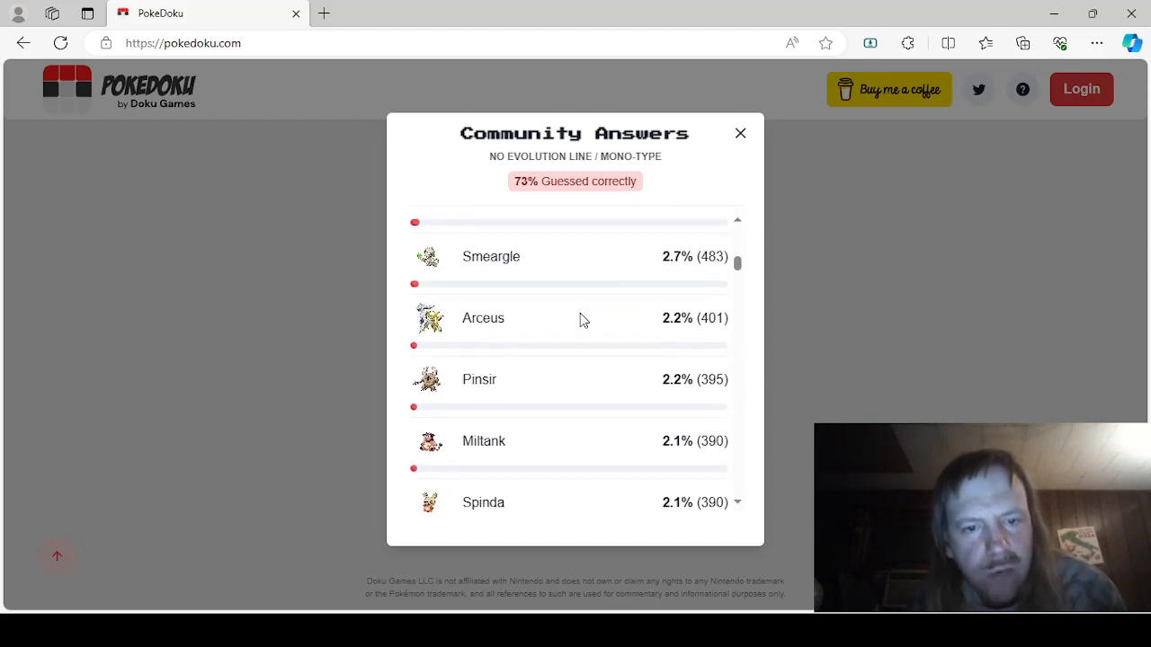
scroll("down", 3)
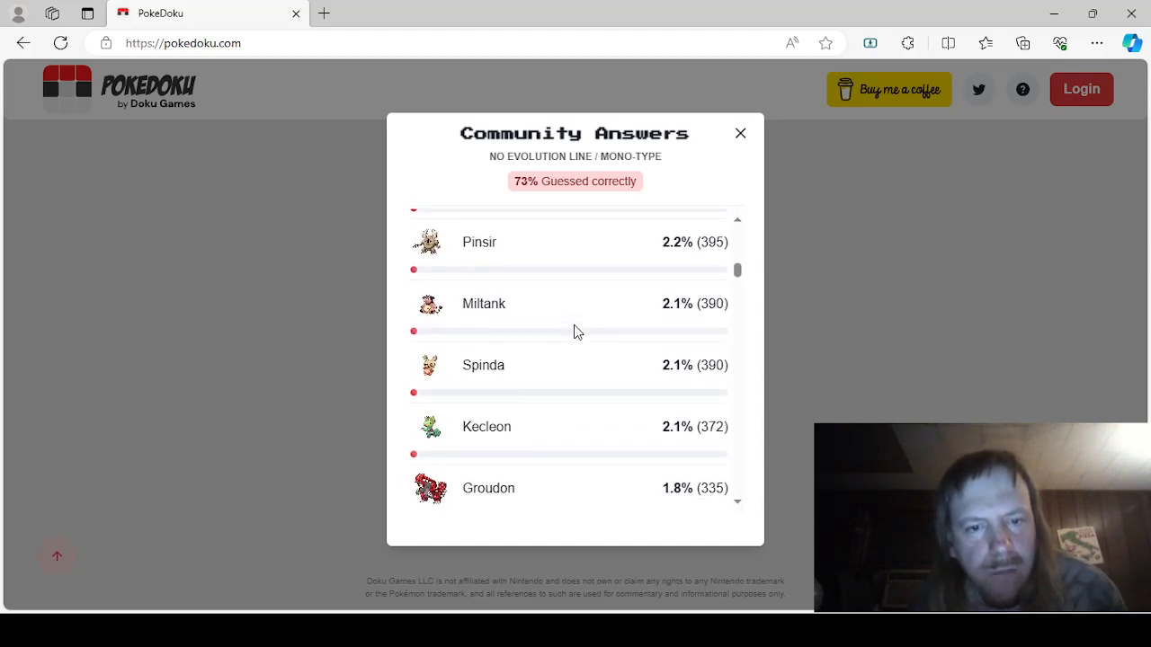
scroll("down", 3)
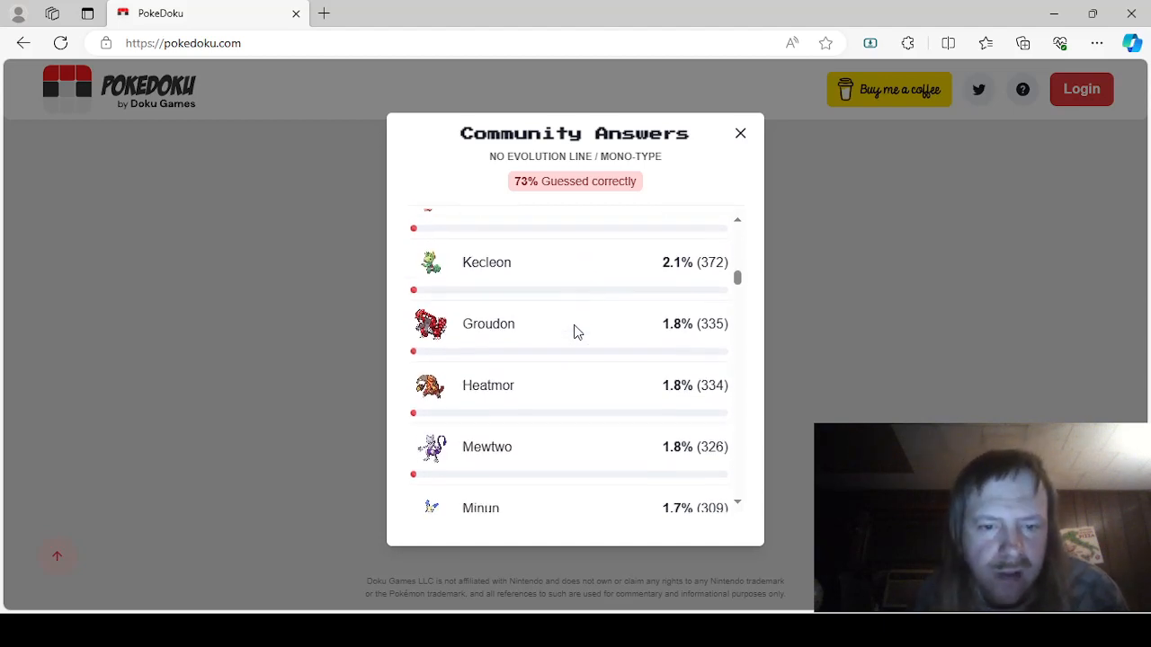
scroll("down", 3)
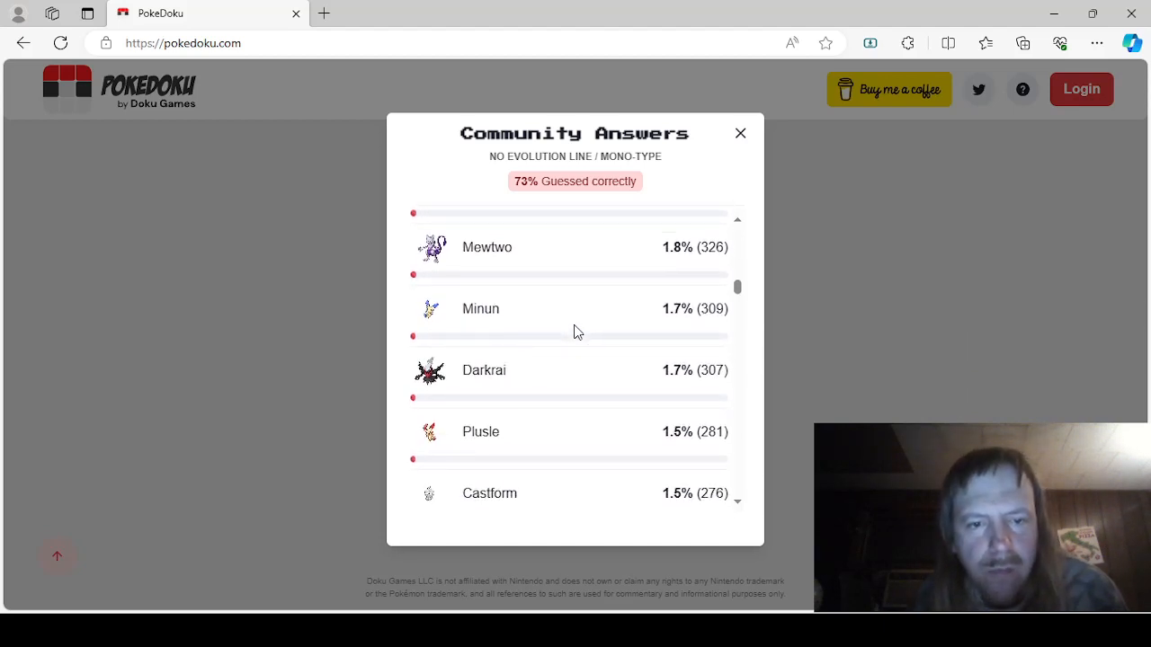
scroll("down", 3)
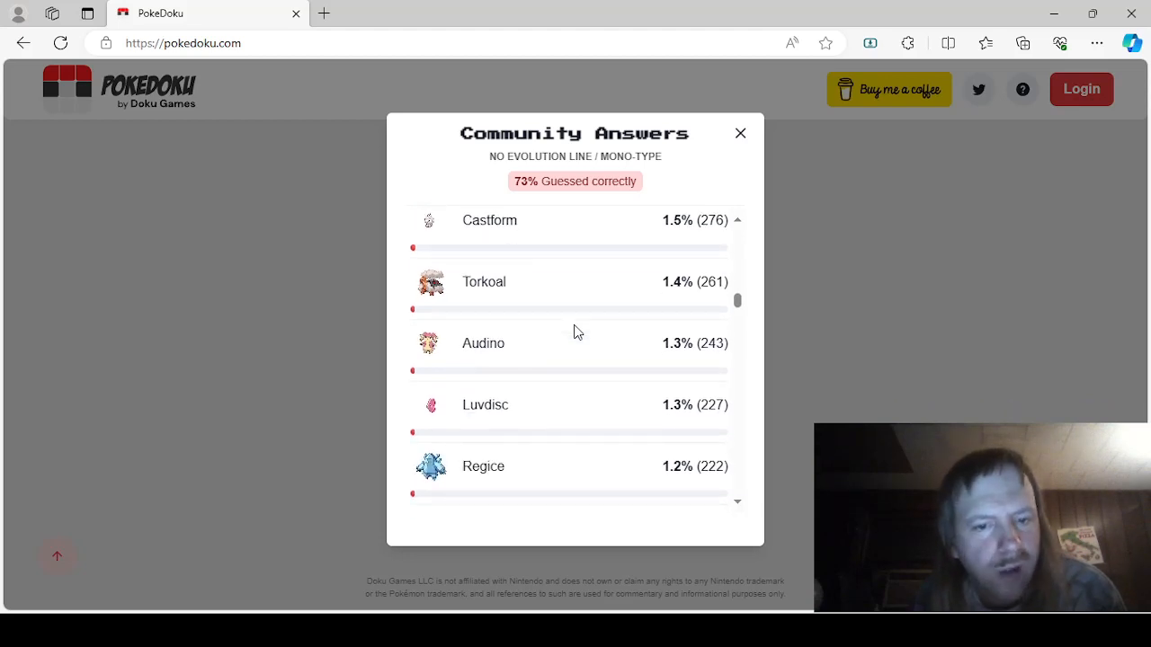
scroll("down", 3)
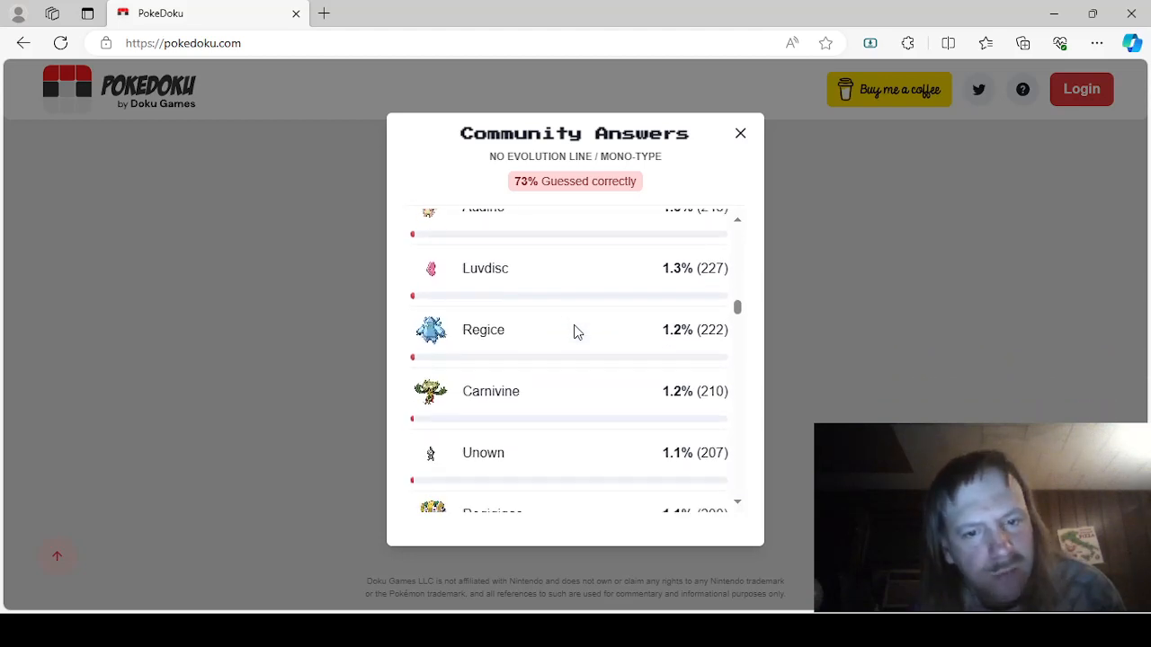
scroll("down", 3)
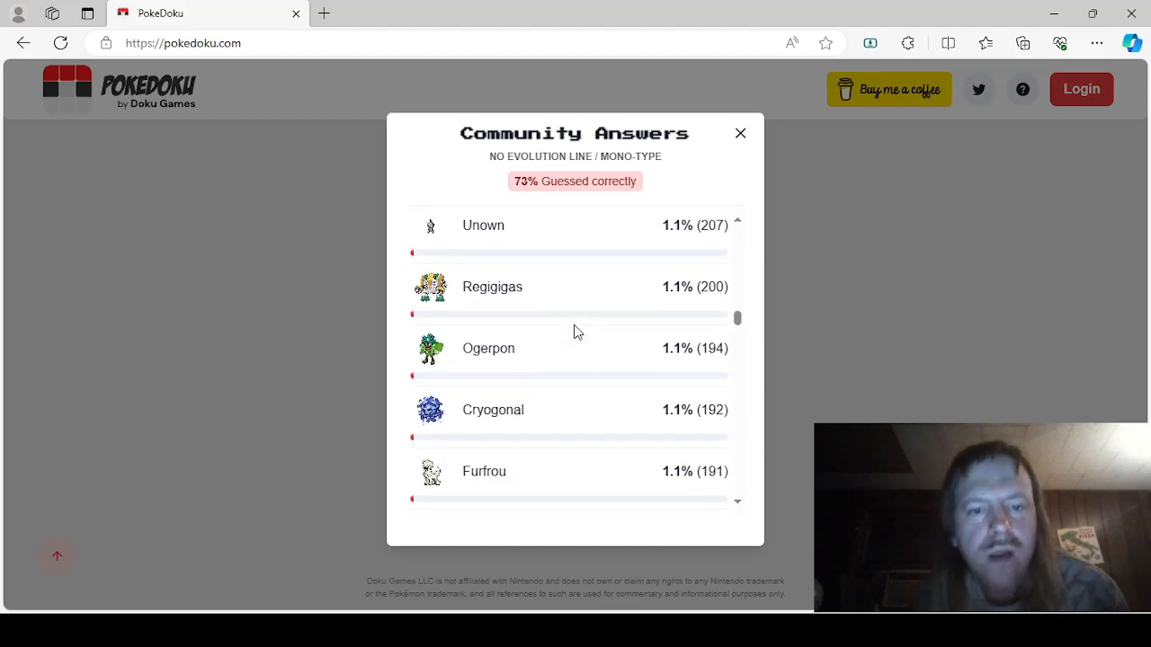
scroll("down", 3)
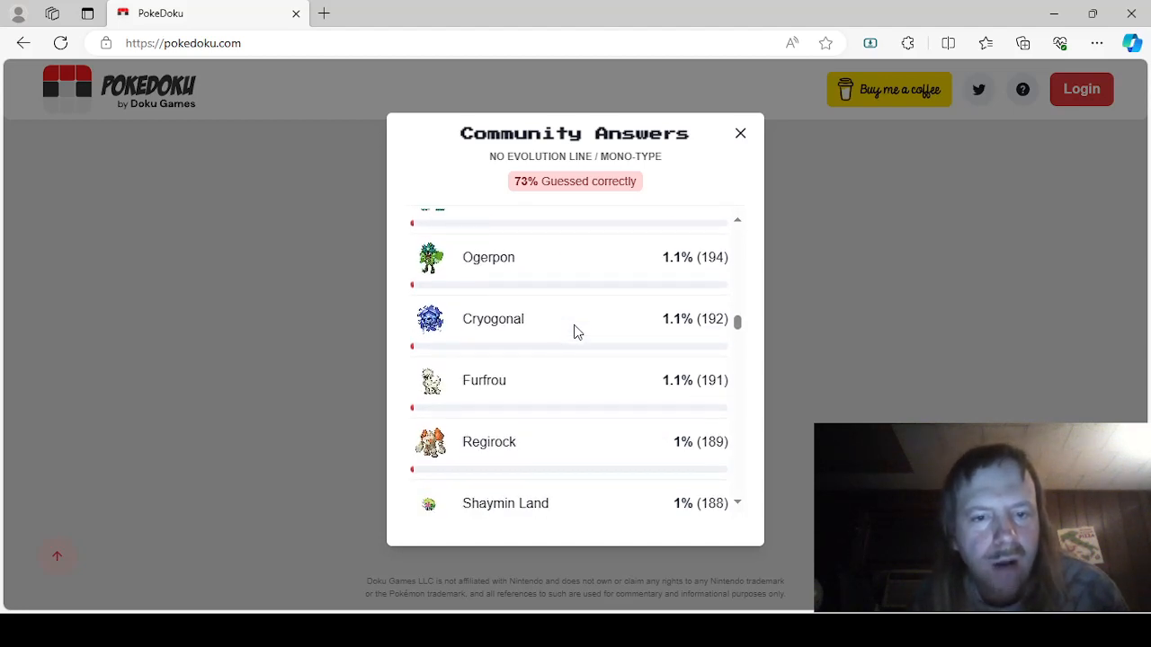
scroll("down", 3)
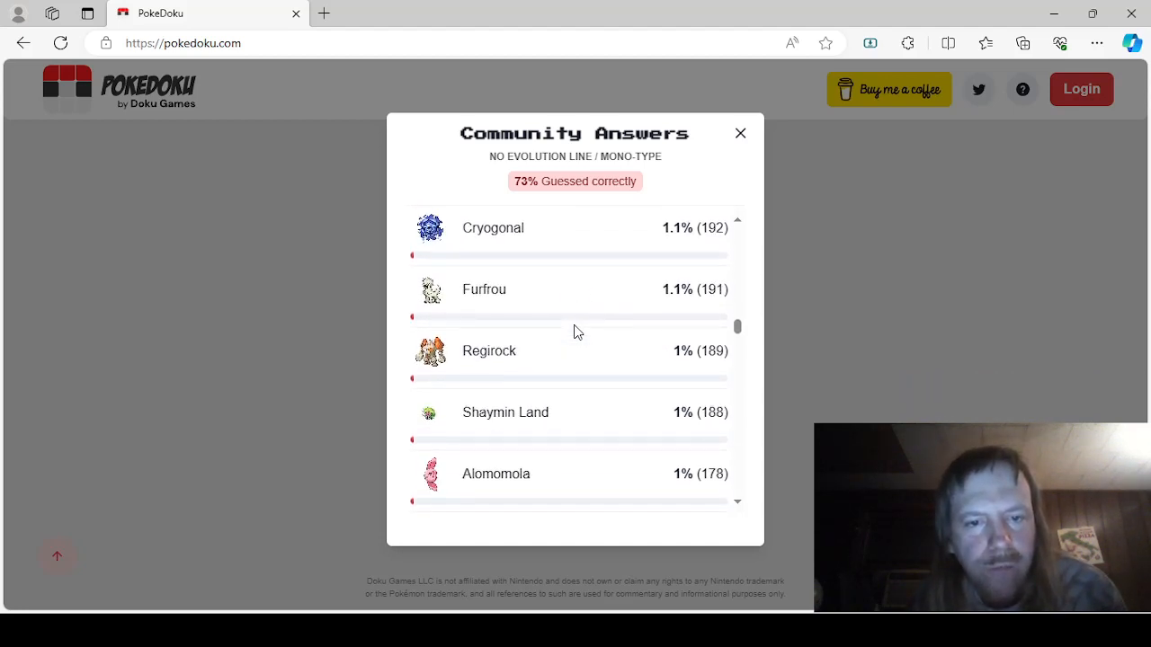
scroll("down", 3)
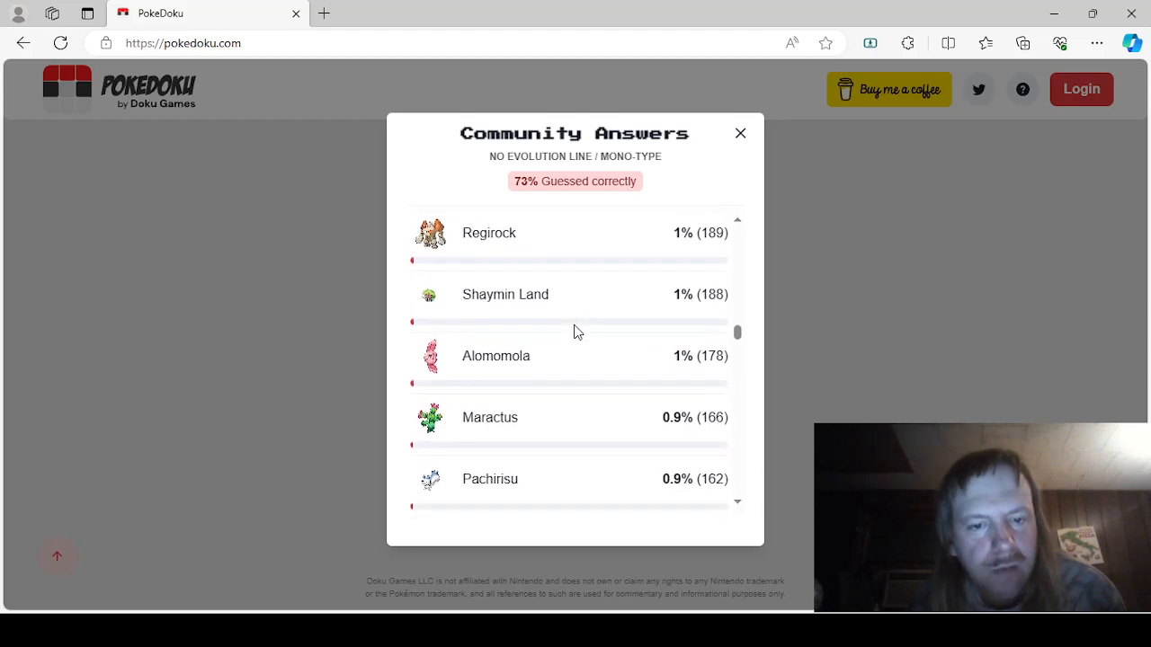
scroll("down", 3)
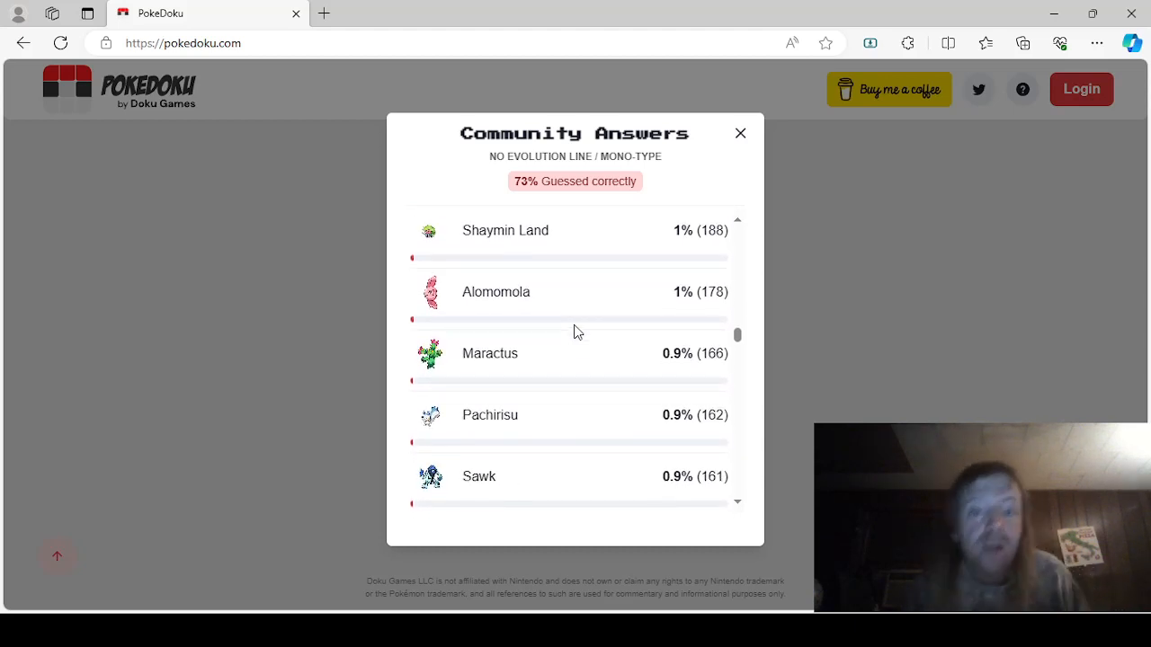
scroll("down", 3)
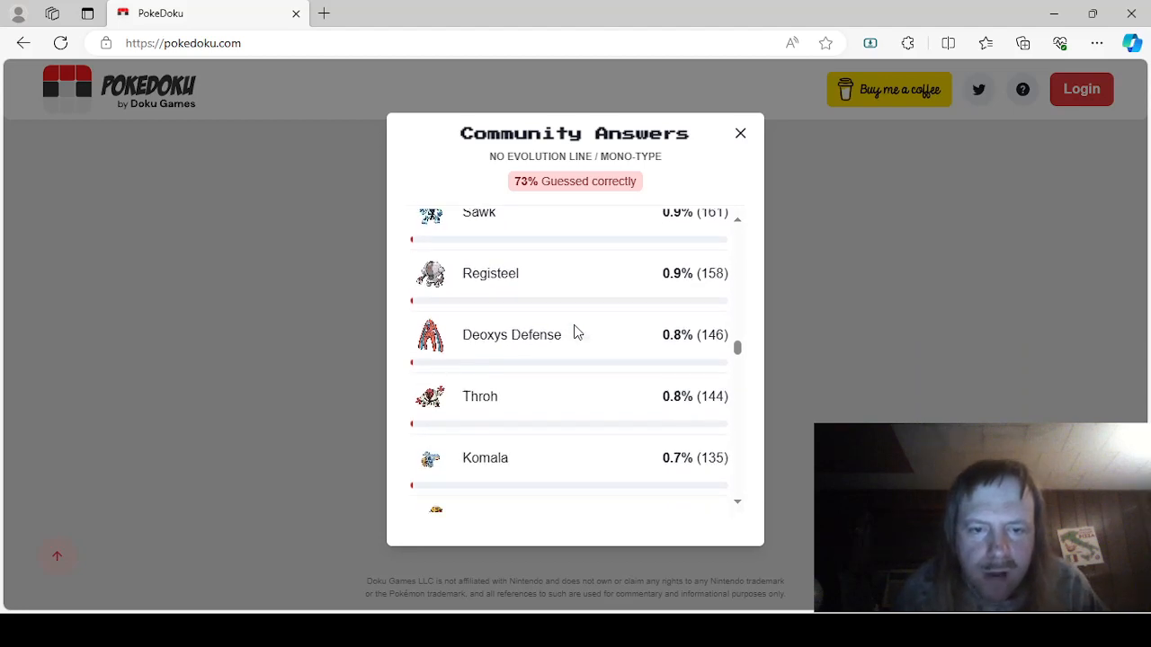
scroll("down", 3)
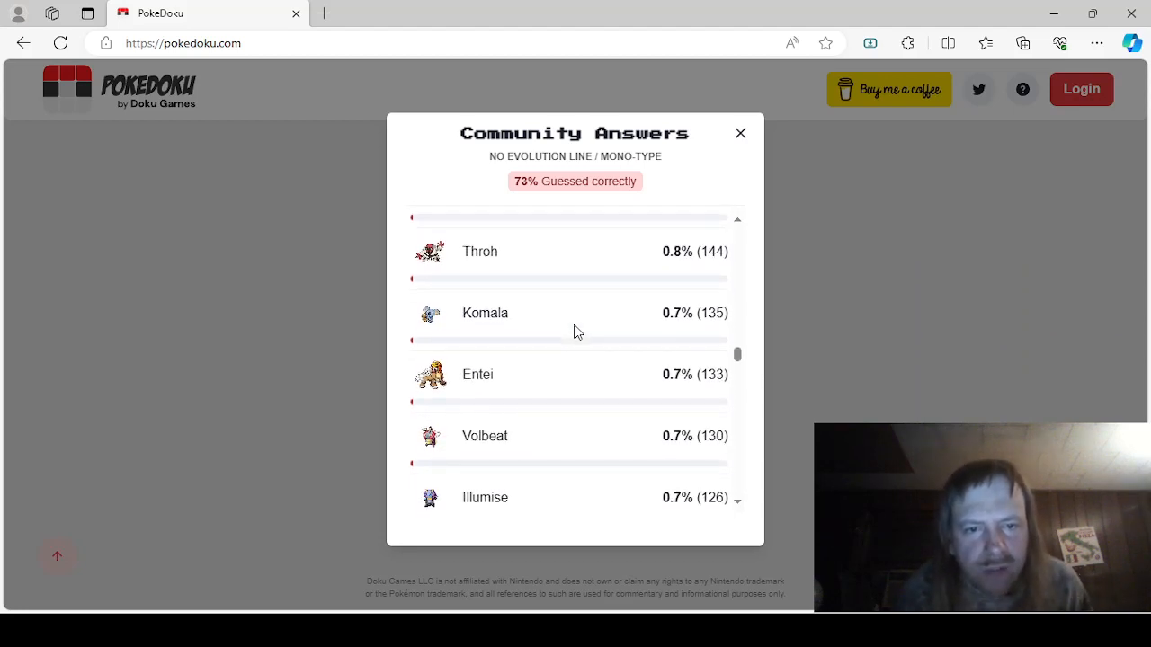
scroll("down", 3)
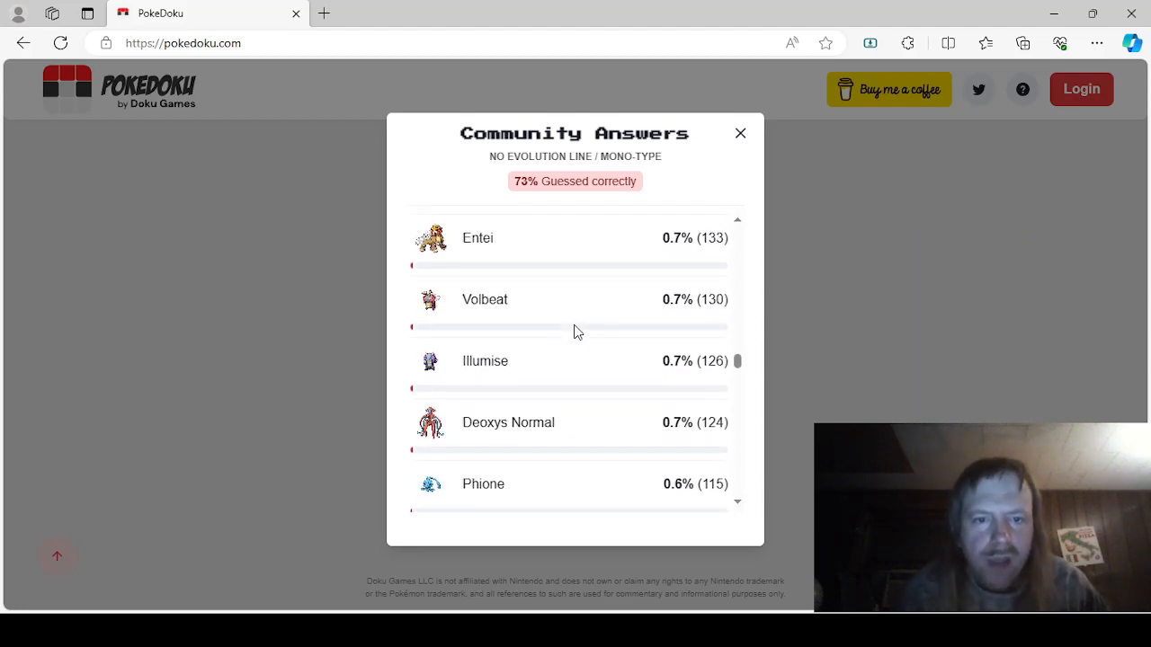
scroll("up", 3)
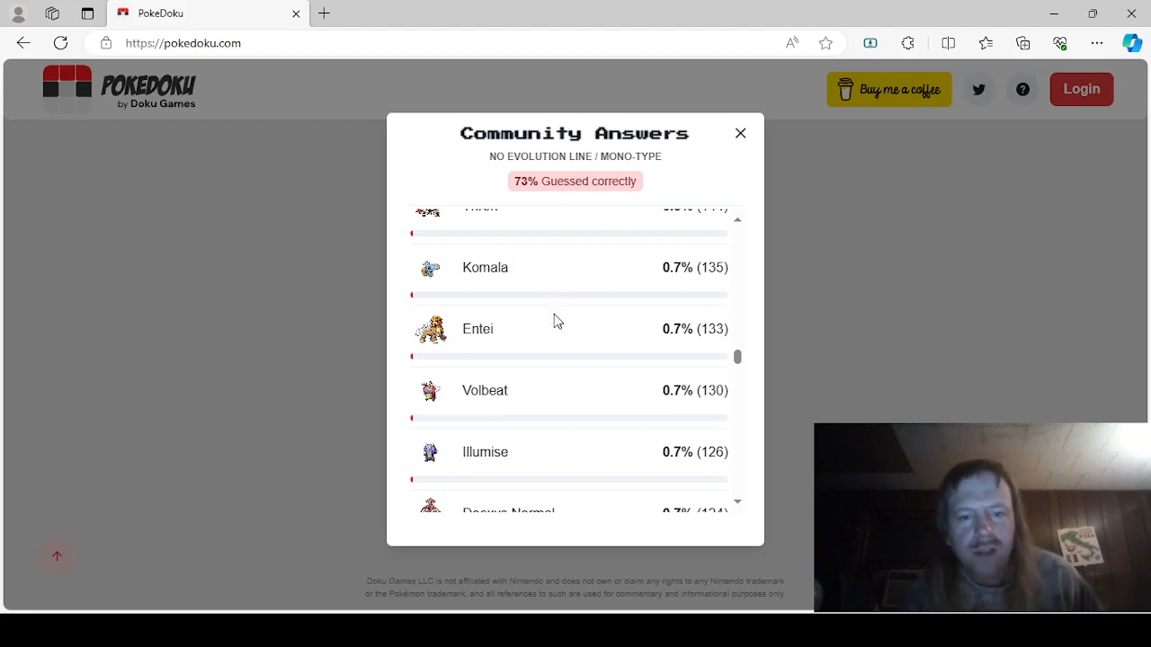
scroll("down", 3)
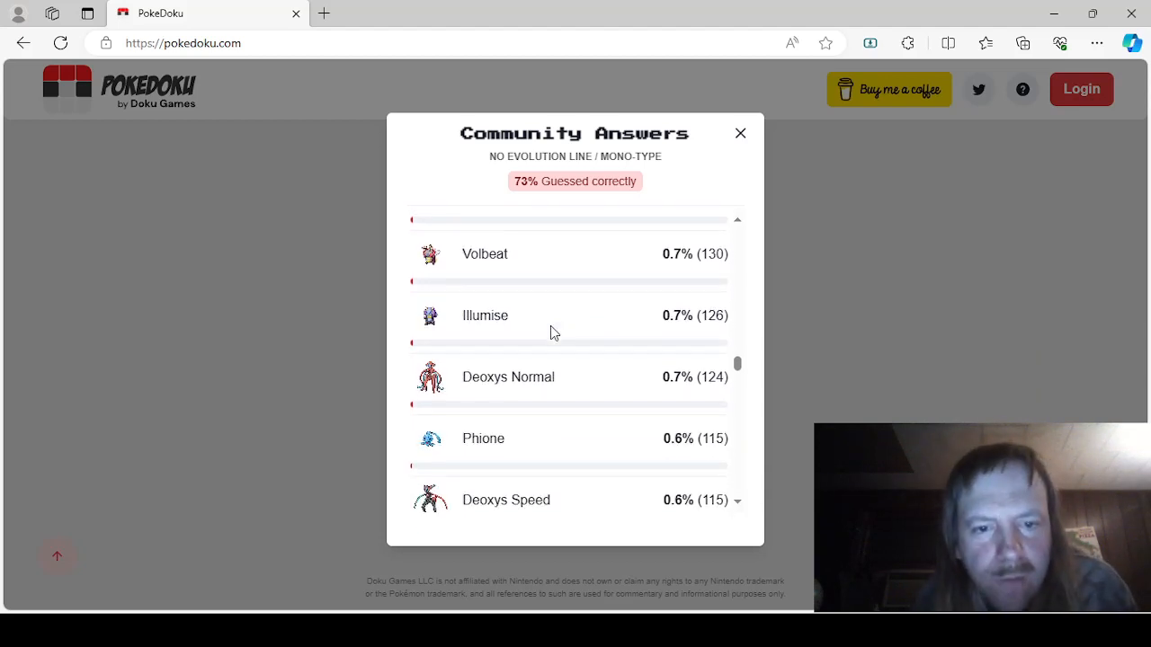
scroll("down", 3)
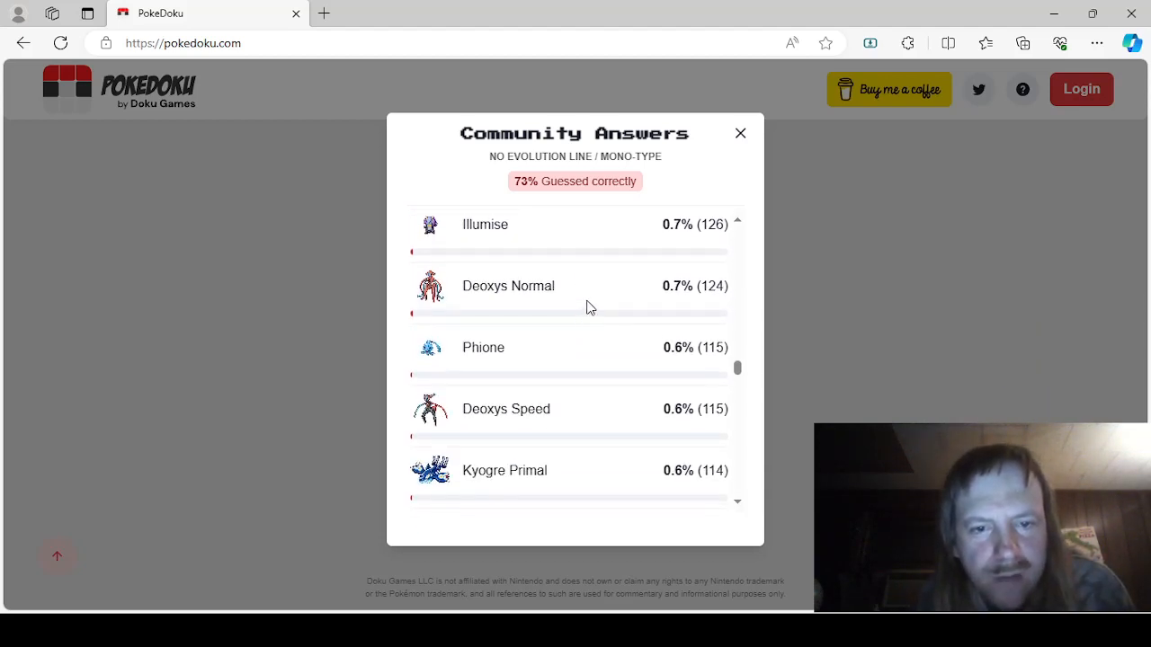
scroll("down", 3)
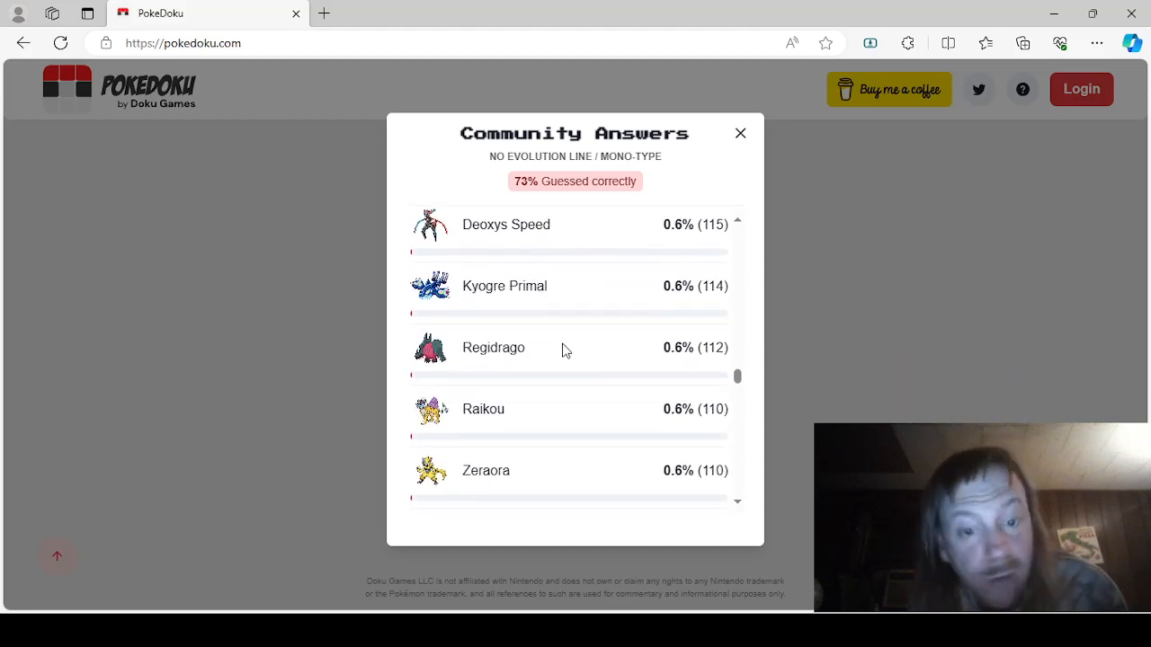
scroll("down", 3)
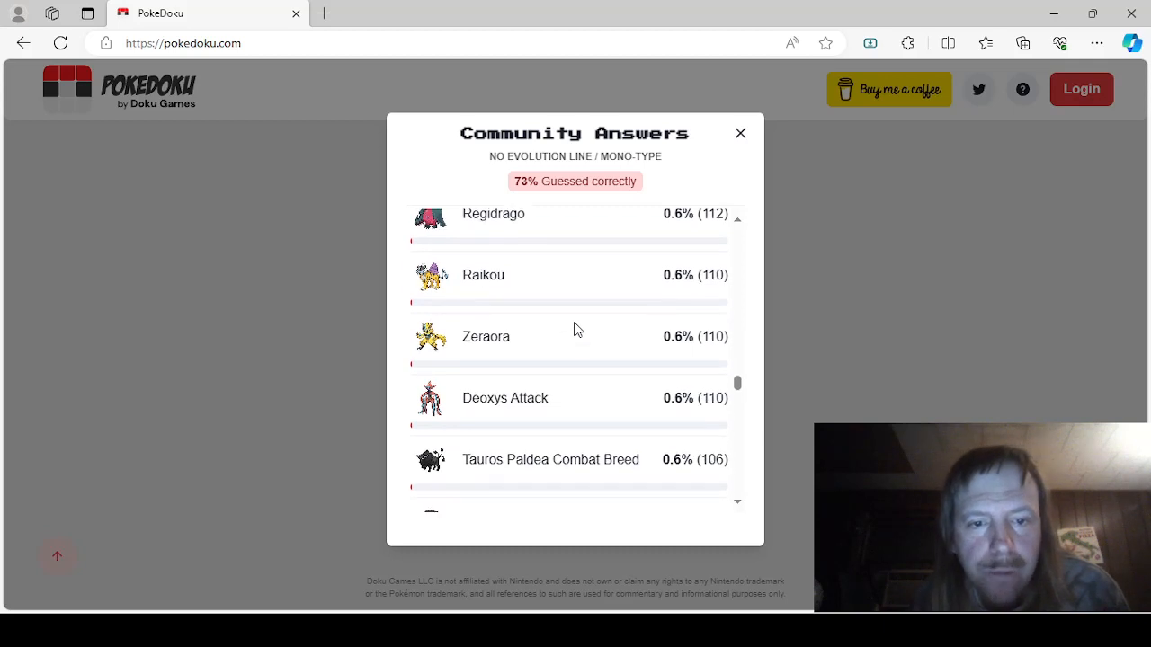
scroll("down", 3)
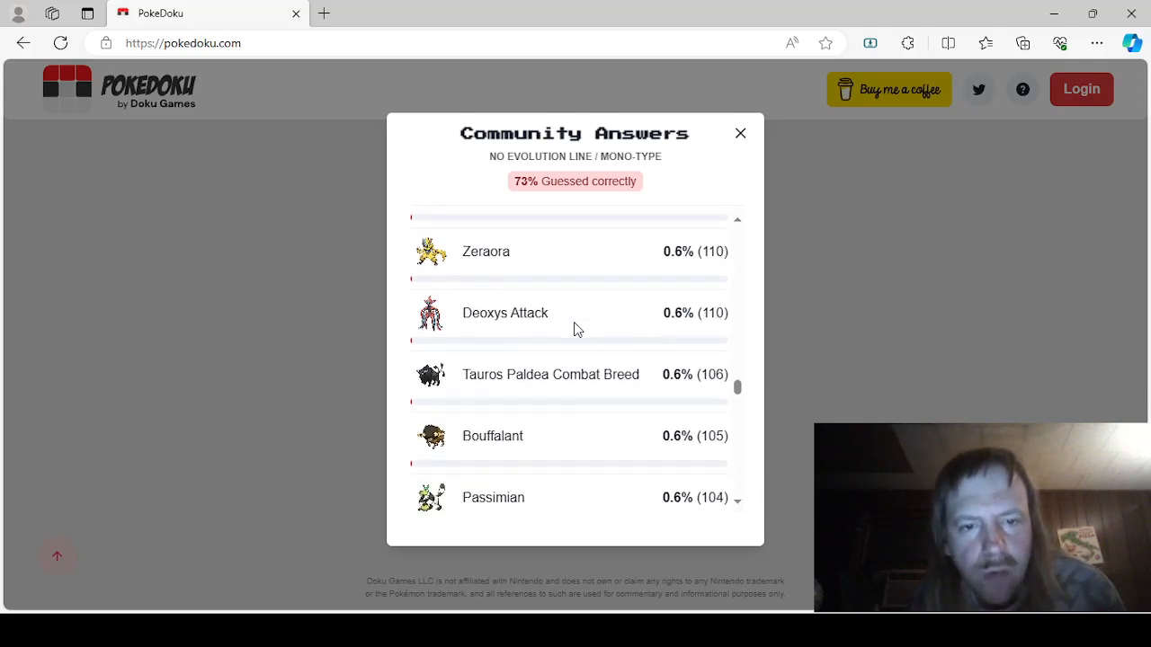
scroll("down", 3)
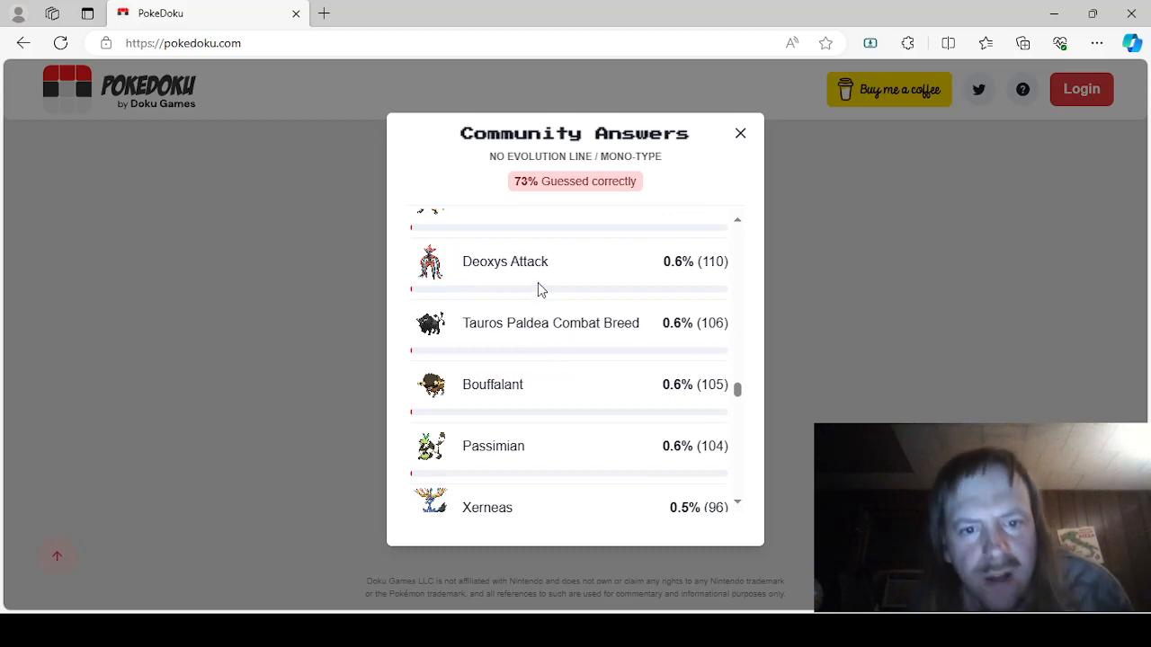
scroll("up", 3)
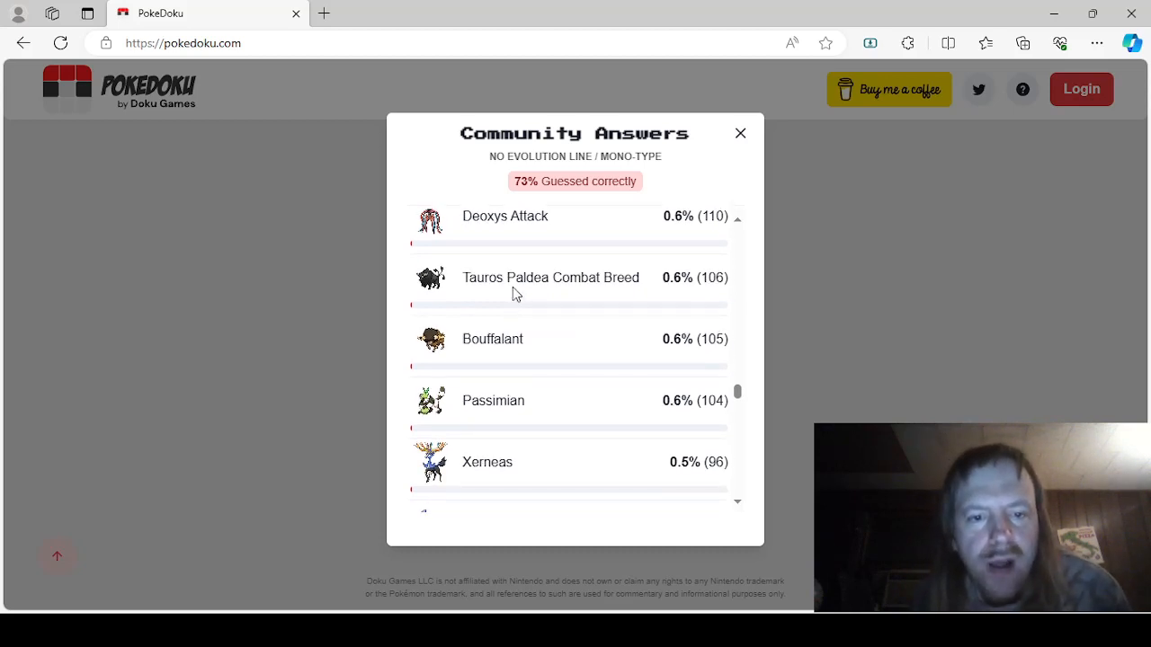
scroll("down", 3)
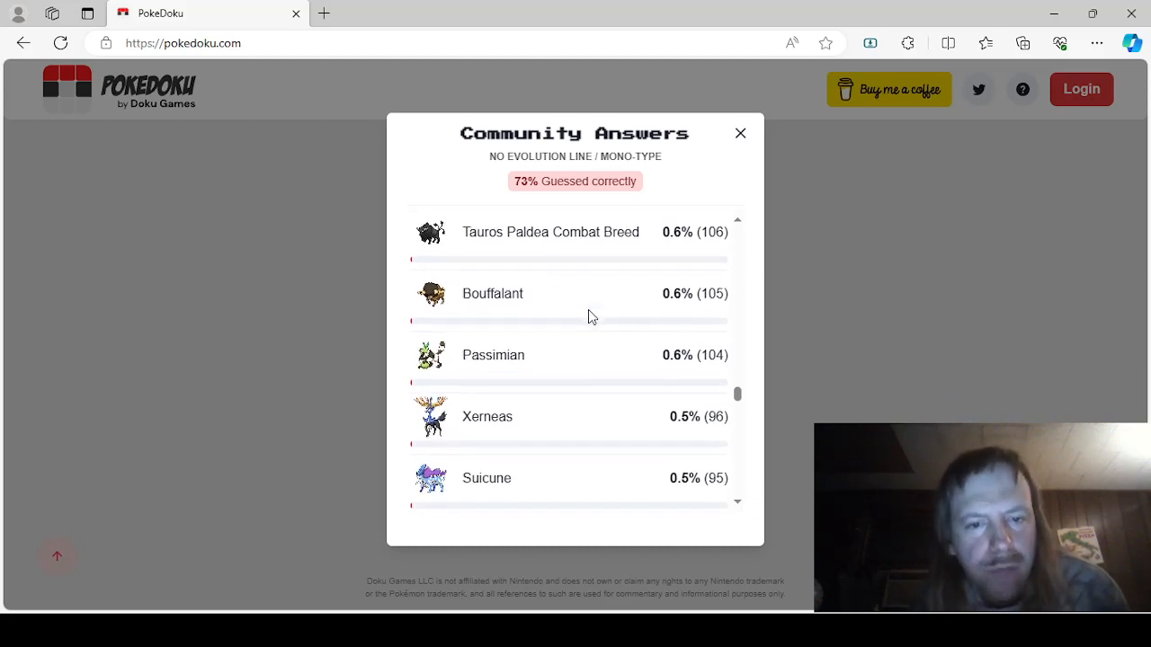
scroll("down", 3)
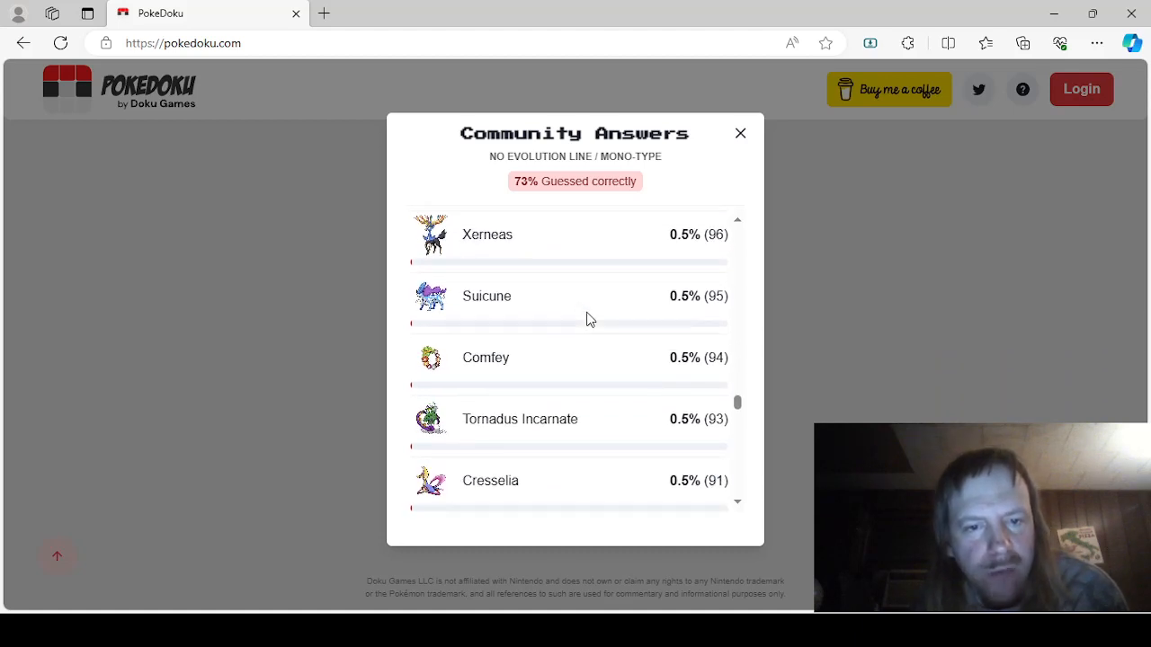
scroll("down", 3)
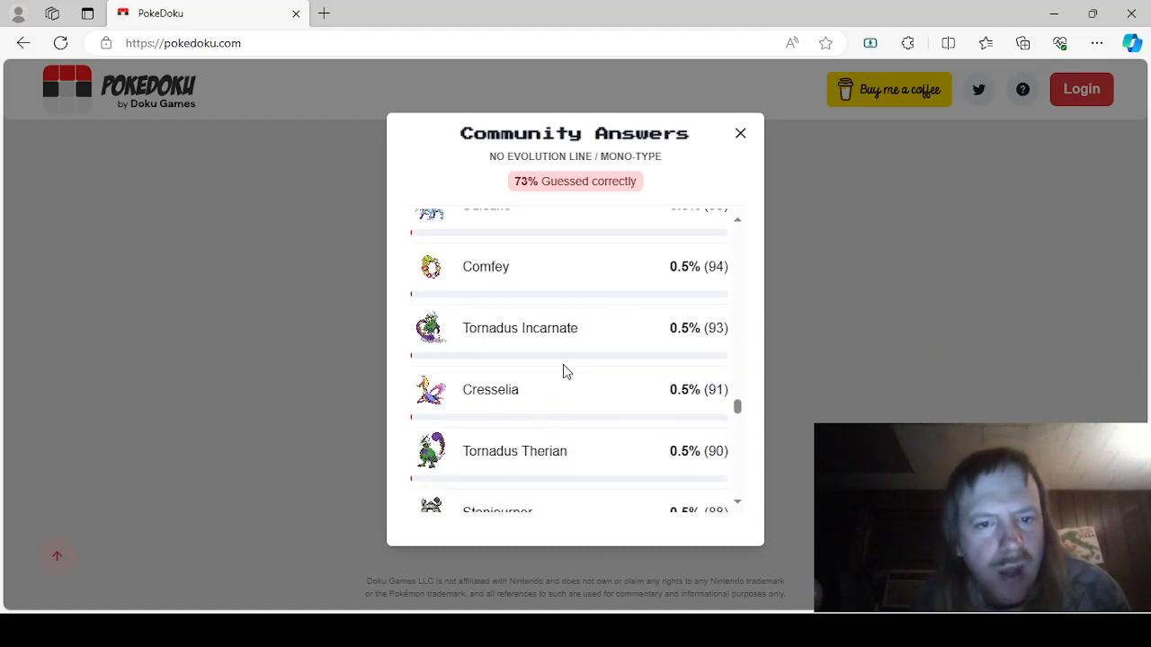
mouse_move(583, 326)
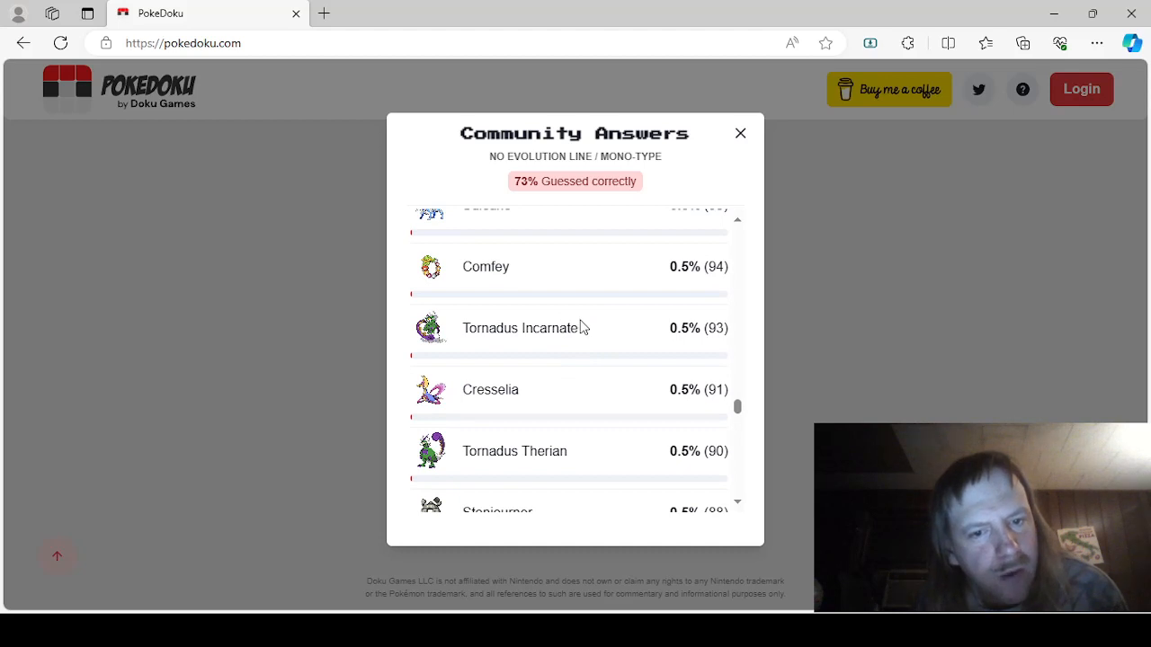
scroll("down", 3)
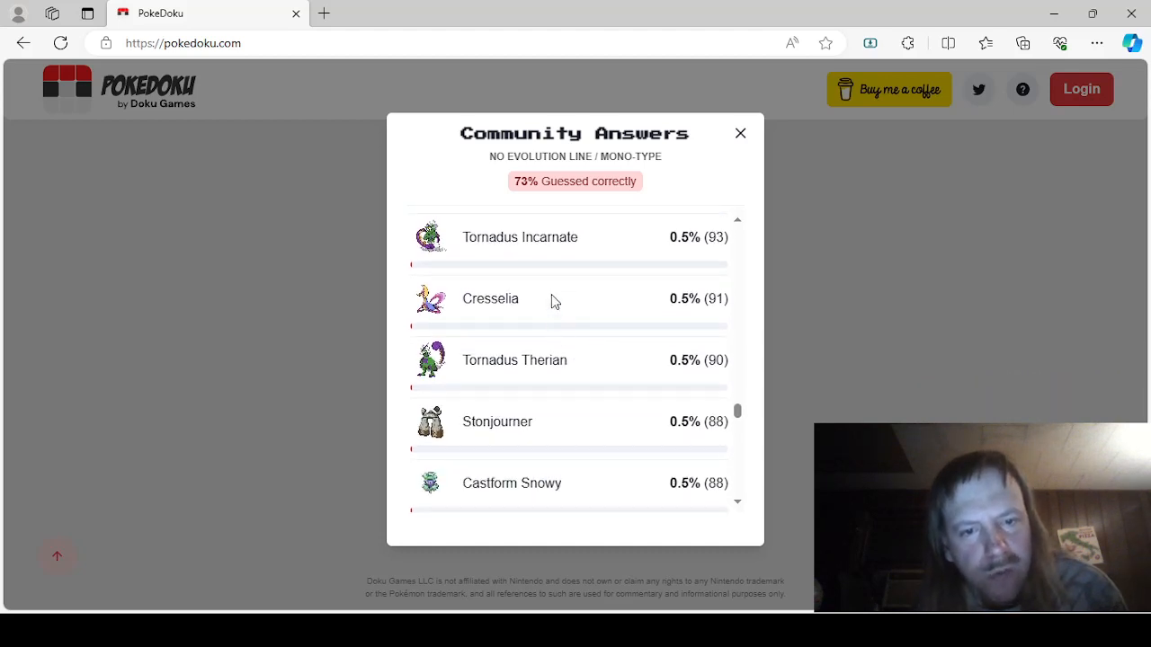
Step: Scroll the Mono-Type answers down to Zamazenta and Basculin Red Striped, then close the popup
scroll("down", 3)
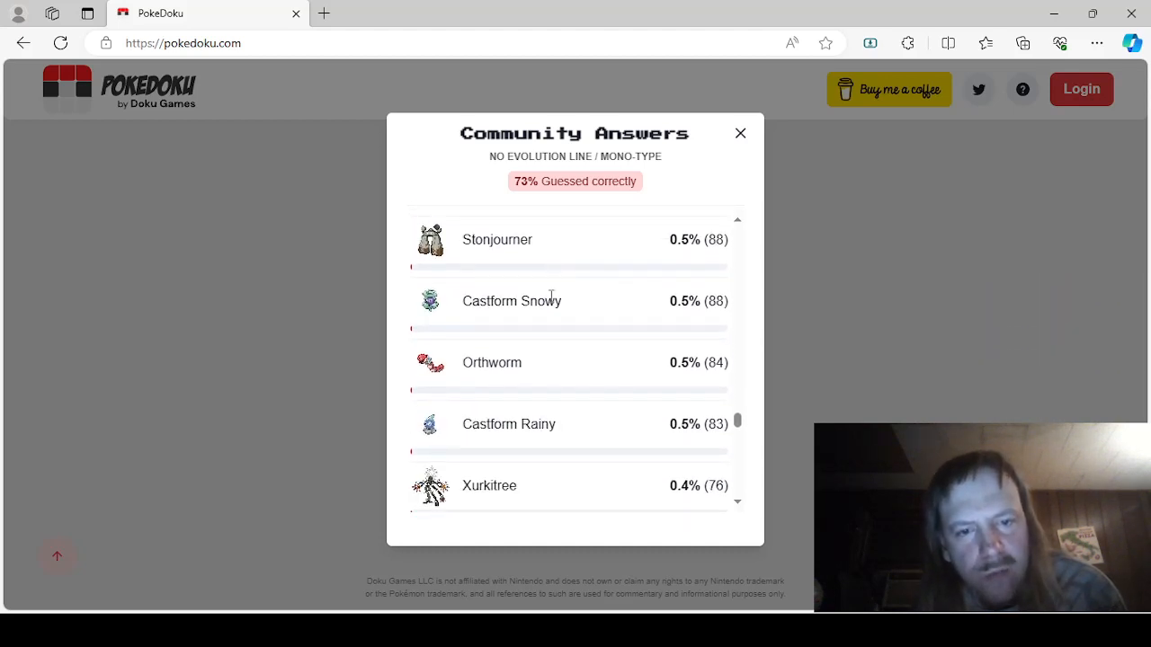
scroll("down", 3)
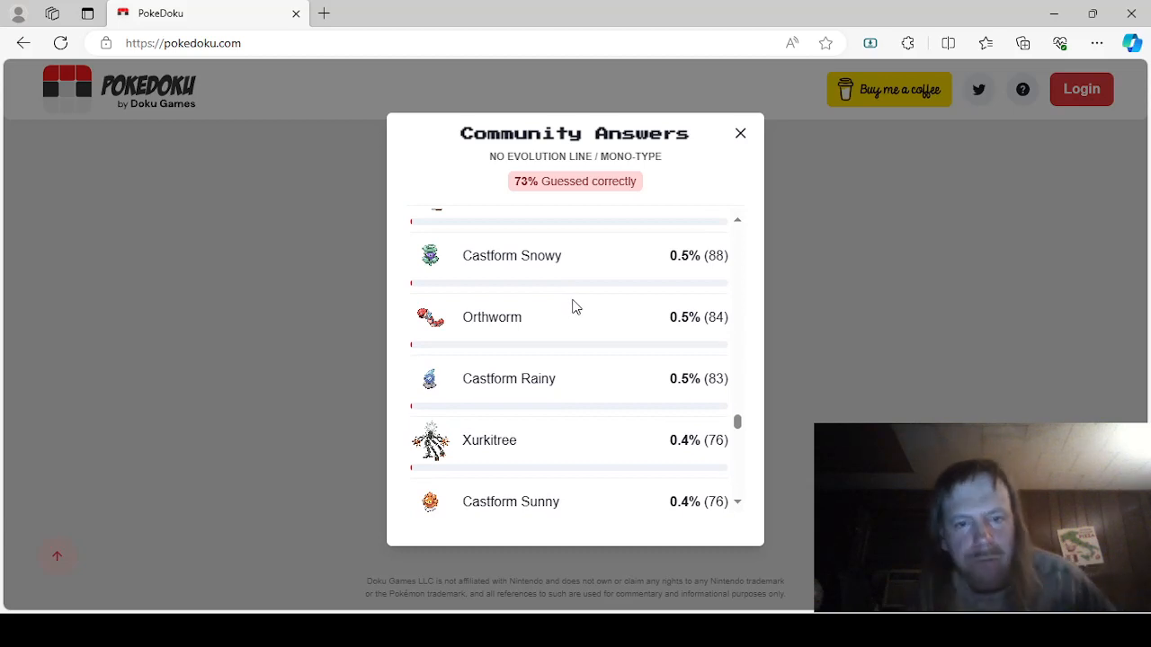
scroll("down", 3)
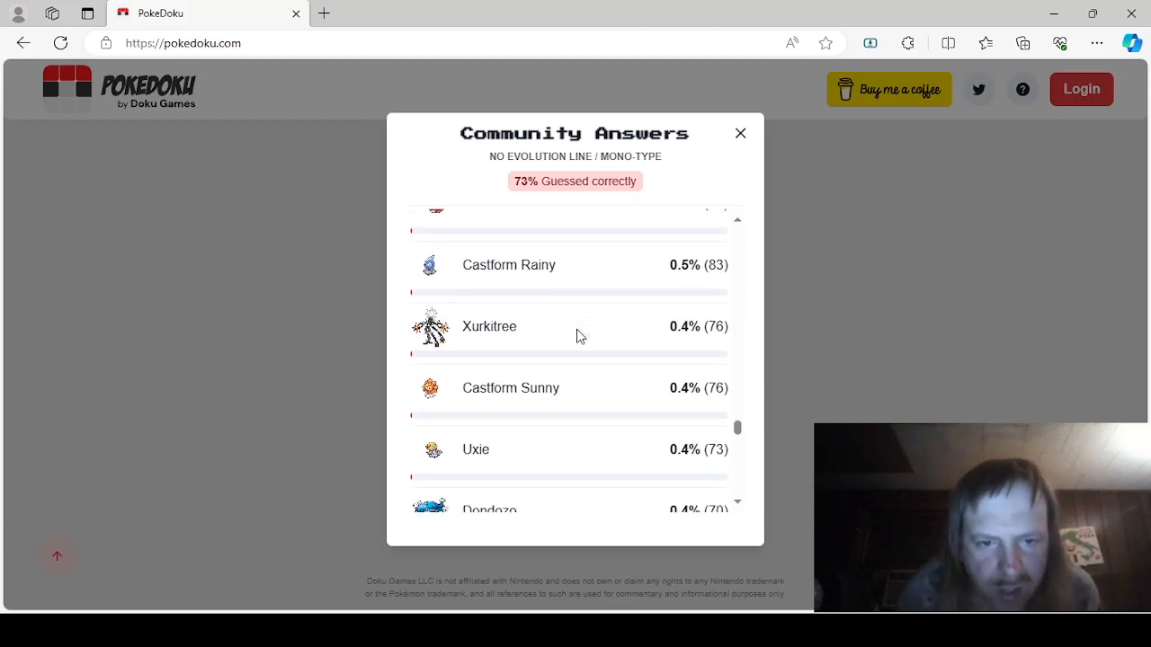
scroll("down", 3)
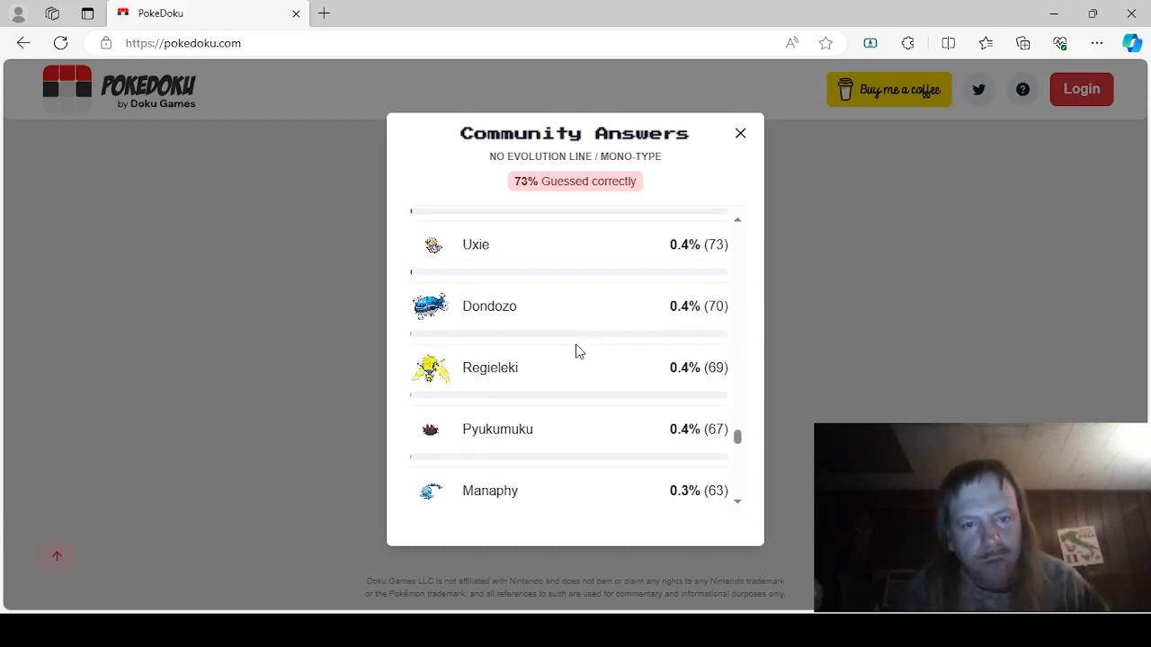
mouse_move(582, 347)
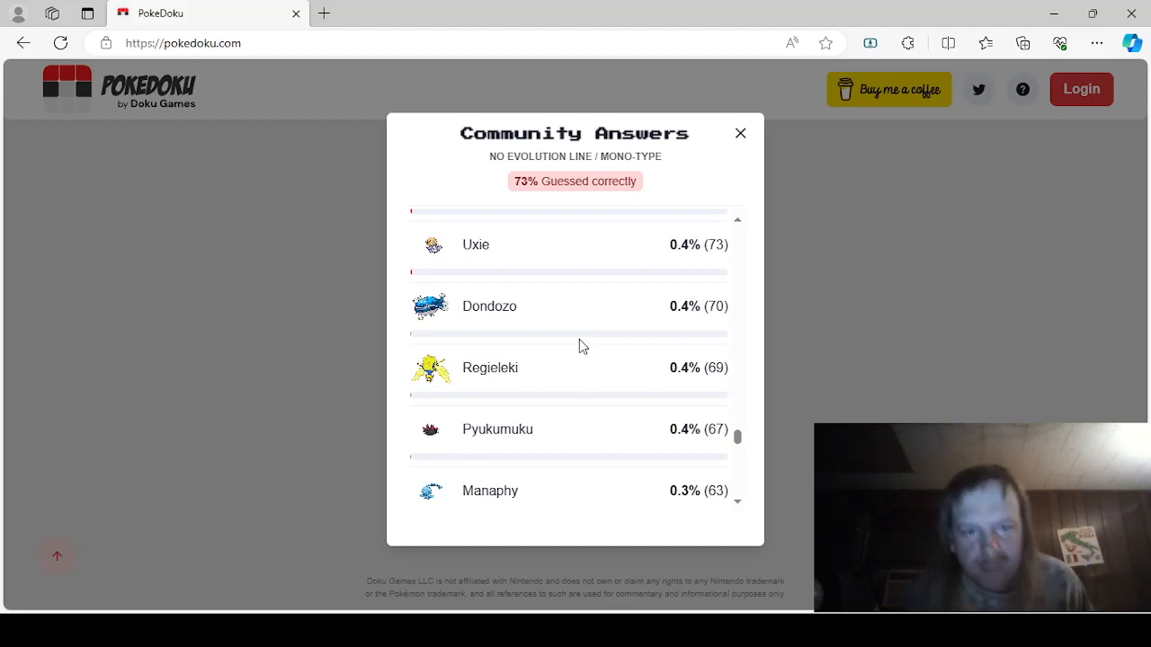
scroll("down", 3)
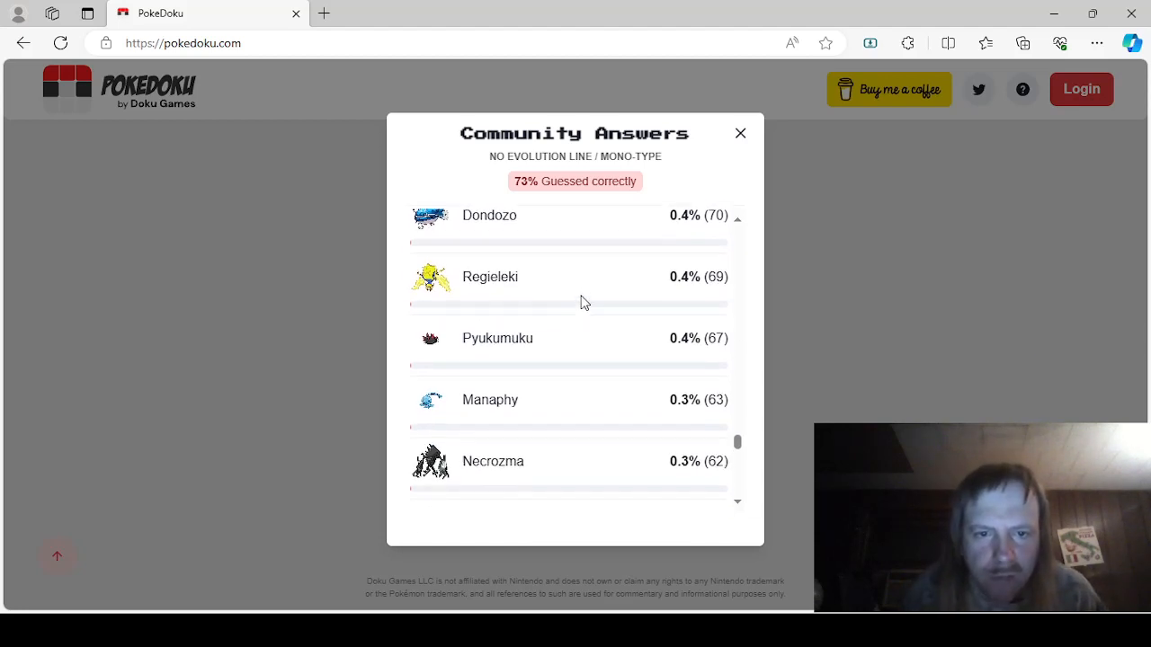
scroll("down", 3)
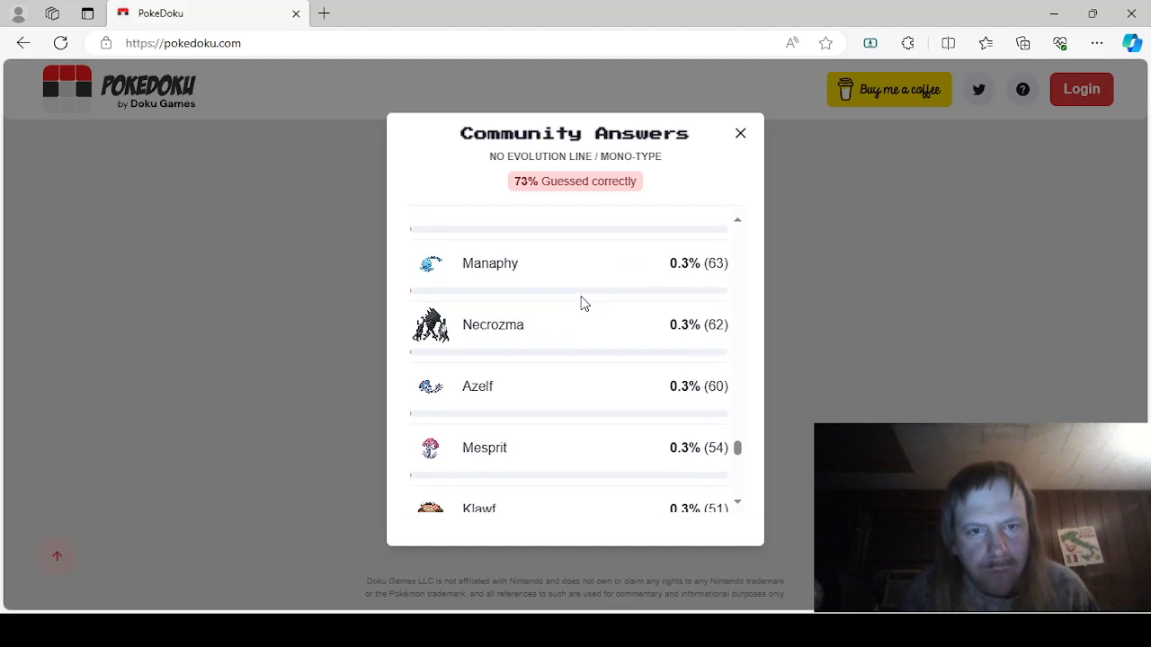
scroll("up", 3)
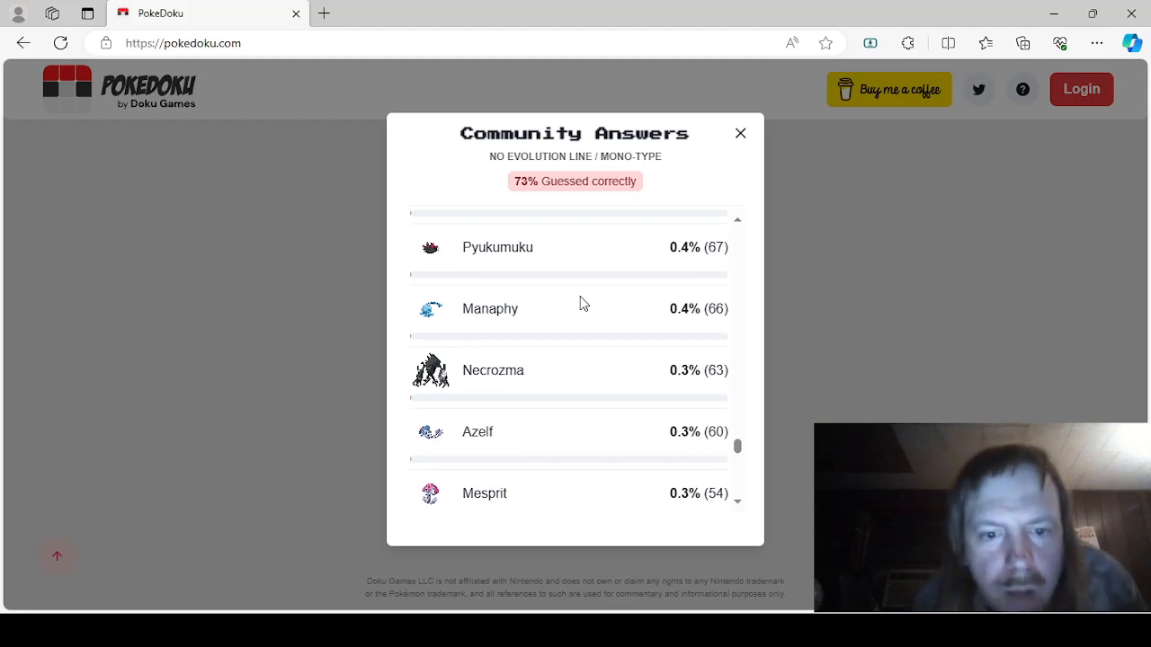
scroll("down", 3)
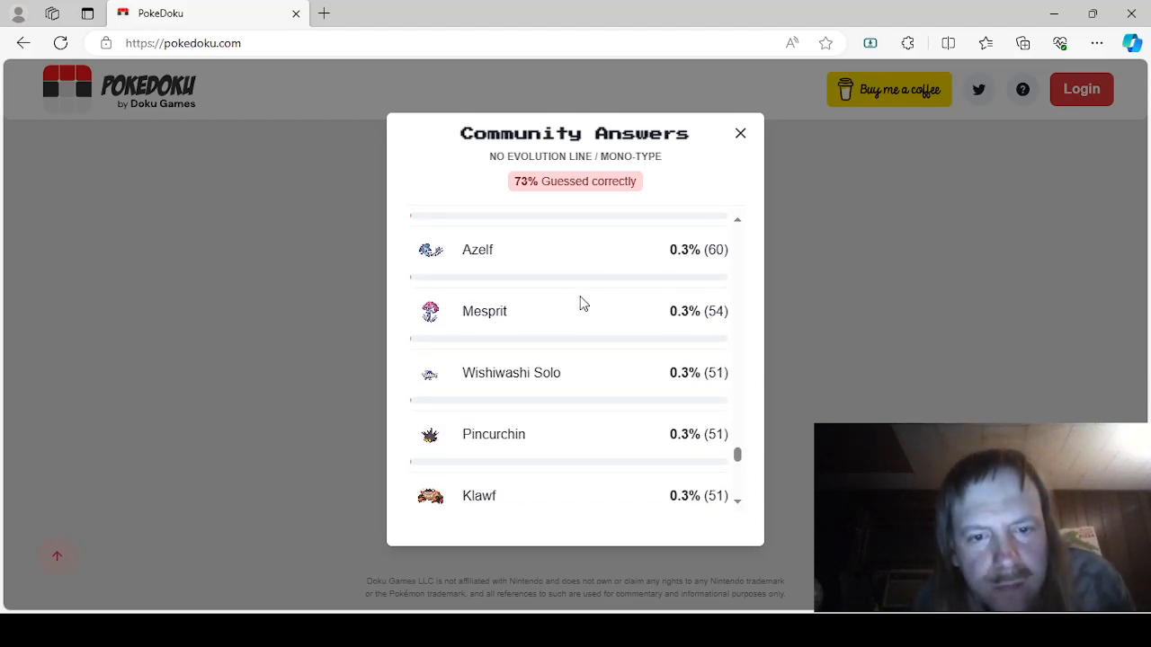
scroll("down", 3)
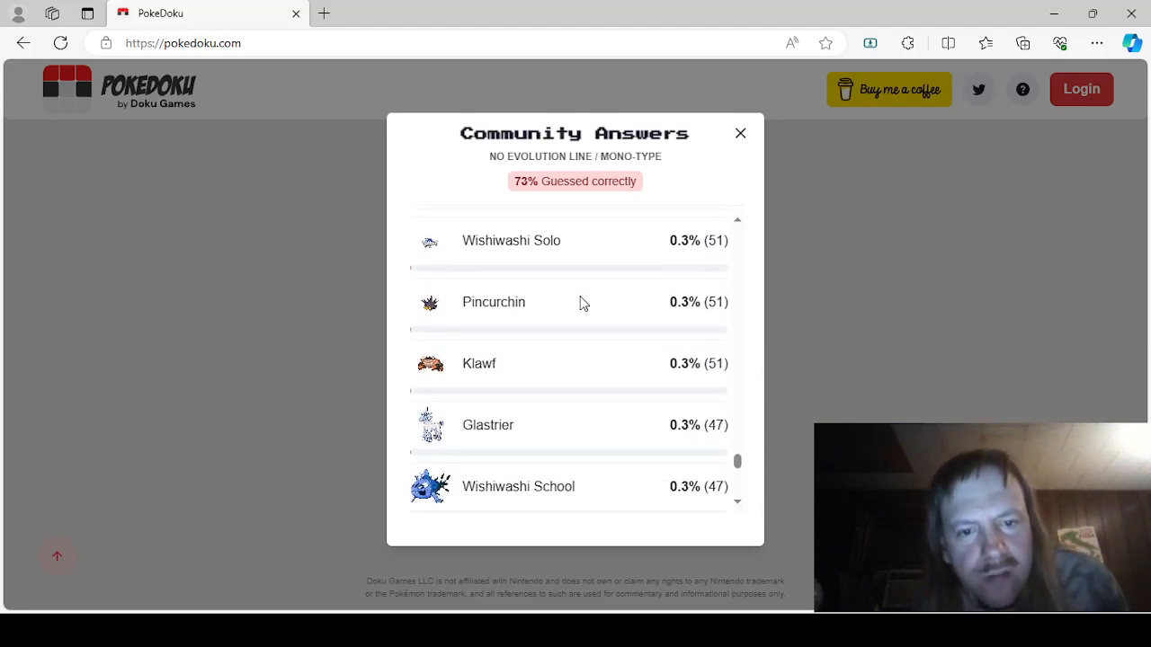
scroll("down", 3)
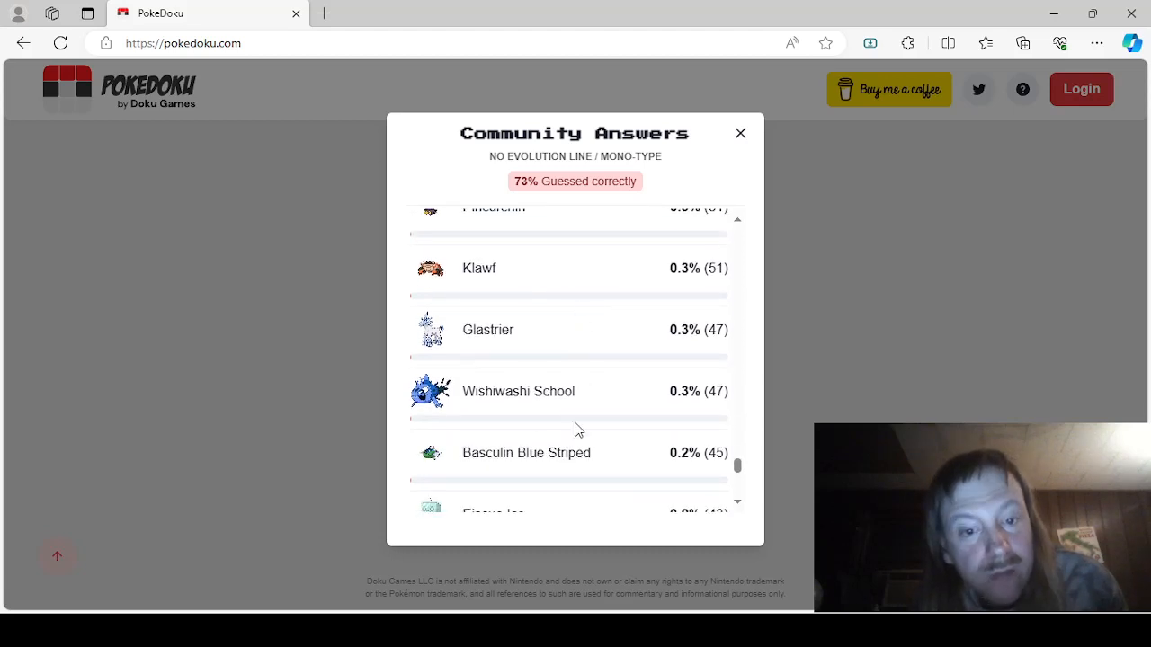
mouse_move(557, 338)
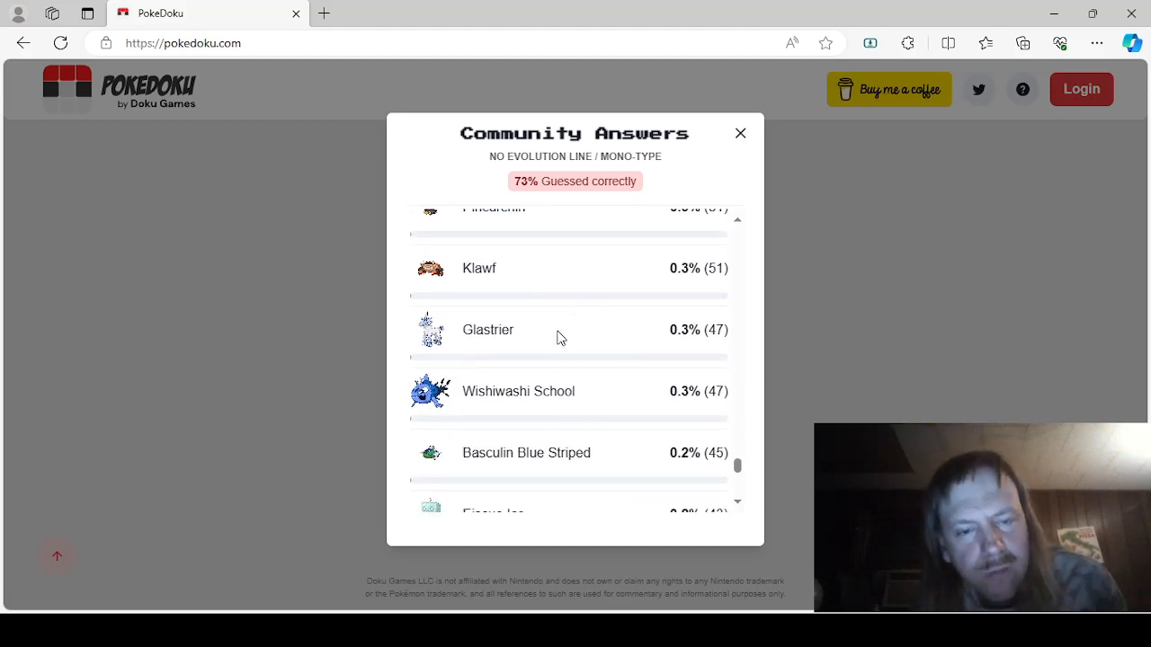
scroll("down", 3)
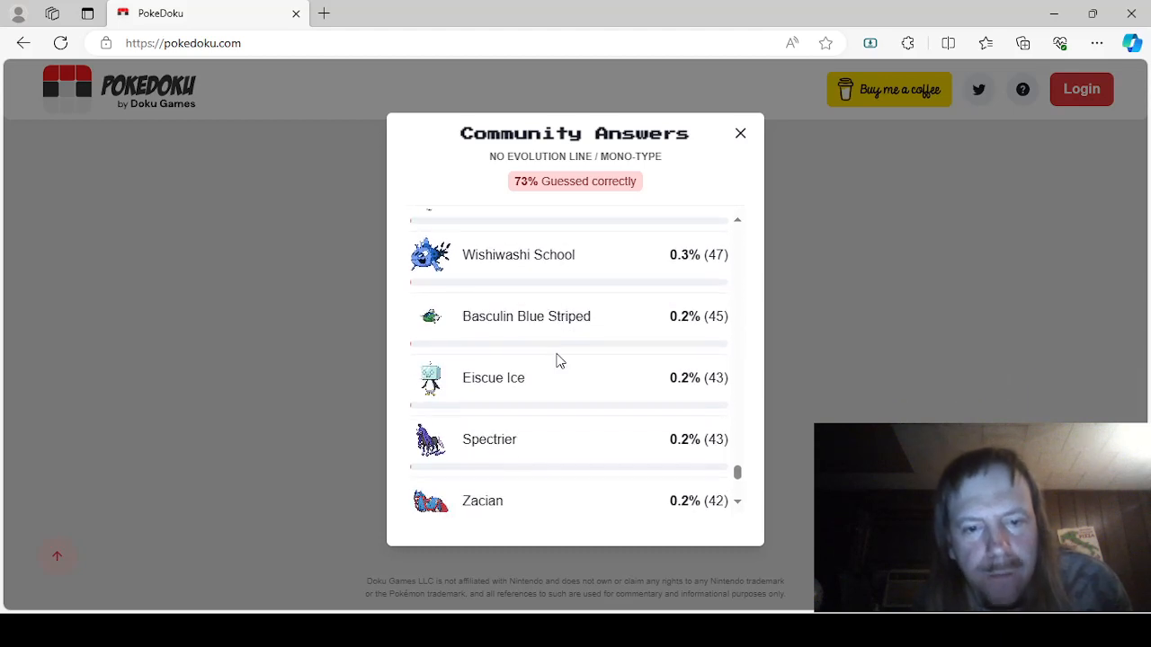
mouse_move(578, 333)
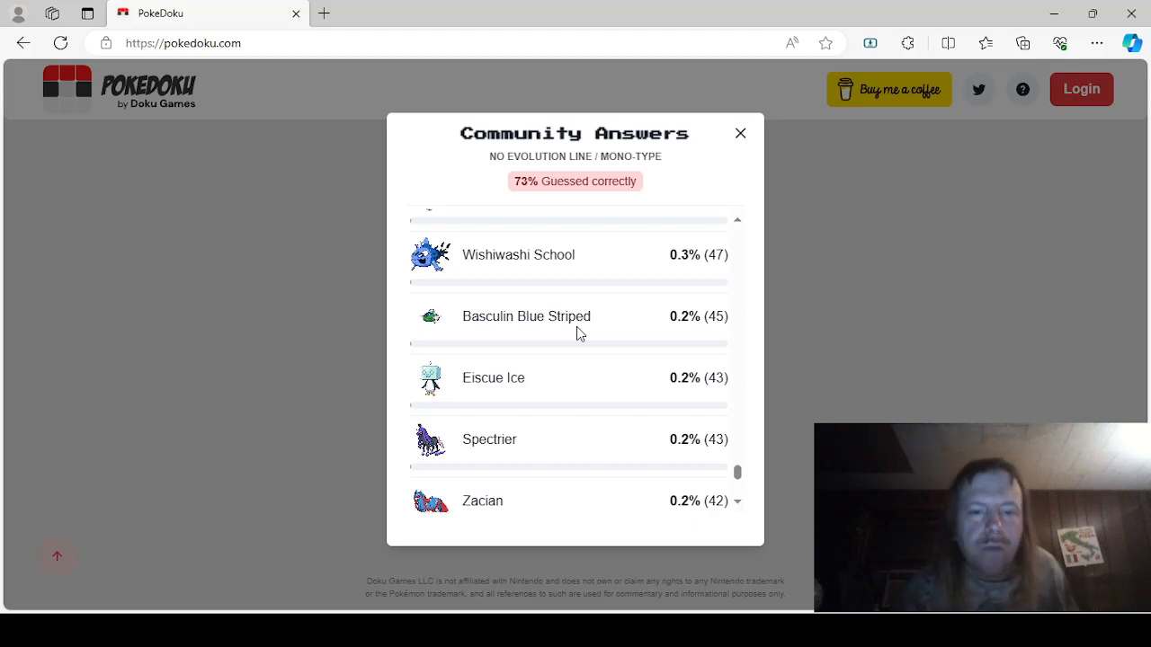
scroll("down", 3)
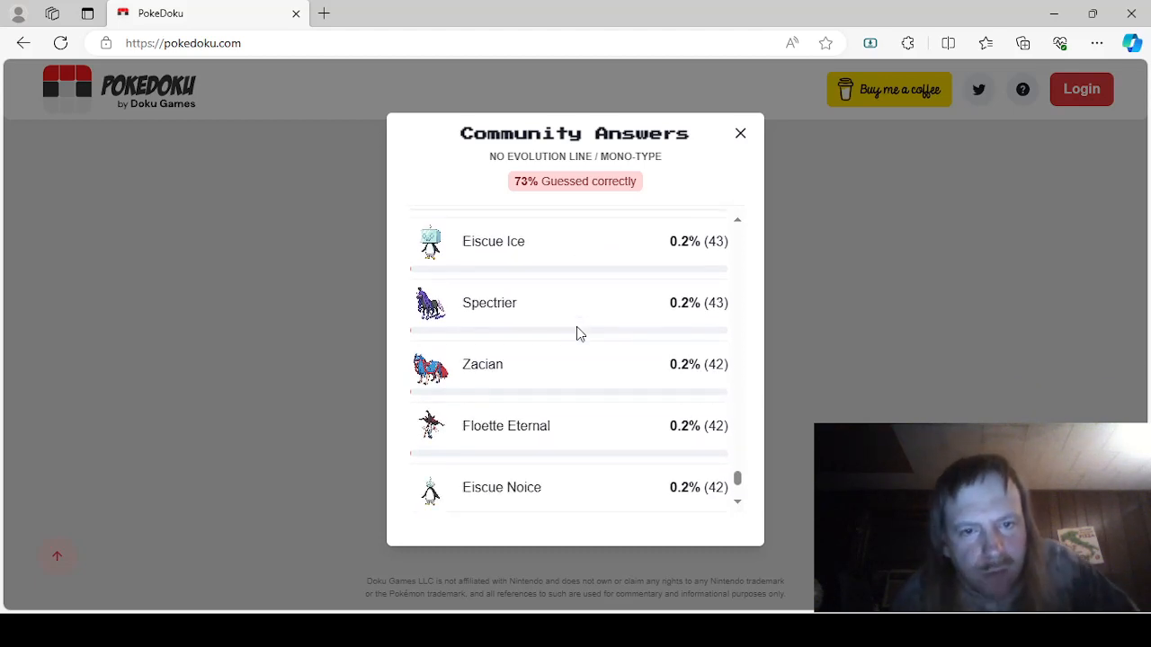
scroll("up", 3)
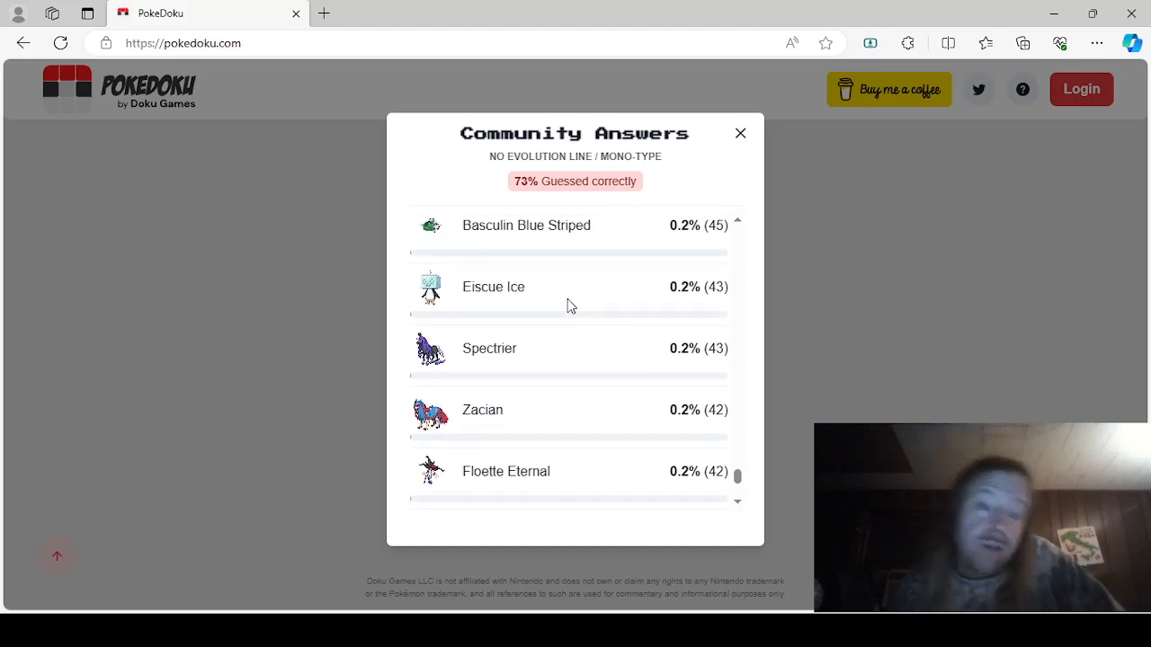
scroll("down", 3)
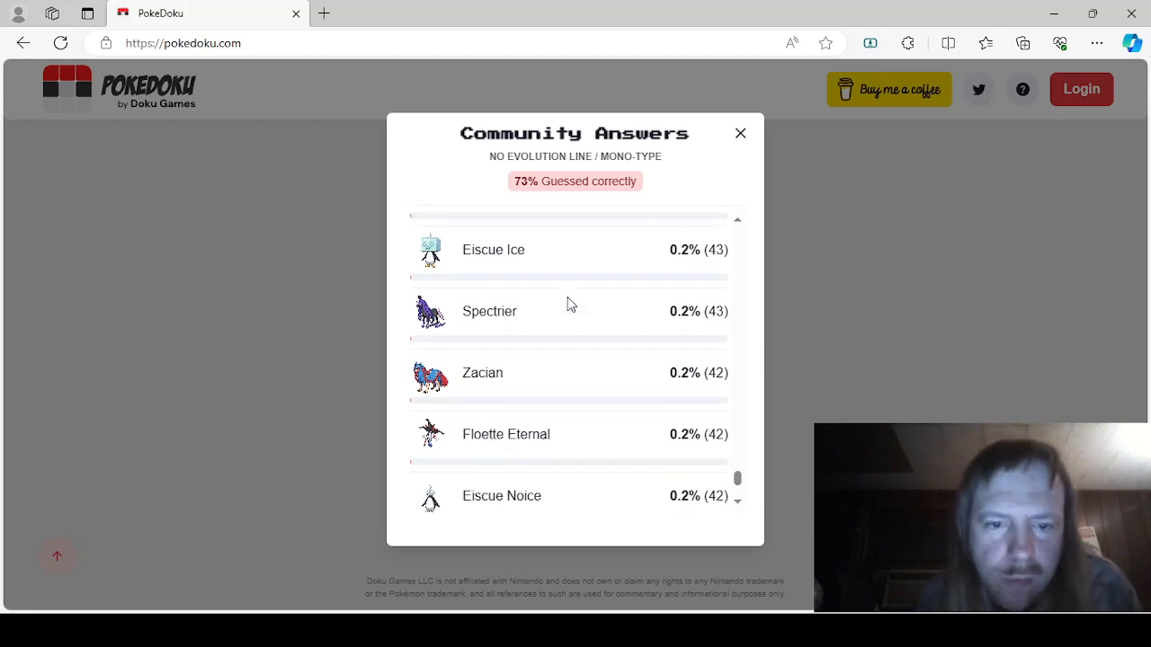
scroll("down", 3)
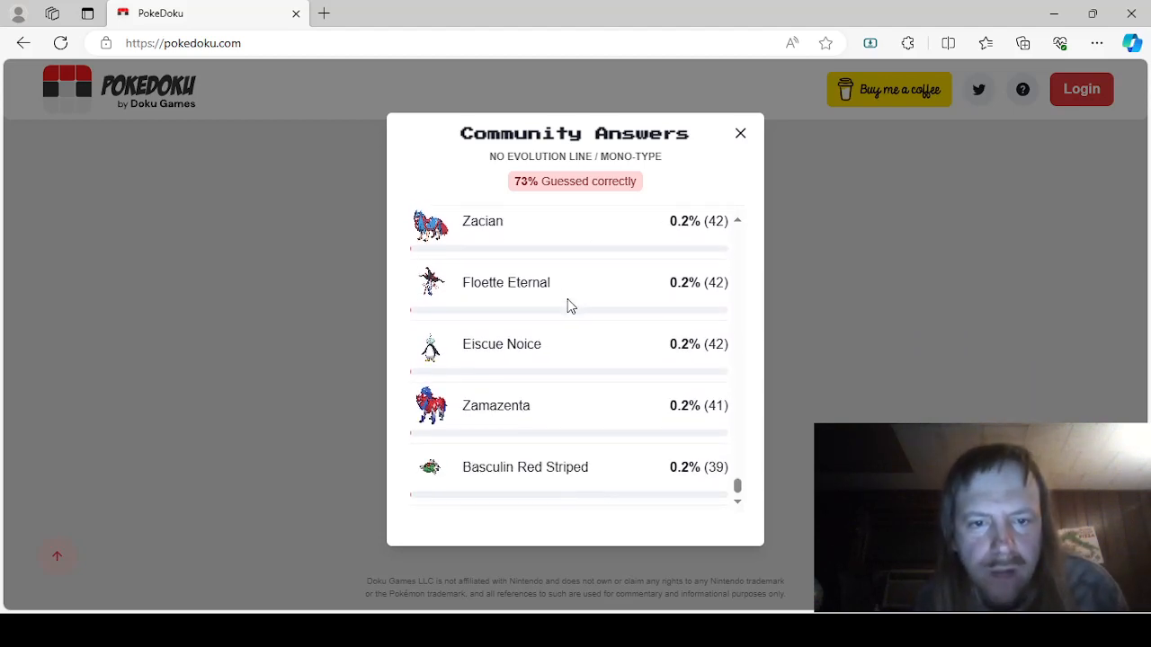
mouse_move(551, 361)
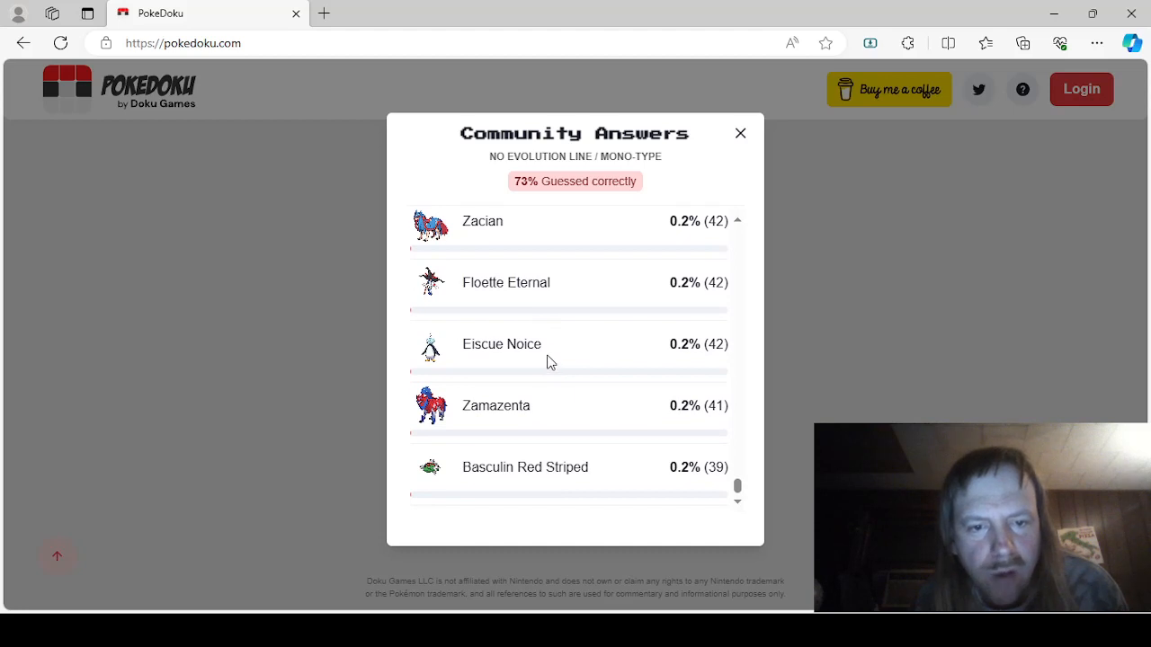
mouse_move(531, 446)
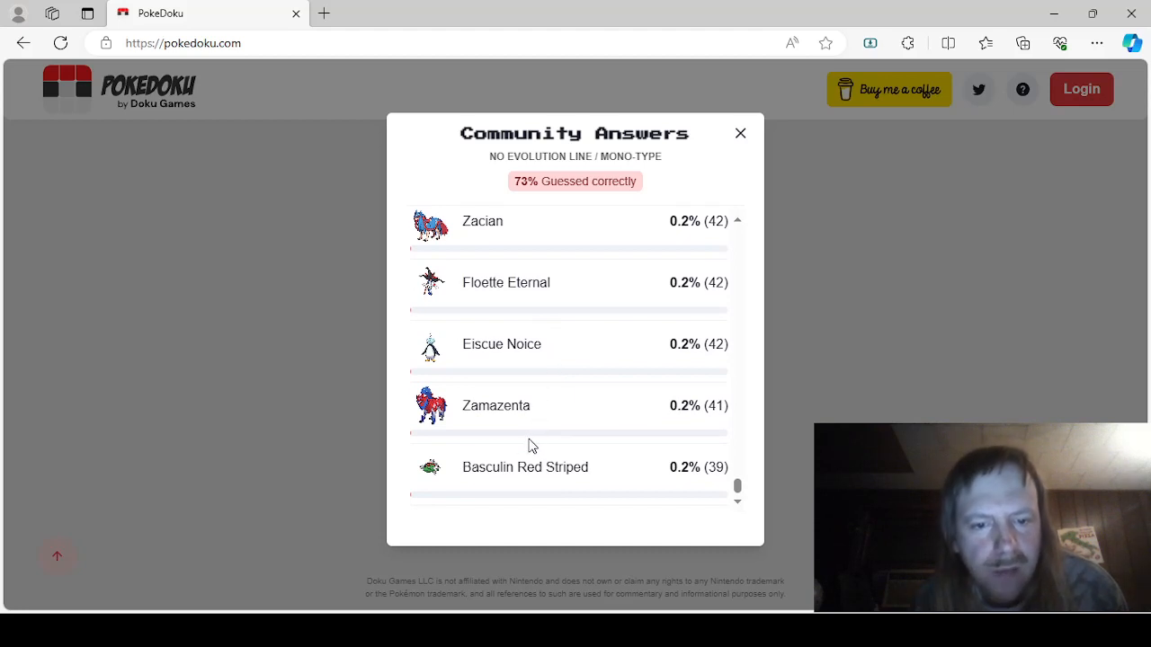
mouse_move(743, 191)
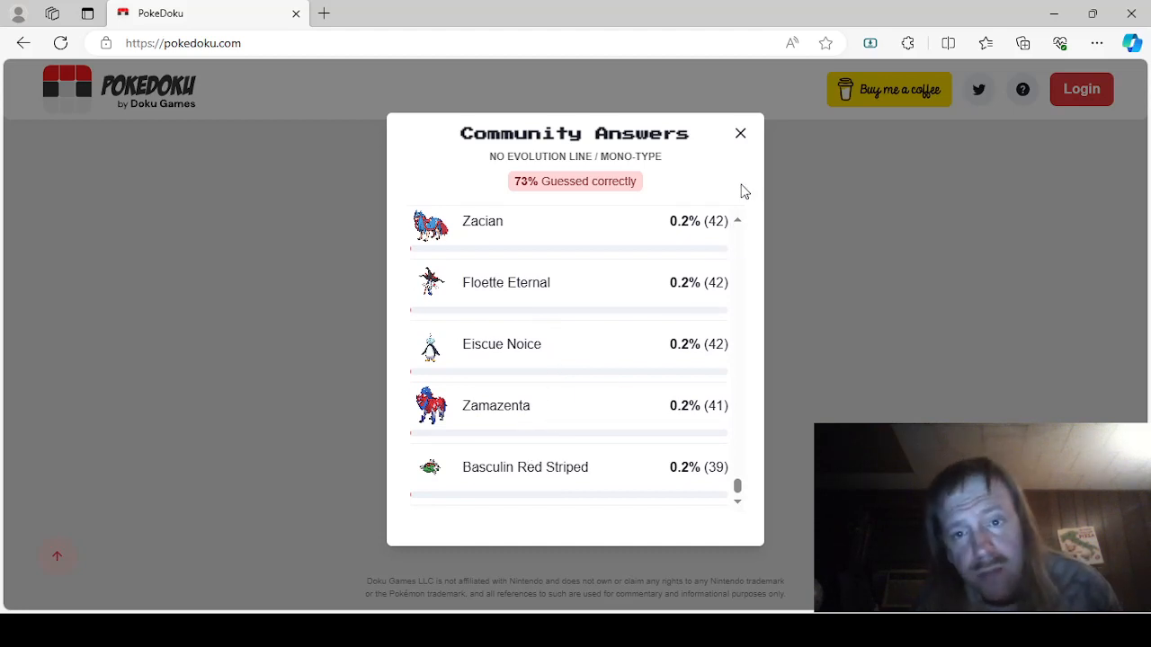
left_click(740, 133)
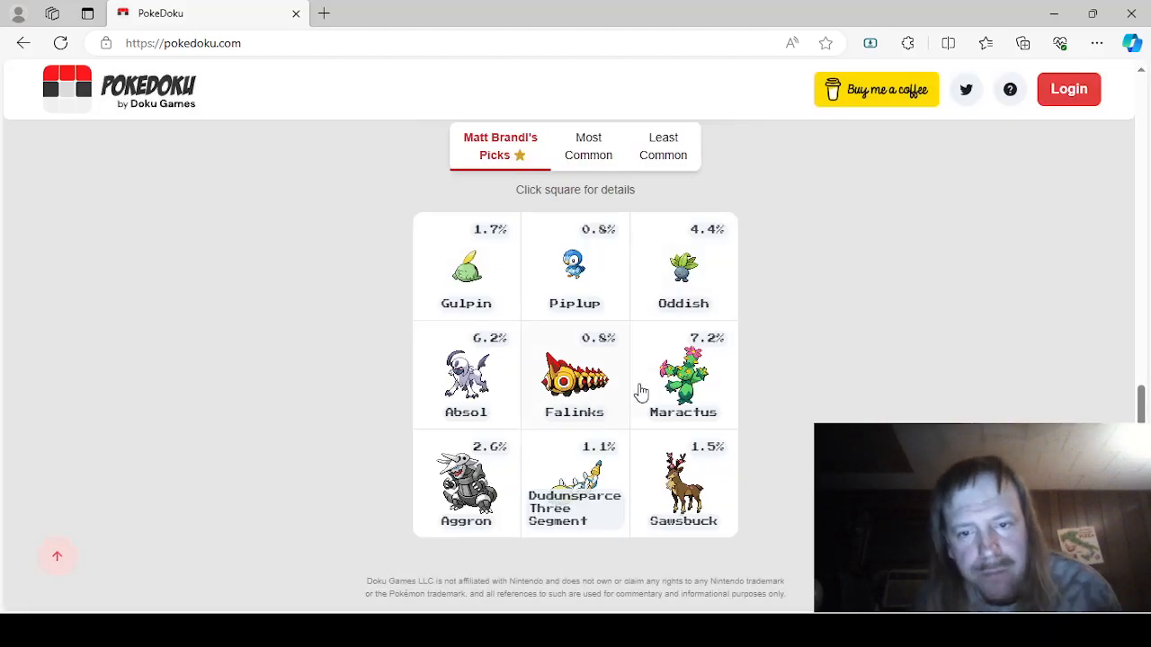
Step: Open the Maractus square's answers, scroll down to Ogerpon Wellspring Mask, then close the popup
left_click(682, 375)
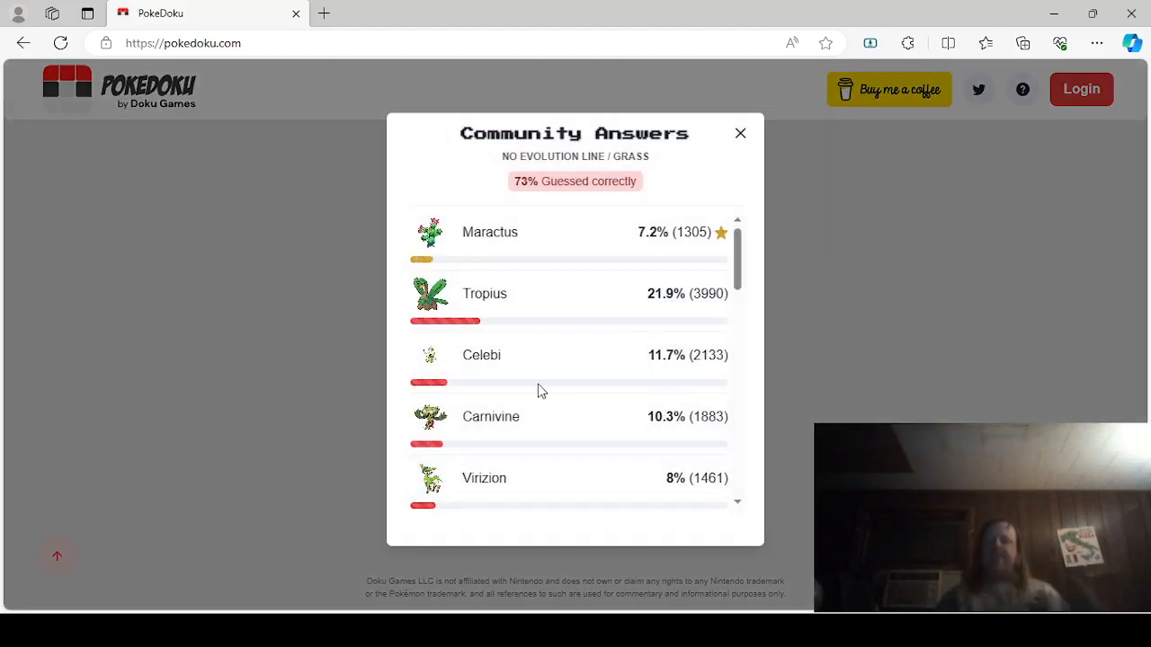
scroll("down", 3)
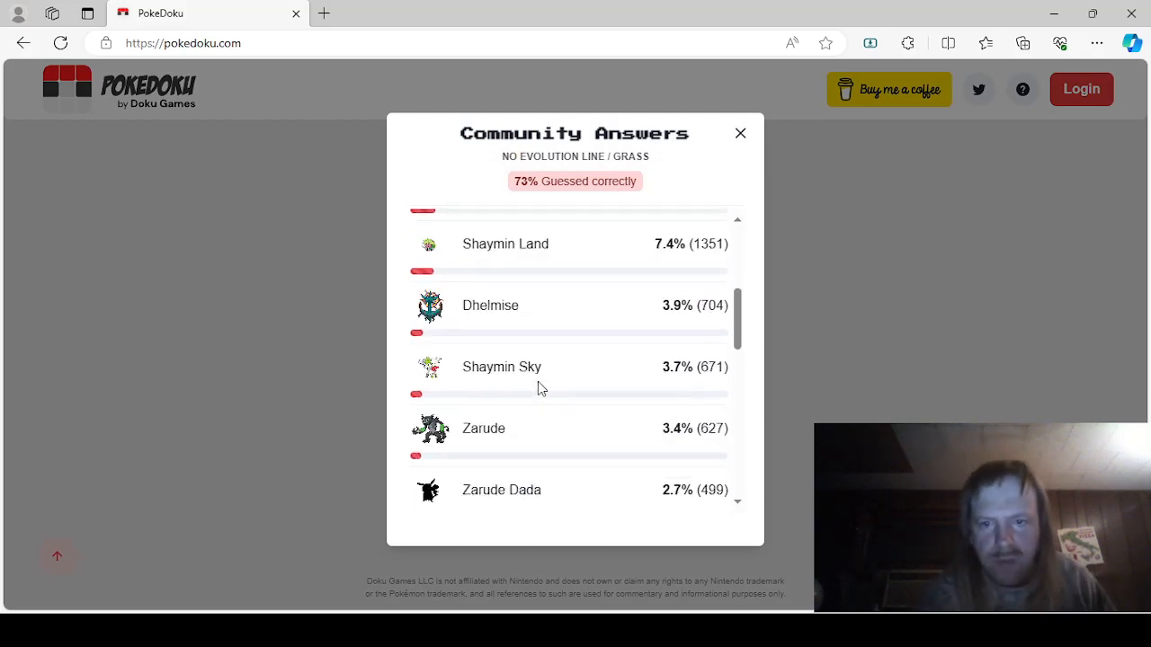
scroll("up", 3)
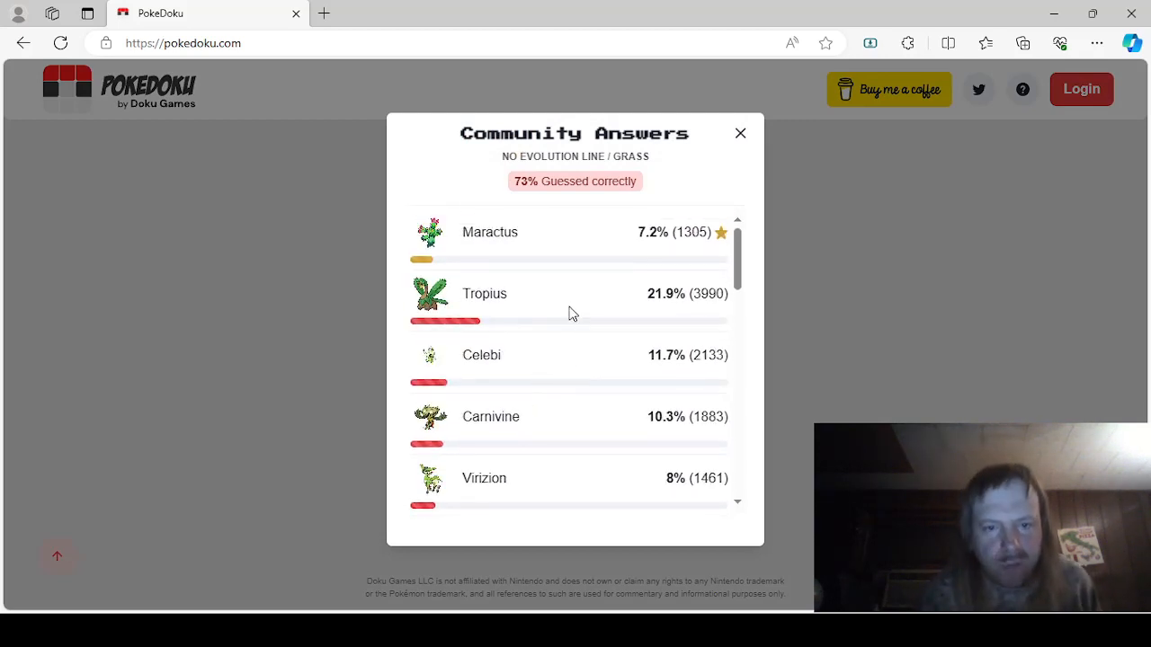
scroll("down", 3)
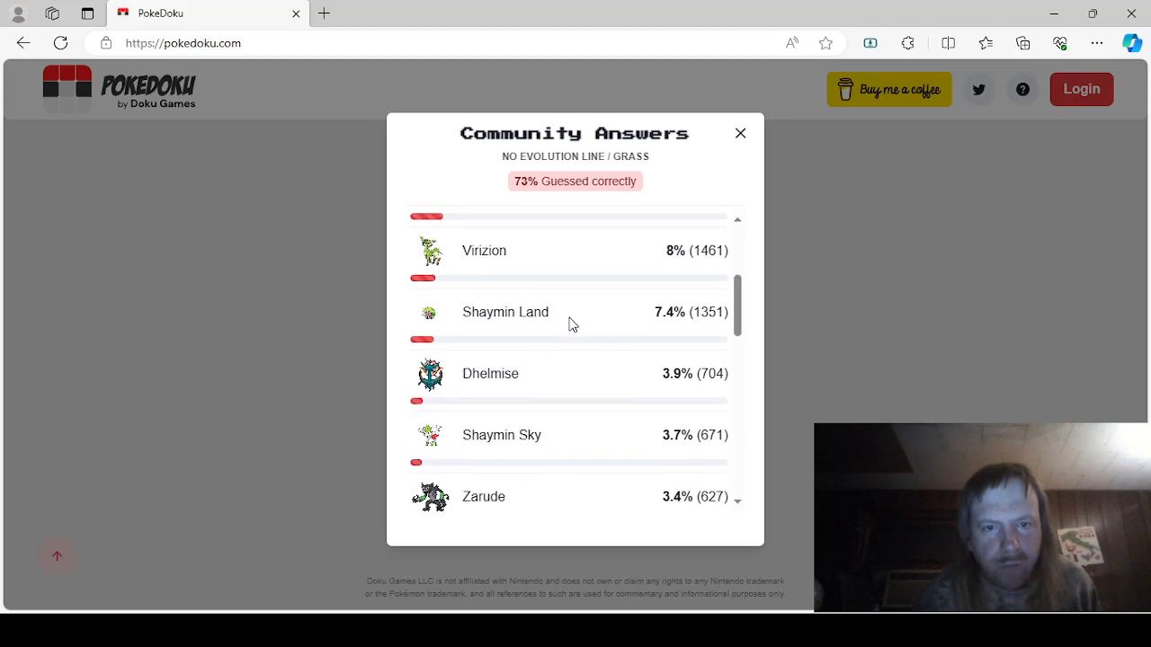
scroll("down", 3)
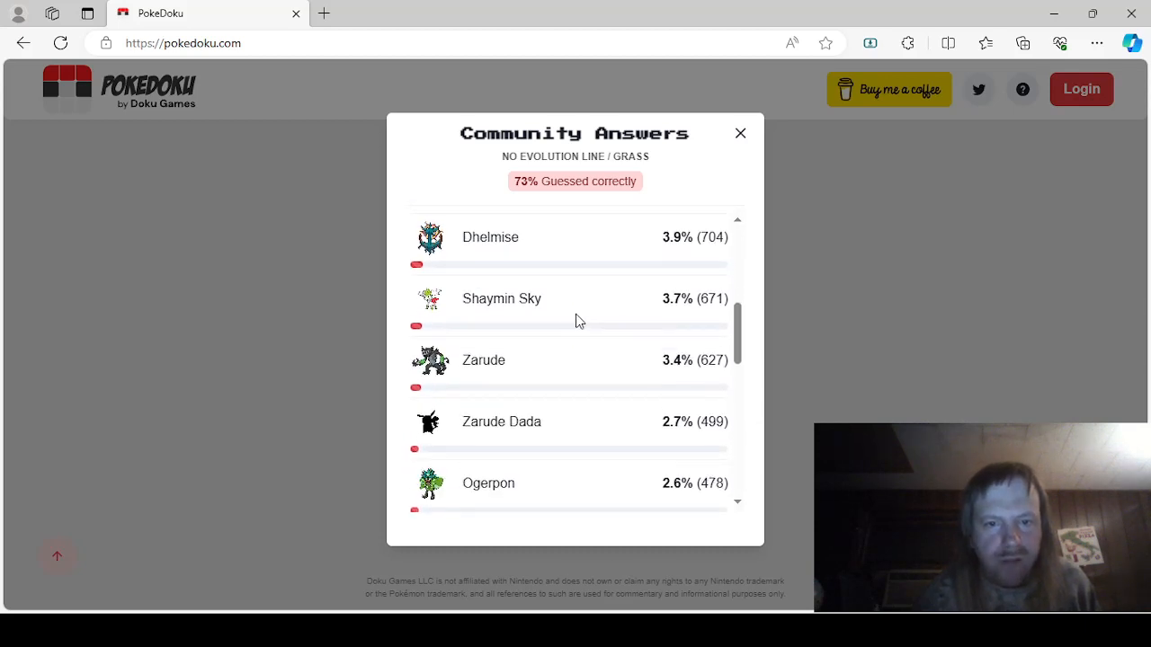
scroll("down", 3)
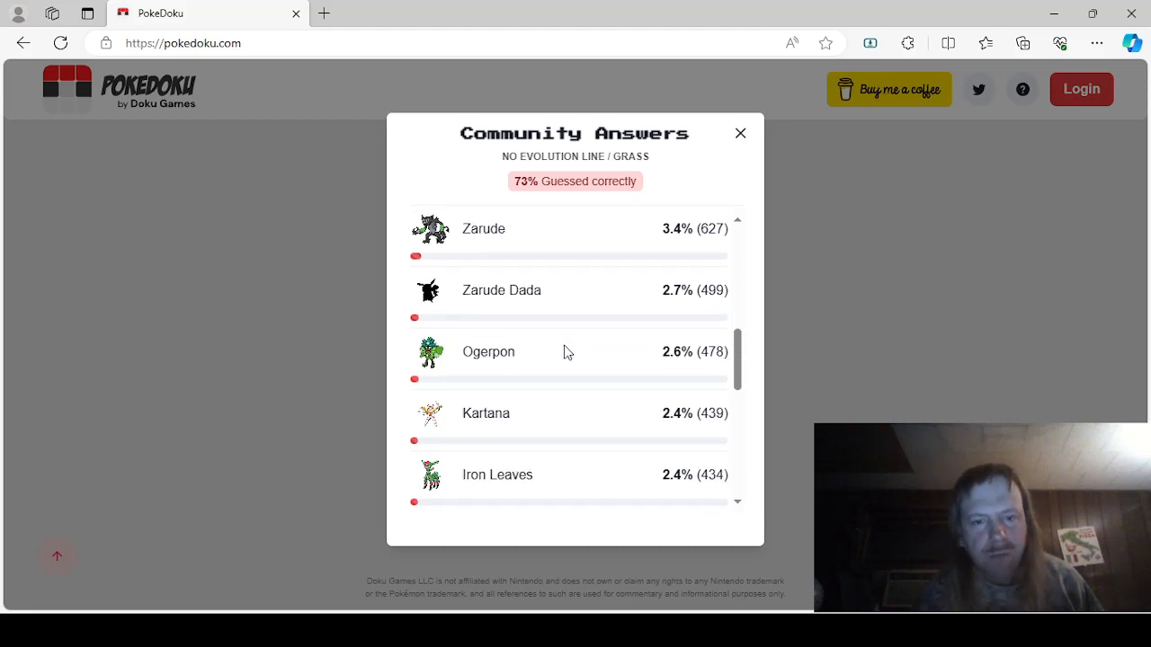
scroll("down", 3)
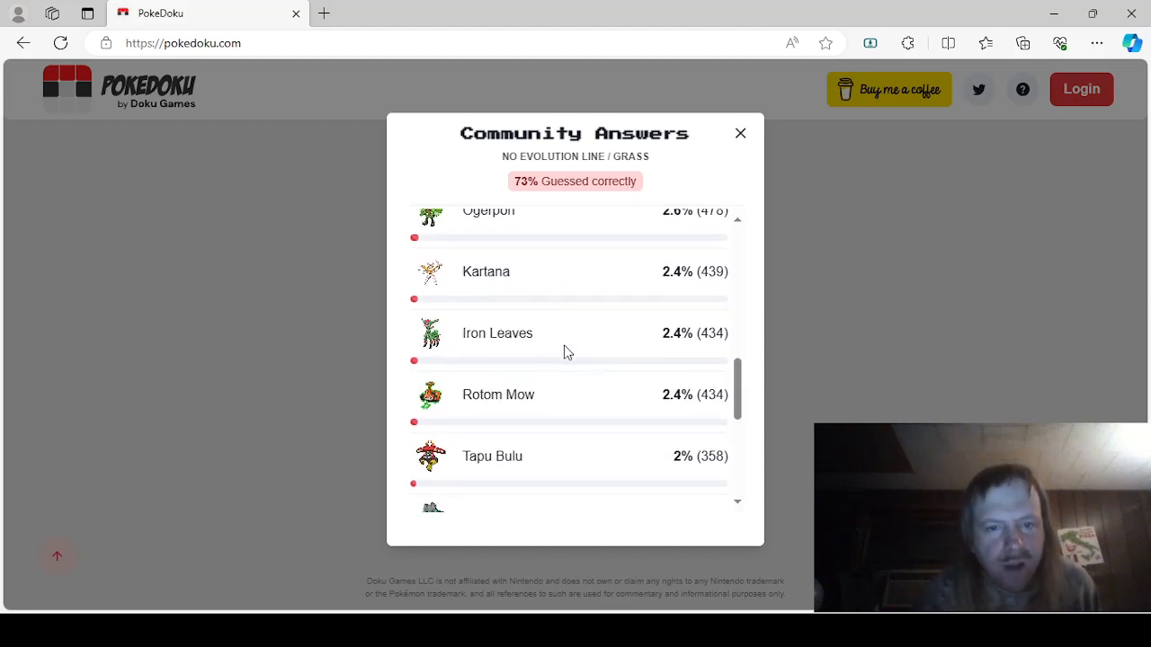
scroll("up", 3)
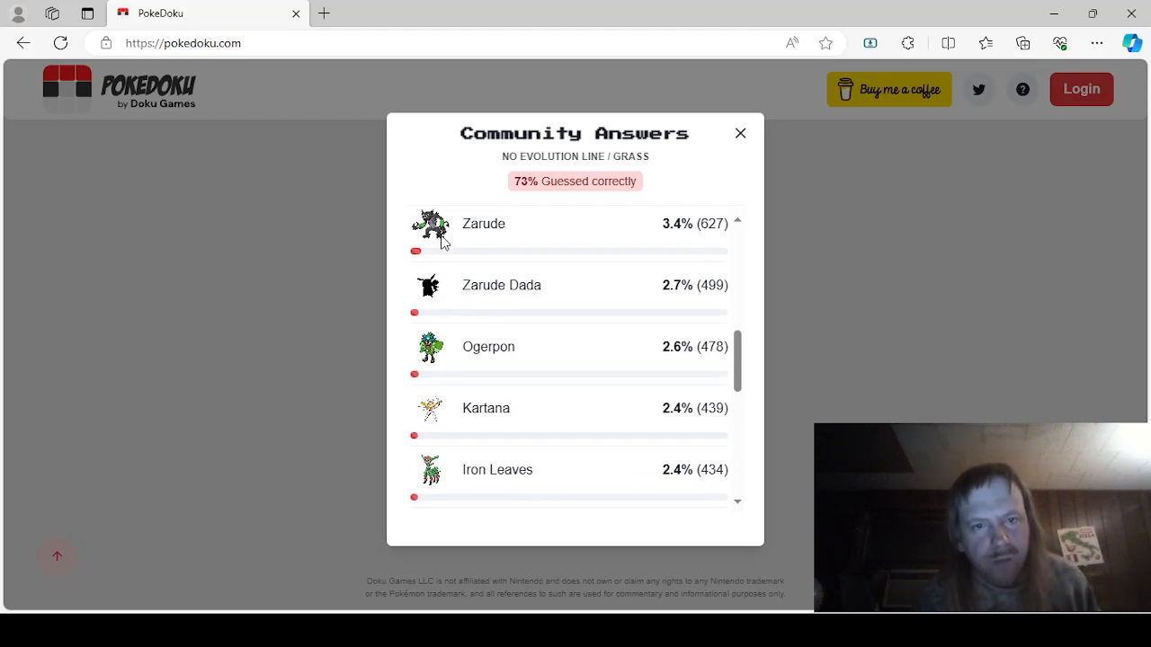
scroll("down", 3)
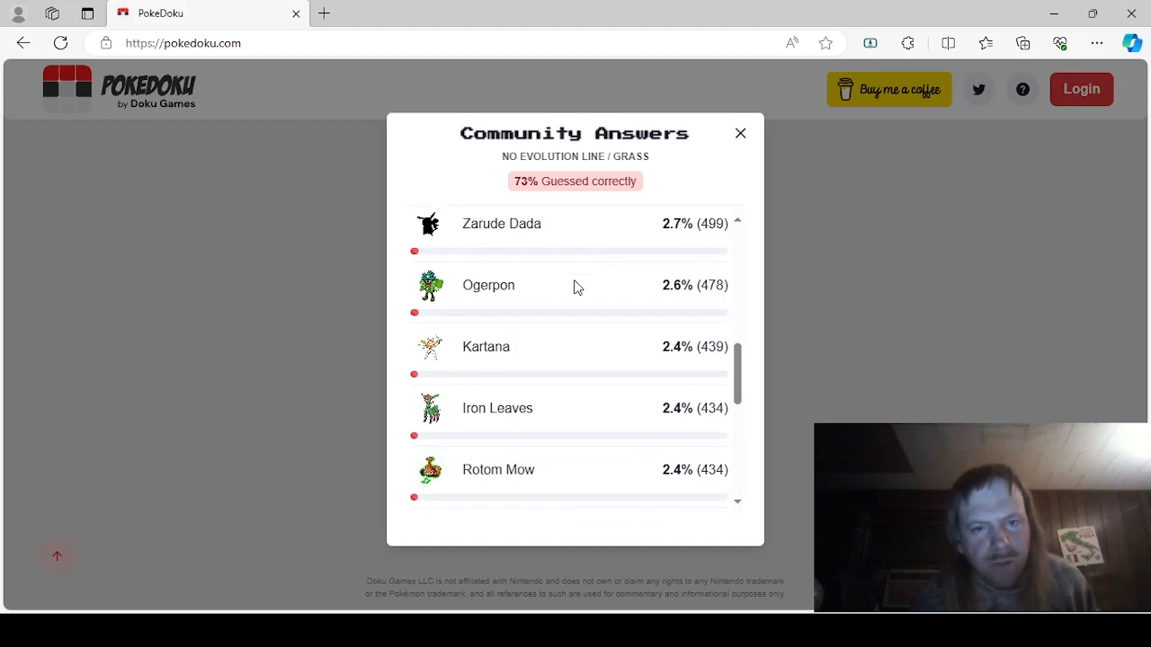
scroll("down", 3)
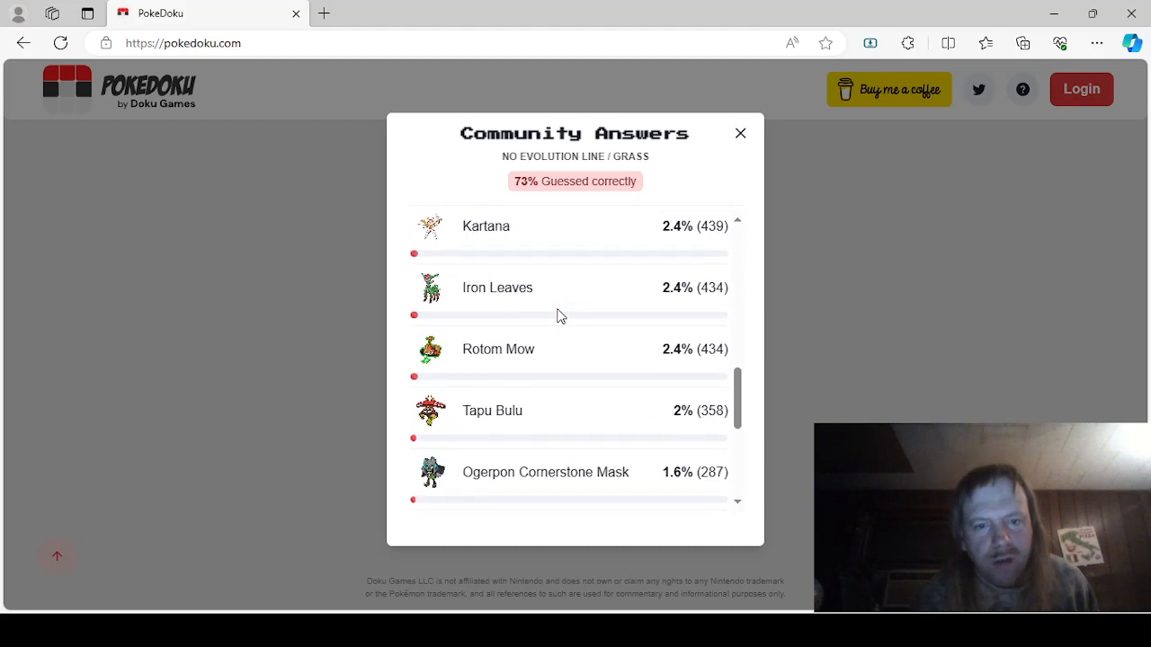
scroll("down", 3)
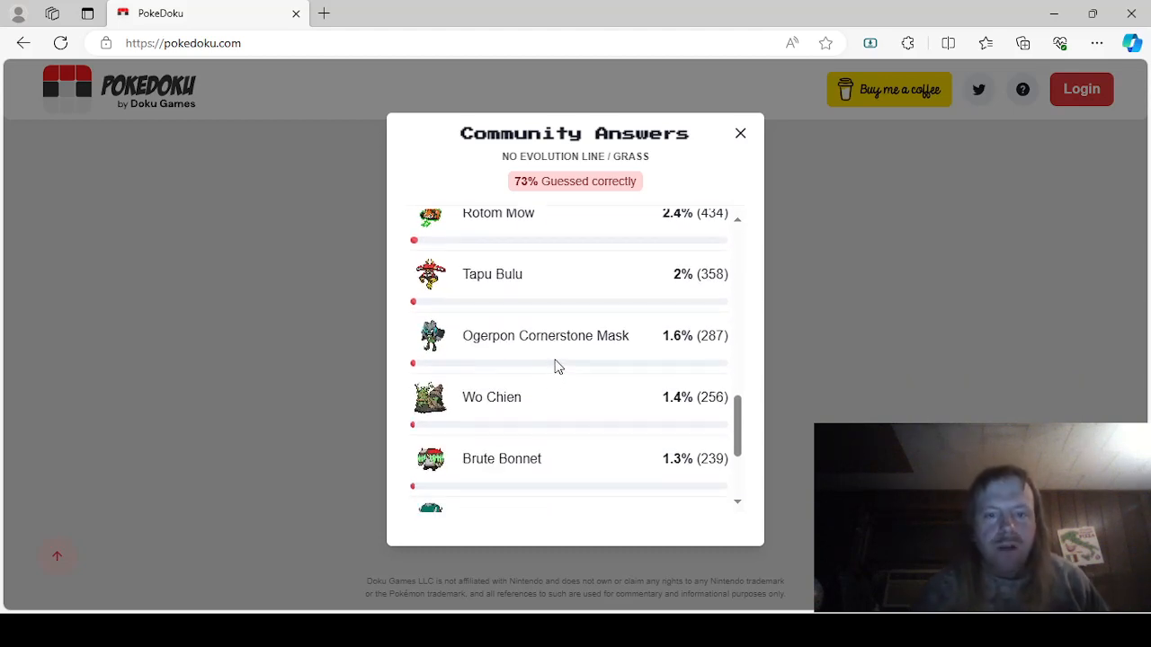
scroll("down", 3)
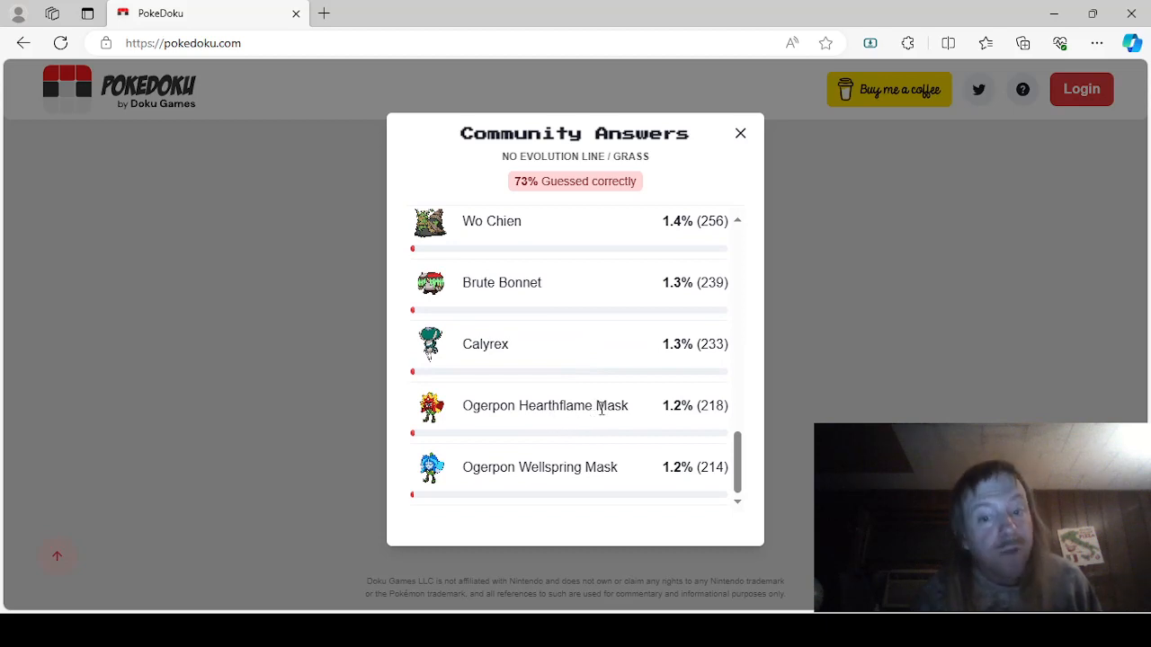
scroll("up", 3)
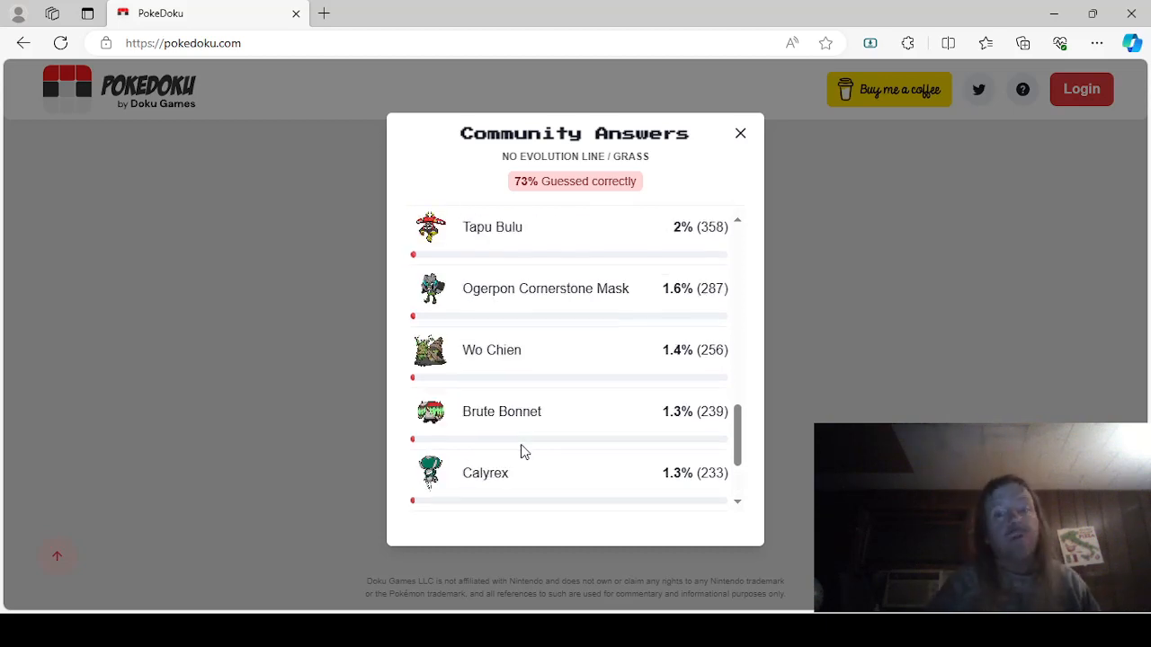
scroll("up", 3)
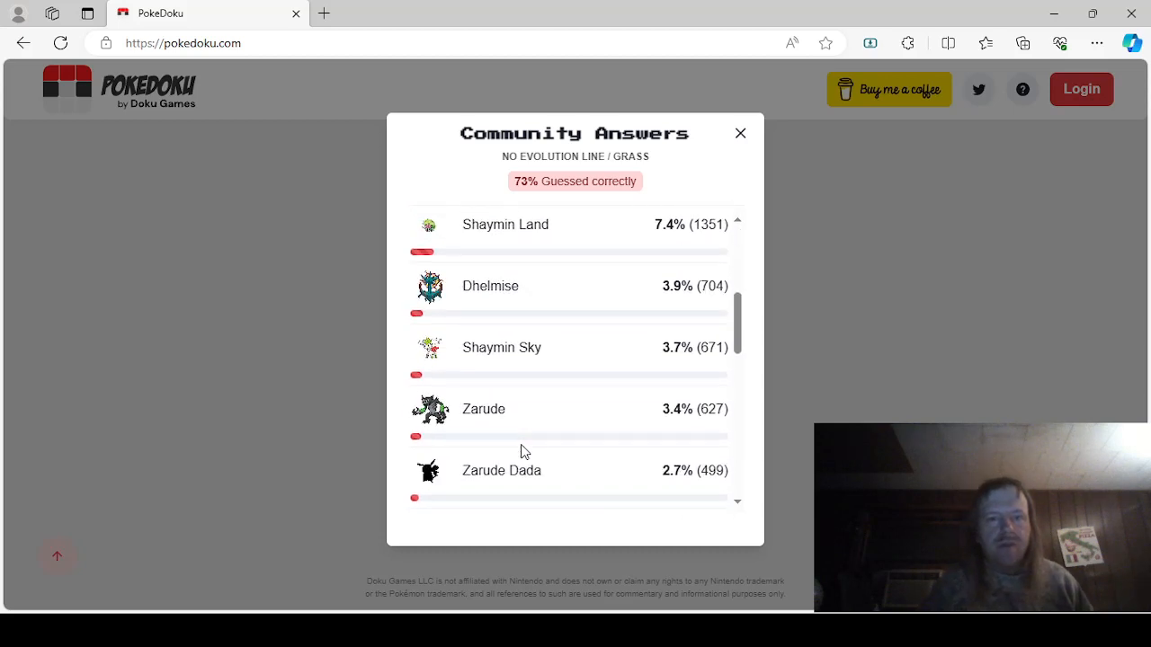
scroll("down", 3)
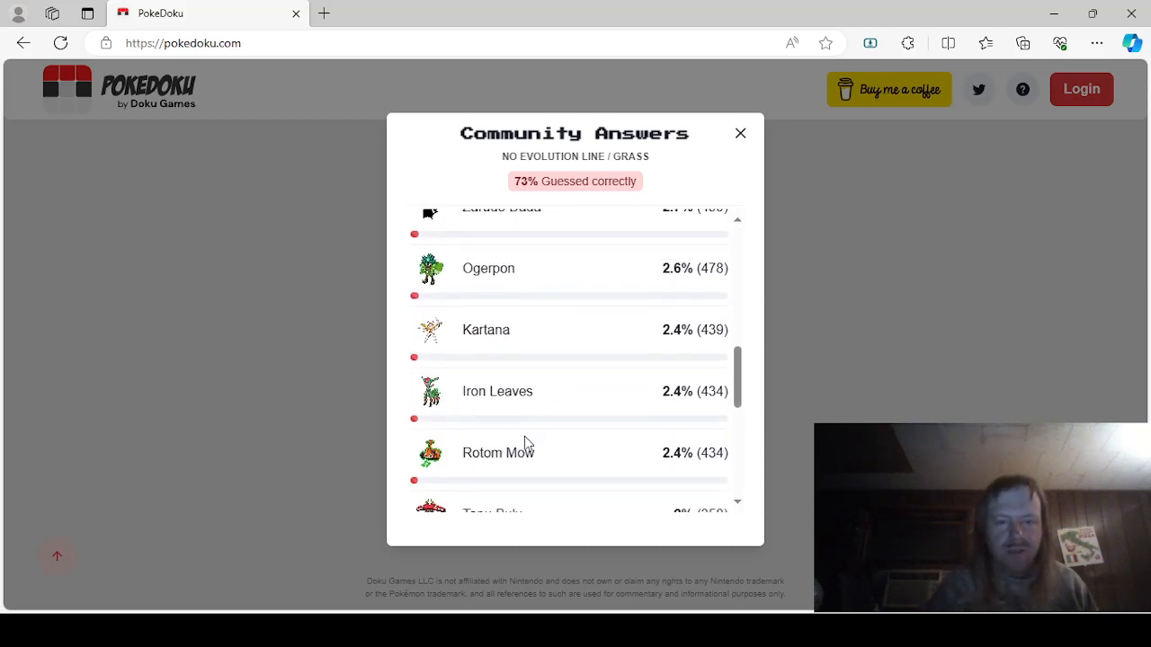
scroll("down", 3)
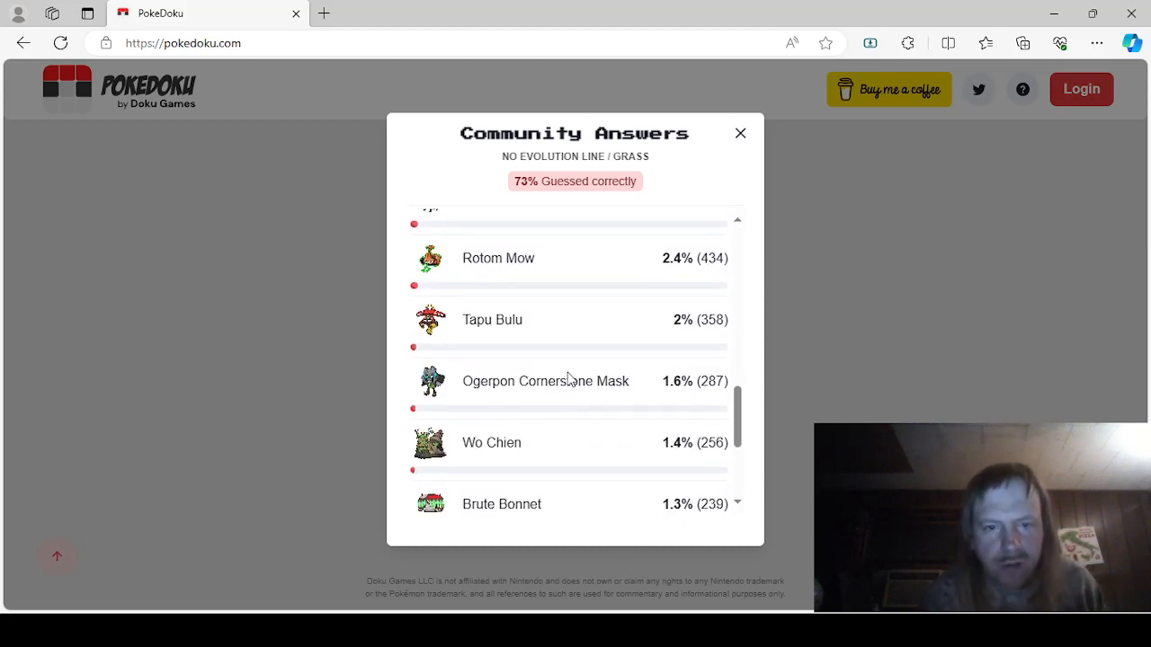
mouse_move(557, 377)
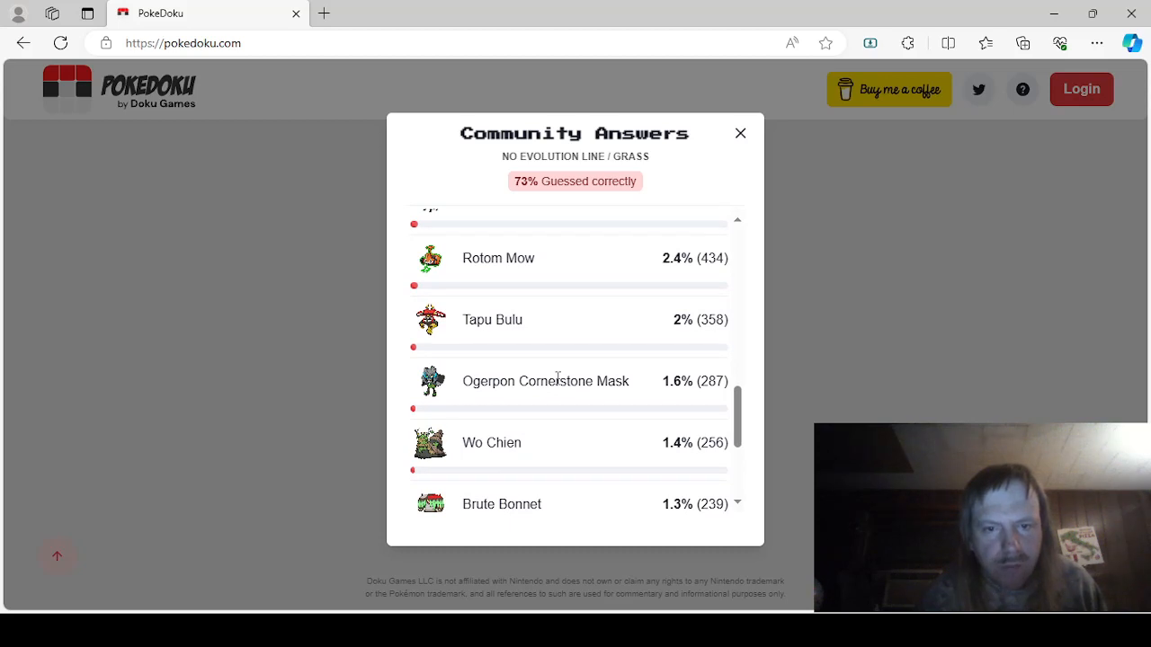
scroll("down", 3)
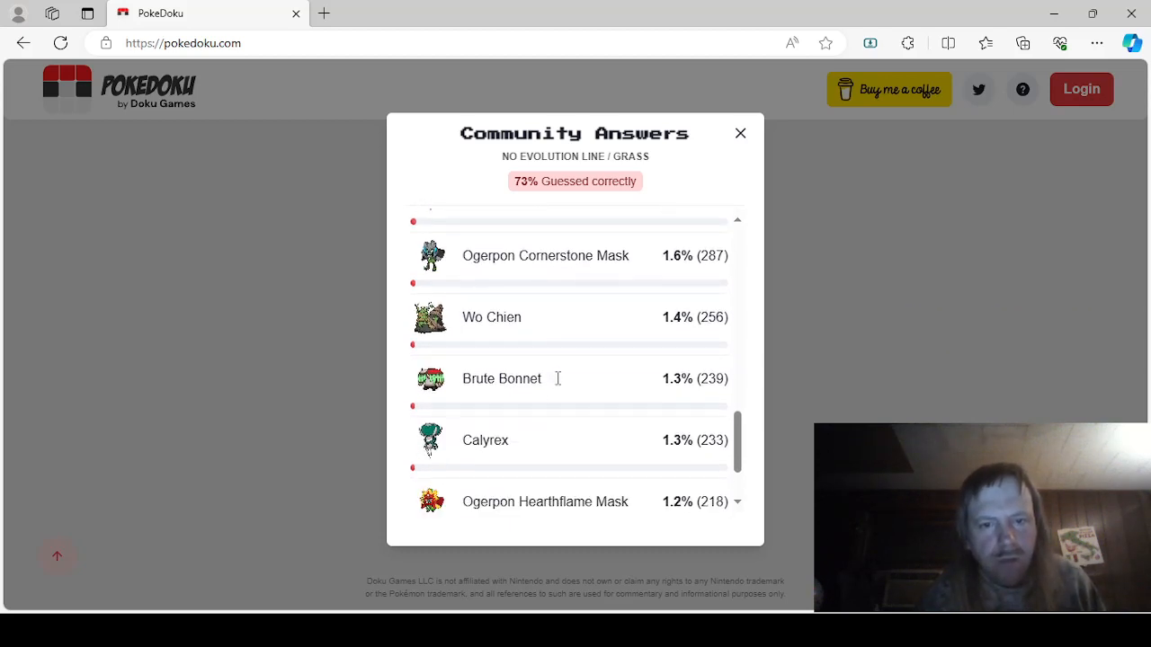
scroll("down", 3)
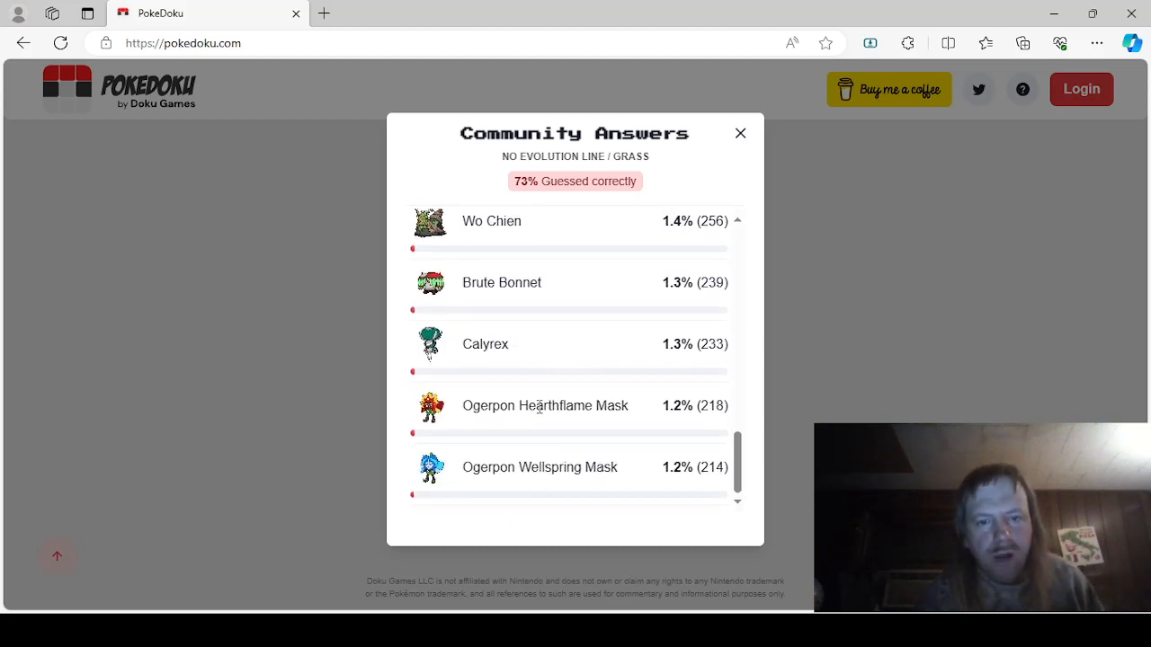
scroll("up", 3)
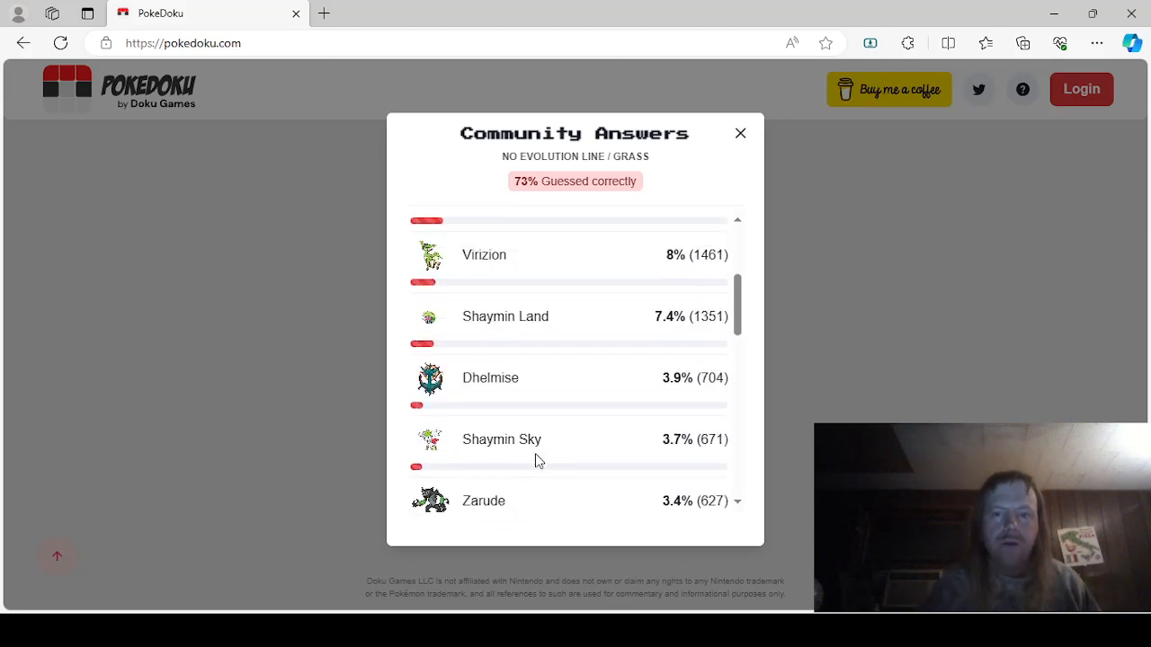
scroll("up", 3)
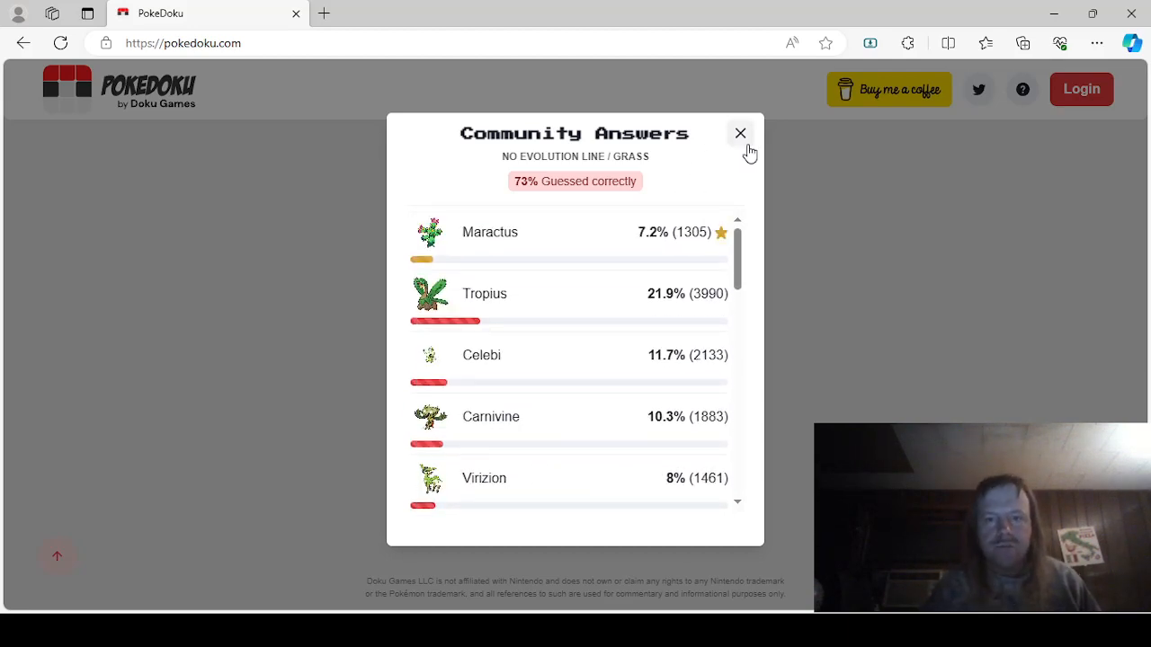
left_click(740, 133)
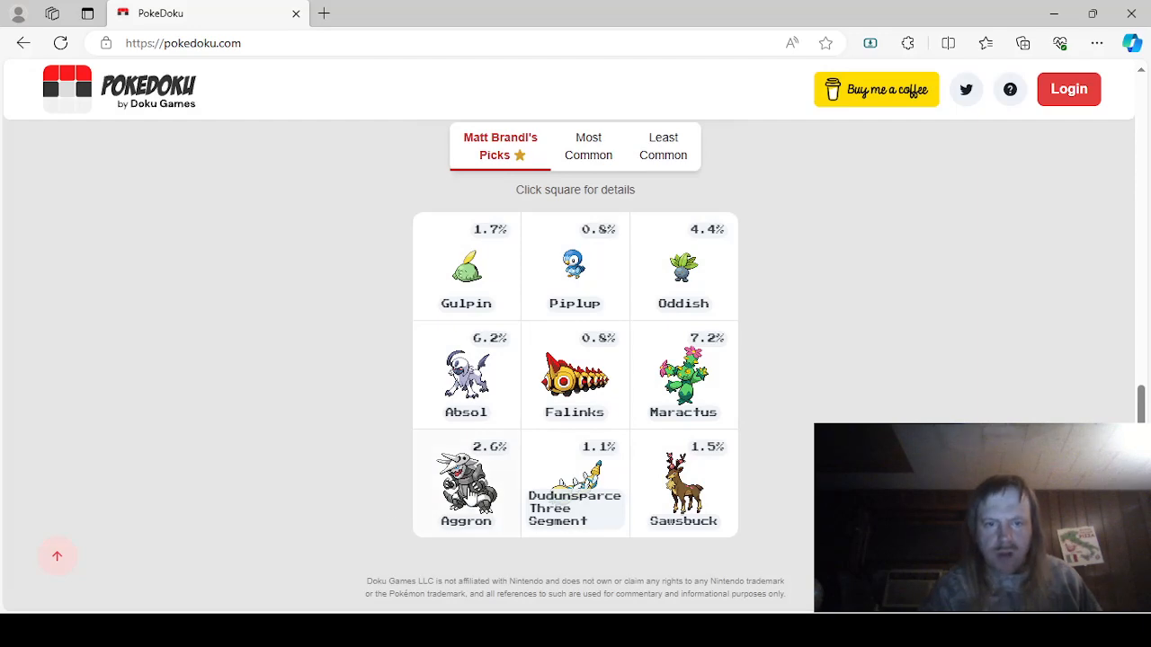
left_click(465, 482)
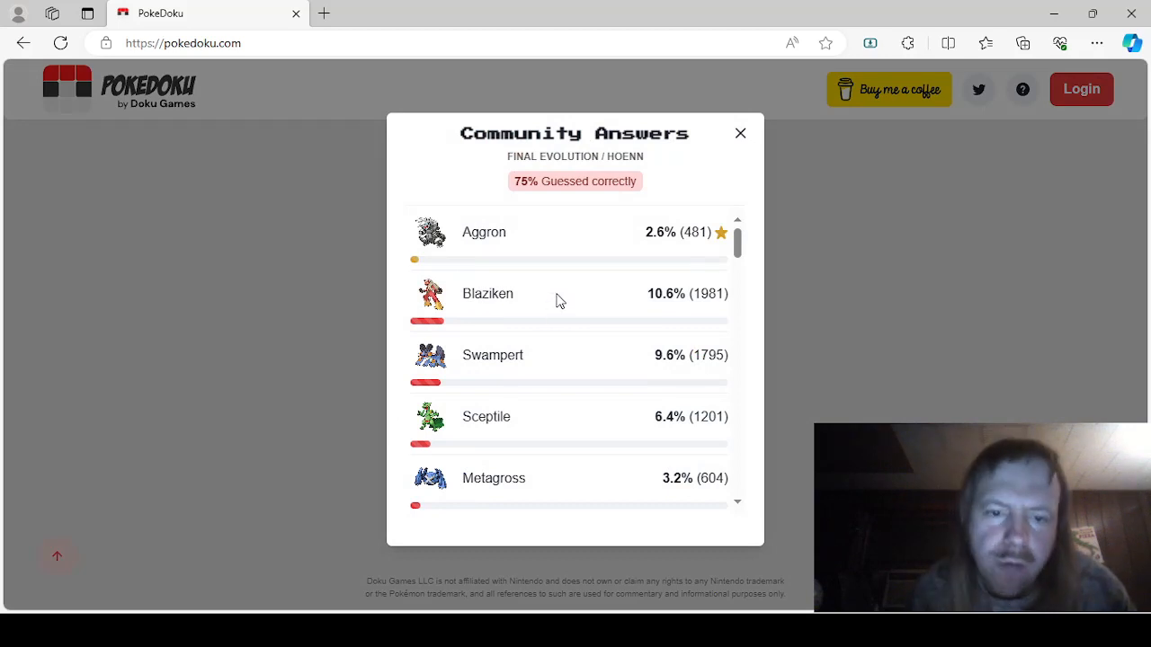
scroll("down", 3)
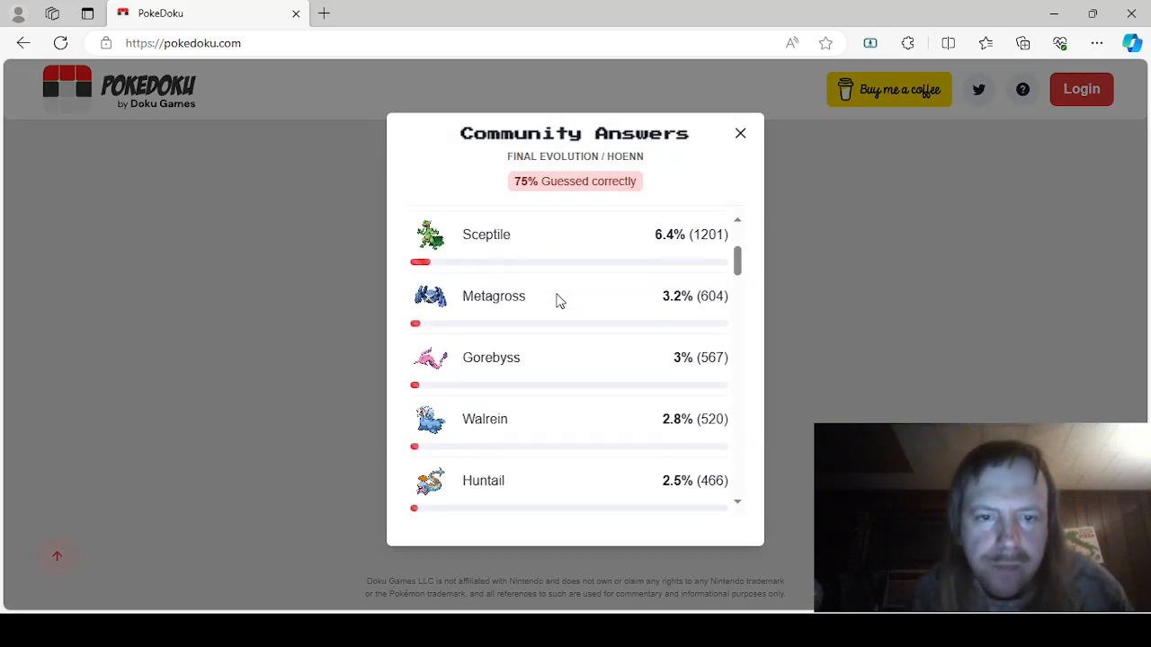
scroll("down", 3)
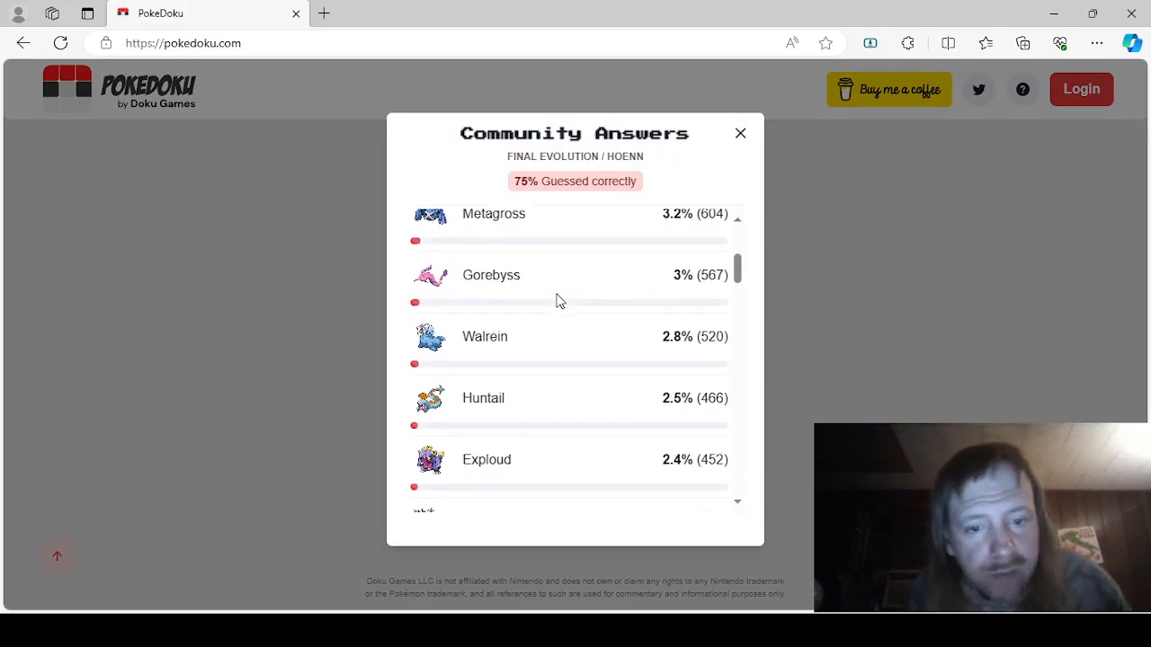
scroll("down", 3)
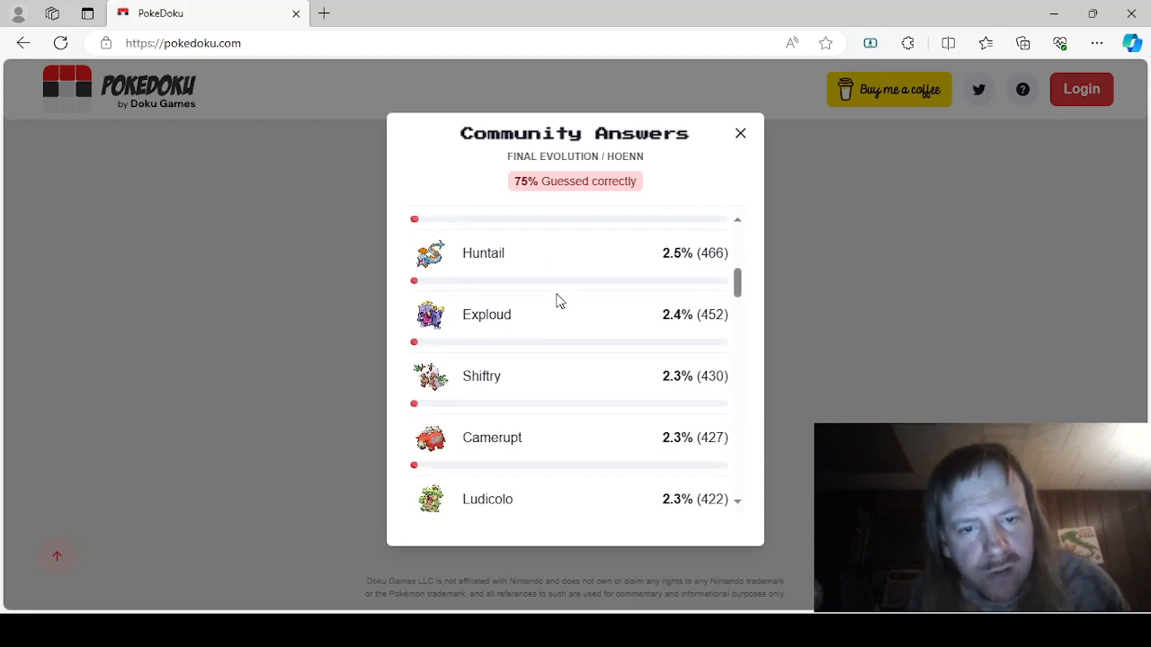
scroll("down", 3)
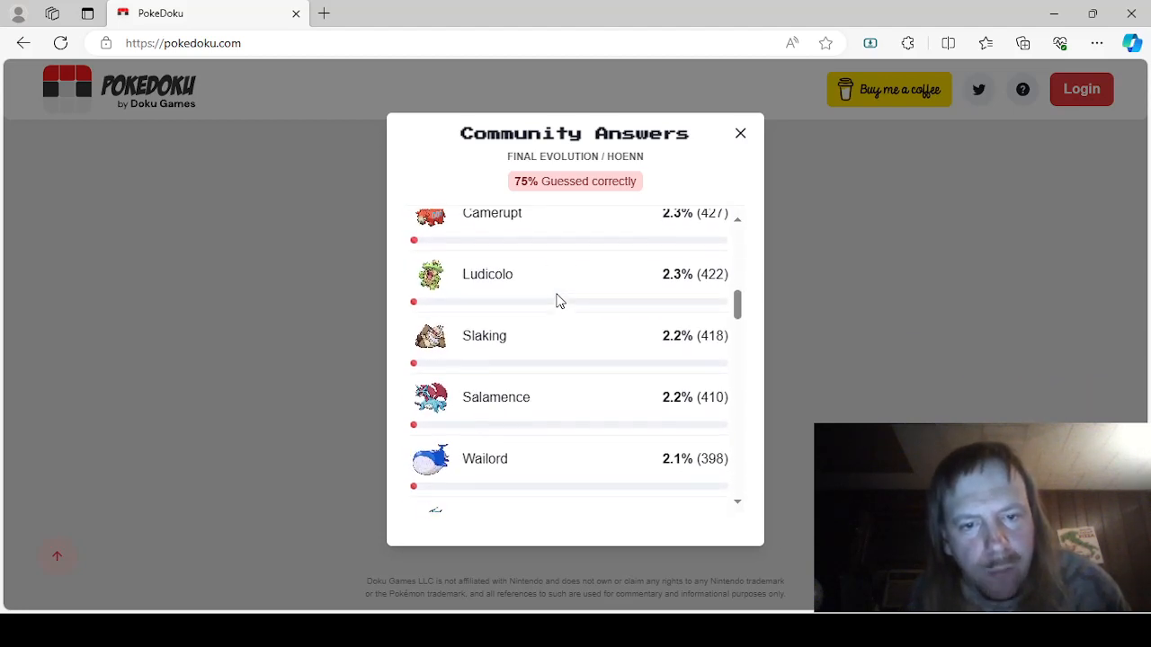
scroll("down", 3)
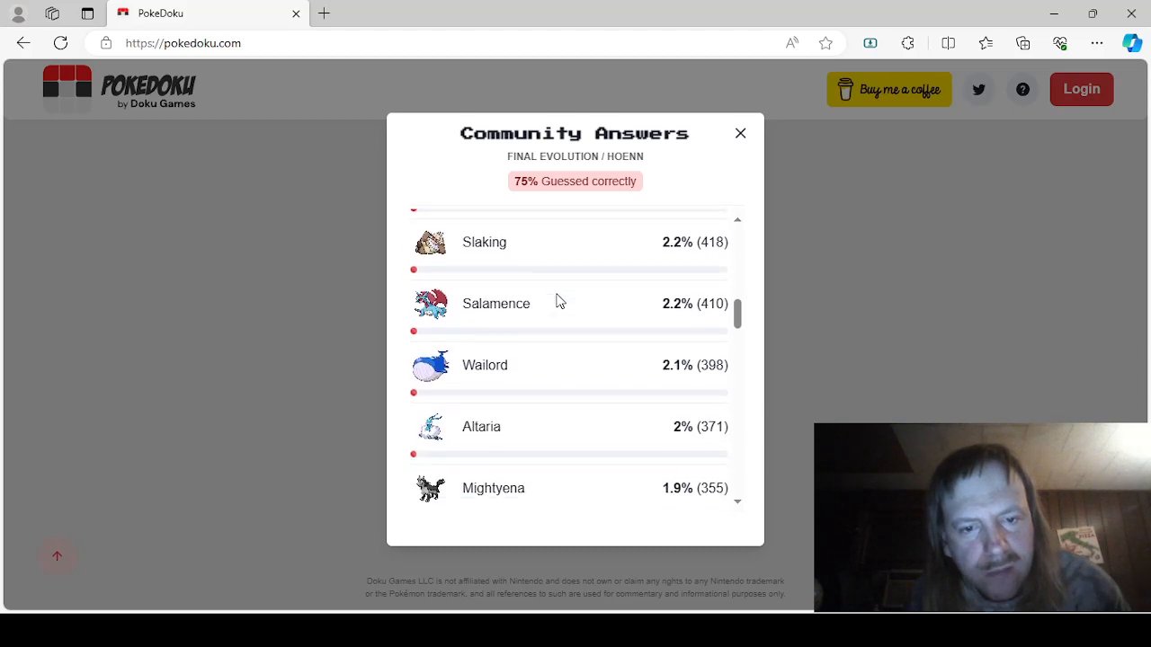
mouse_move(533, 378)
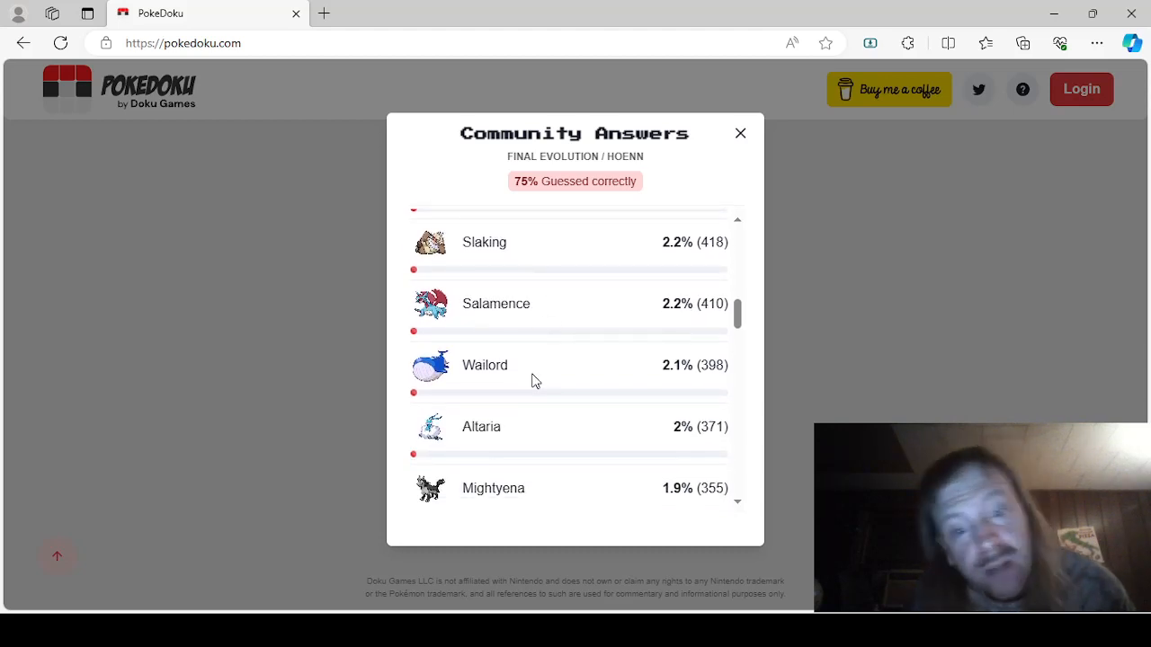
scroll("down", 3)
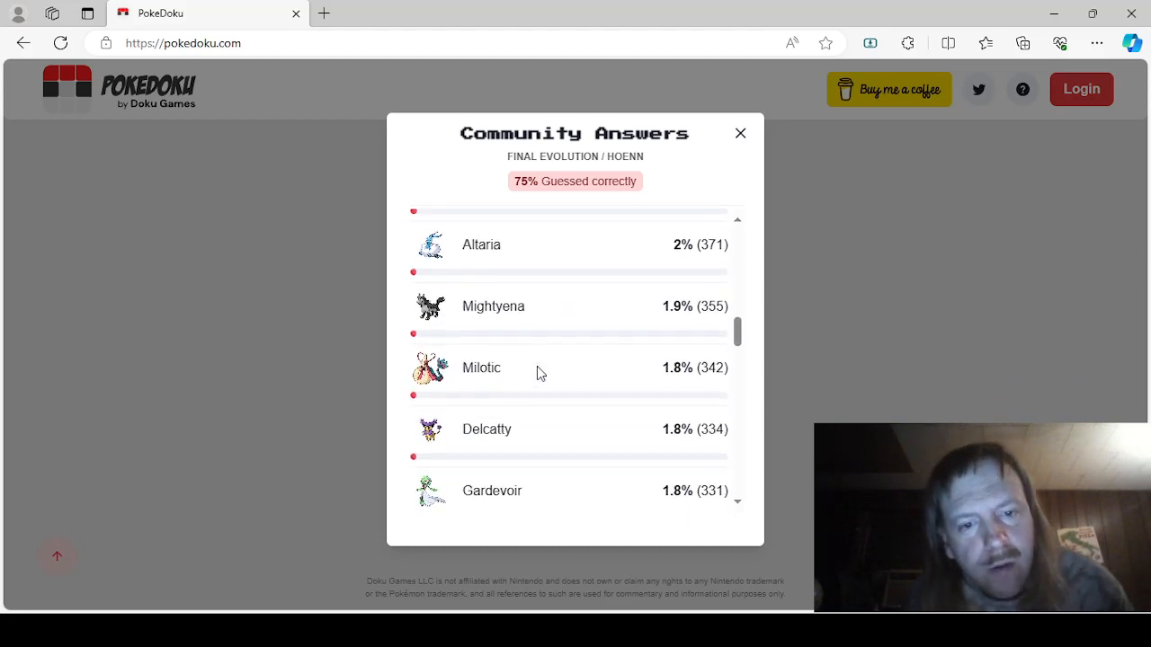
scroll("down", 3)
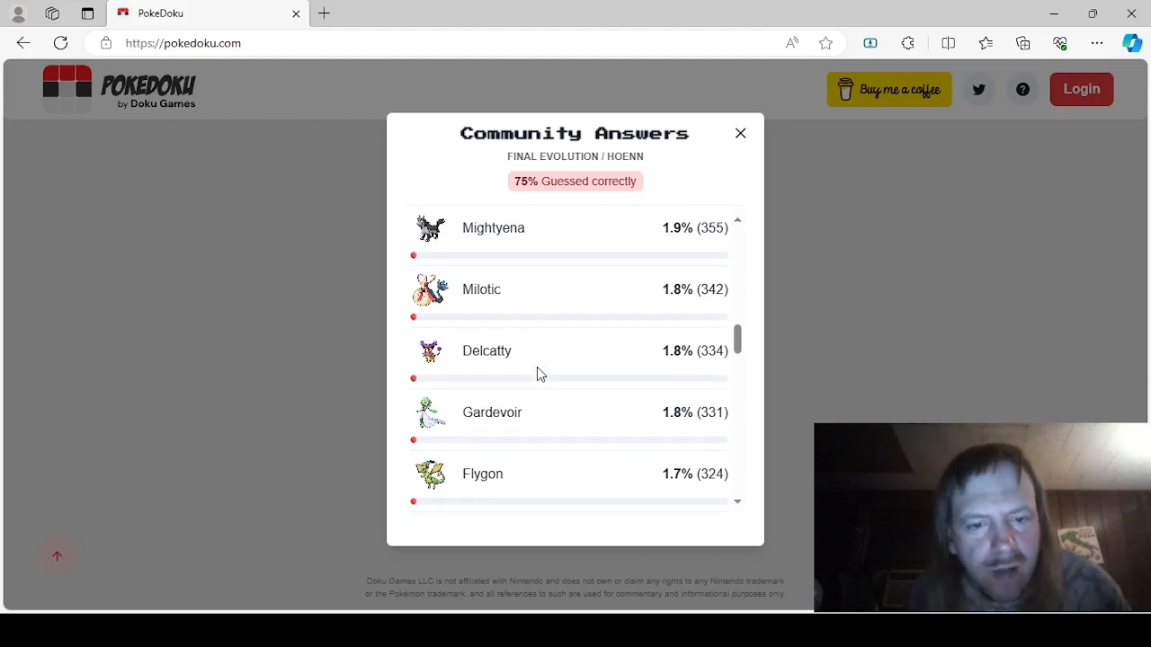
scroll("down", 3)
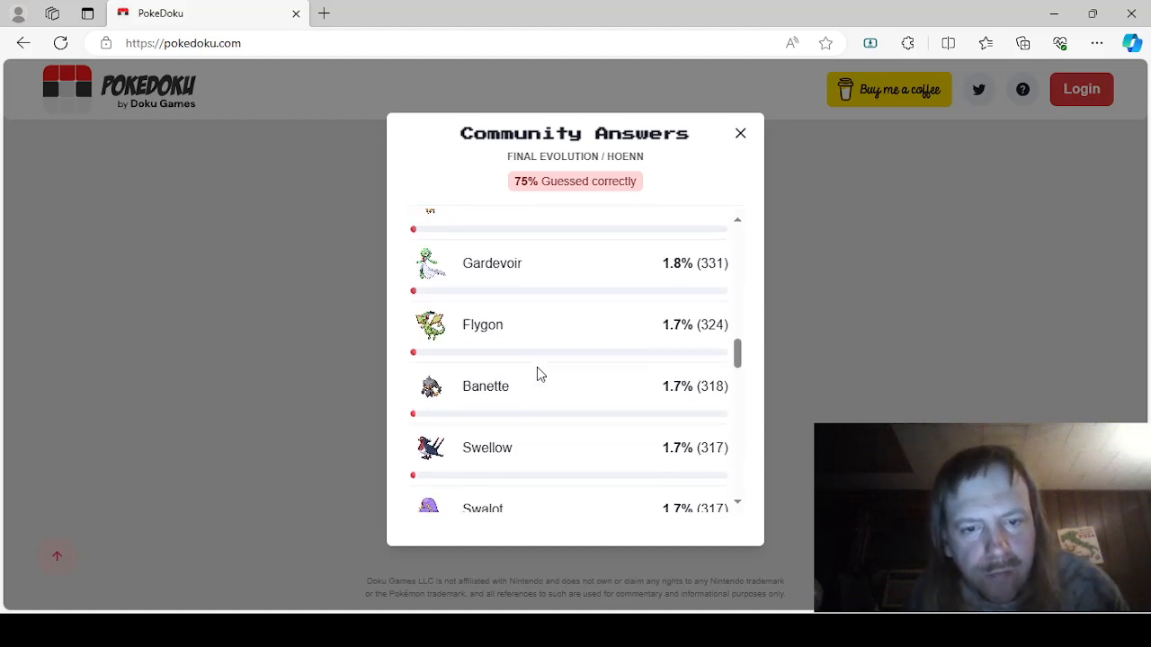
scroll("down", 3)
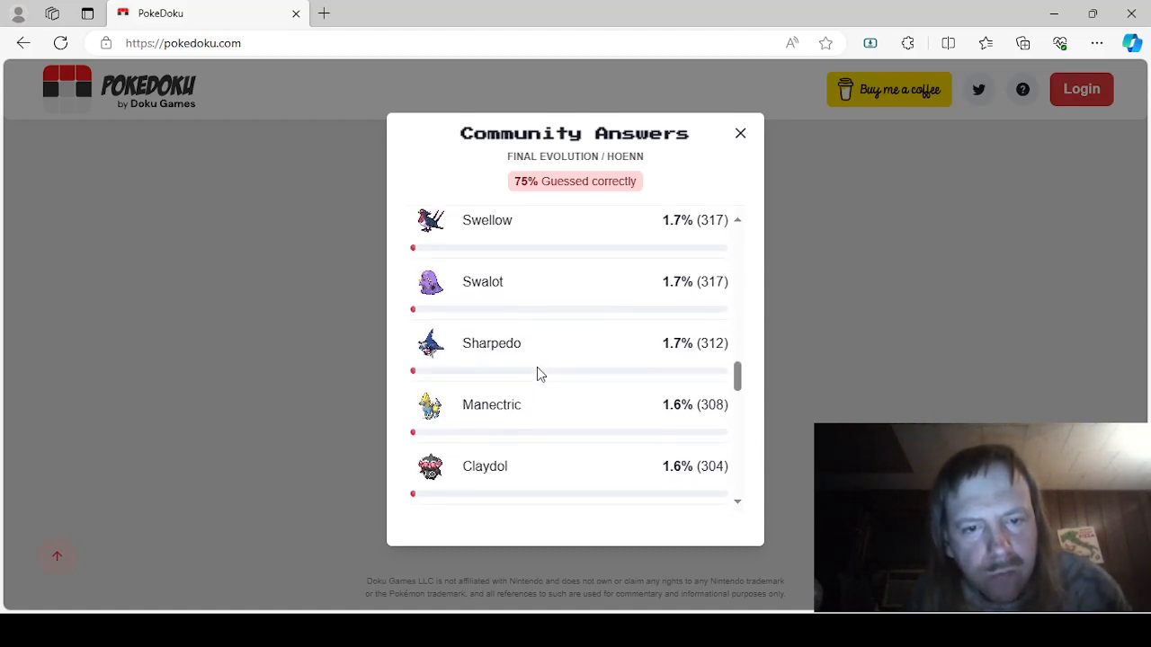
scroll("down", 3)
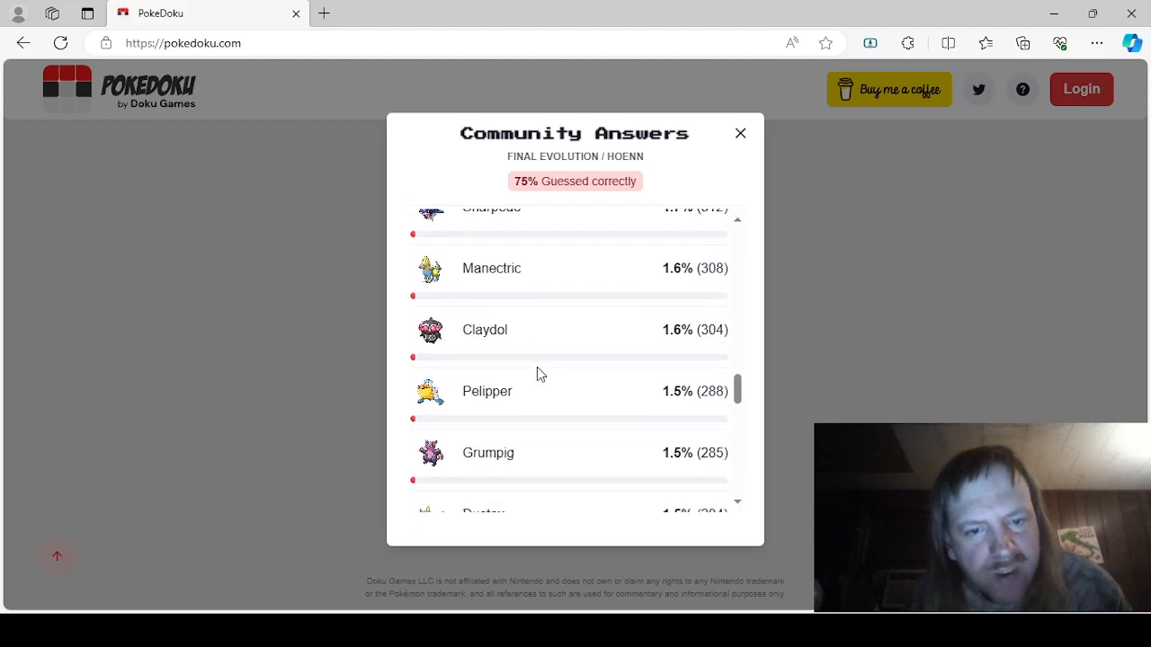
scroll("down", 3)
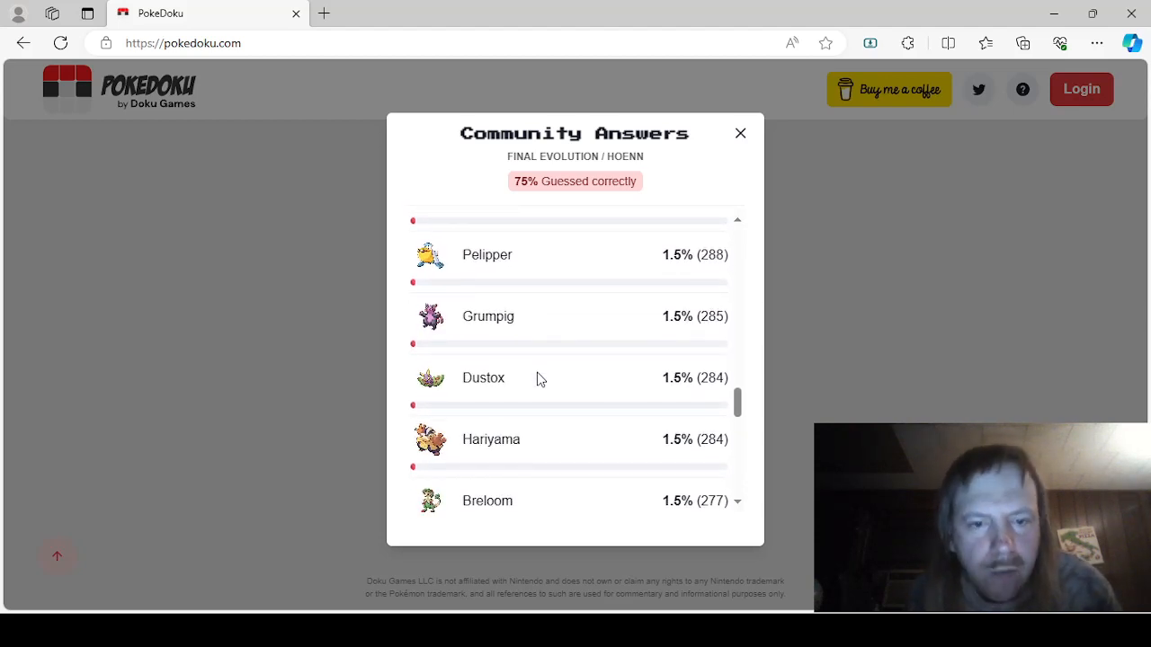
scroll("down", 3)
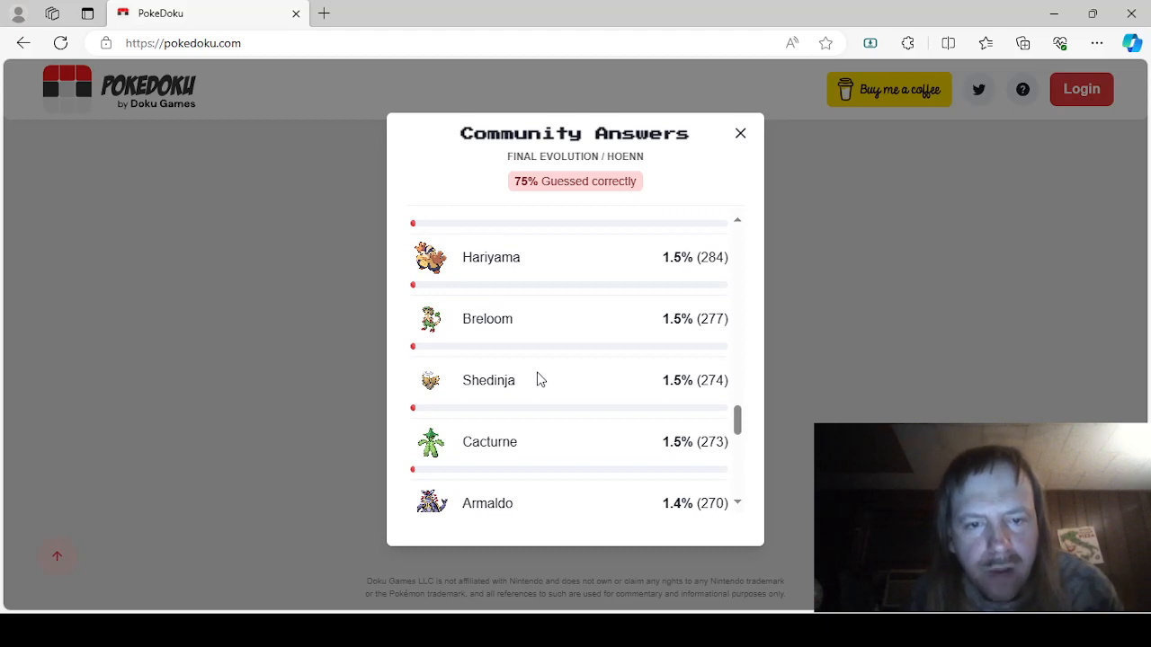
scroll("down", 3)
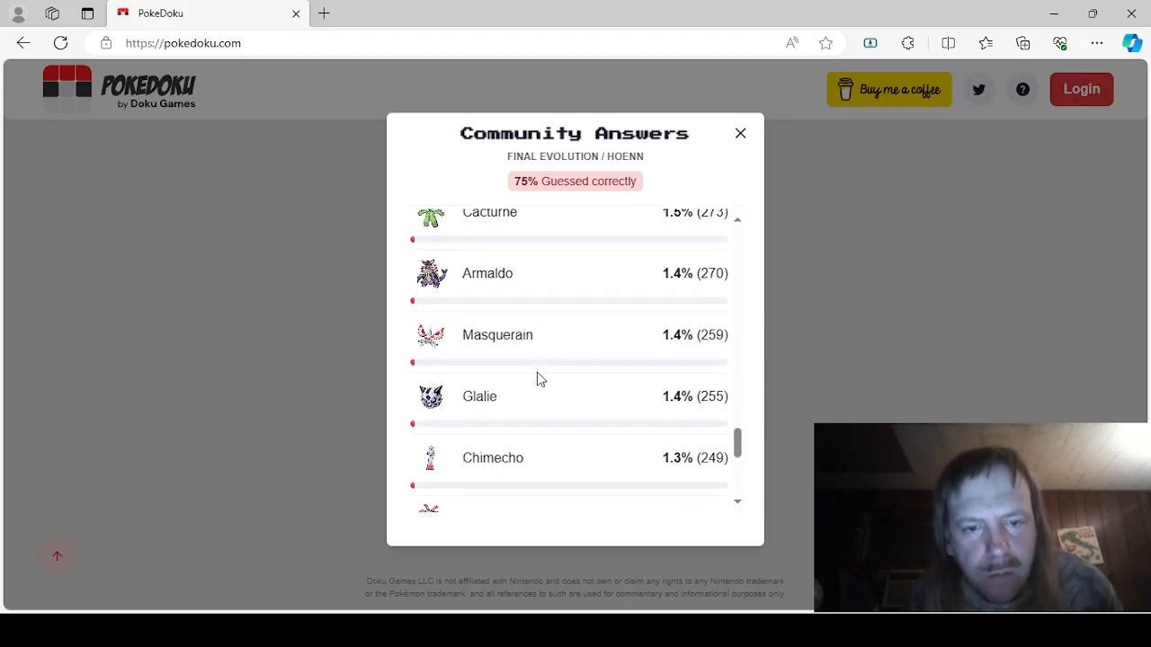
scroll("down", 3)
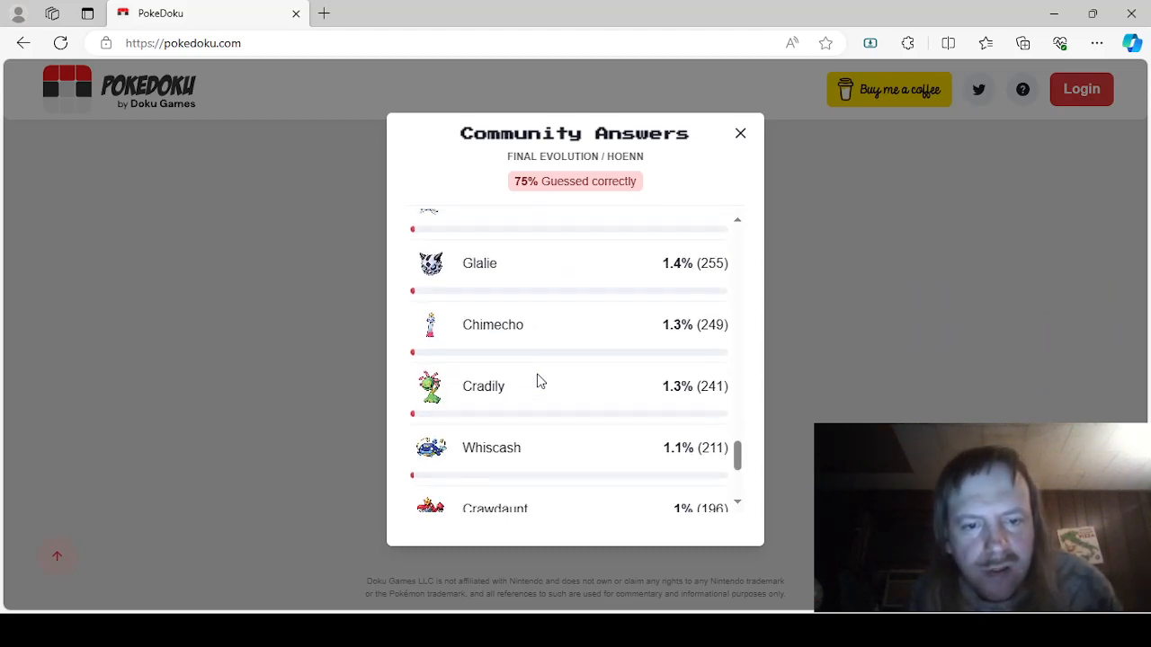
scroll("down", 3)
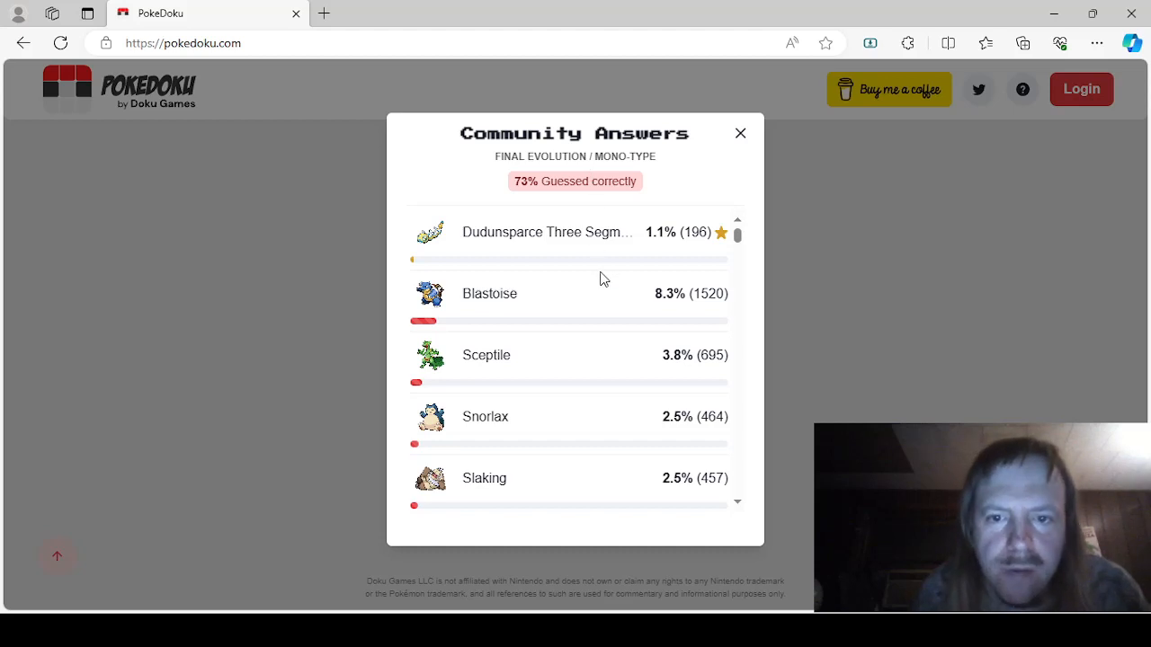
Step: Scroll the 74%-correct Mono-Type answers down to 0.2% picks like Polteageist and Lycanroc Midnight
scroll("down", 3)
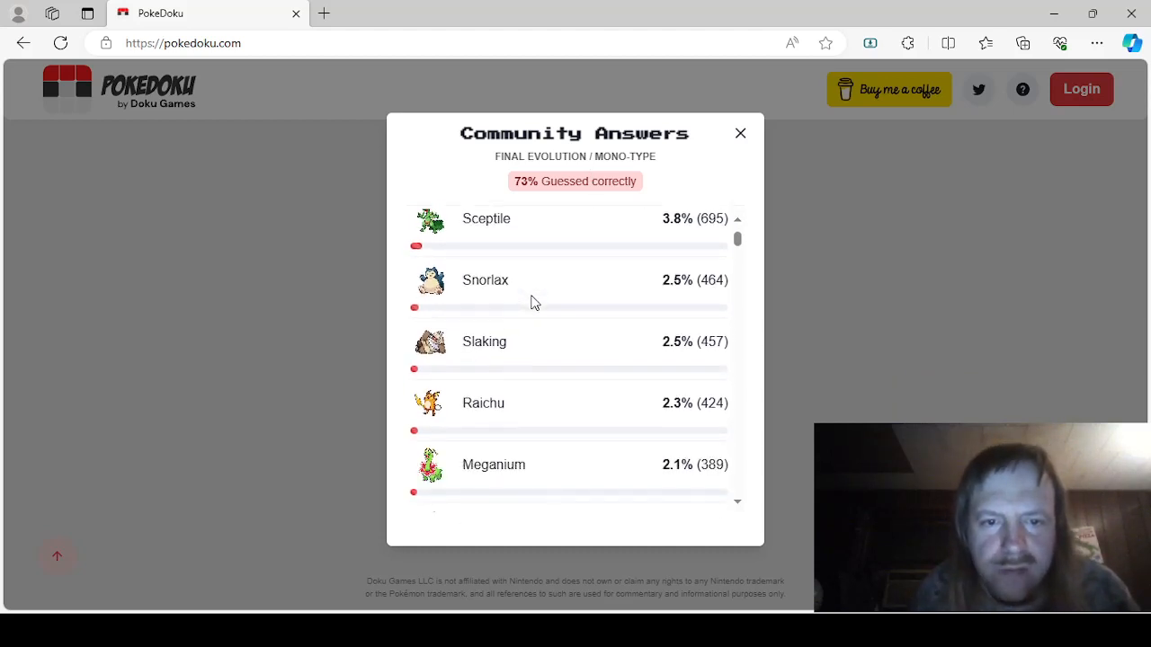
scroll("down", 3)
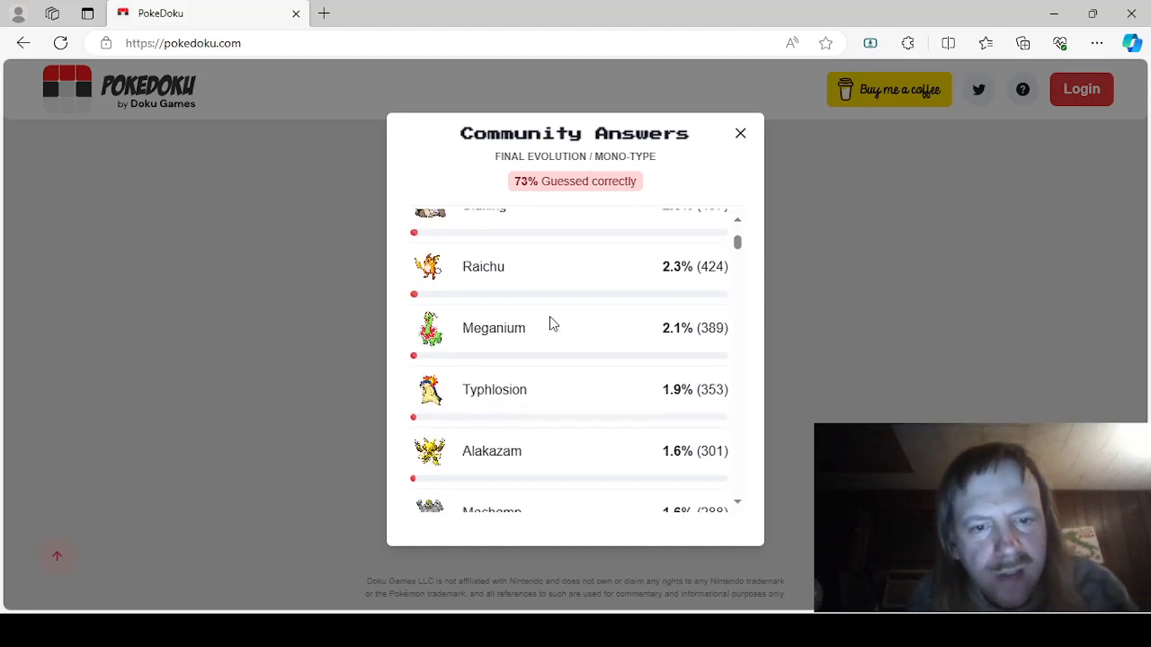
scroll("down", 3)
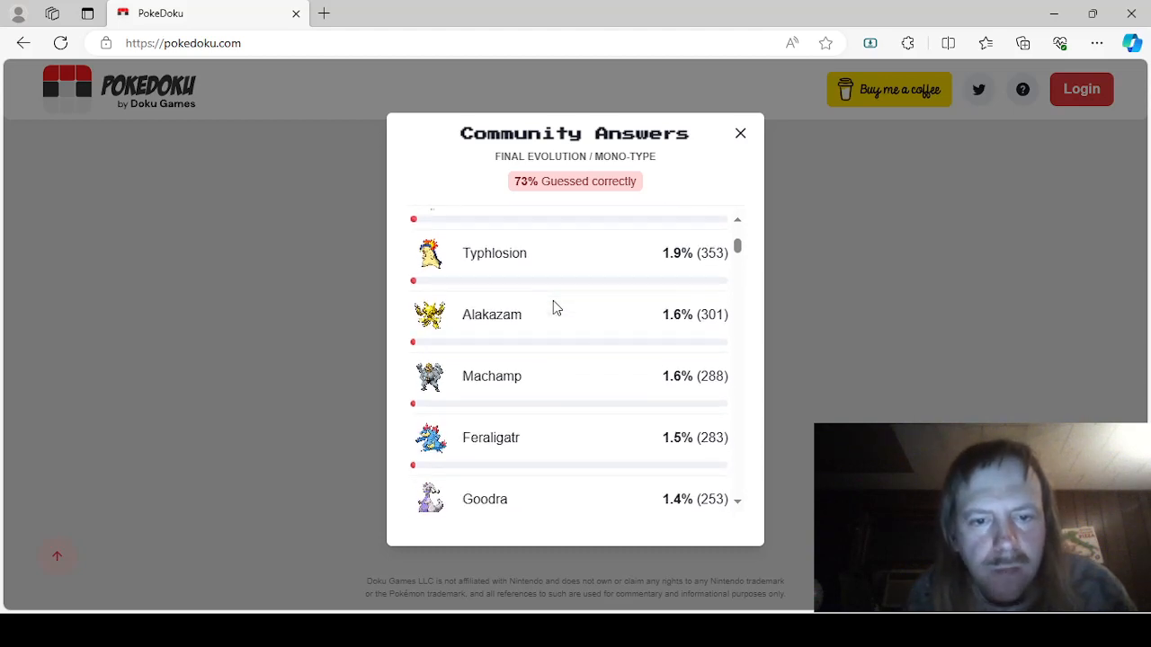
scroll("down", 3)
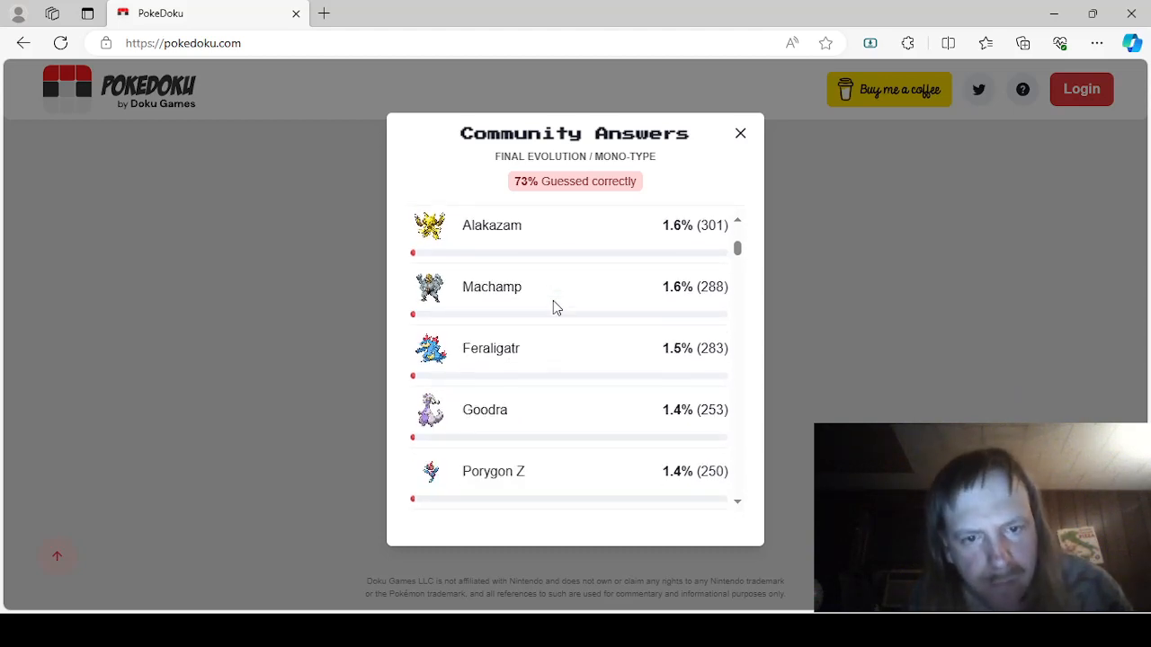
scroll("down", 3)
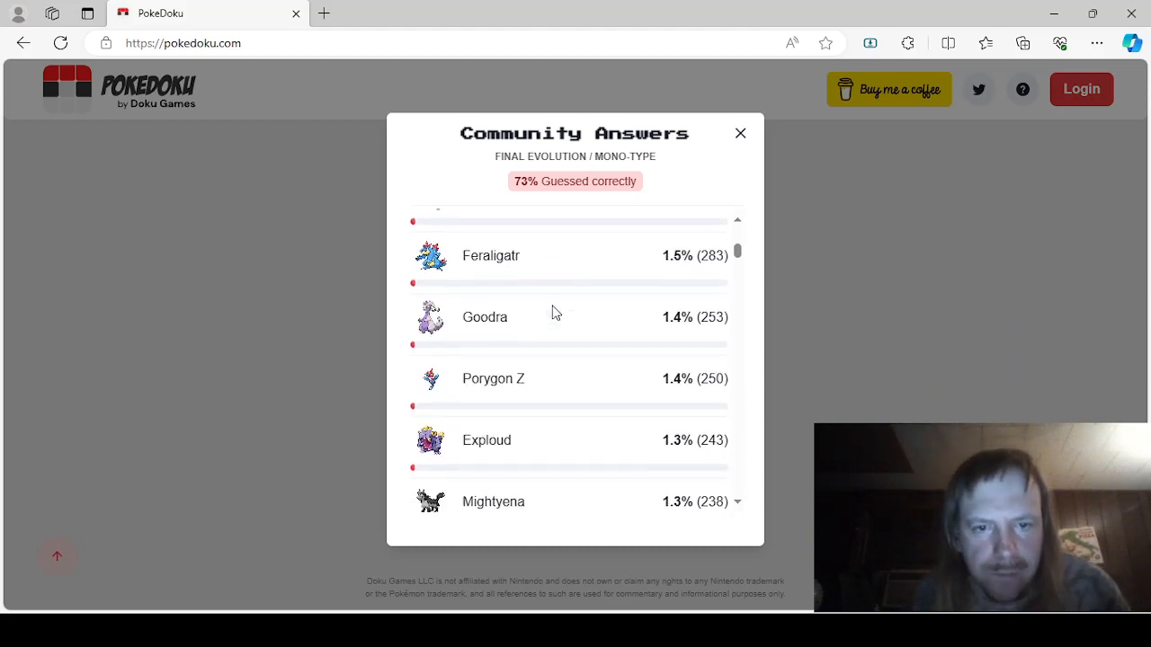
scroll("down", 3)
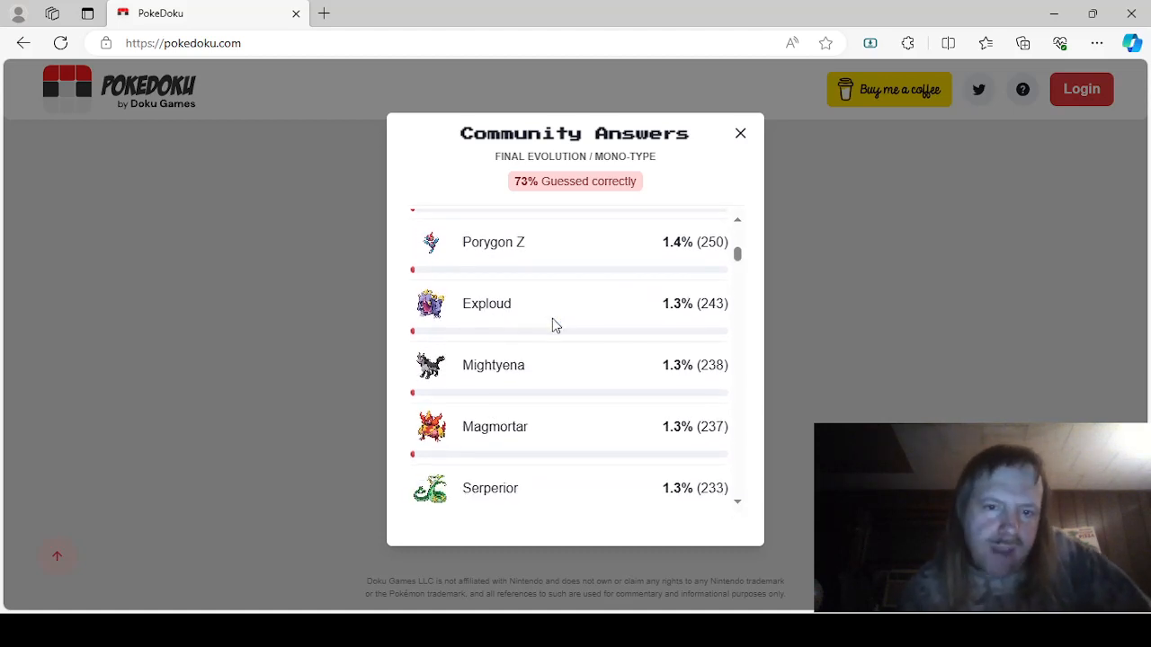
scroll("down", 3)
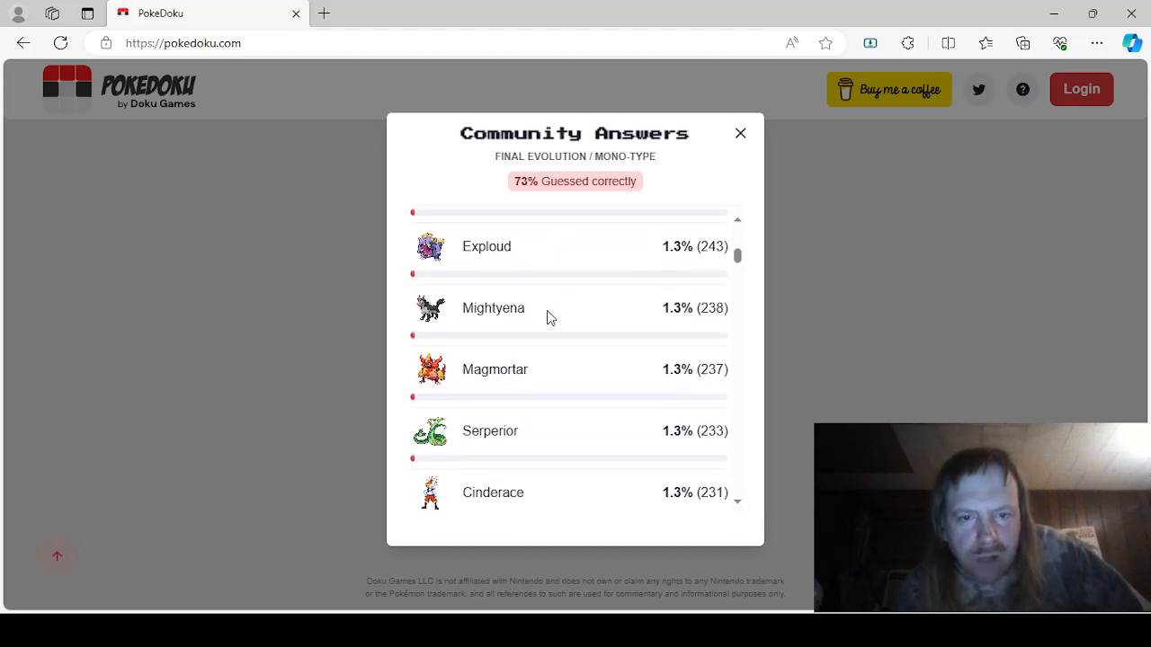
scroll("down", 3)
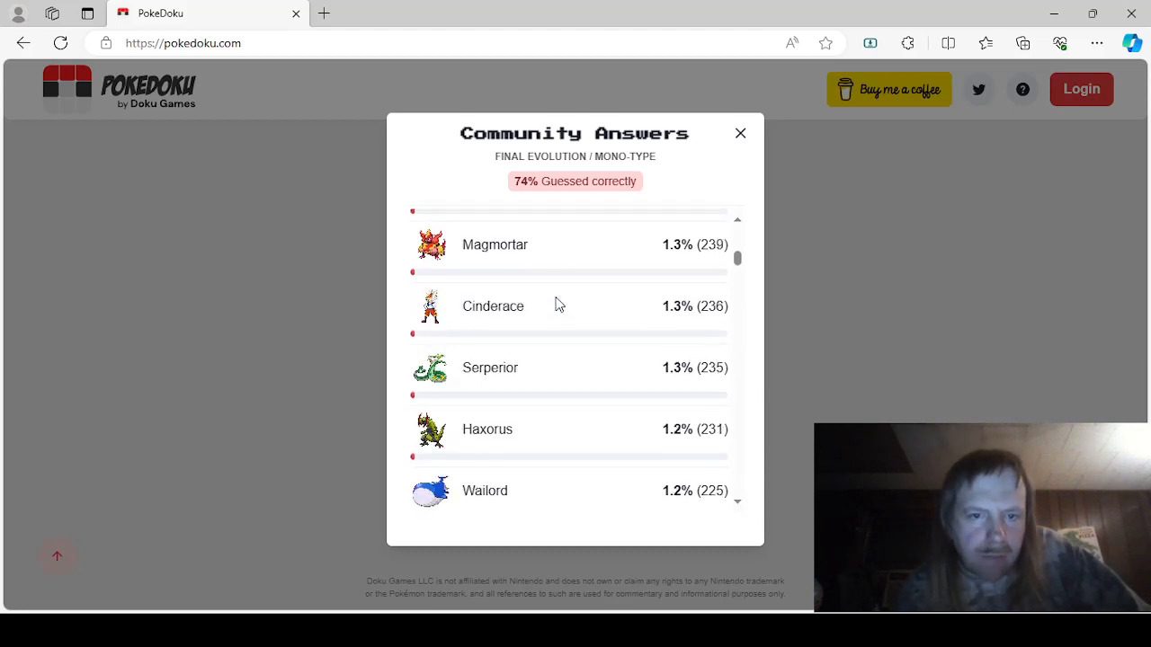
scroll("down", 3)
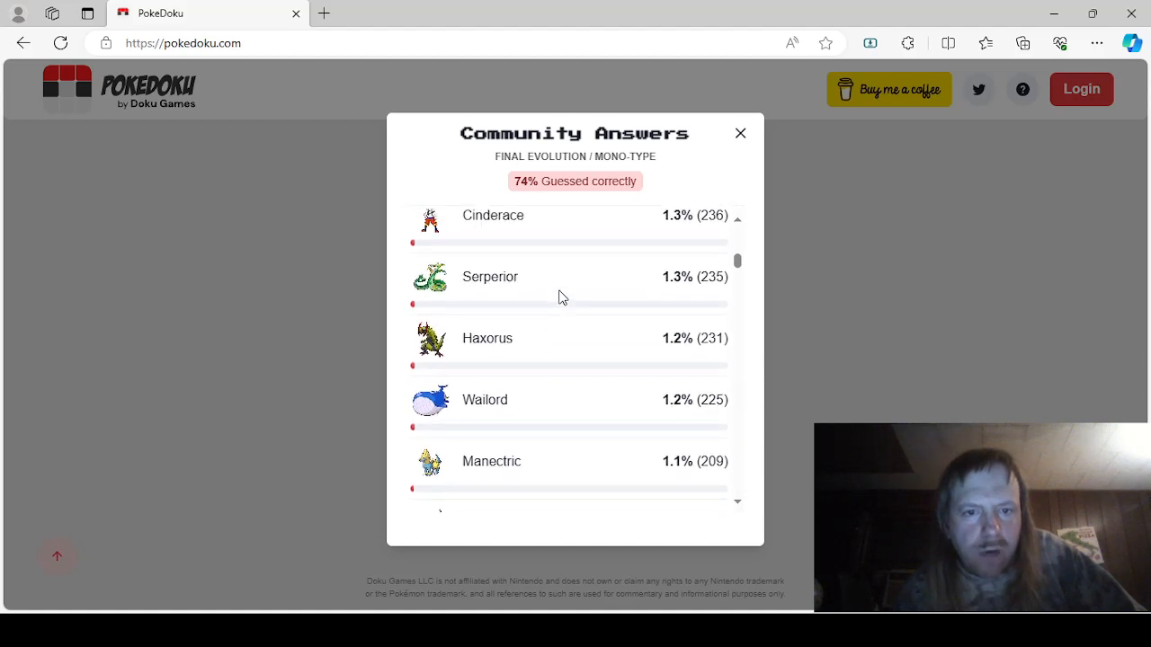
scroll("down", 3)
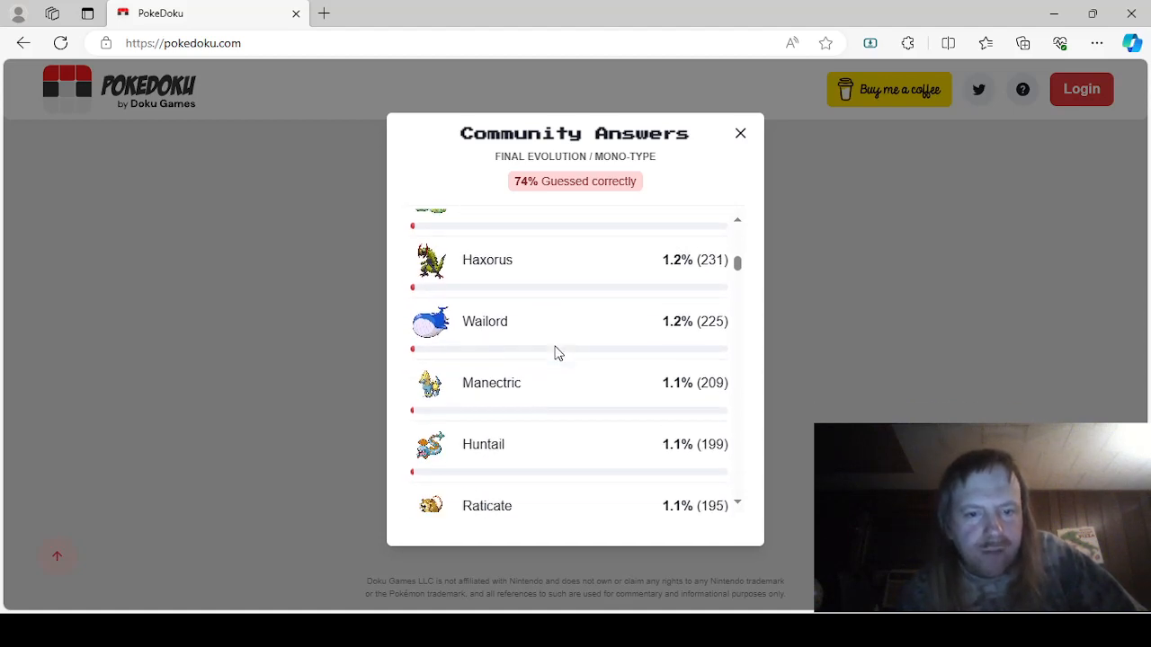
scroll("down", 3)
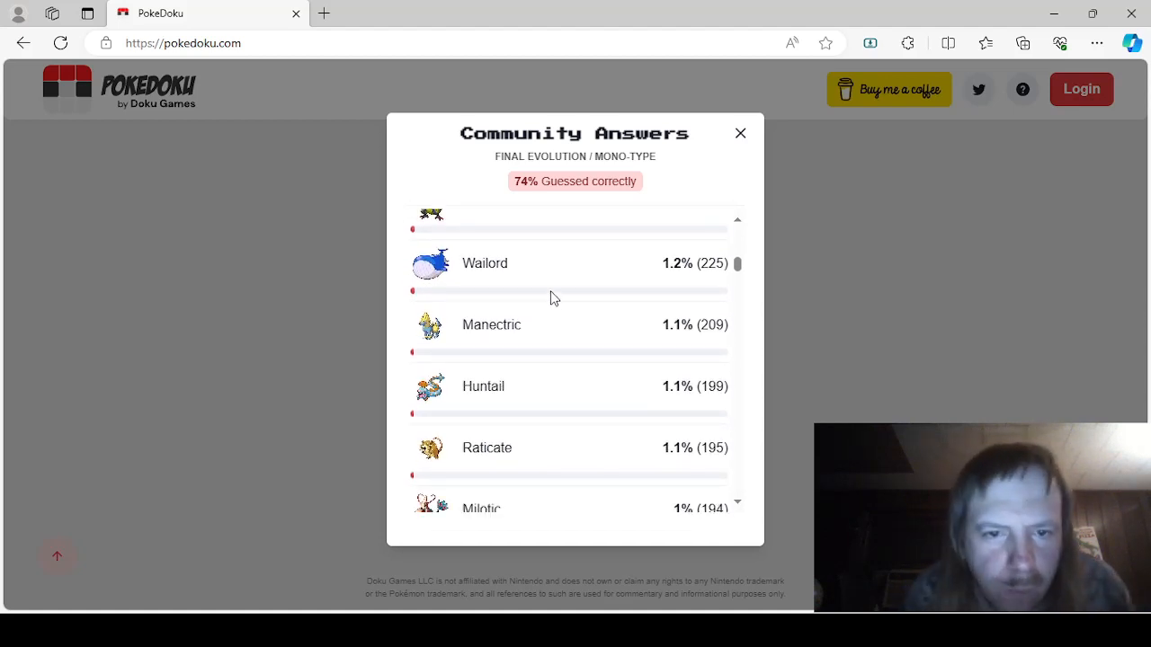
scroll("down", 3)
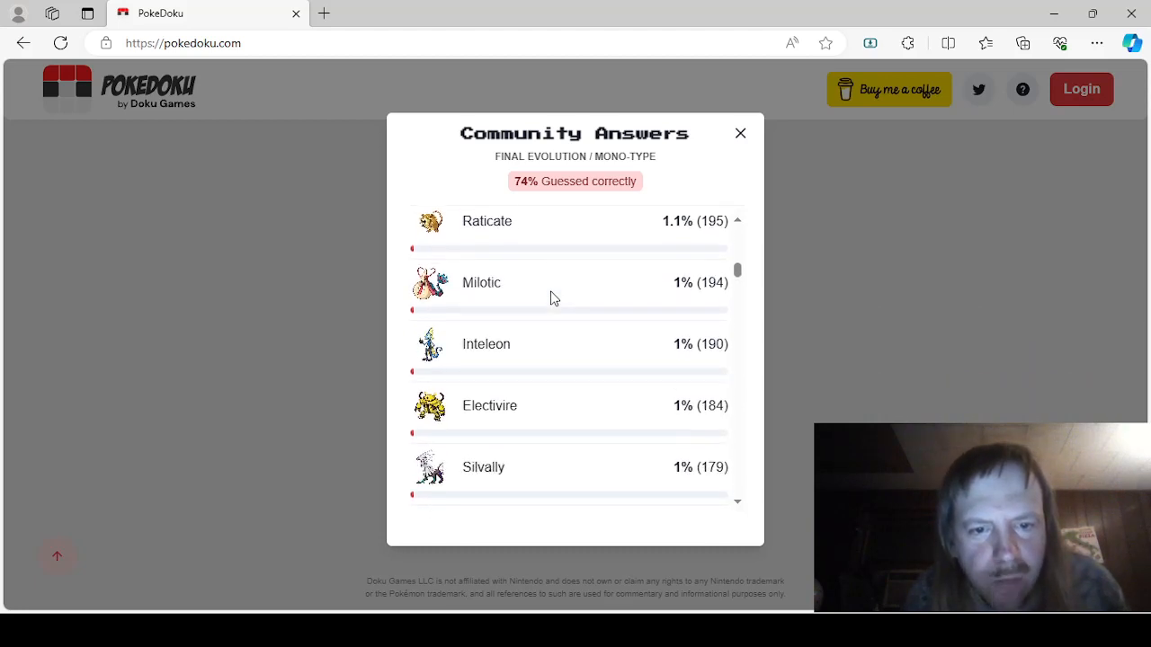
scroll("down", 3)
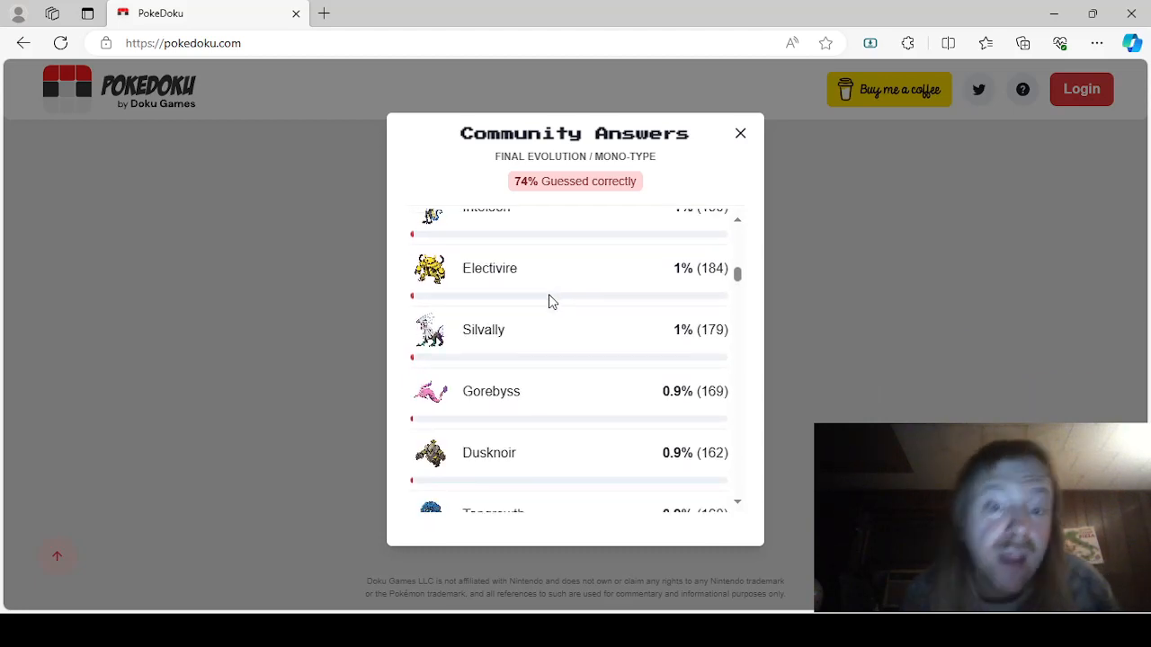
scroll("down", 3)
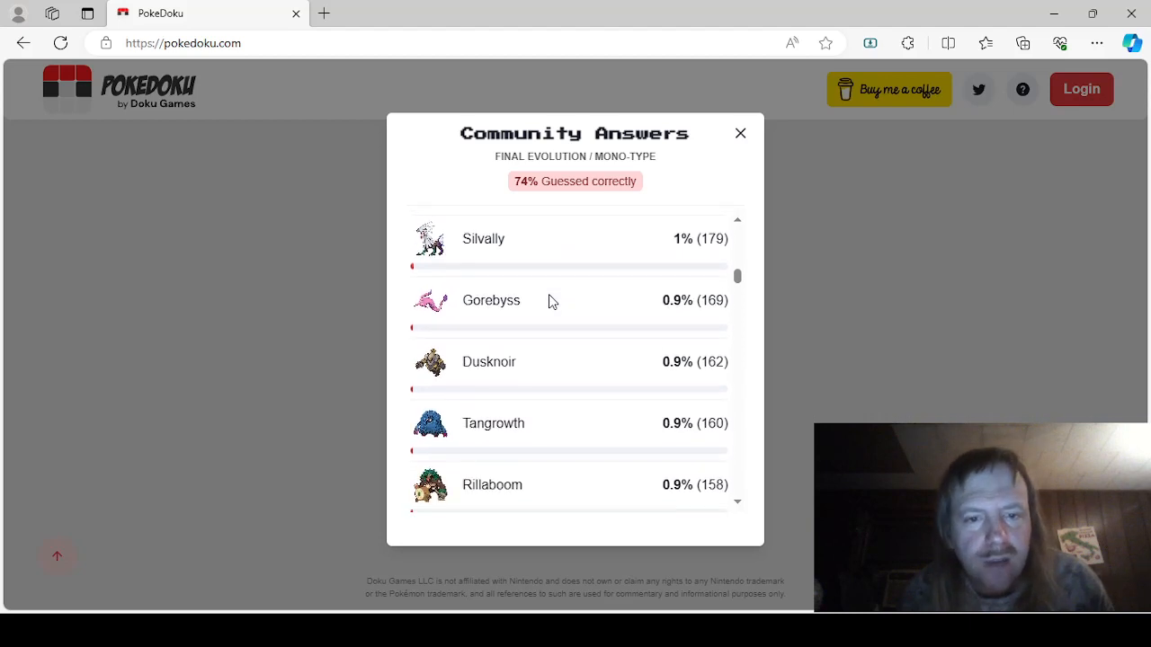
scroll("down", 3)
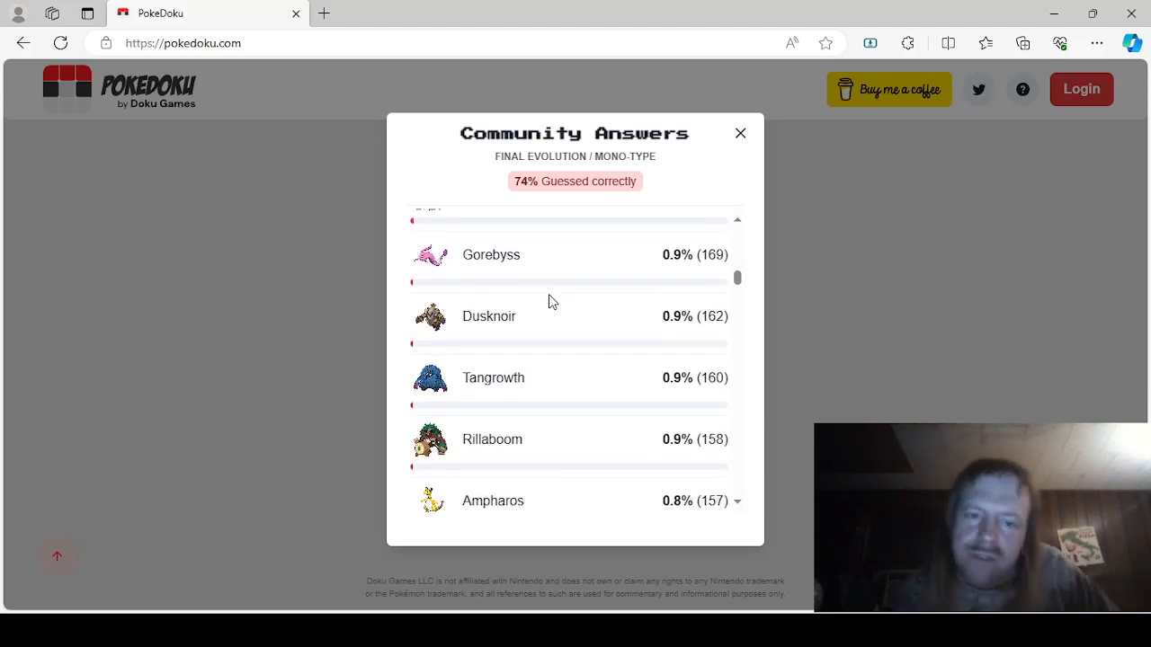
mouse_move(546, 328)
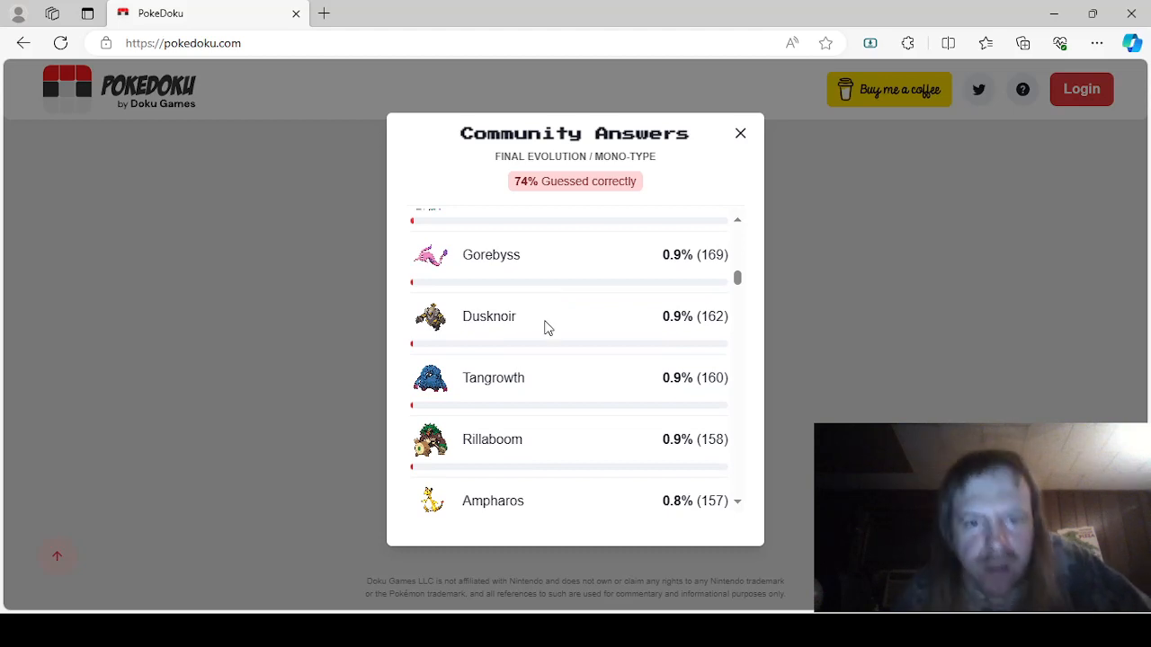
scroll("down", 3)
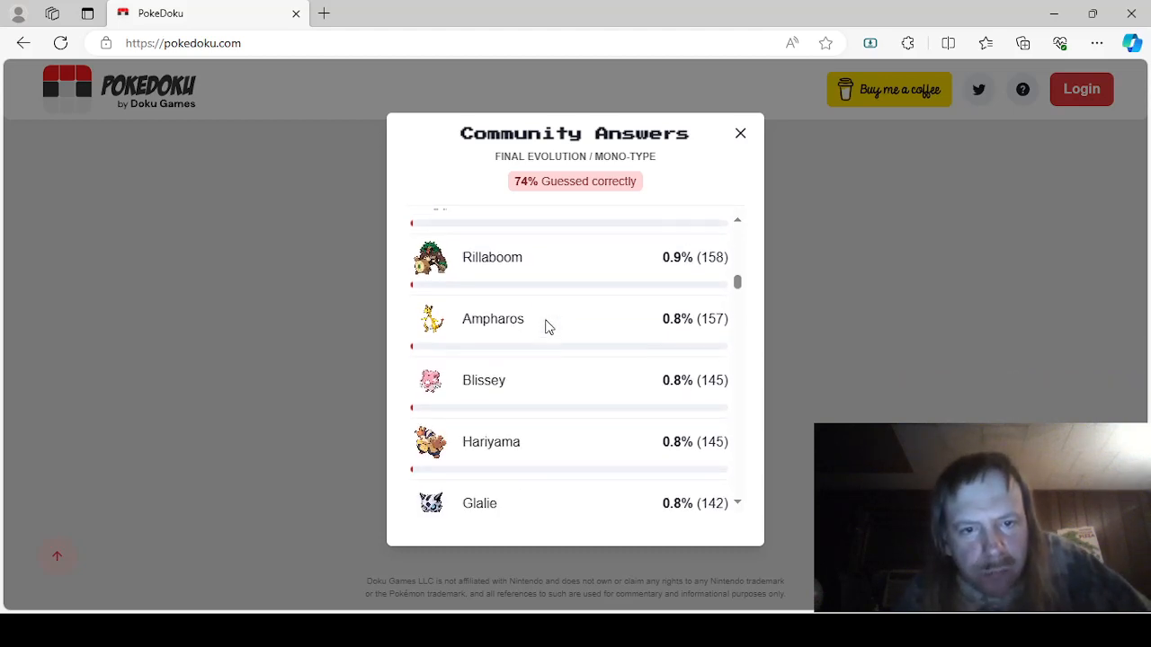
scroll("down", 3)
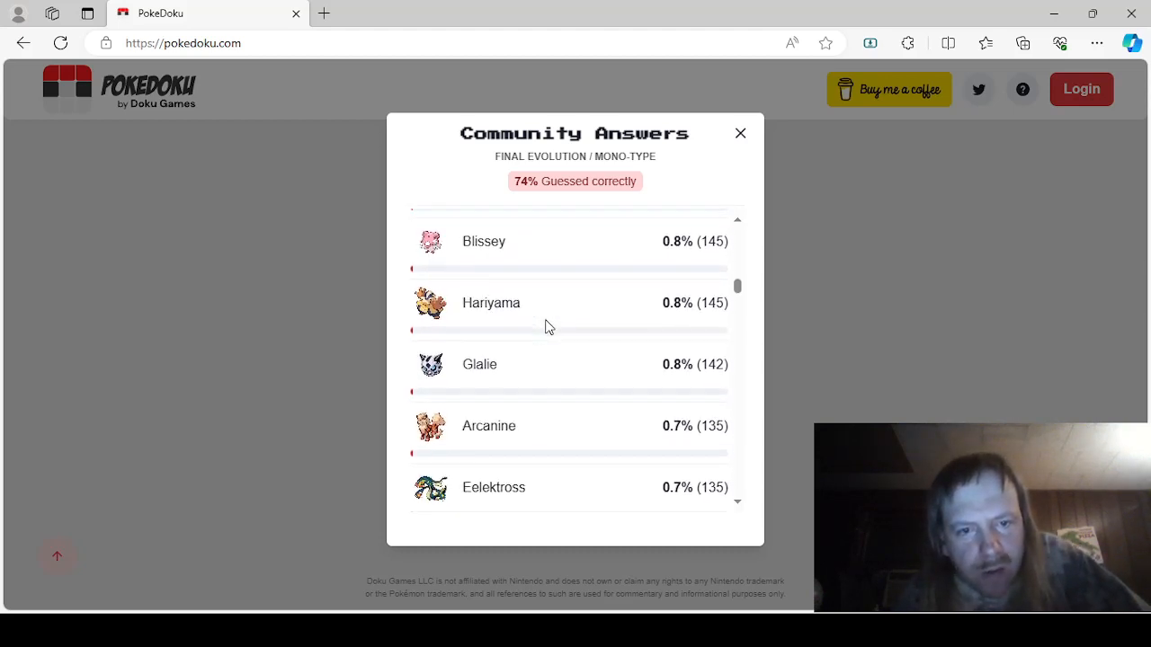
scroll("down", 3)
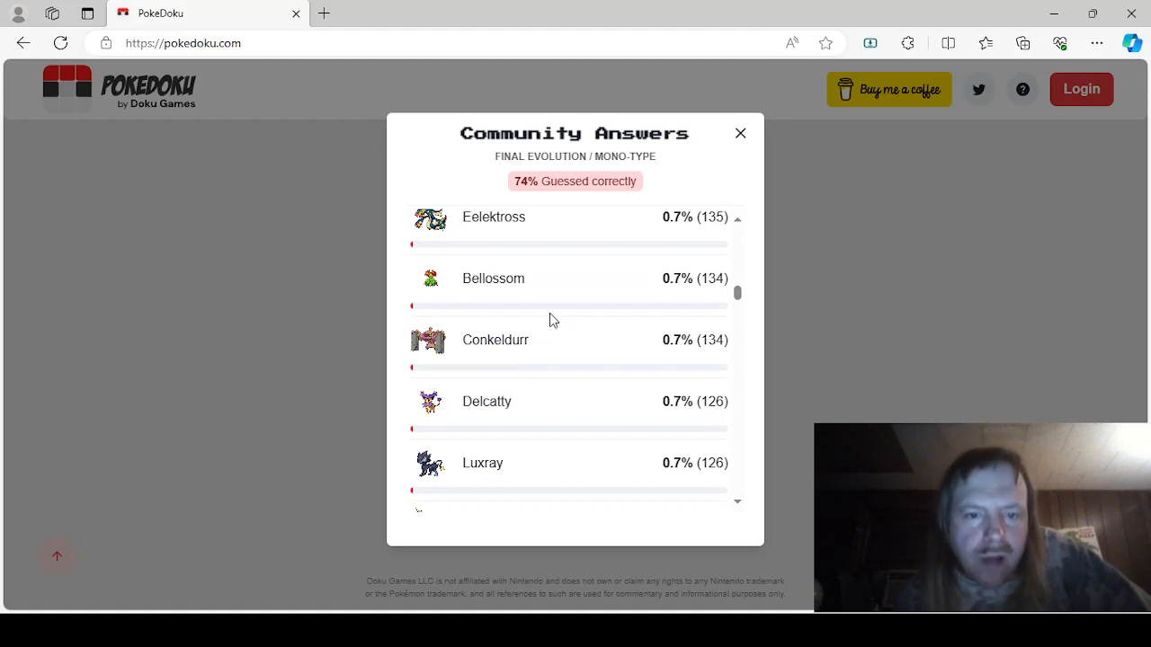
scroll("down", 3)
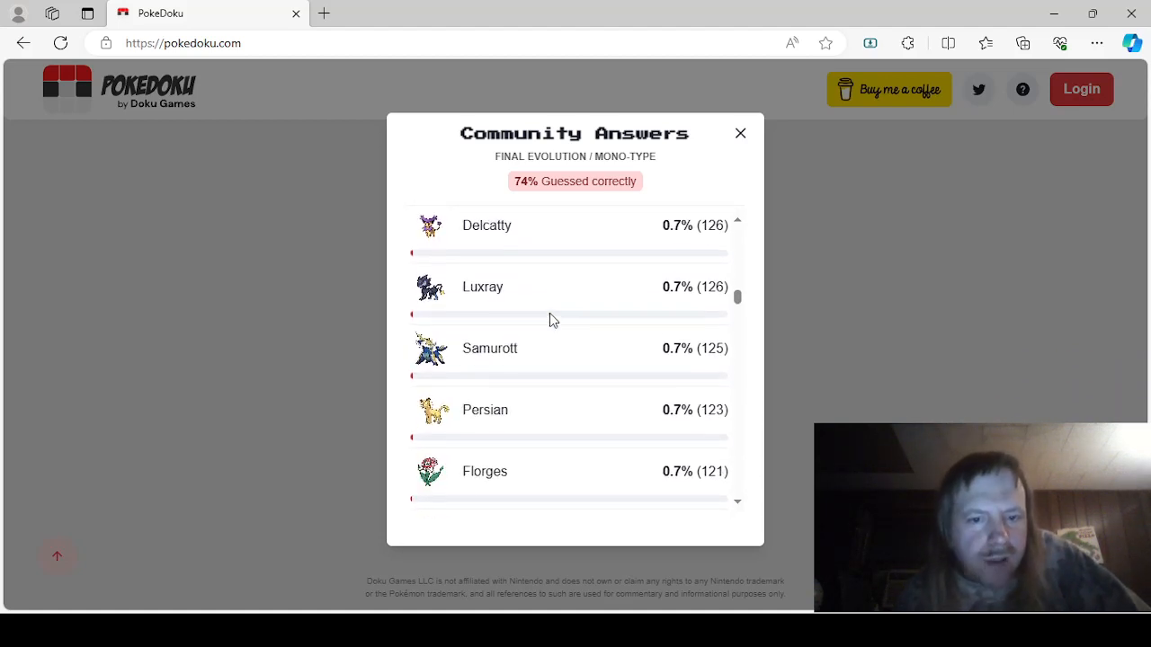
scroll("down", 3)
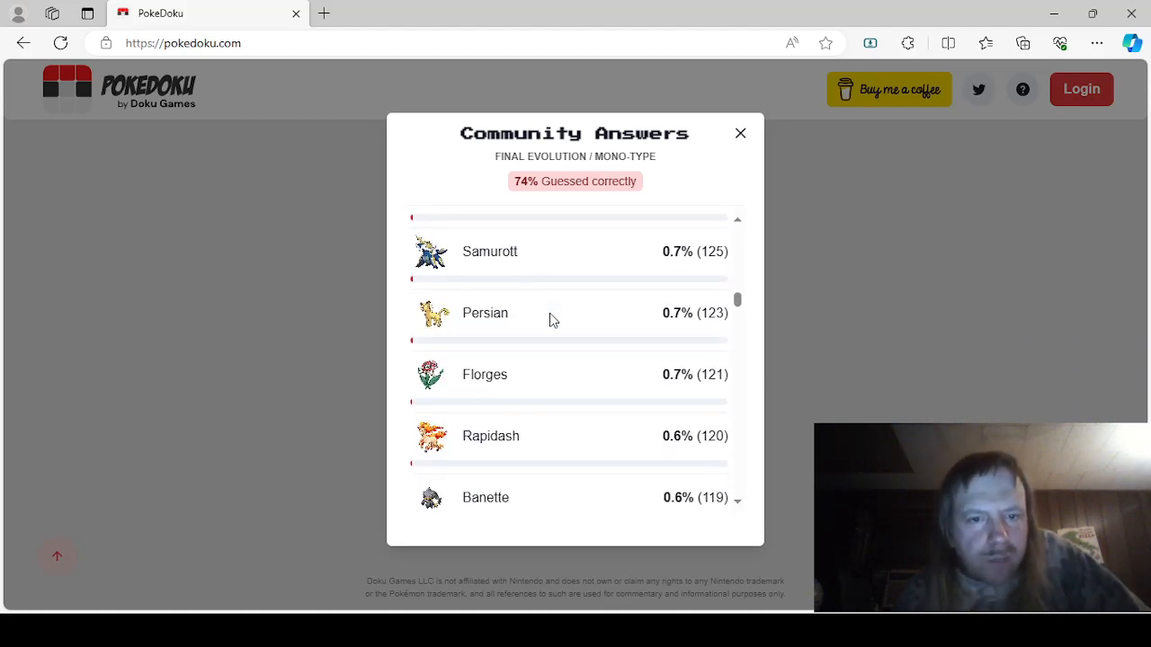
scroll("down", 3)
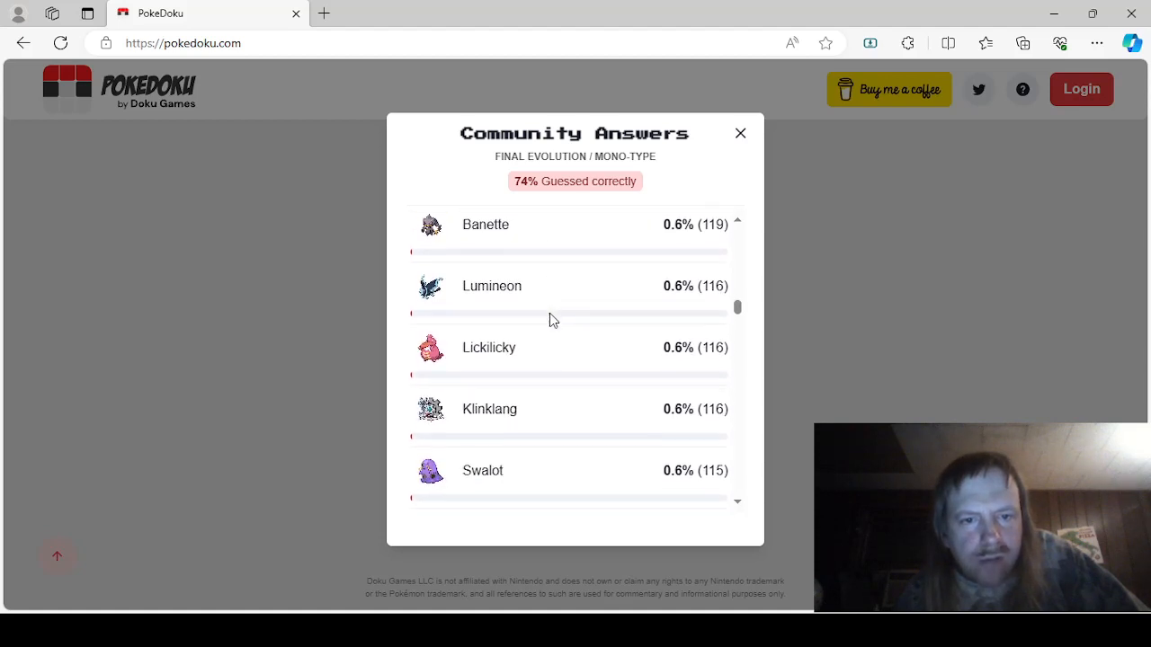
scroll("down", 3)
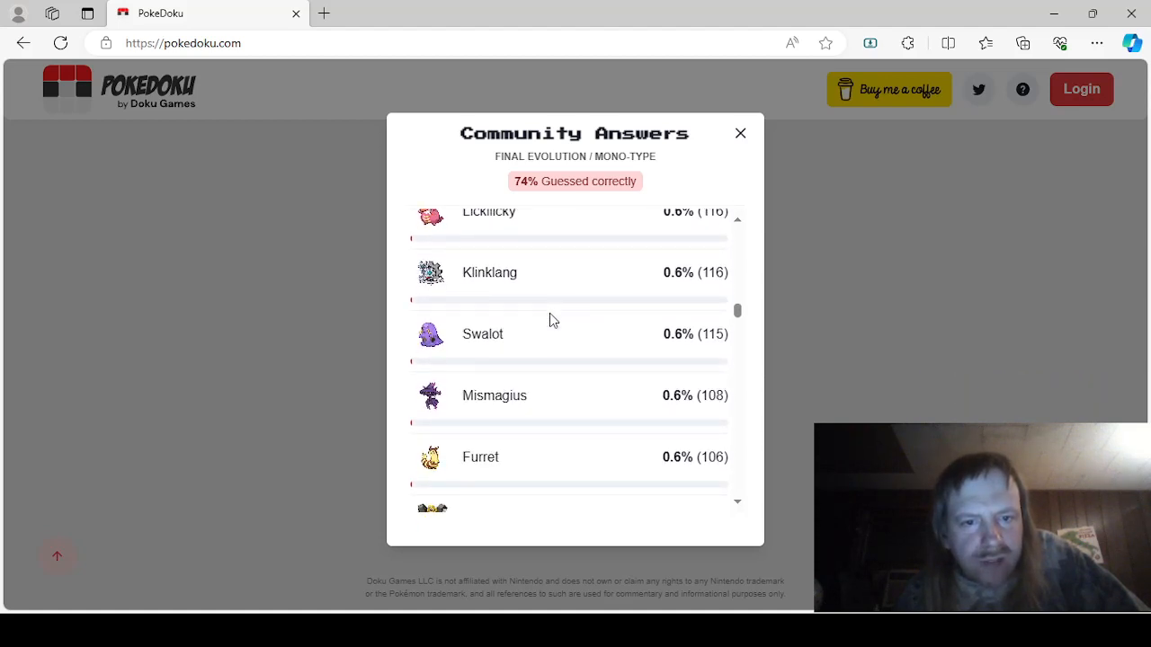
scroll("up", 3)
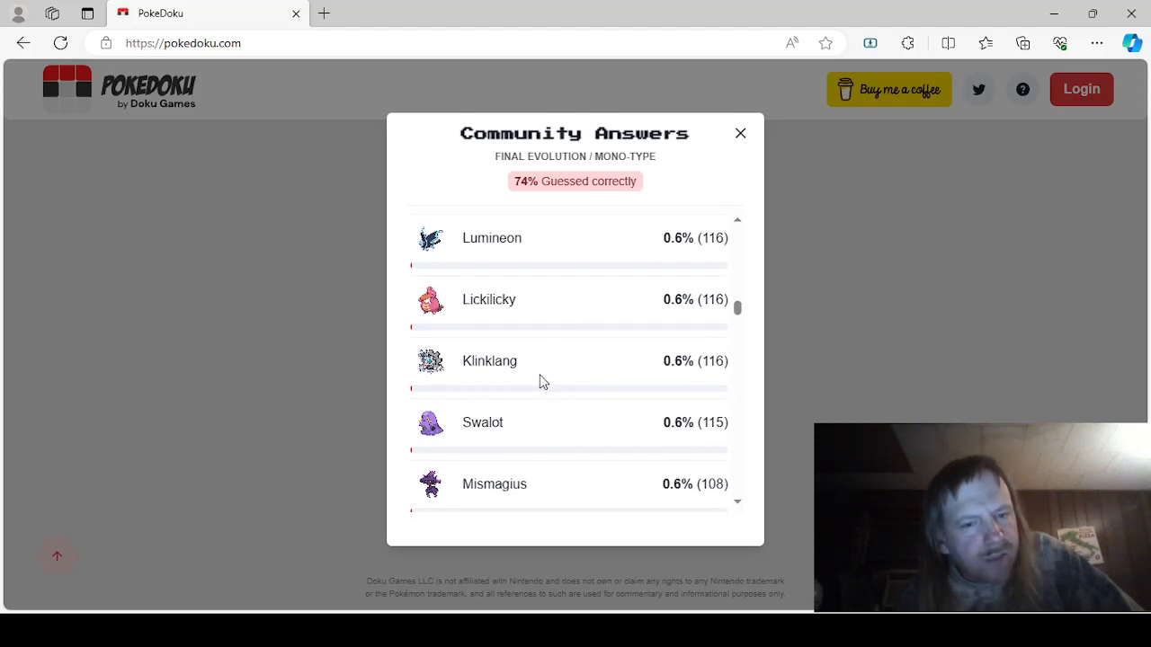
scroll("down", 3)
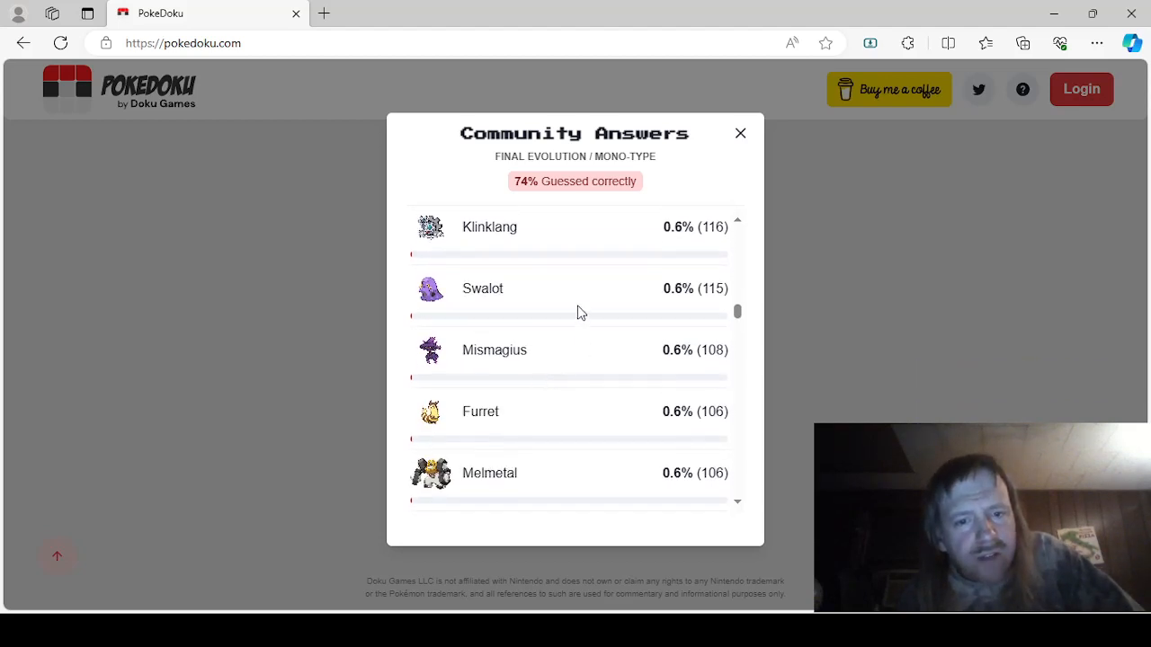
scroll("down", 3)
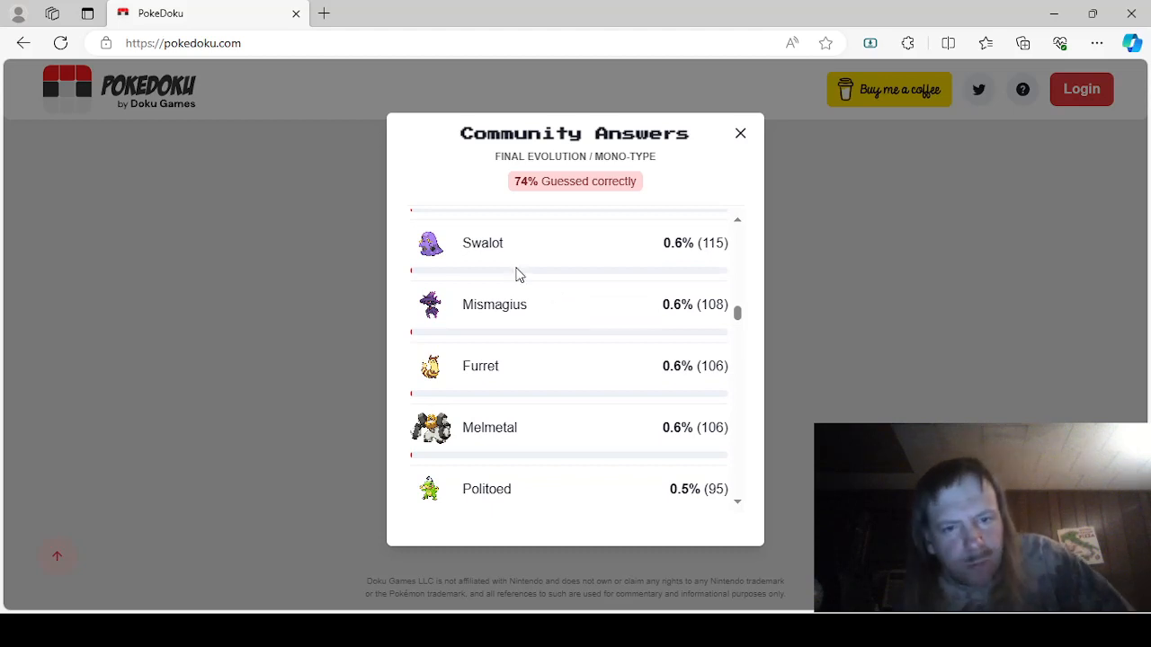
mouse_move(522, 308)
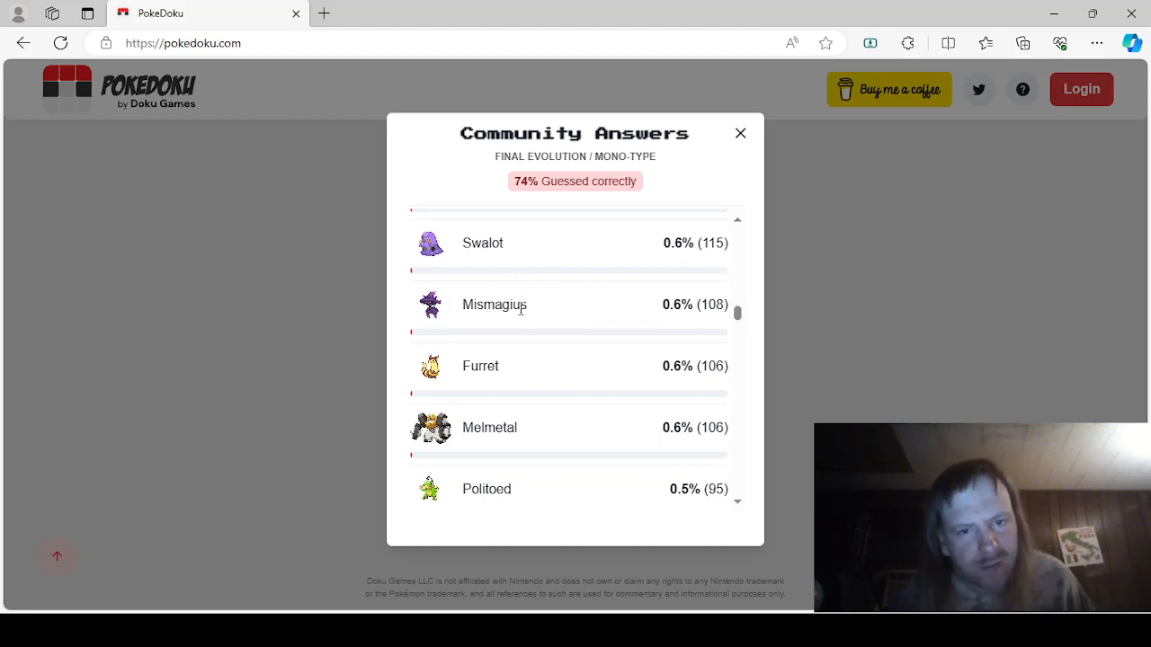
scroll("down", 3)
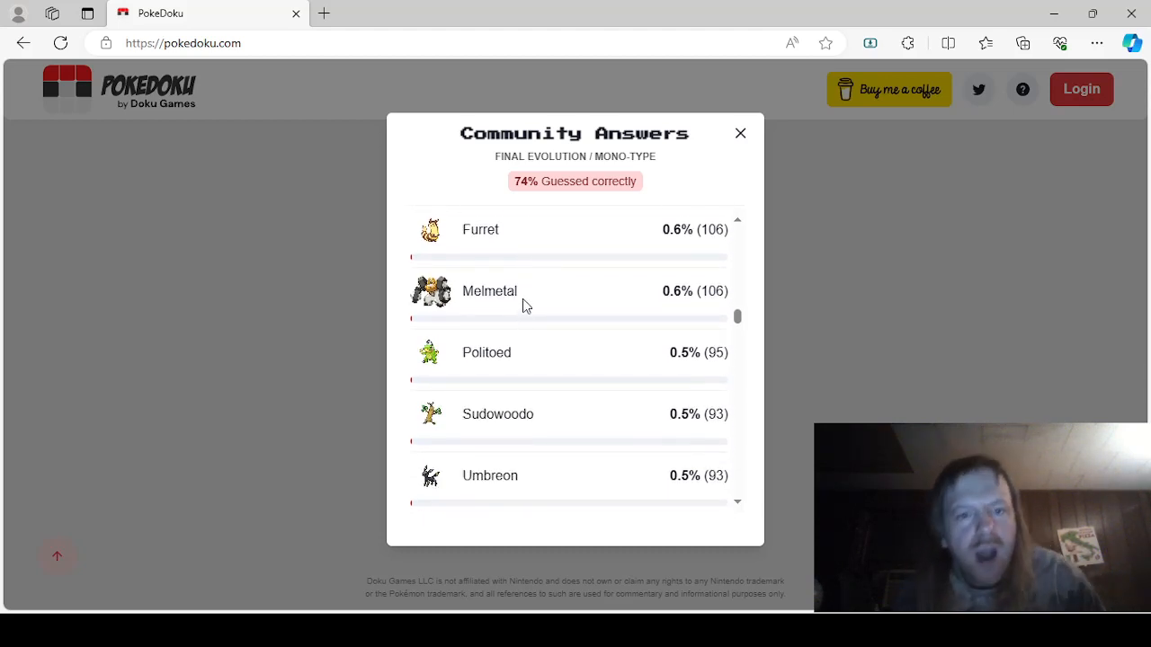
scroll("down", 3)
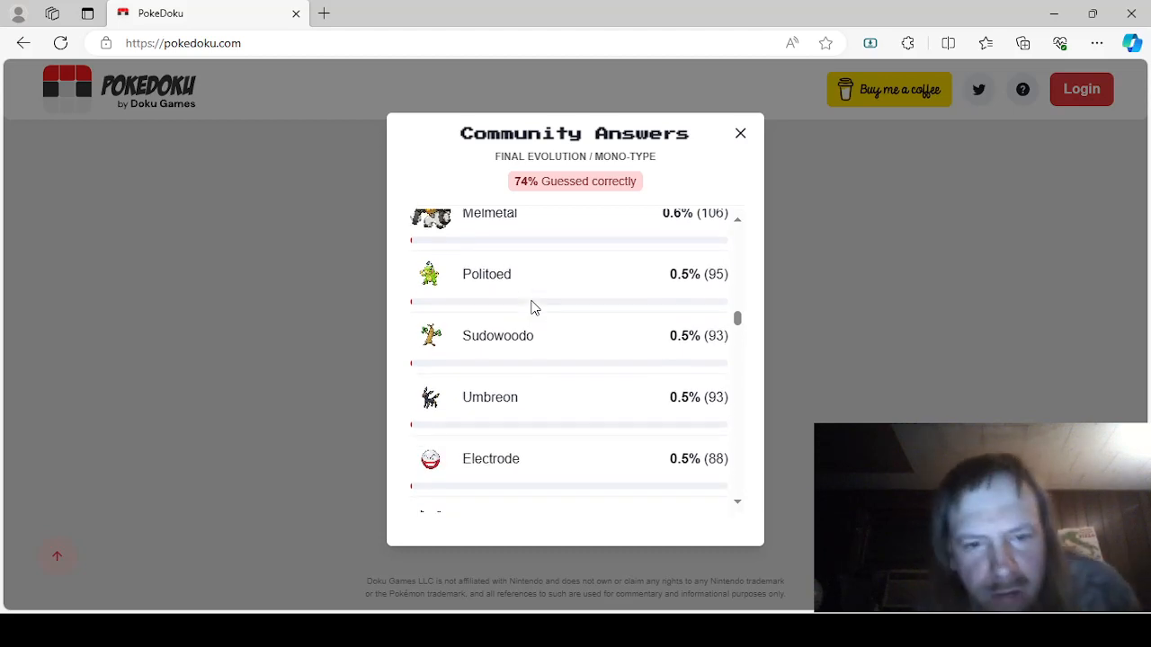
scroll("down", 3)
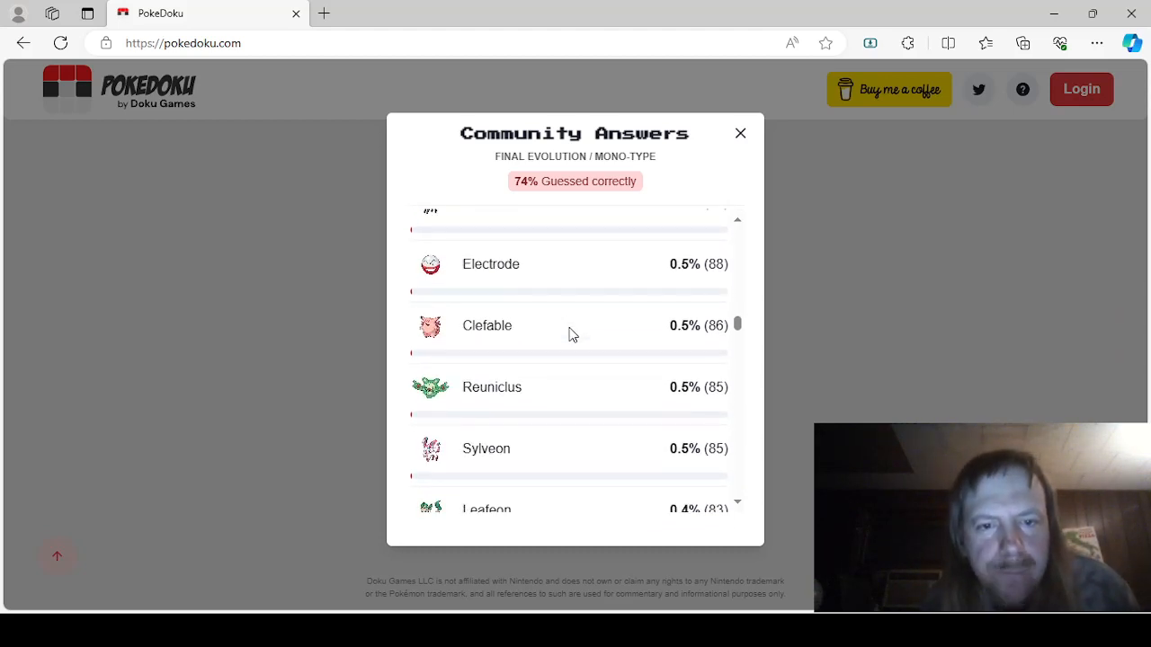
scroll("down", 3)
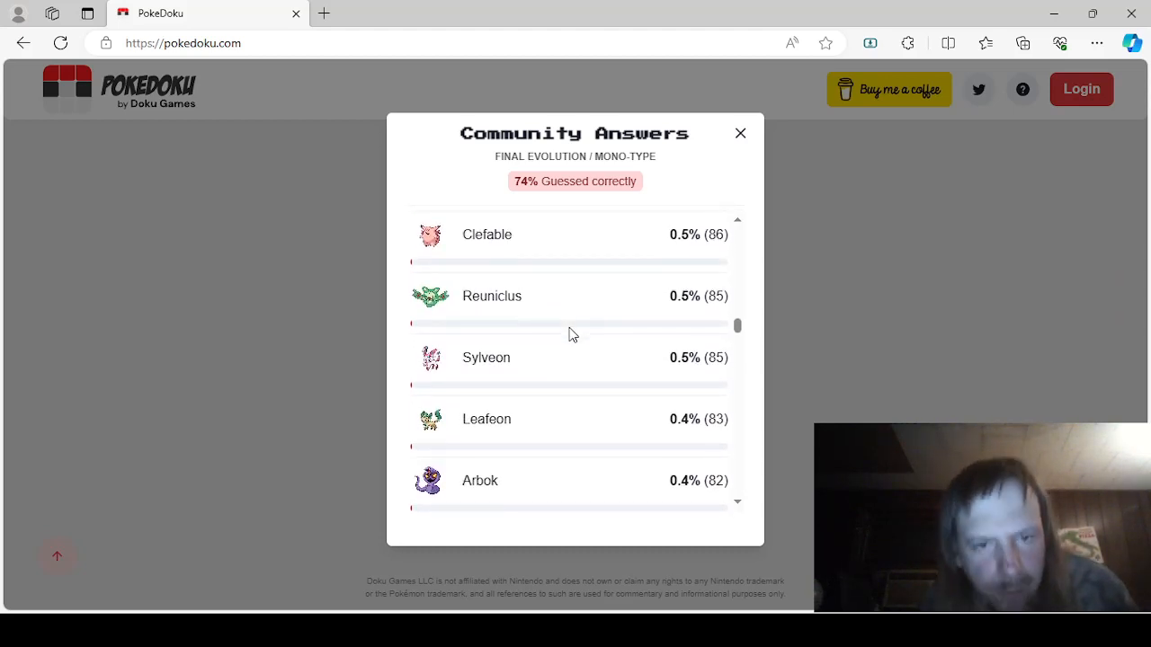
scroll("down", 3)
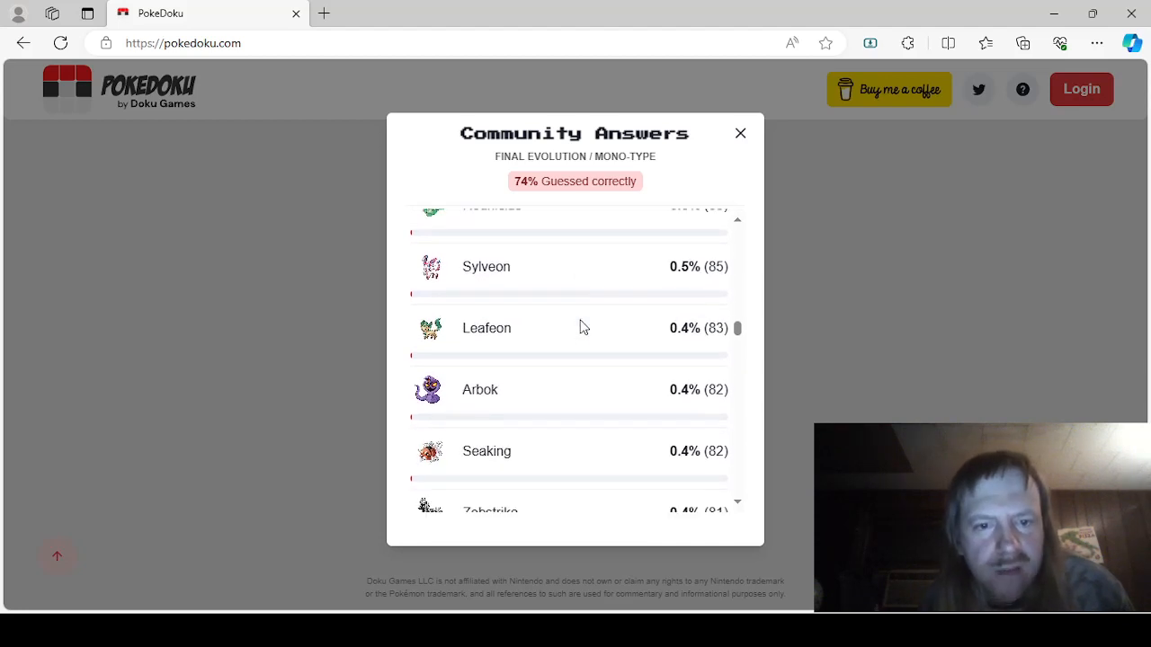
scroll("down", 3)
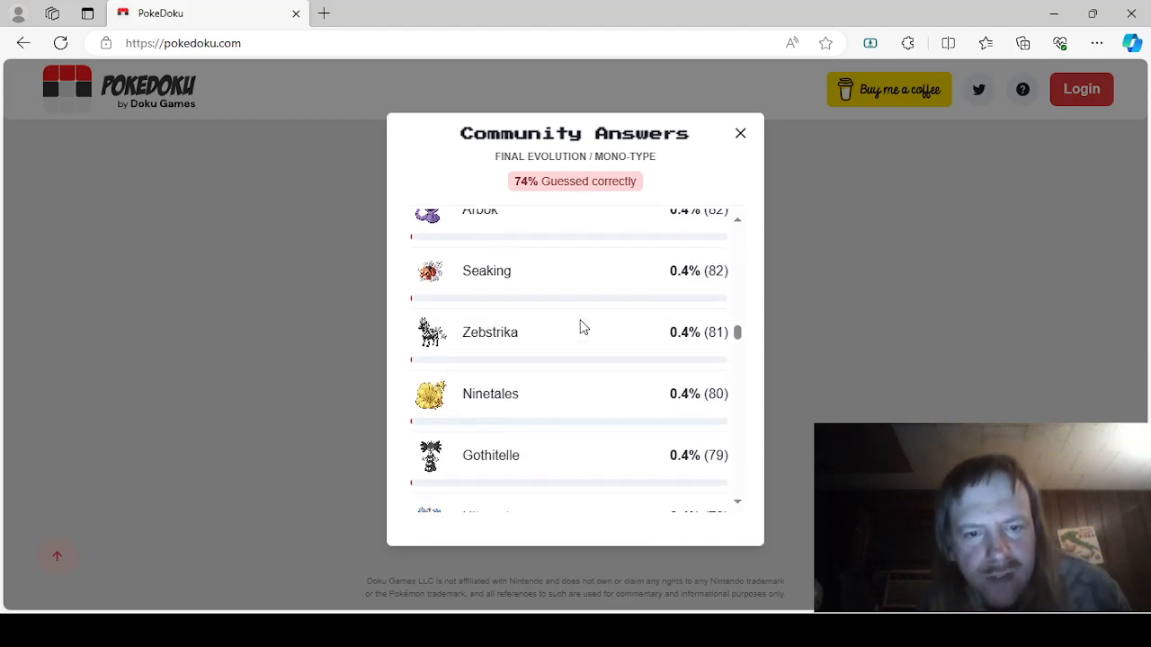
scroll("down", 3)
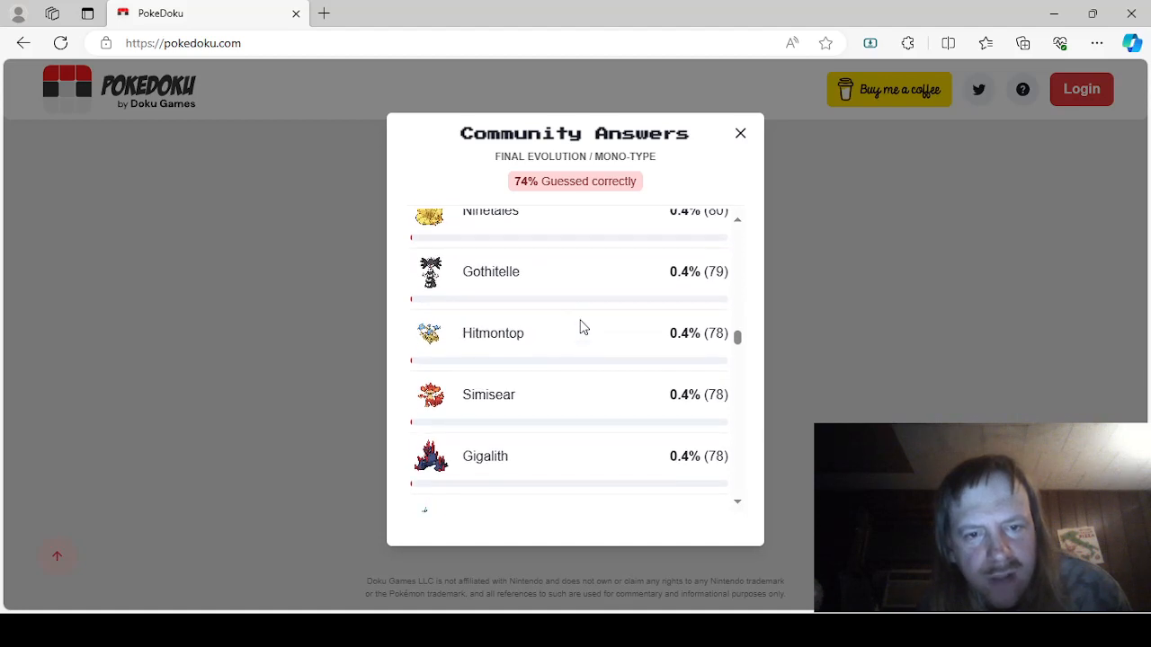
scroll("up", 3)
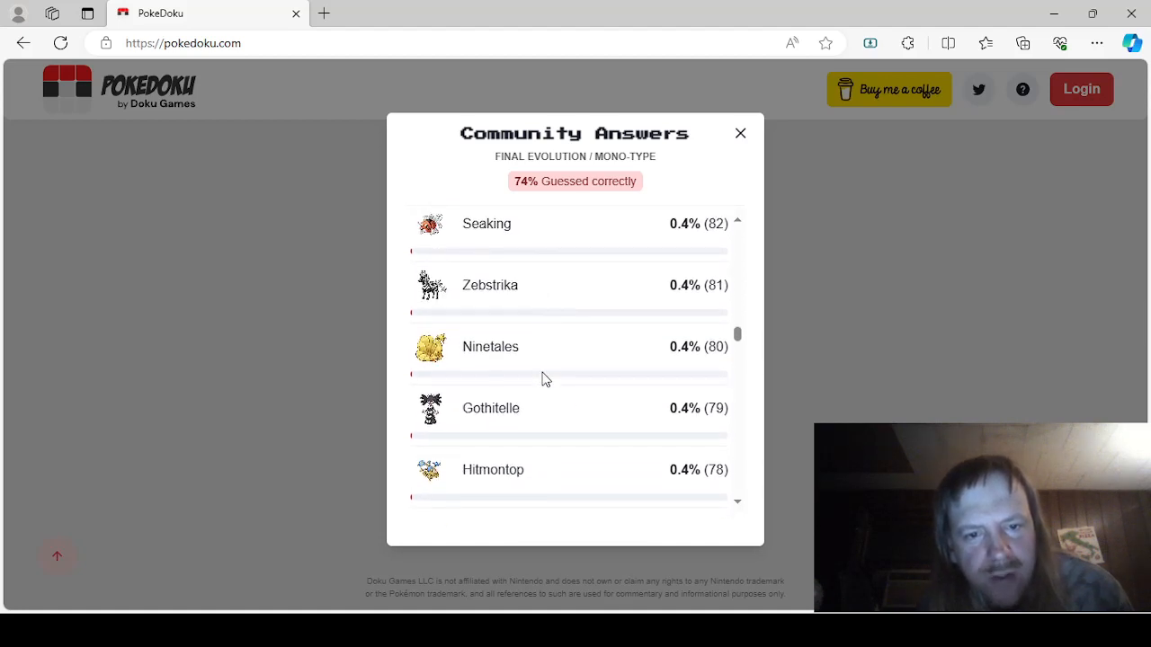
scroll("down", 3)
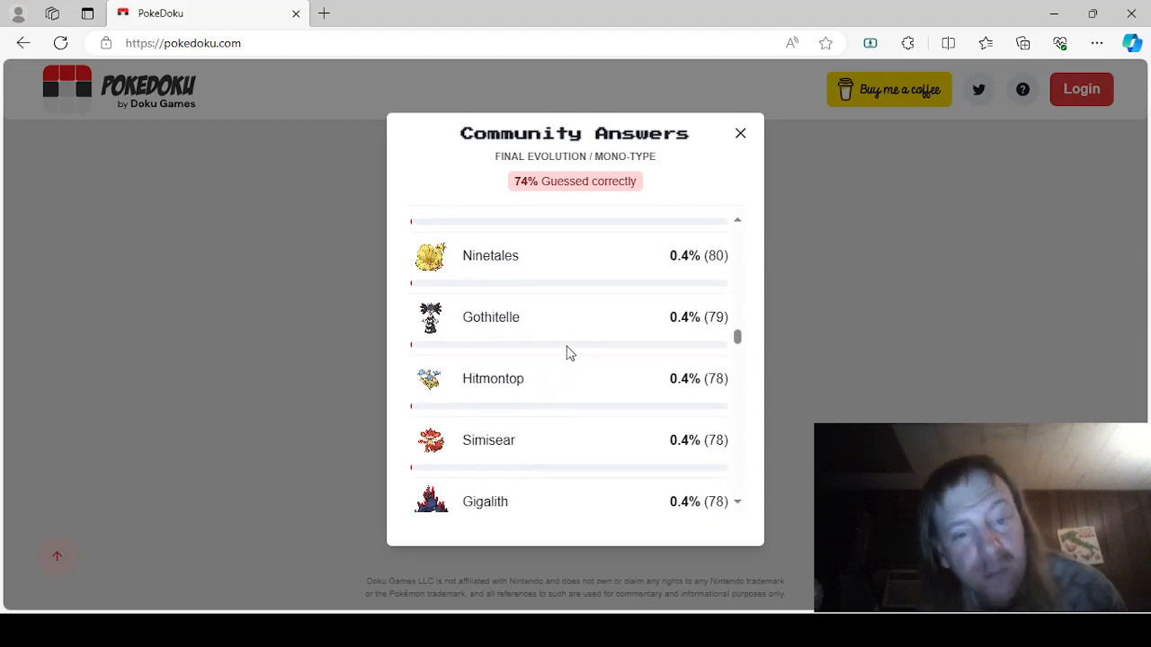
scroll("down", 3)
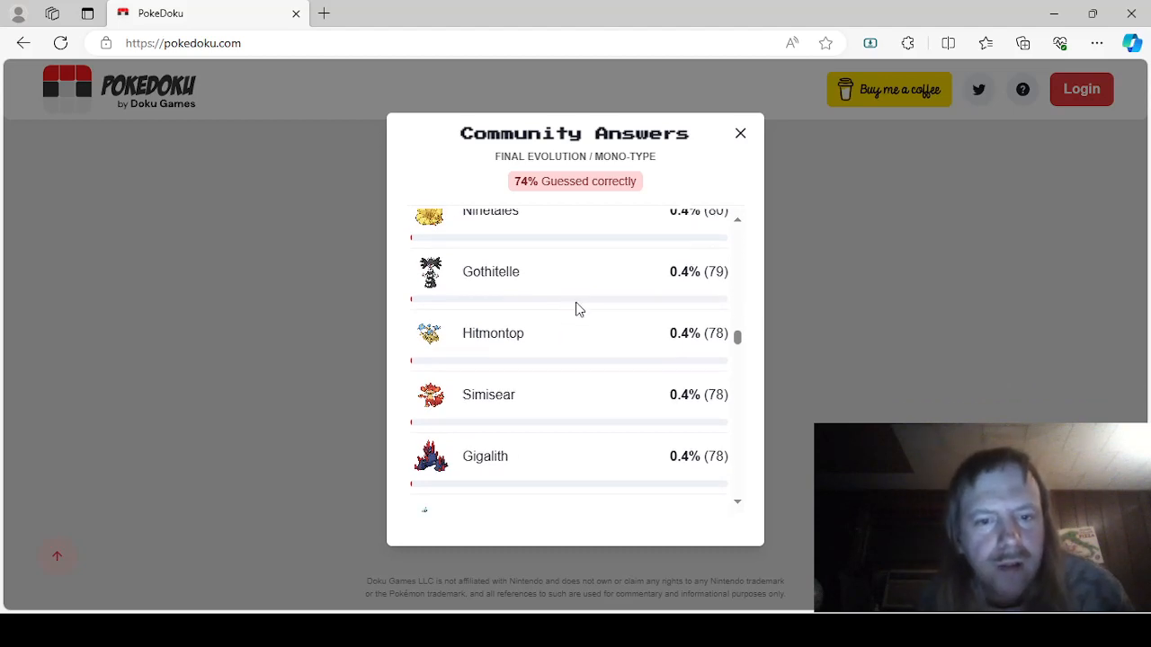
scroll("down", 3)
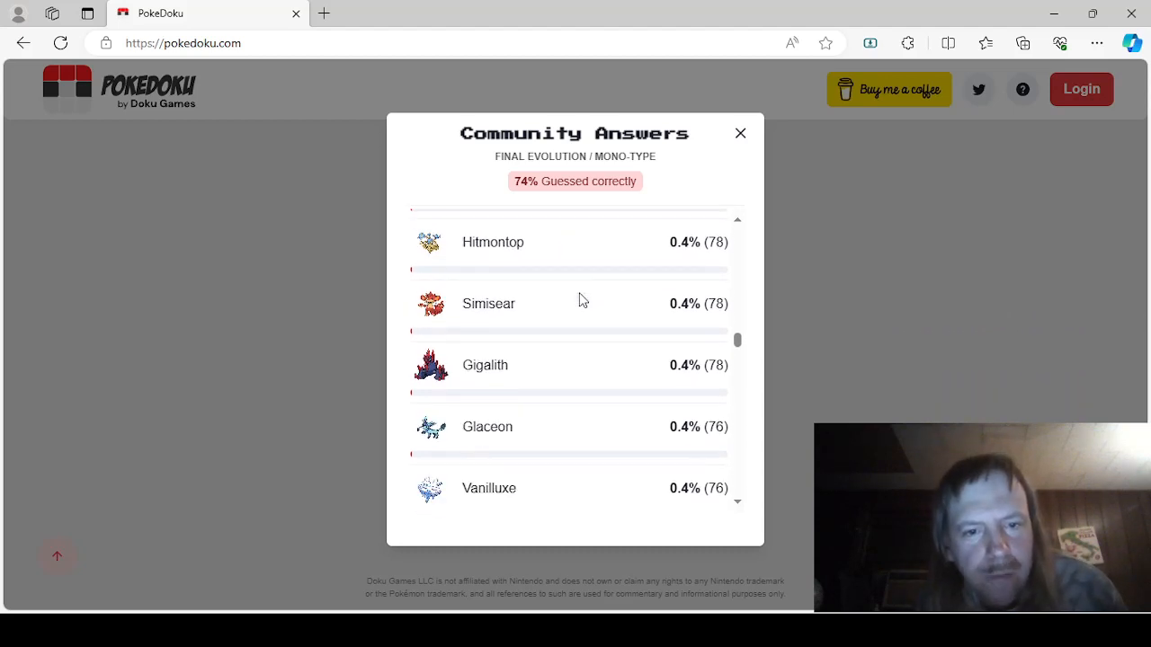
scroll("down", 3)
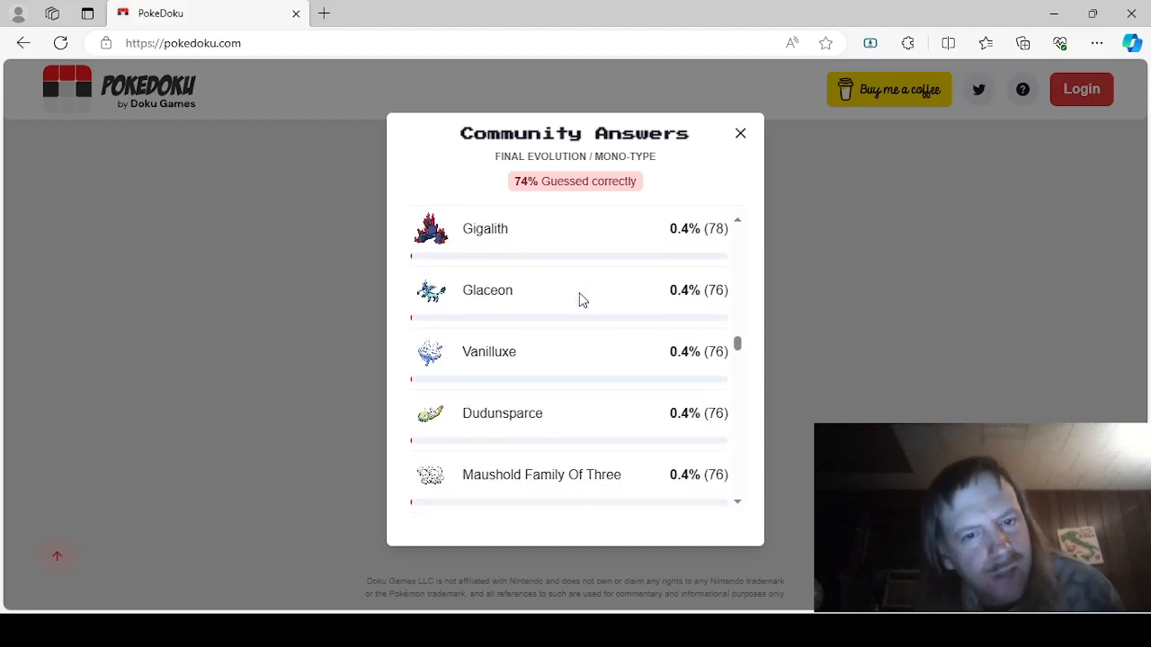
scroll("down", 3)
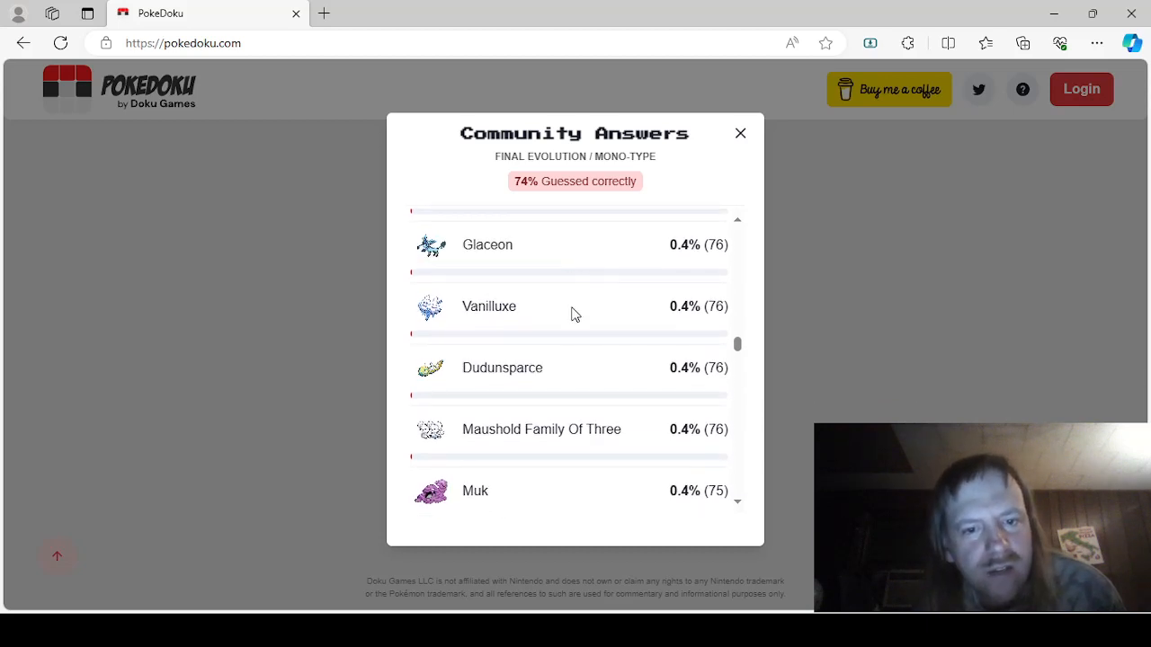
scroll("down", 3)
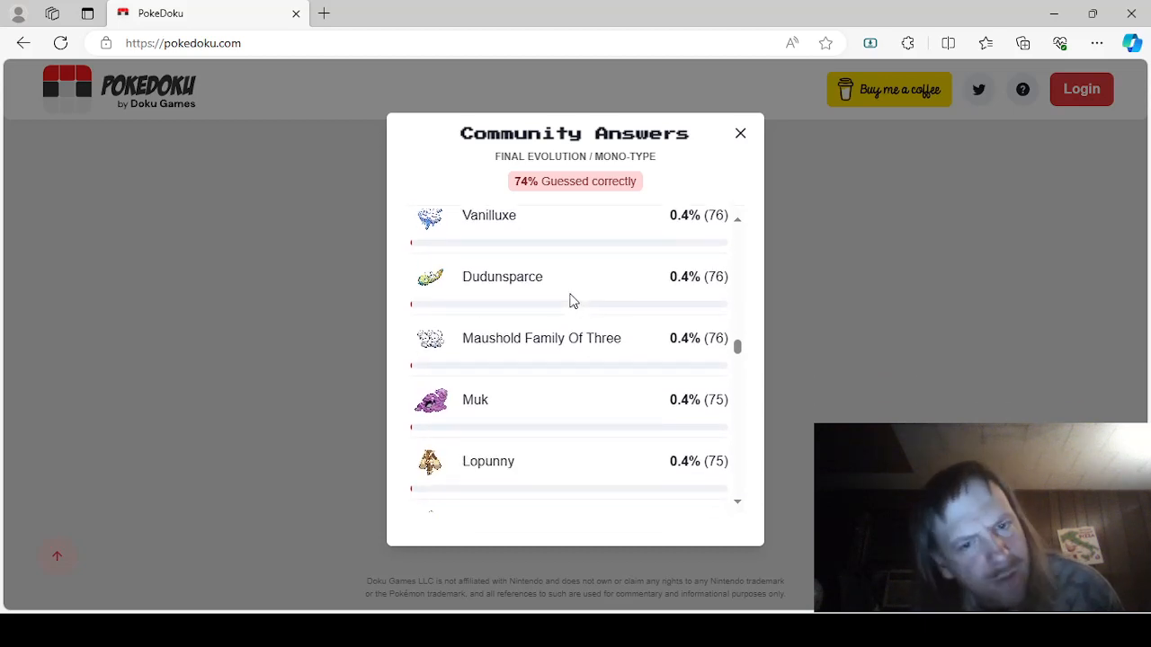
mouse_move(559, 298)
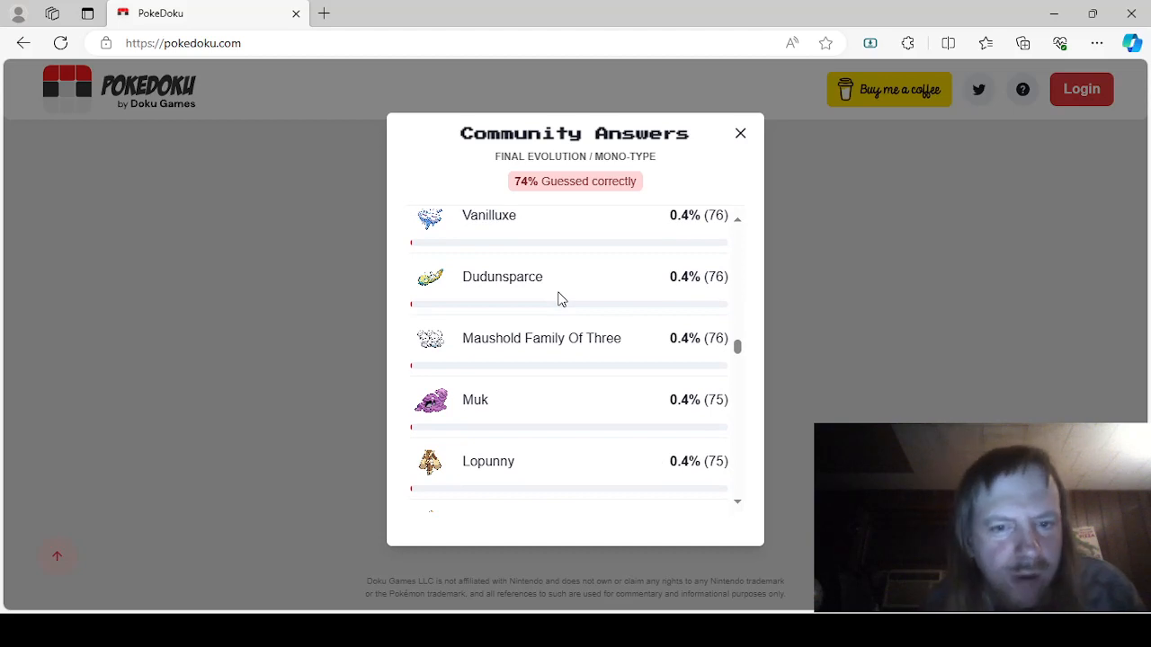
scroll("down", 3)
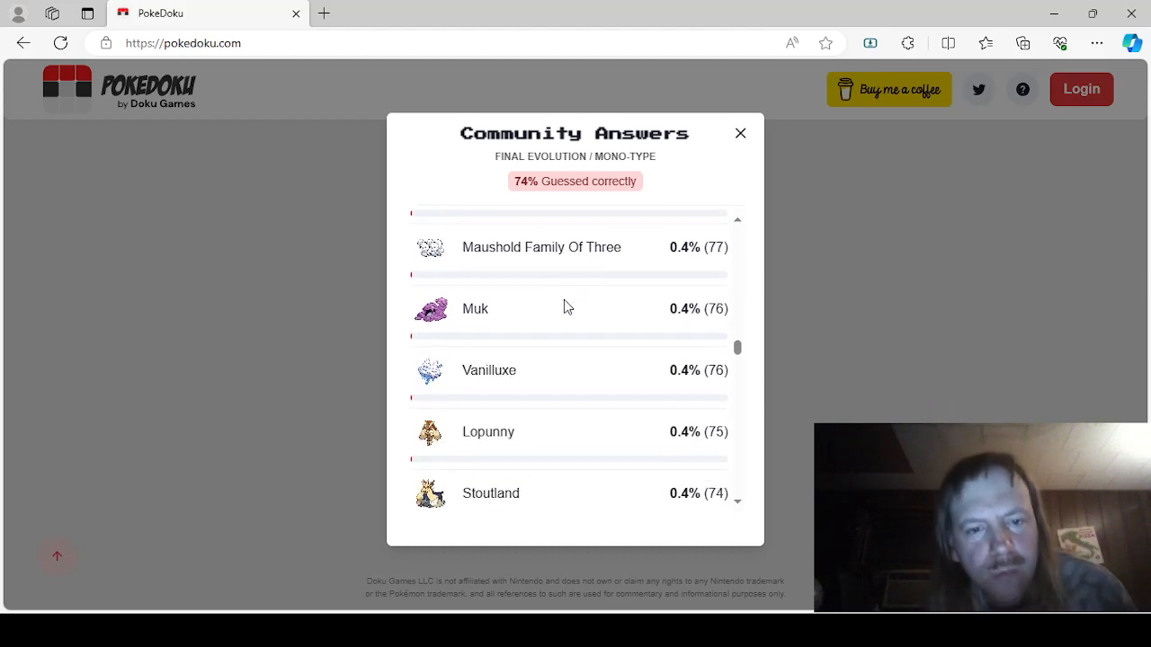
scroll("down", 3)
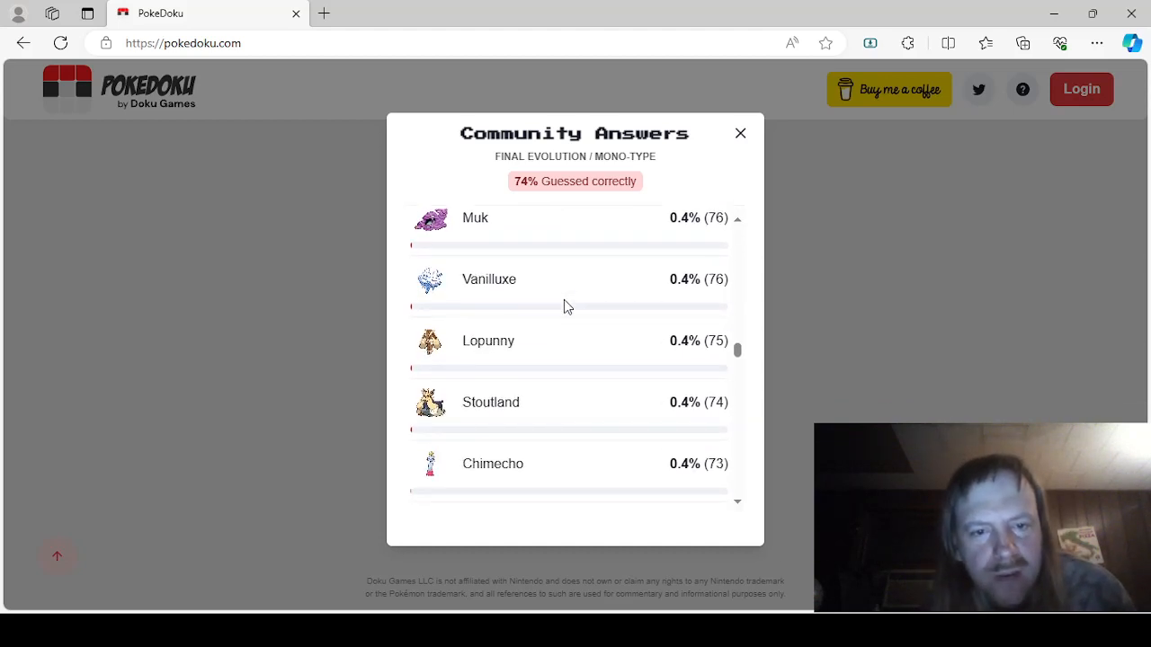
scroll("down", 3)
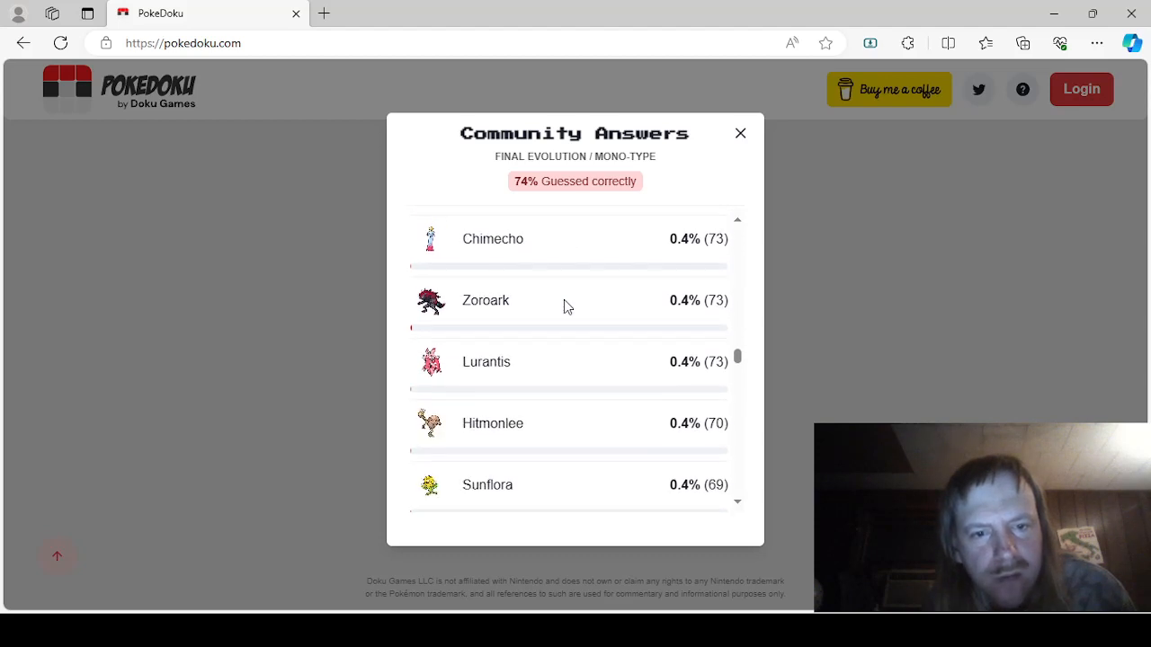
scroll("down", 3)
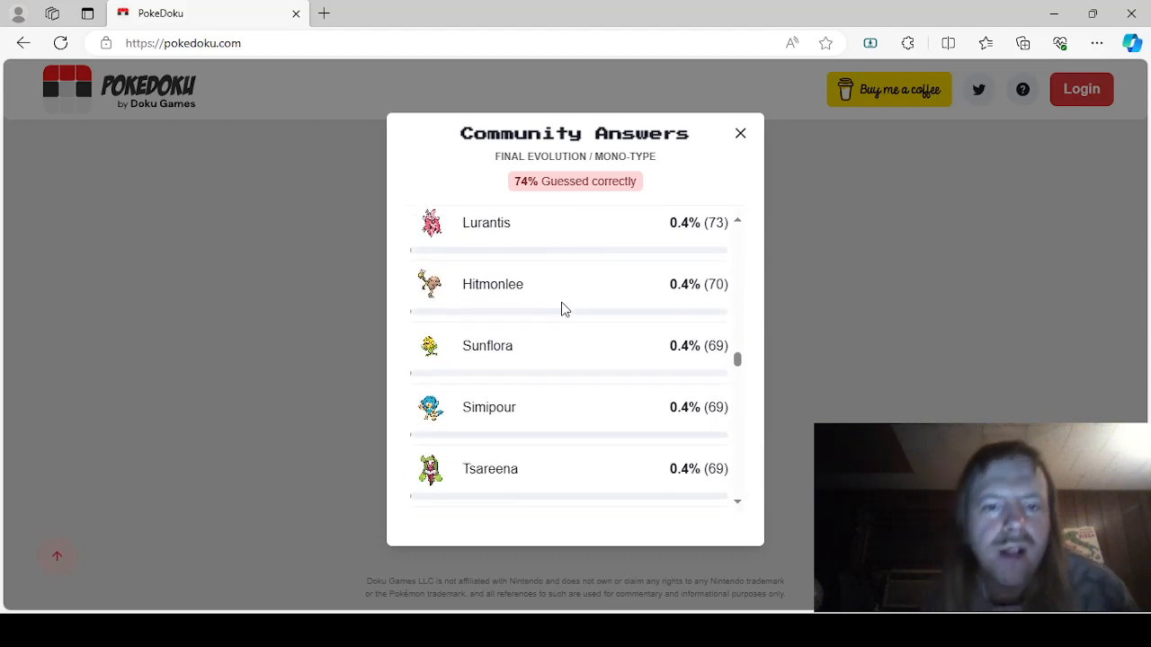
scroll("down", 3)
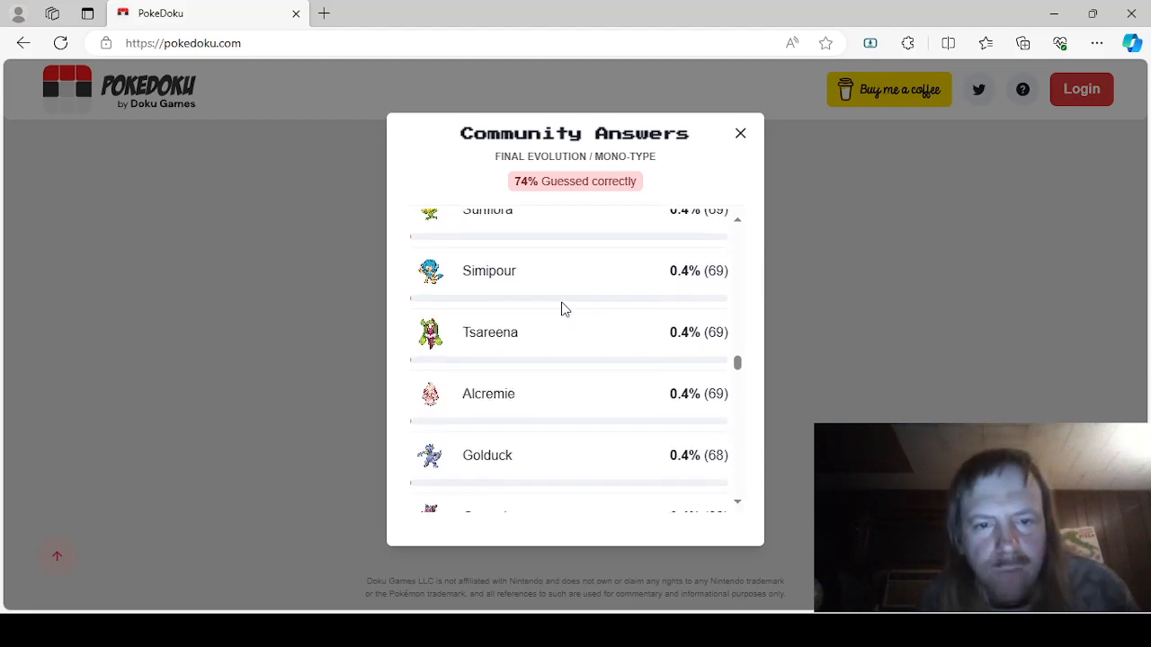
scroll("down", 3)
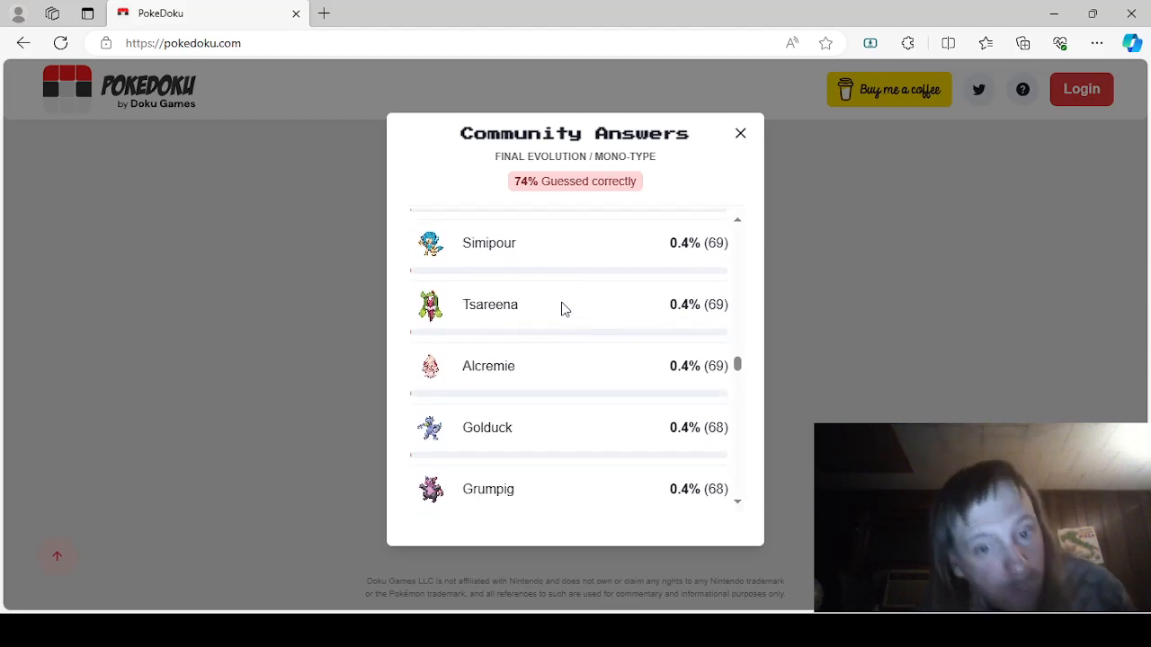
scroll("down", 3)
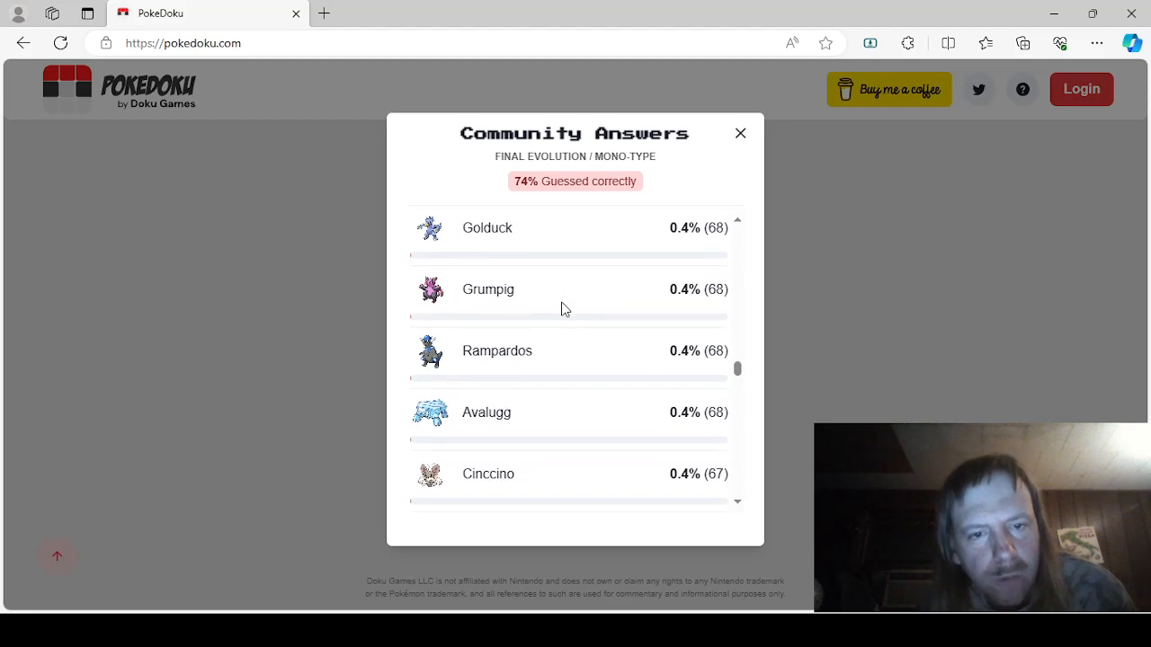
scroll("down", 3)
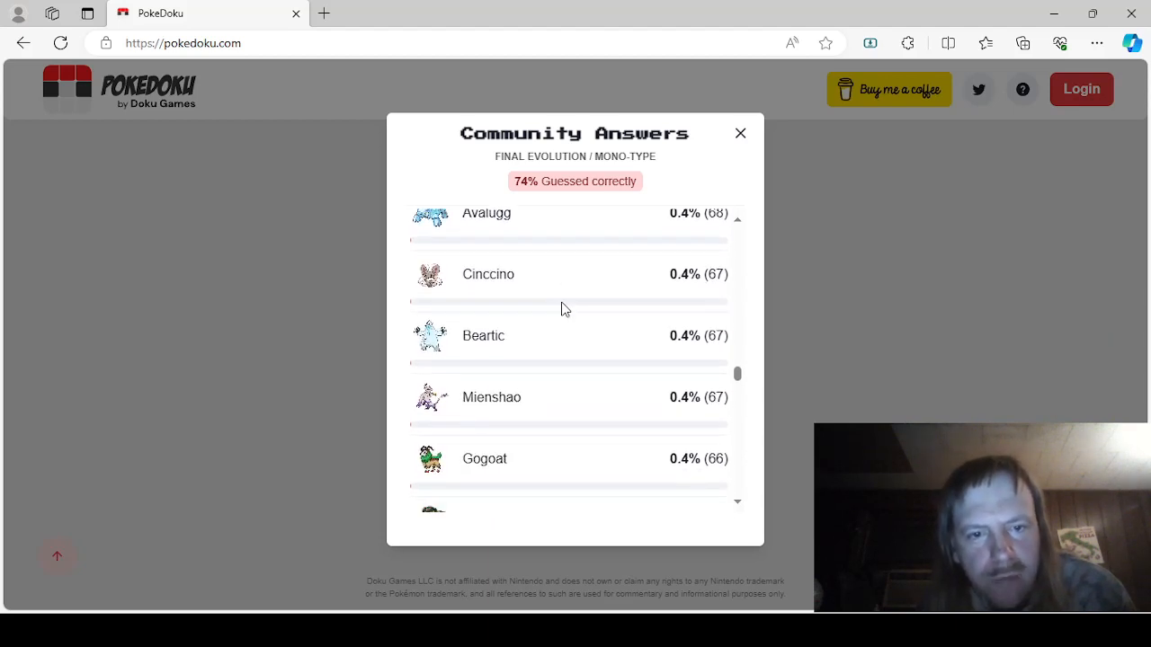
scroll("down", 3)
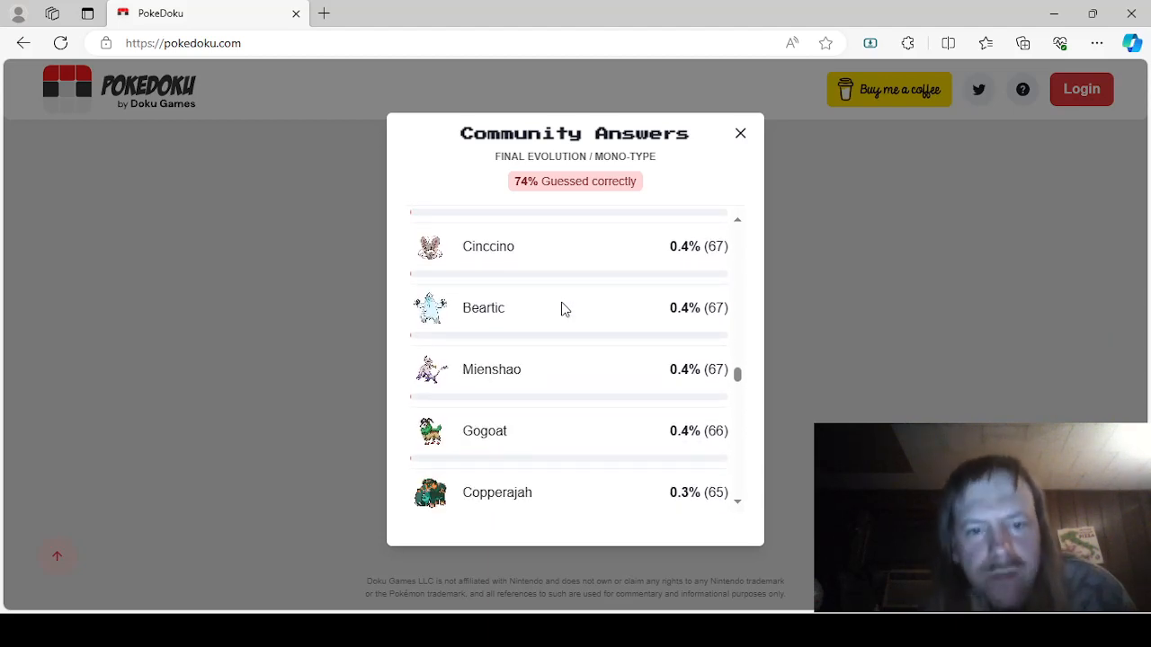
scroll("down", 3)
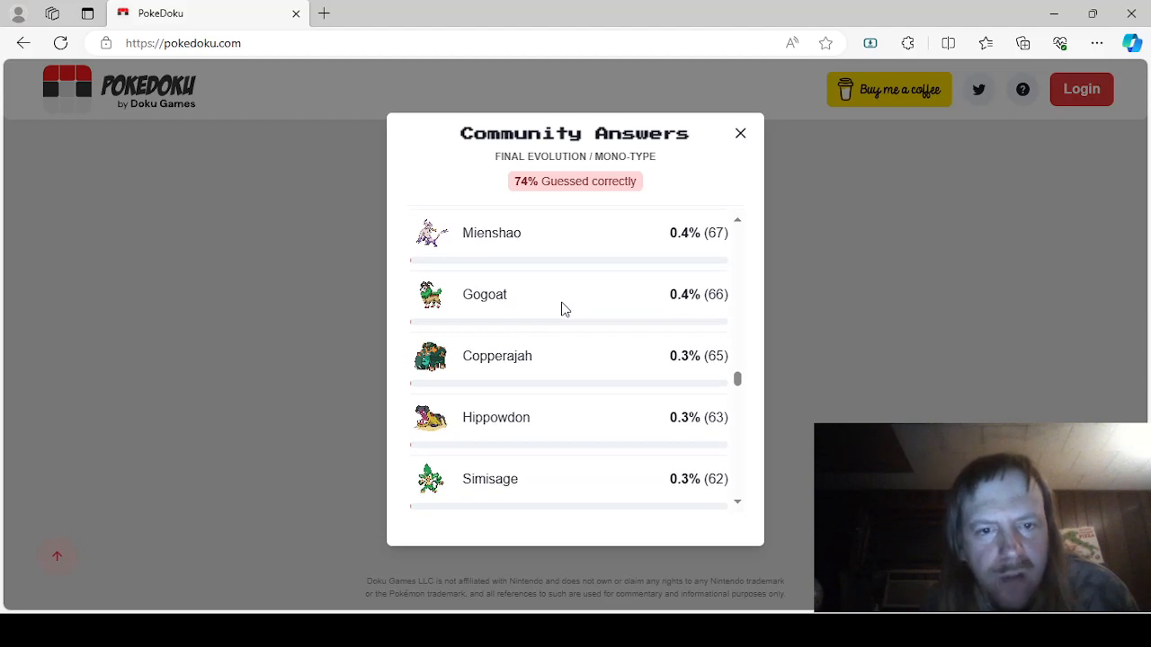
scroll("down", 3)
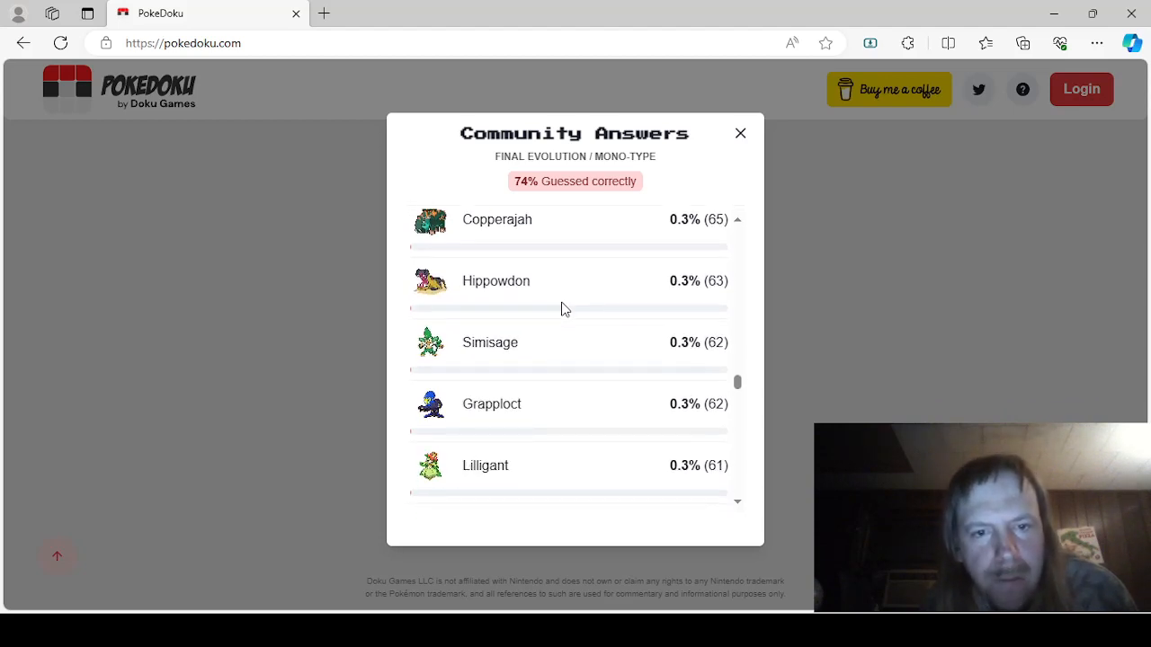
scroll("down", 3)
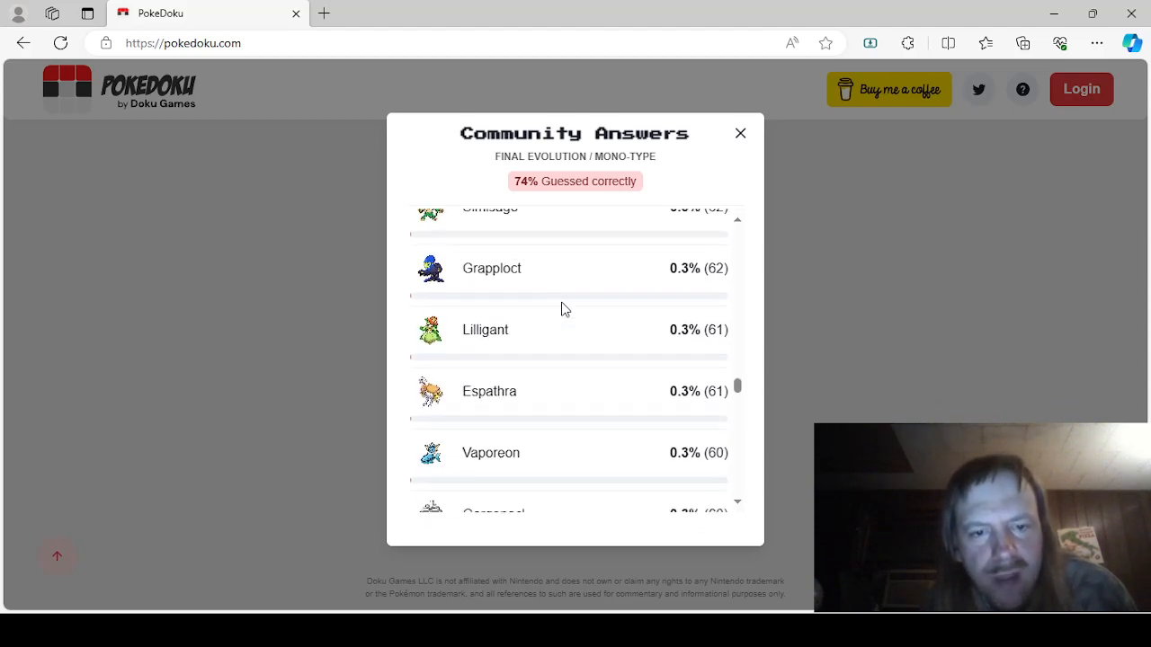
scroll("down", 3)
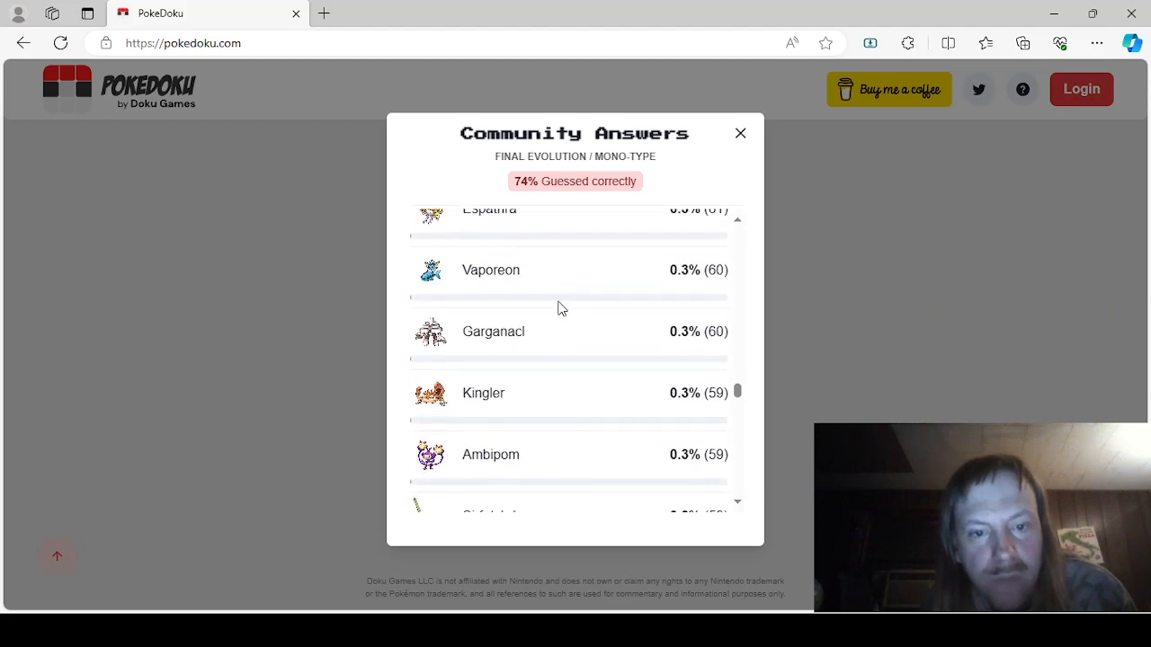
scroll("down", 3)
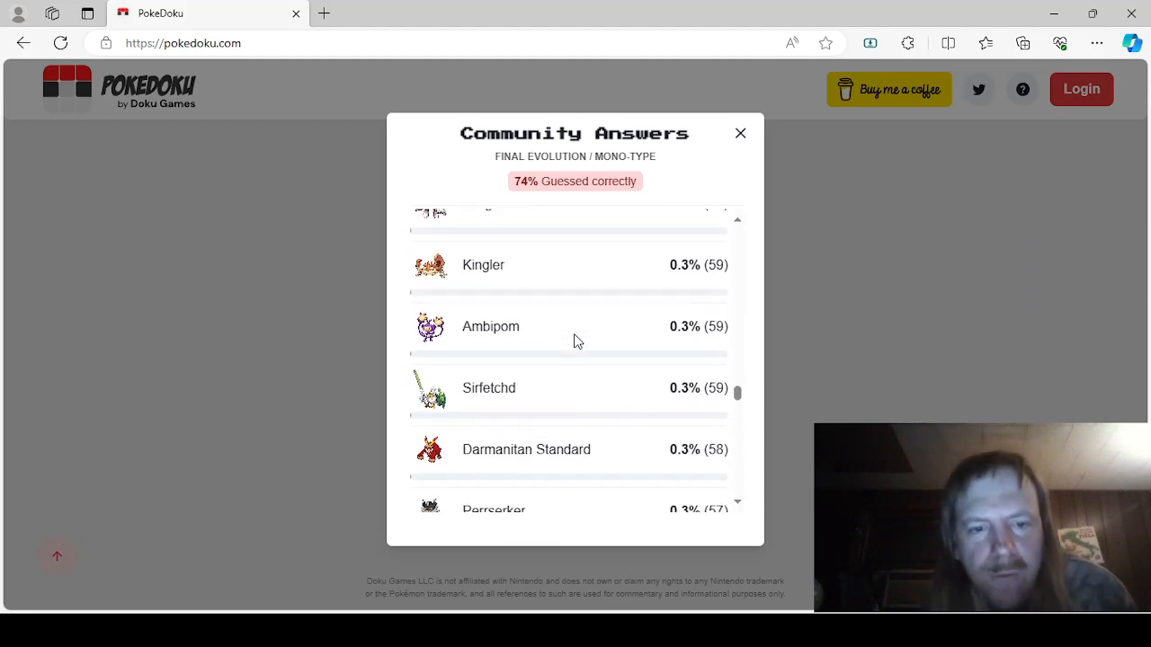
scroll("down", 3)
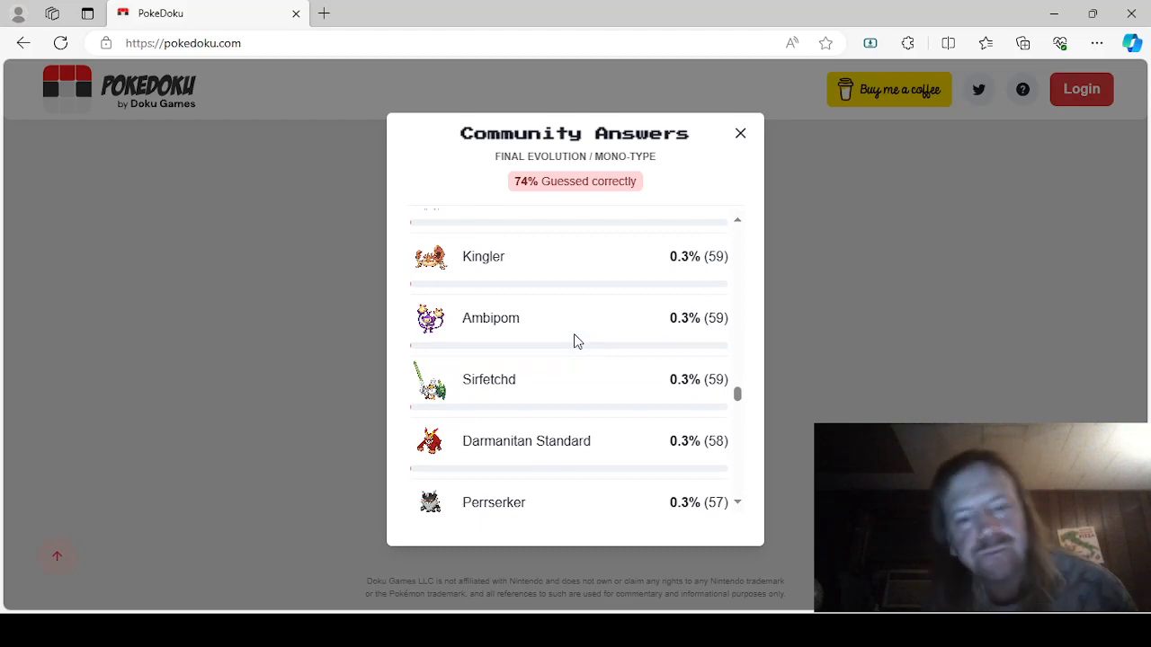
scroll("down", 3)
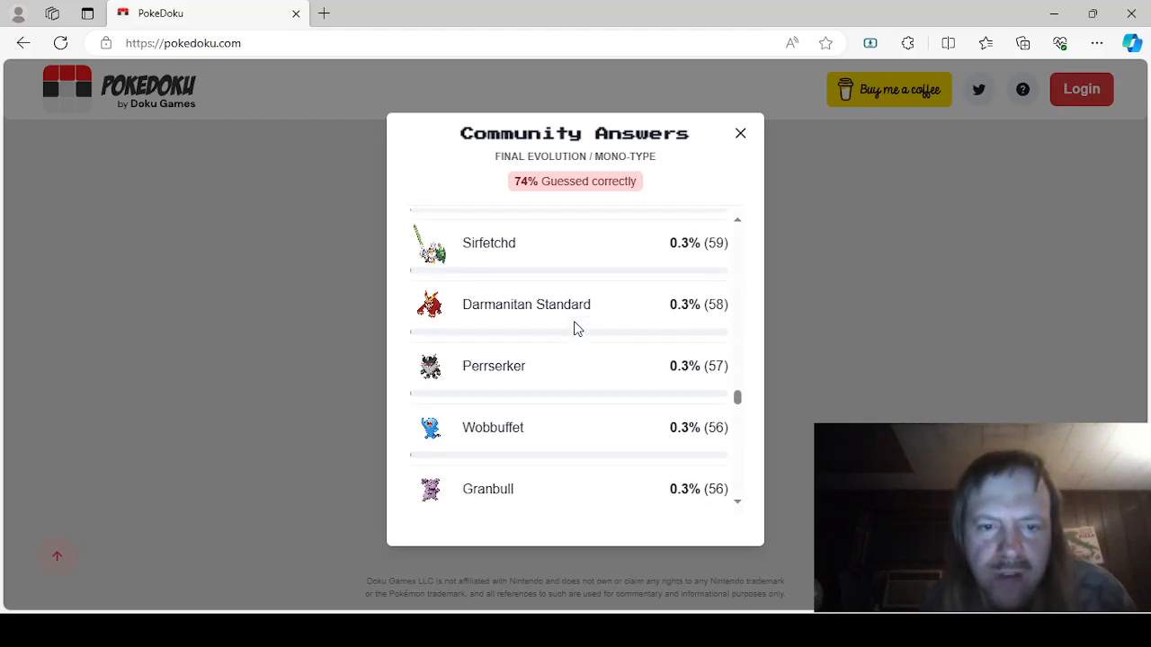
scroll("down", 3)
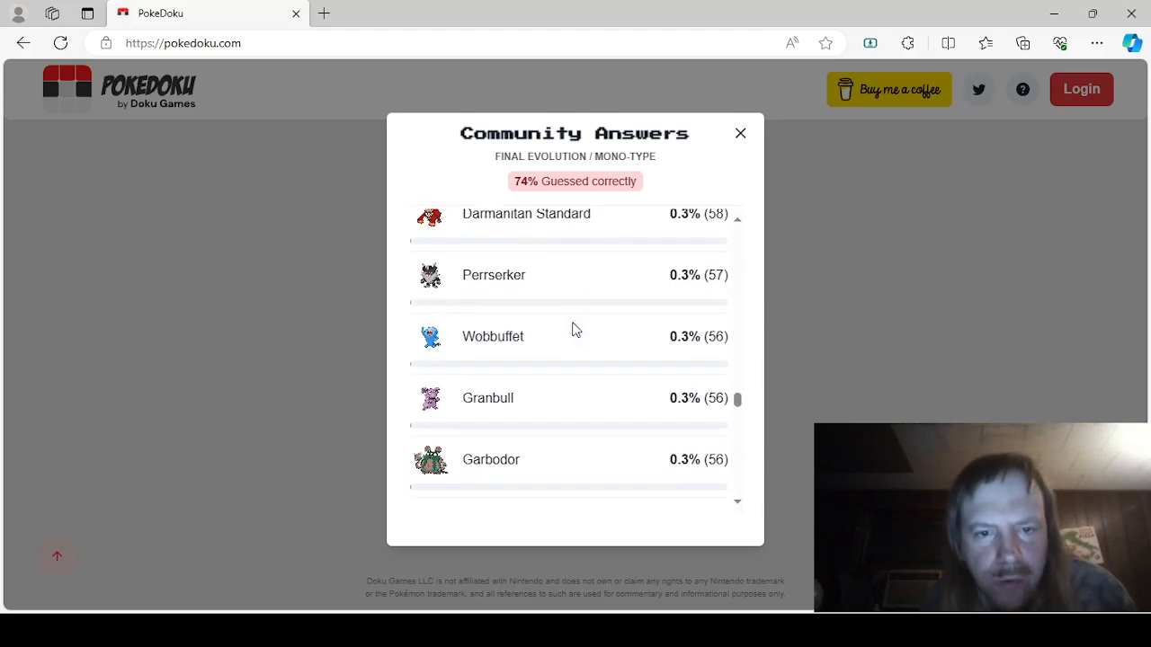
scroll("down", 3)
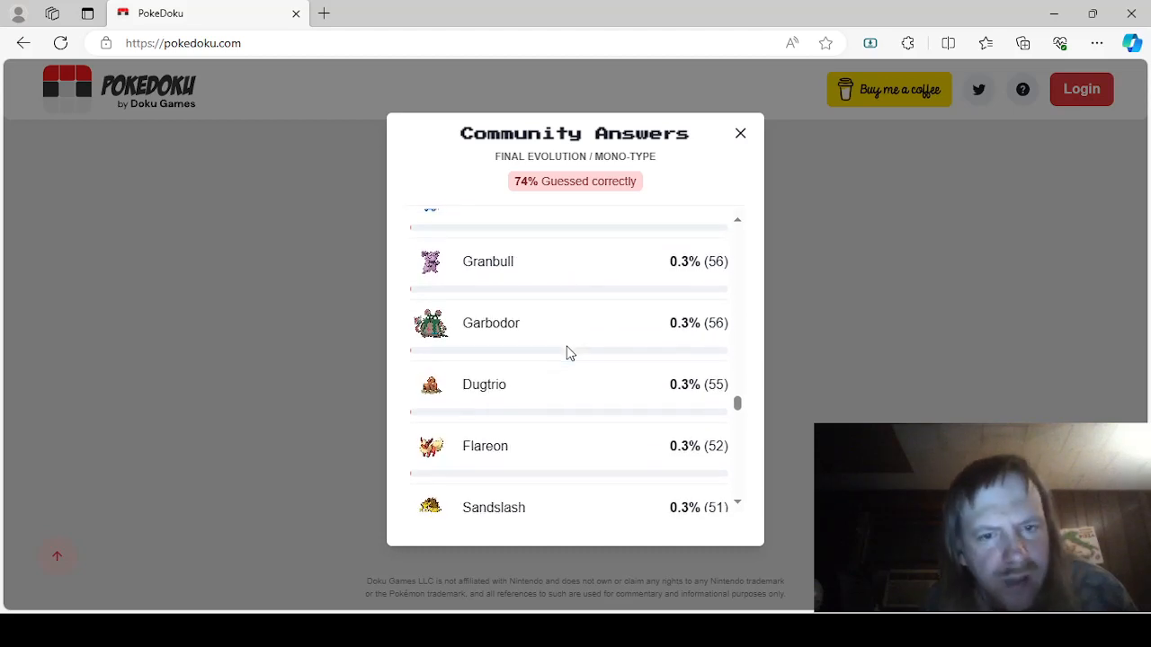
mouse_move(555, 329)
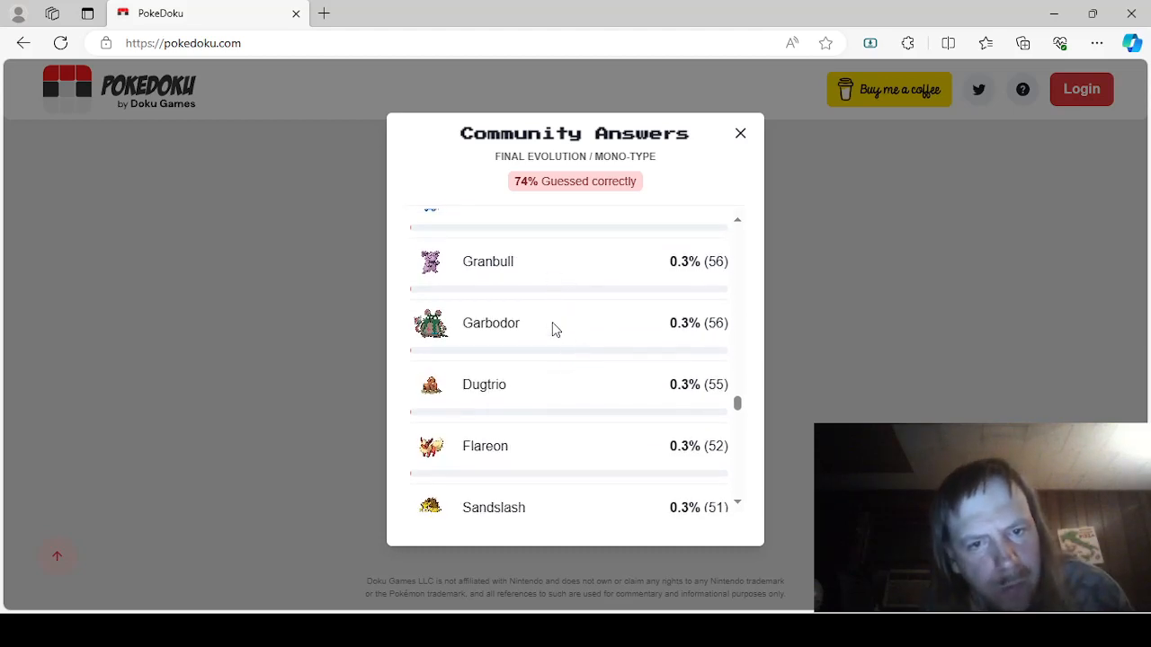
mouse_move(544, 384)
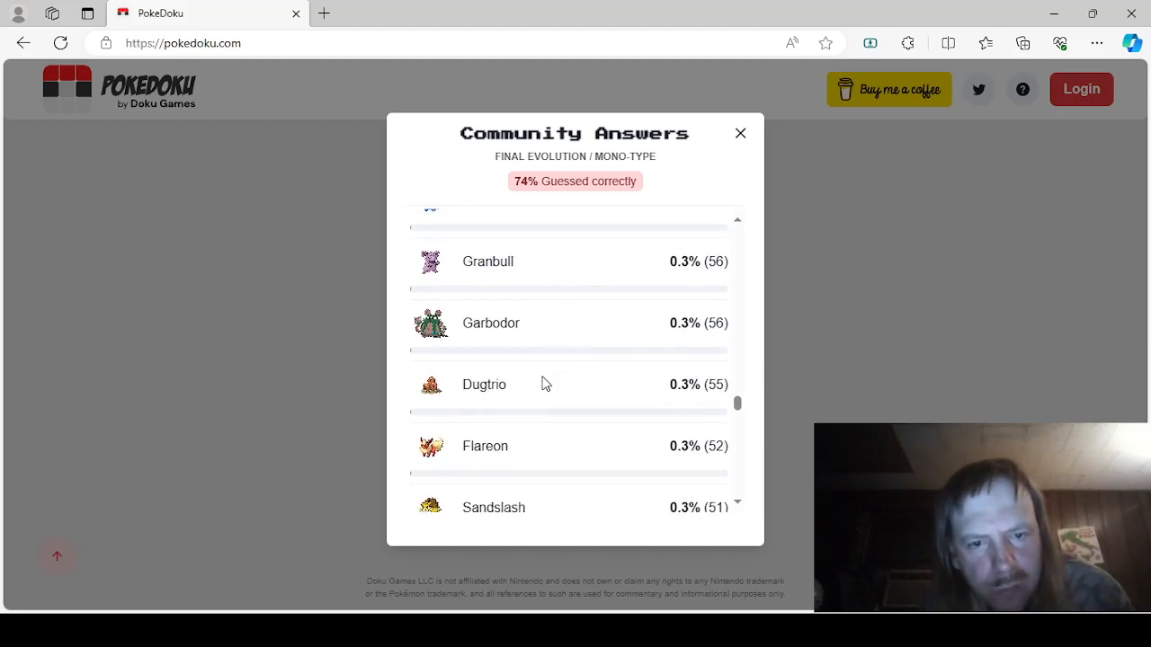
scroll("down", 3)
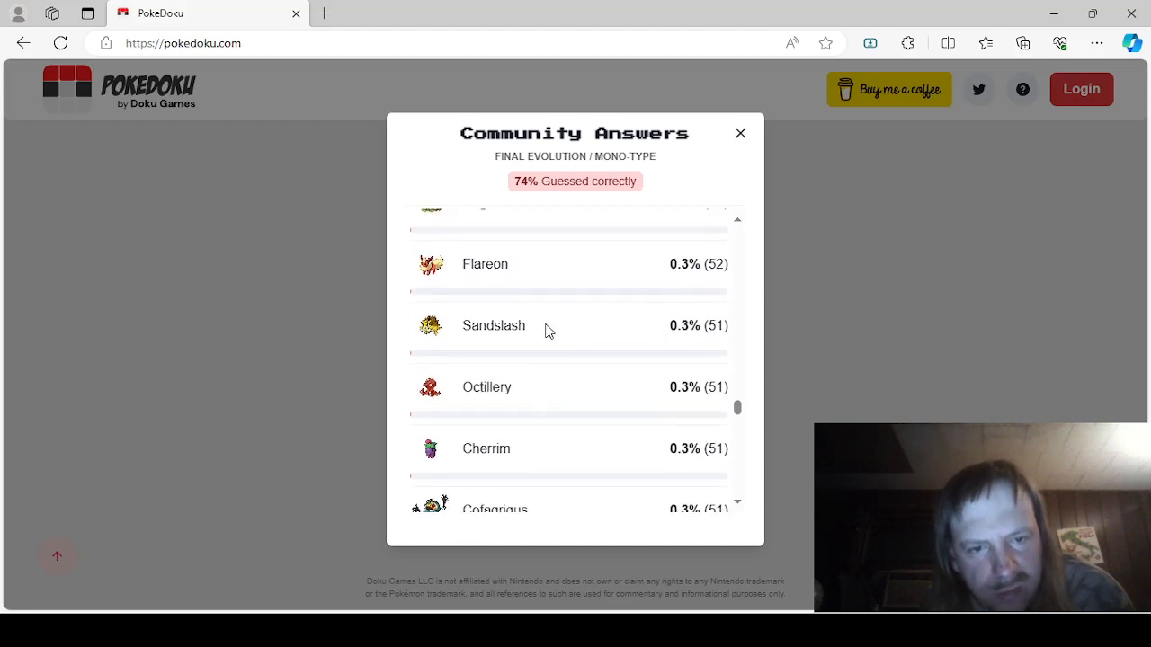
scroll("down", 3)
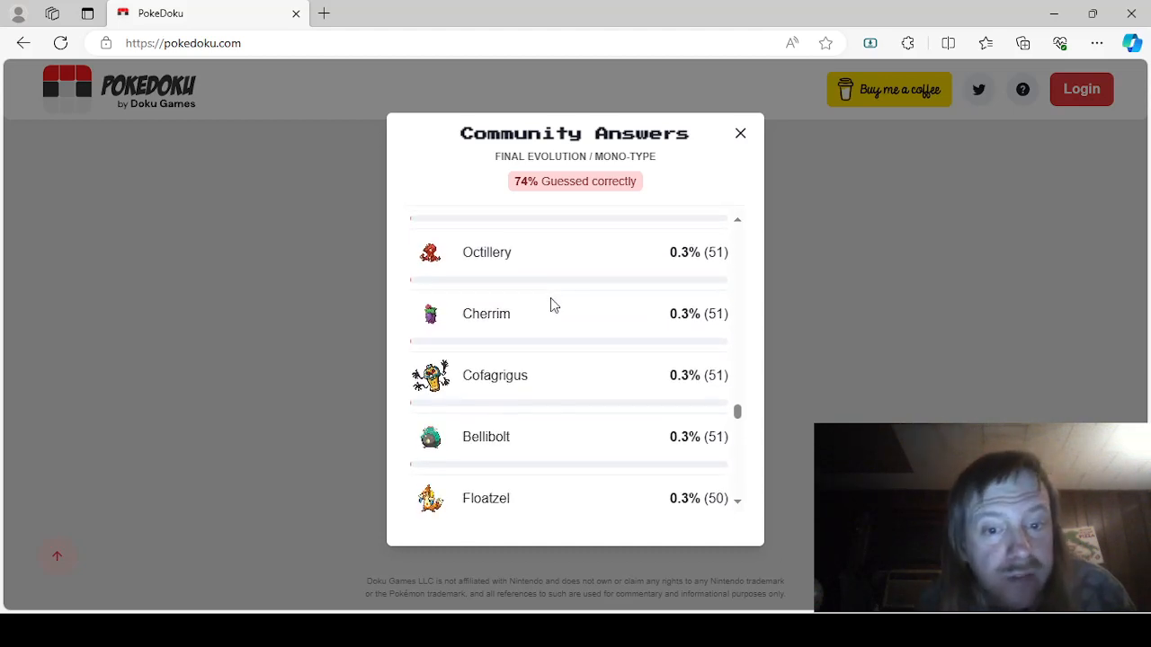
scroll("down", 3)
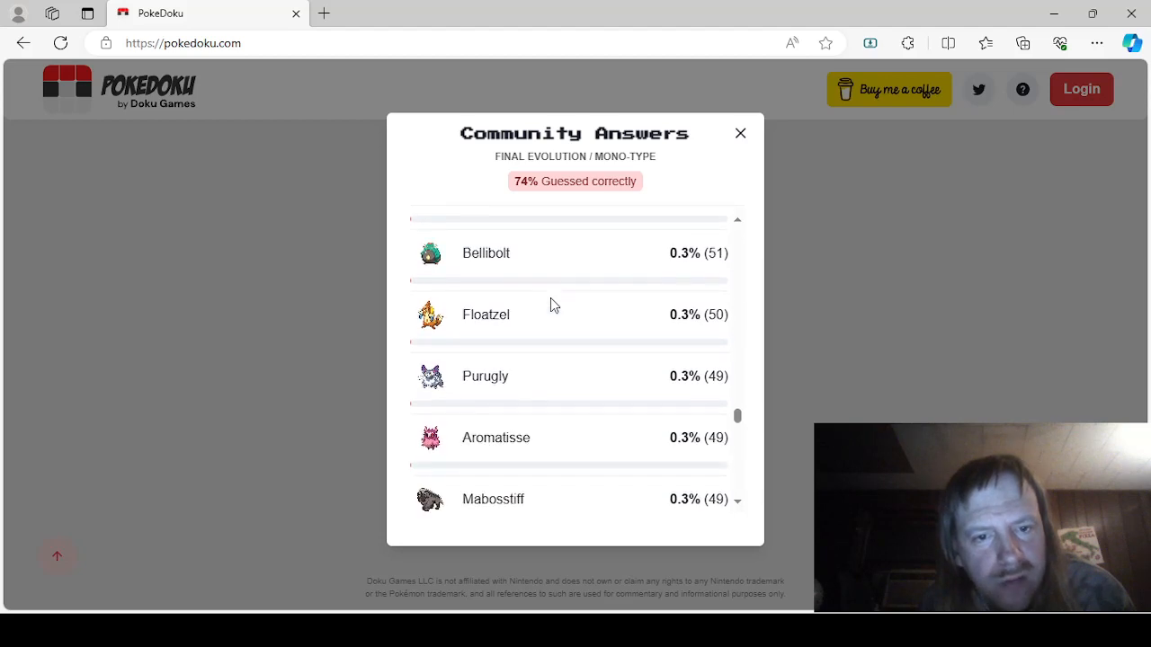
mouse_move(540, 369)
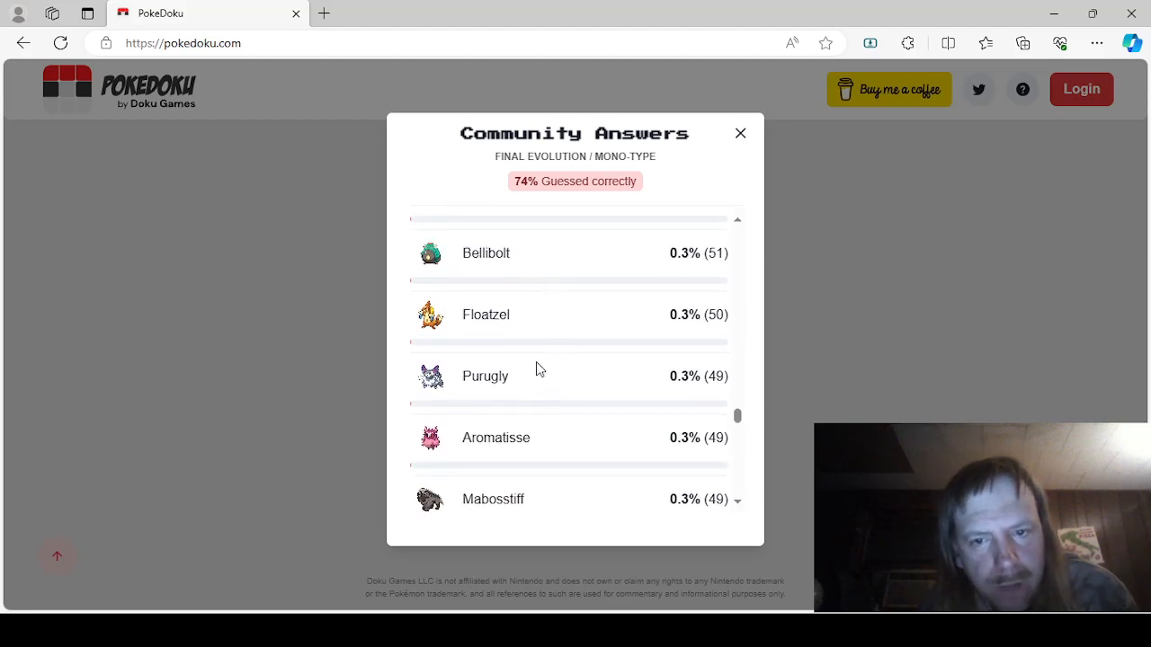
scroll("down", 3)
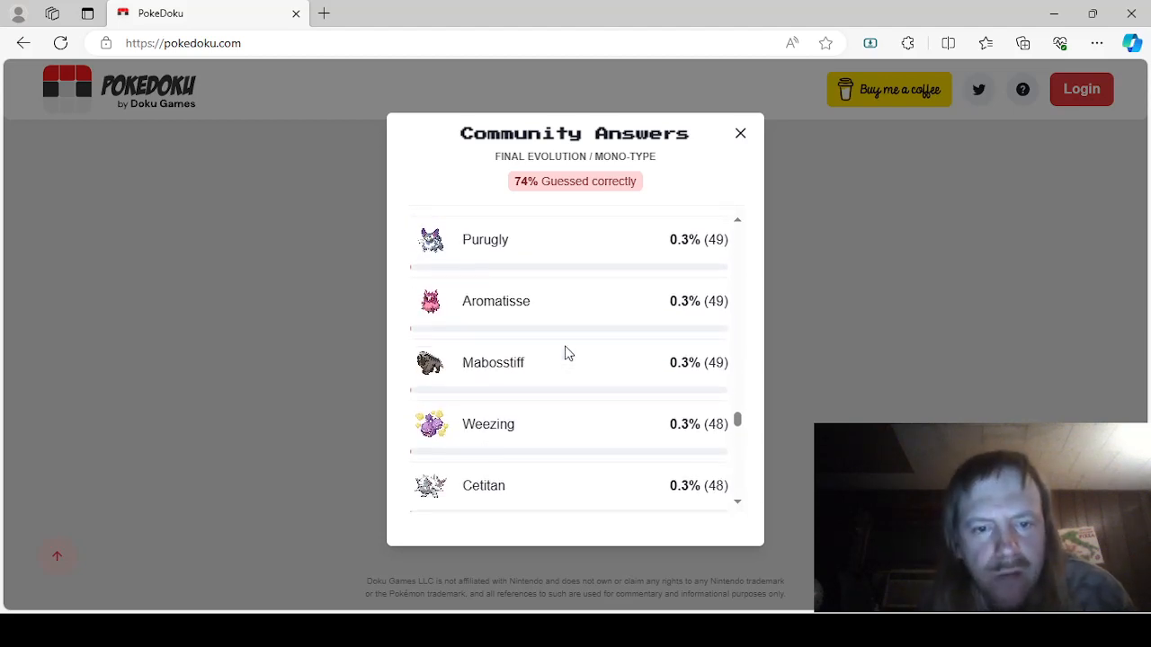
scroll("down", 3)
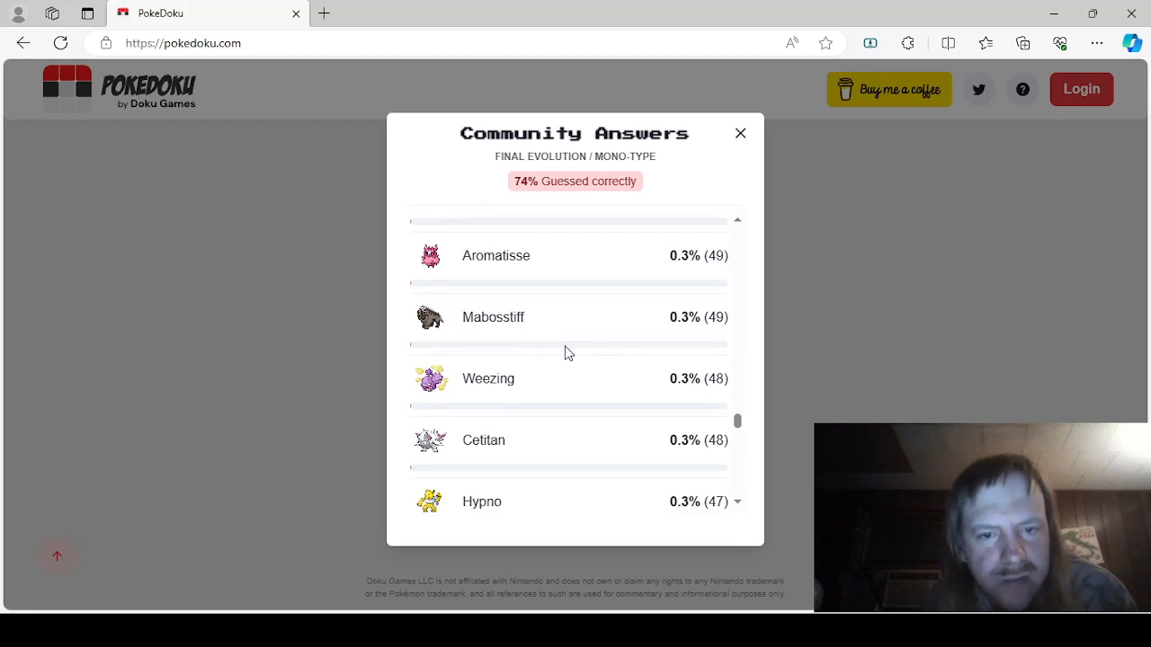
scroll("down", 3)
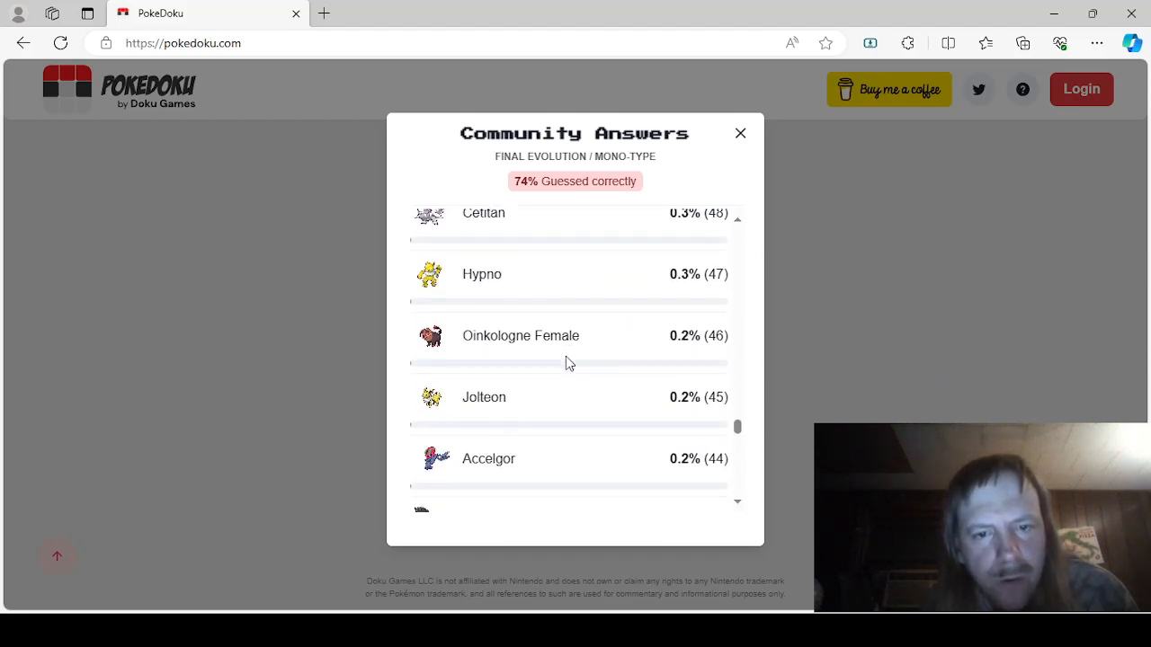
scroll("down", 3)
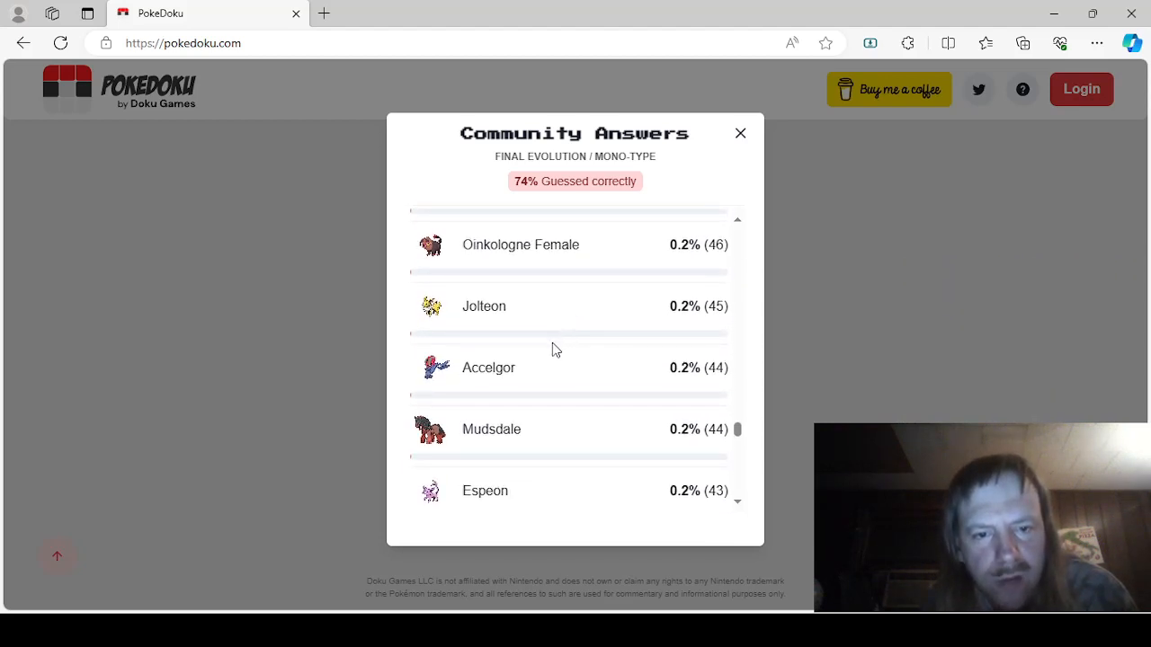
scroll("down", 3)
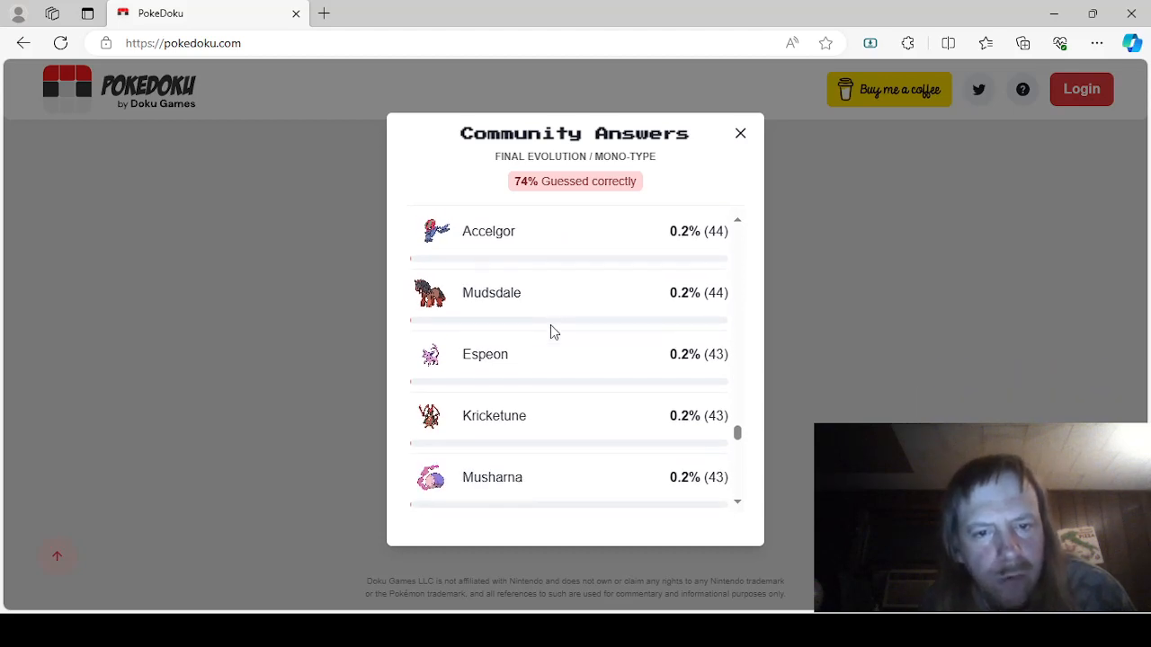
scroll("down", 3)
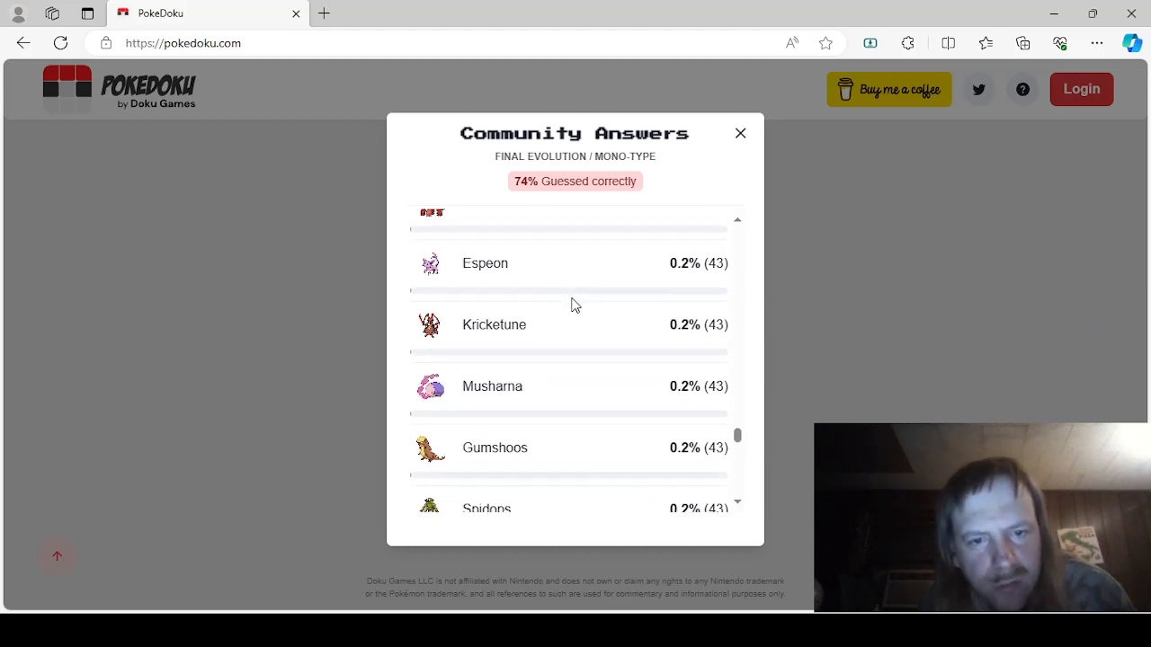
scroll("down", 3)
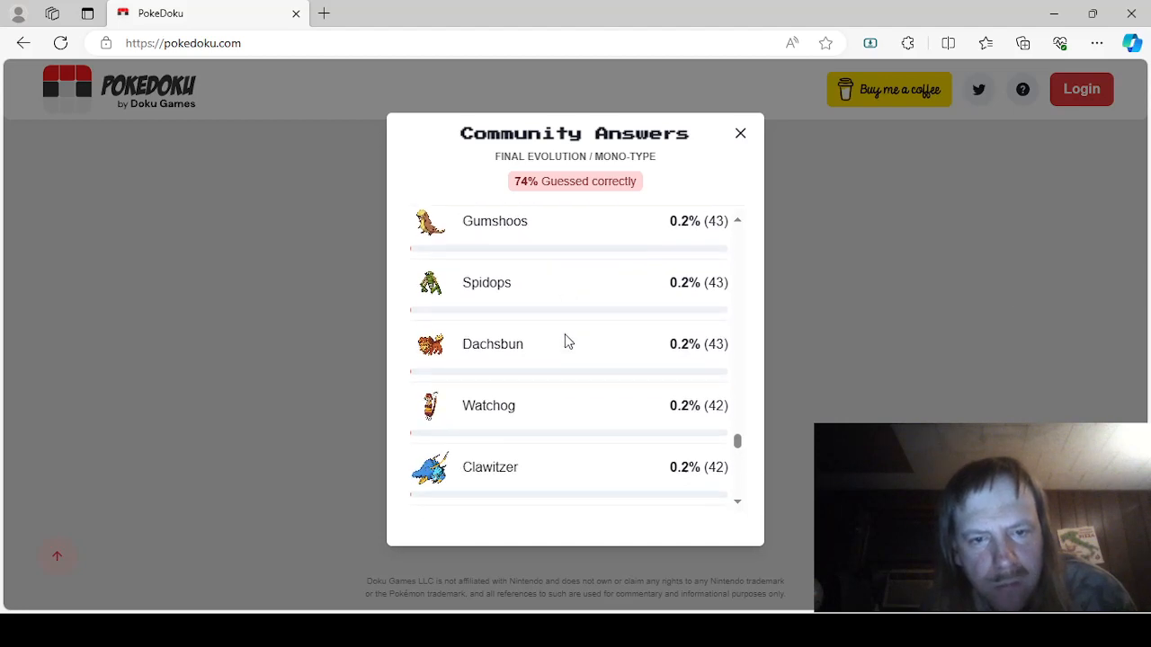
scroll("down", 3)
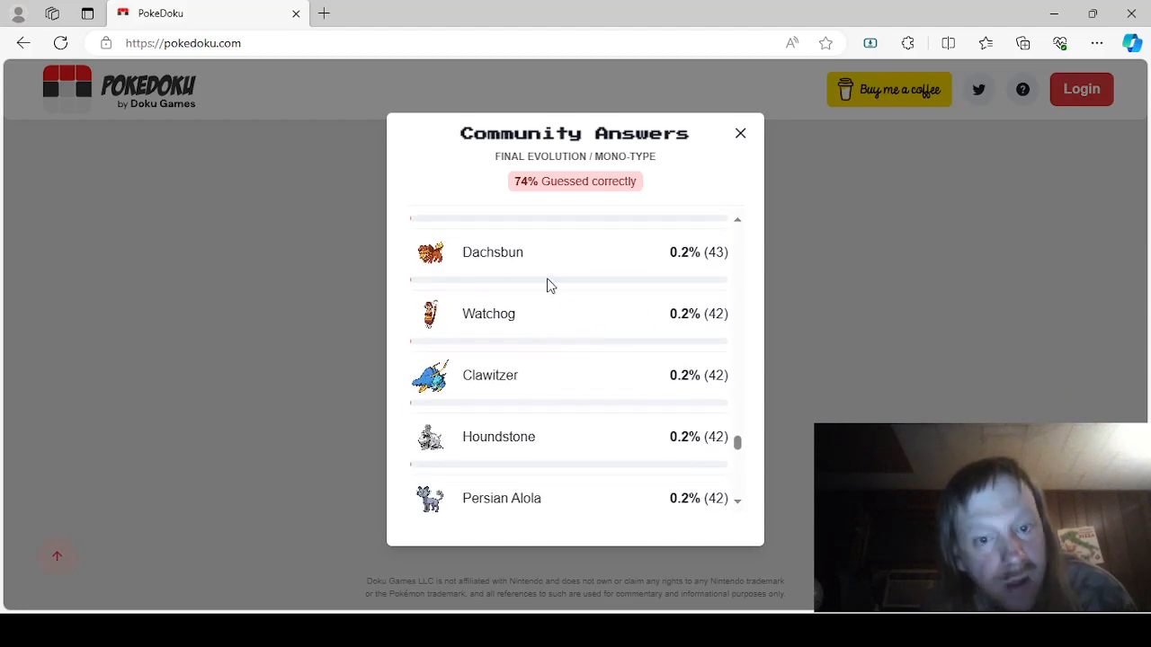
scroll("down", 3)
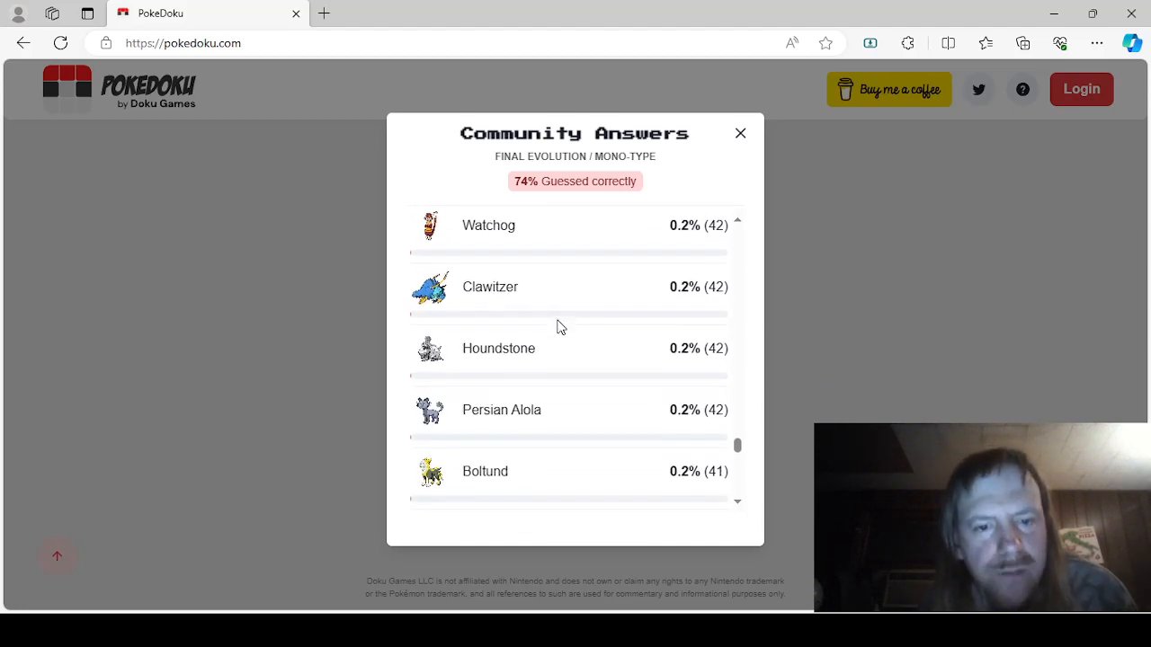
scroll("down", 3)
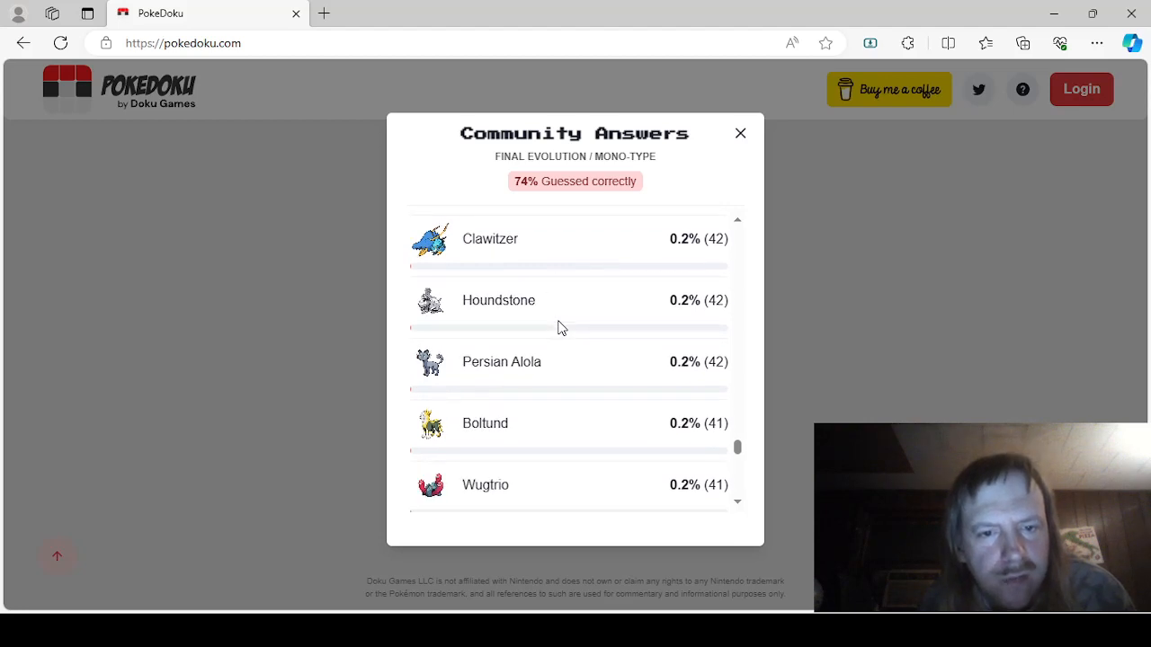
scroll("down", 3)
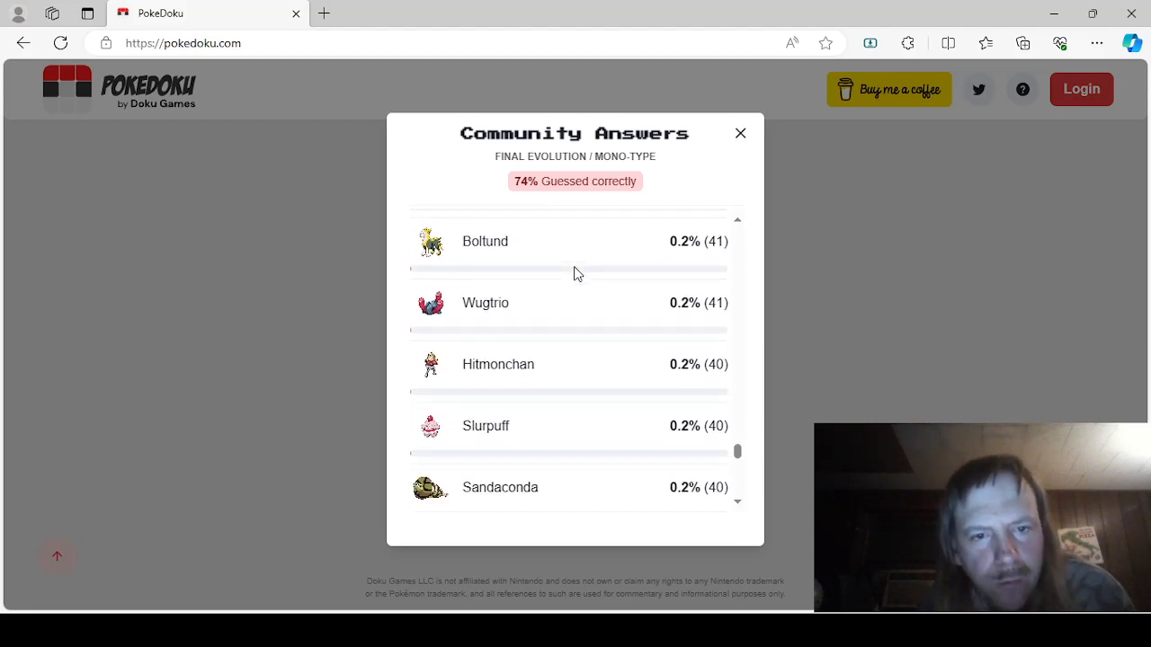
scroll("down", 3)
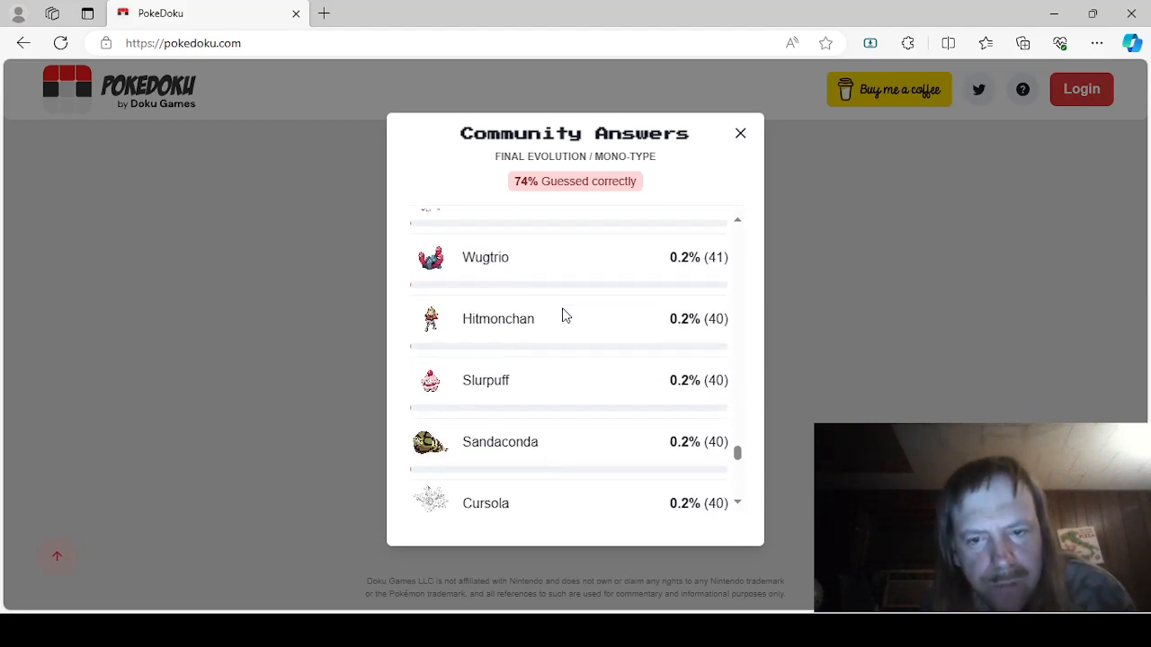
scroll("down", 3)
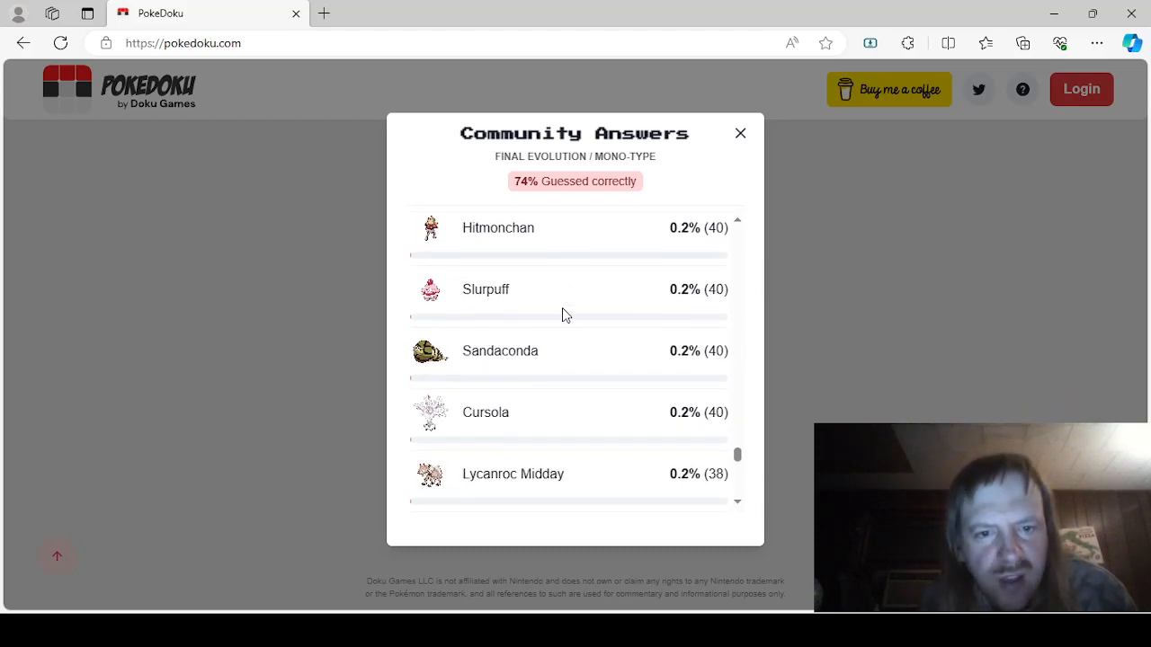
scroll("down", 3)
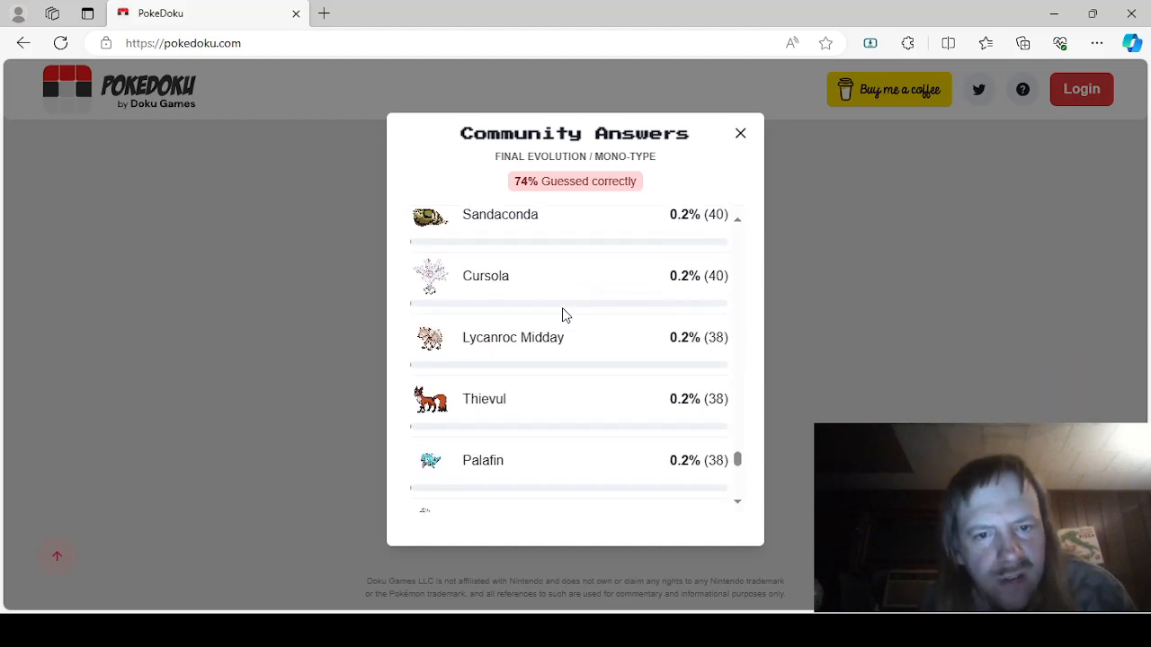
scroll("down", 3)
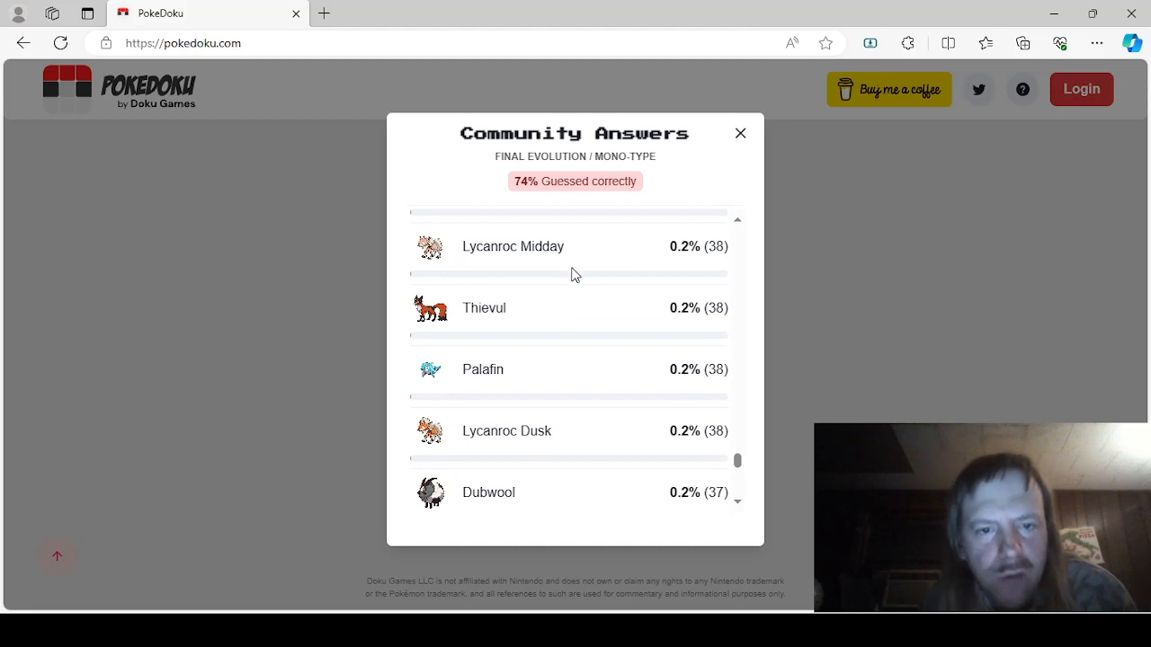
scroll("down", 3)
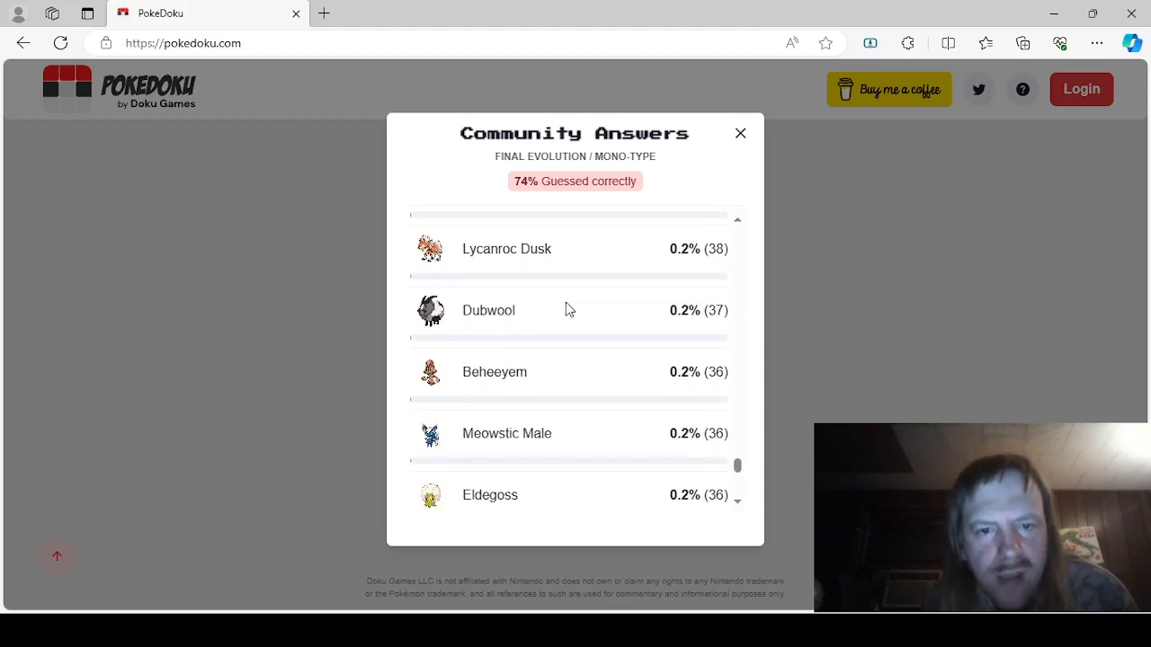
scroll("down", 3)
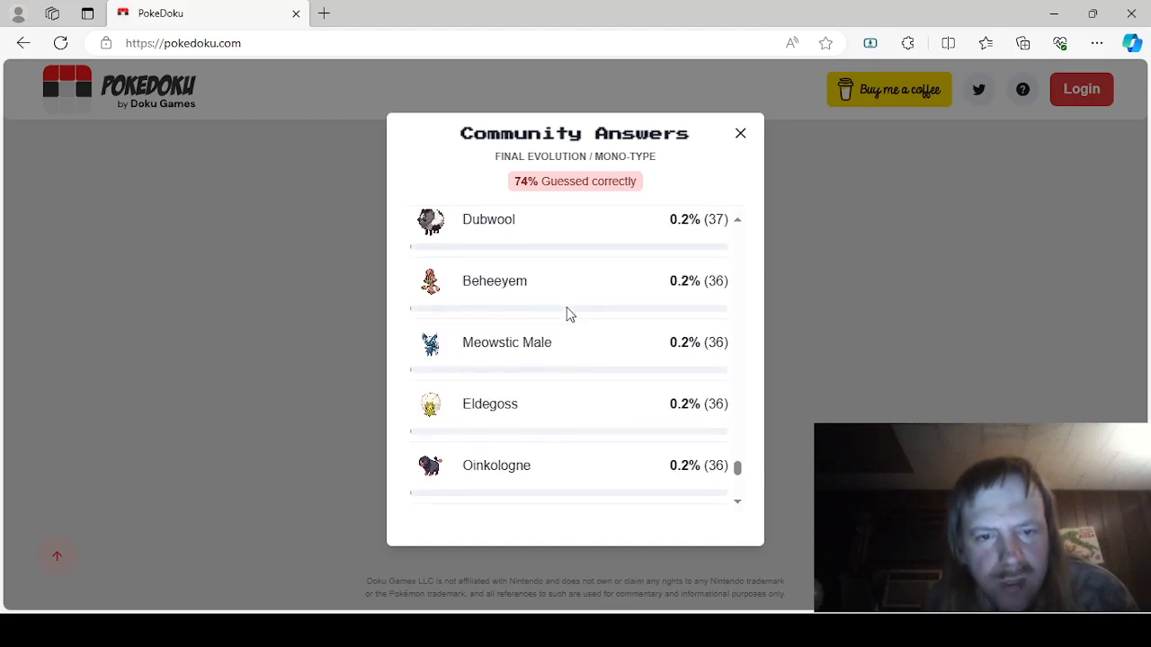
scroll("down", 3)
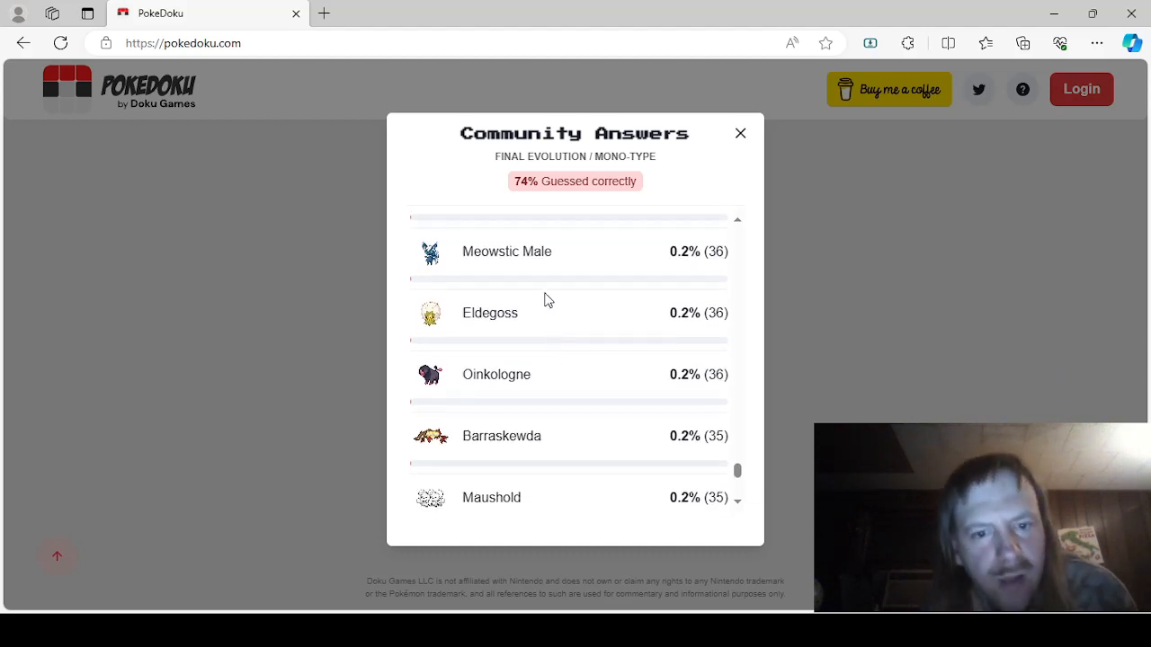
scroll("down", 3)
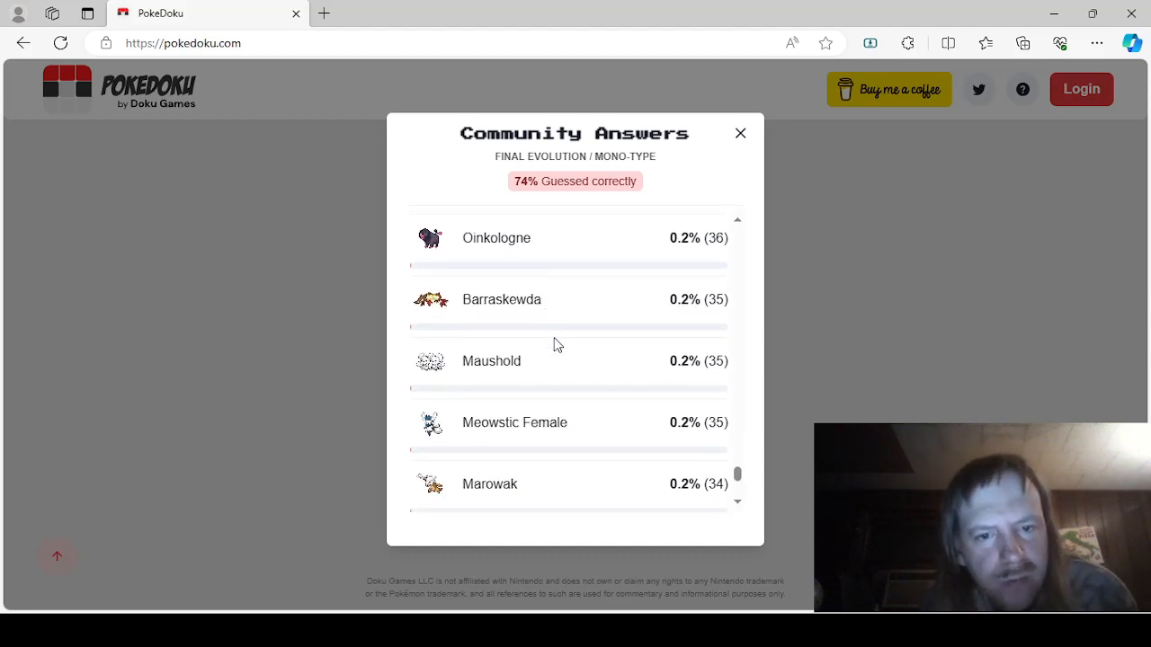
scroll("down", 3)
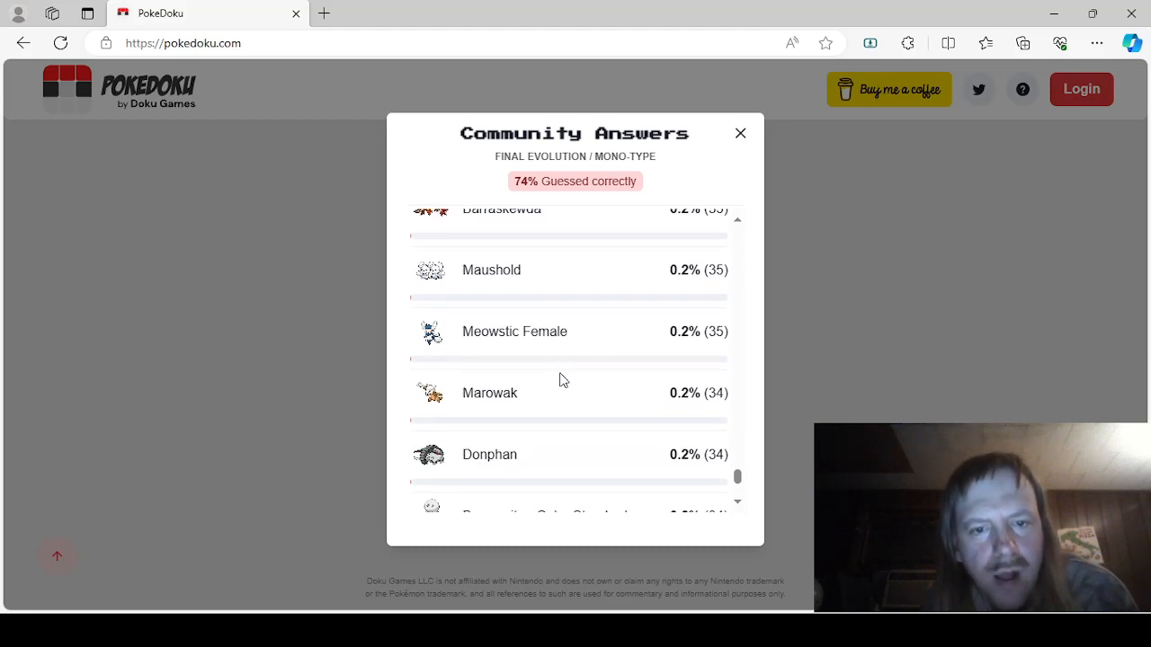
scroll("down", 3)
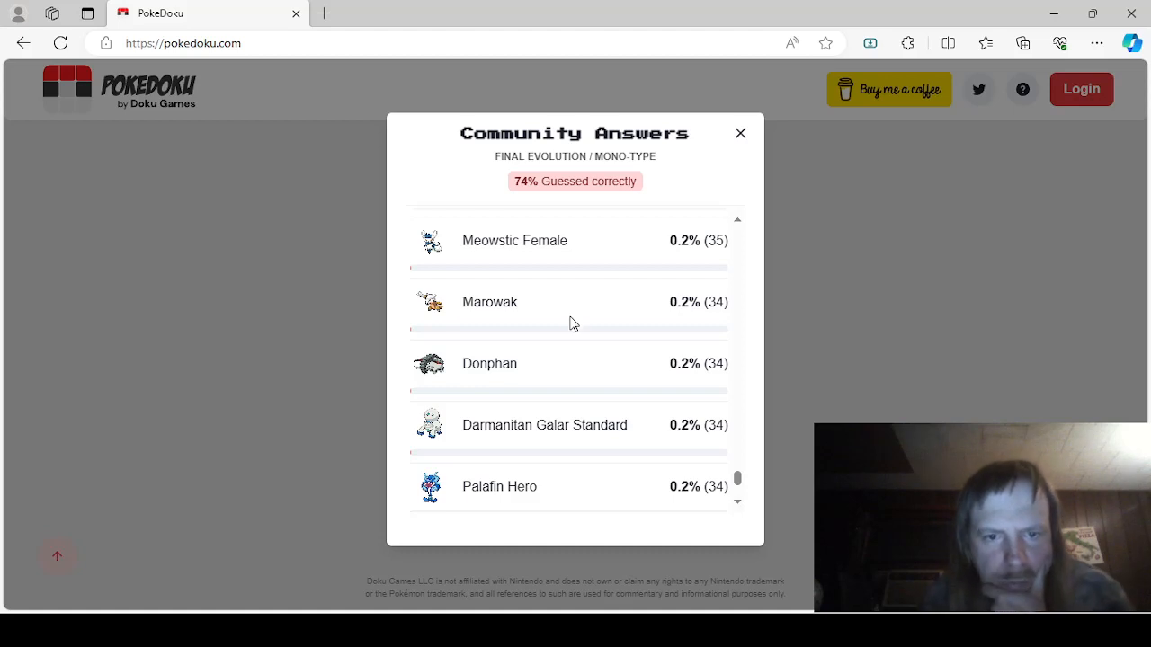
scroll("down", 3)
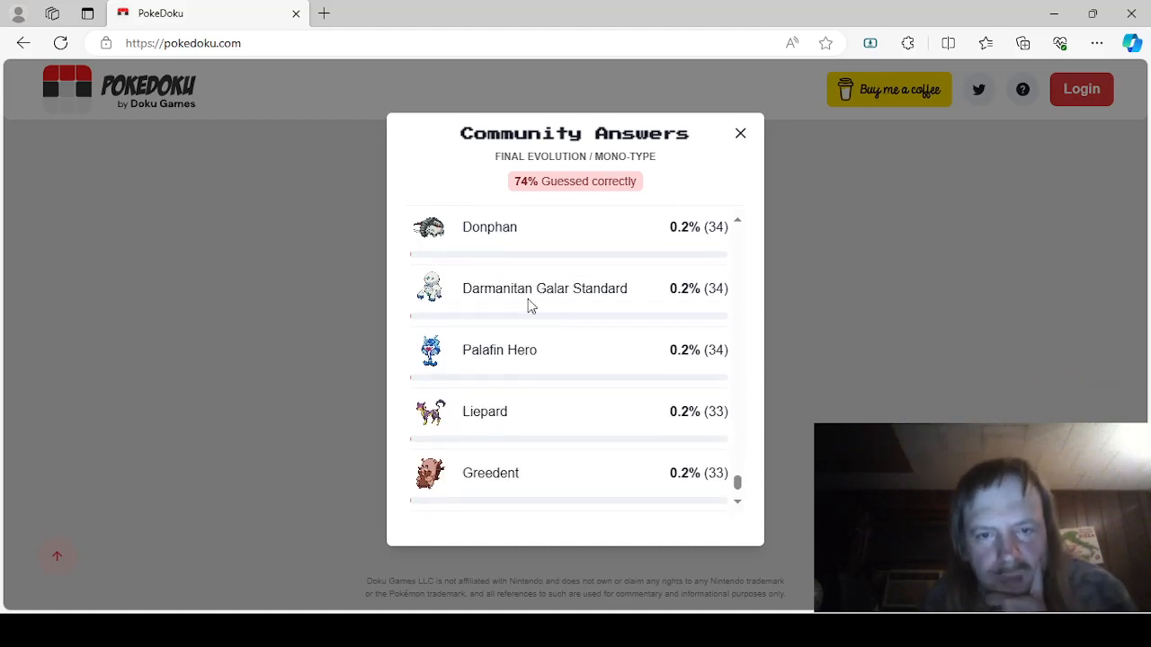
scroll("down", 3)
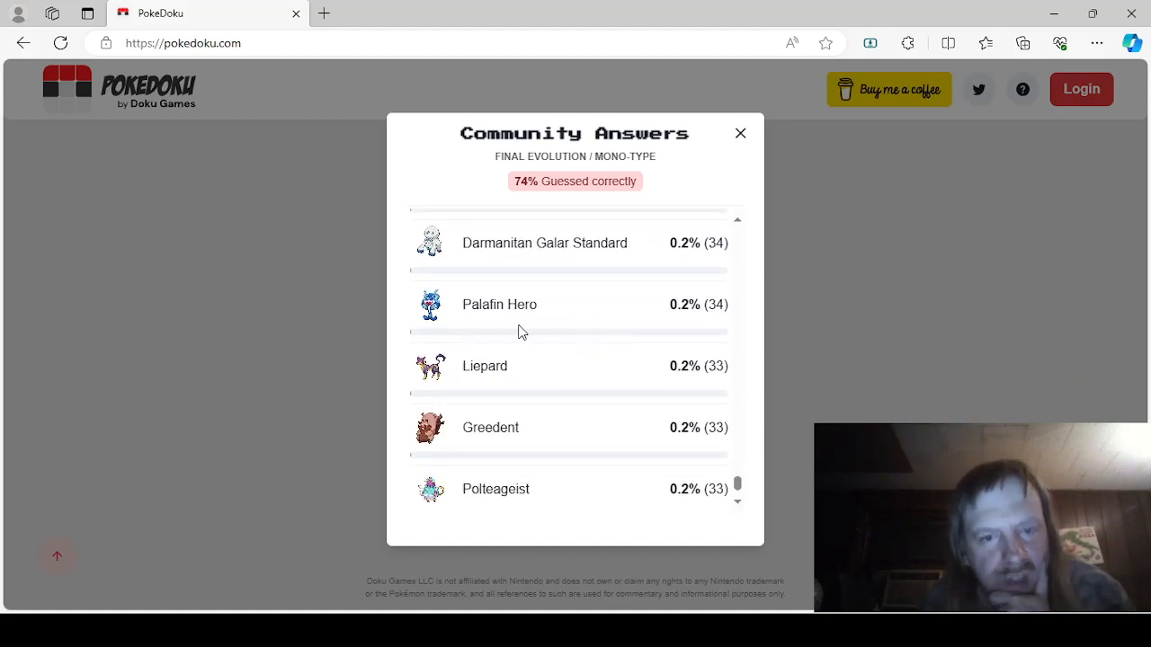
scroll("down", 3)
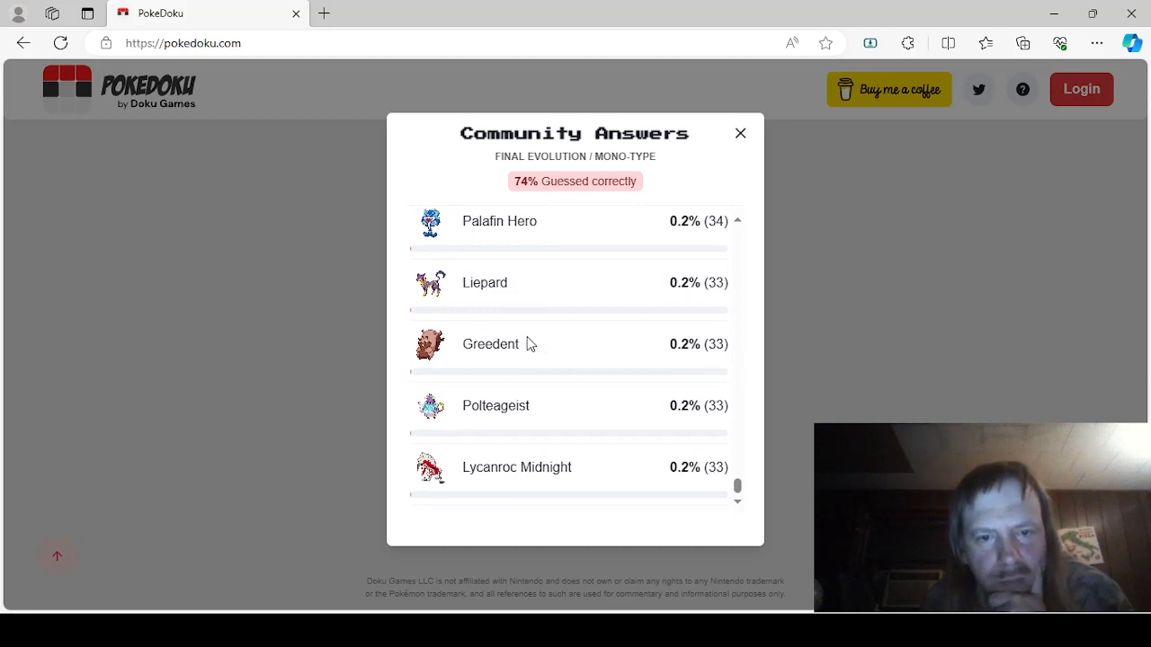
mouse_move(533, 509)
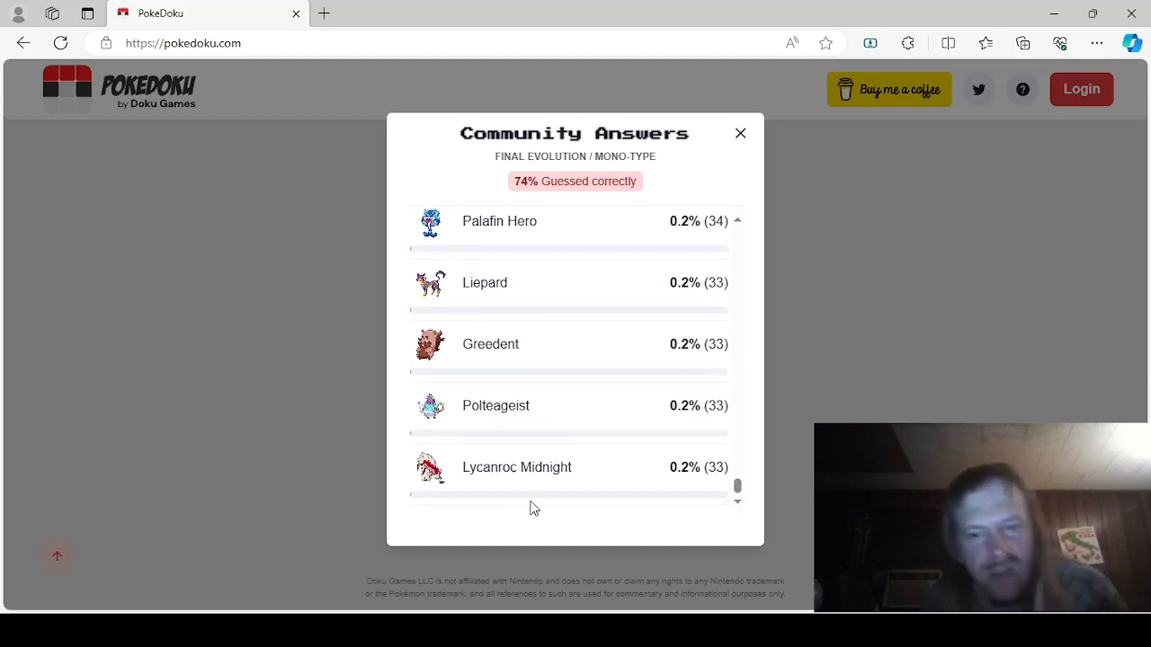
mouse_move(485, 499)
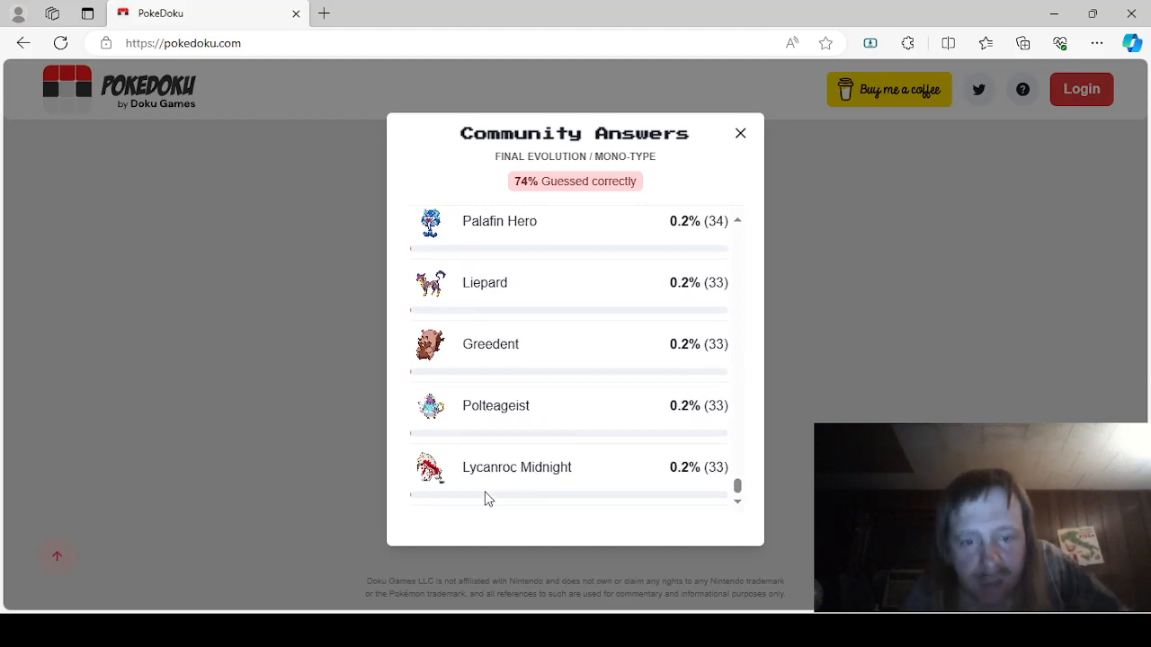
mouse_move(337, 410)
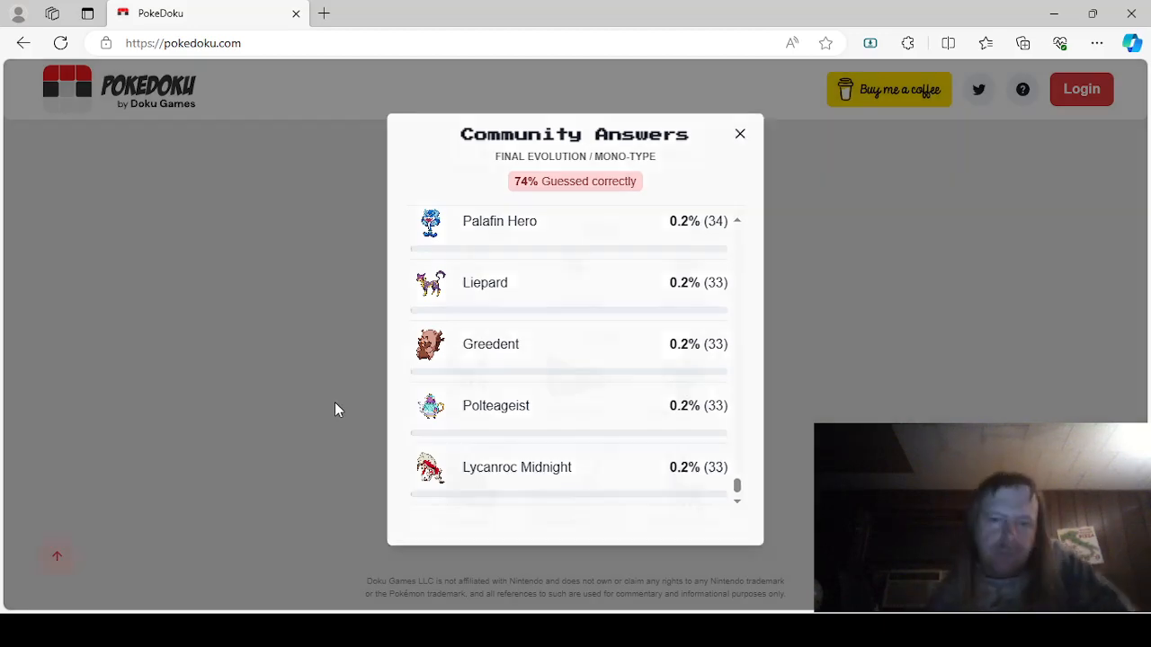
Step: Close the Mono-Type answers and open the Sawsbuck square's Final Evolution / Grass answers
left_click(740, 133)
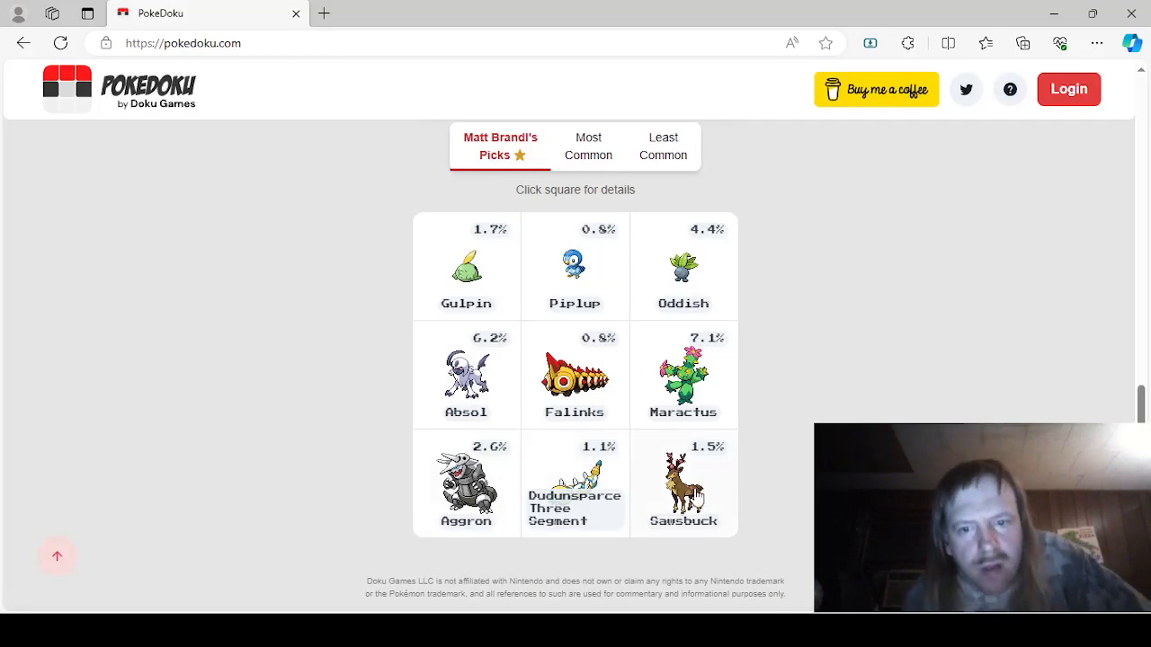
left_click(683, 483)
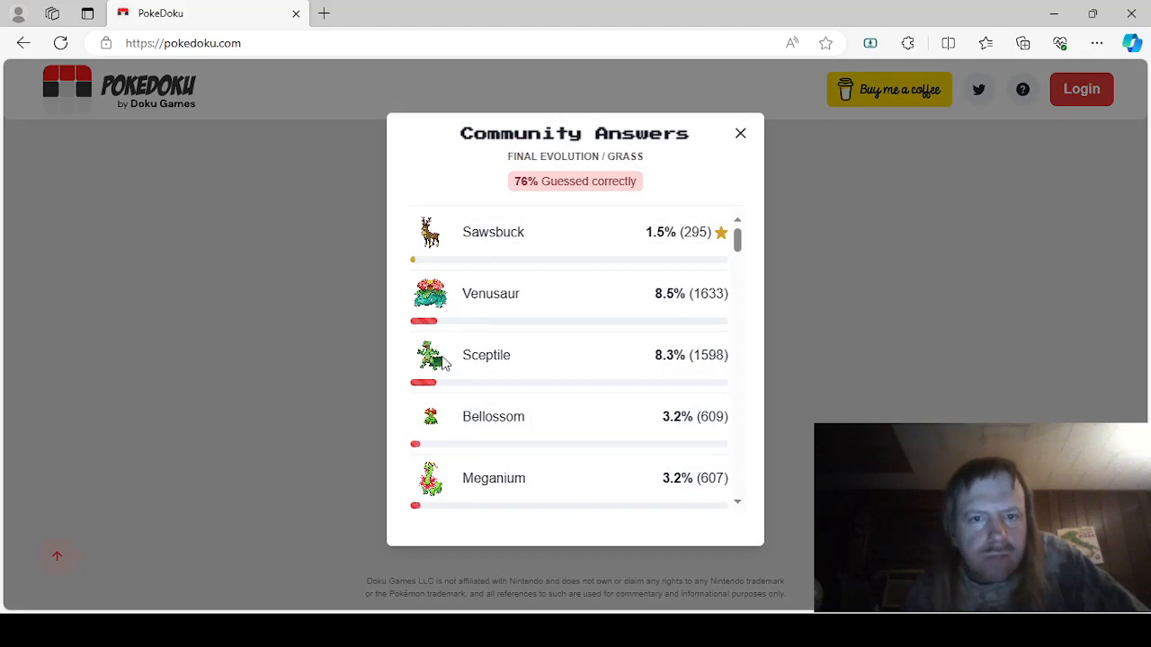
mouse_move(550, 388)
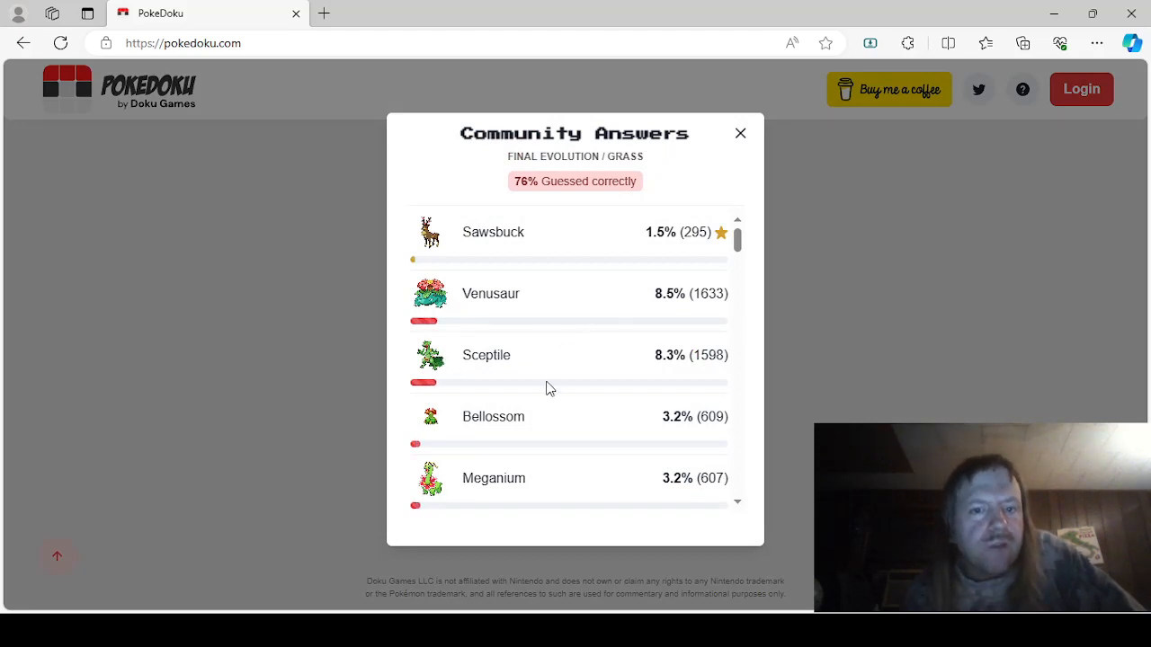
scroll("down", 3)
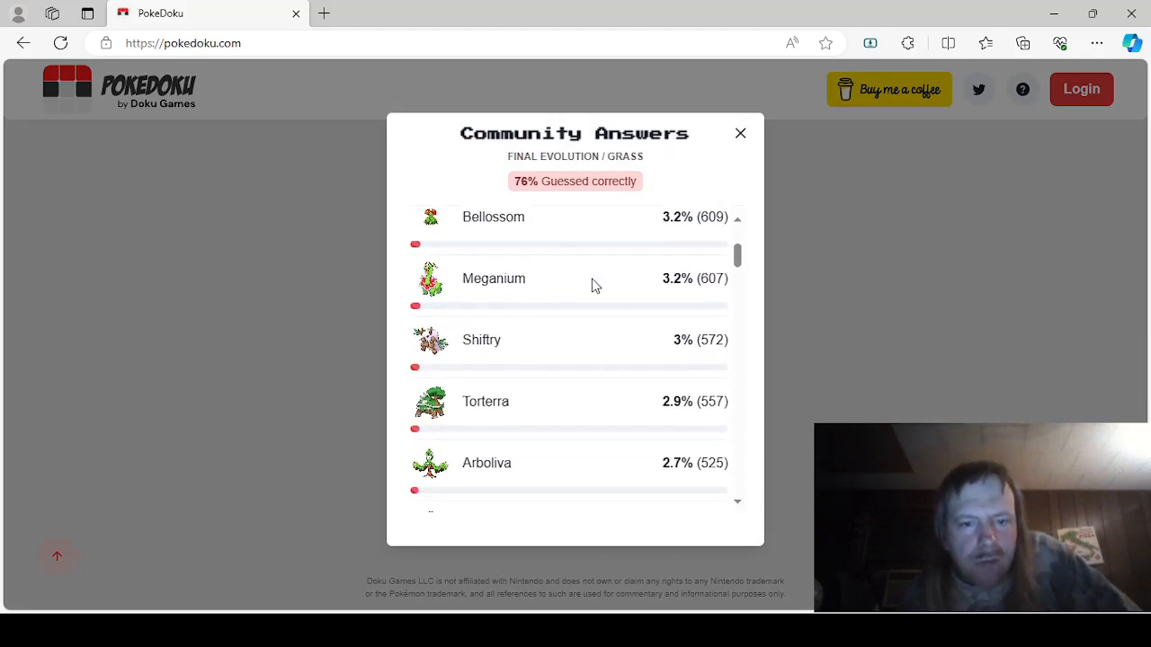
scroll("down", 3)
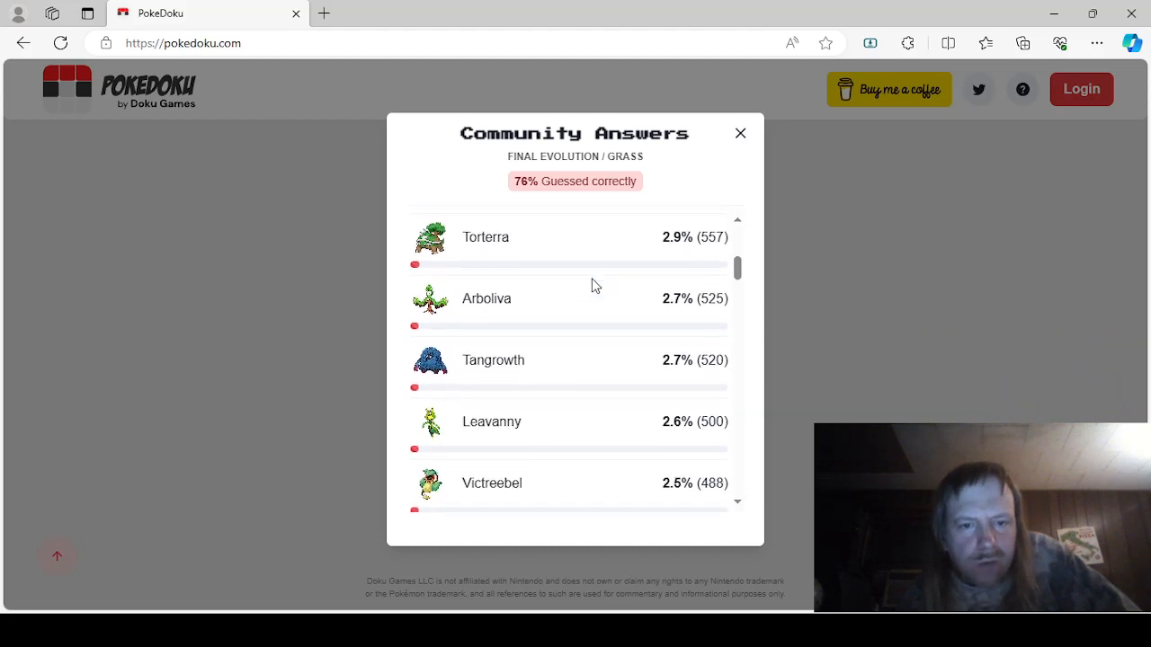
scroll("down", 3)
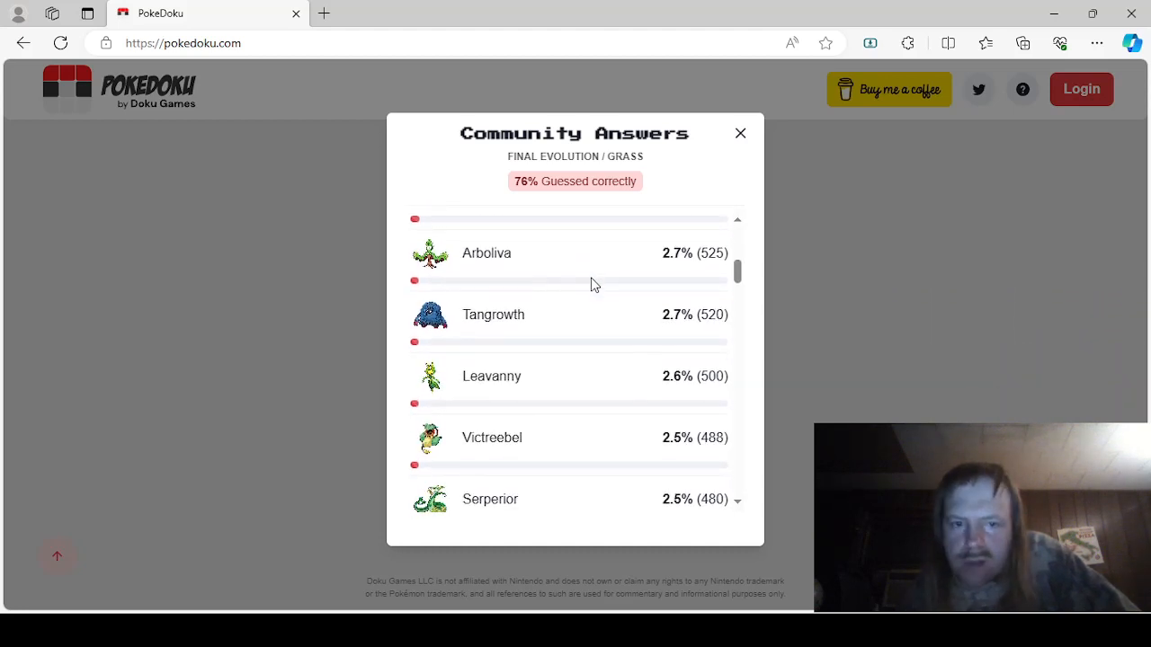
scroll("down", 3)
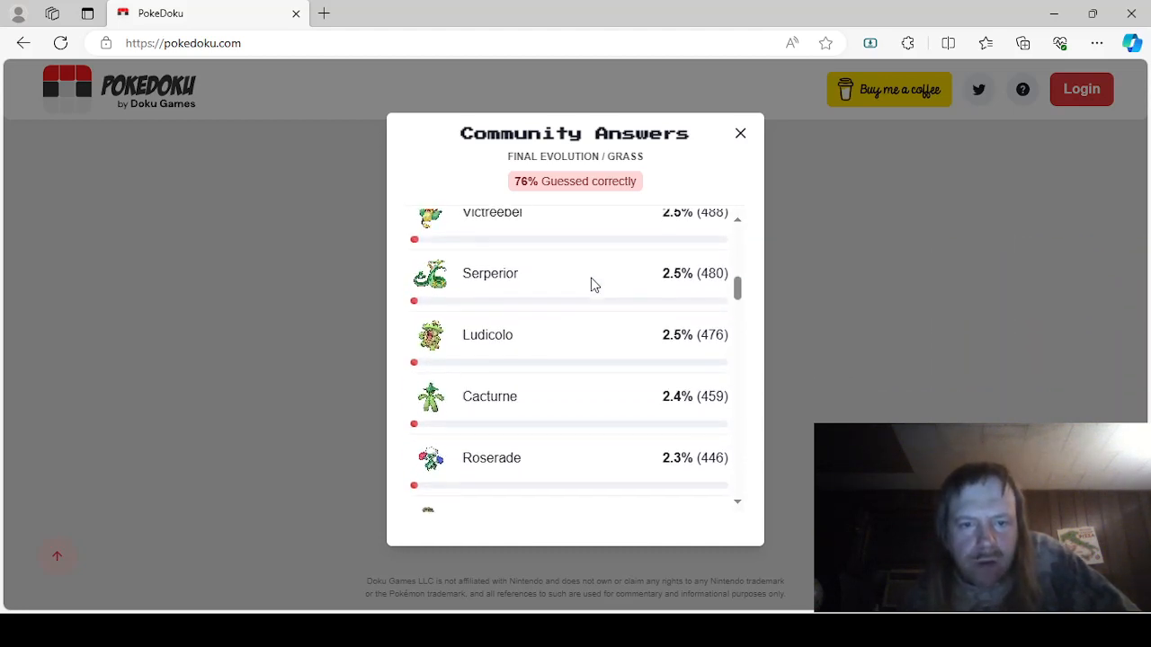
scroll("down", 3)
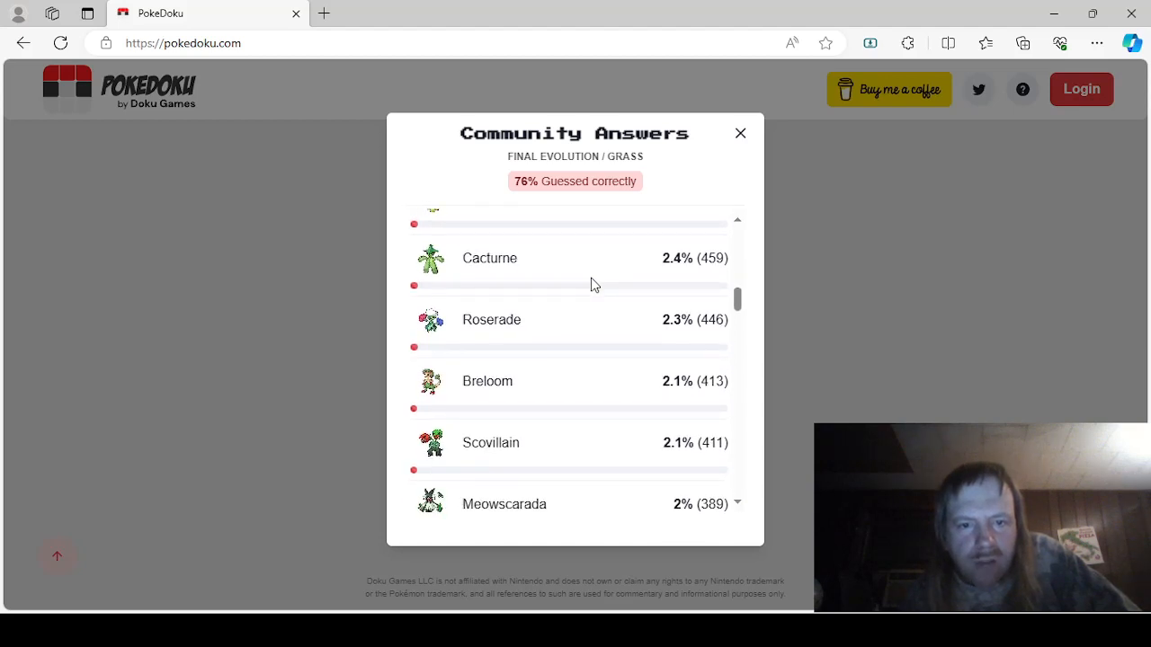
scroll("down", 3)
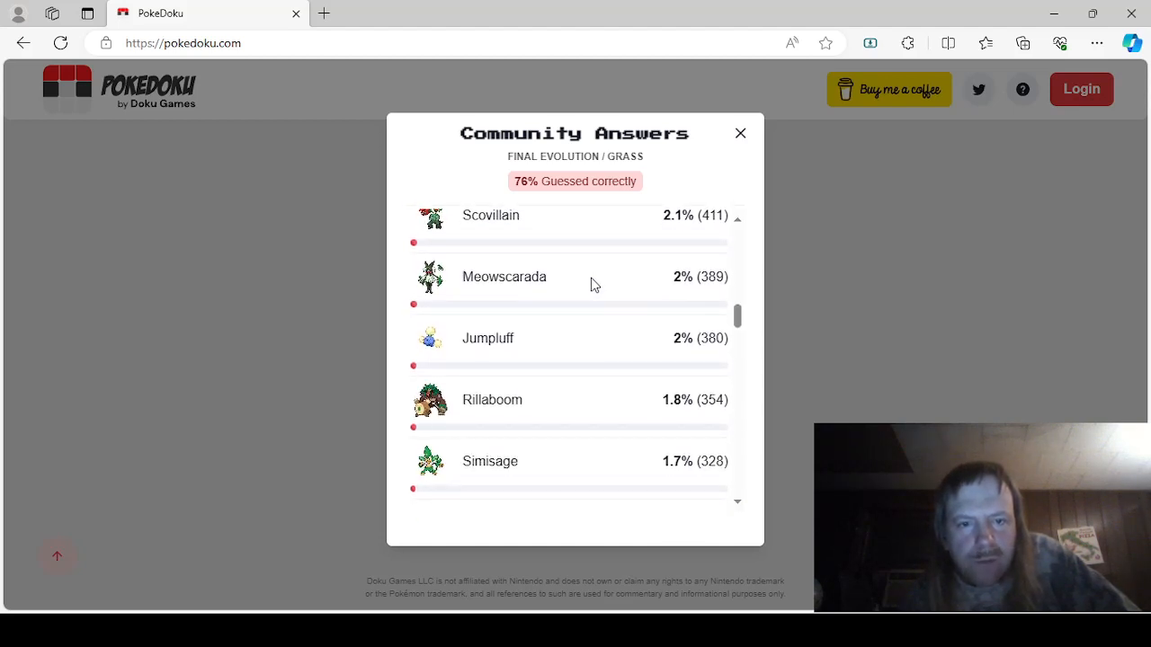
scroll("down", 3)
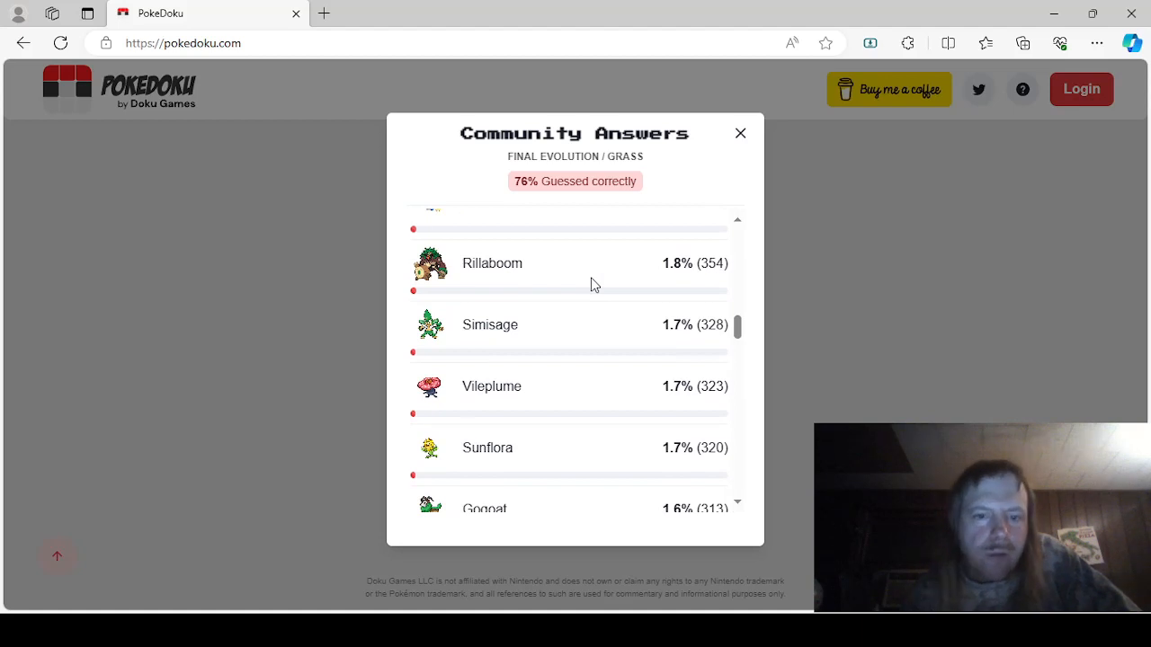
scroll("down", 3)
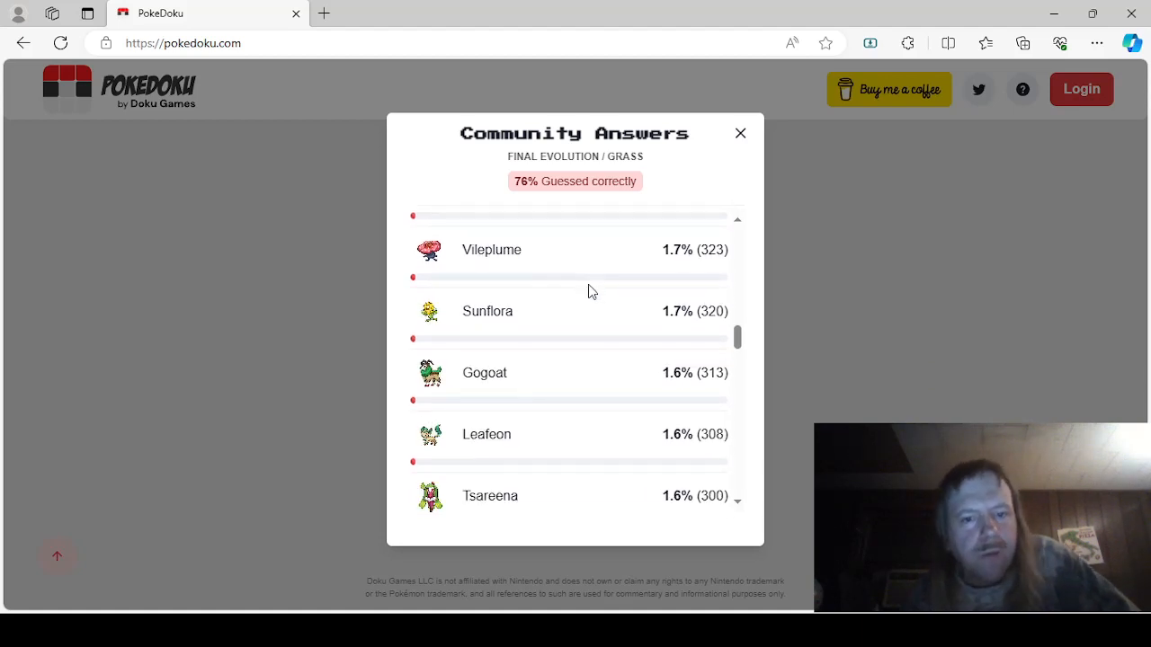
scroll("down", 3)
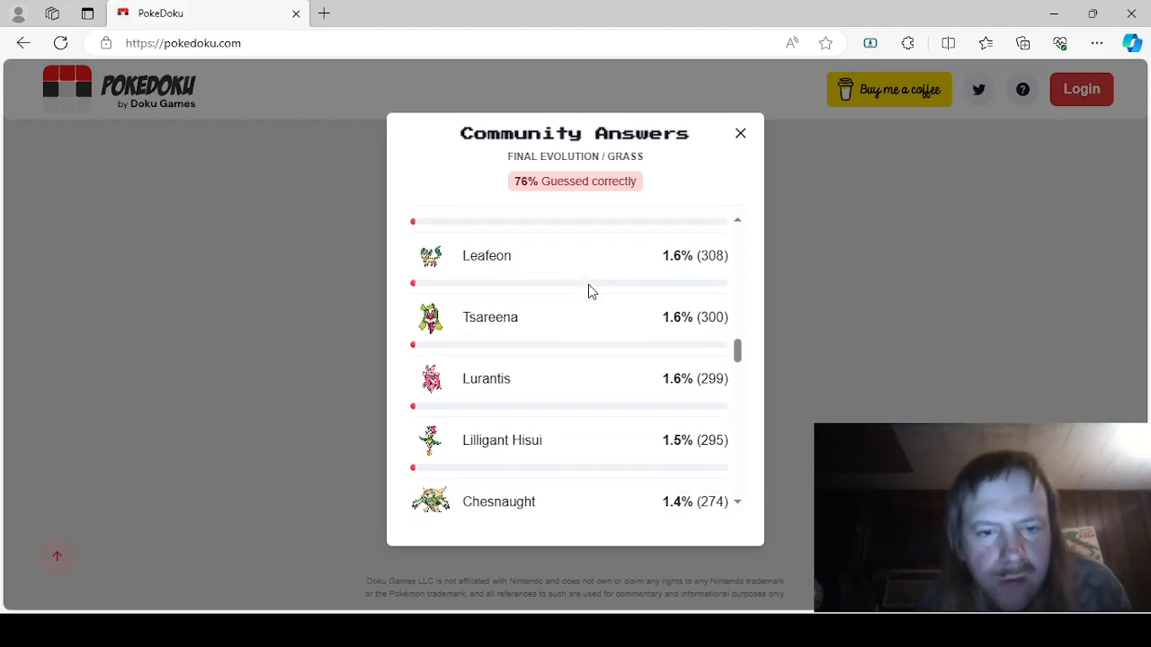
Step: Read the Grass answers down to Dipplin and Gourgeist Average, then close the popup
scroll("up", 3)
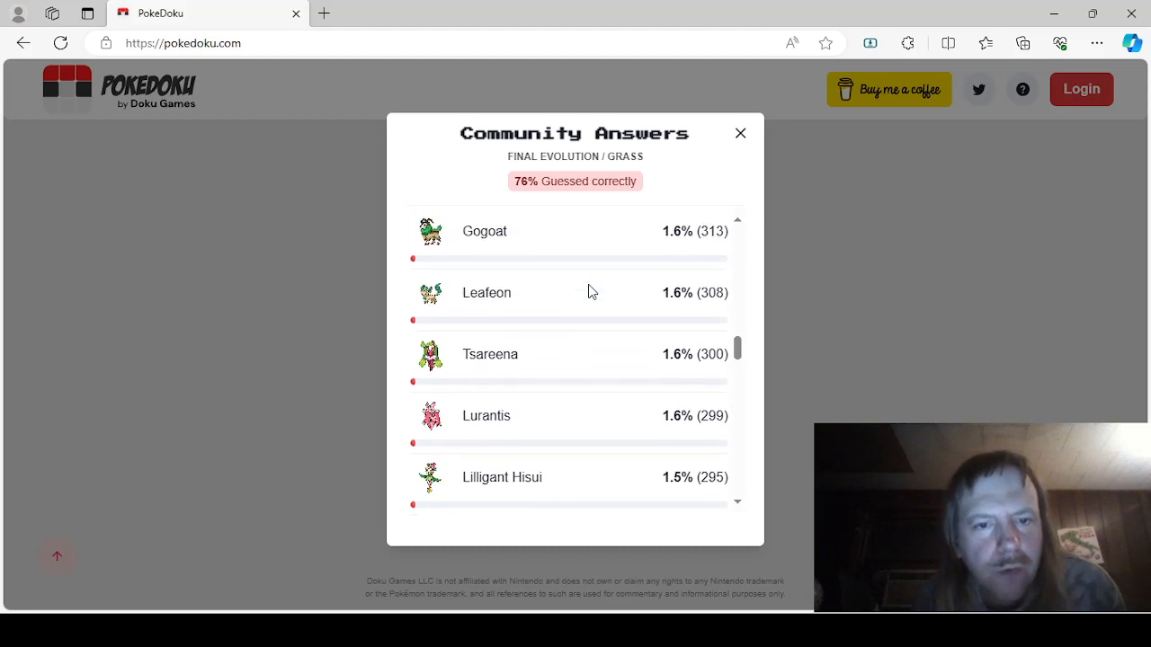
scroll("down", 3)
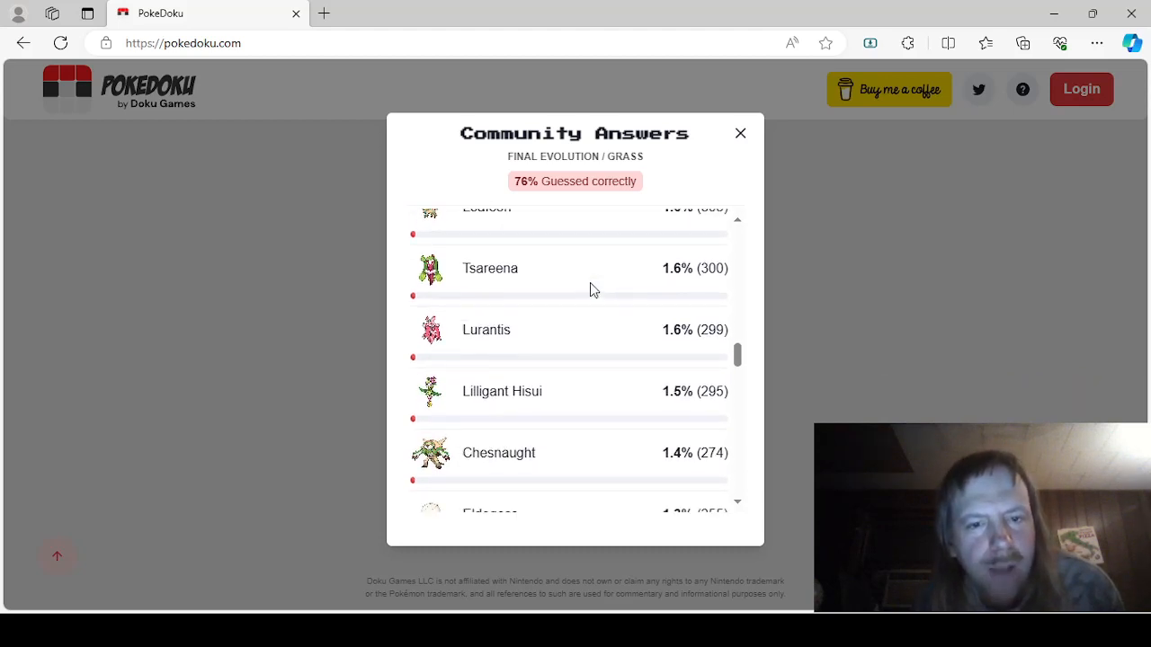
scroll("down", 3)
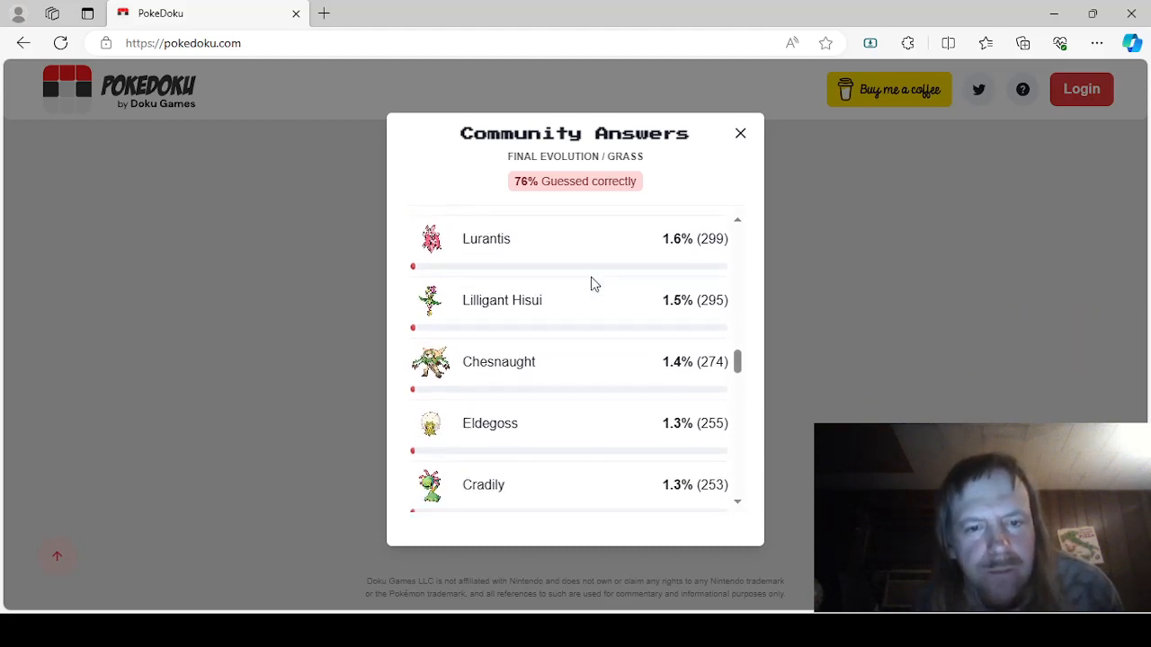
scroll("down", 3)
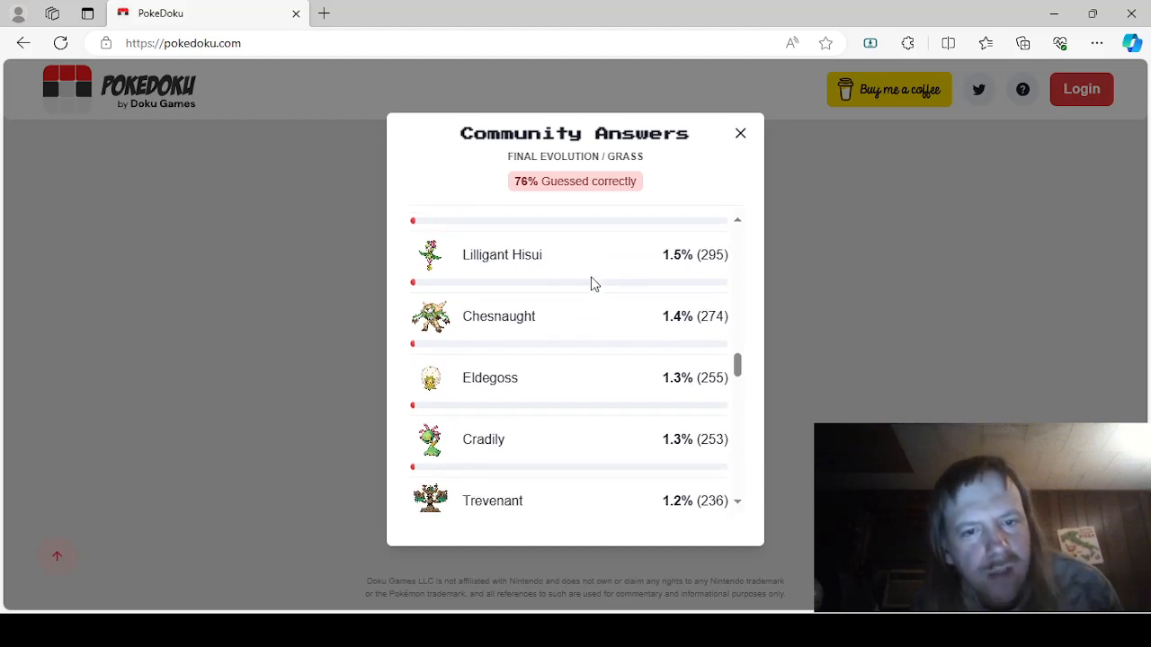
scroll("down", 3)
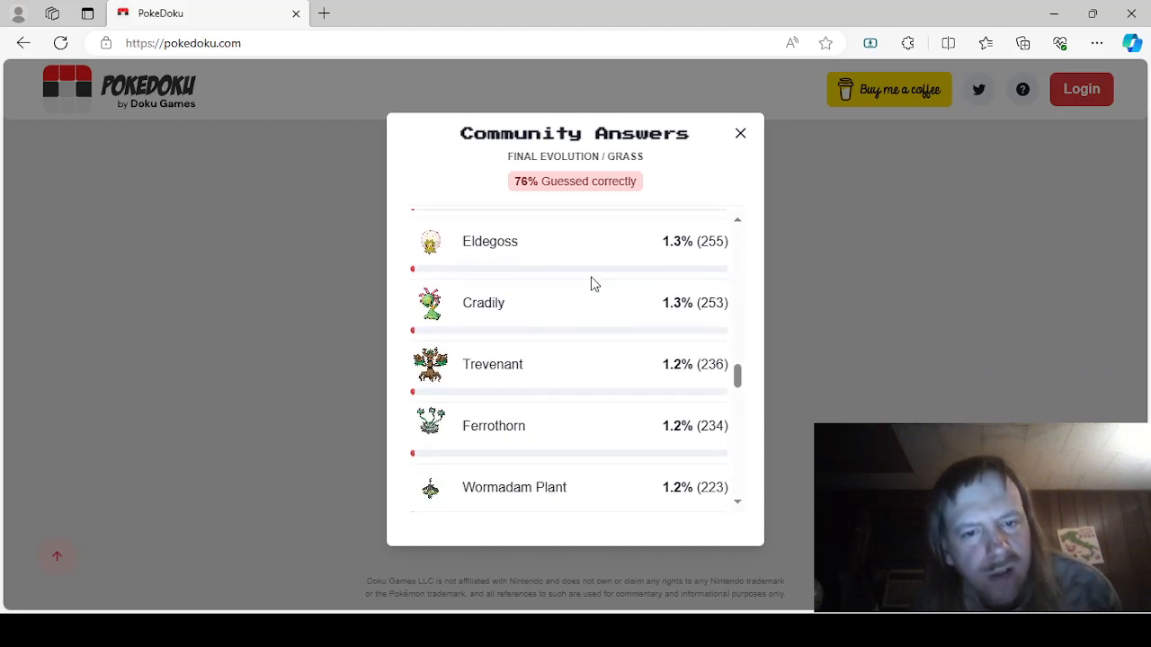
scroll("down", 3)
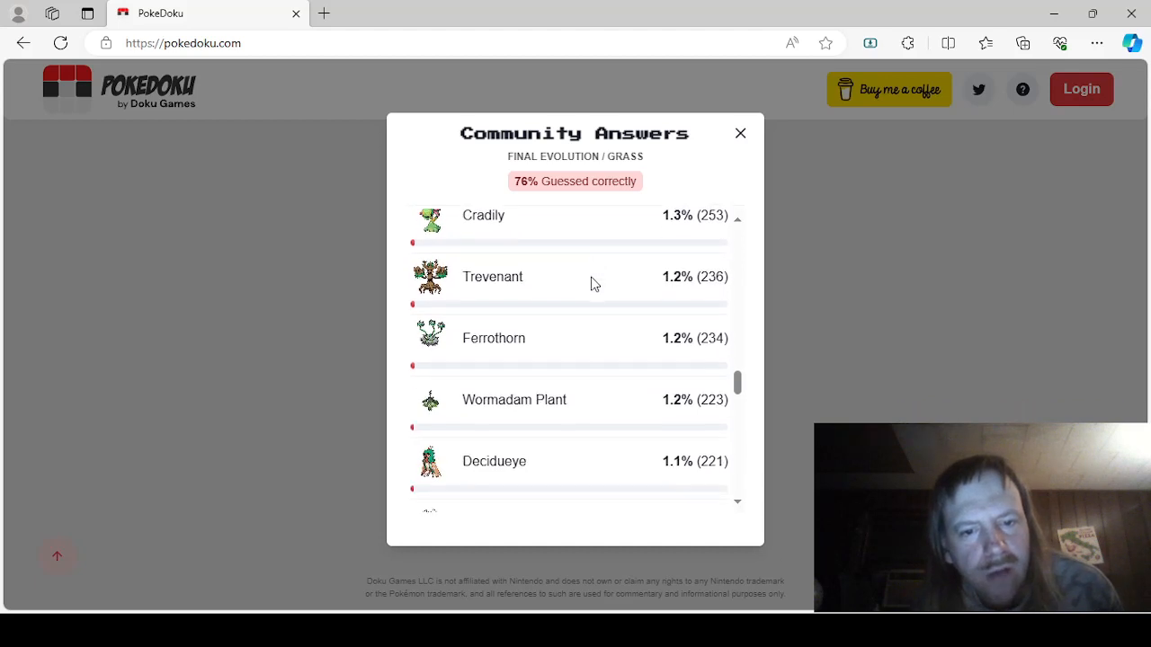
scroll("down", 3)
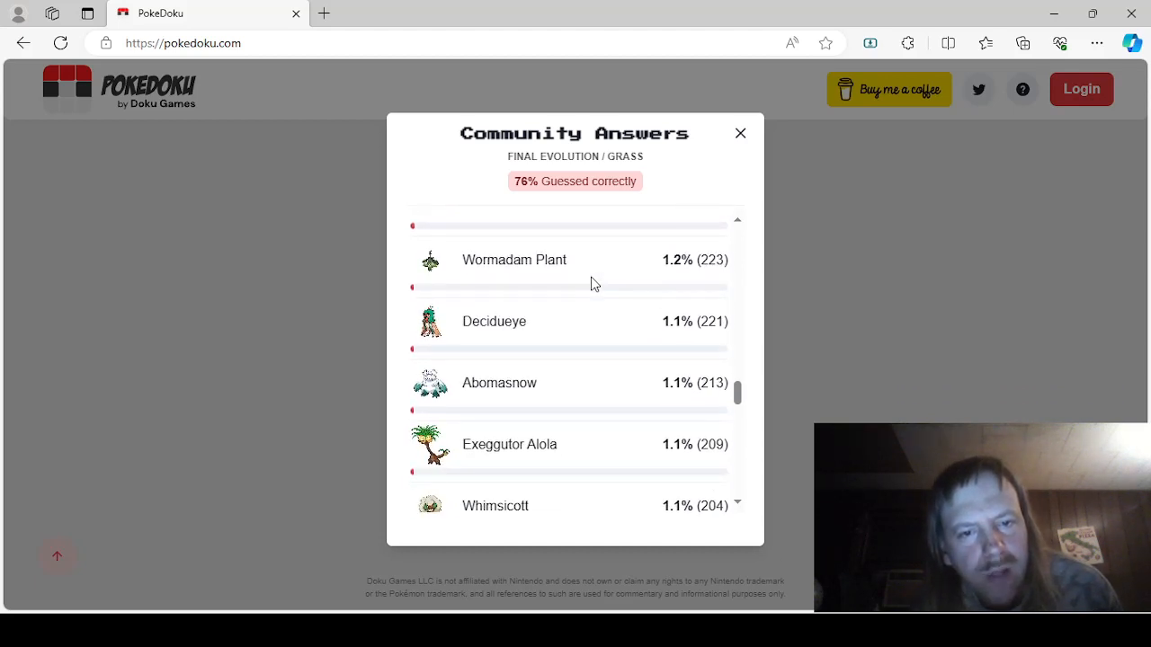
scroll("down", 3)
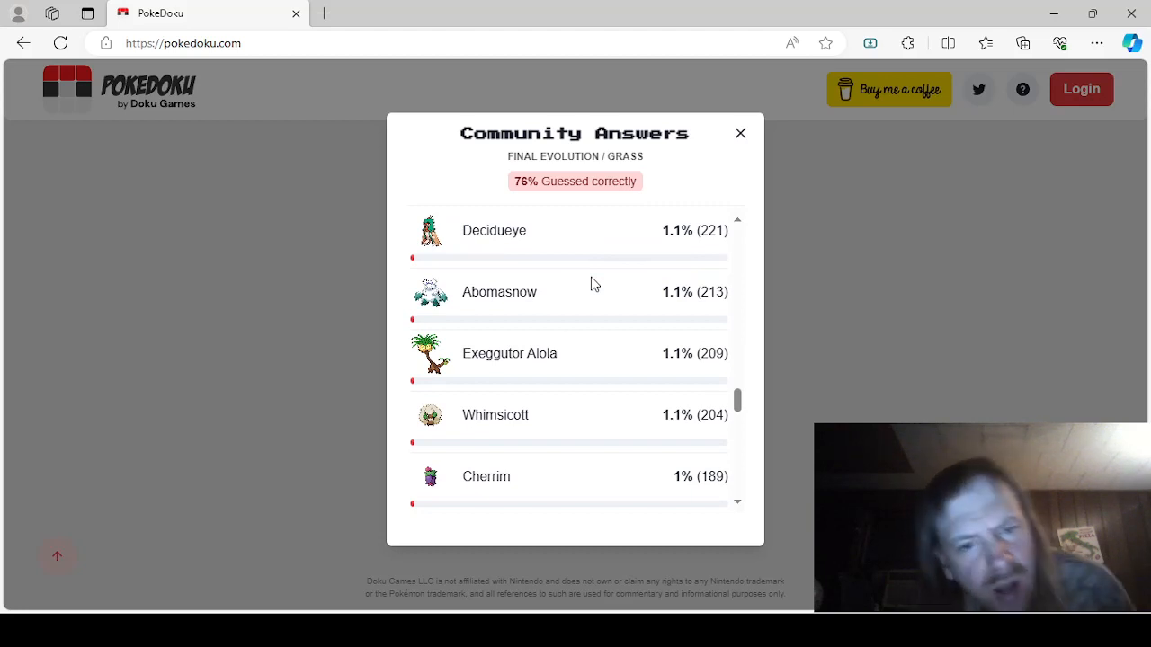
scroll("down", 3)
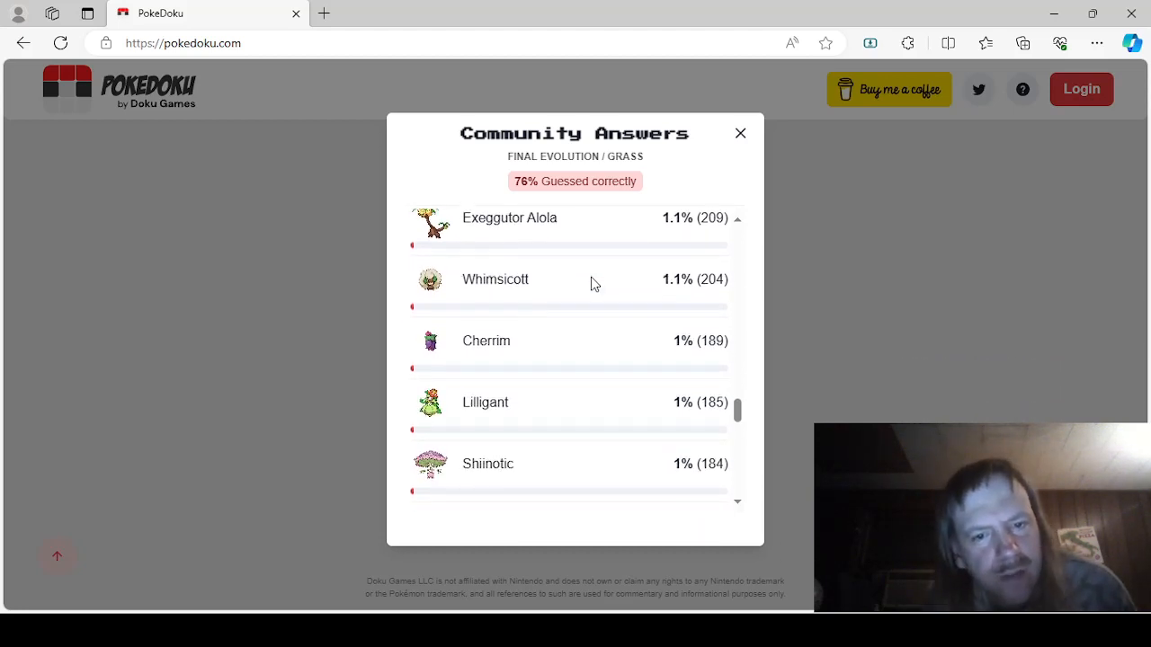
scroll("down", 3)
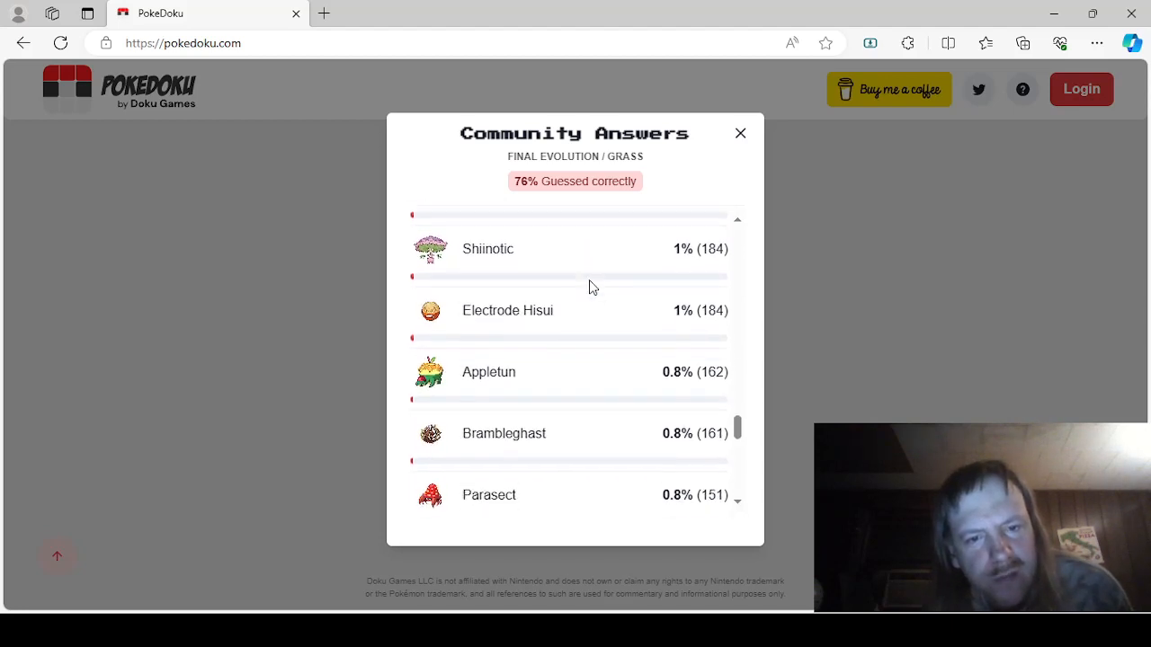
scroll("down", 3)
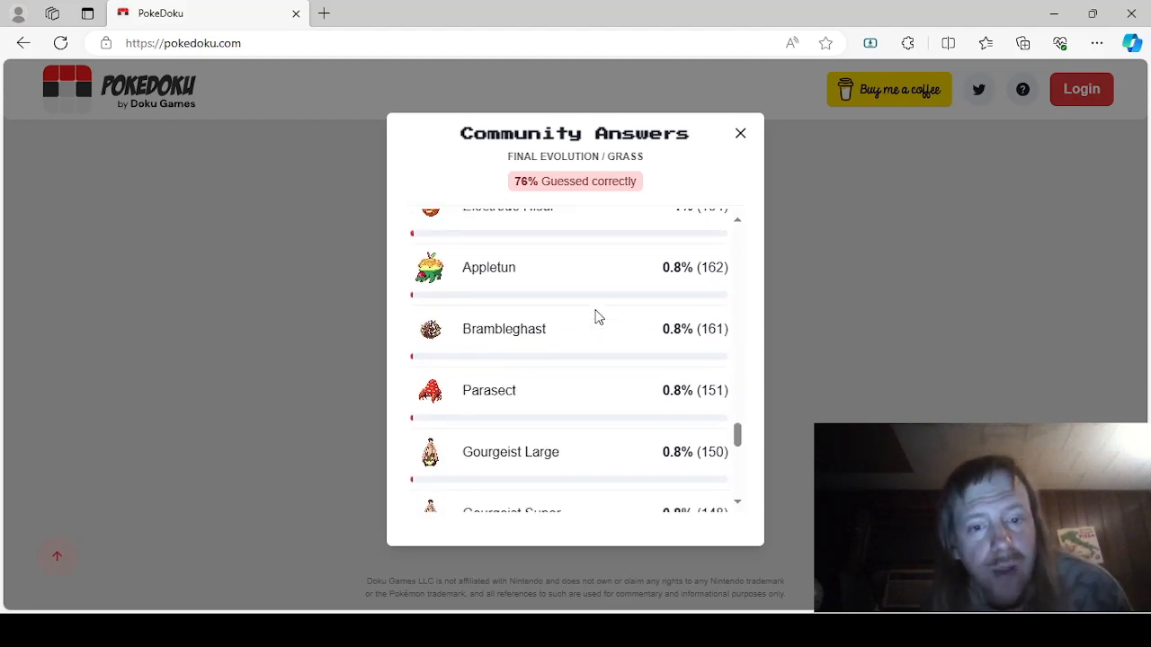
scroll("down", 3)
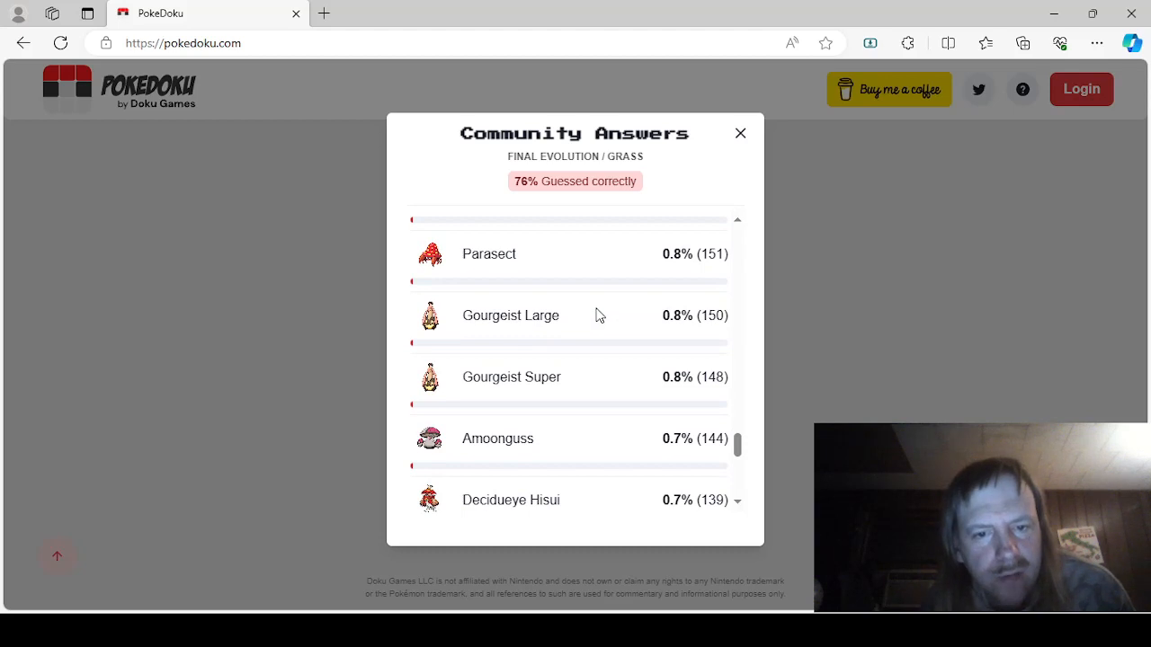
scroll("up", 3)
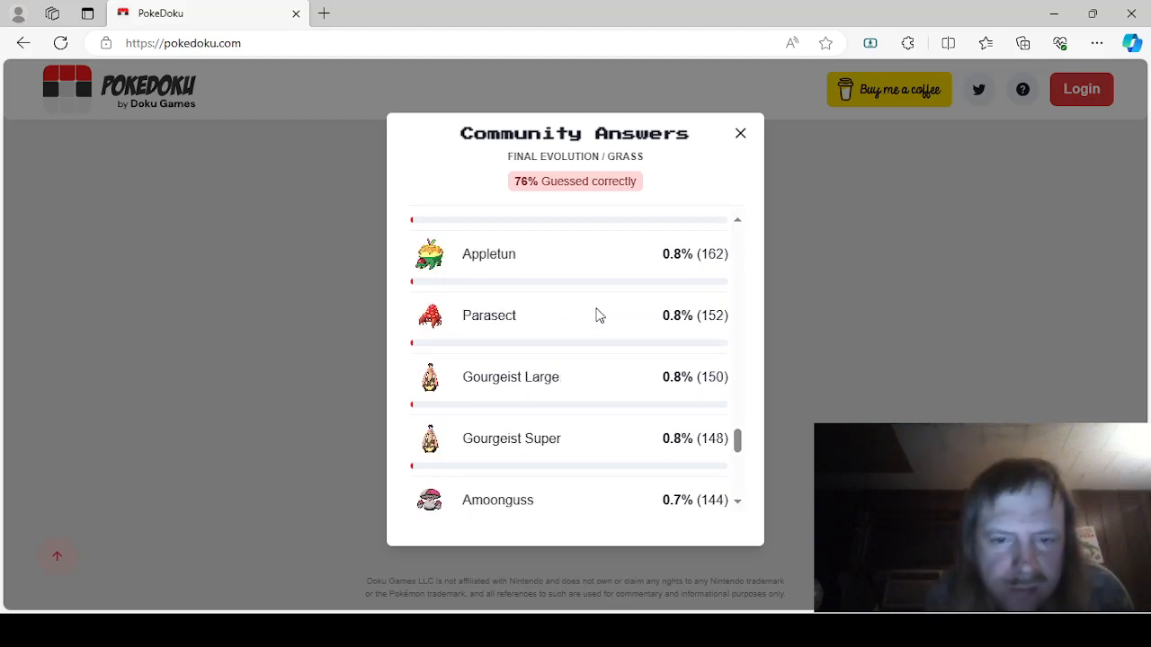
scroll("down", 3)
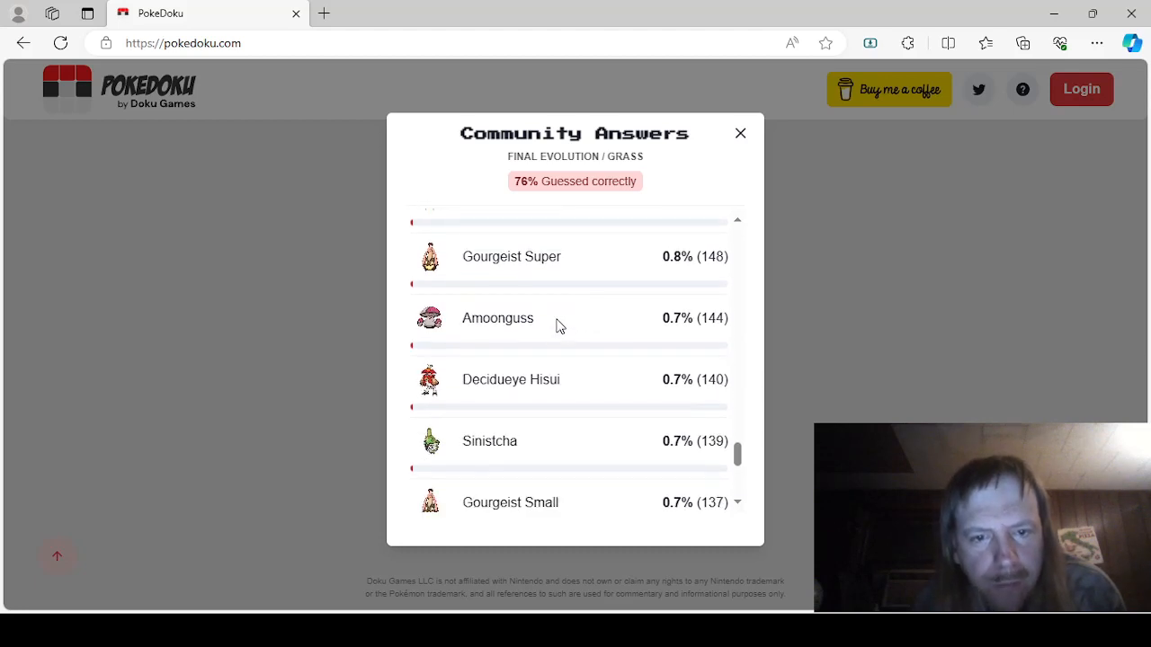
mouse_move(568, 321)
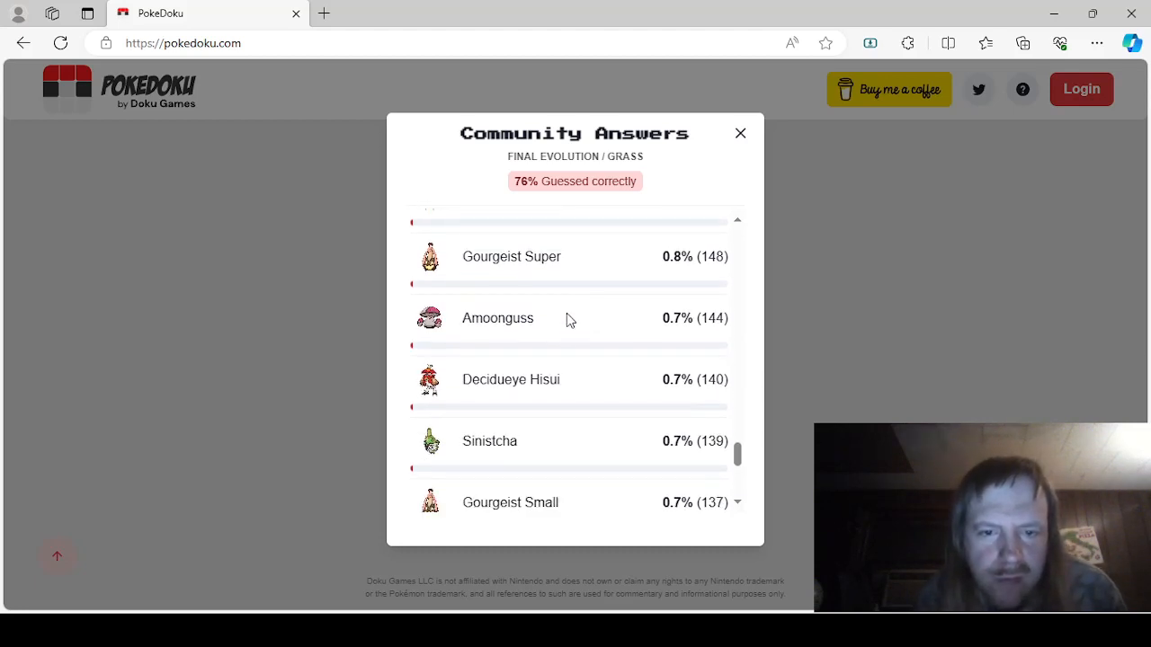
scroll("down", 3)
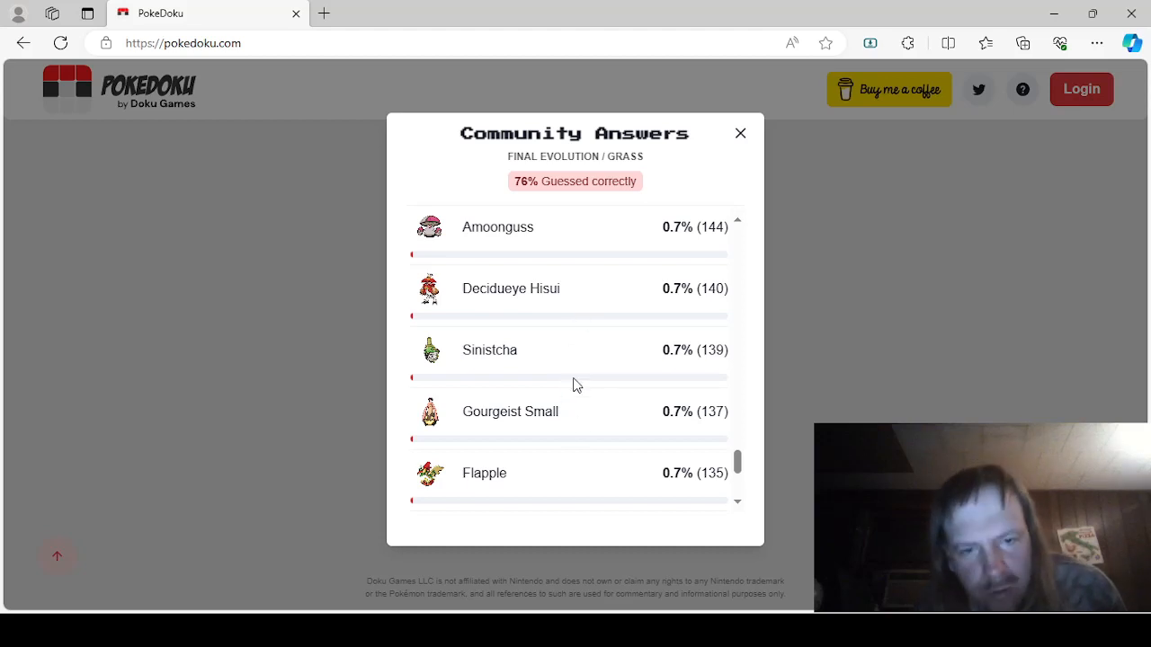
mouse_move(583, 340)
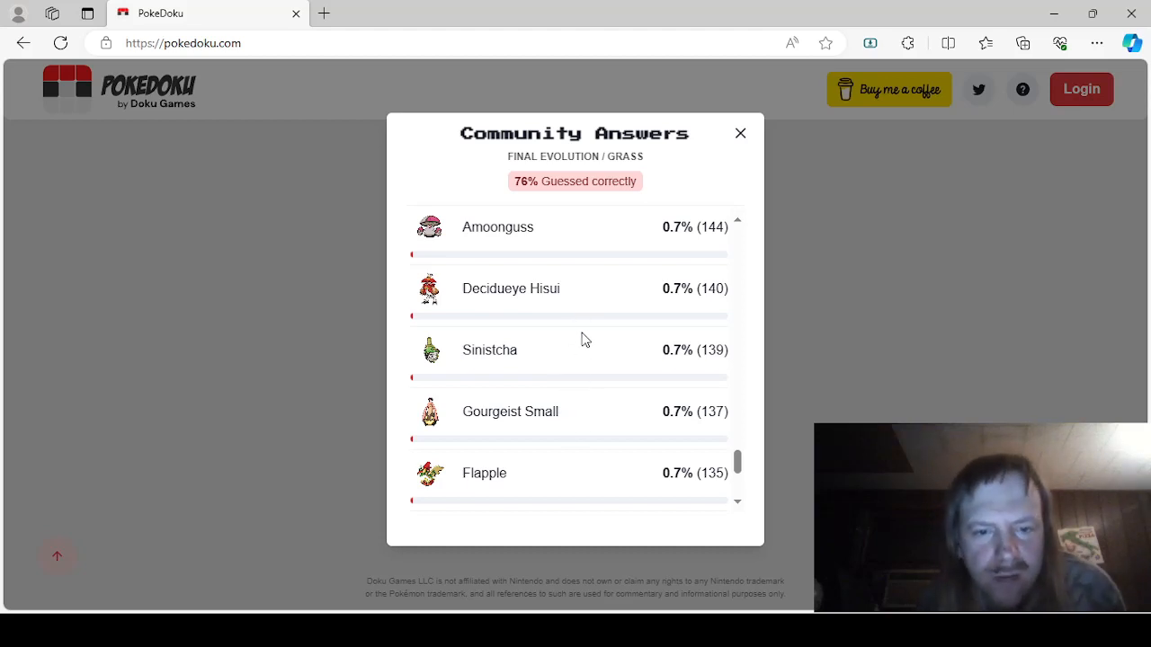
scroll("down", 3)
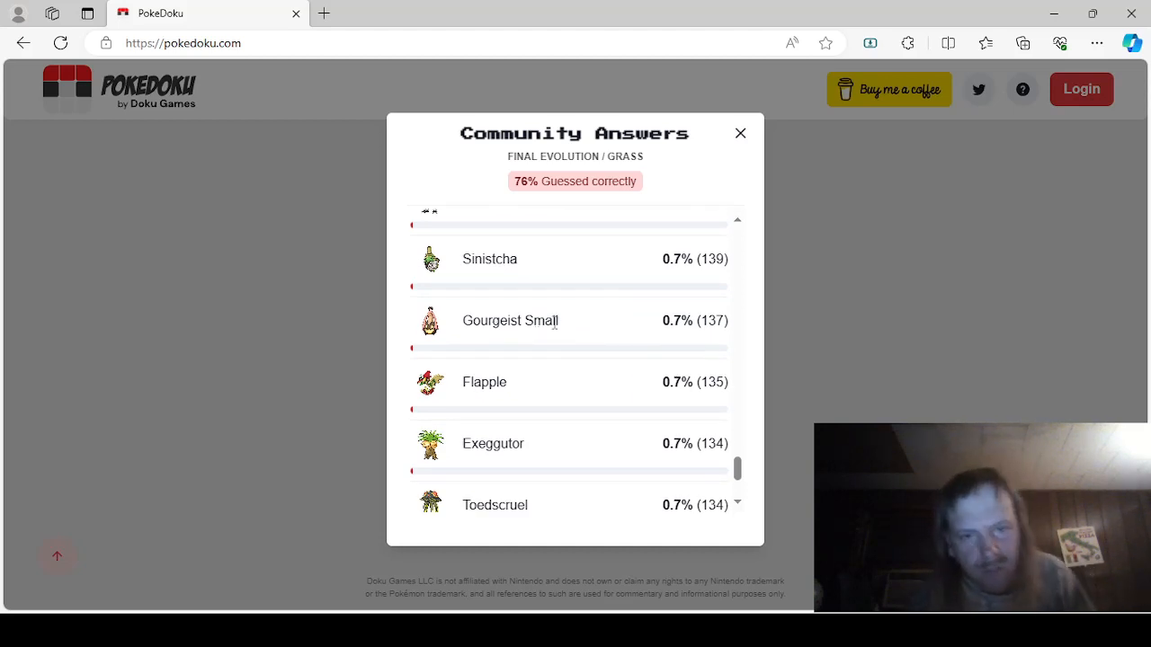
mouse_move(565, 334)
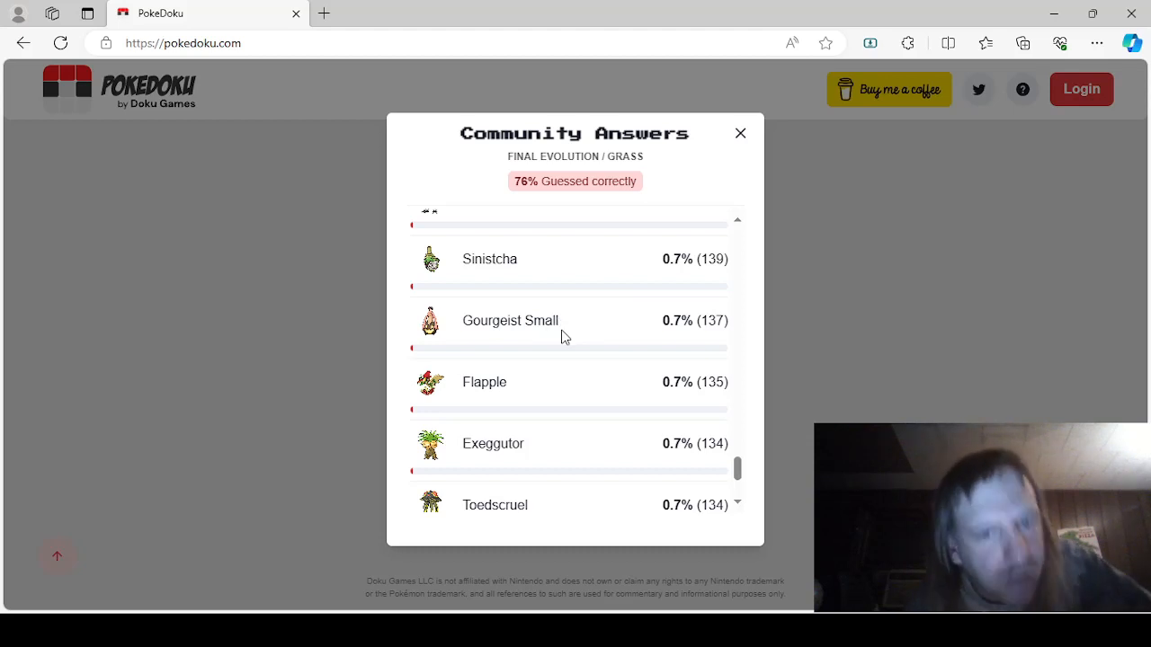
scroll("down", 3)
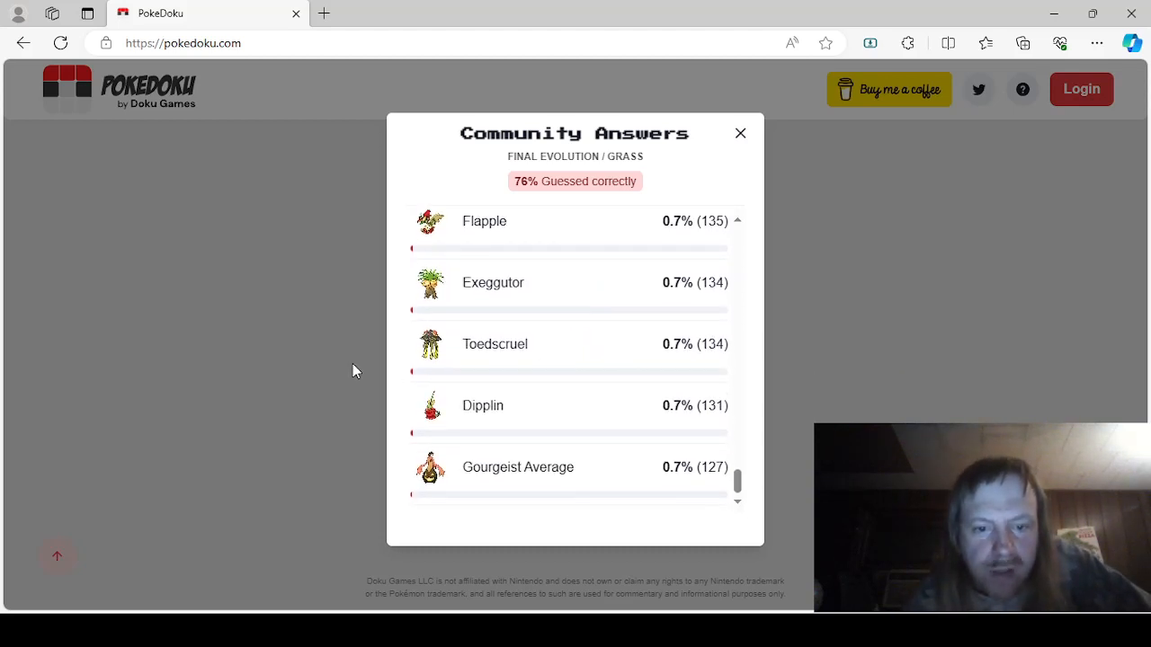
left_click(740, 133)
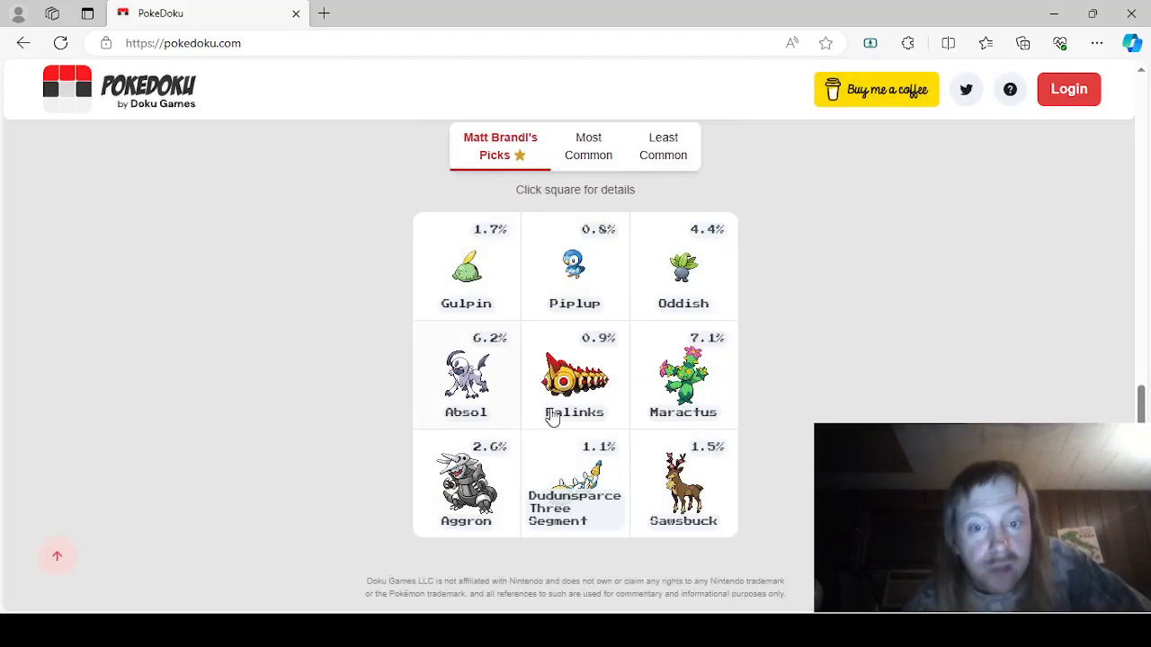
mouse_move(800, 439)
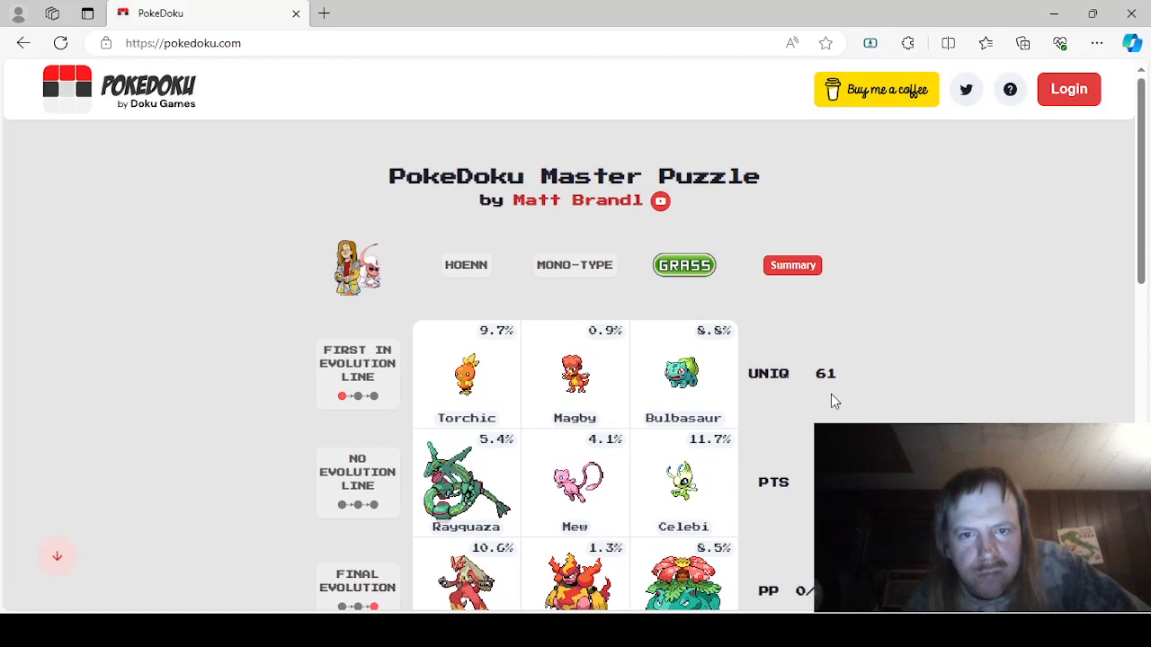
mouse_move(933, 252)
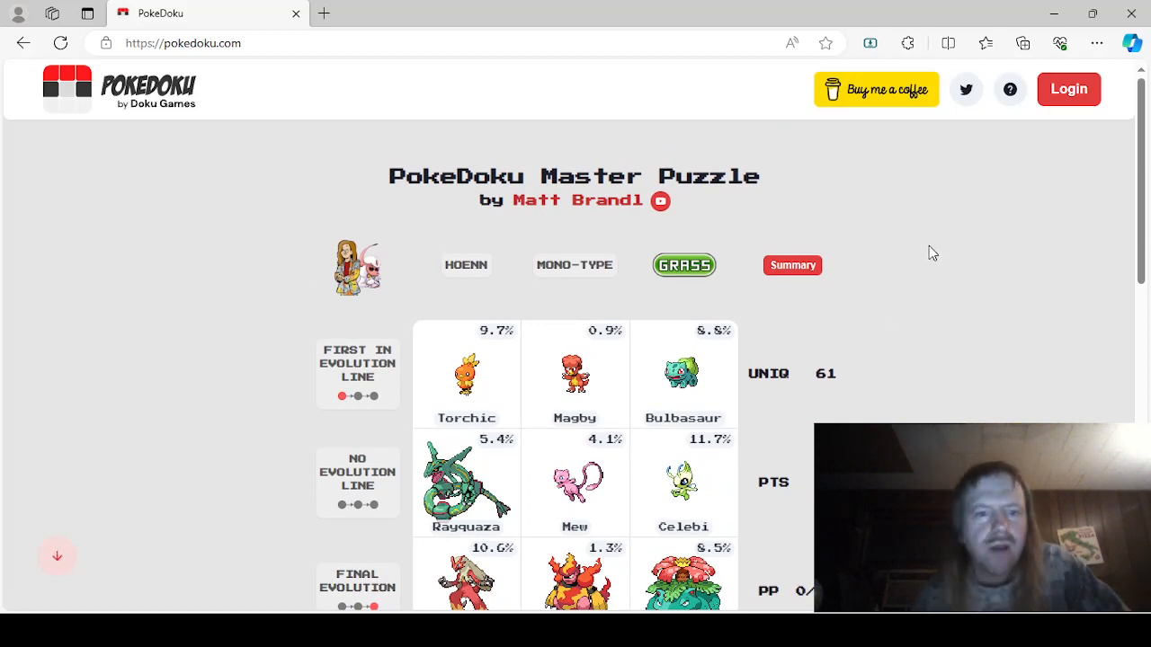
Step: Scroll the page to view the completed grid with 9 points and 61 uniqueness
scroll("down", 3)
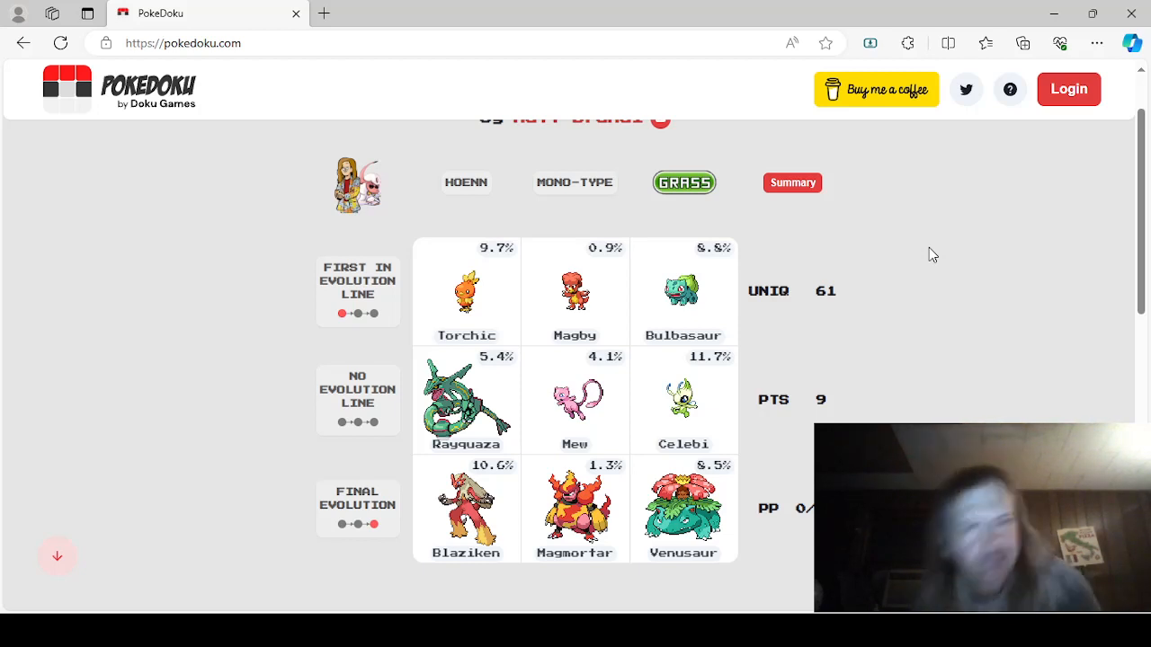
scroll("down", 3)
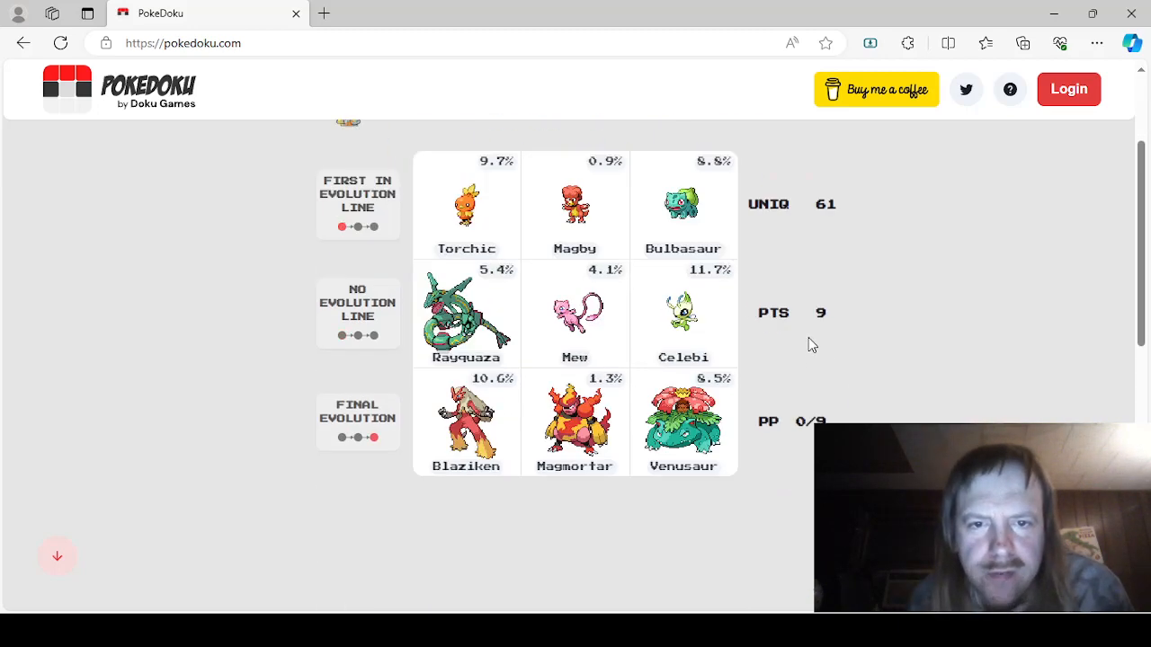
scroll("up", 3)
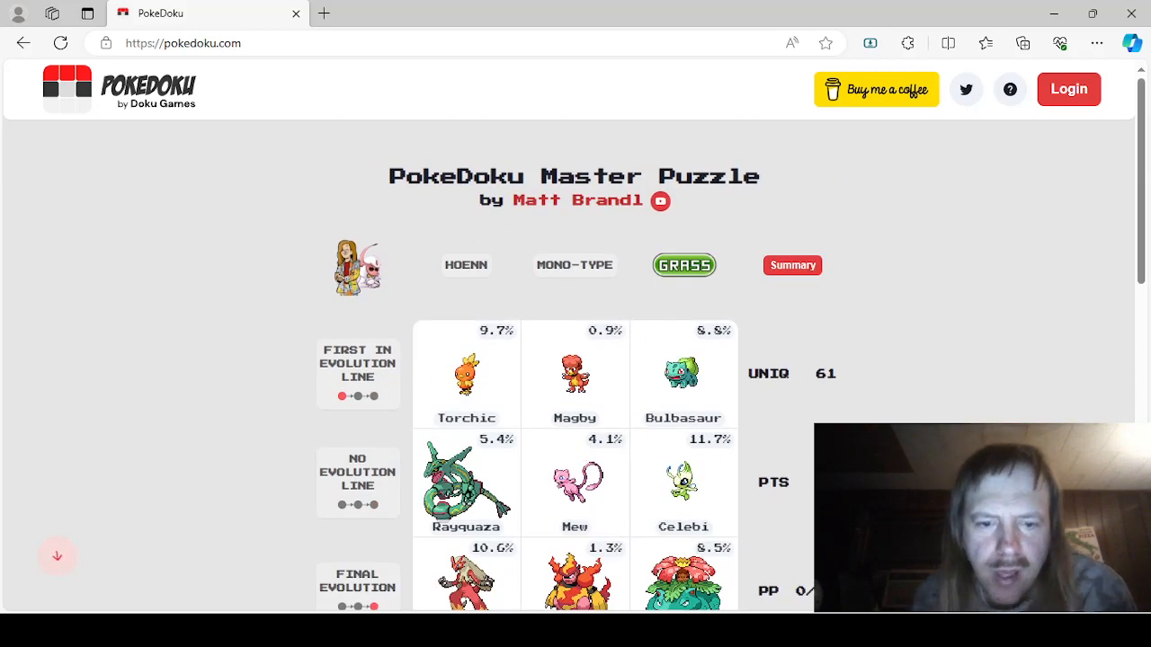
scroll("down", 3)
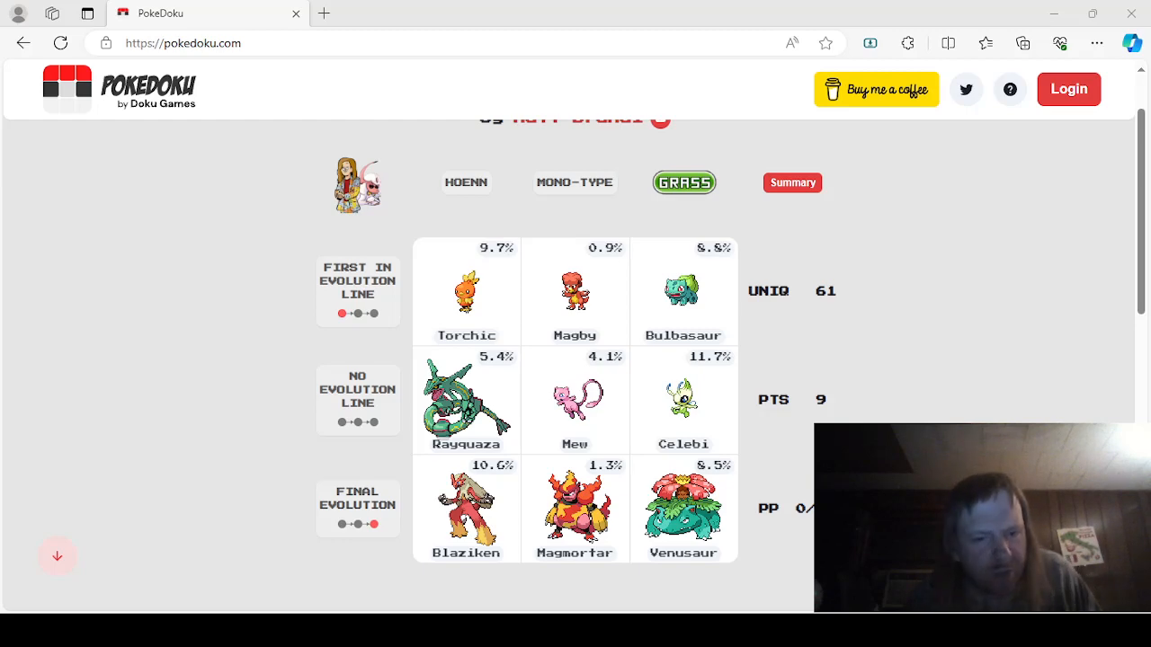
scroll("up", 3)
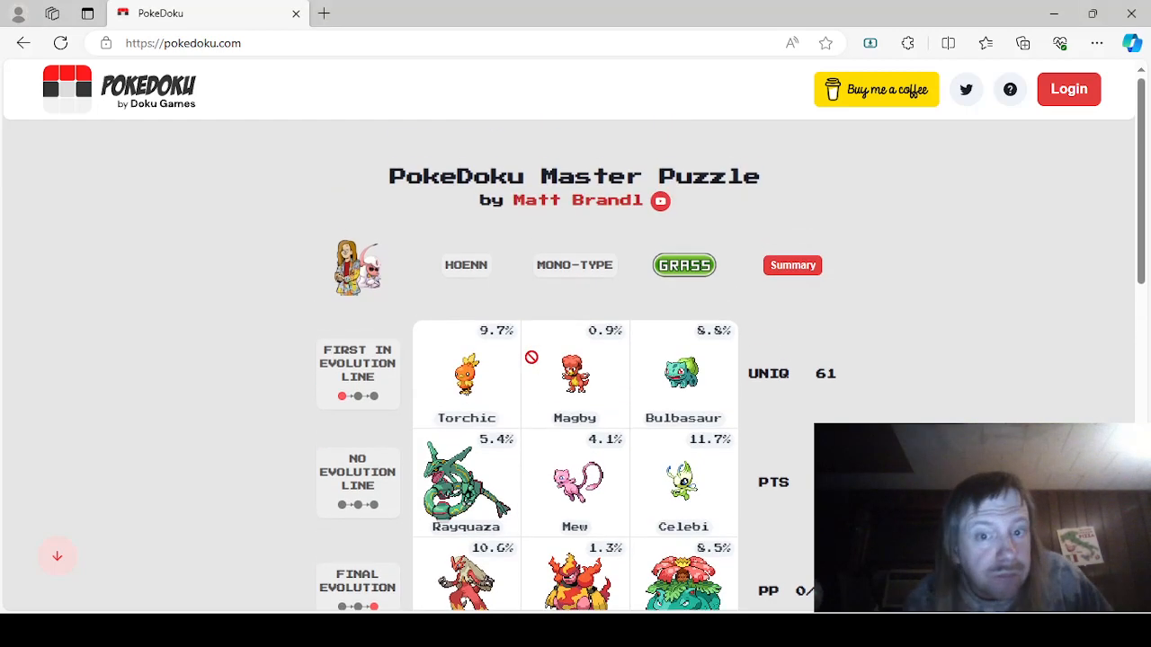
scroll("down", 3)
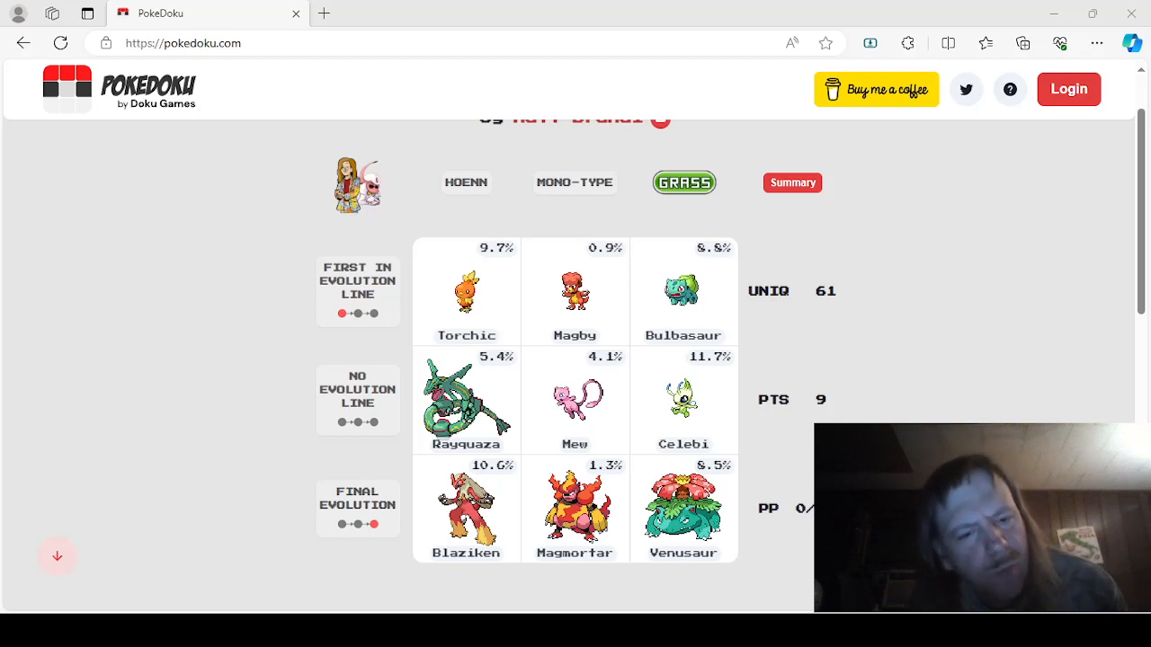
mouse_move(346, 394)
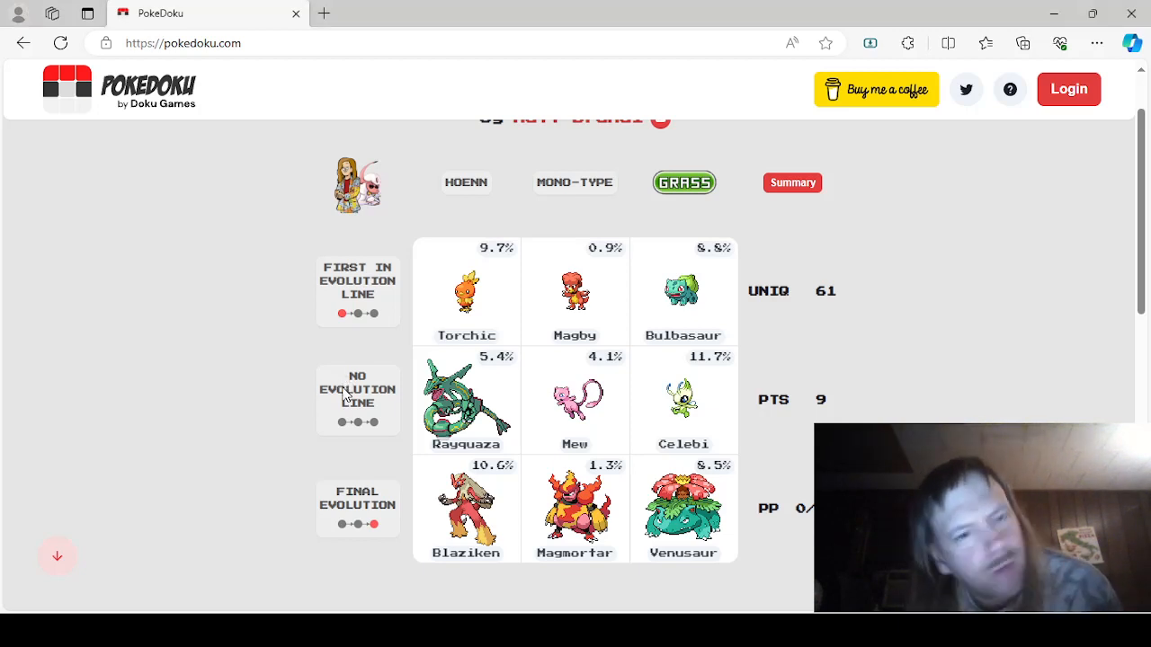
mouse_move(374, 511)
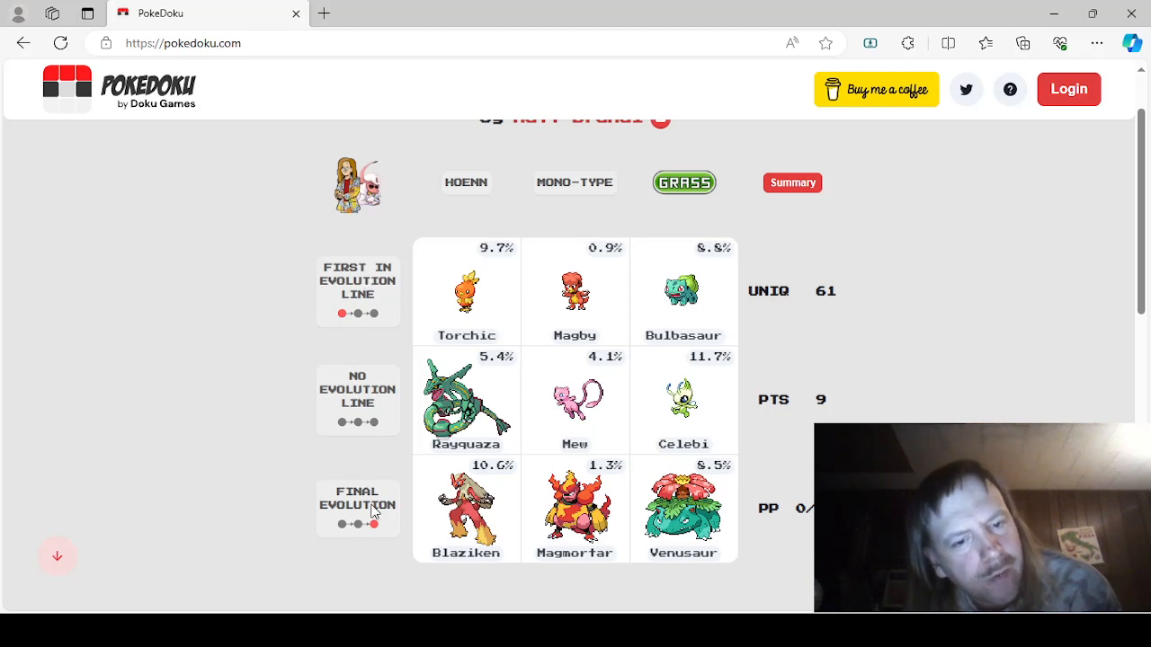
mouse_move(310, 457)
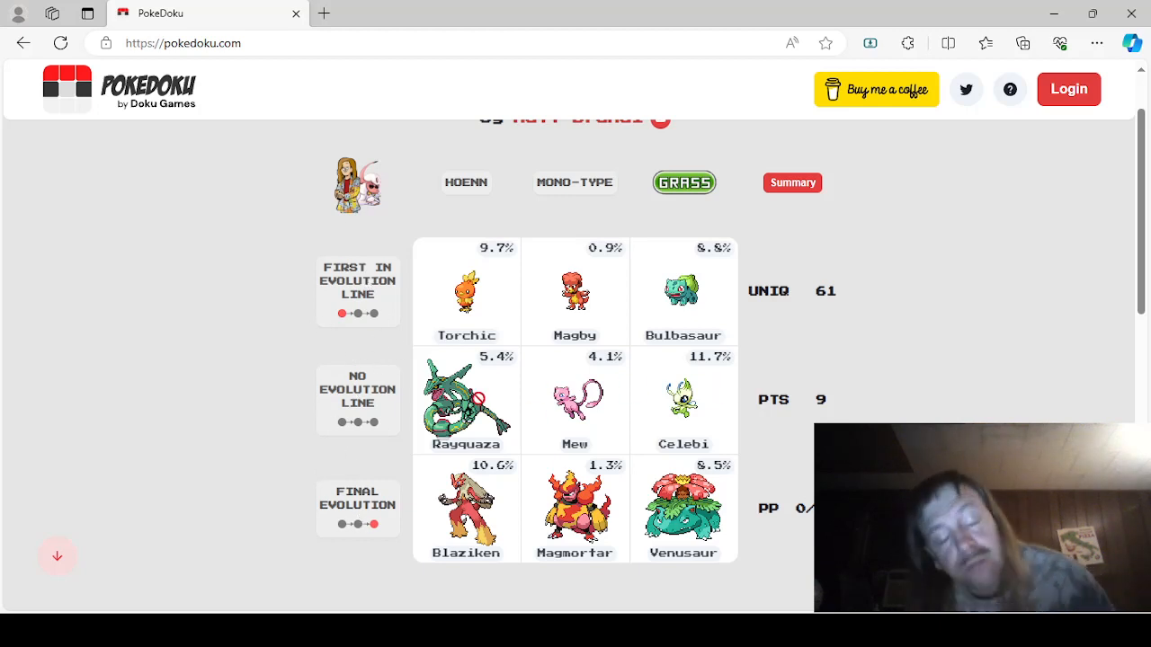
mouse_move(259, 425)
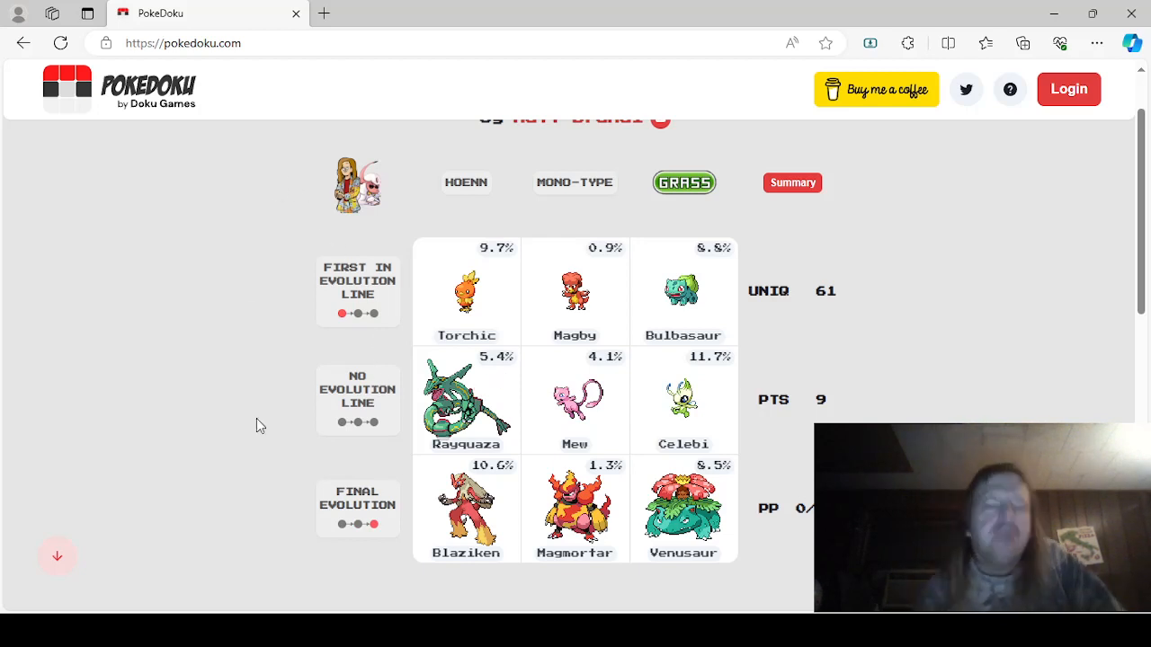